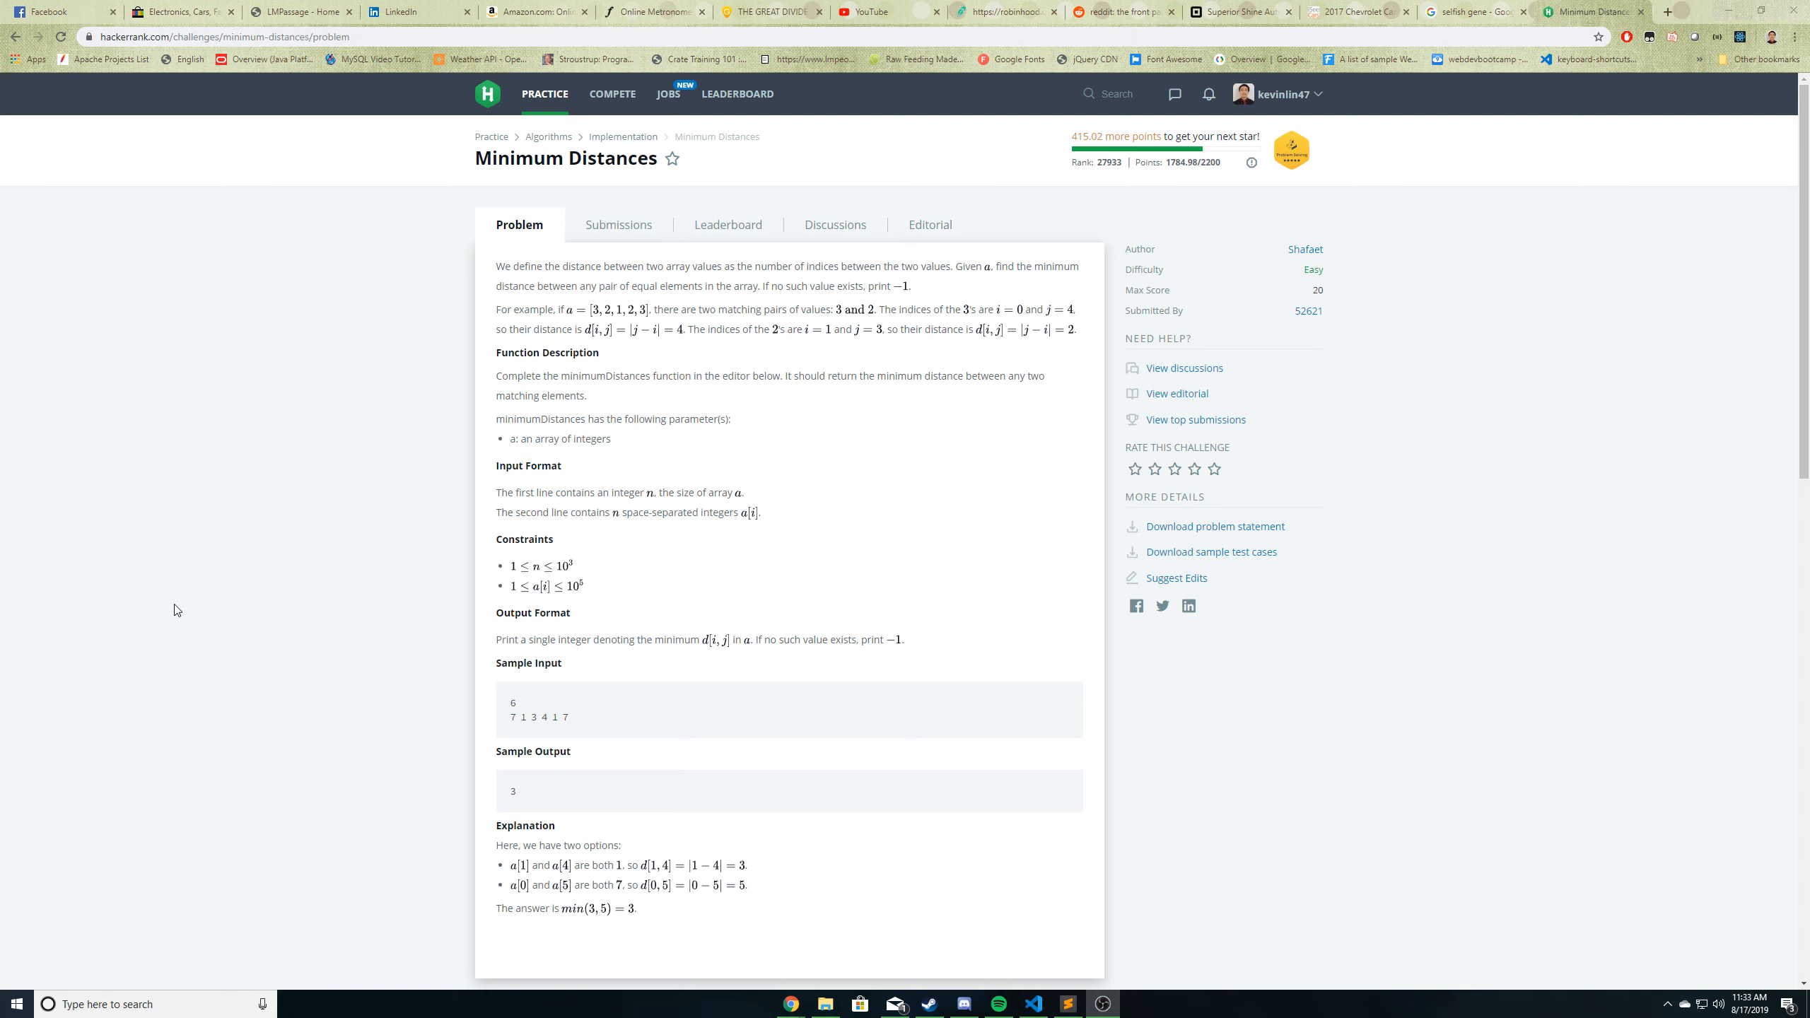
pyautogui.moveTo(492, 275)
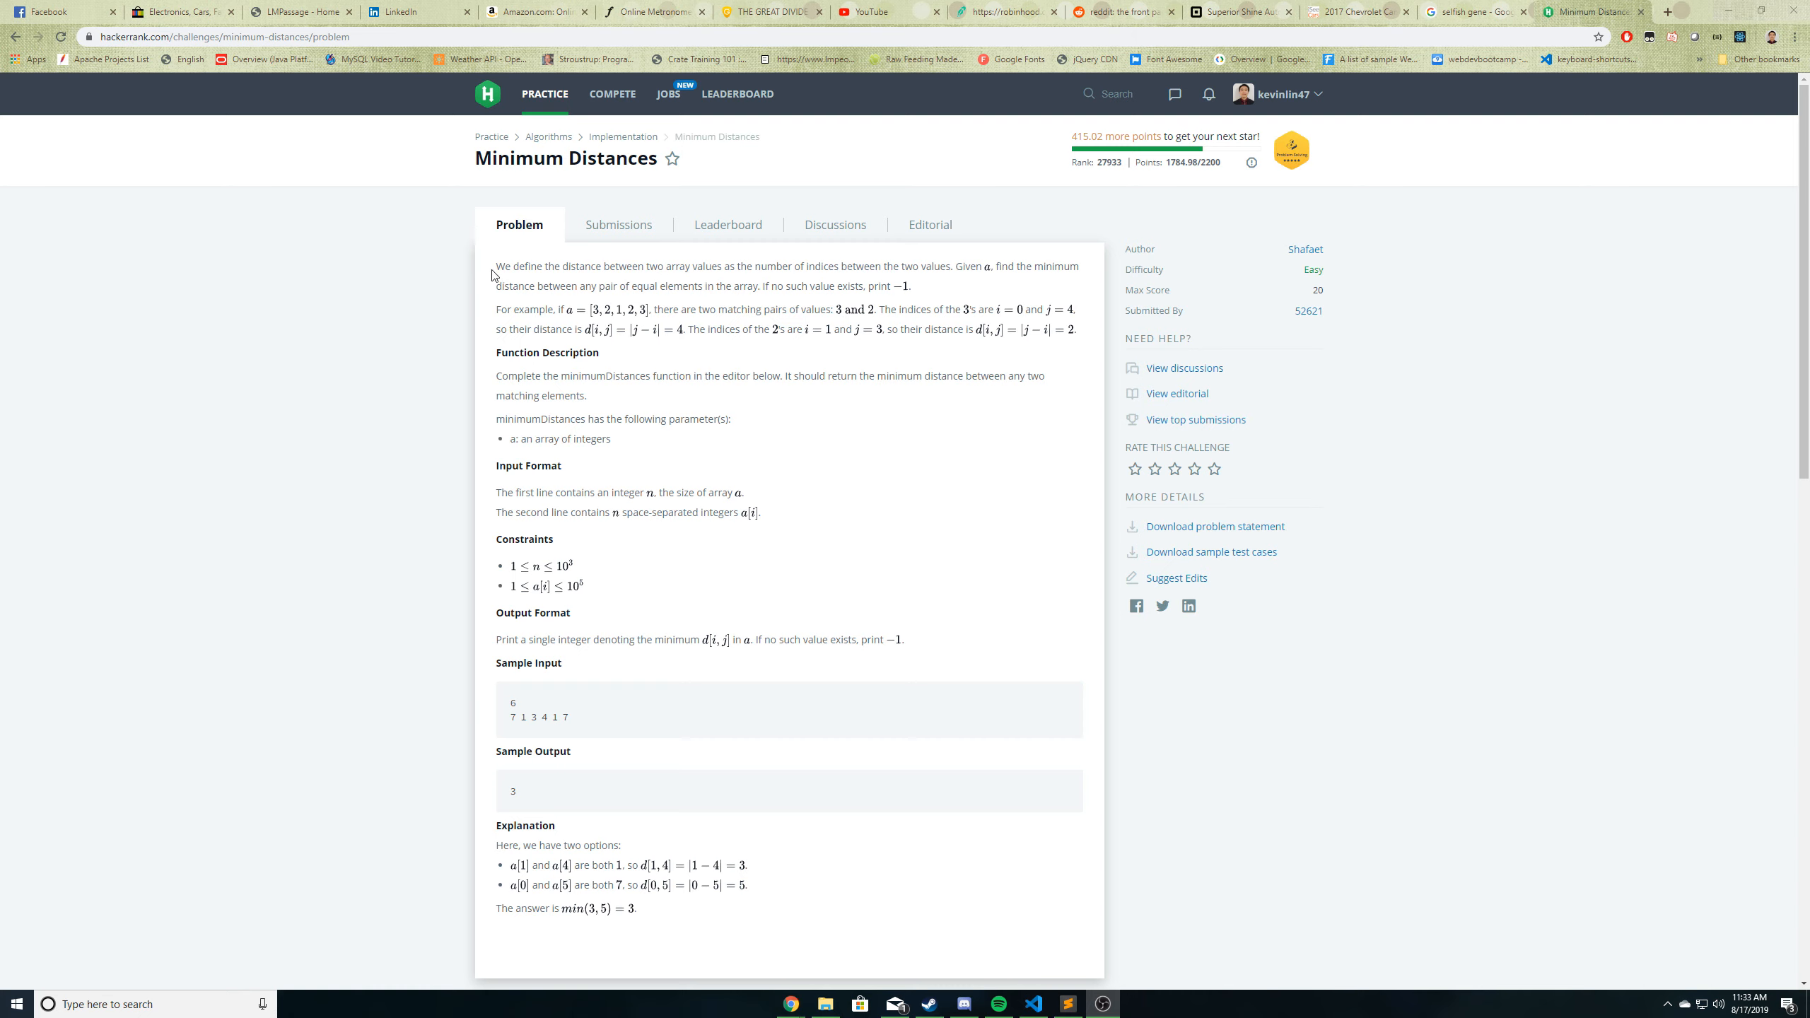
pyautogui.moveTo(646, 266)
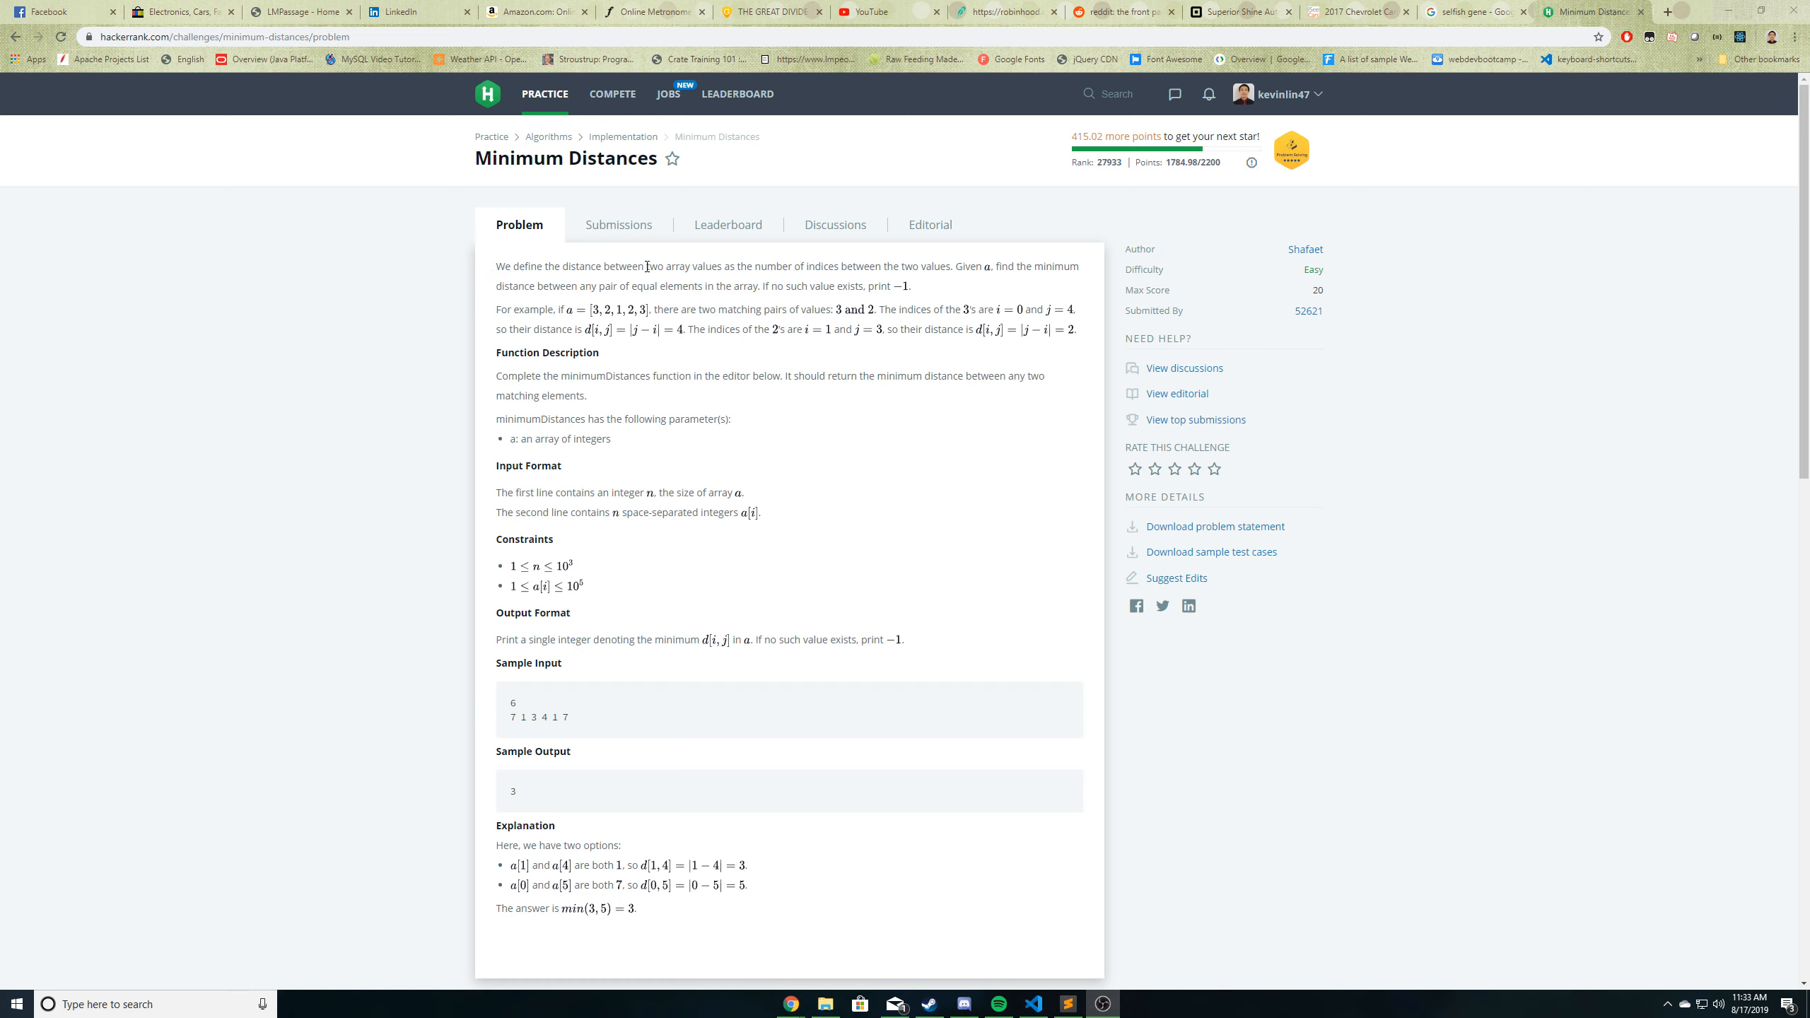
pyautogui.moveTo(748, 272)
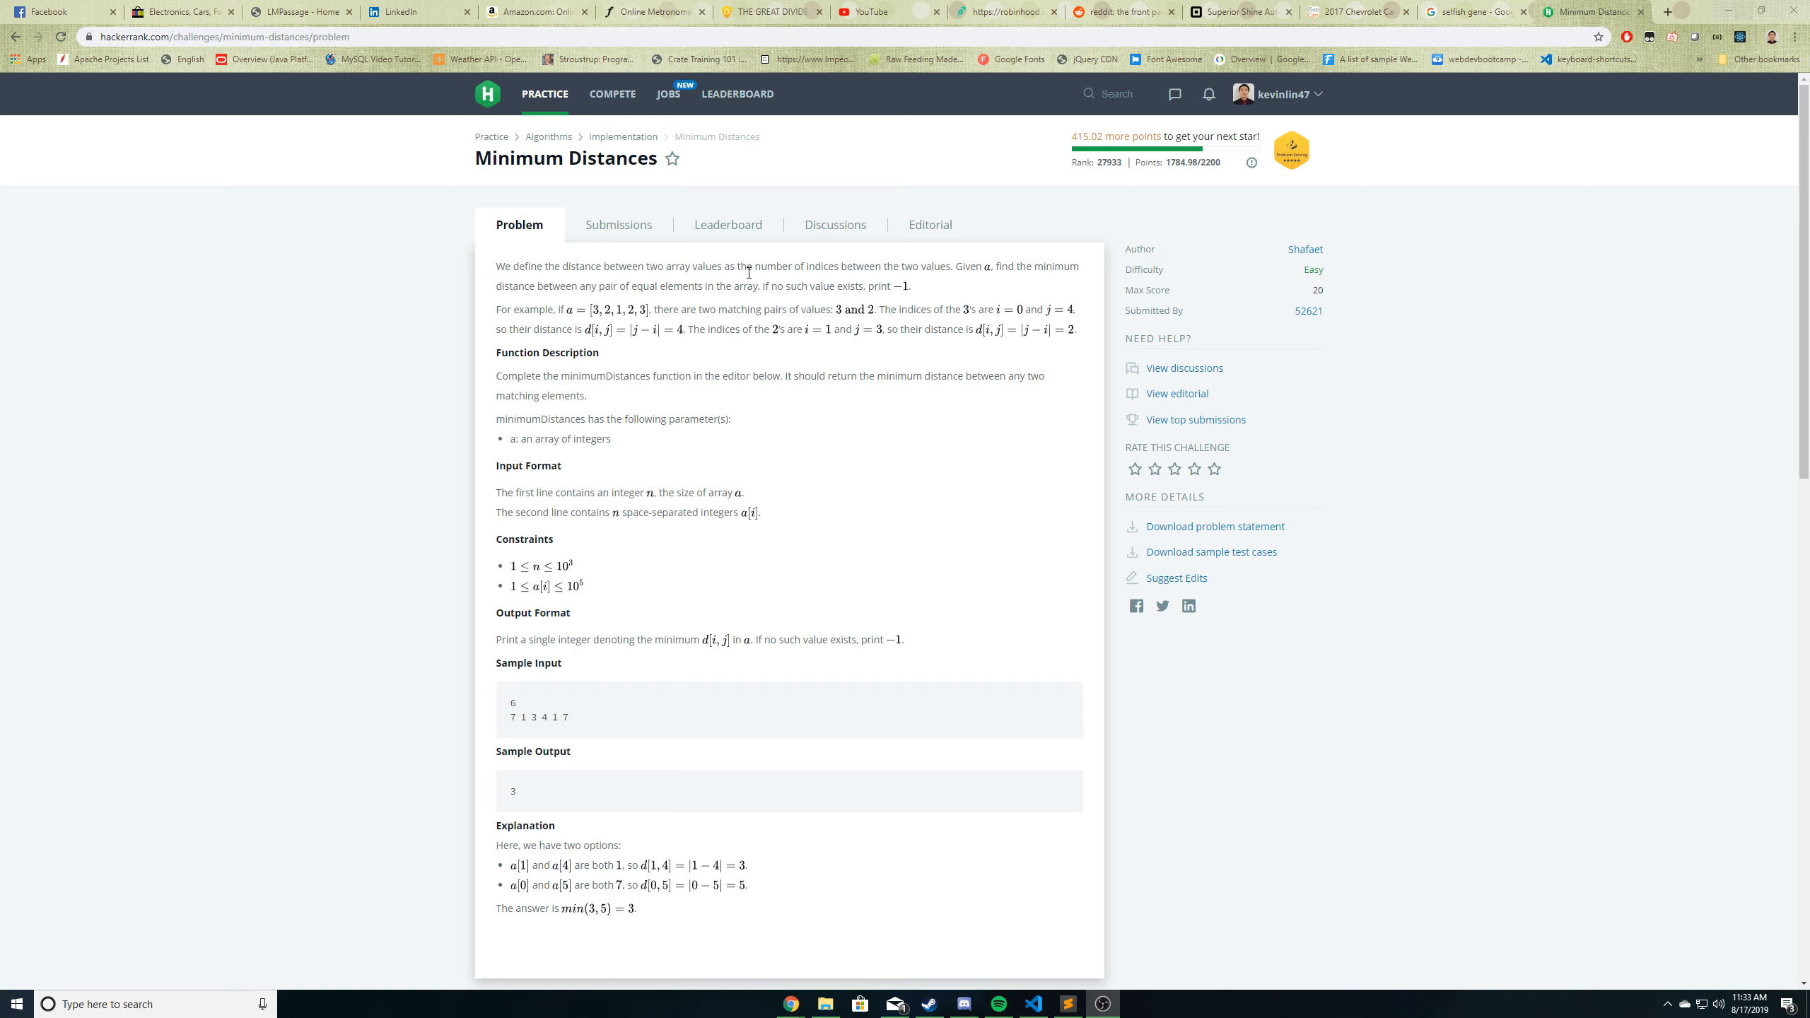
pyautogui.moveTo(917, 270)
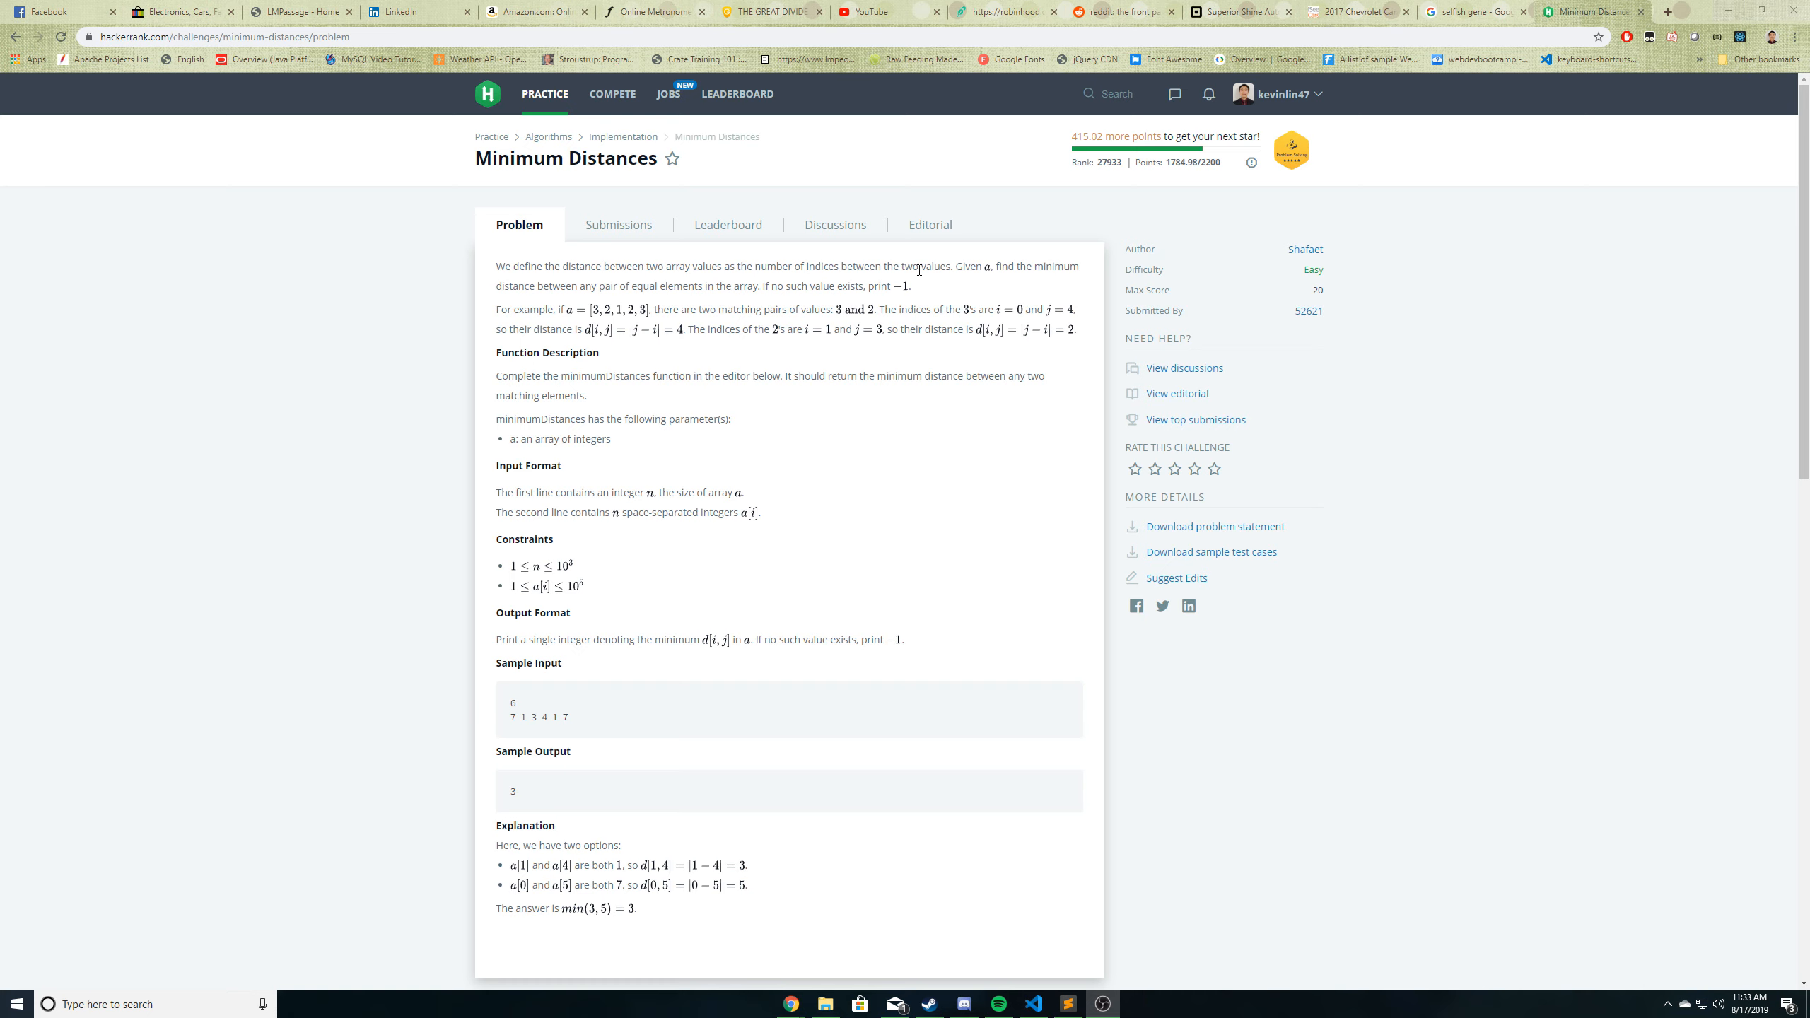
pyautogui.moveTo(980, 281)
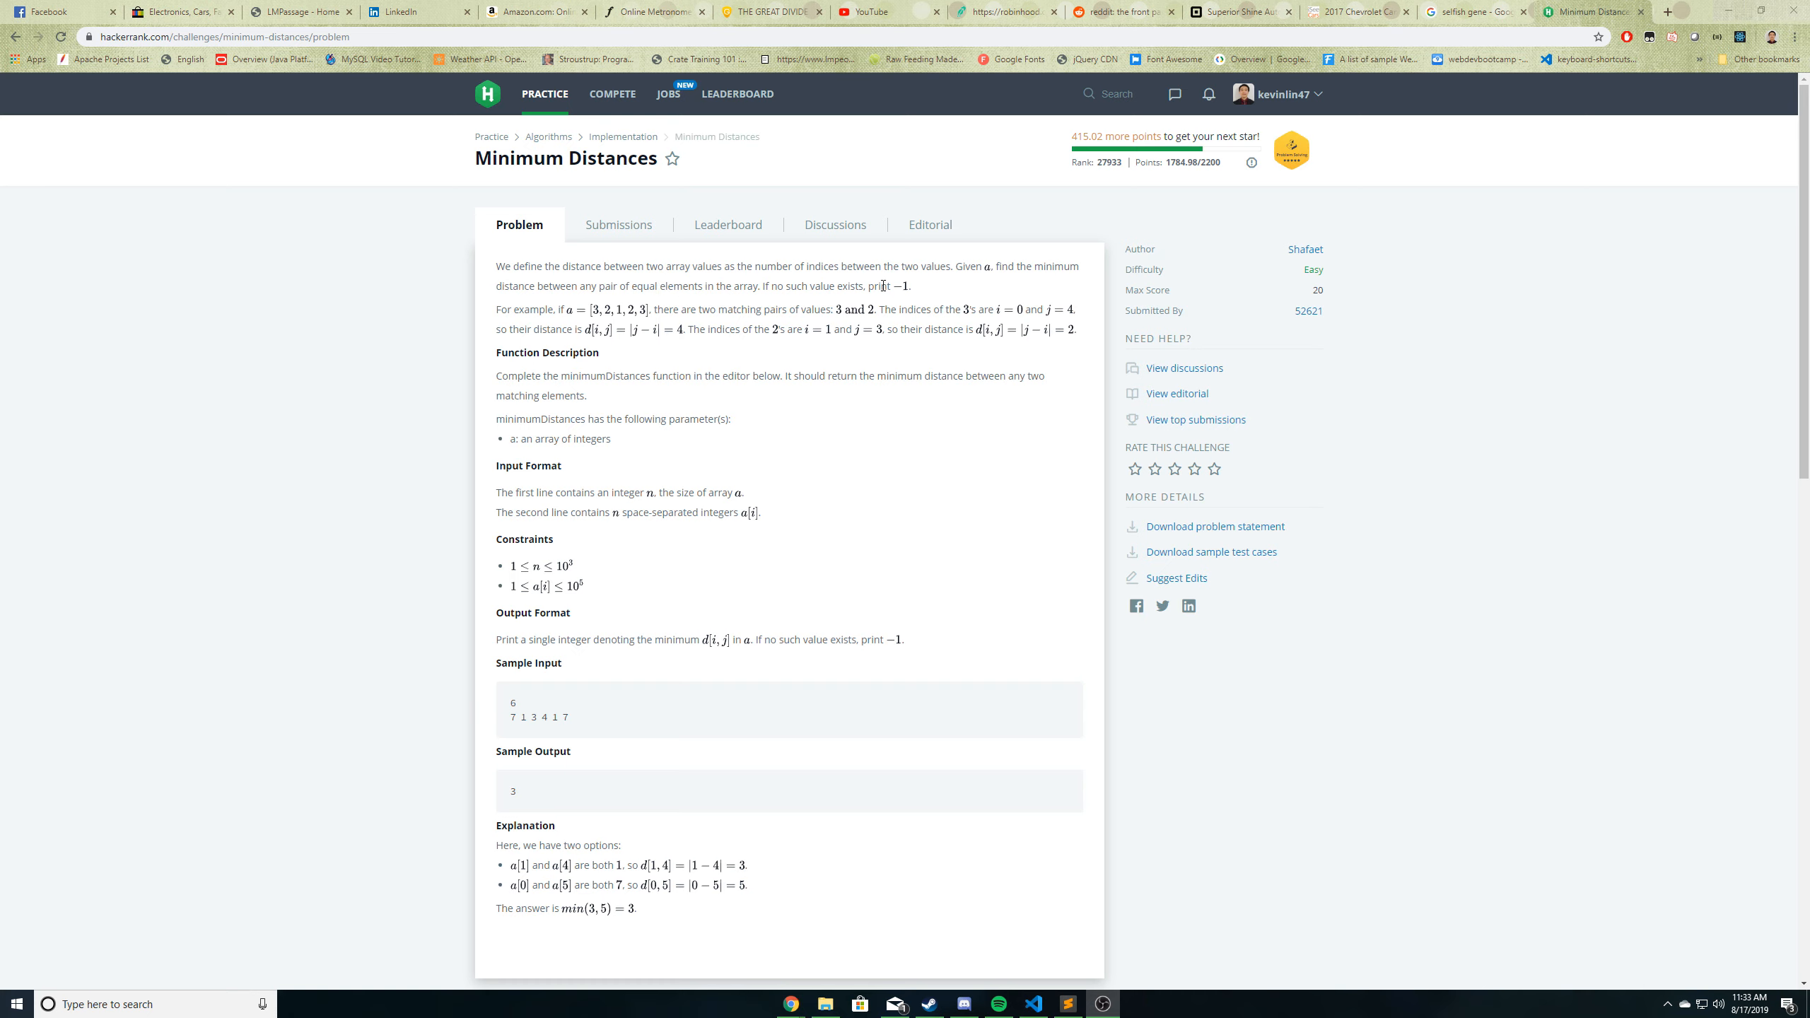
pyautogui.moveTo(522, 315)
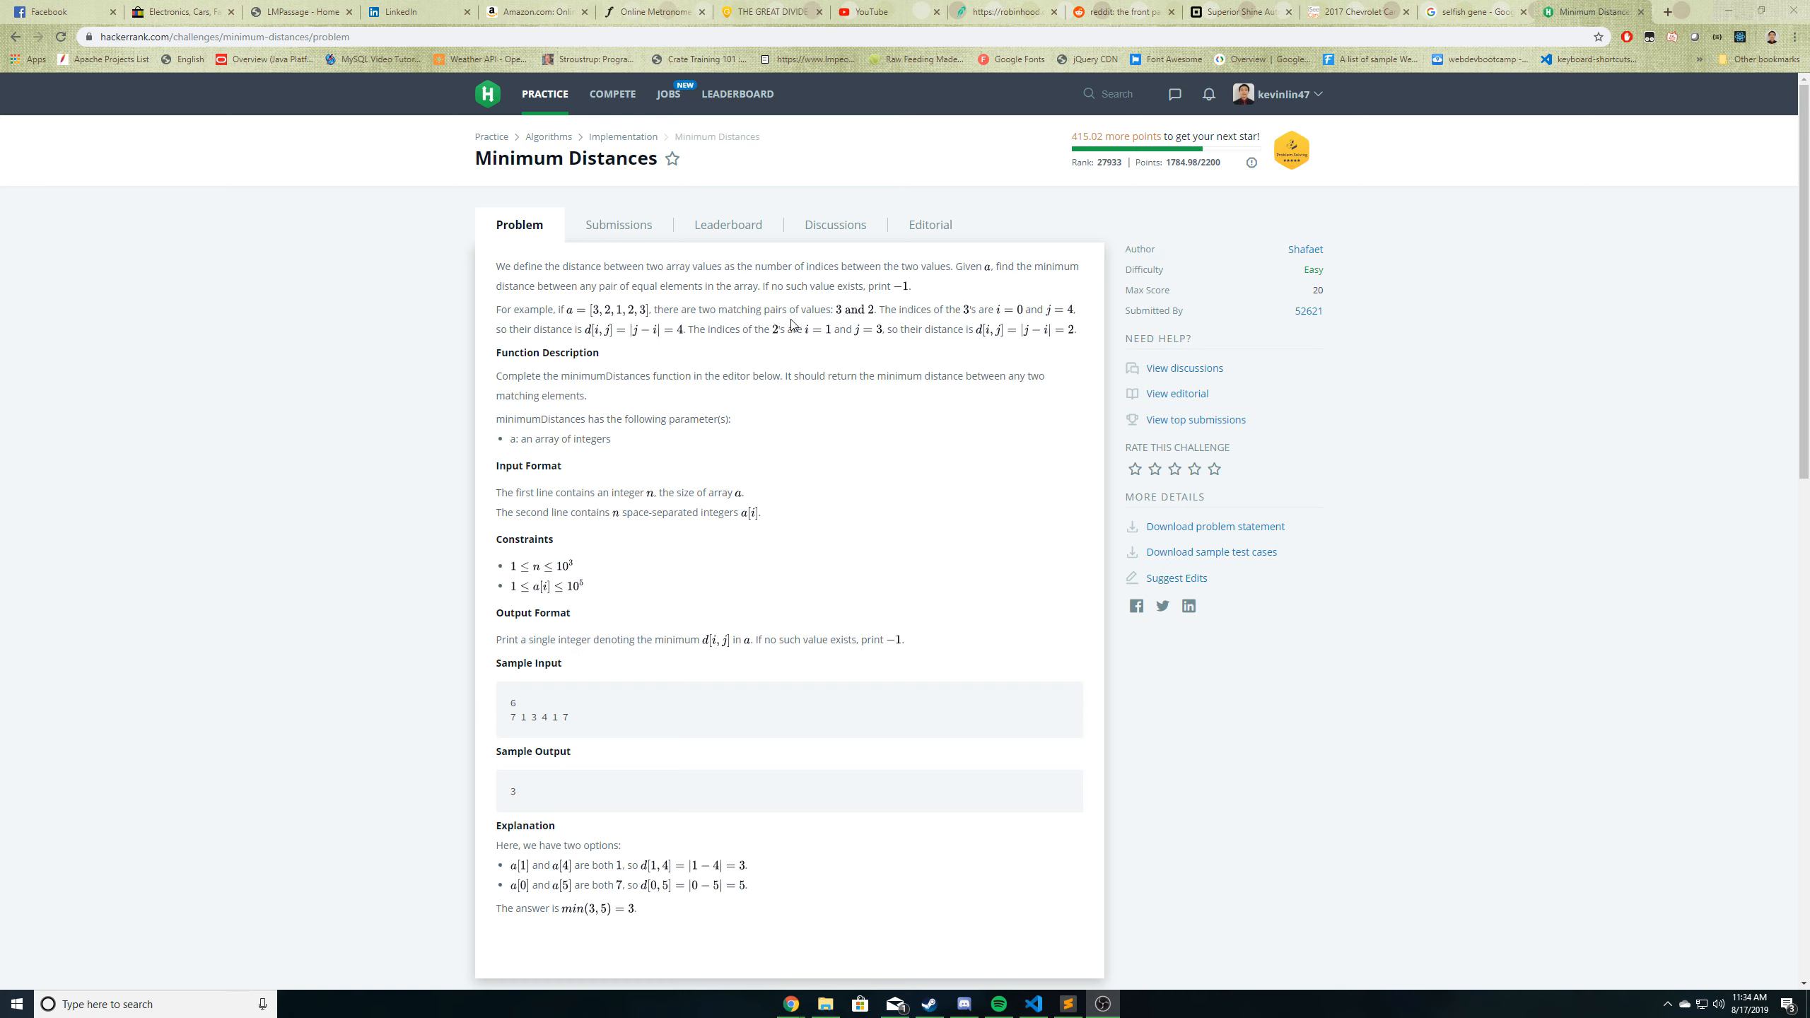
pyautogui.moveTo(608, 325)
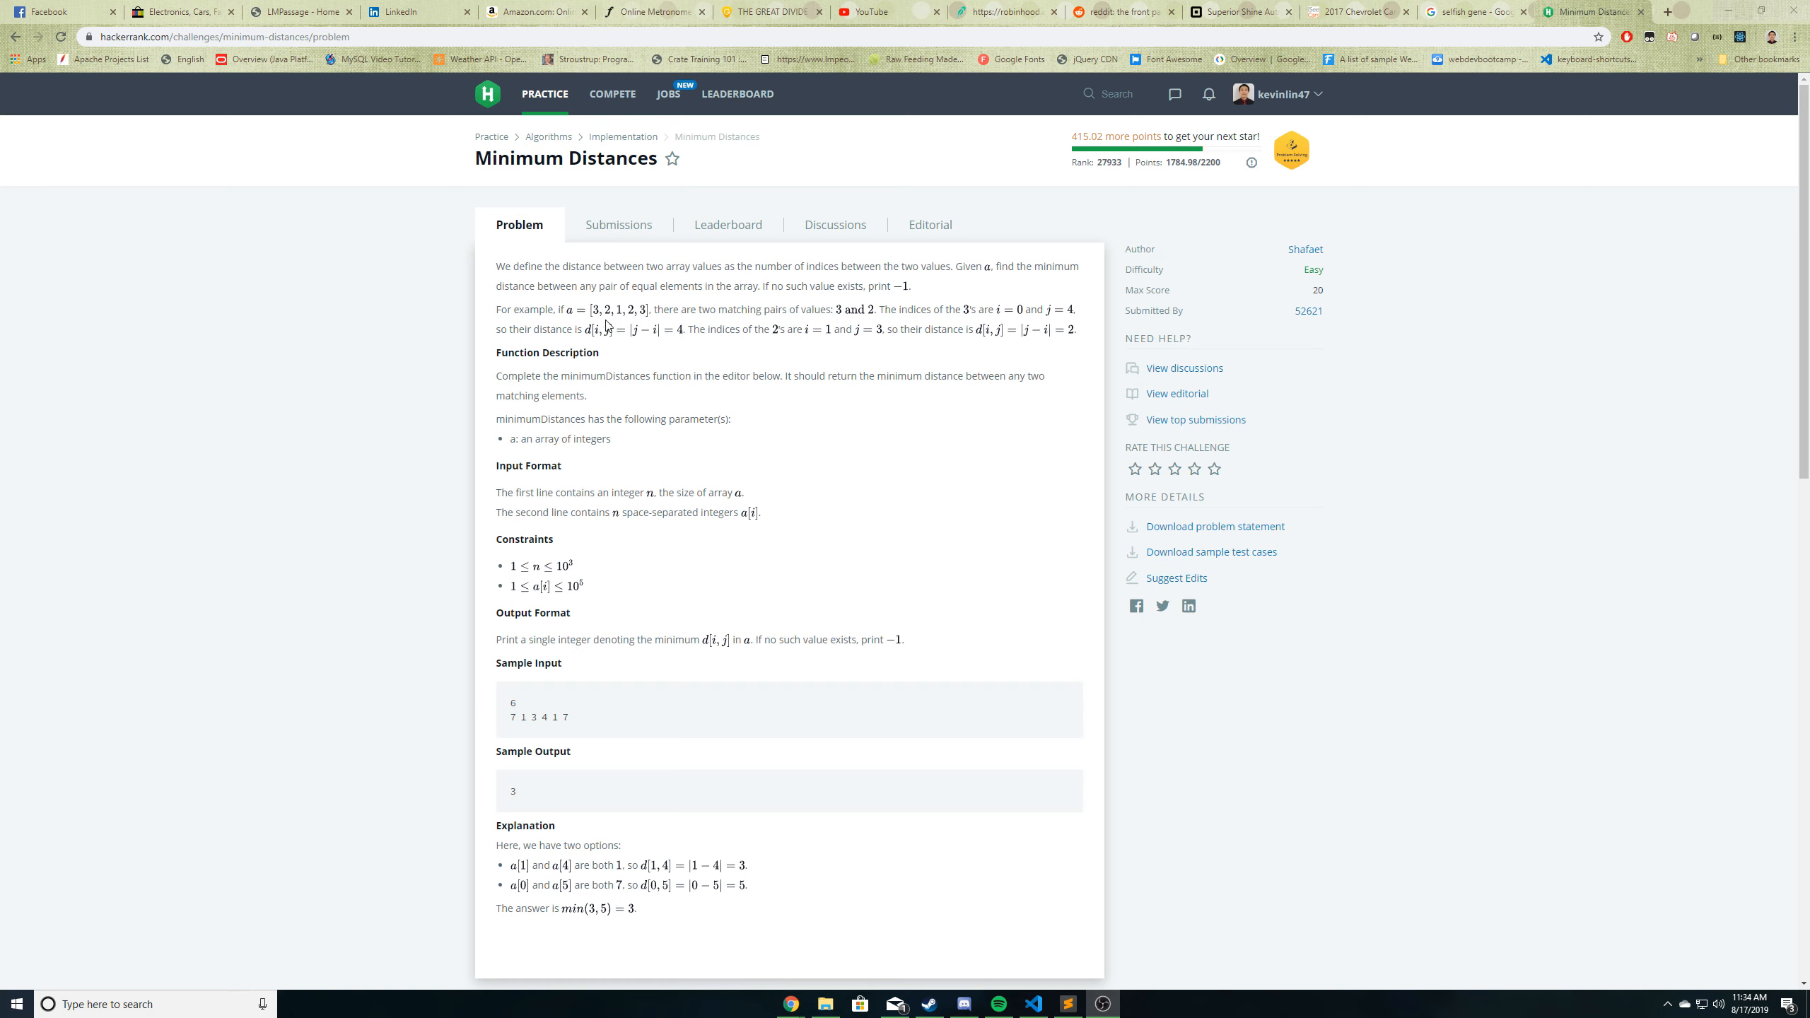
pyautogui.moveTo(790, 353)
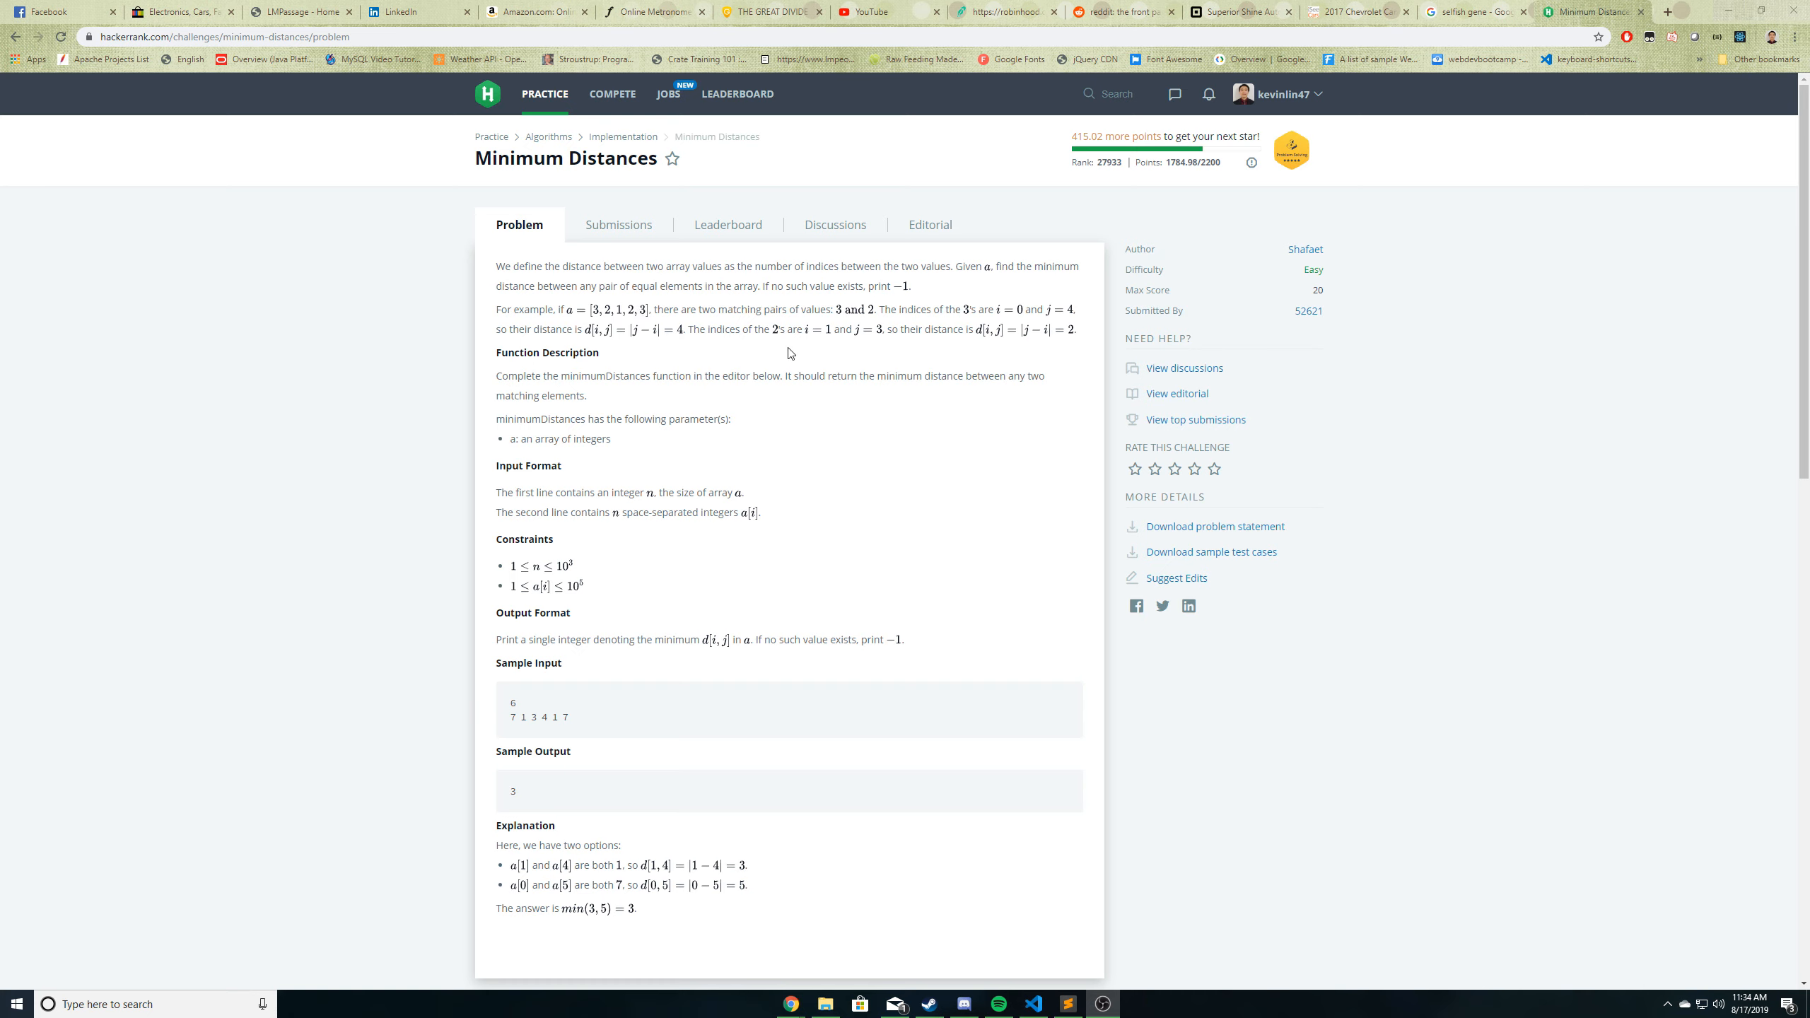
pyautogui.moveTo(960, 316)
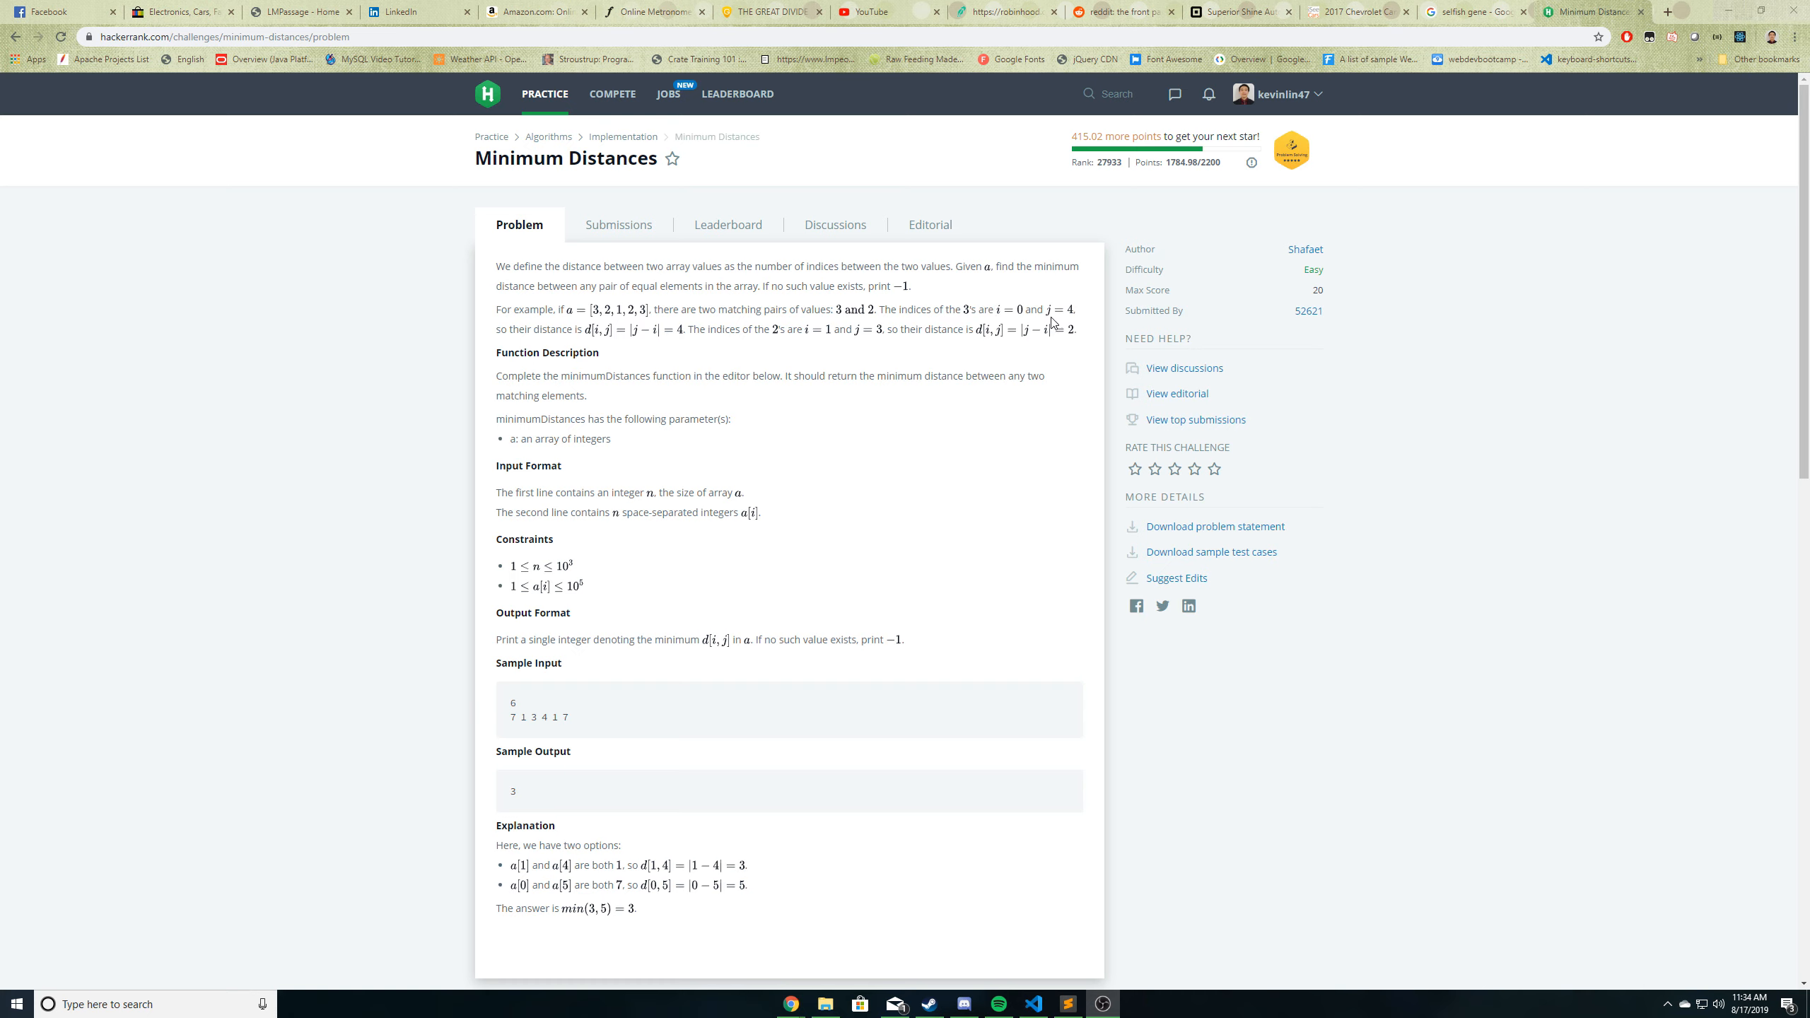
pyautogui.moveTo(554, 333)
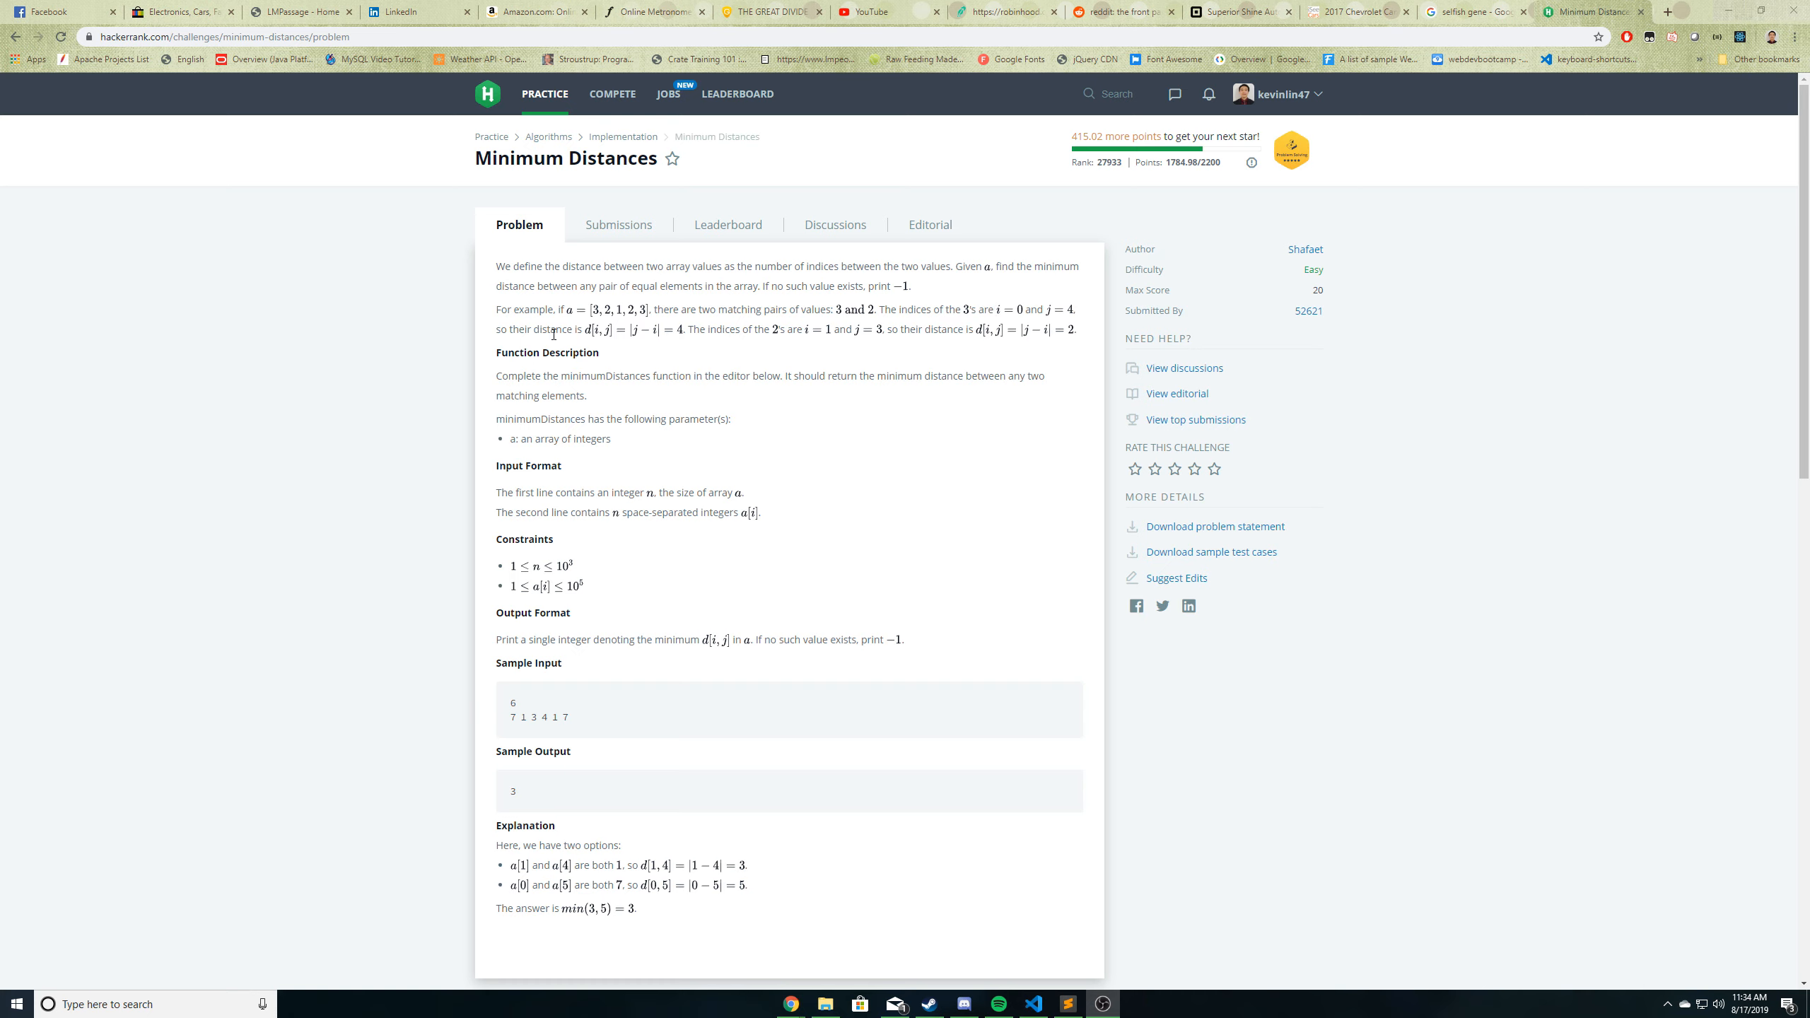
pyautogui.moveTo(687, 344)
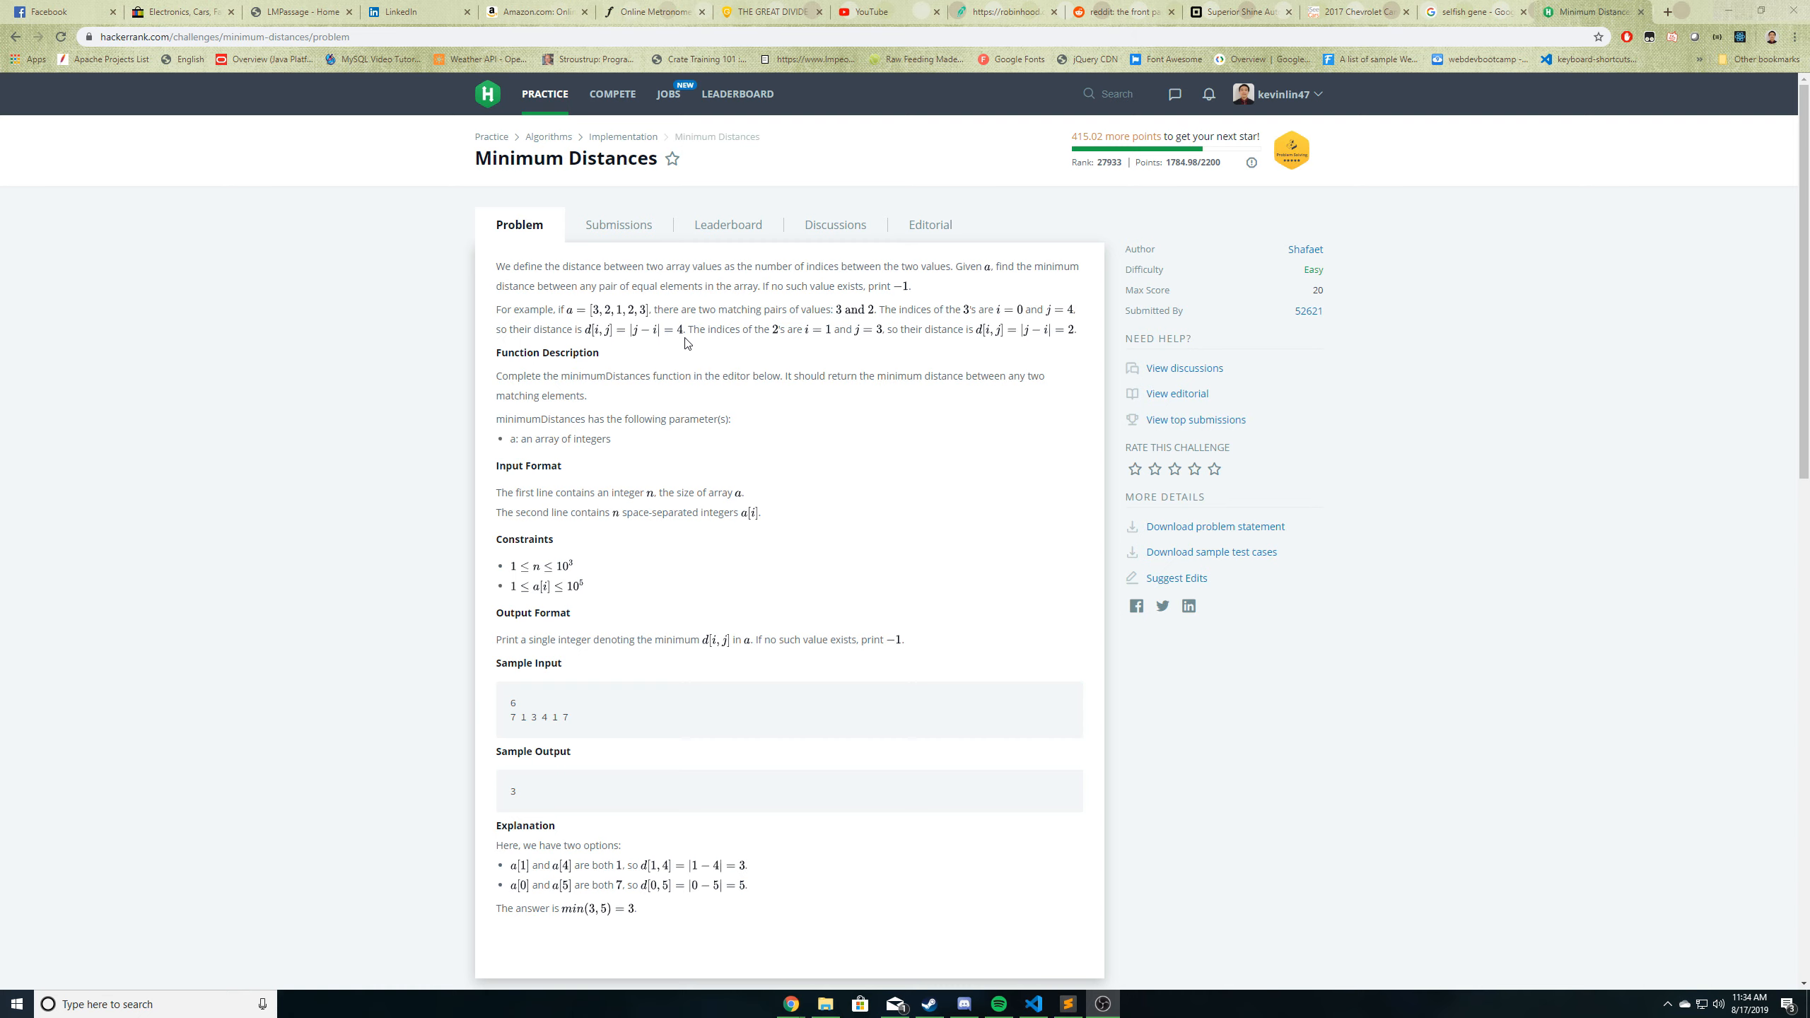
pyautogui.moveTo(737, 332)
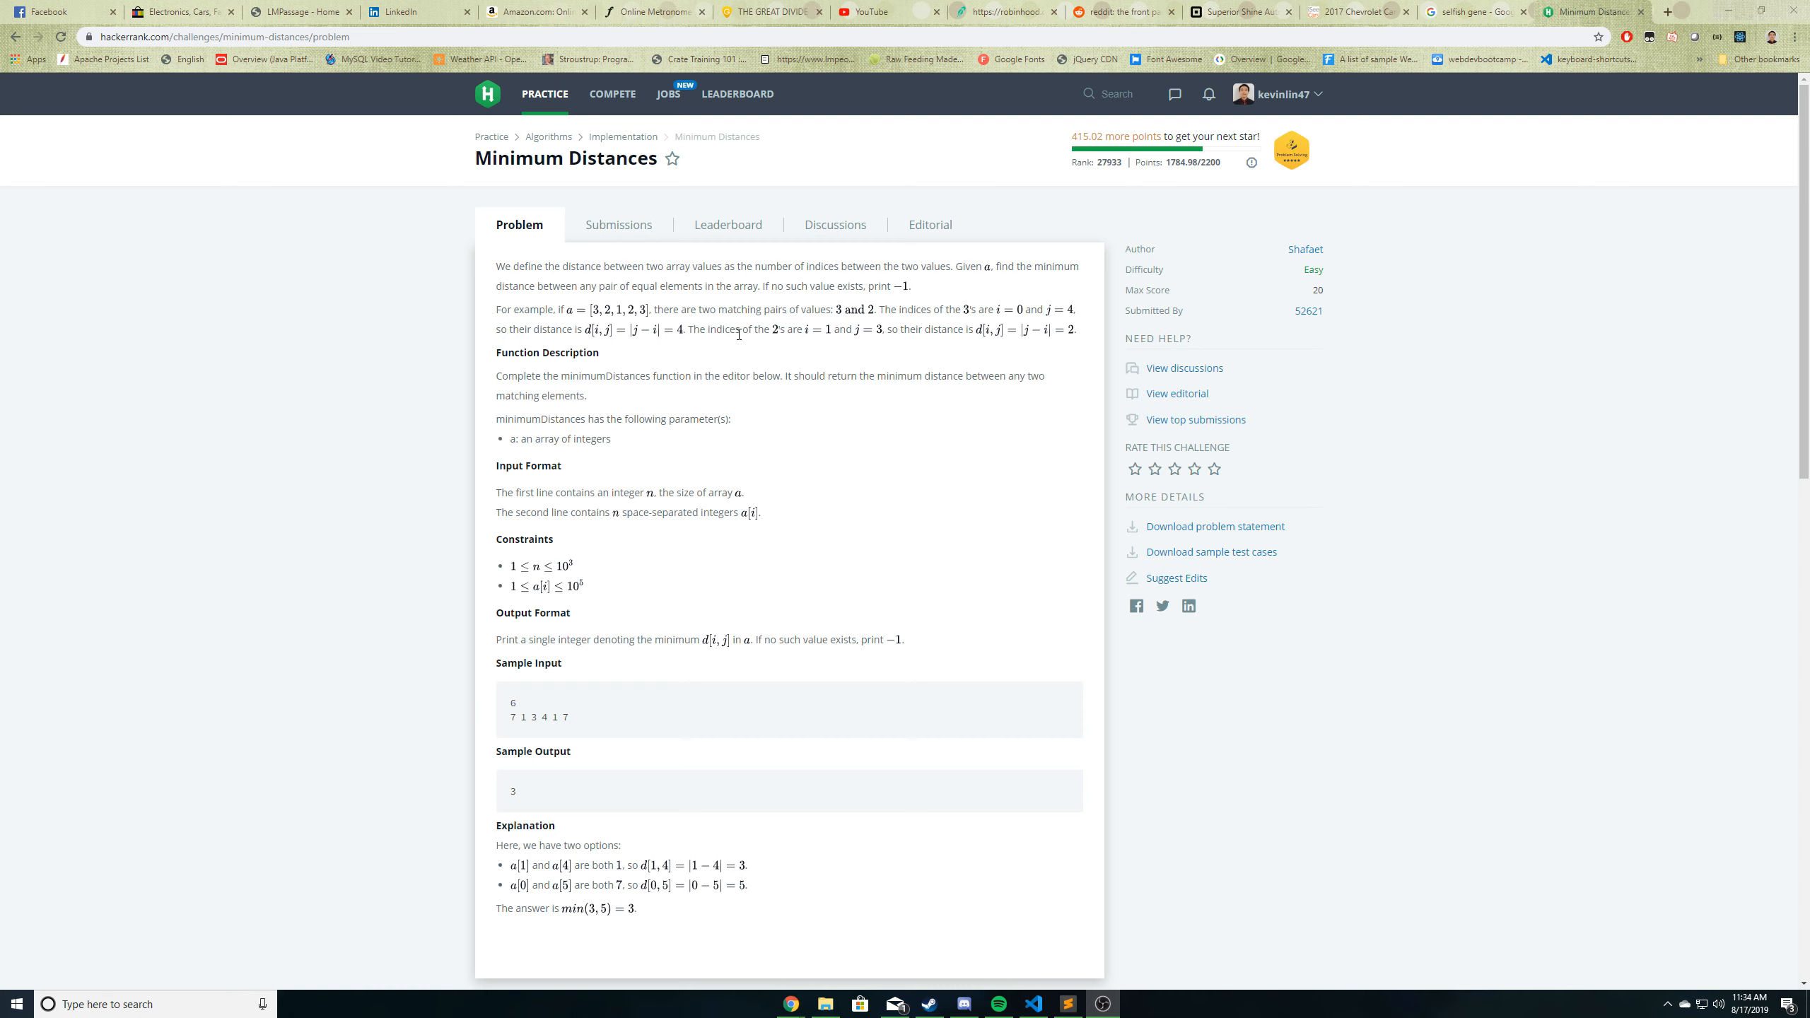
pyautogui.moveTo(790, 348)
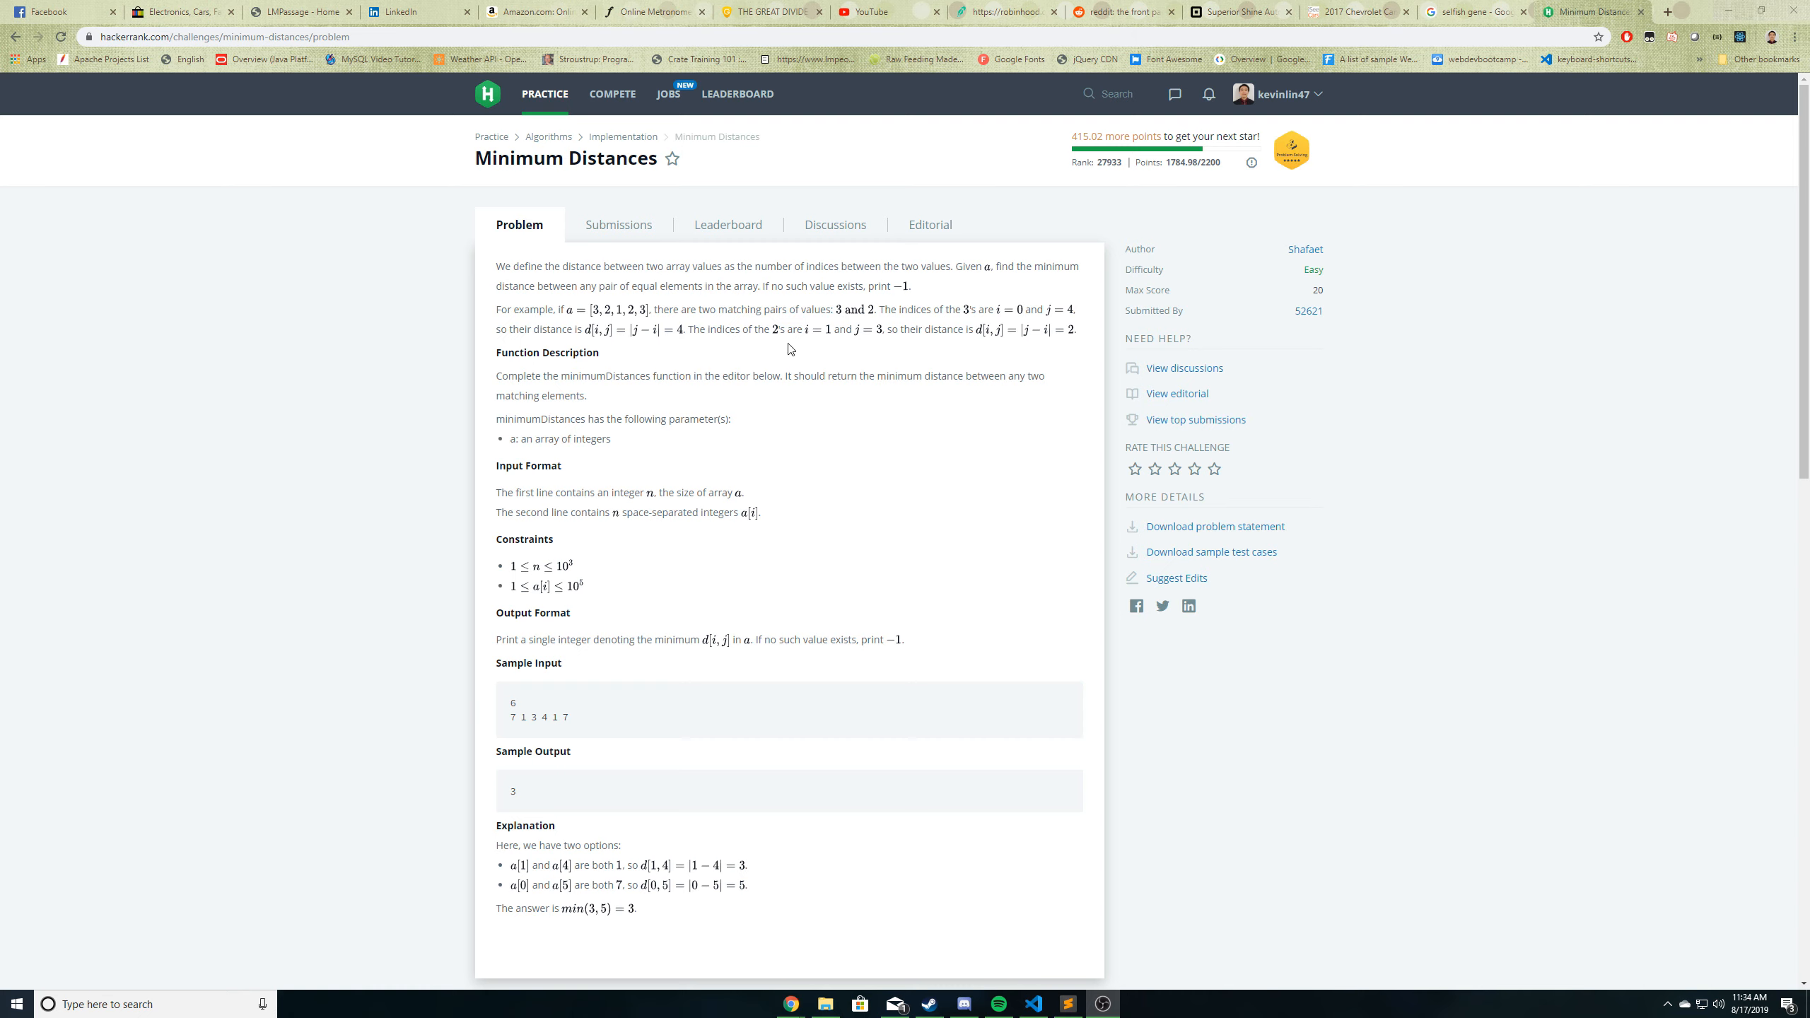
pyautogui.moveTo(883, 343)
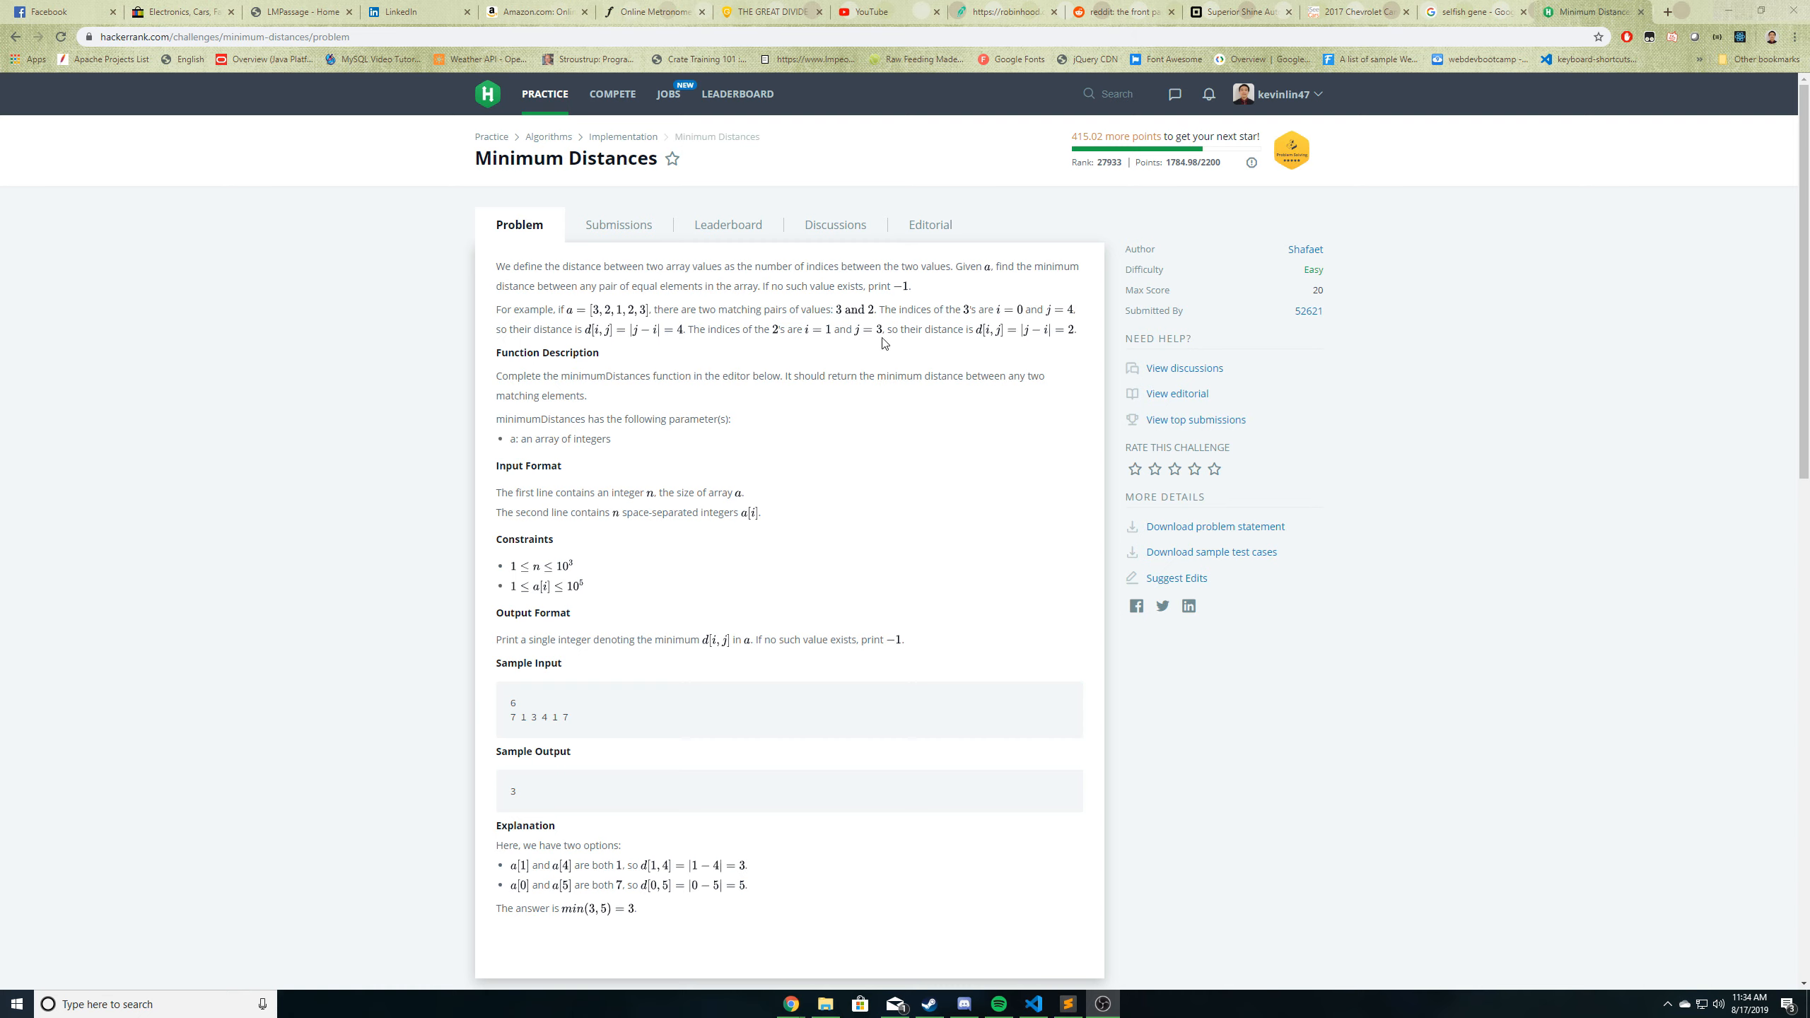
pyautogui.moveTo(929, 336)
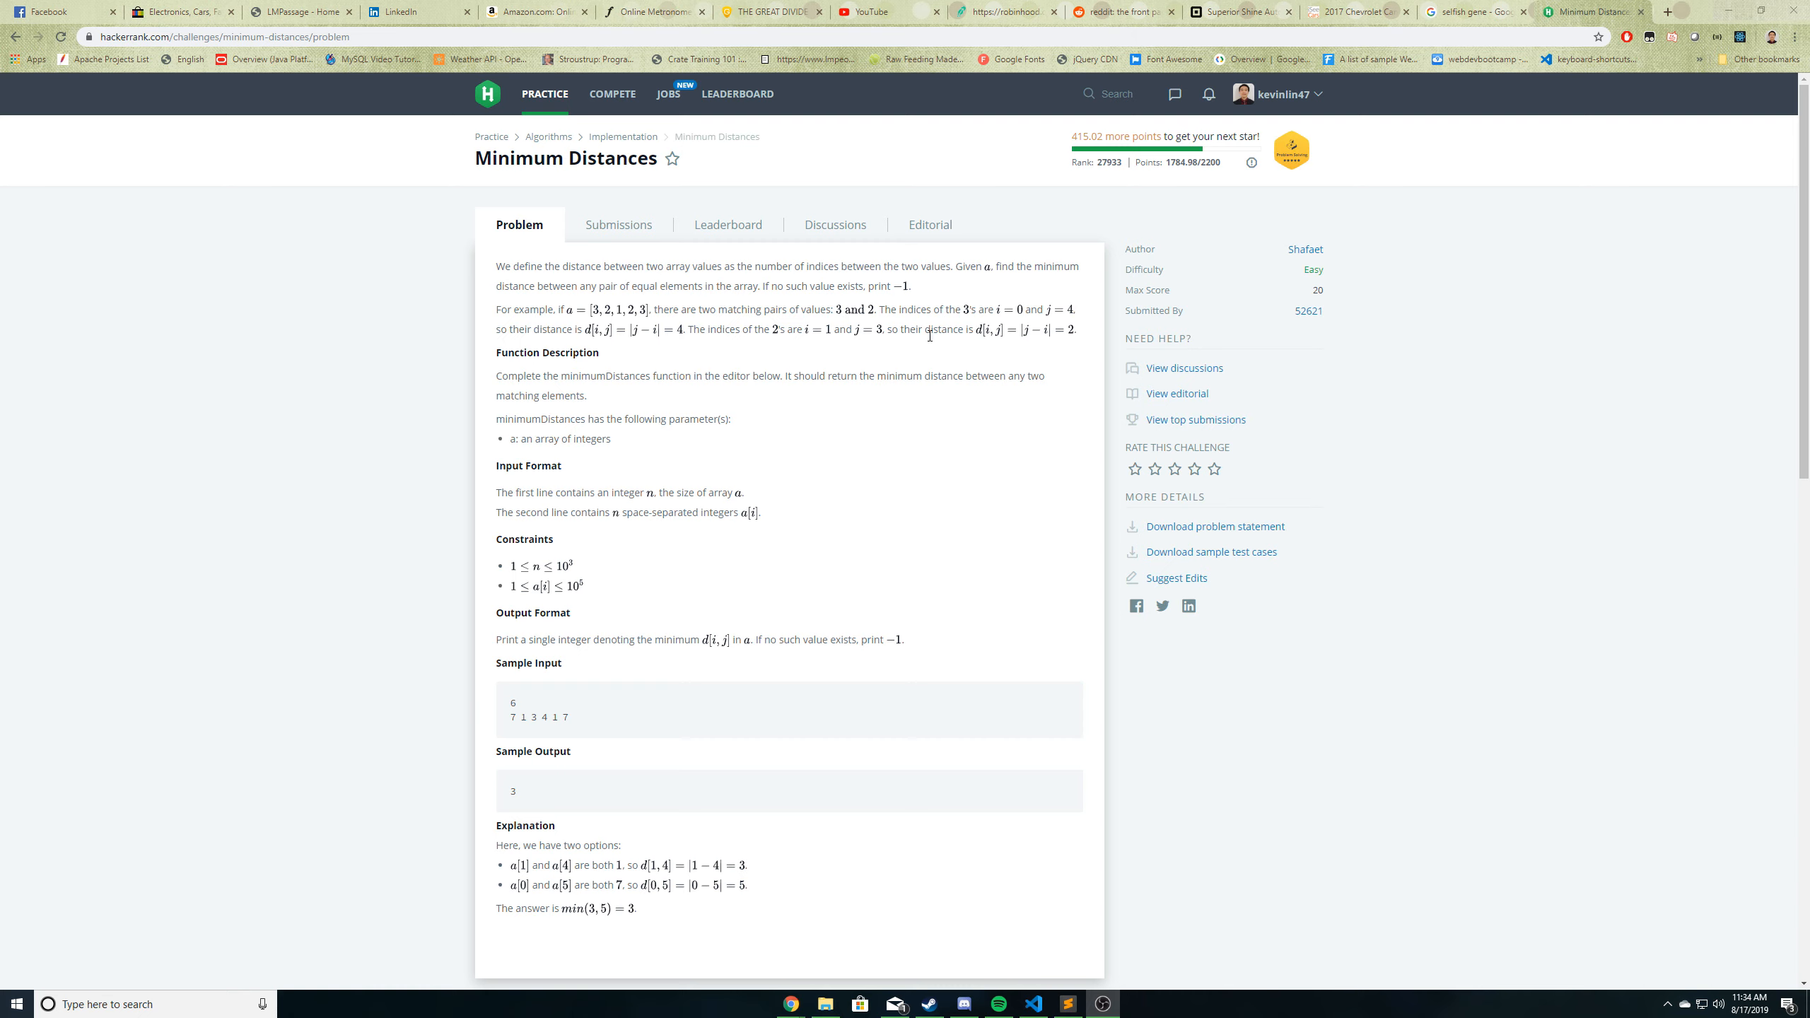
pyautogui.moveTo(719, 327)
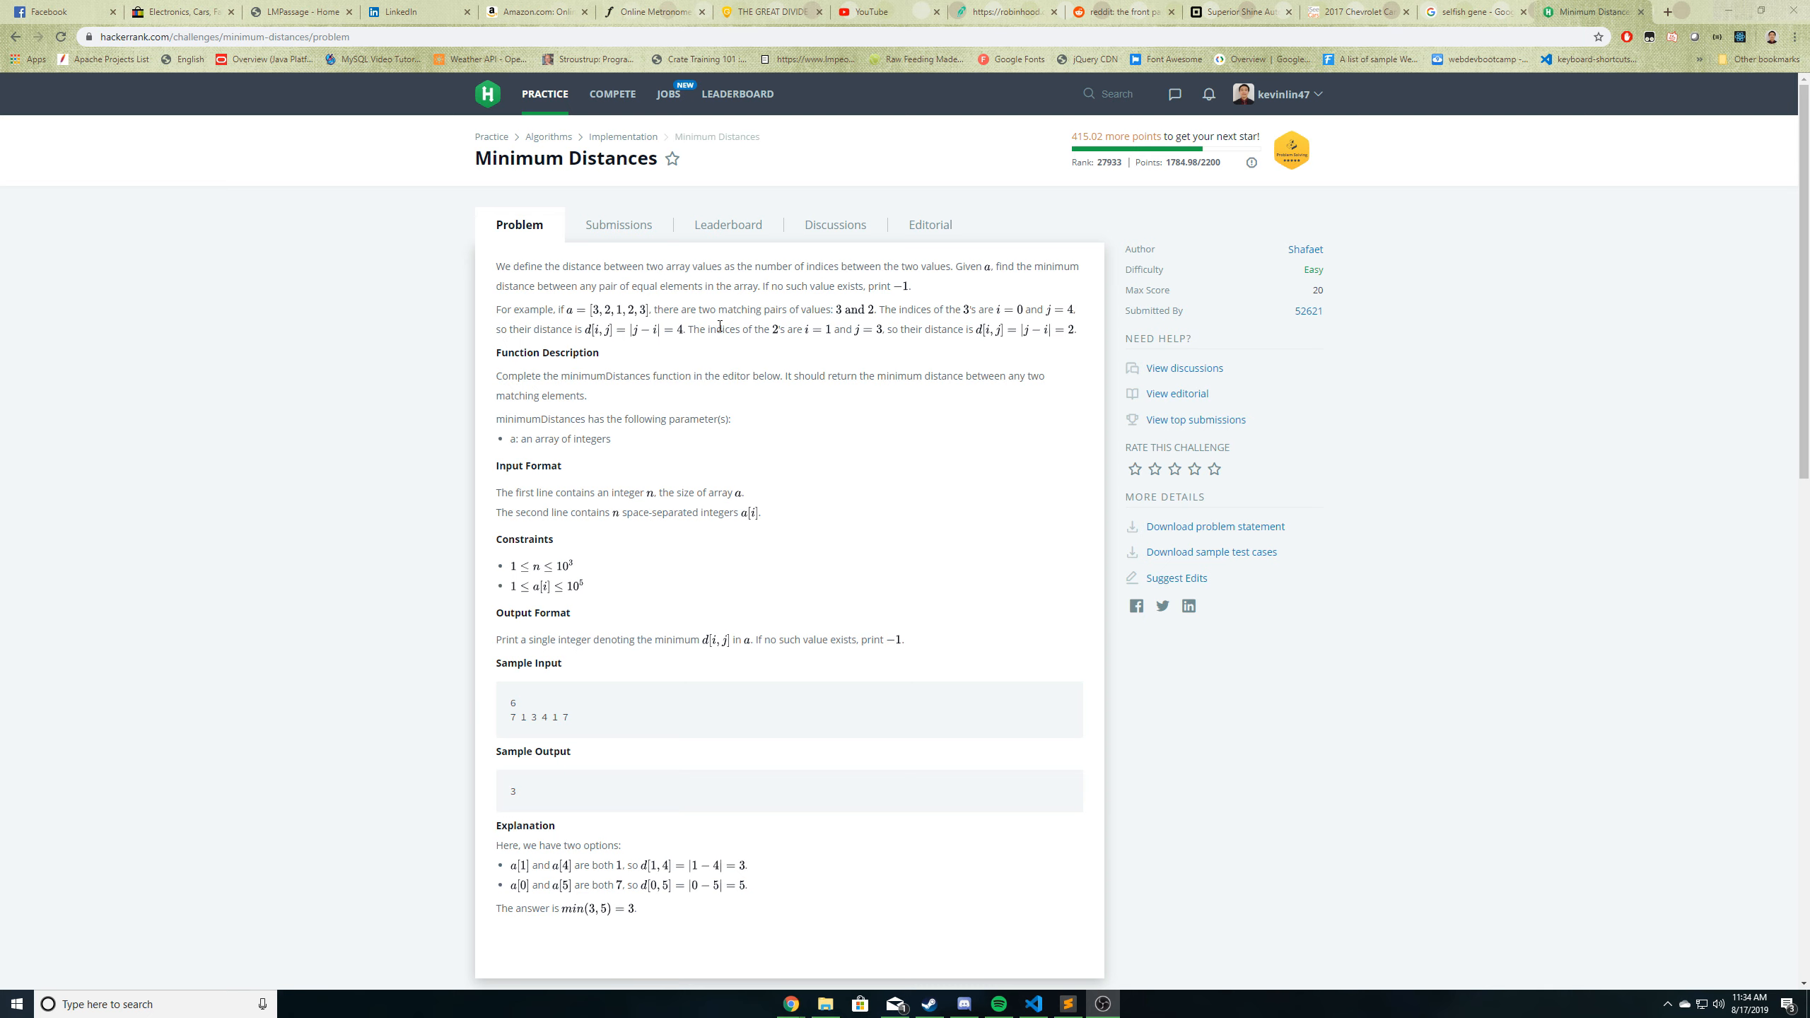
# - Highlight the function description, input line and output format while explaining the problem
pyautogui.moveTo(496, 376); pyautogui.dragTo(731, 420)
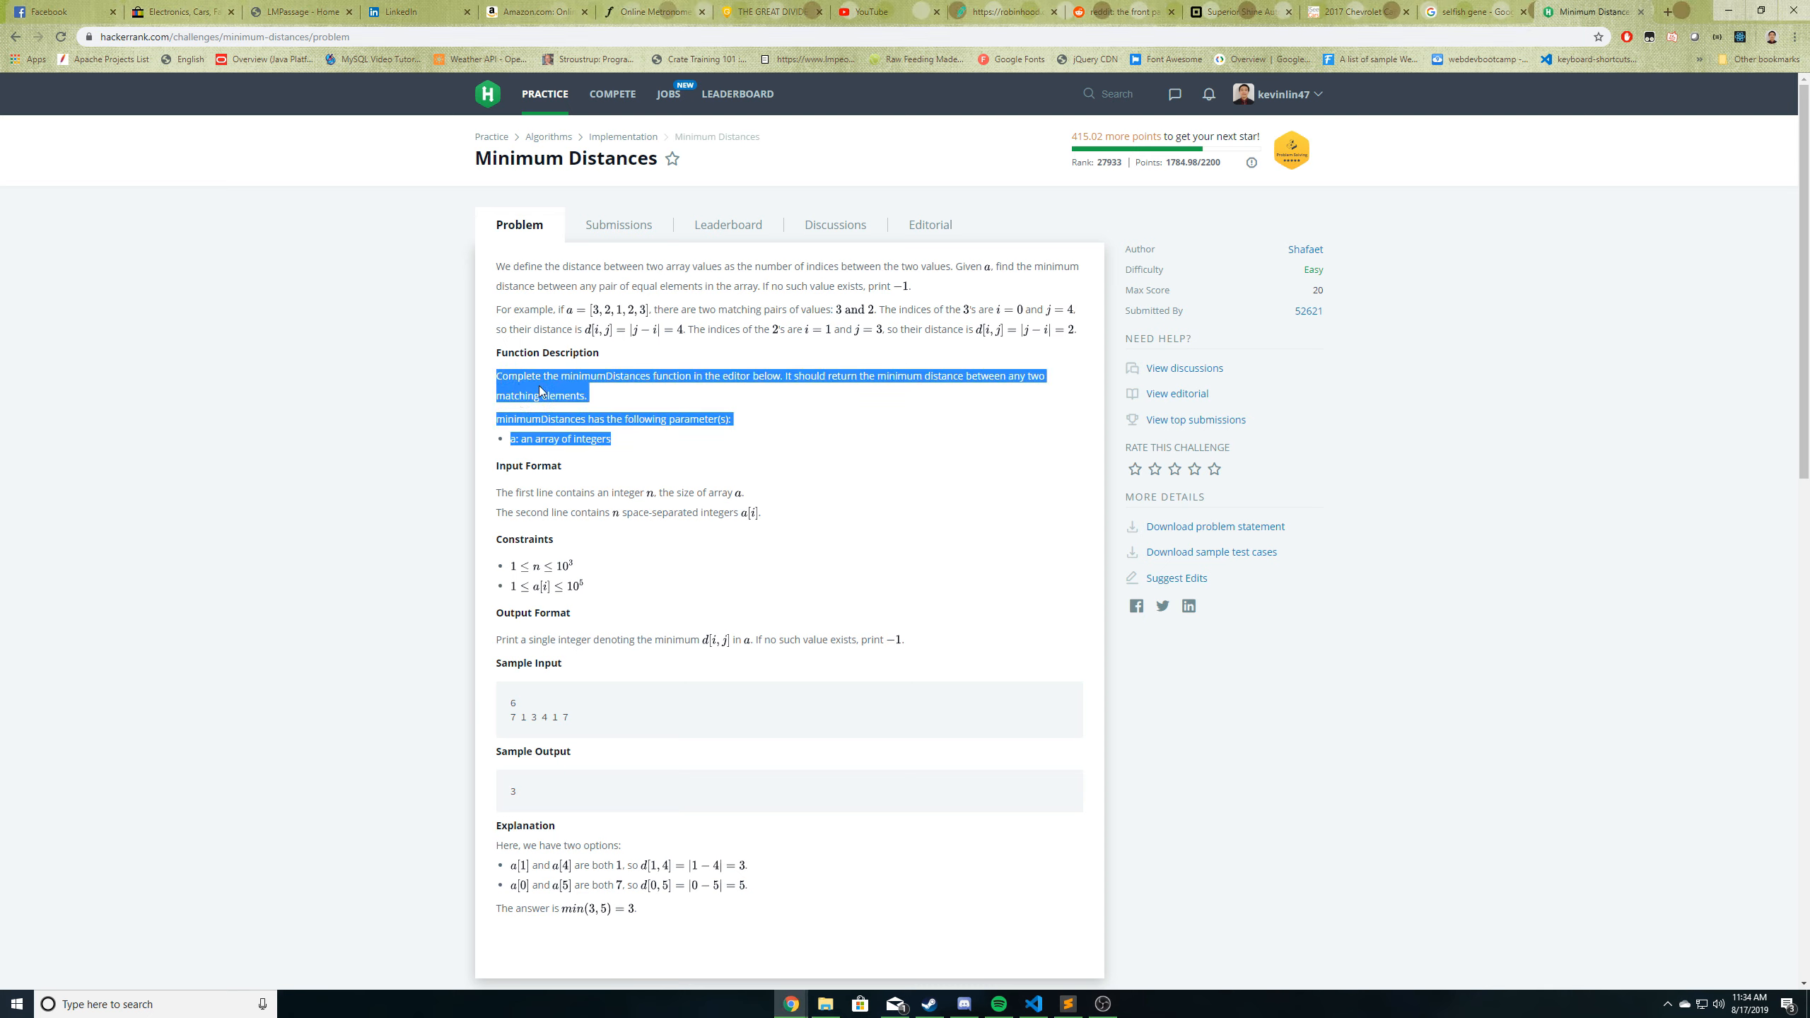
pyautogui.click(718, 352)
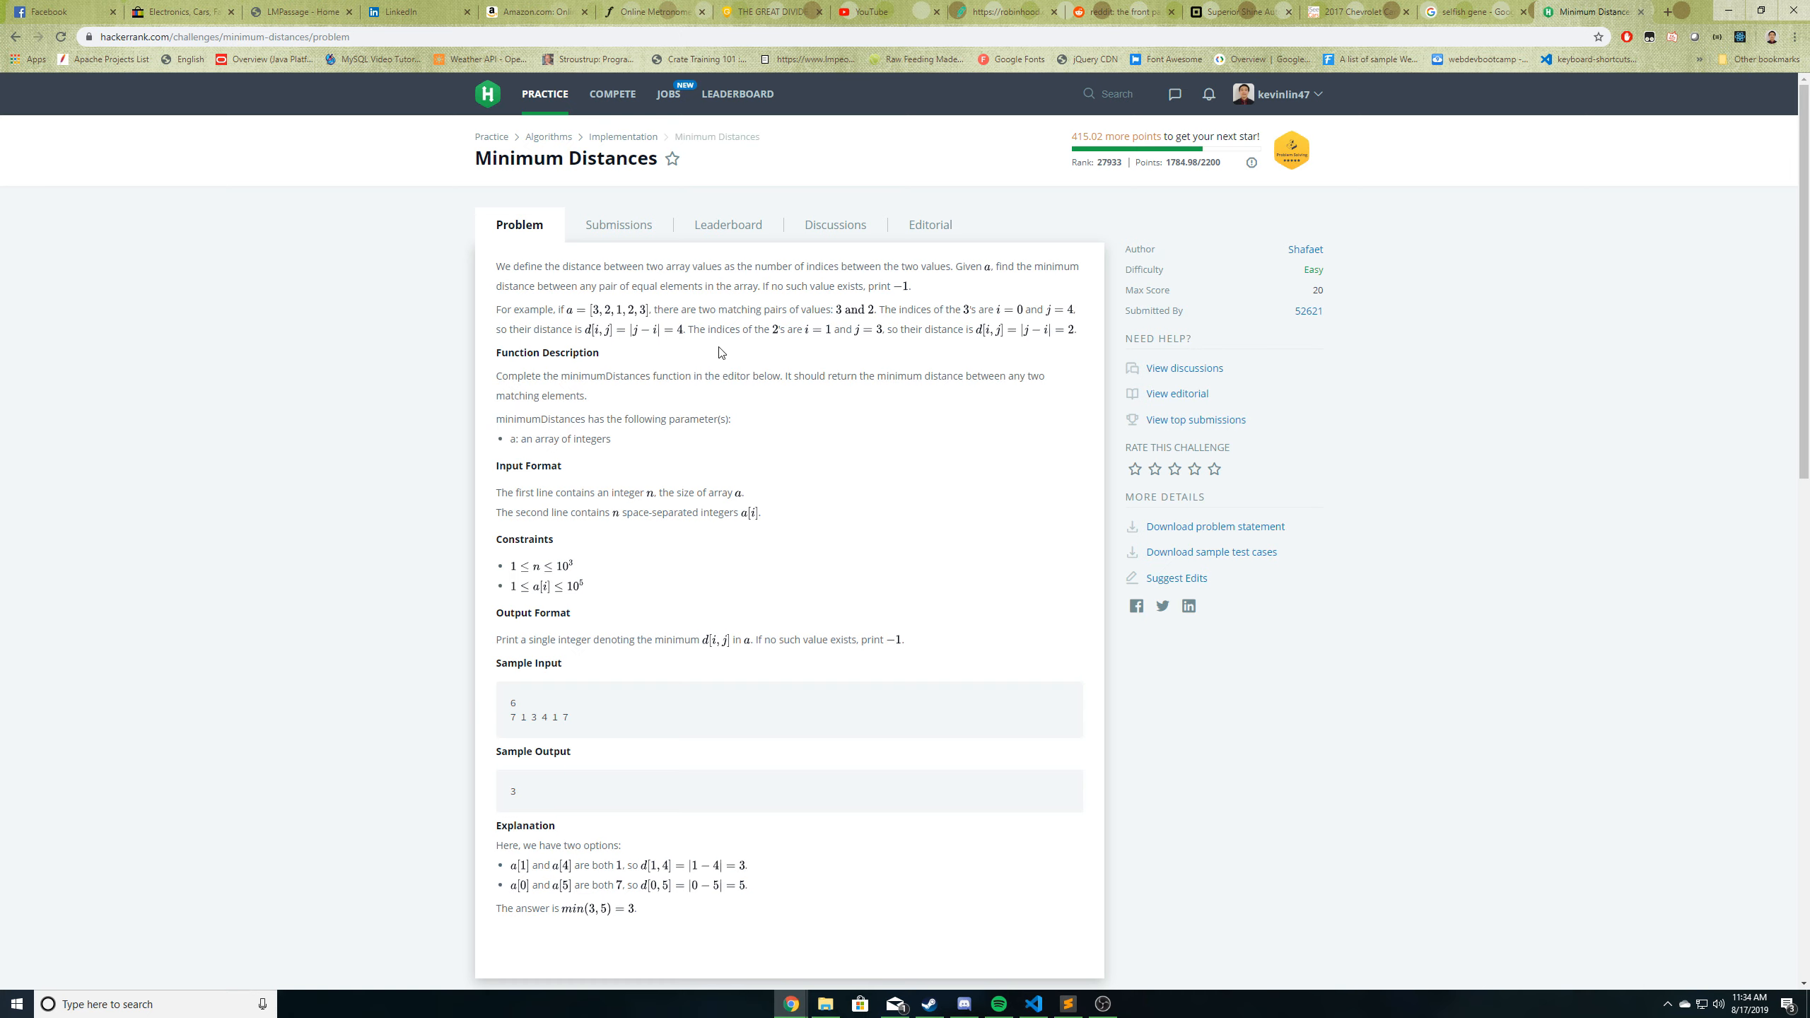
pyautogui.moveTo(520, 381)
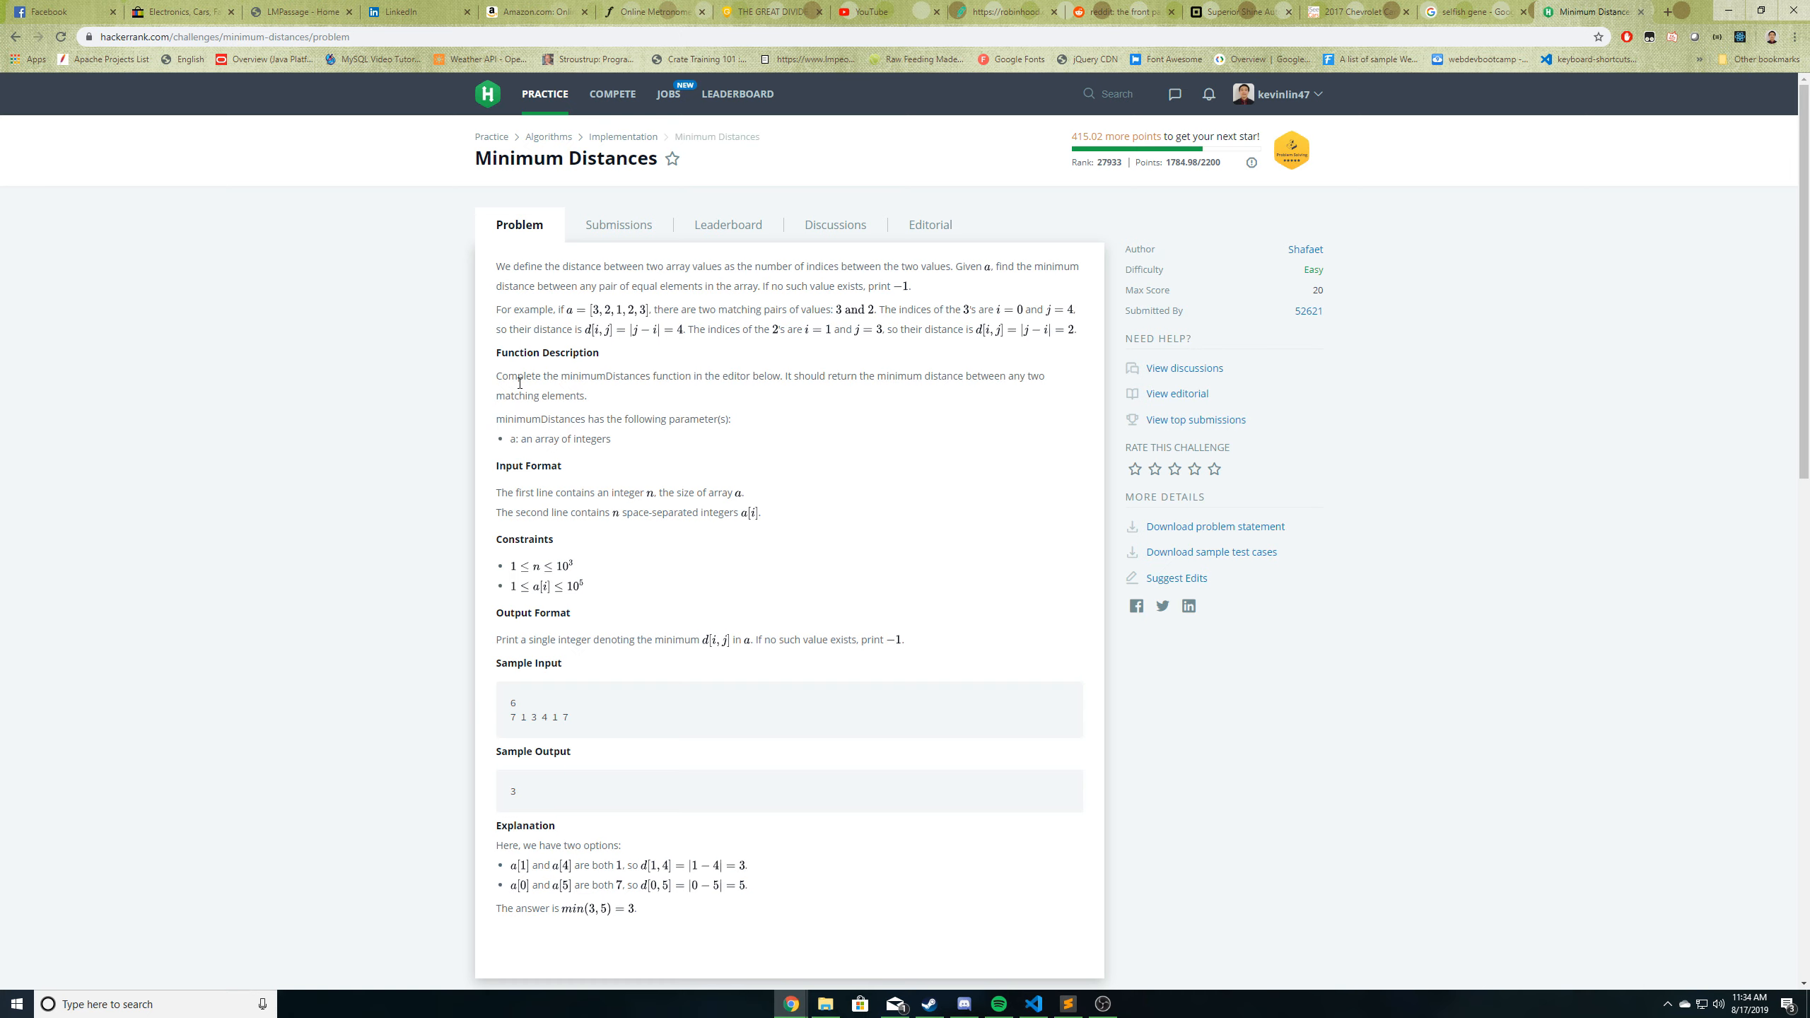
pyautogui.moveTo(794, 390)
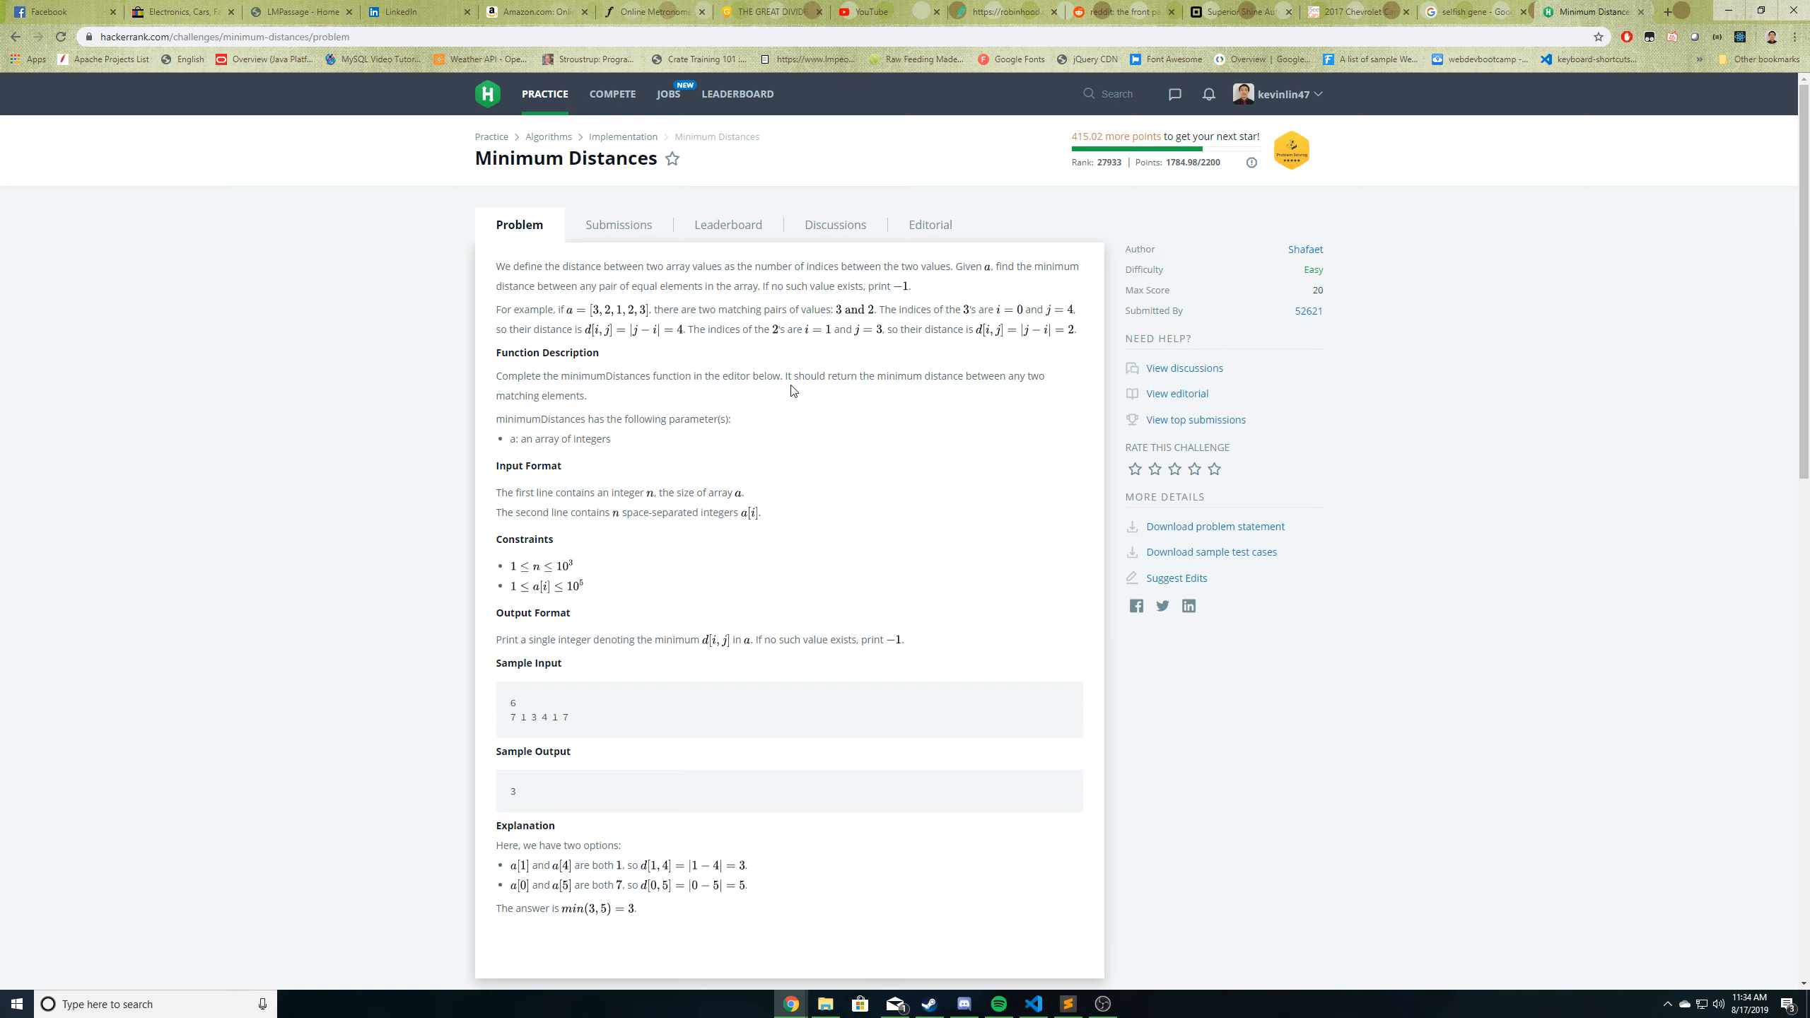
pyautogui.moveTo(989, 391)
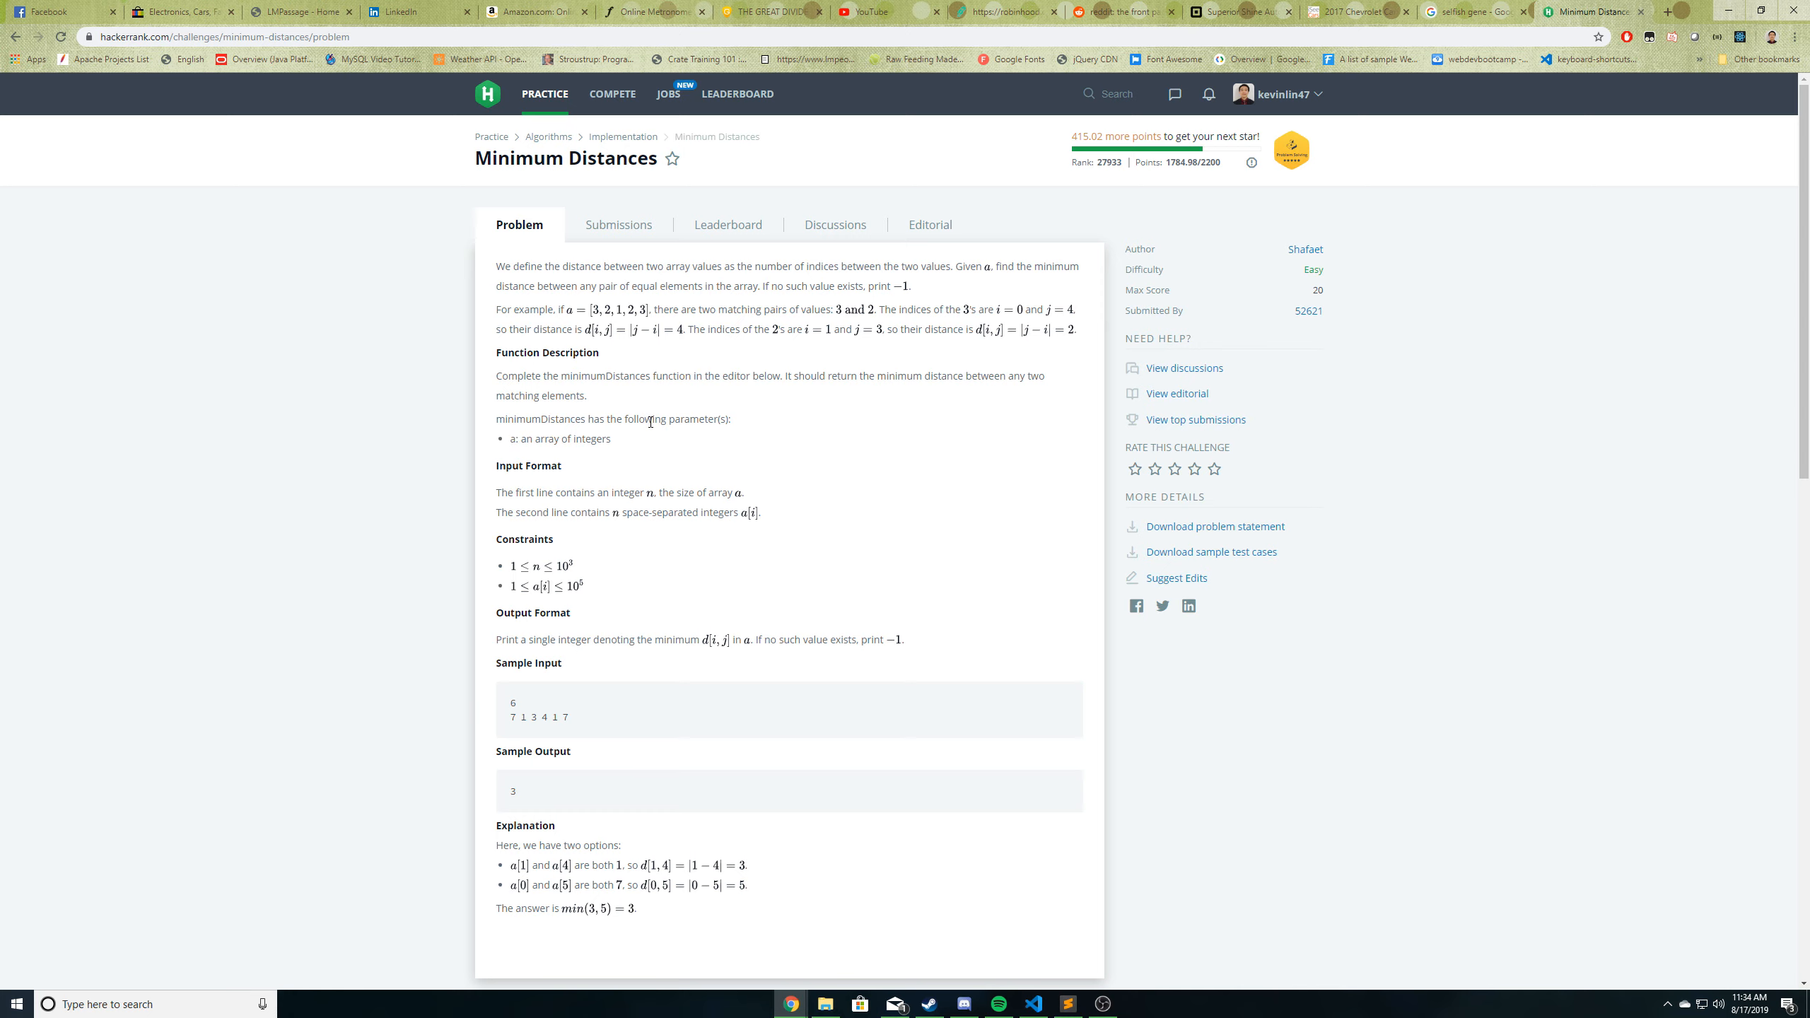
pyautogui.moveTo(509, 446)
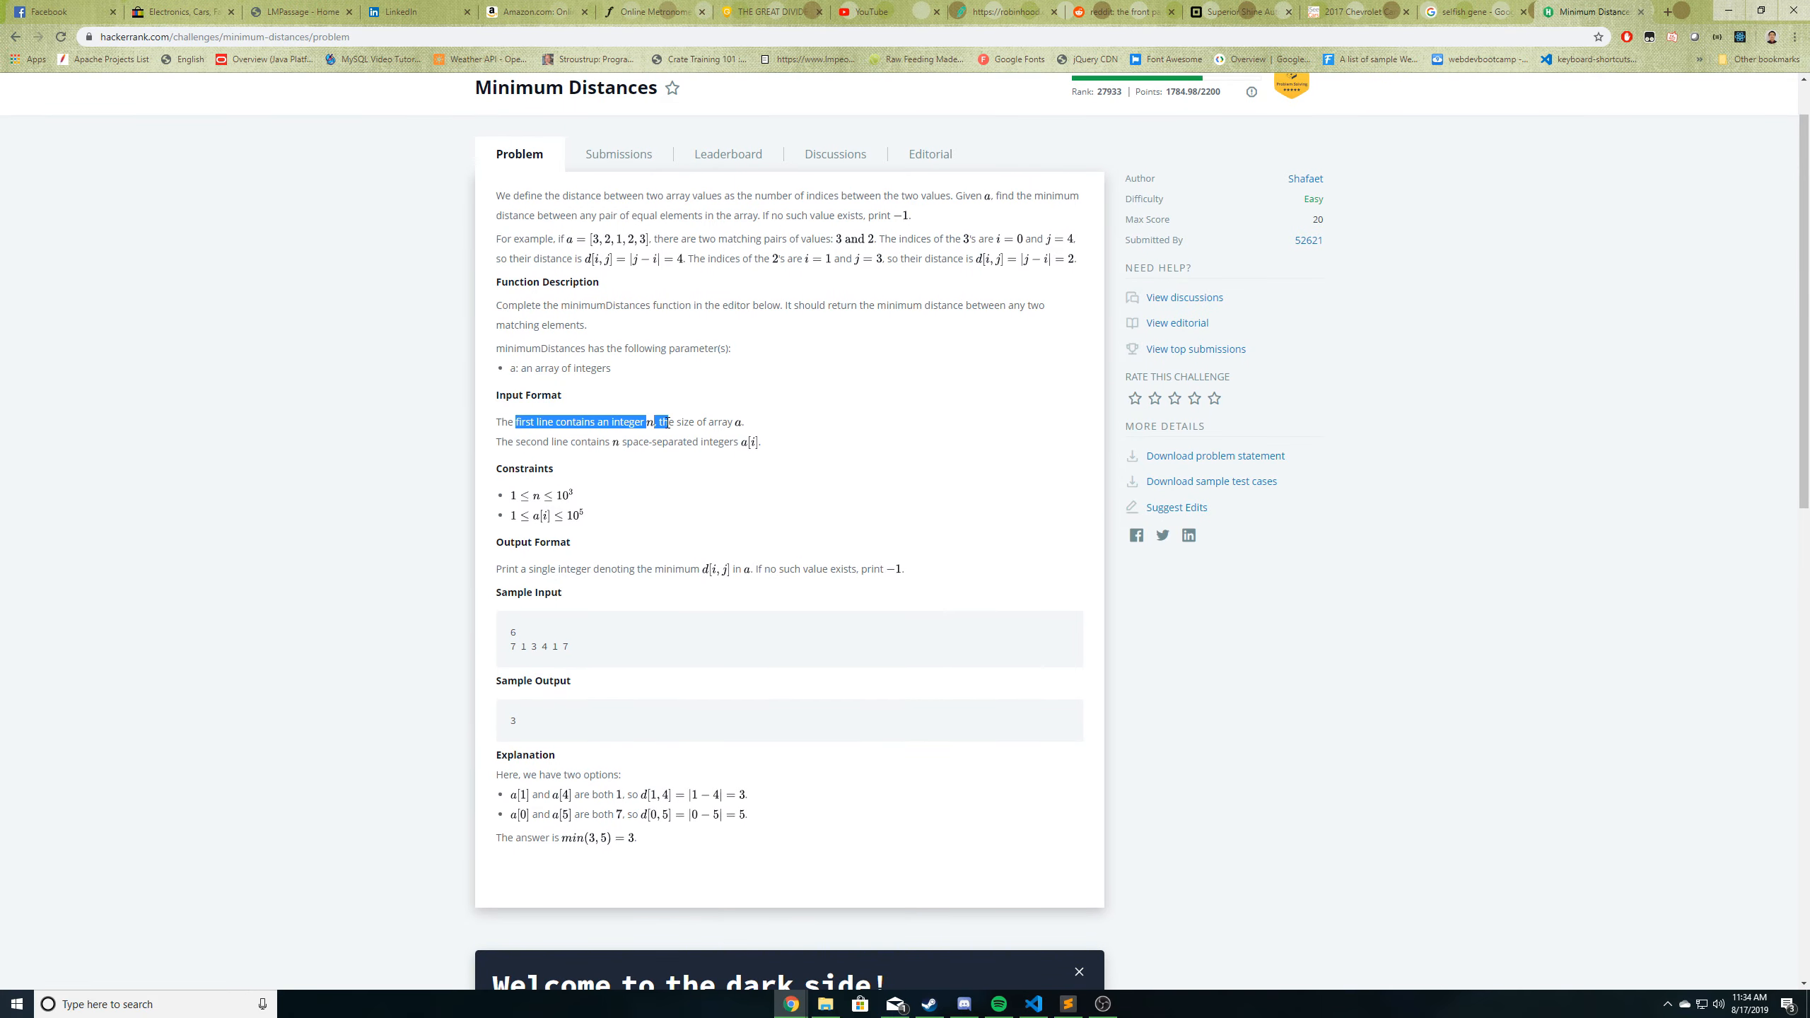
pyautogui.click(684, 425)
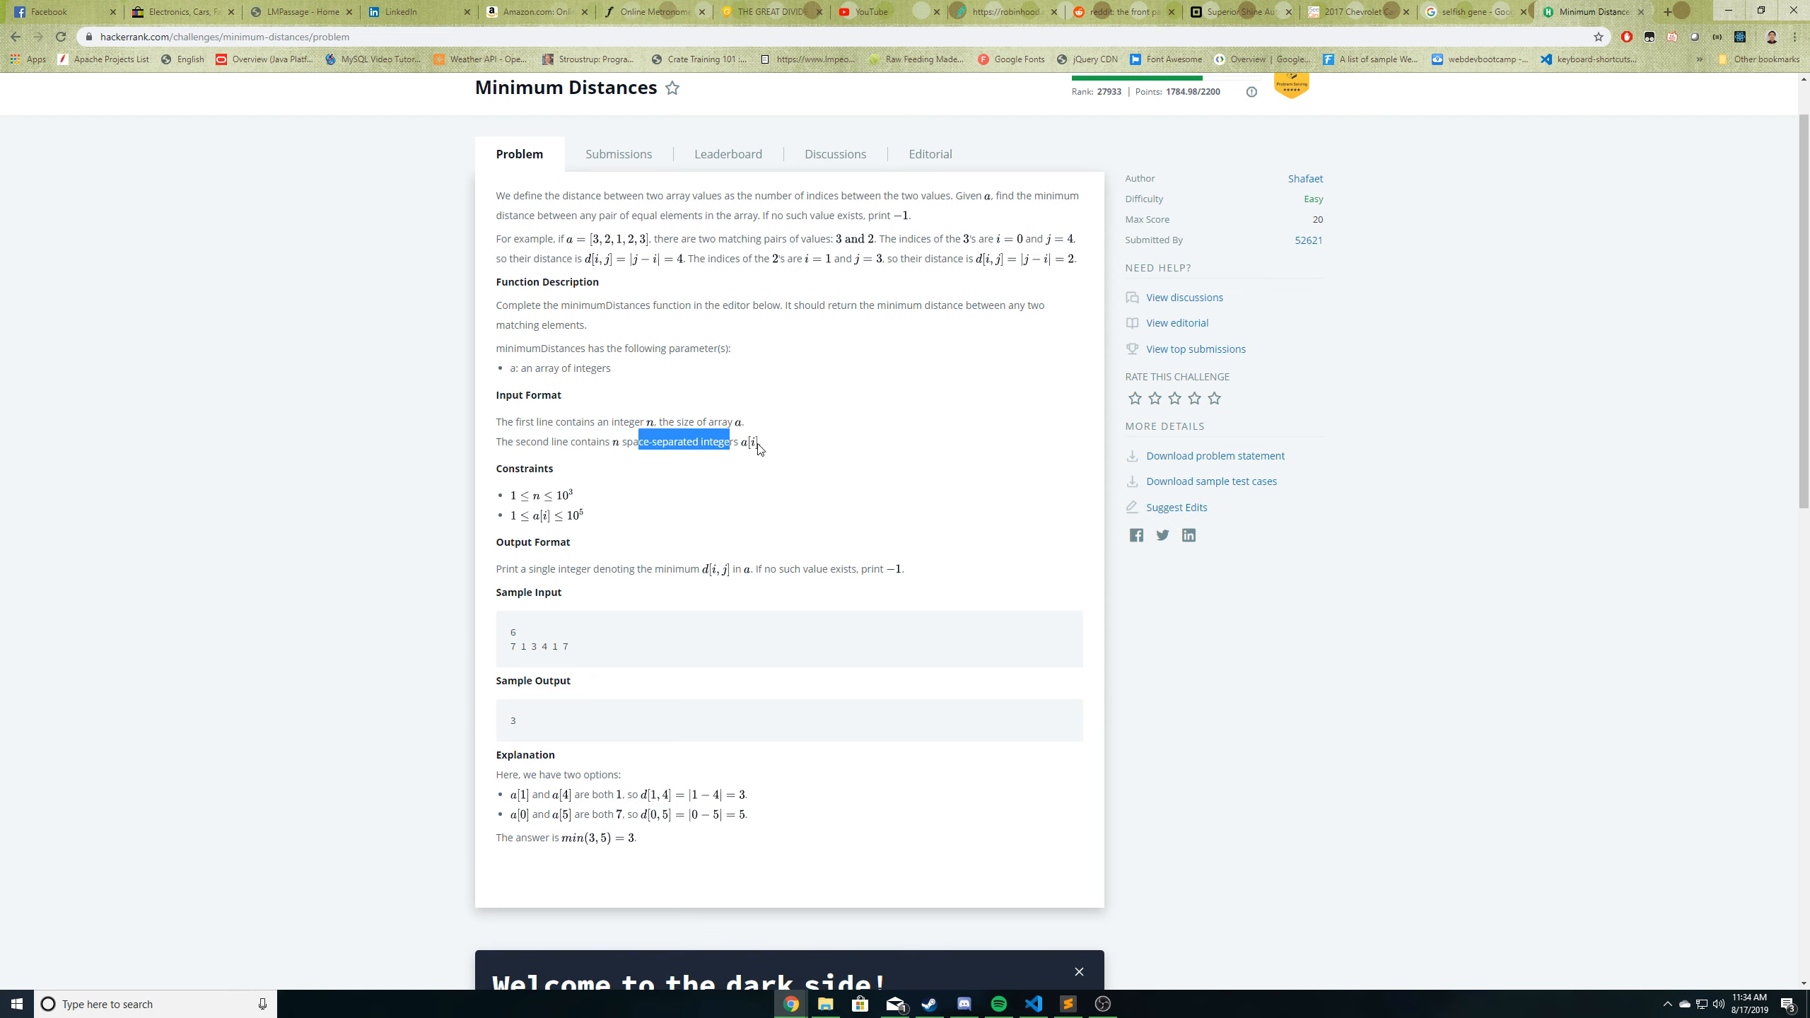
pyautogui.scroll(-3)
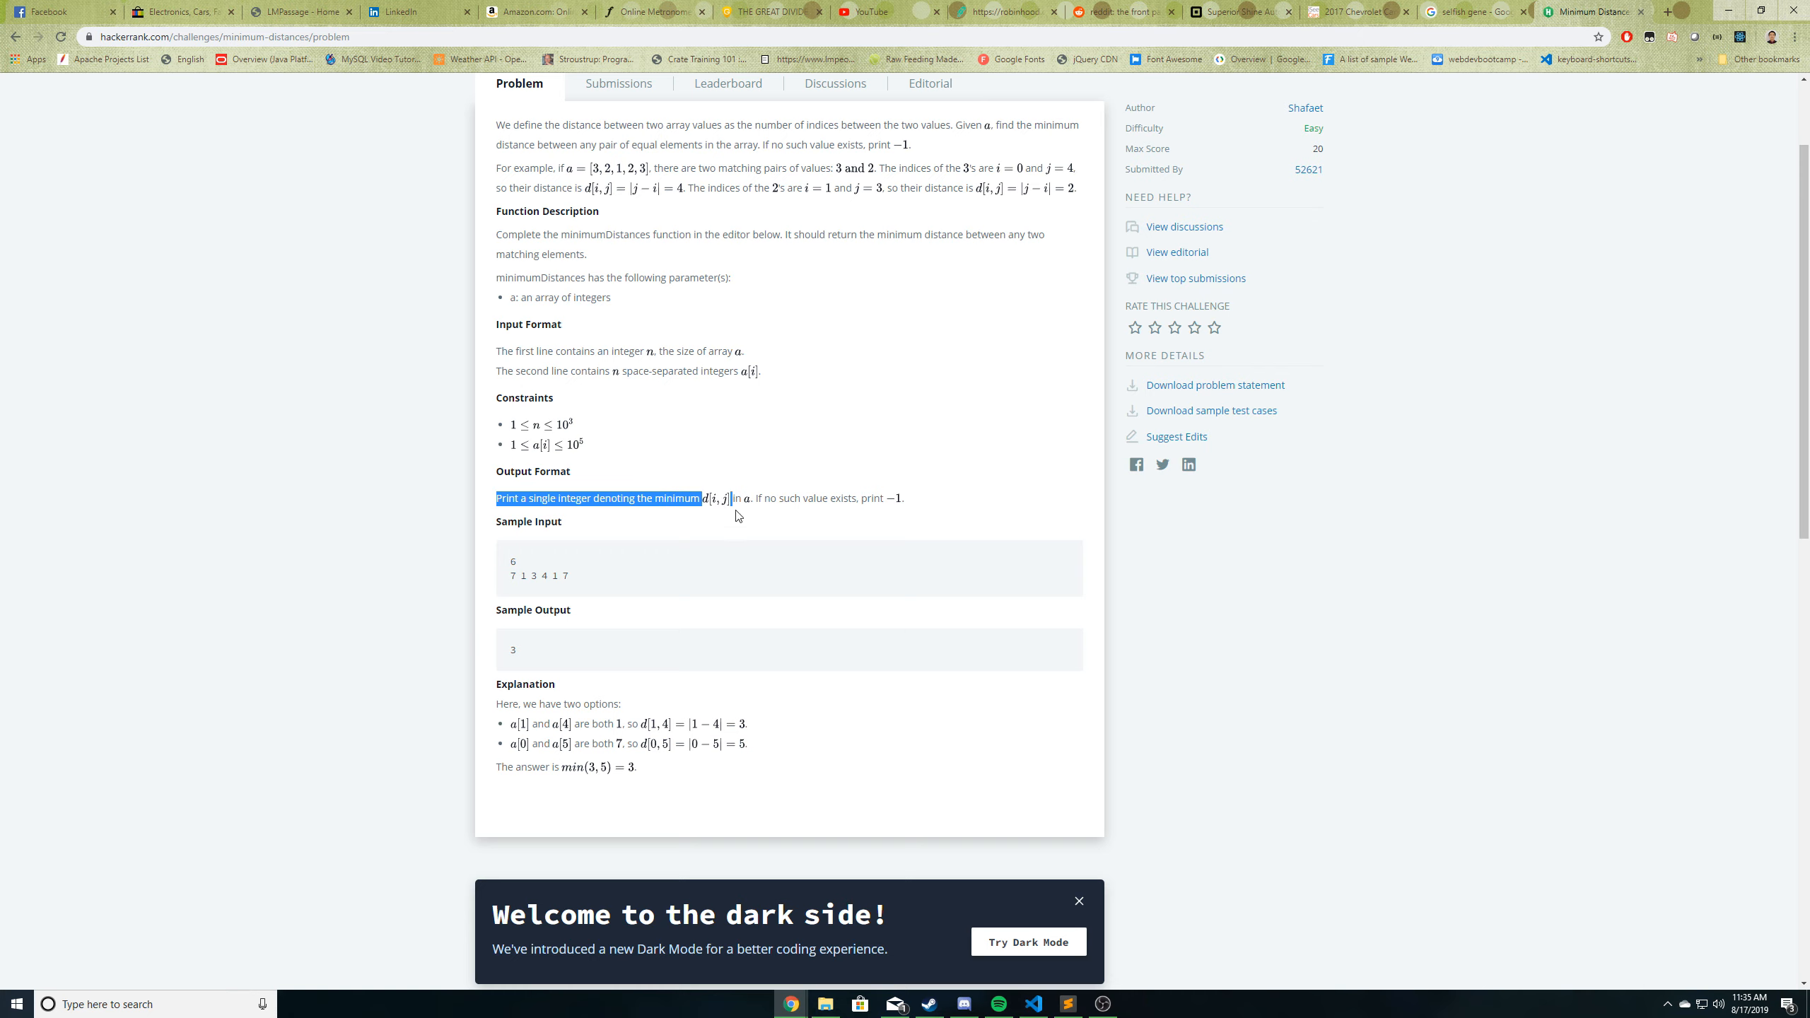
pyautogui.click(770, 498)
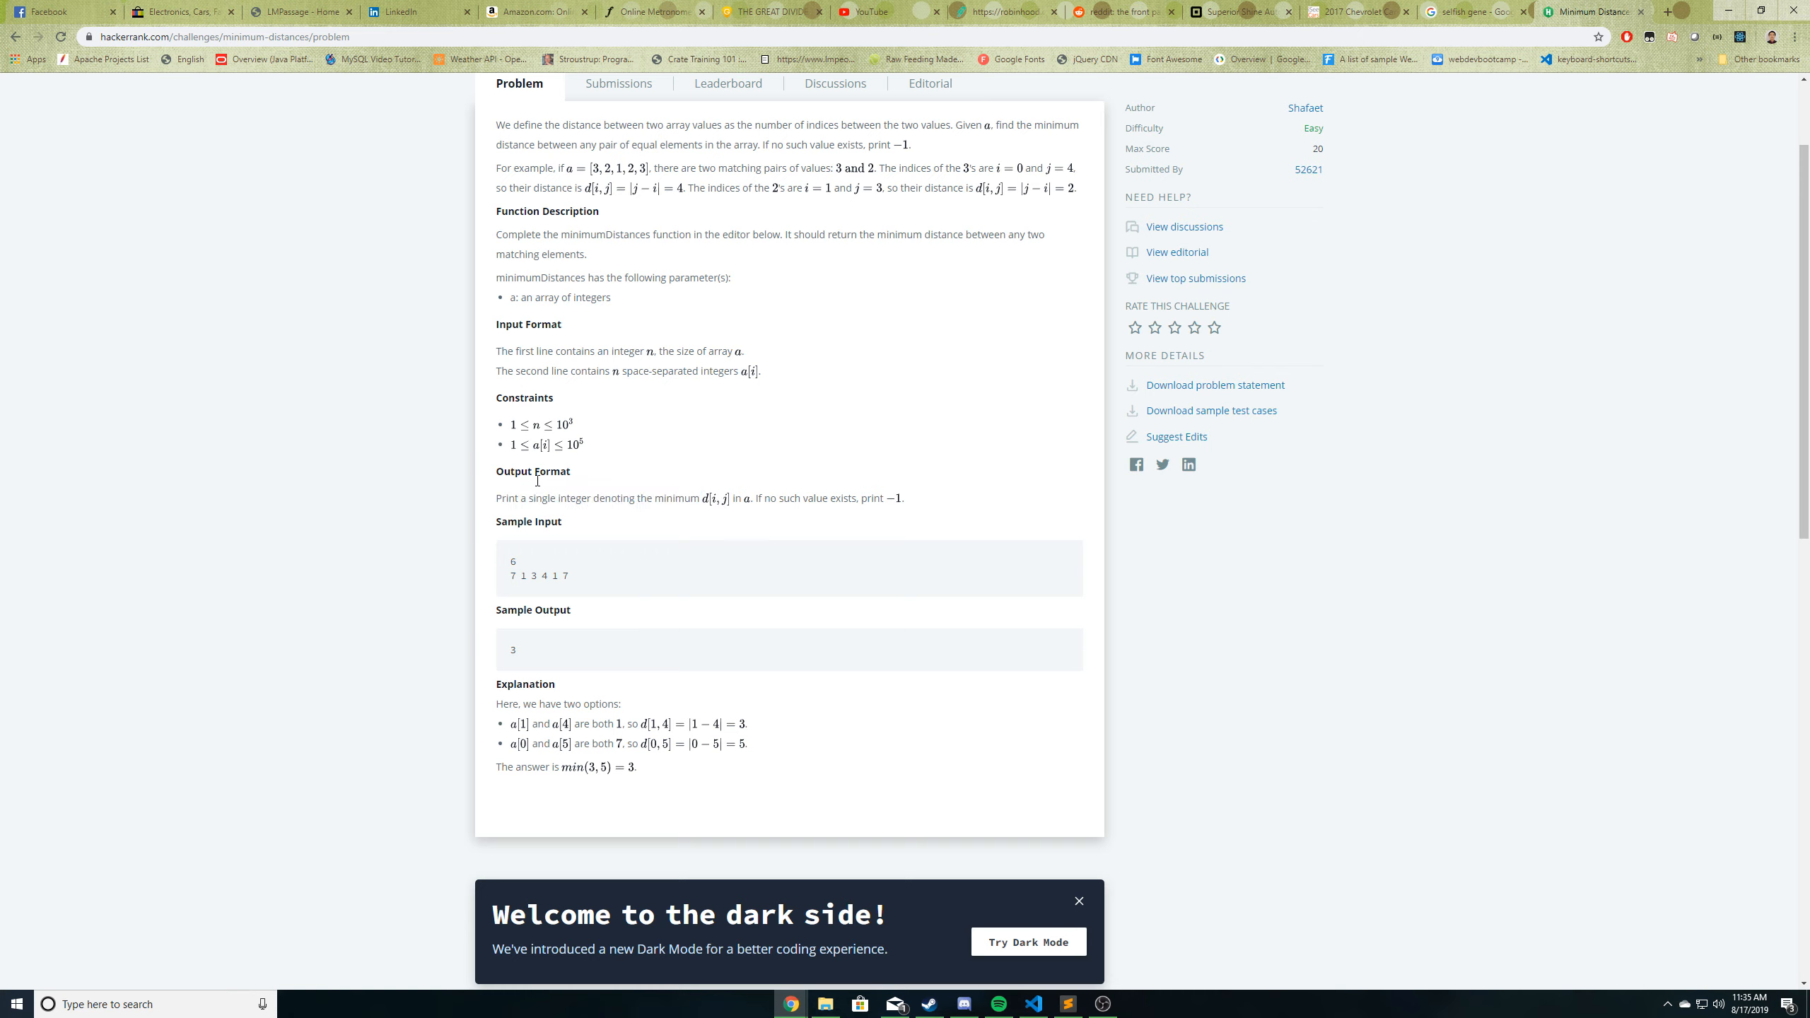
pyautogui.moveTo(594, 534)
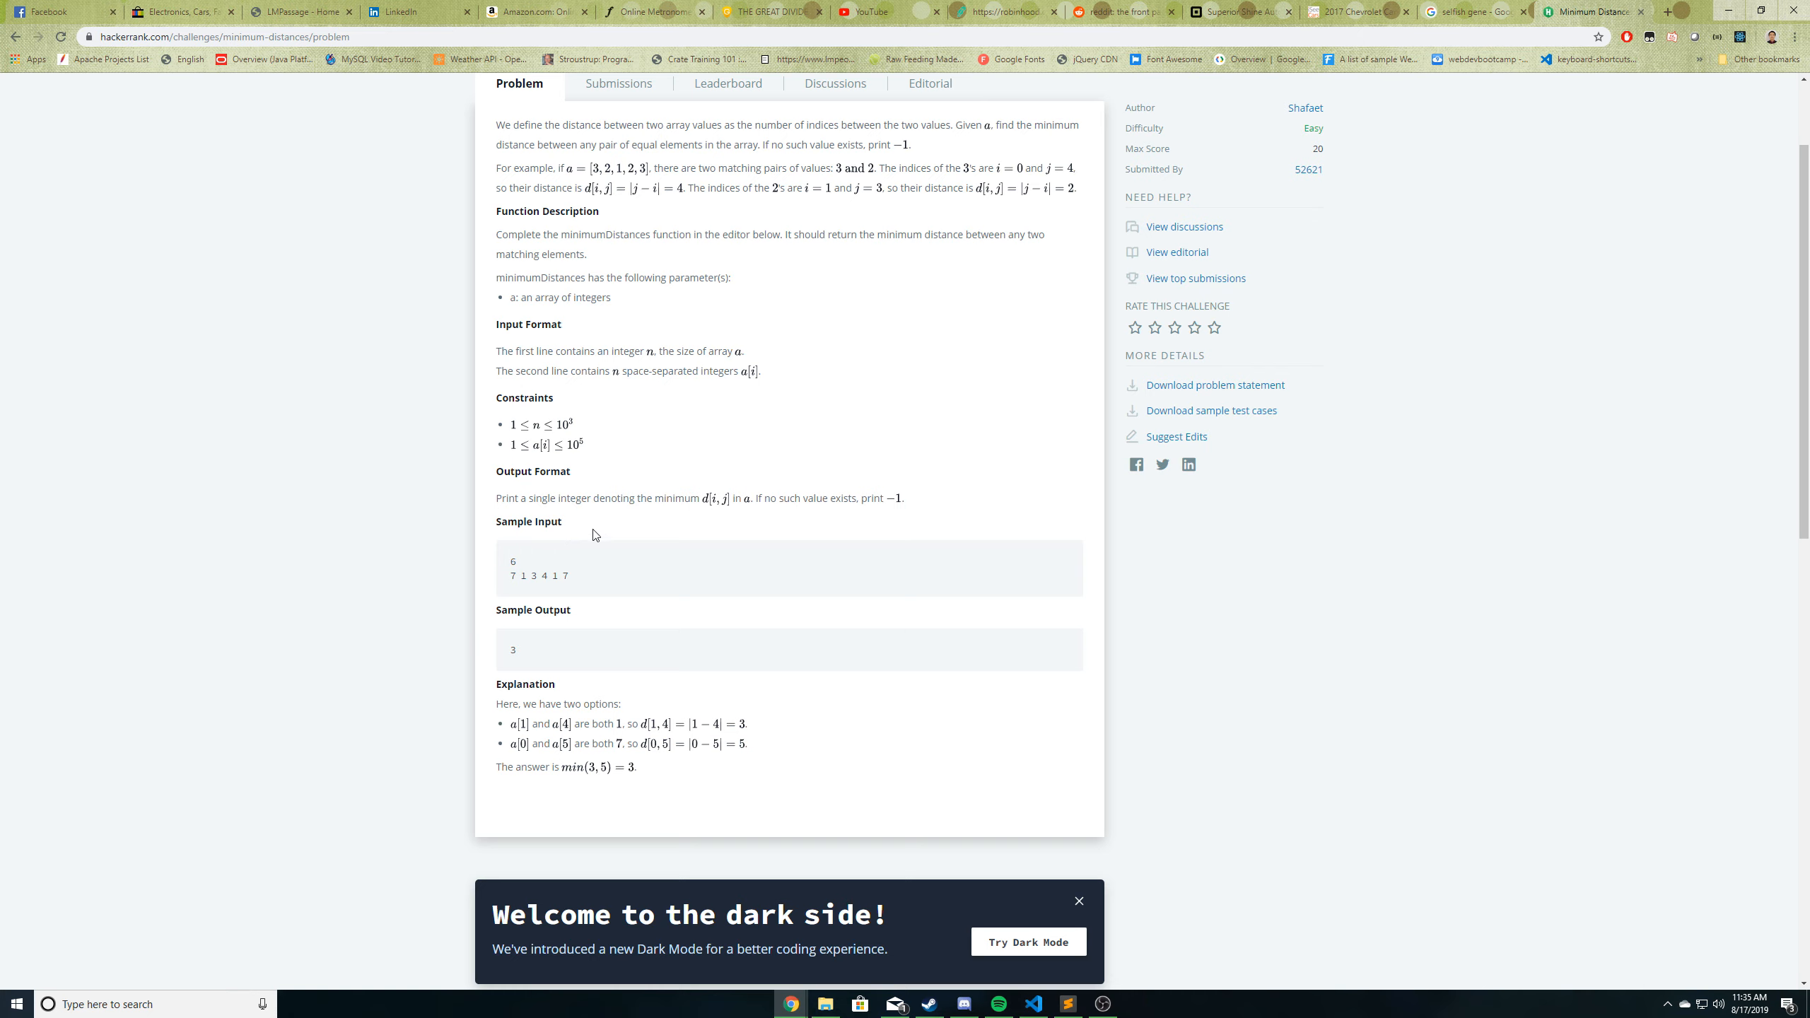
pyautogui.moveTo(595, 524)
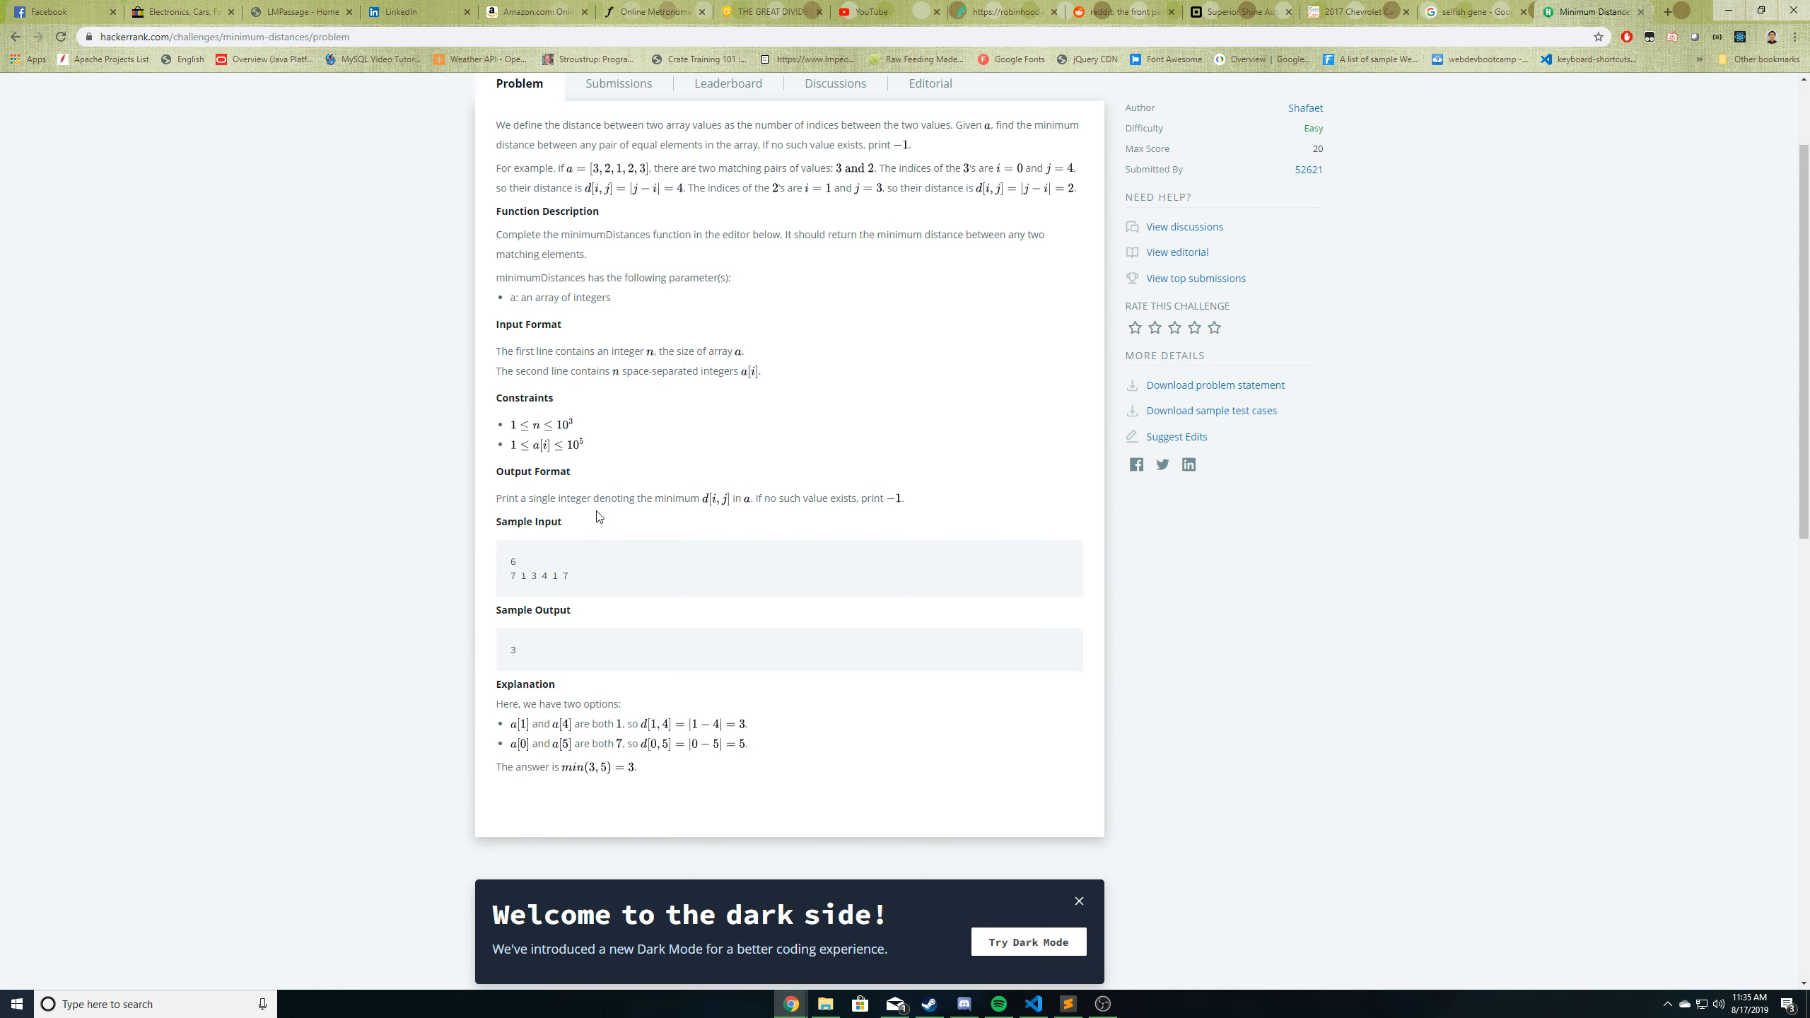
# - Highlight the sample array 7 1 3 4 1 7 and its repeated 1
pyautogui.scroll(3)
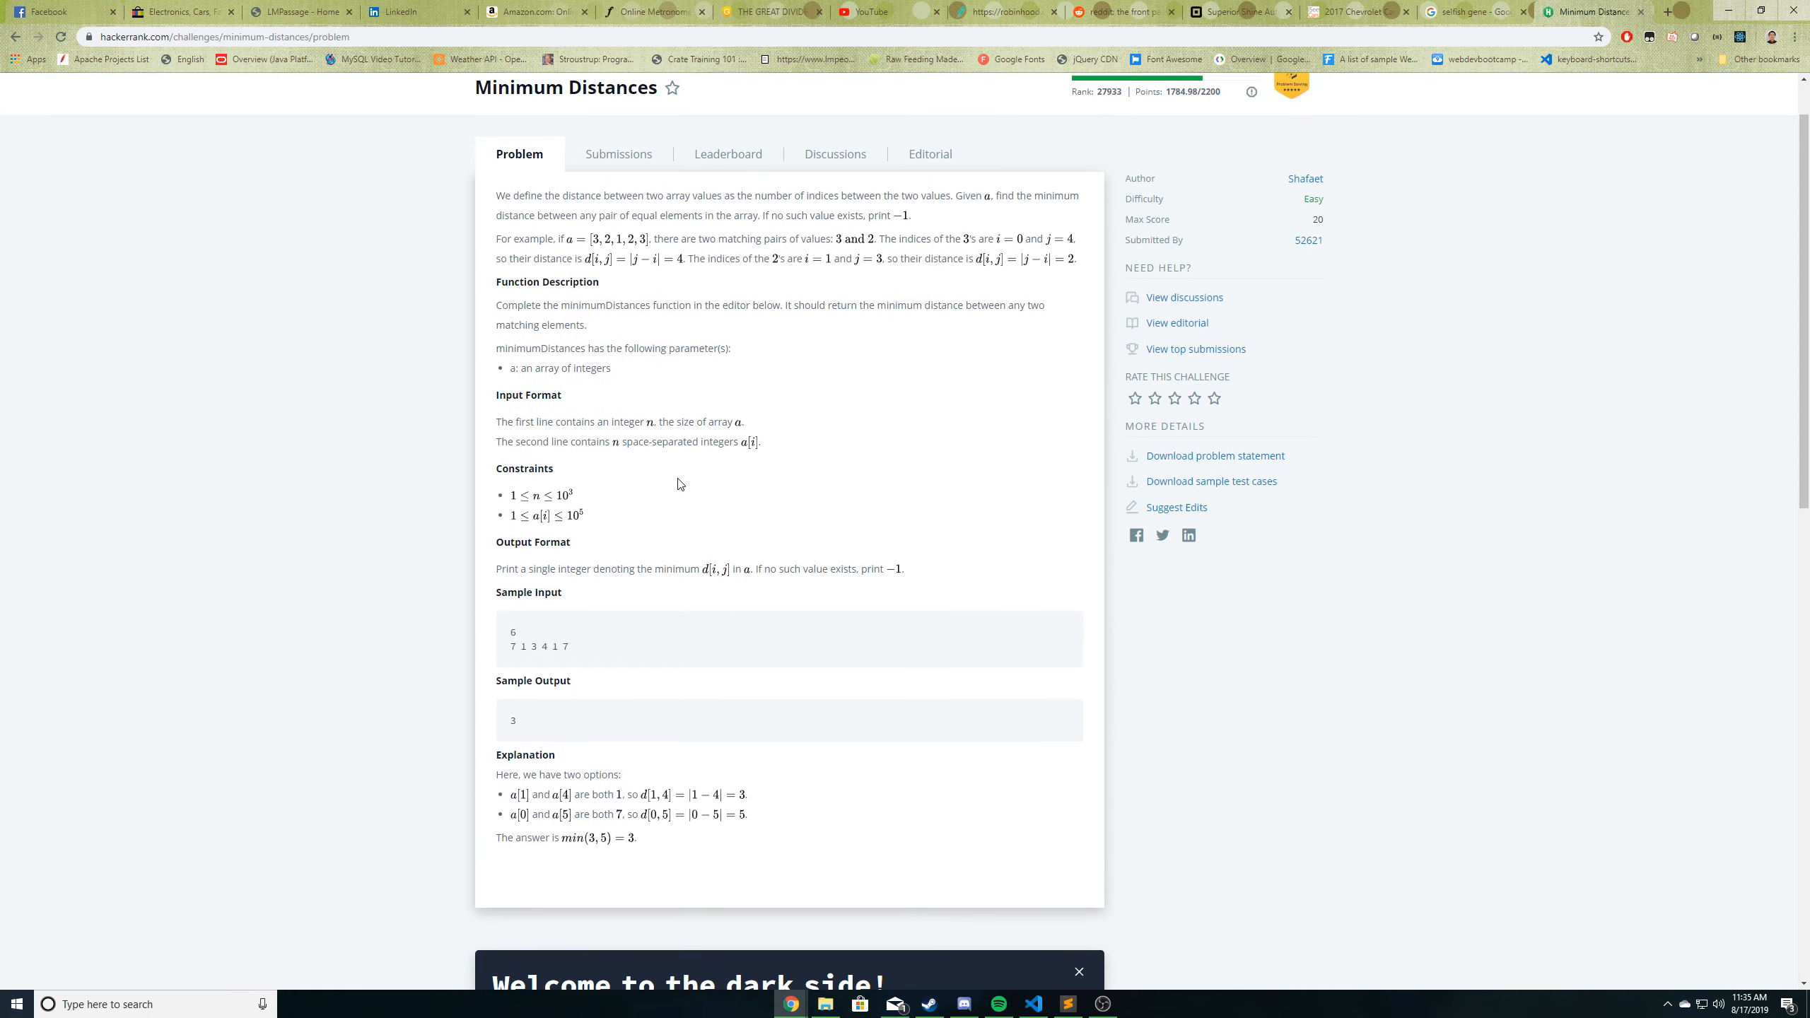
pyautogui.scroll(-3)
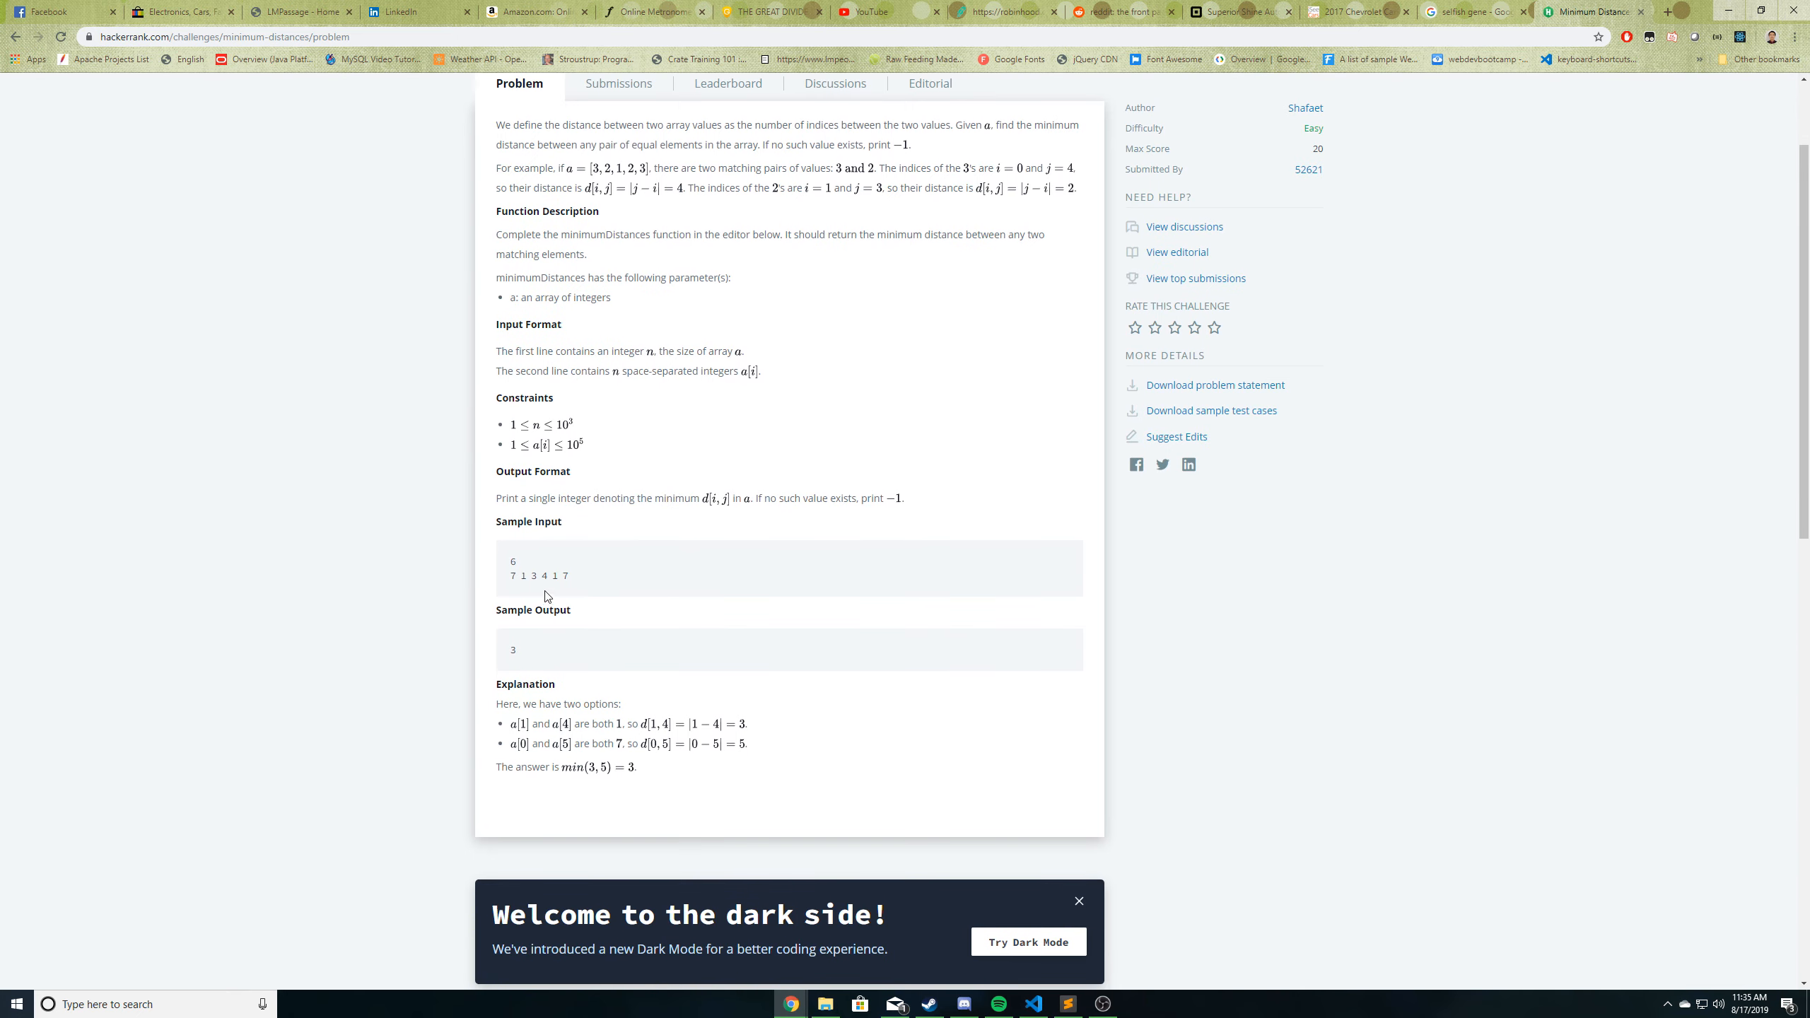
pyautogui.moveTo(518, 656)
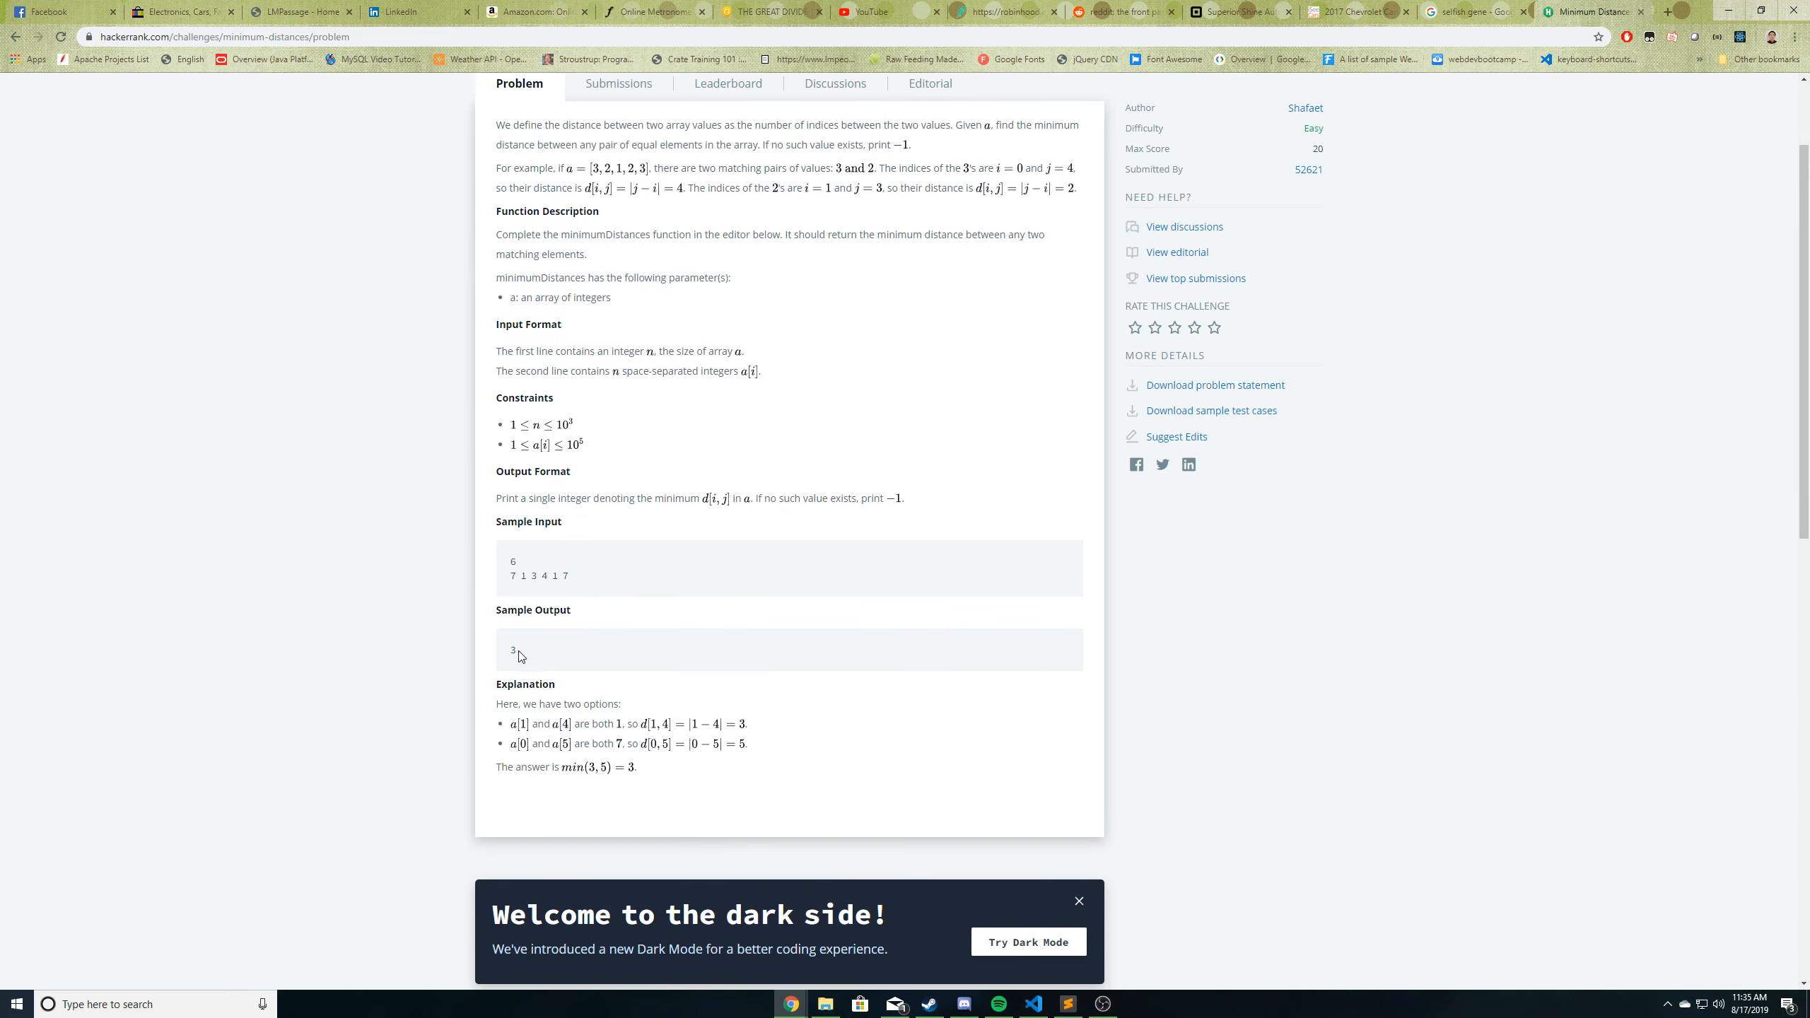
pyautogui.moveTo(555, 641)
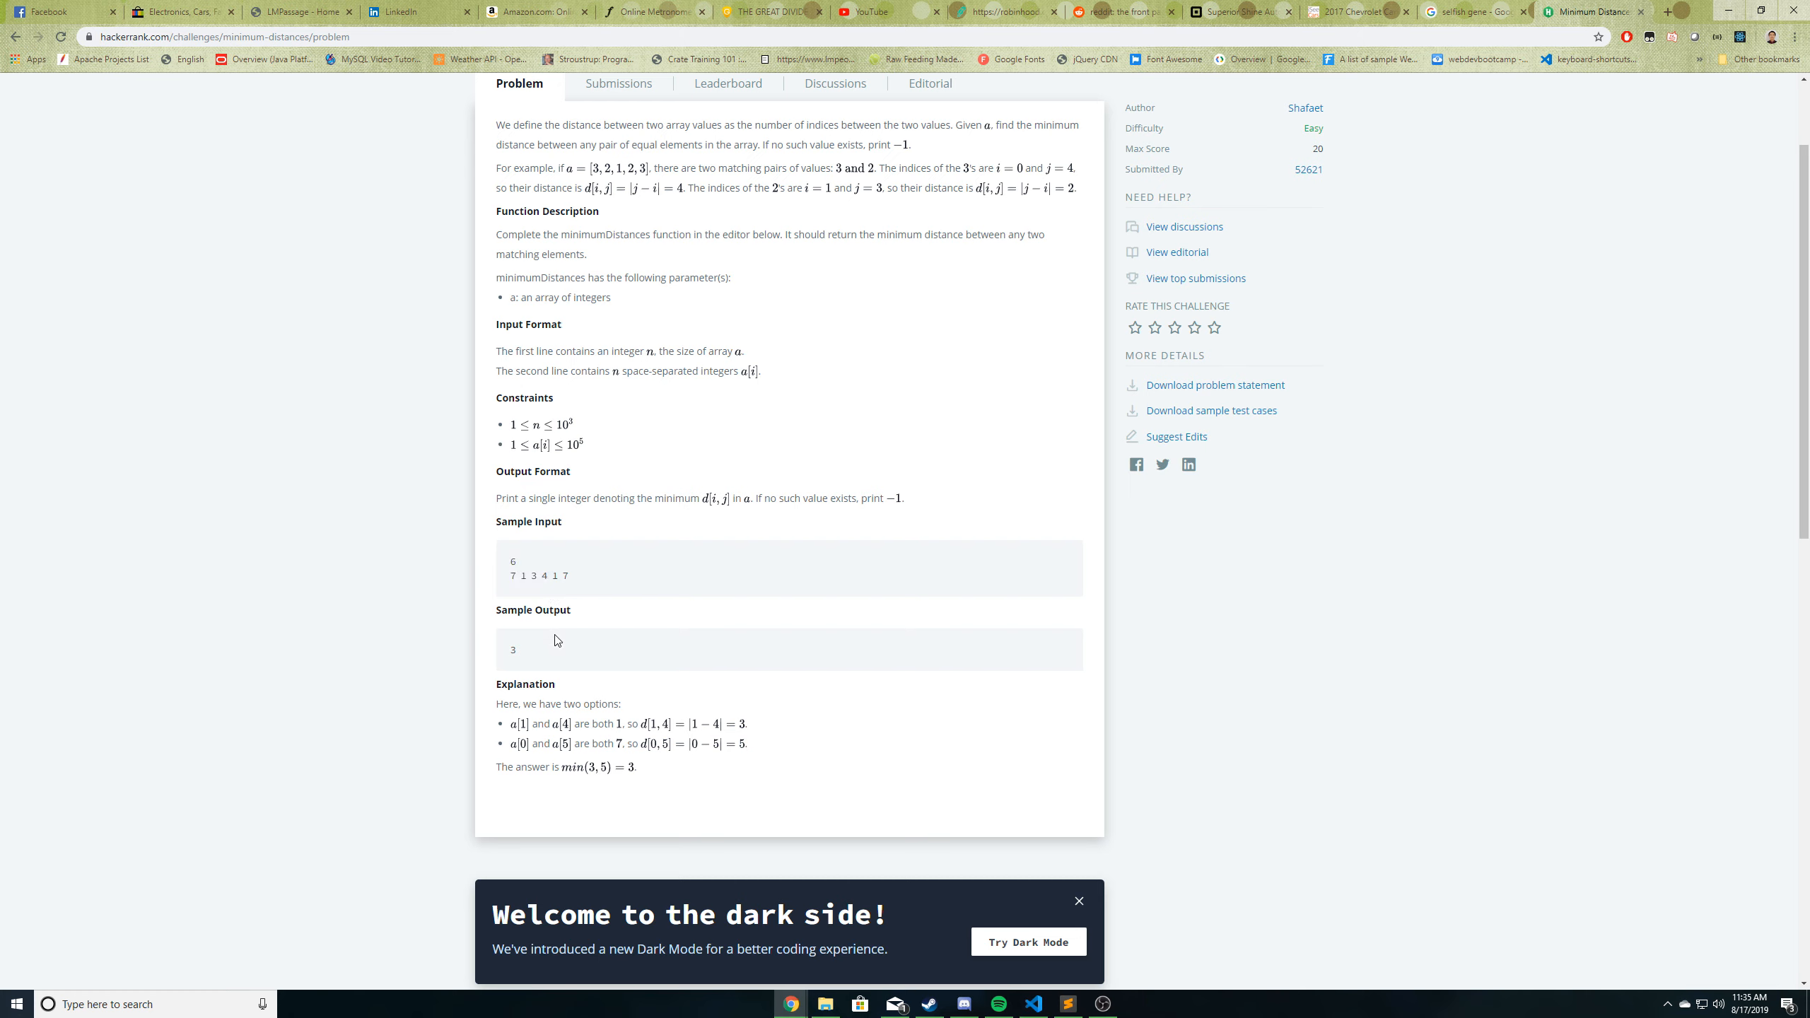
pyautogui.moveTo(575, 666)
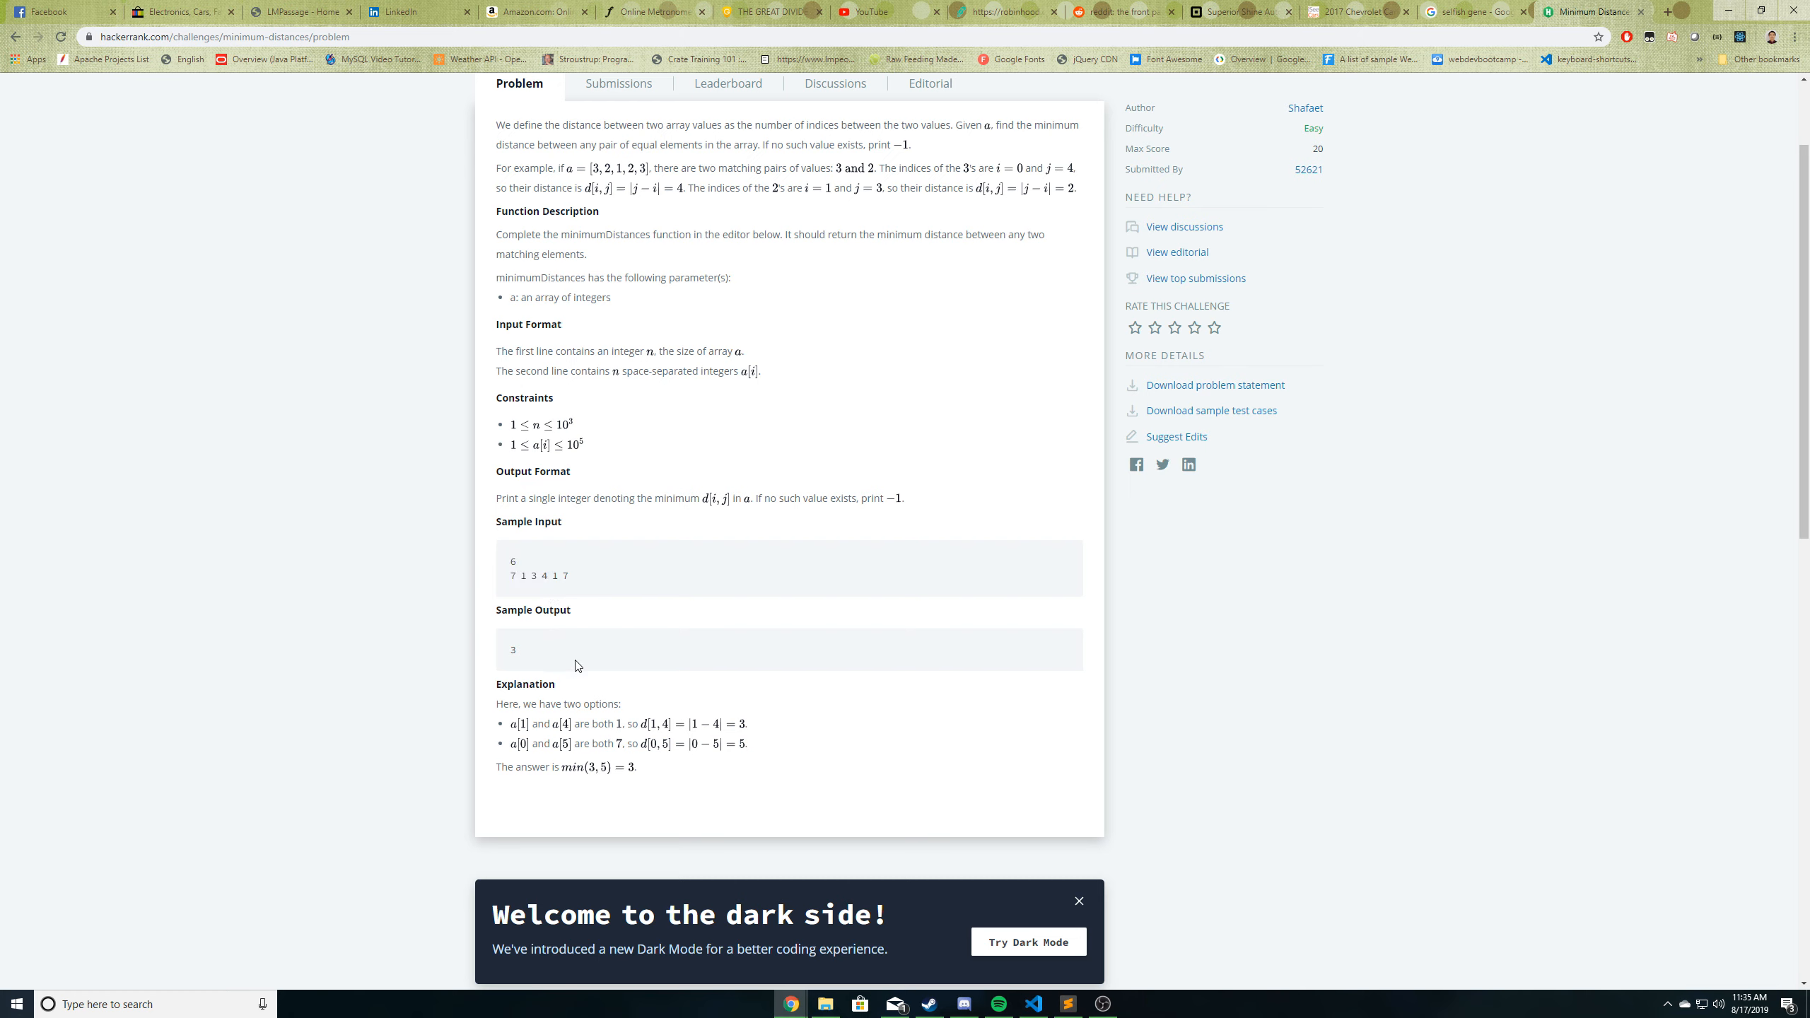
pyautogui.moveTo(511, 566)
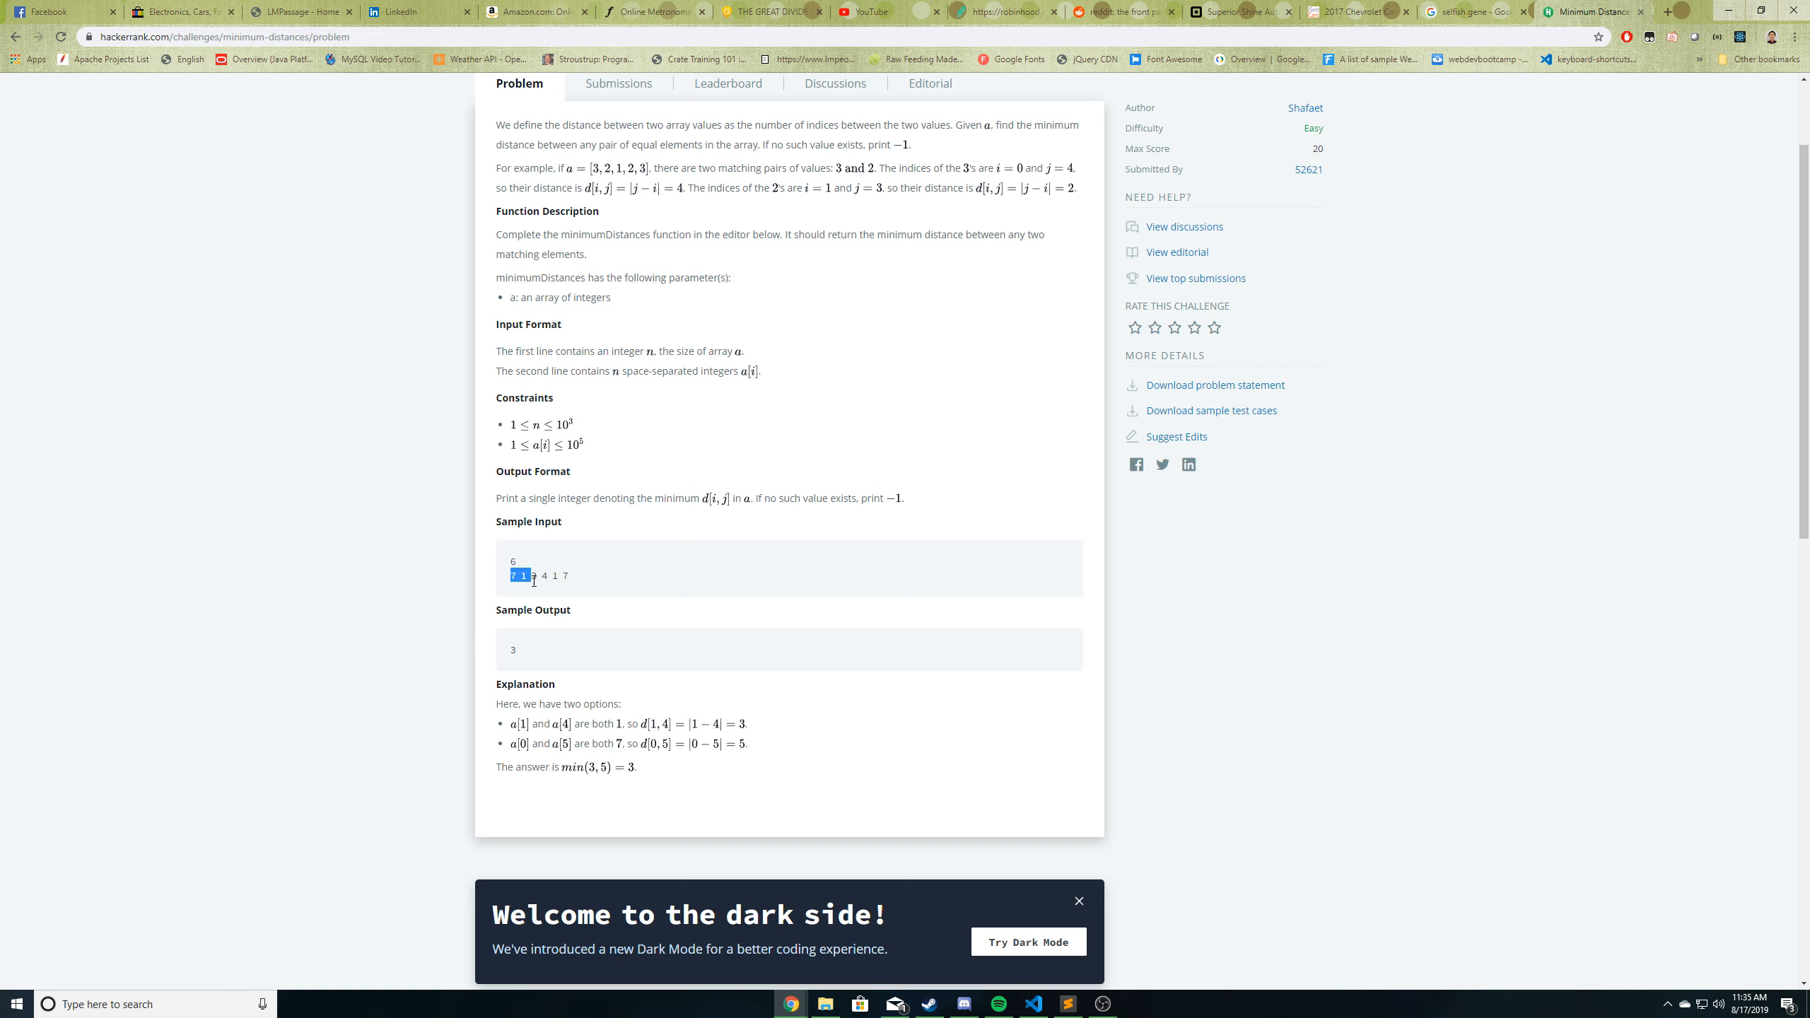
pyautogui.click(517, 575)
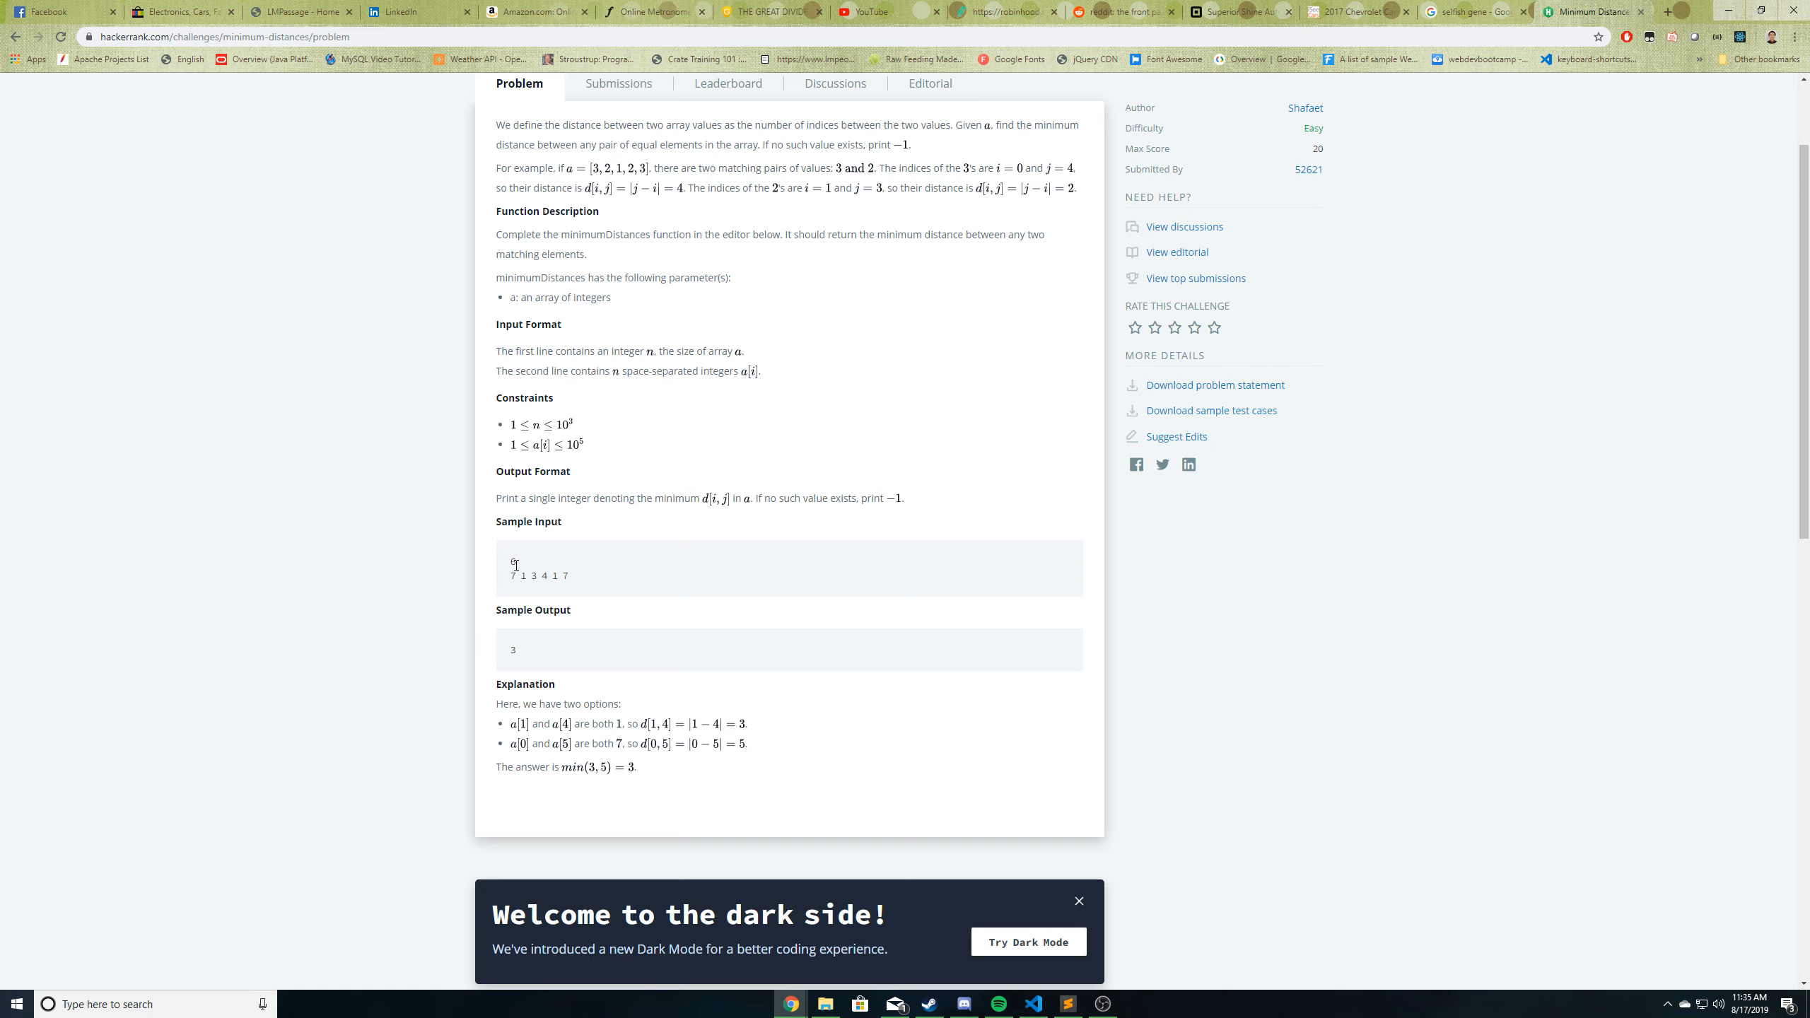
pyautogui.doubleClick(511, 562)
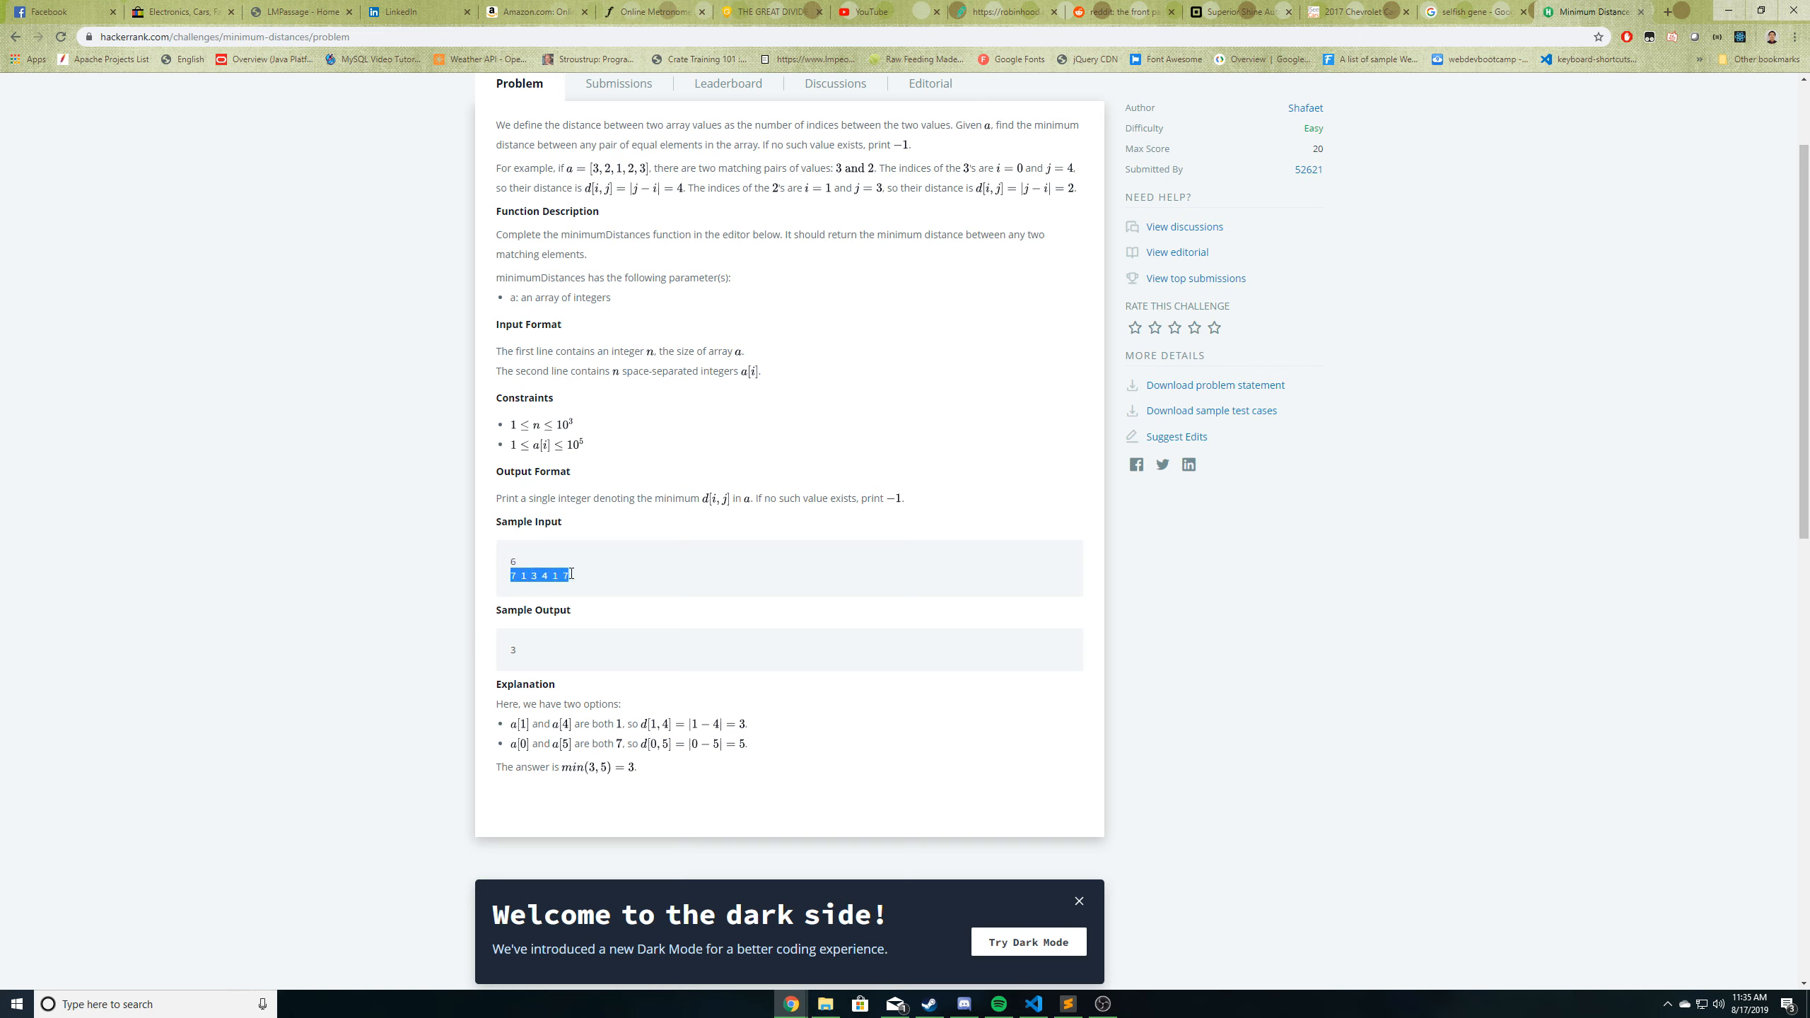
pyautogui.click(532, 577)
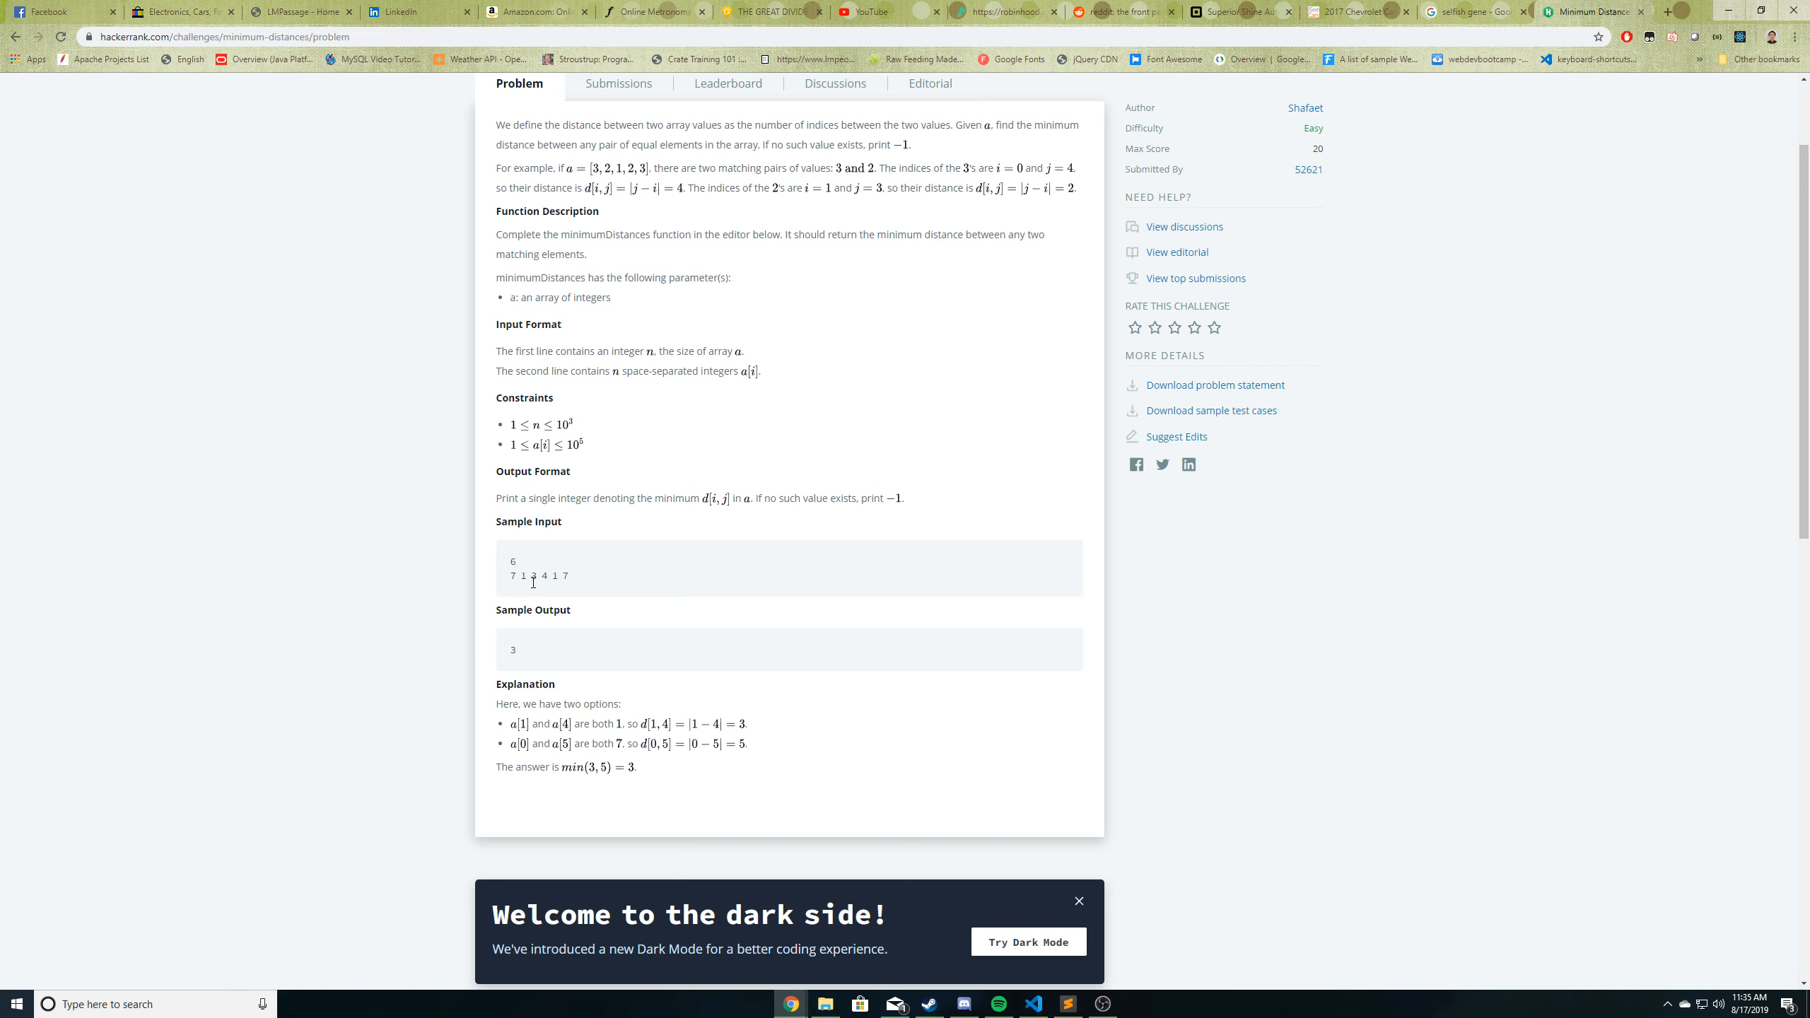
pyautogui.moveTo(549, 592)
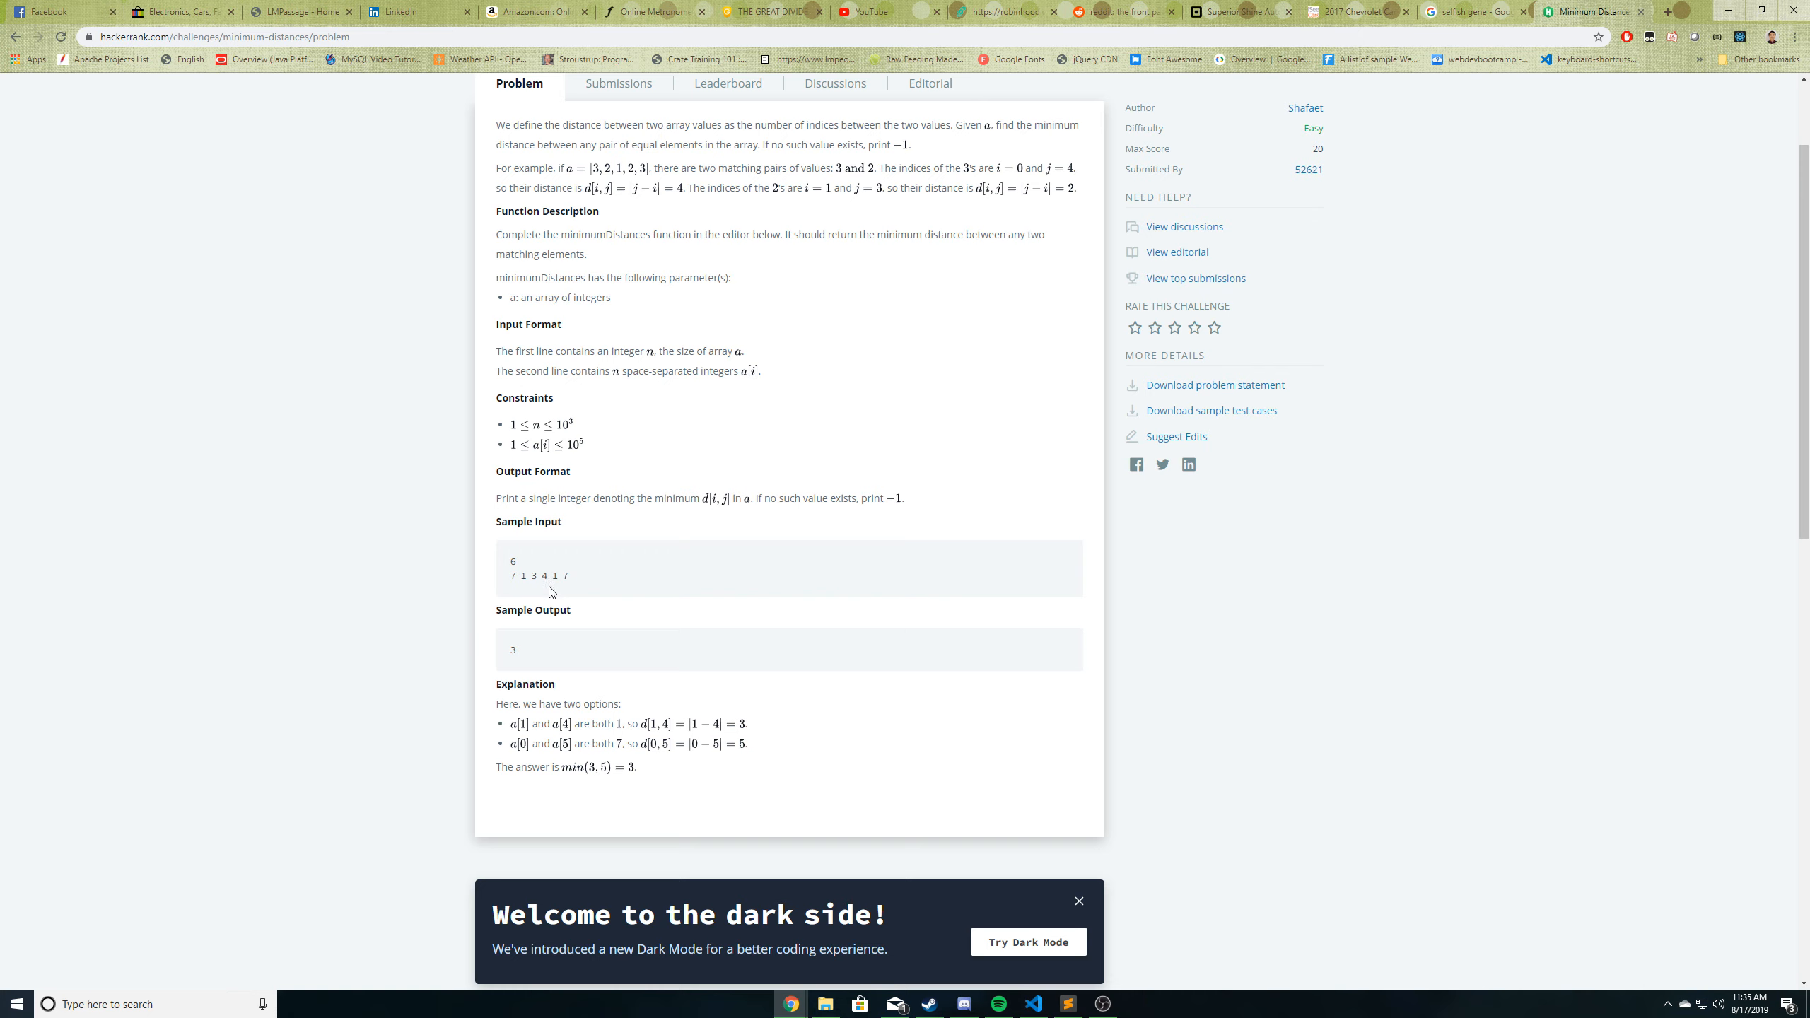
pyautogui.moveTo(509, 602)
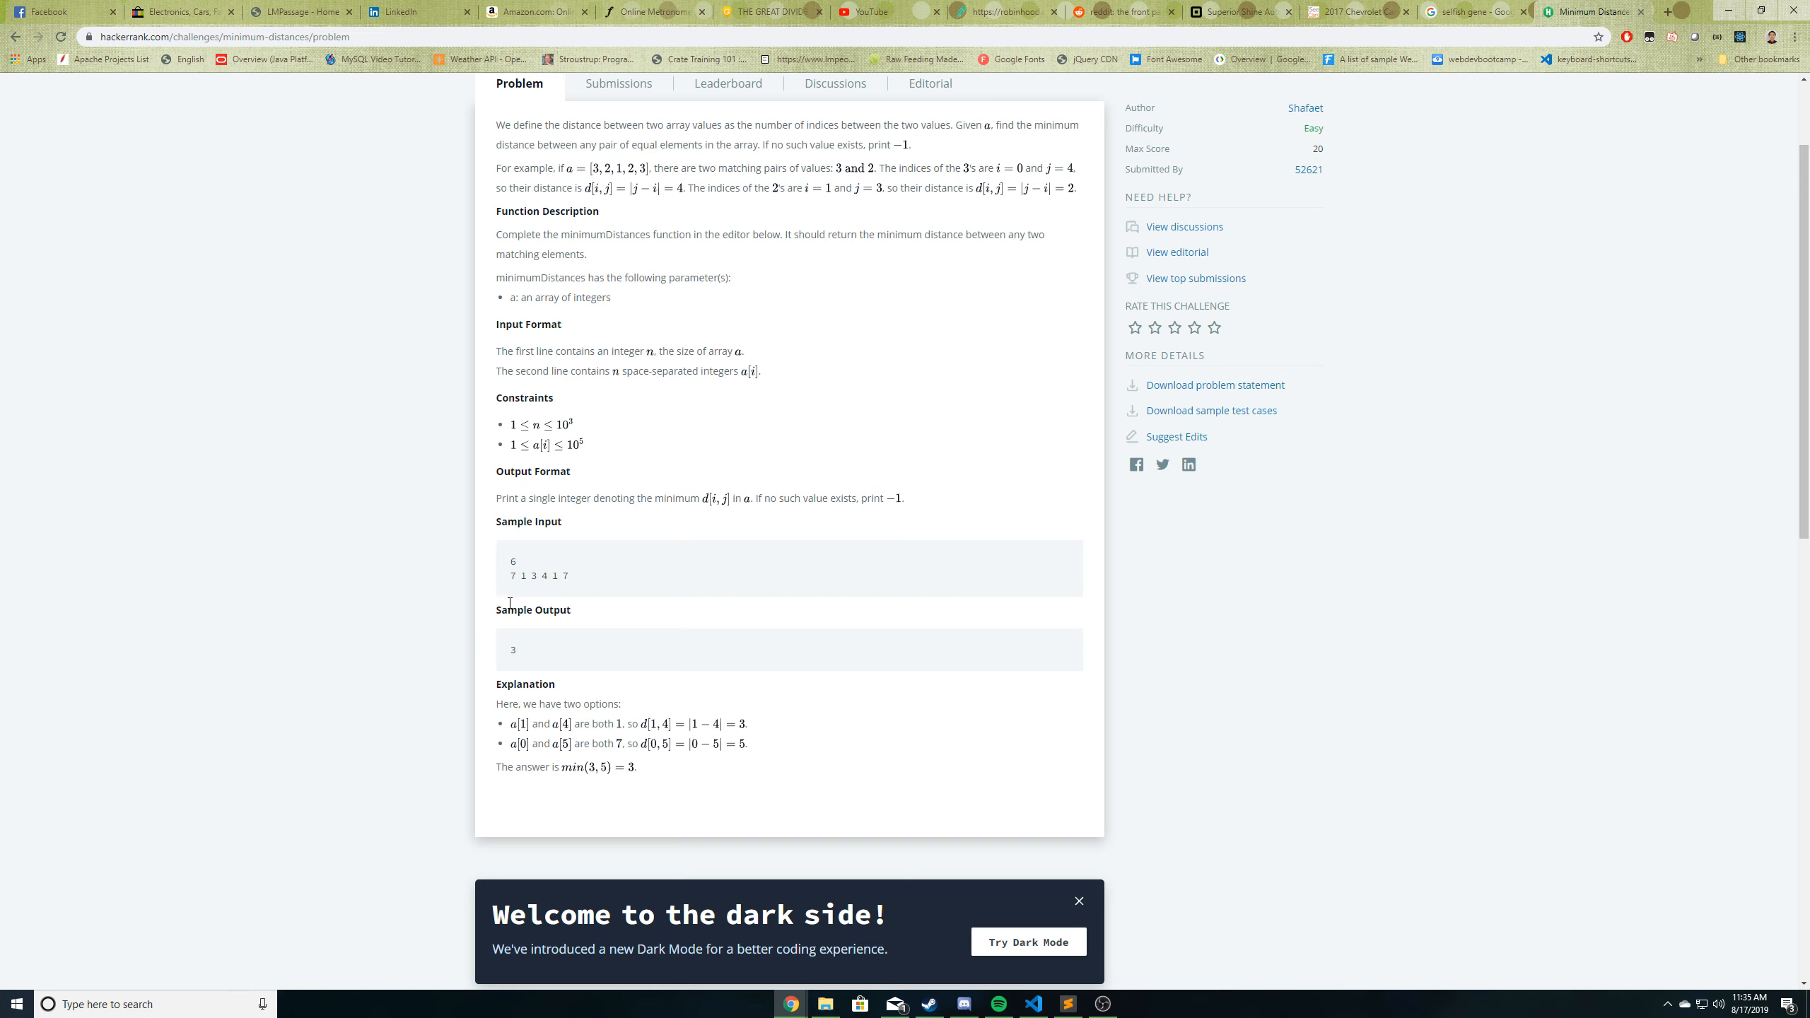
pyautogui.doubleClick(564, 575)
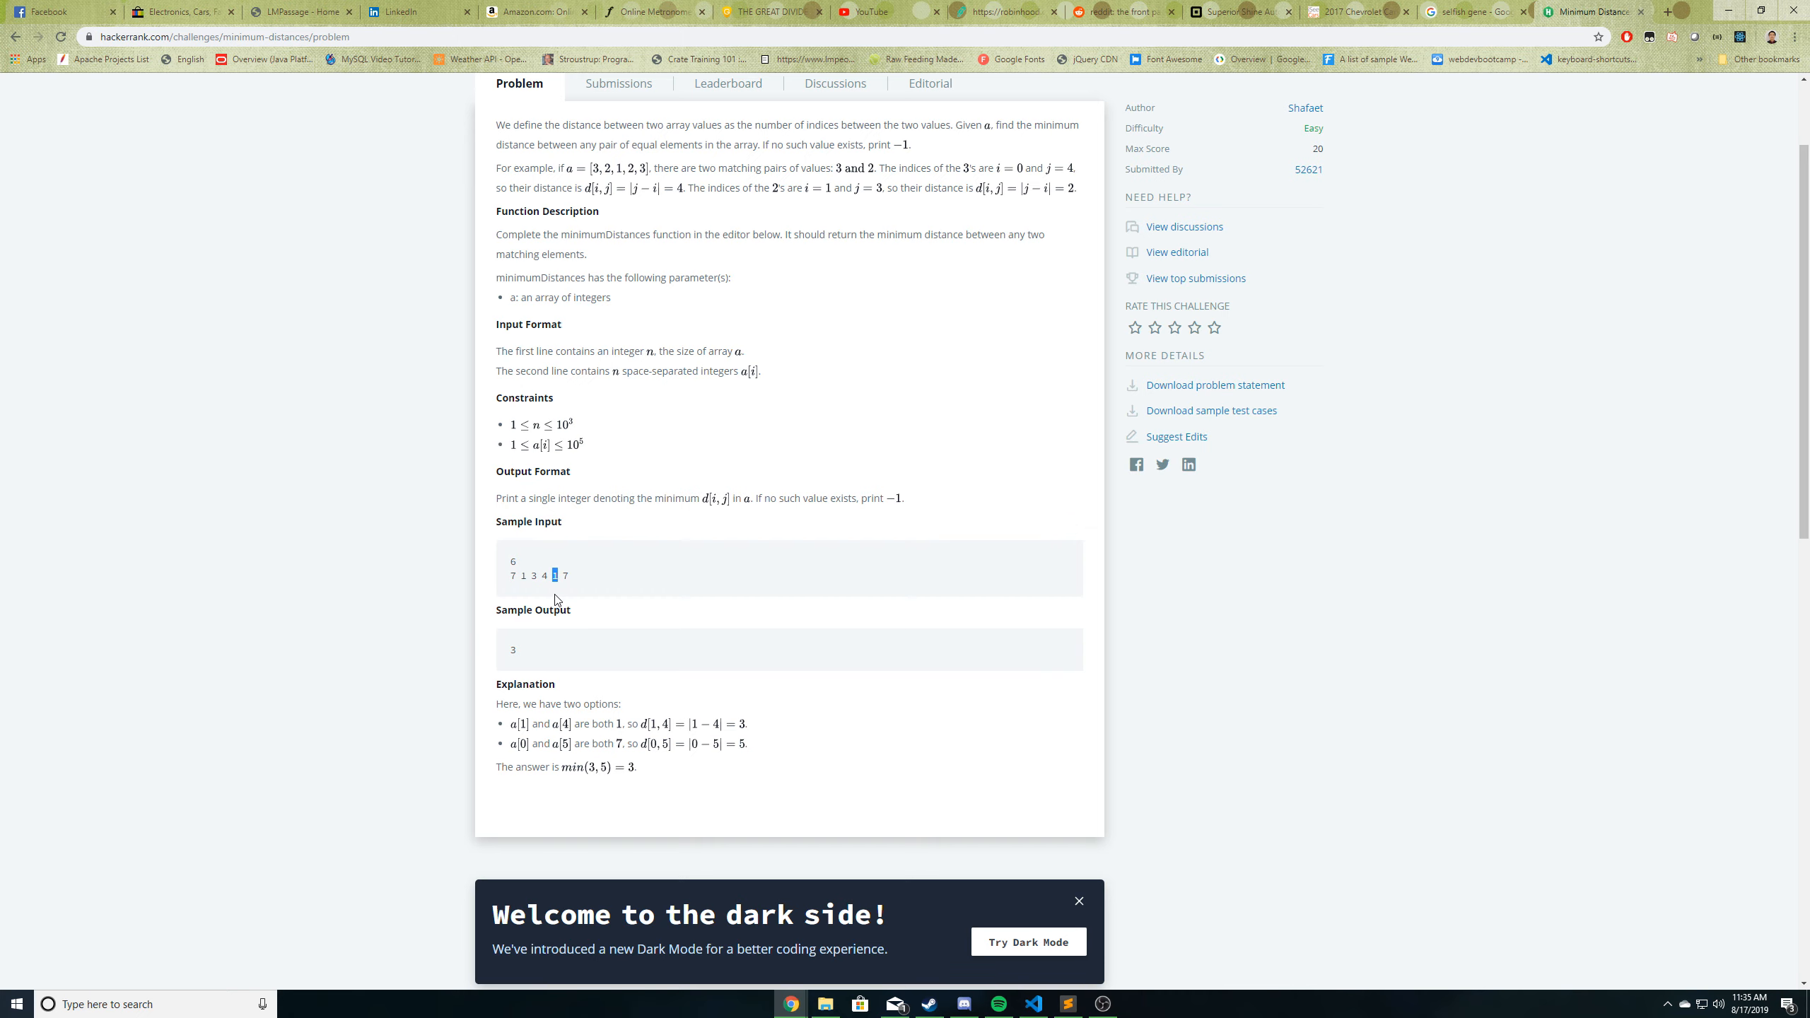
pyautogui.scroll(-3)
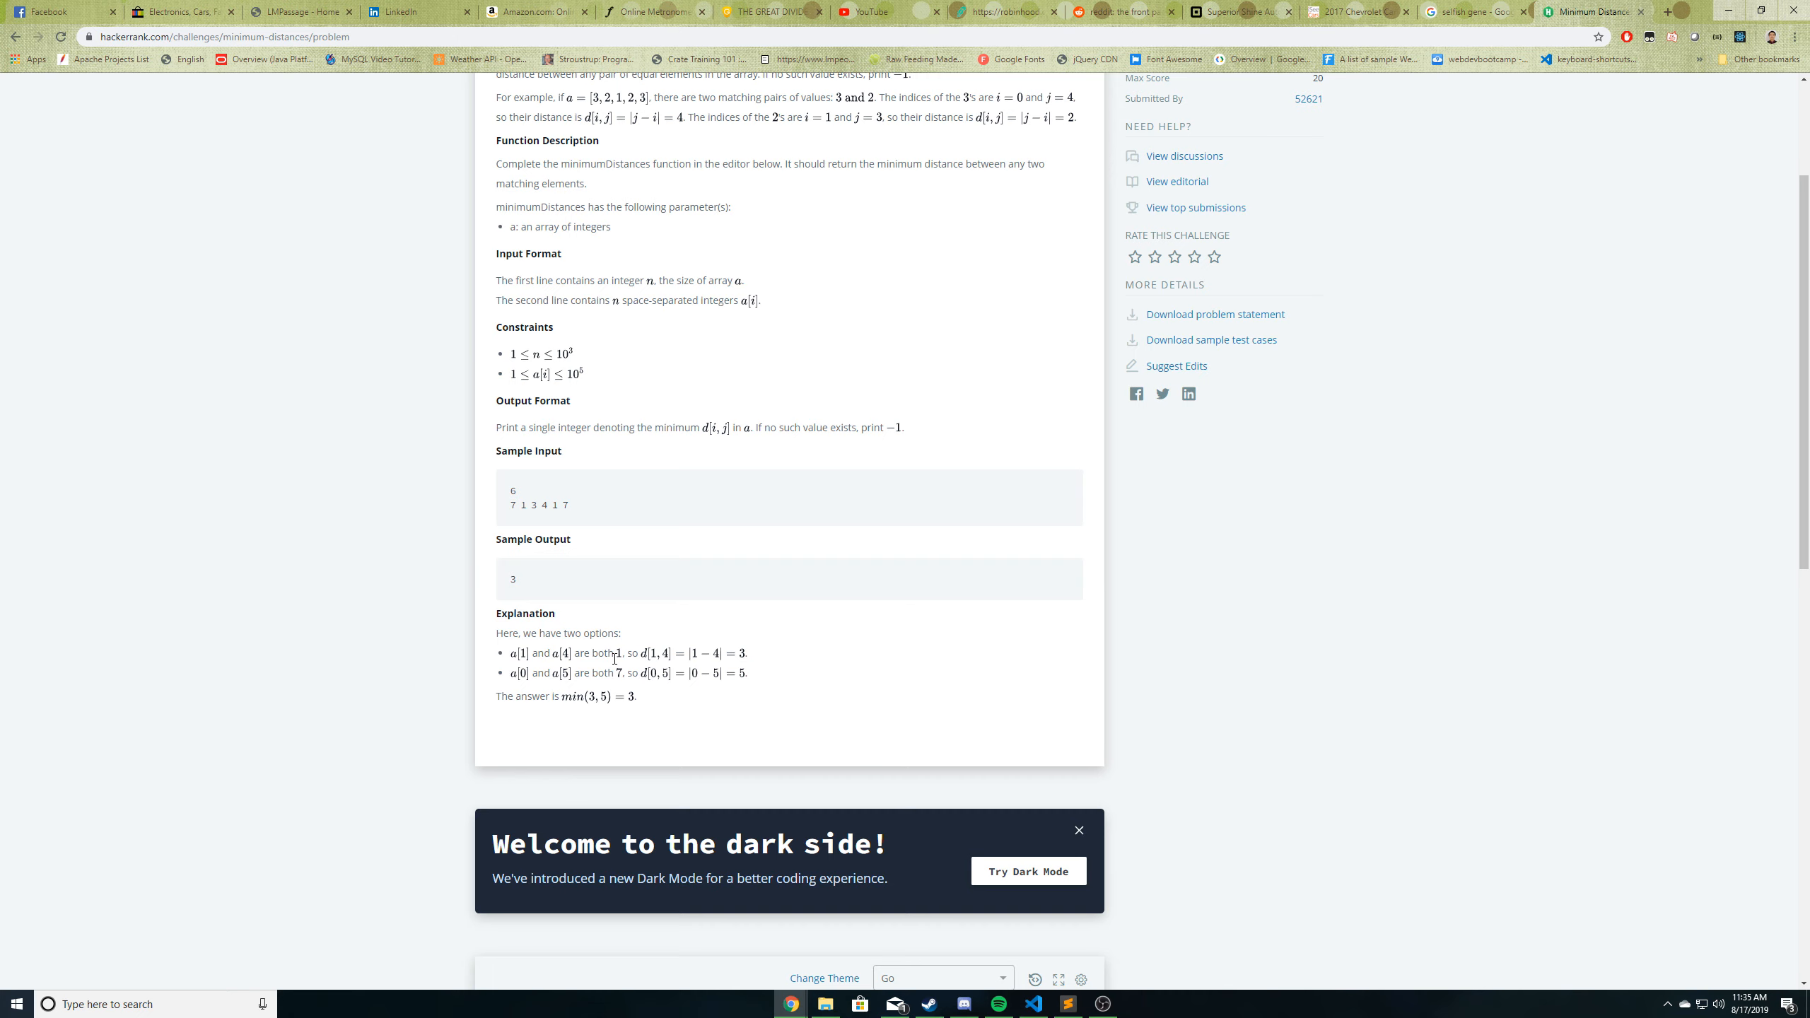
pyautogui.moveTo(556, 521)
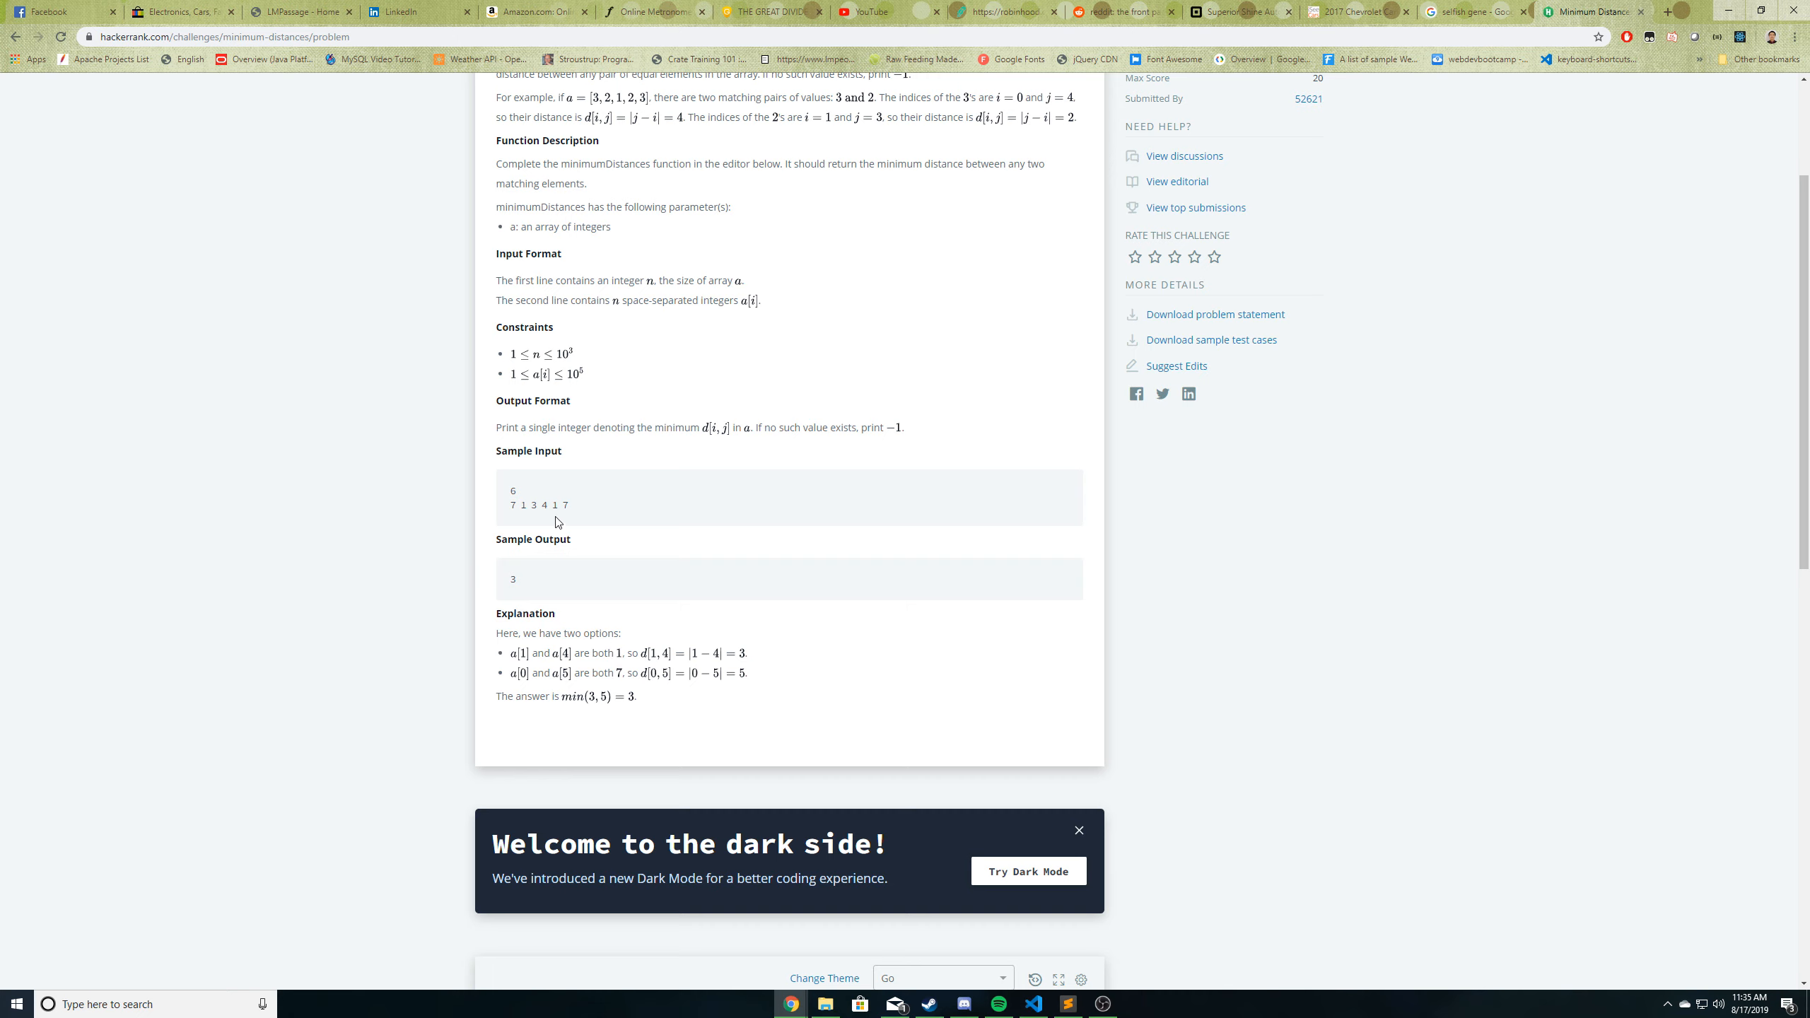
pyautogui.moveTo(523, 509)
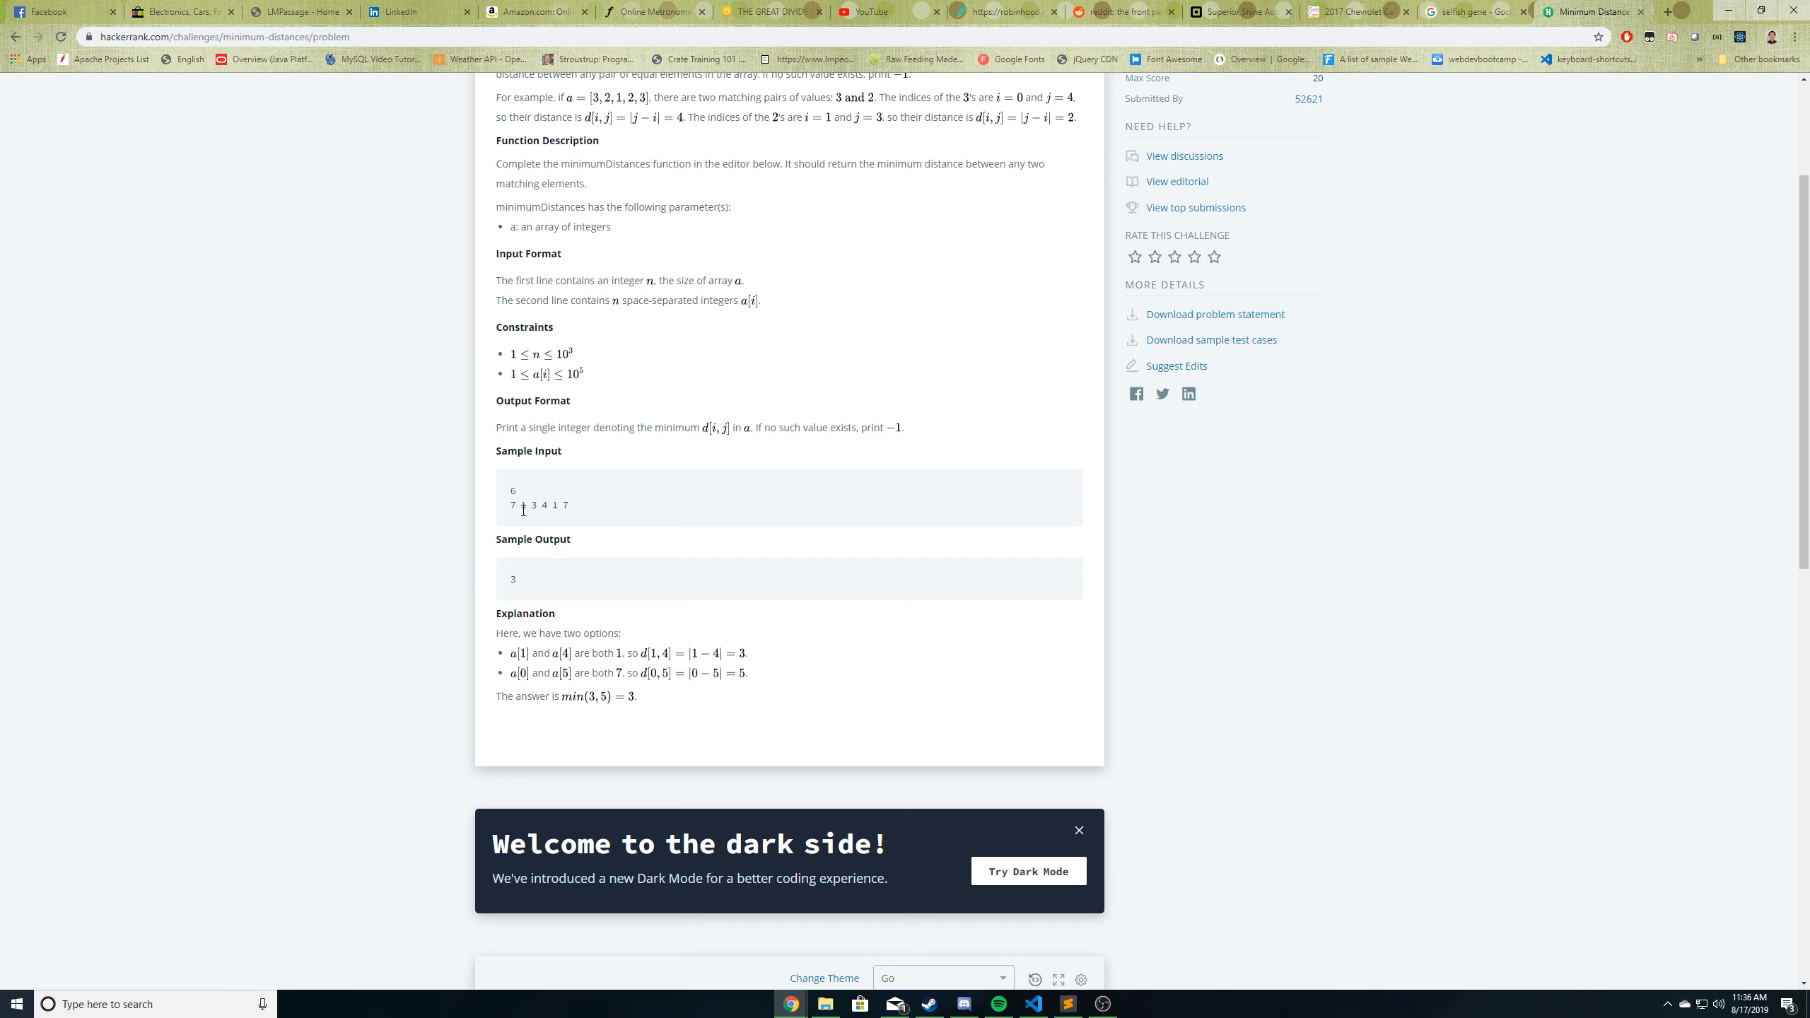
pyautogui.moveTo(560, 505)
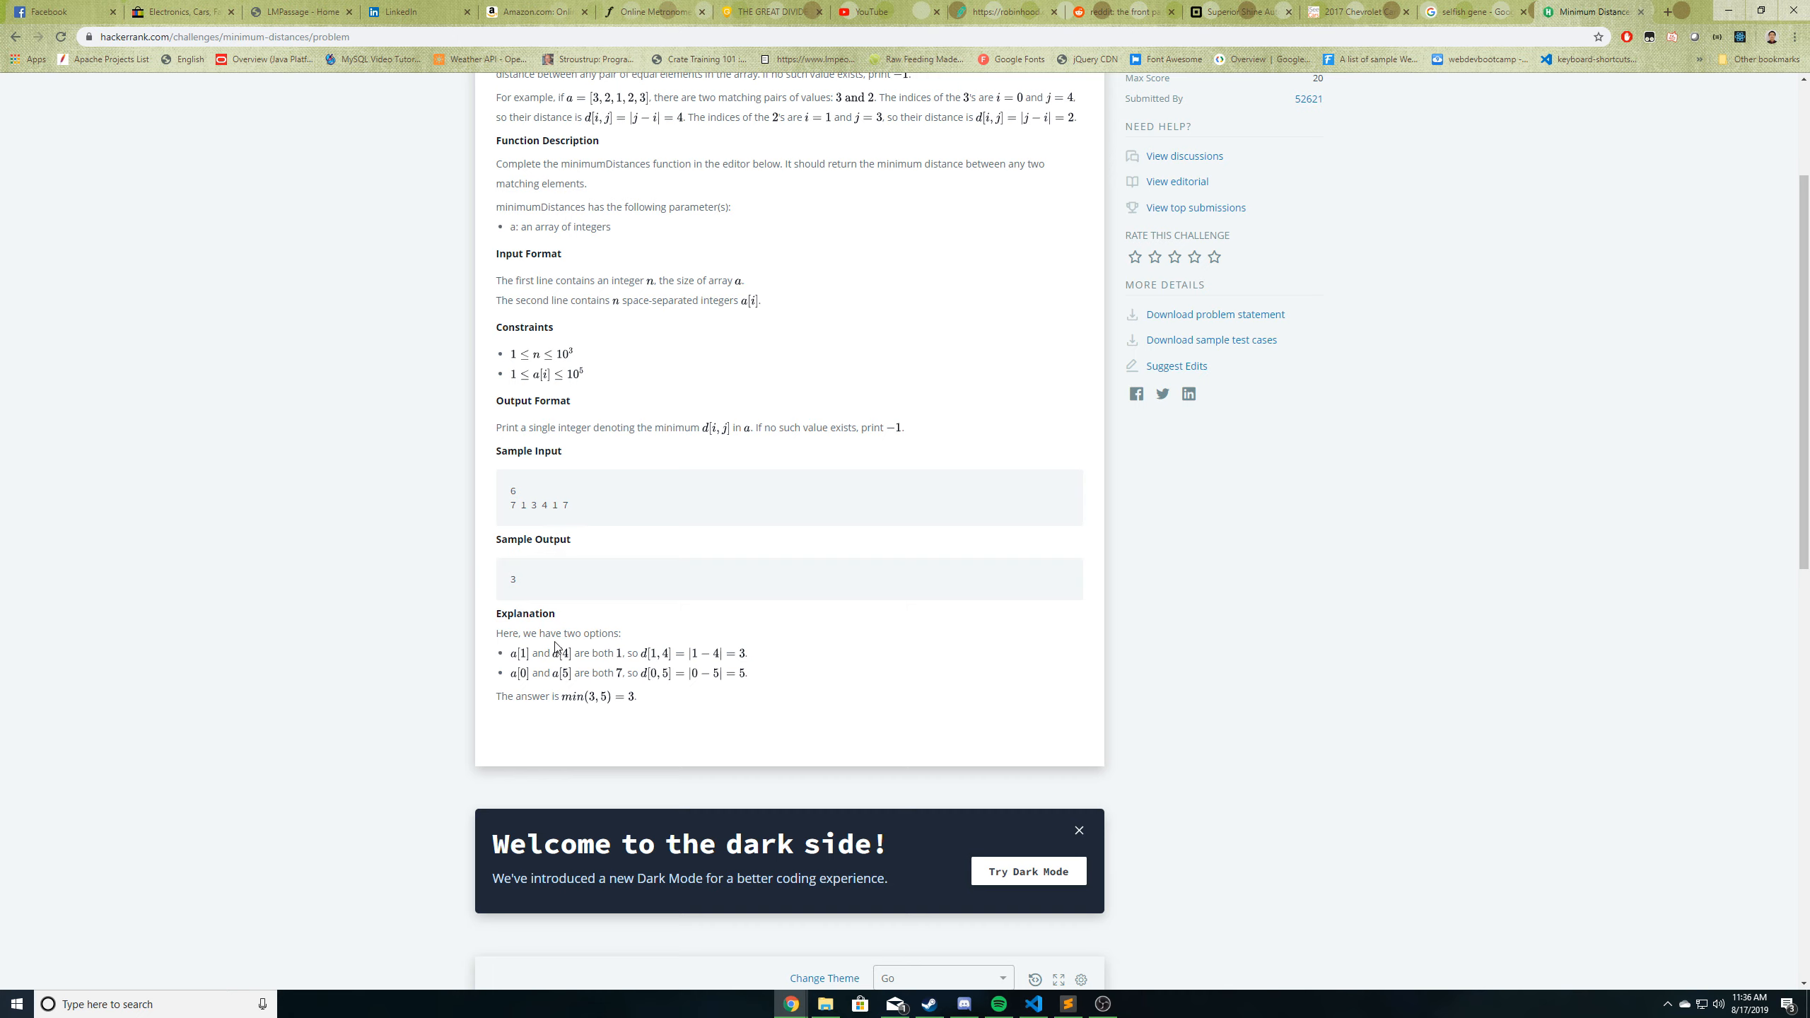
pyautogui.moveTo(531, 594)
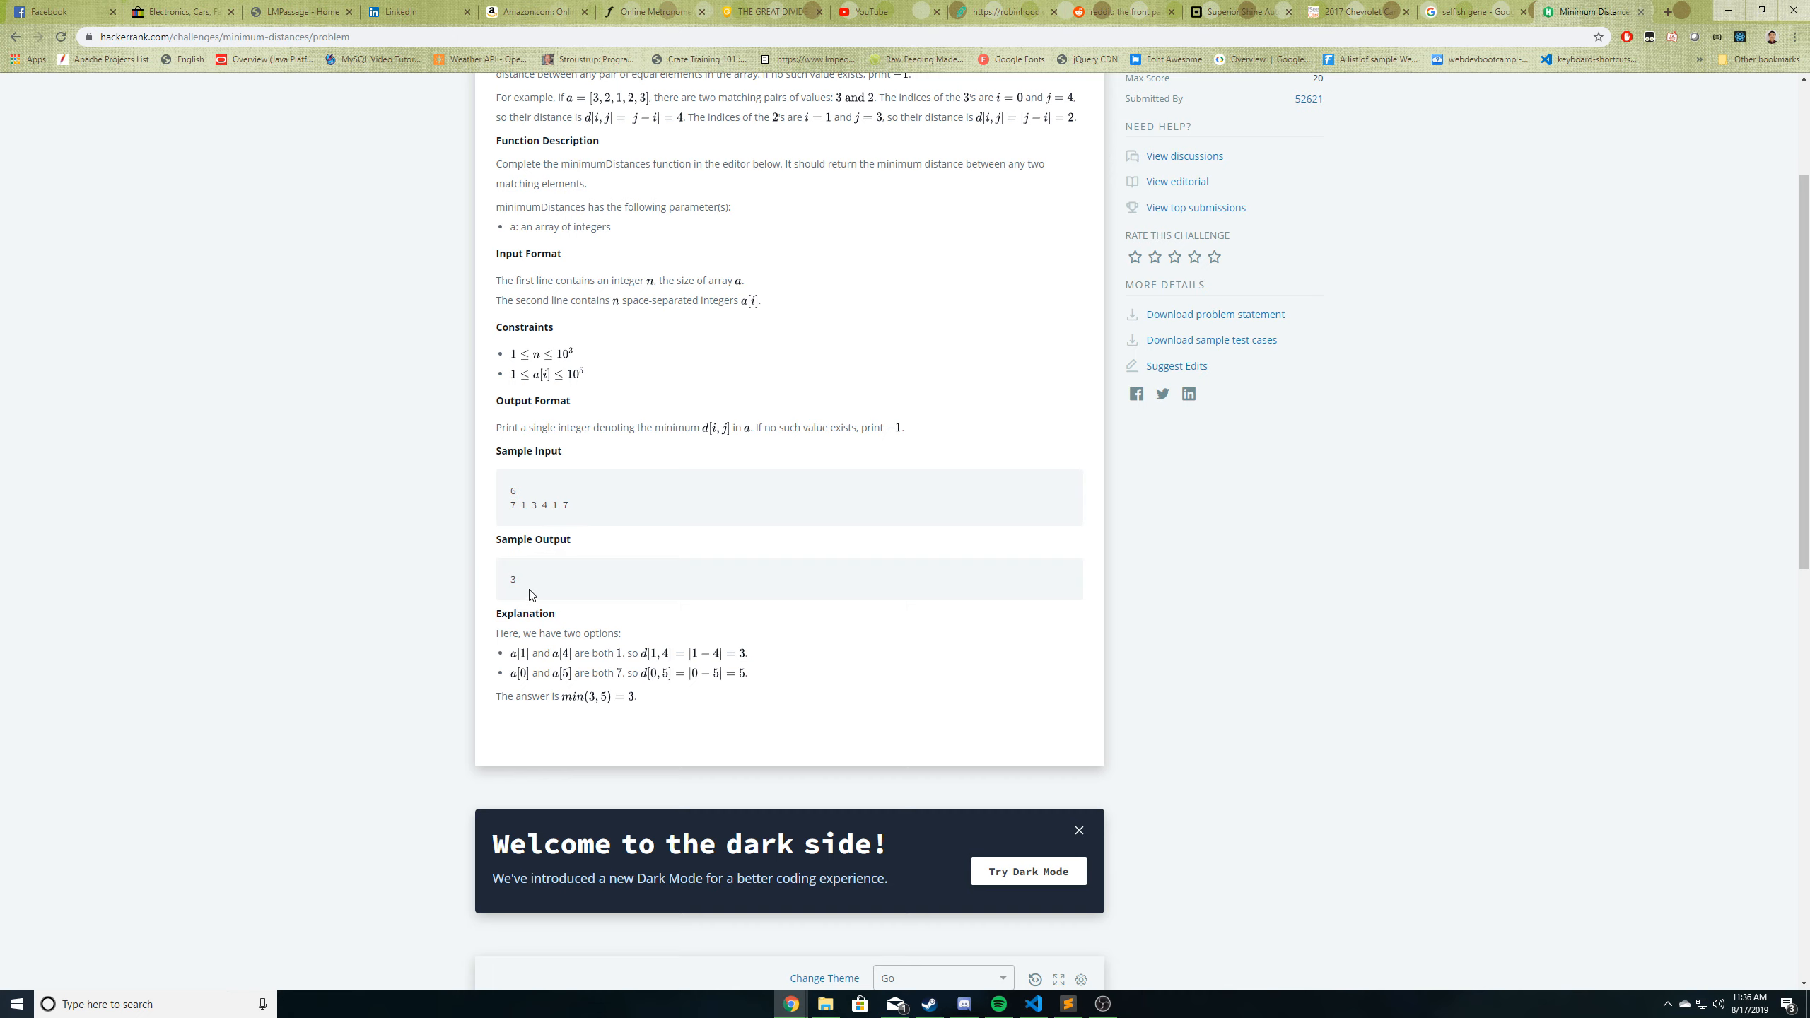
pyautogui.moveTo(536, 670)
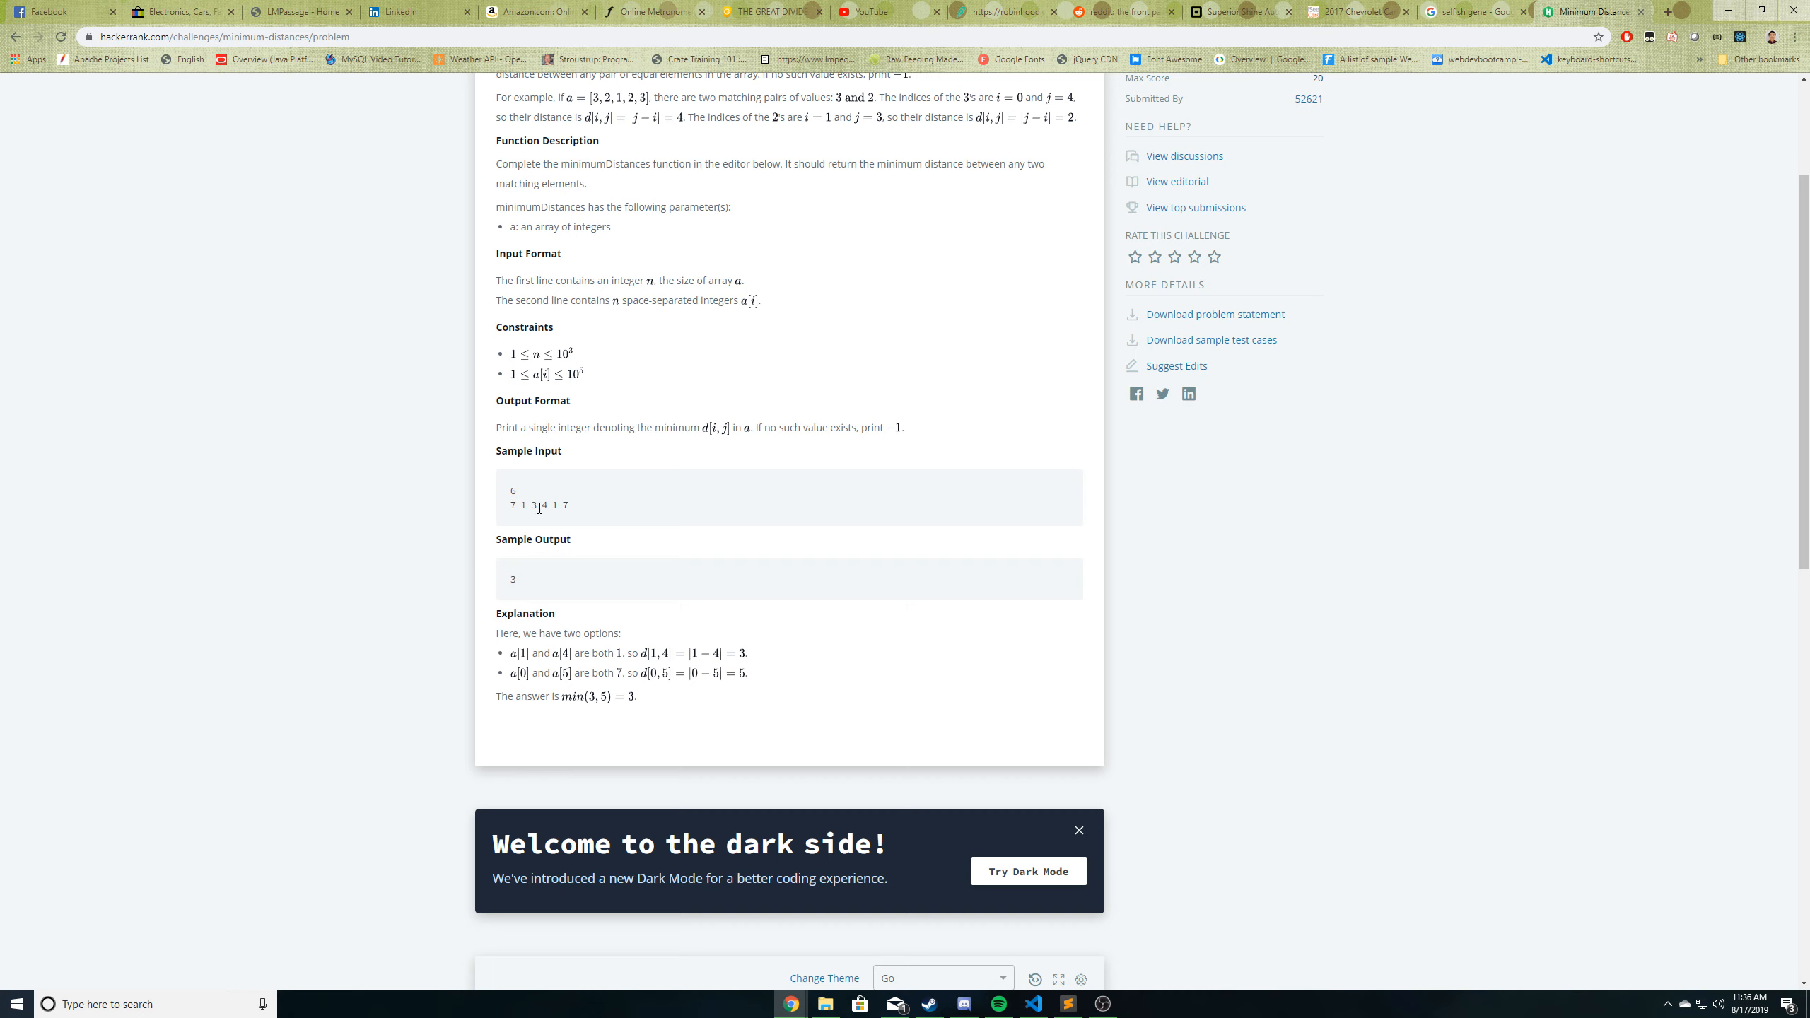
pyautogui.moveTo(617, 681)
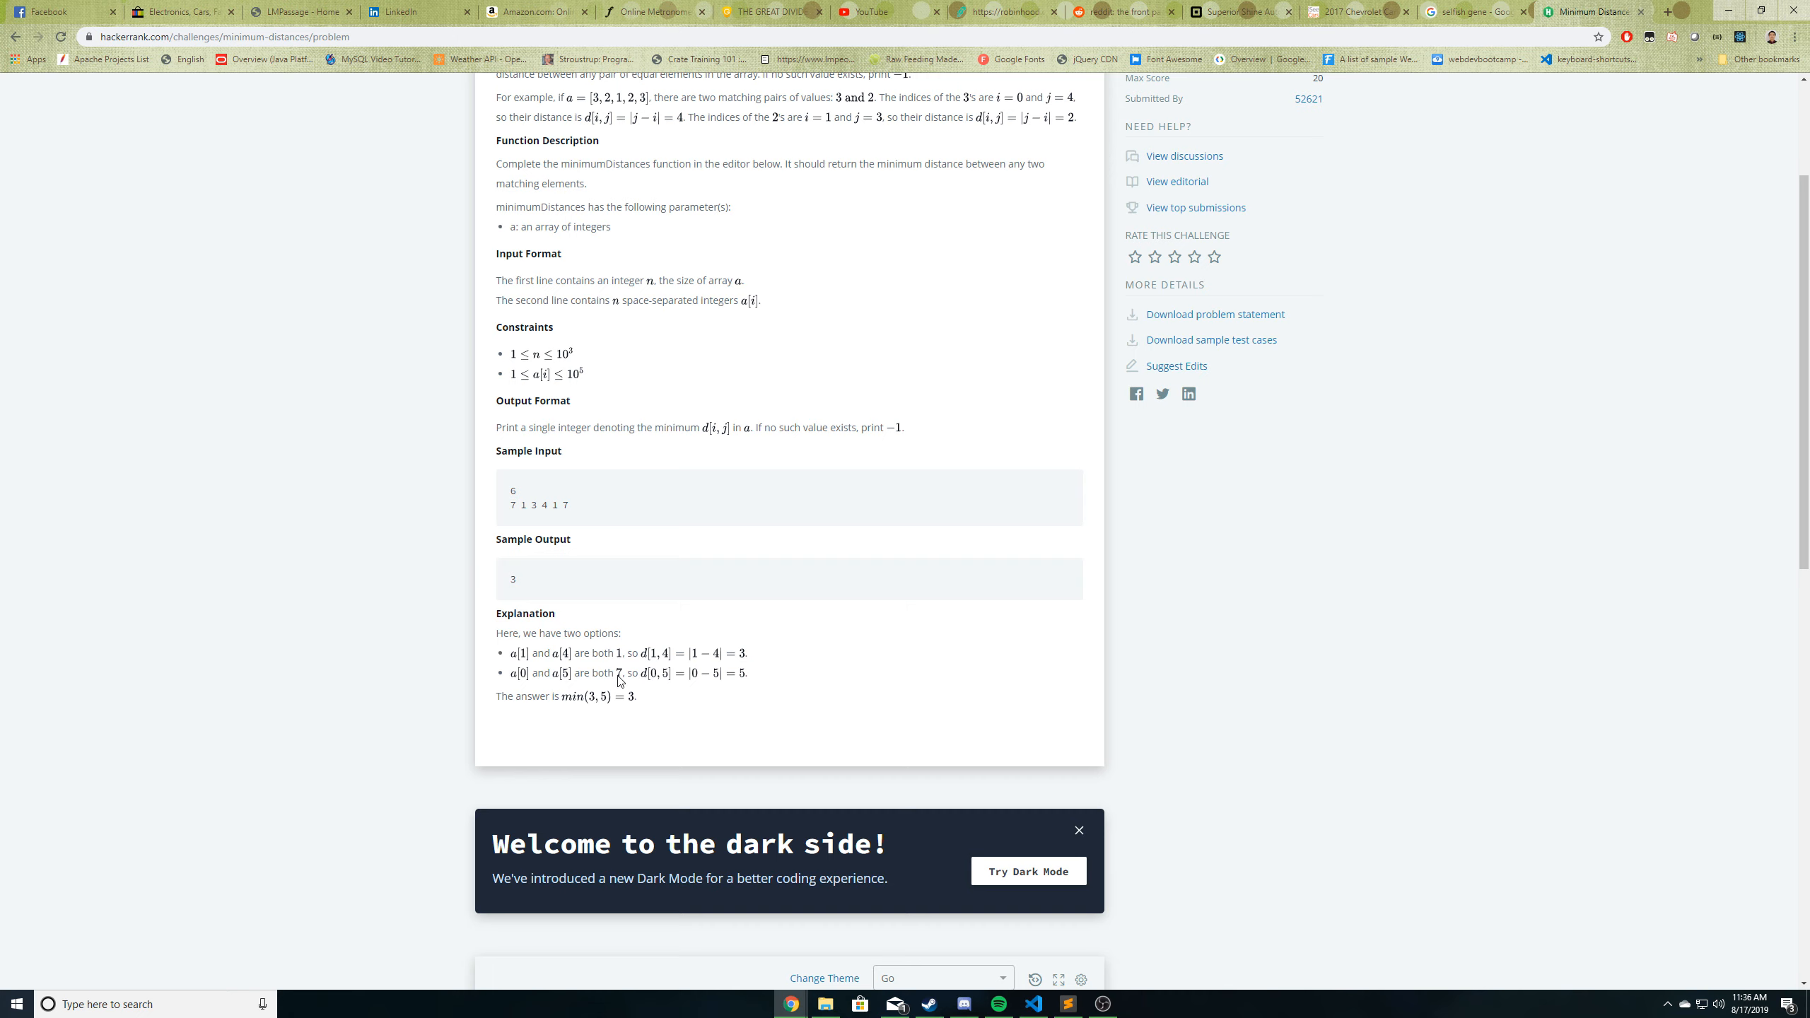
pyautogui.moveTo(555, 529)
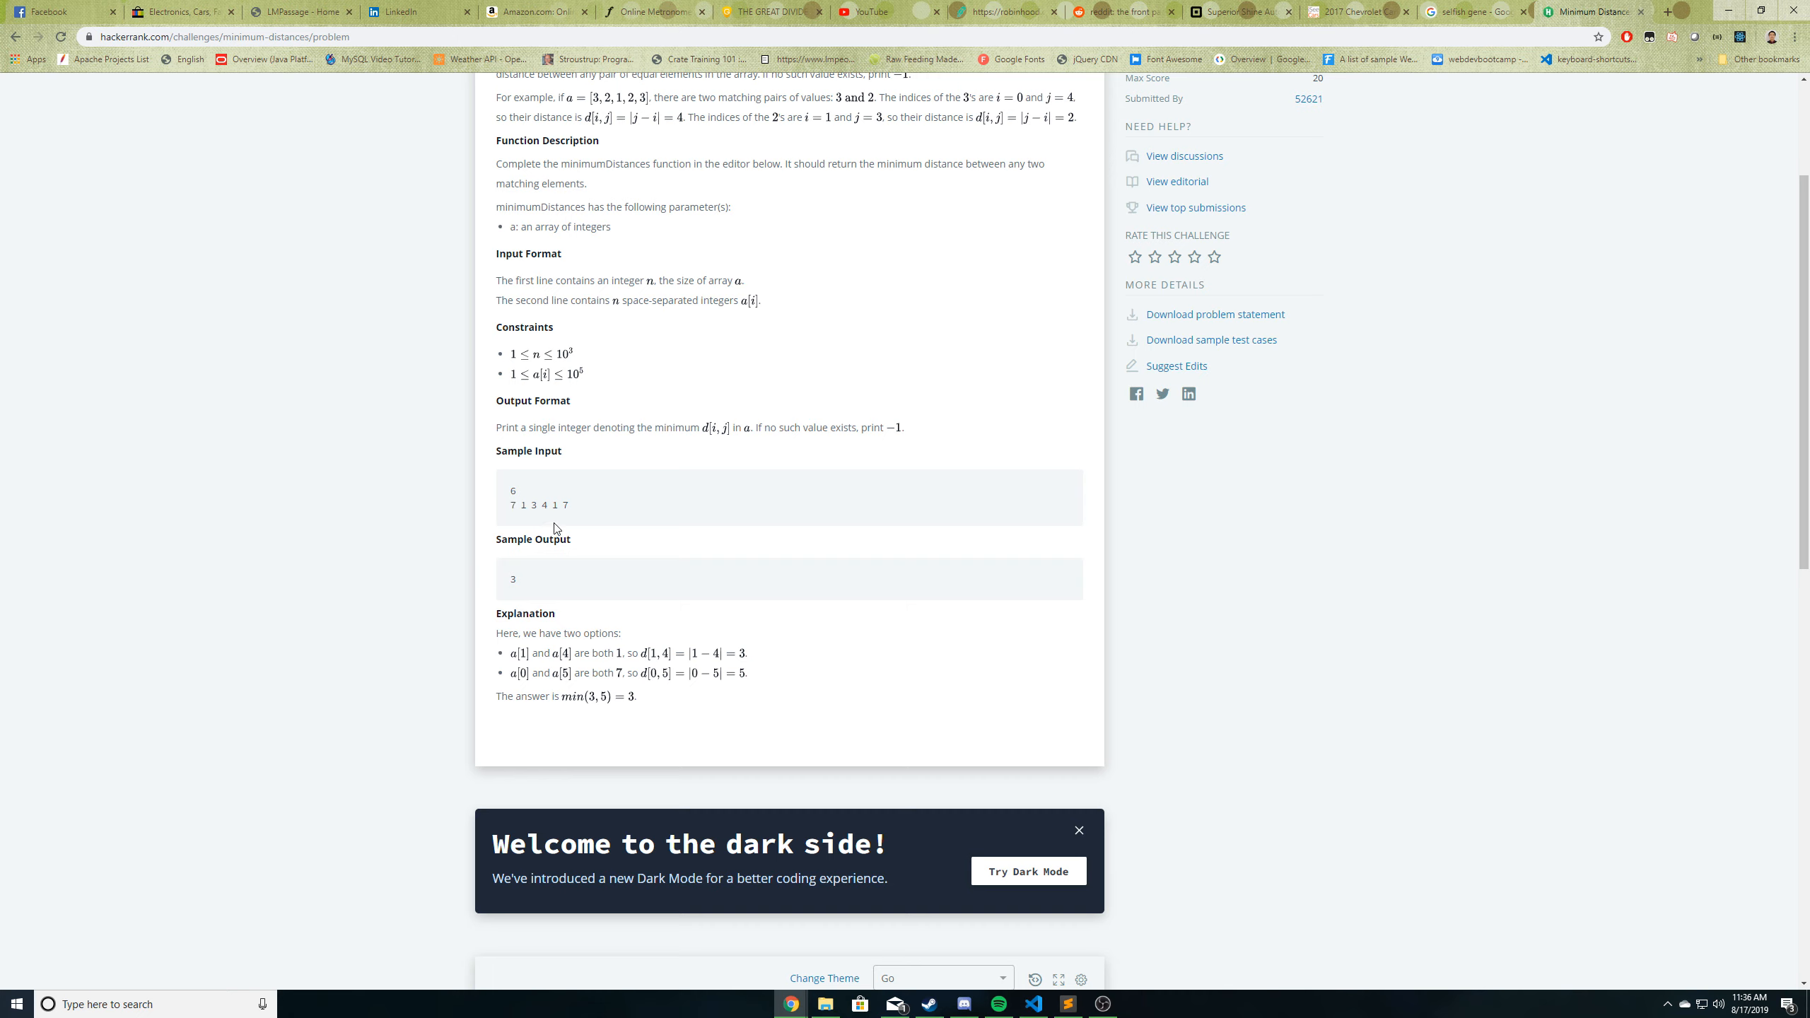
pyautogui.moveTo(577, 524)
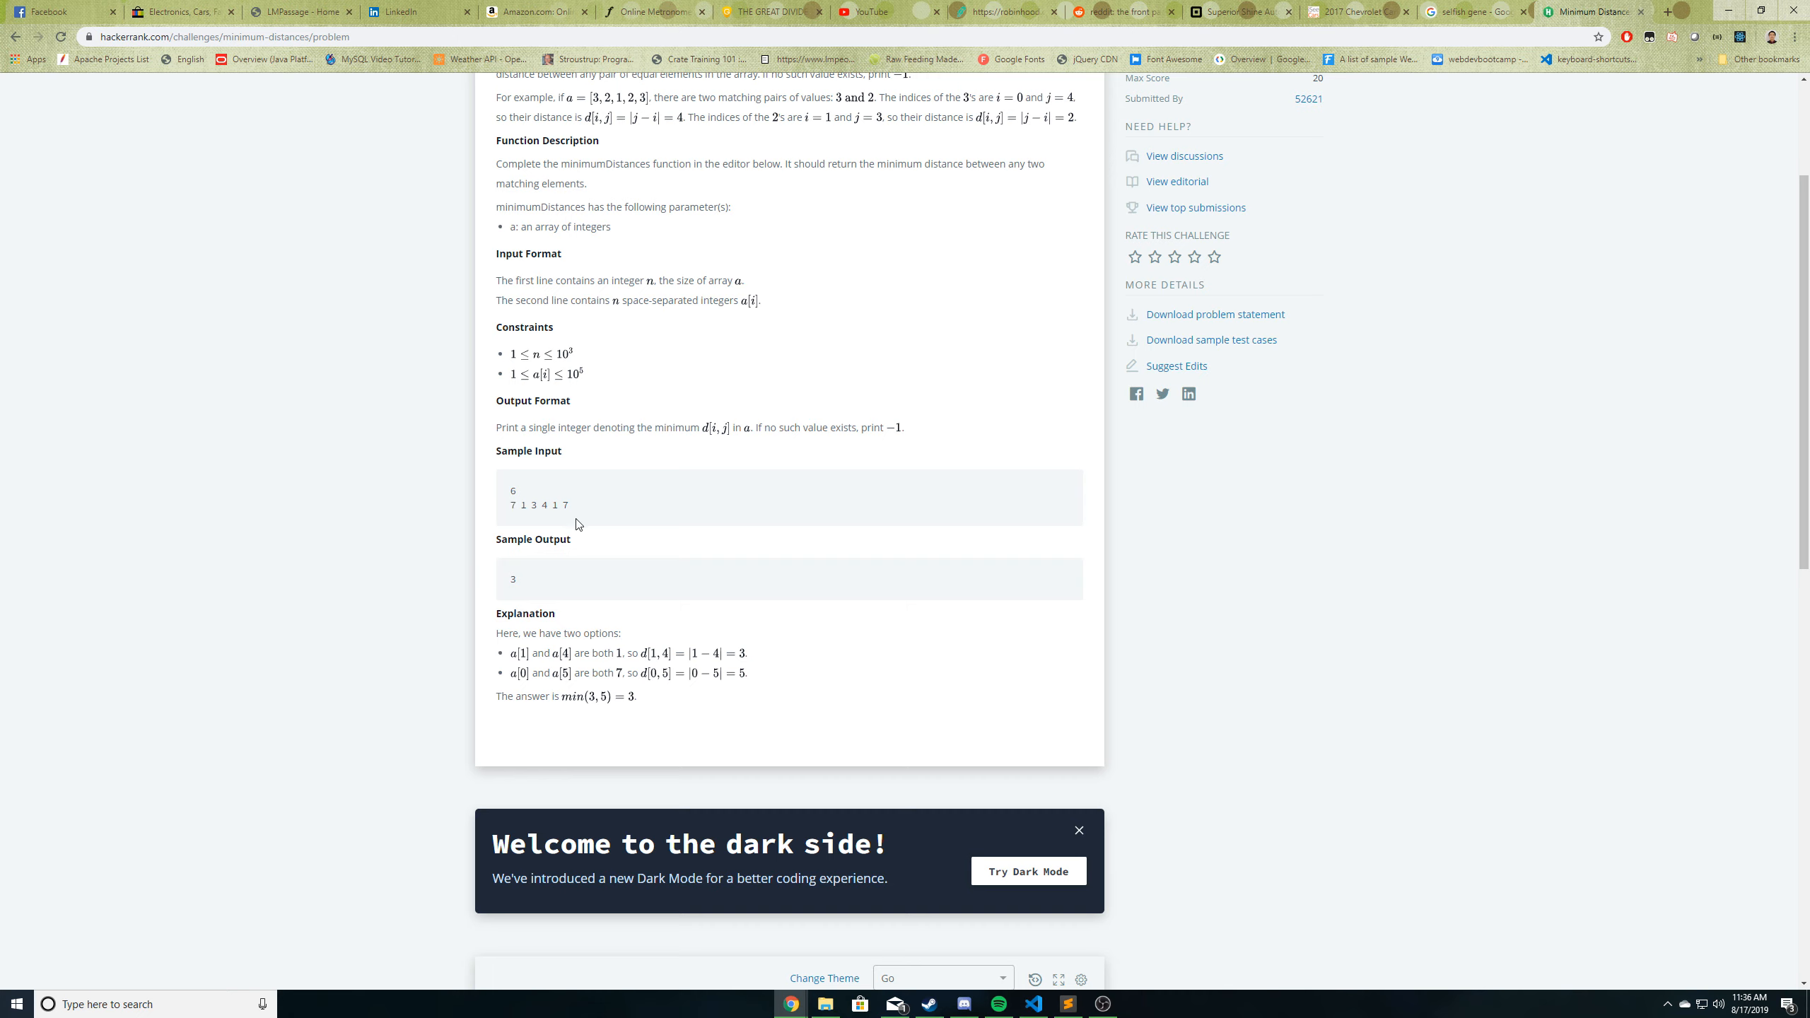
pyautogui.moveTo(577, 532)
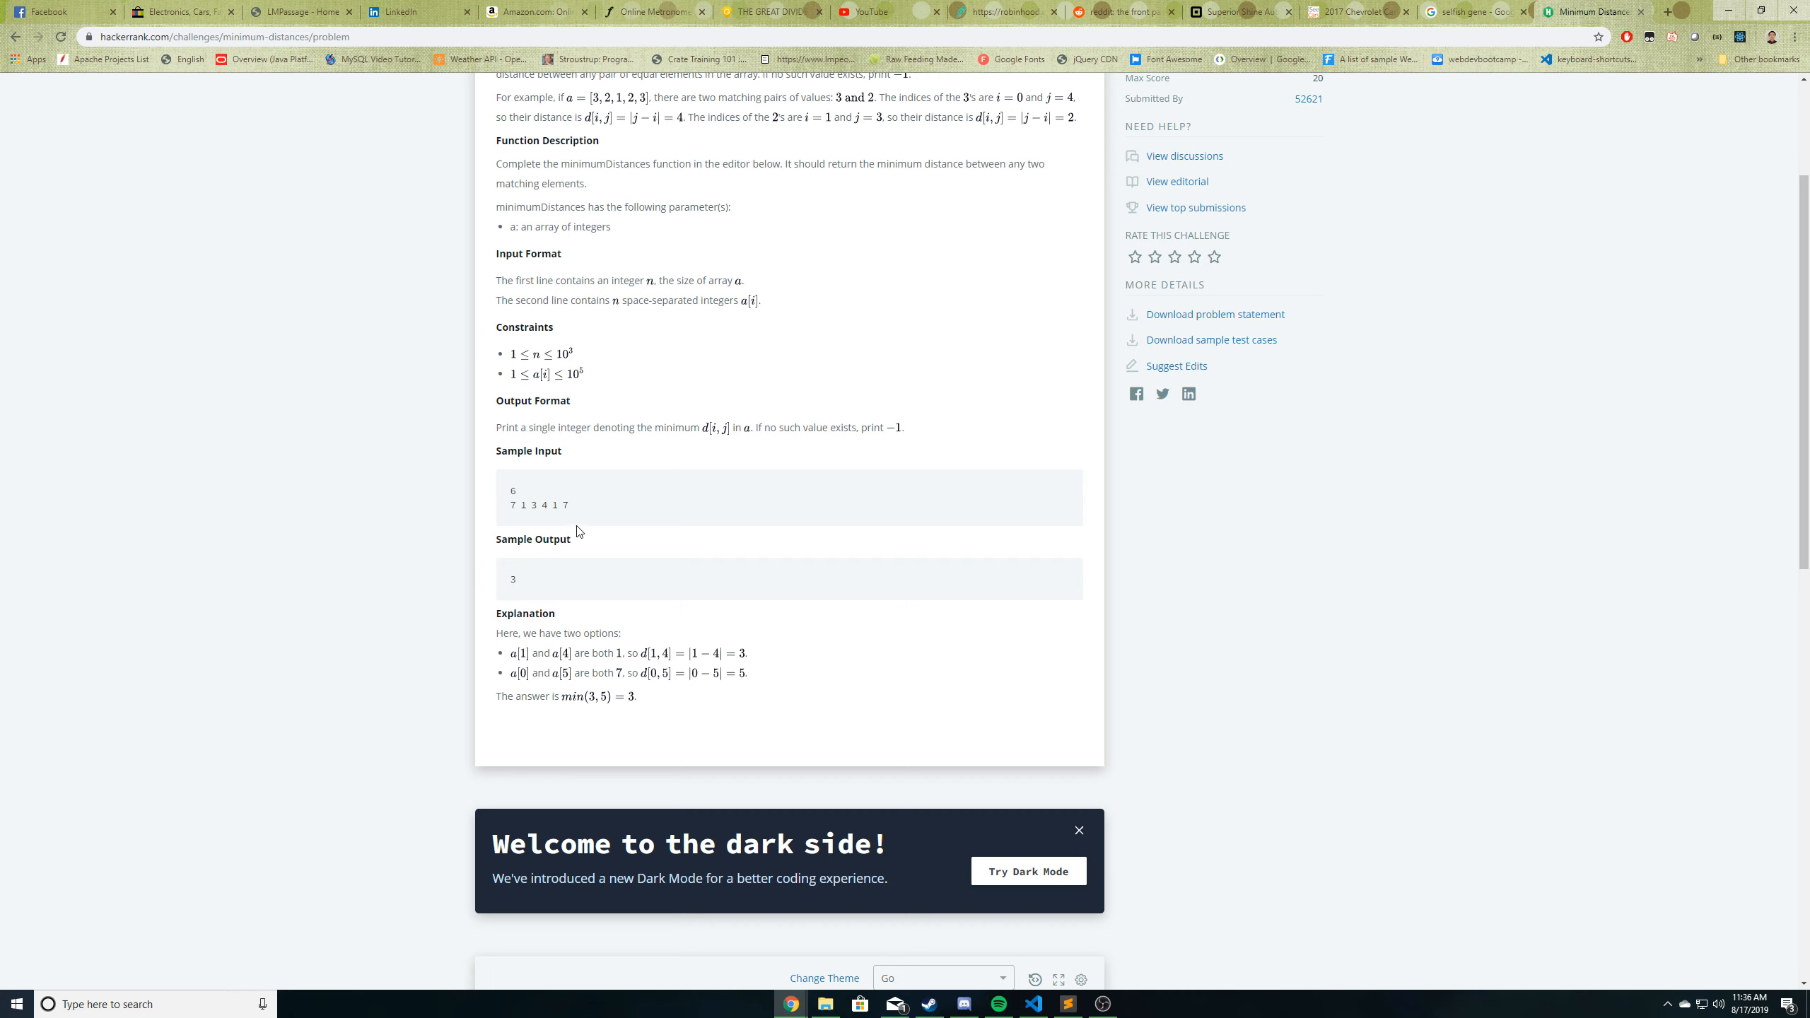
pyautogui.moveTo(765, 695)
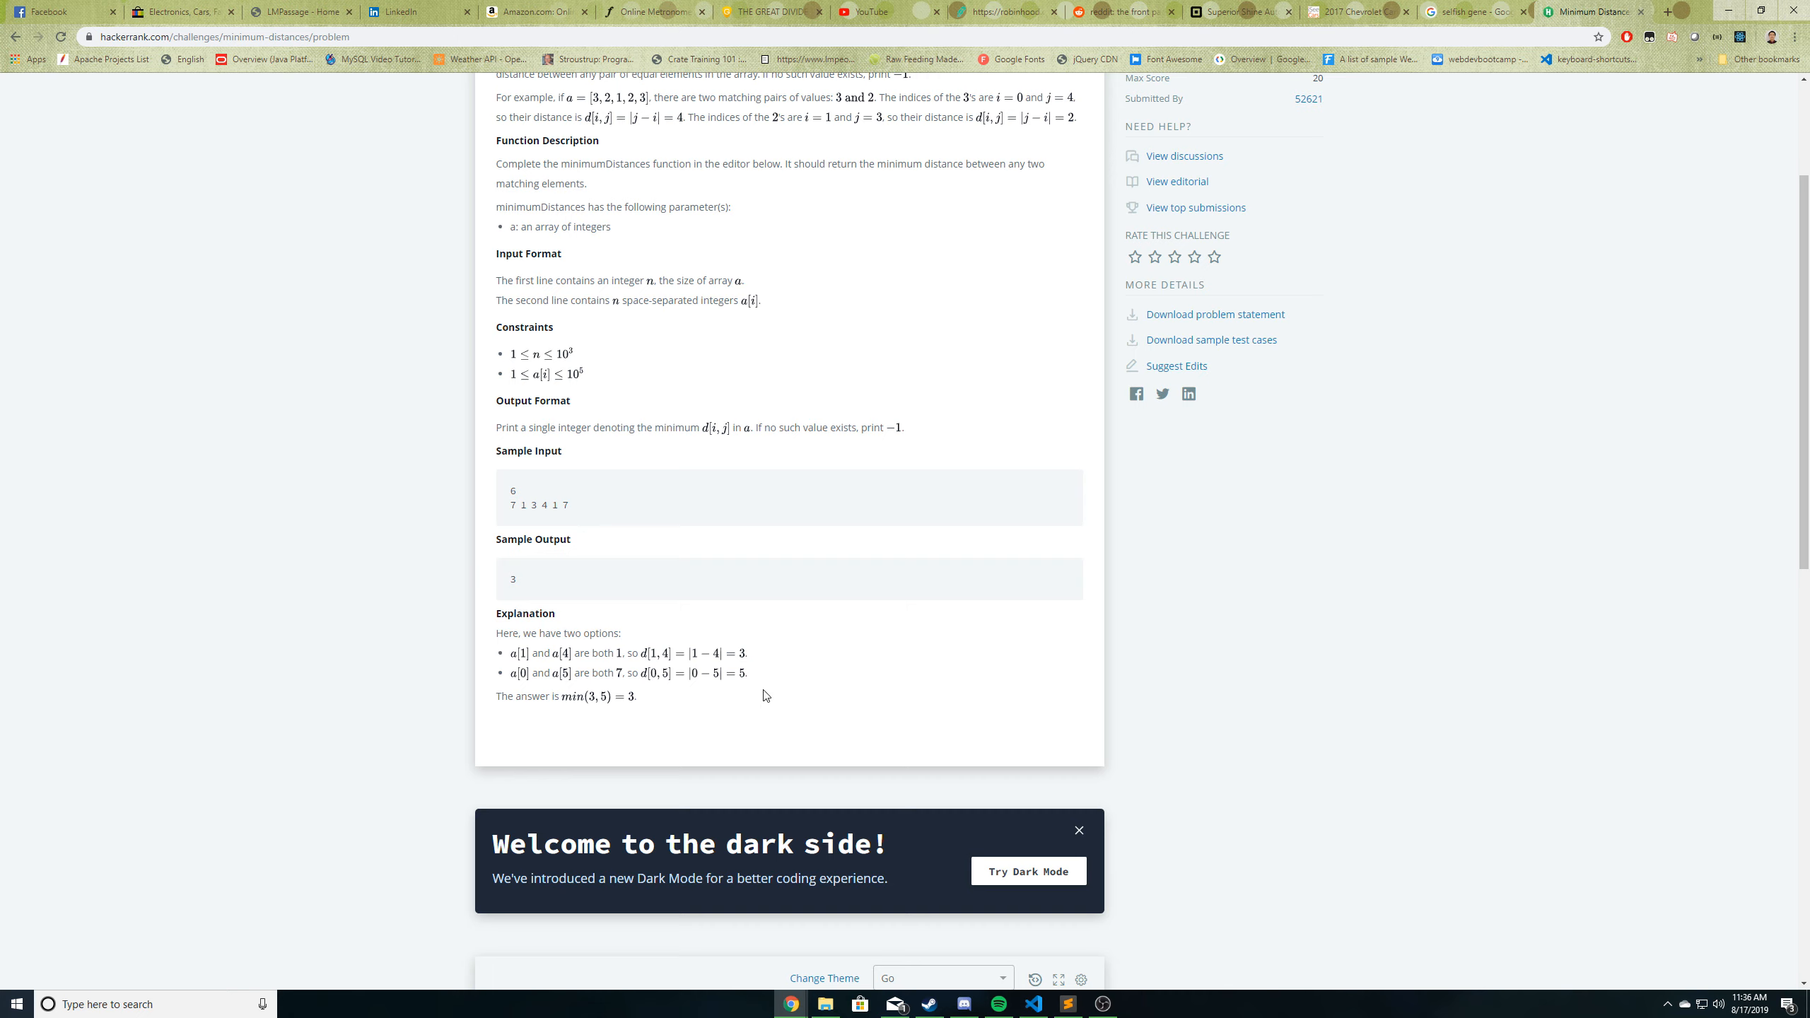
pyautogui.moveTo(549, 668)
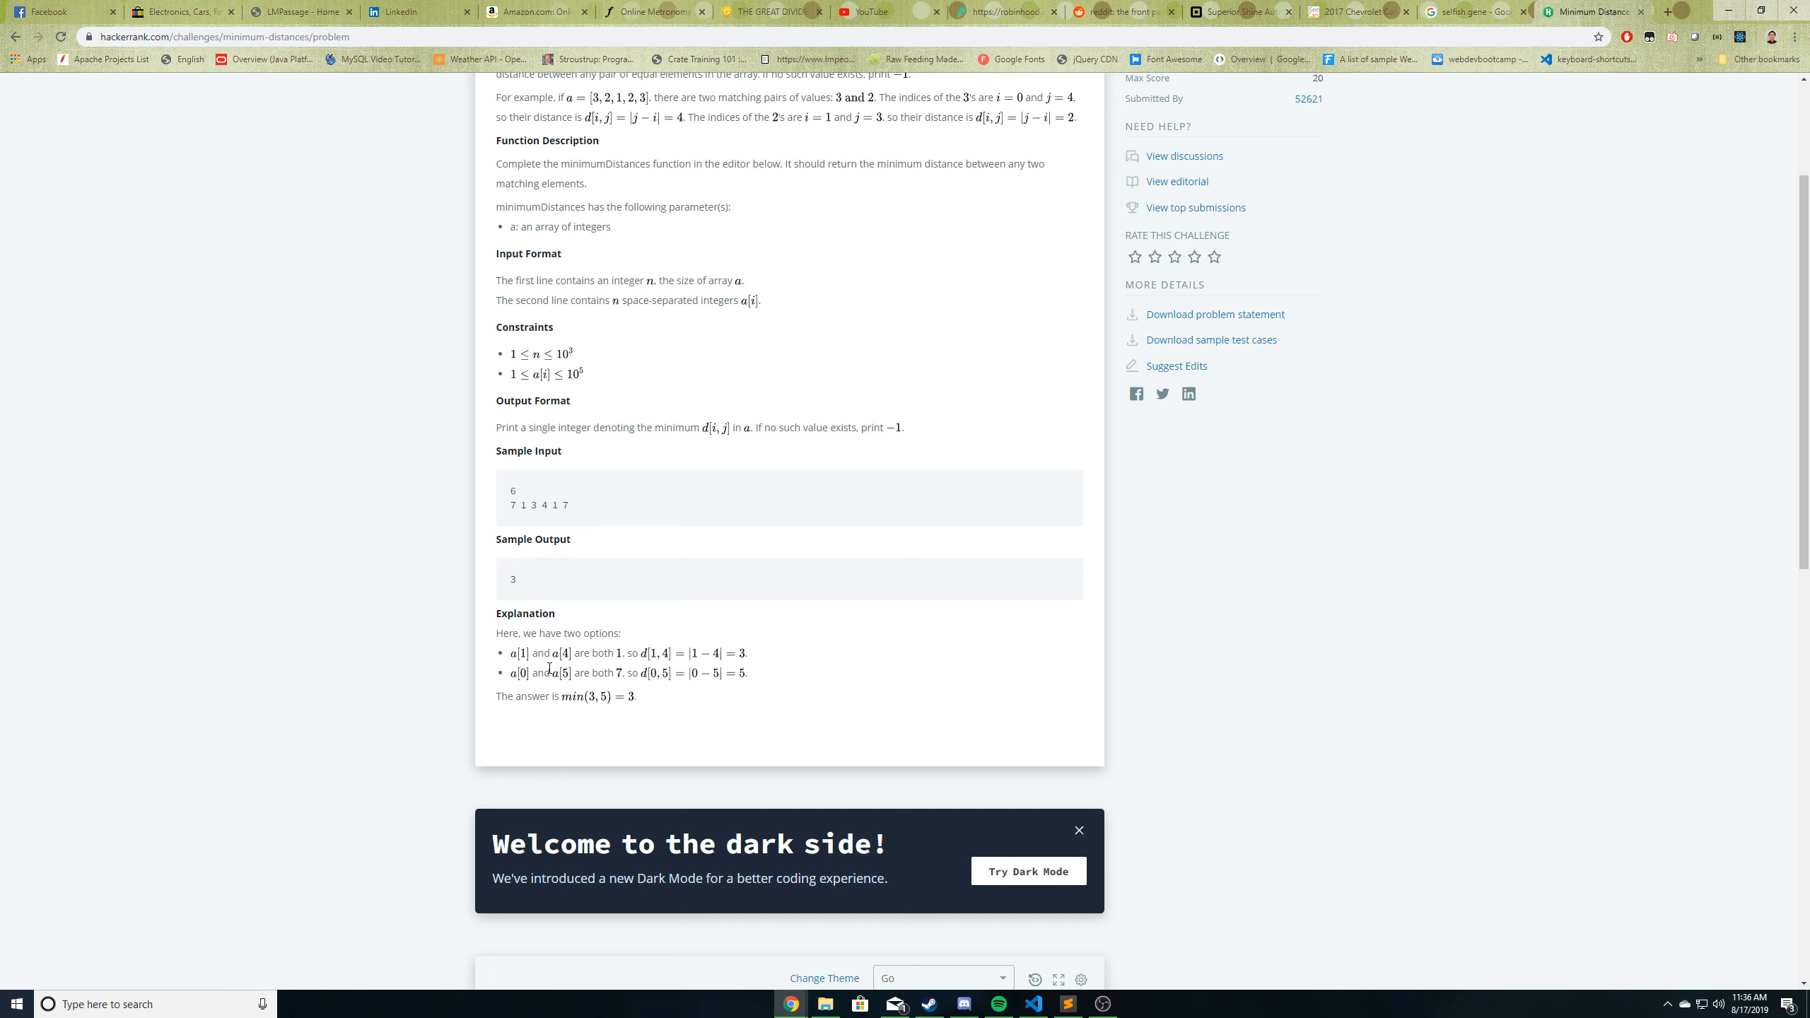
pyautogui.moveTo(743, 658)
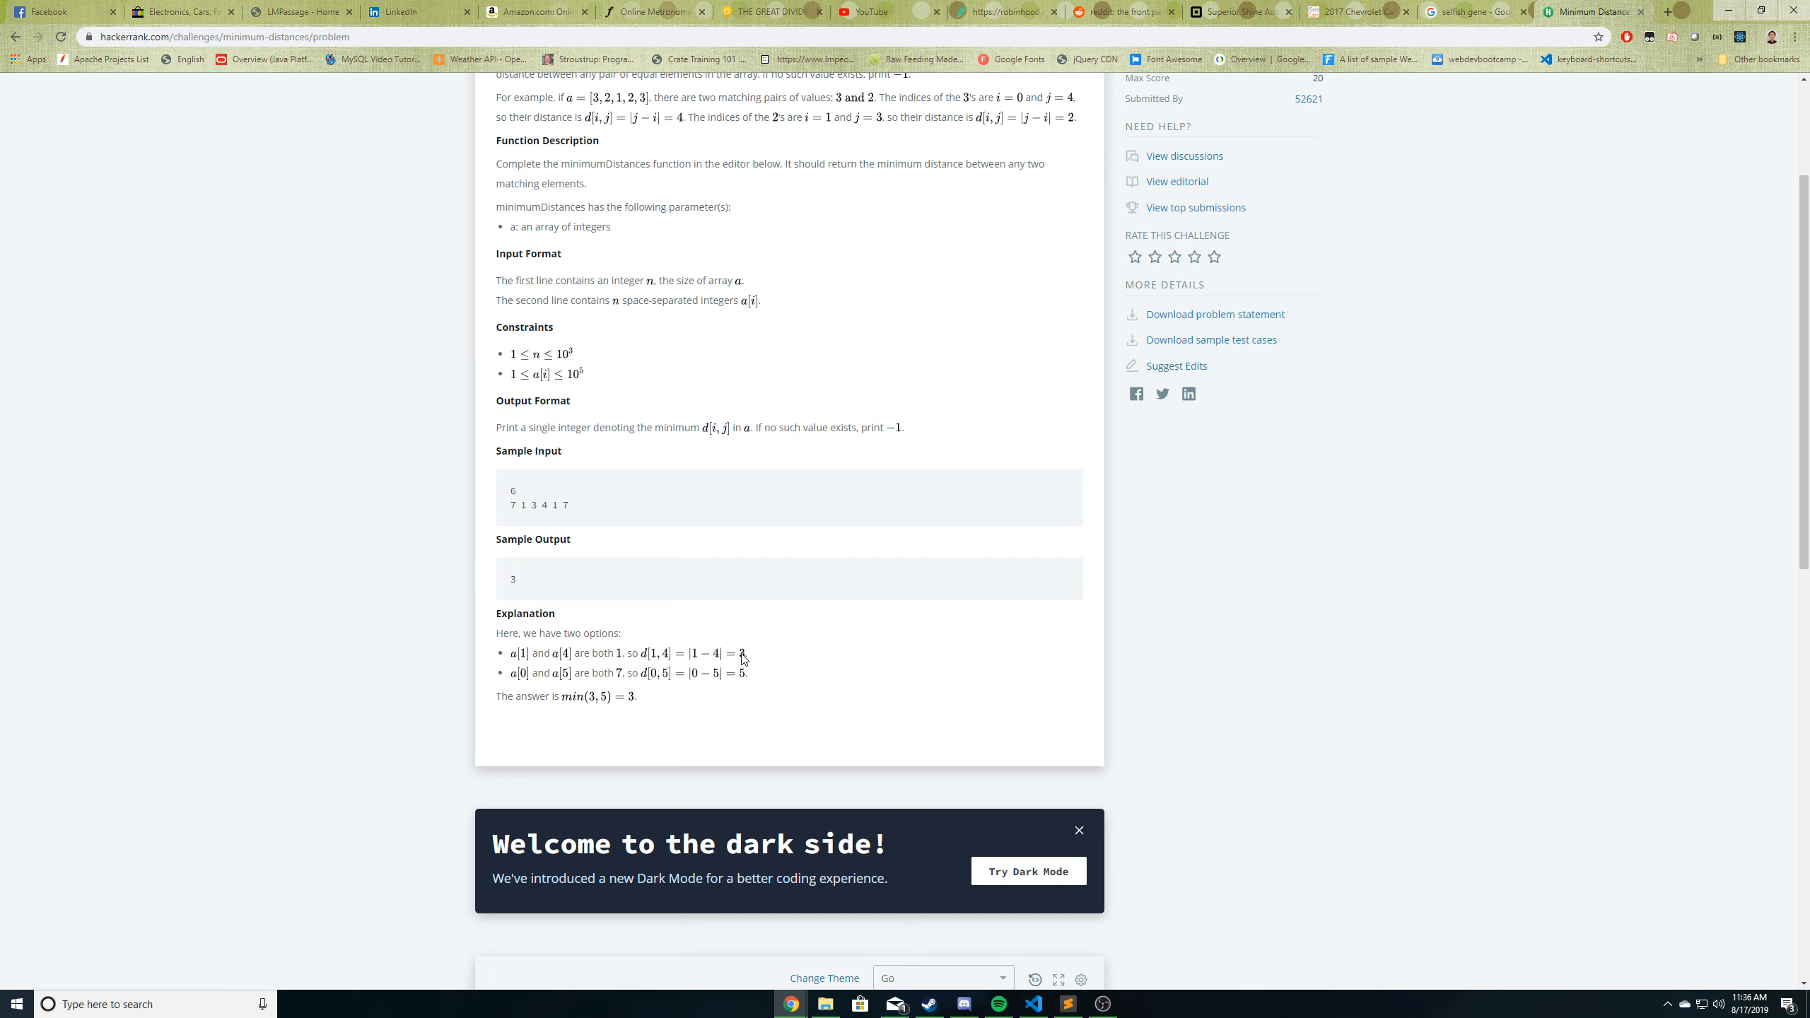
pyautogui.moveTo(721, 673)
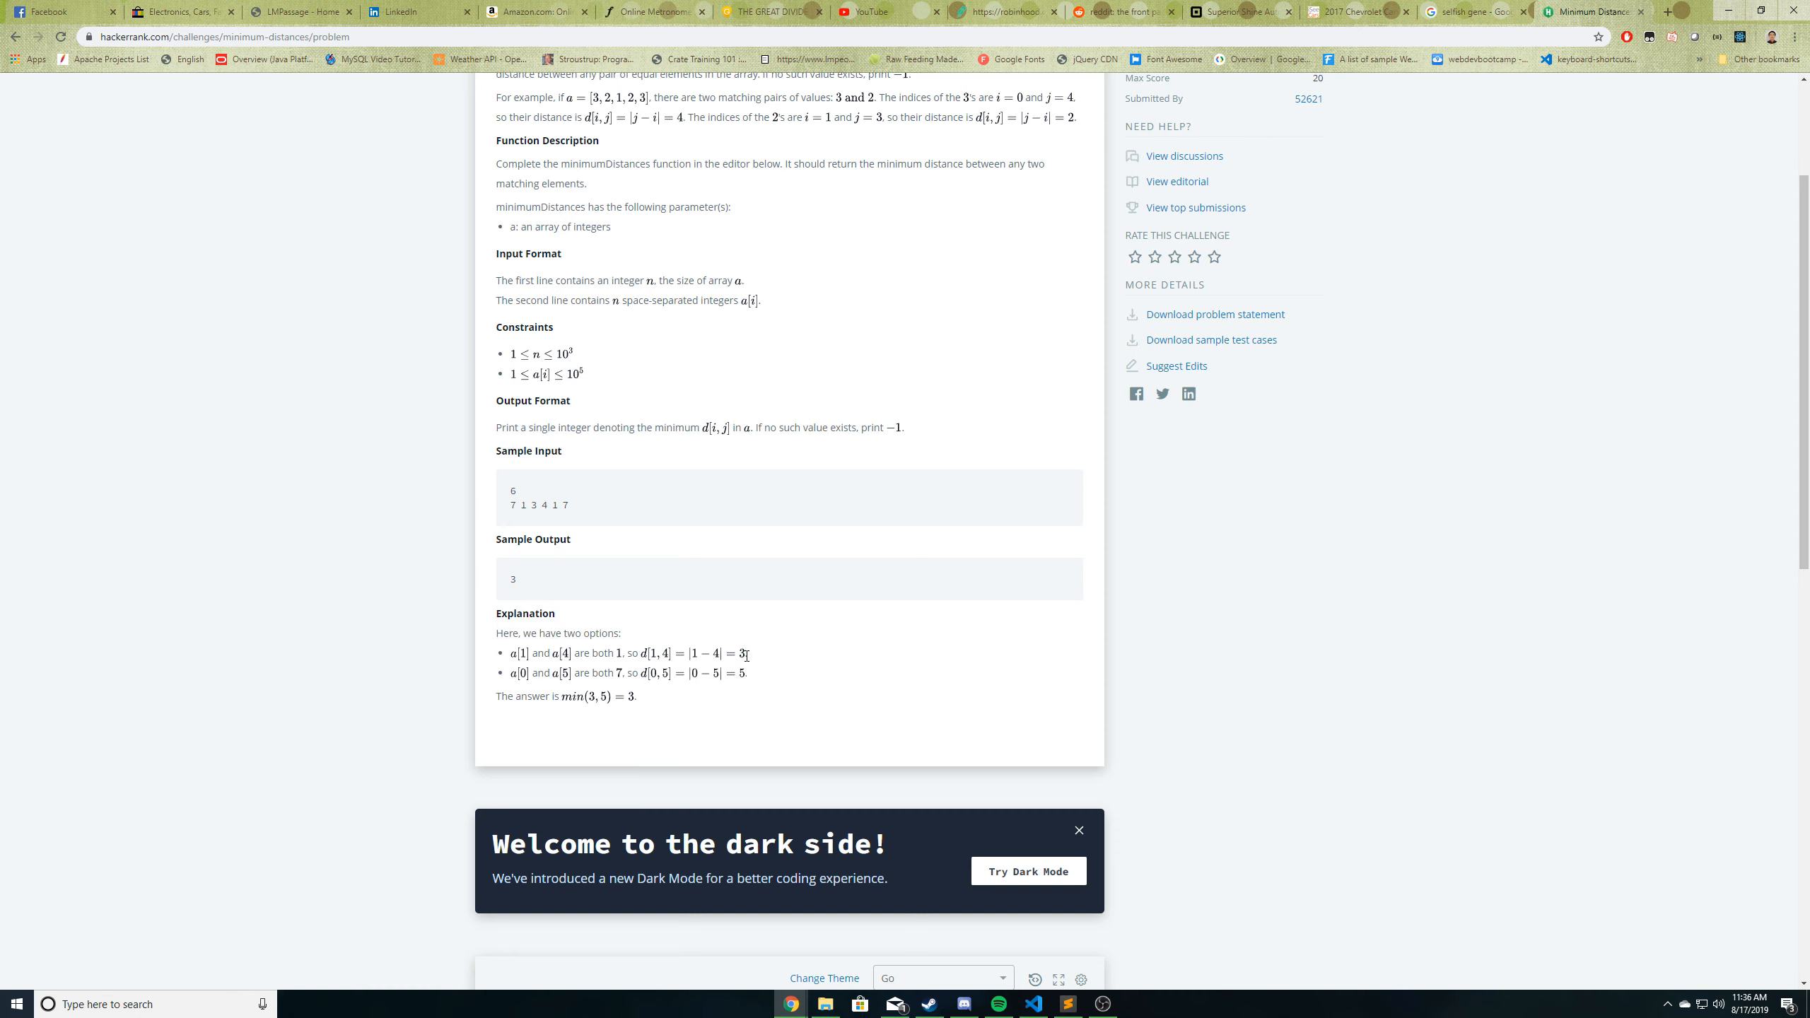
pyautogui.moveTo(740, 685)
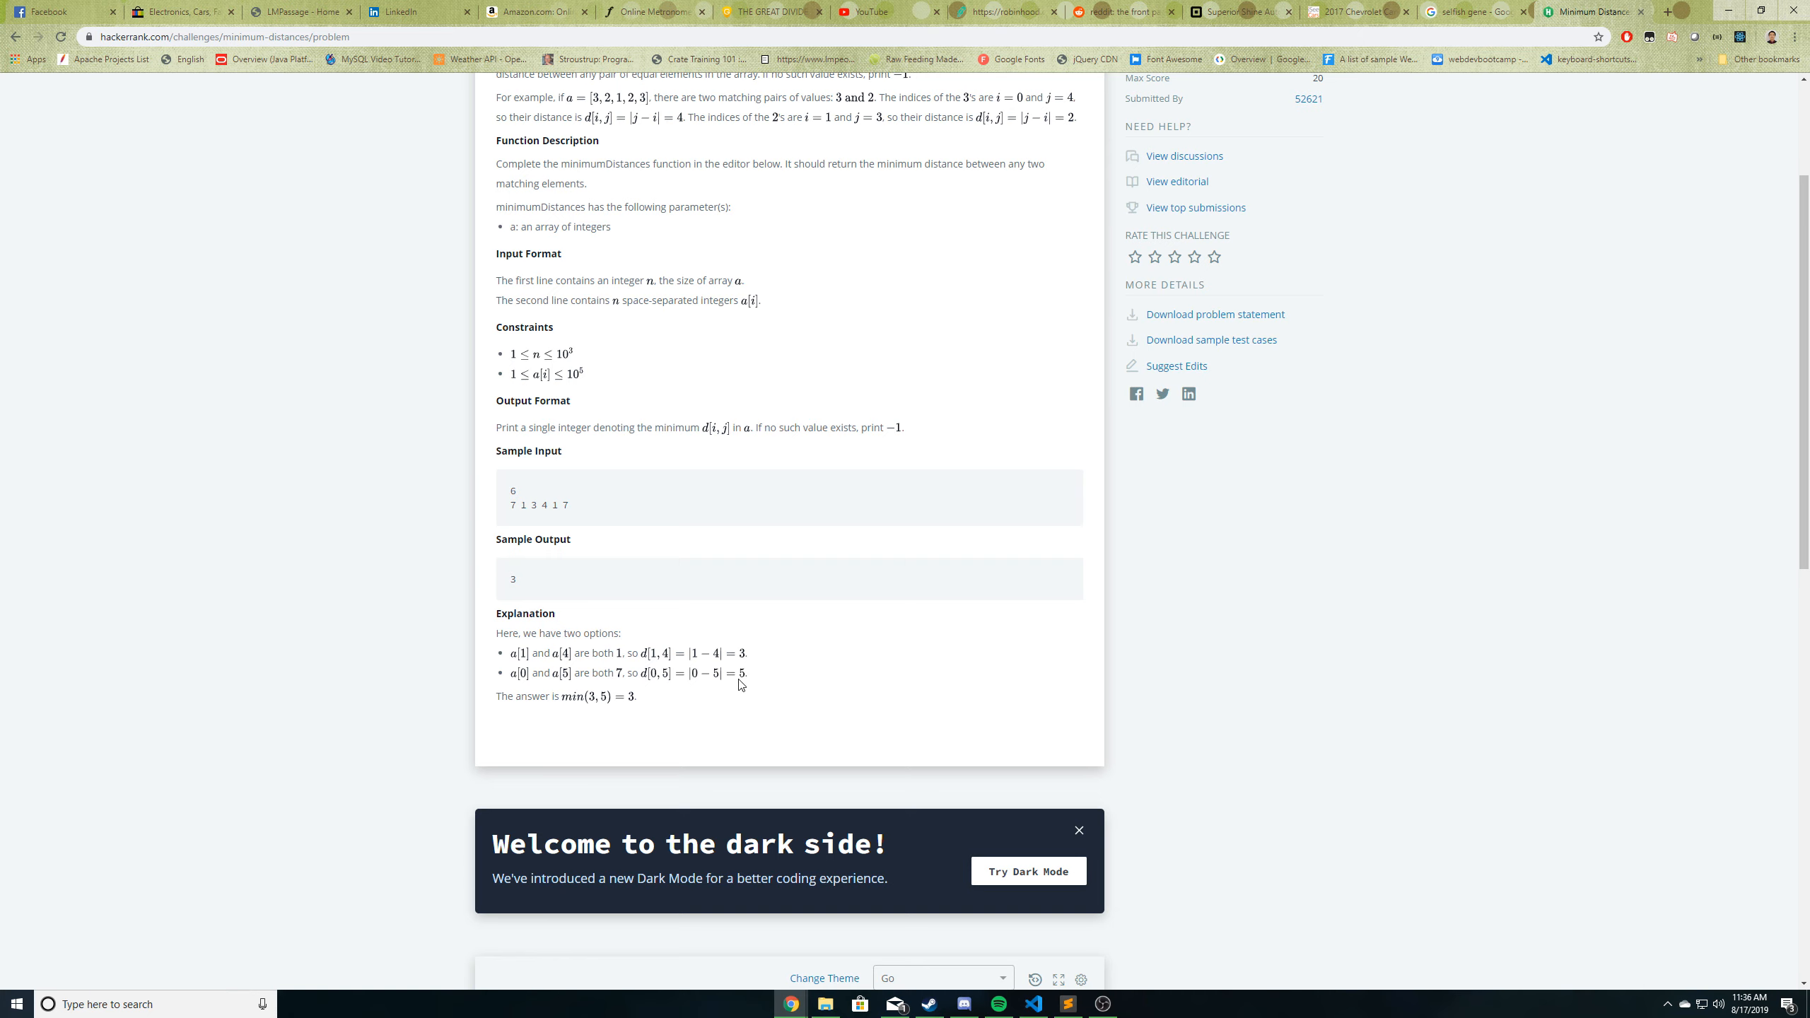
pyautogui.doubleClick(513, 579)
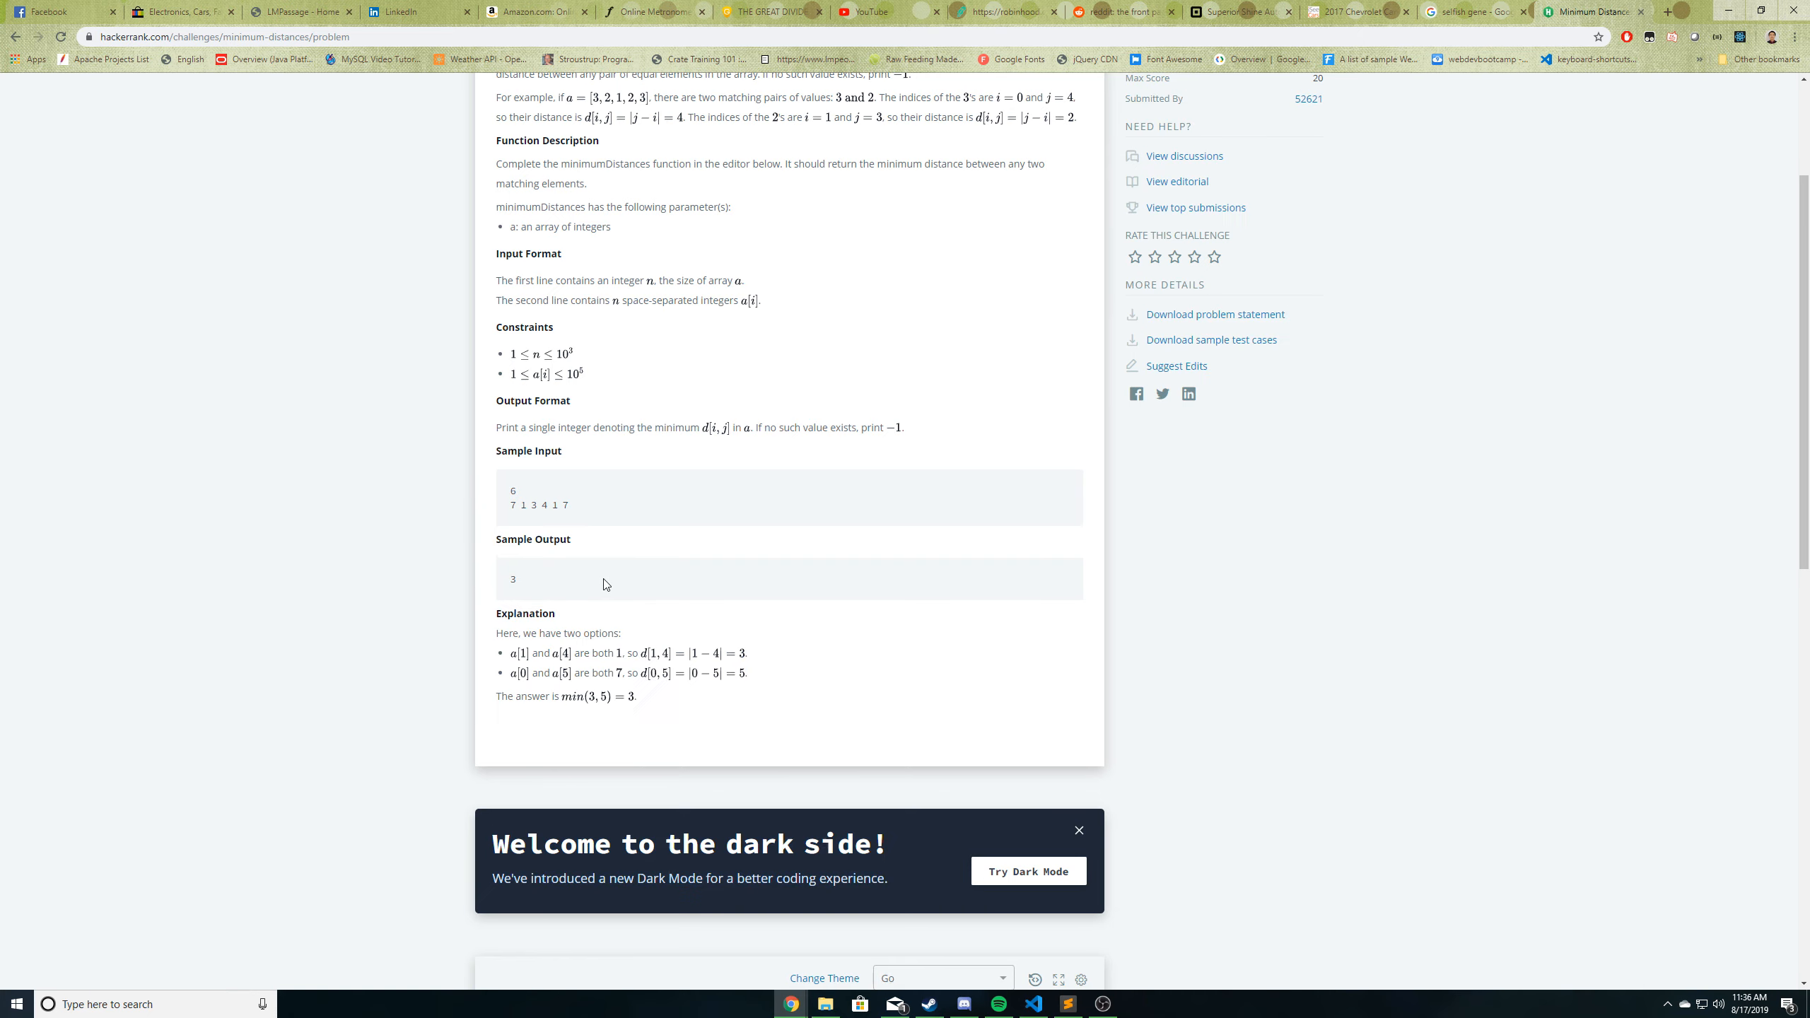
pyautogui.moveTo(609, 589)
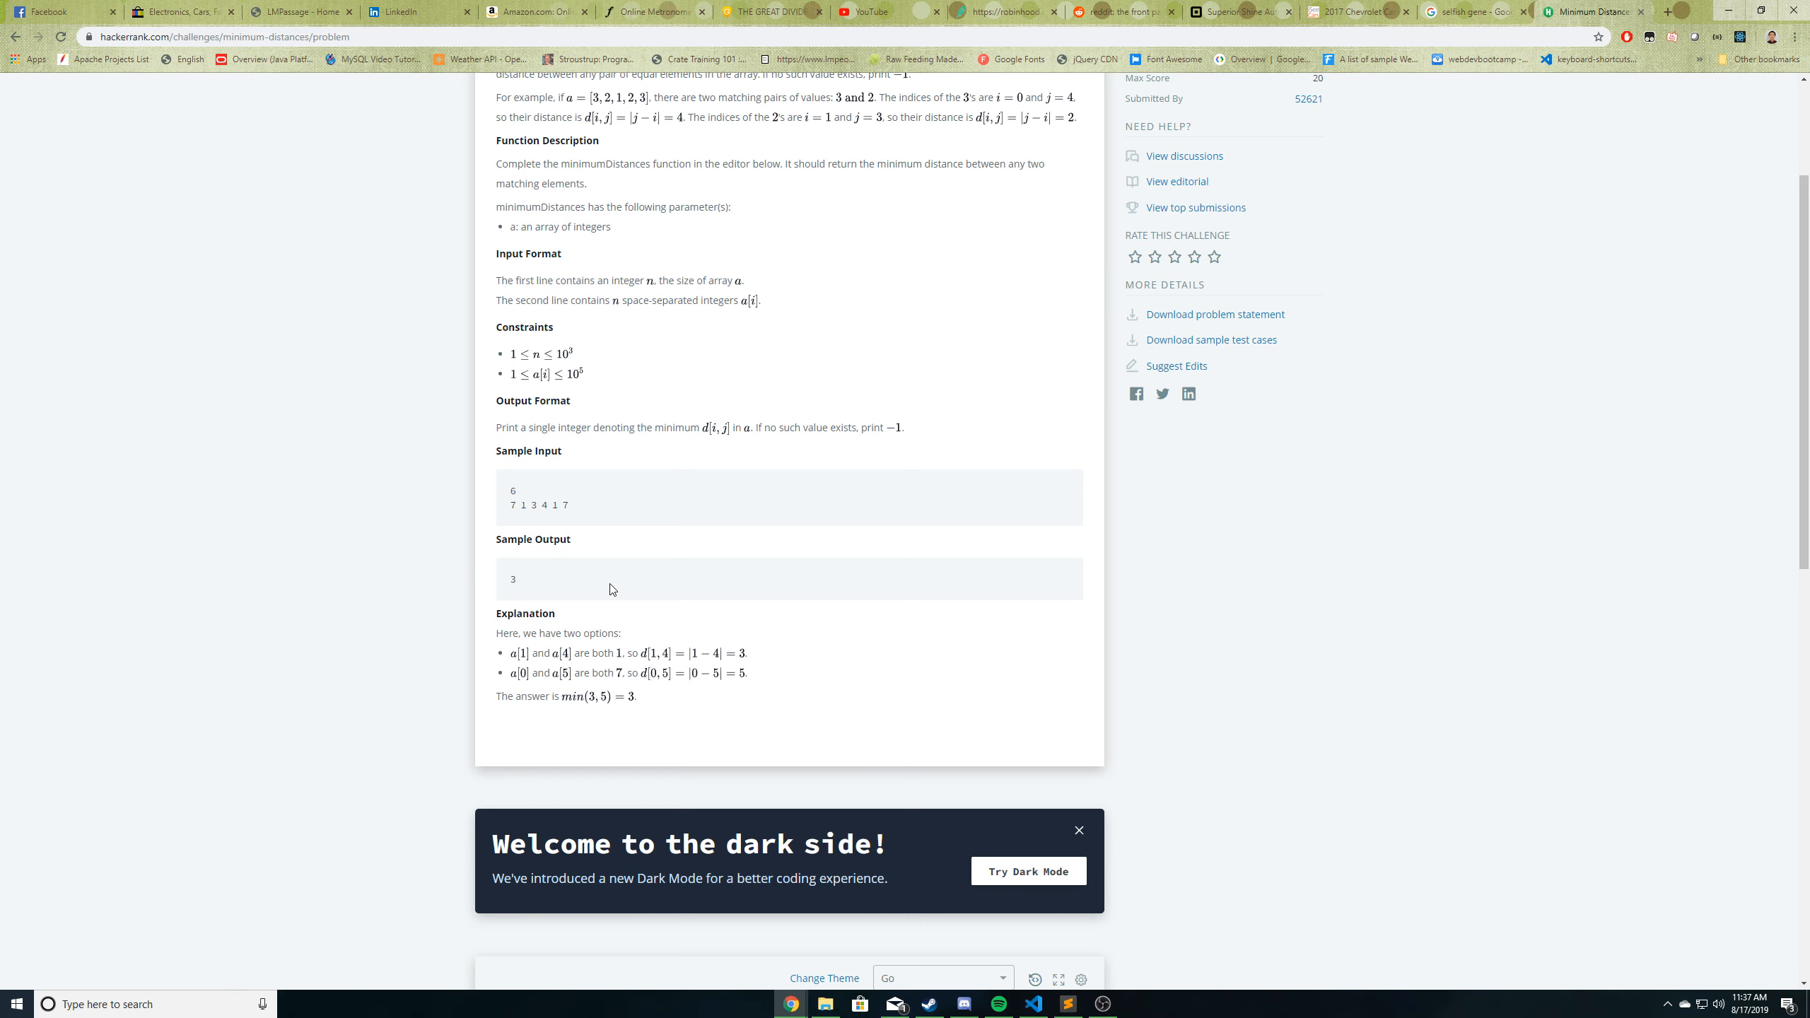
pyautogui.moveTo(438, 412)
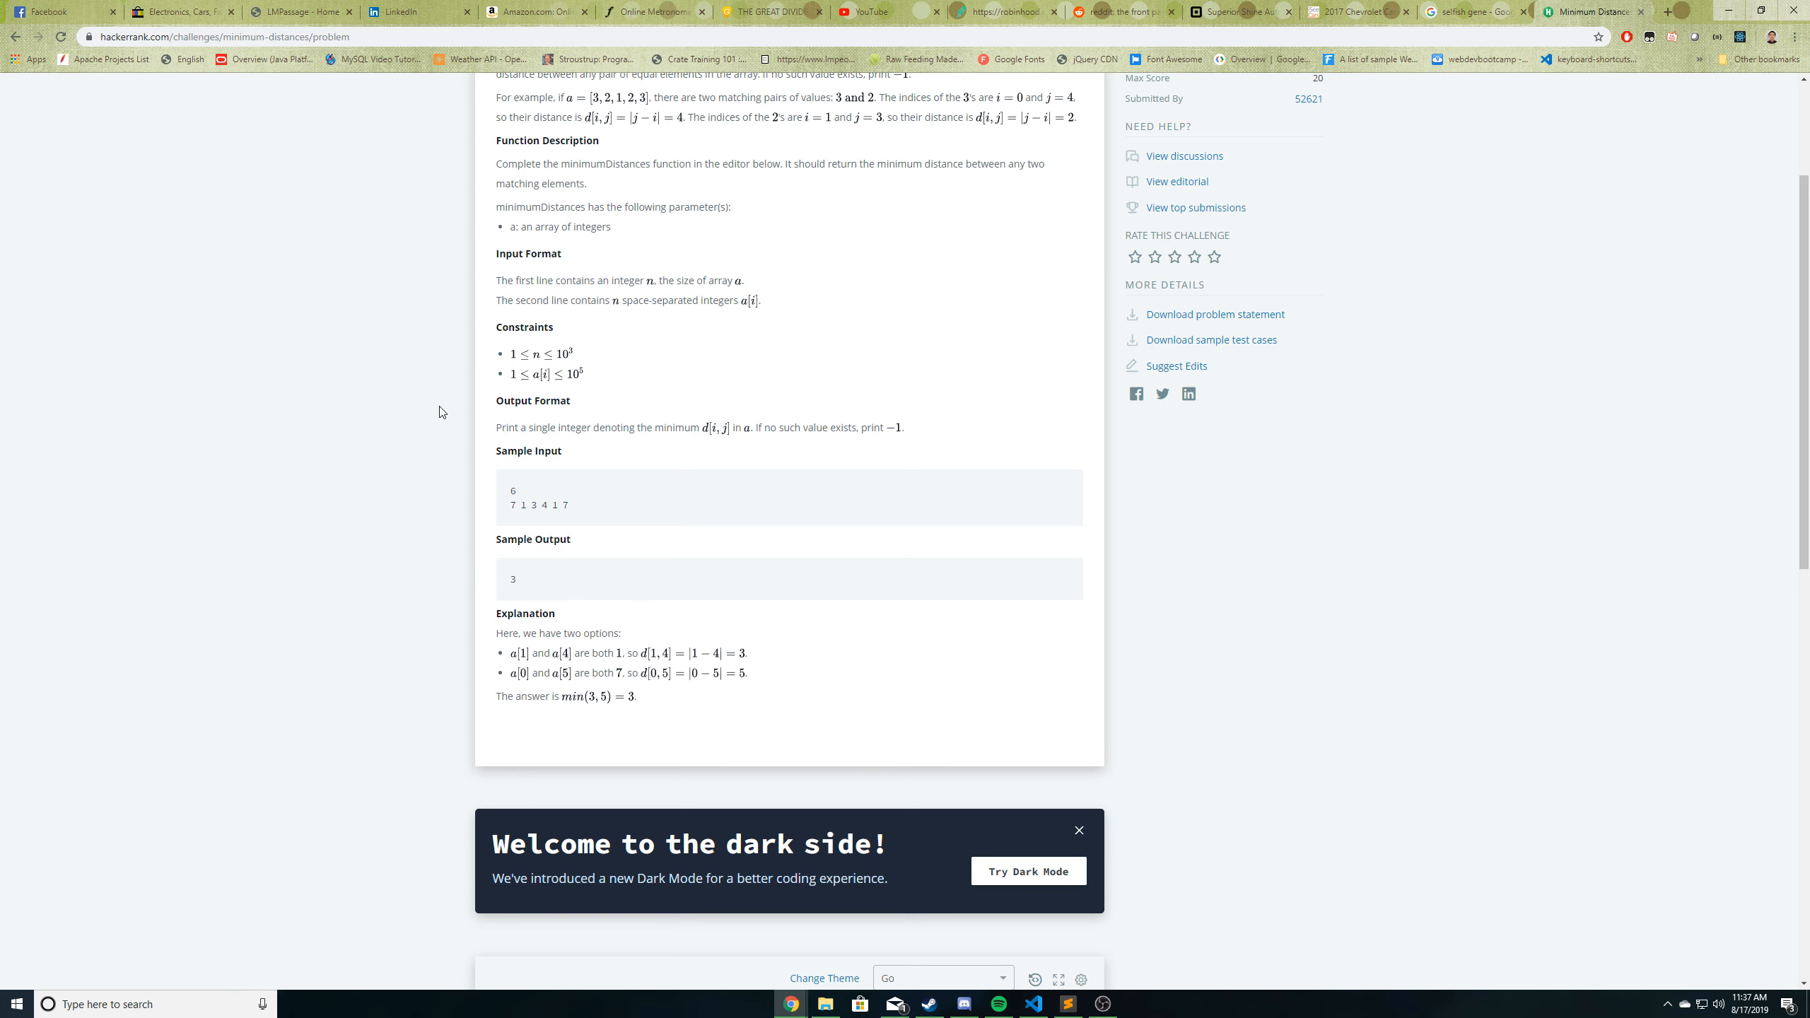
pyautogui.scroll(-3)
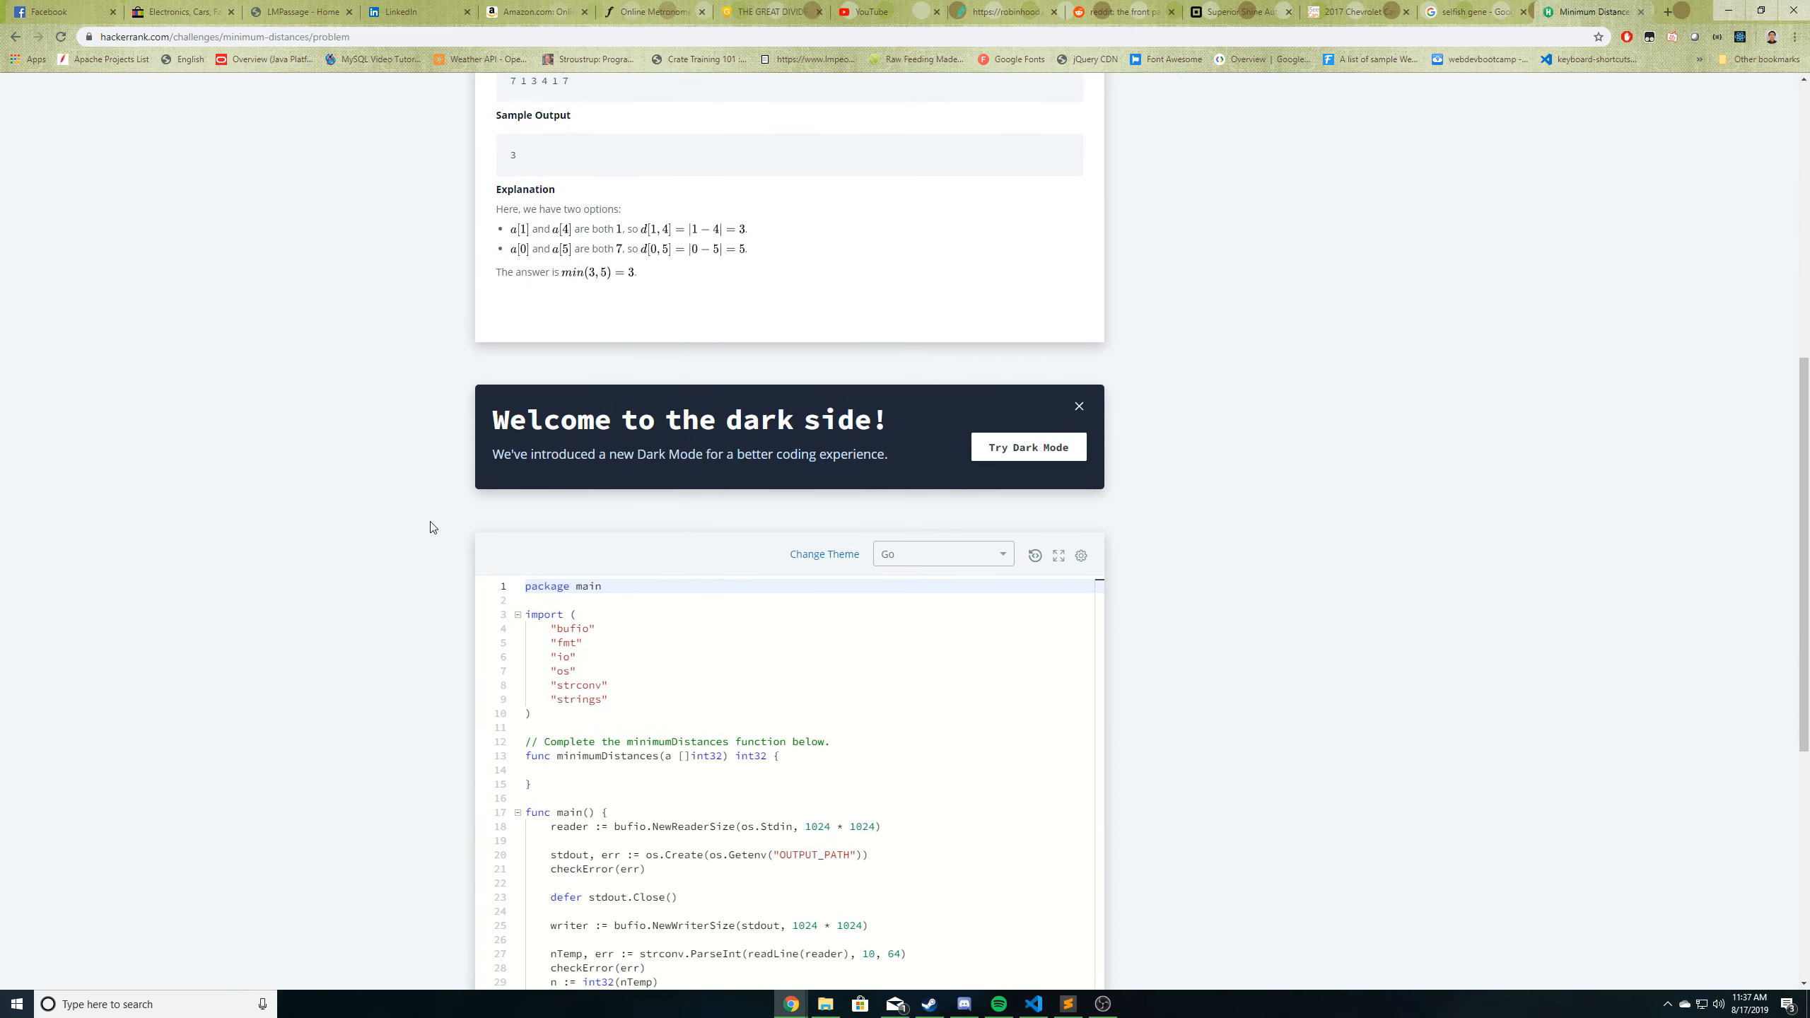
pyautogui.scroll(-3)
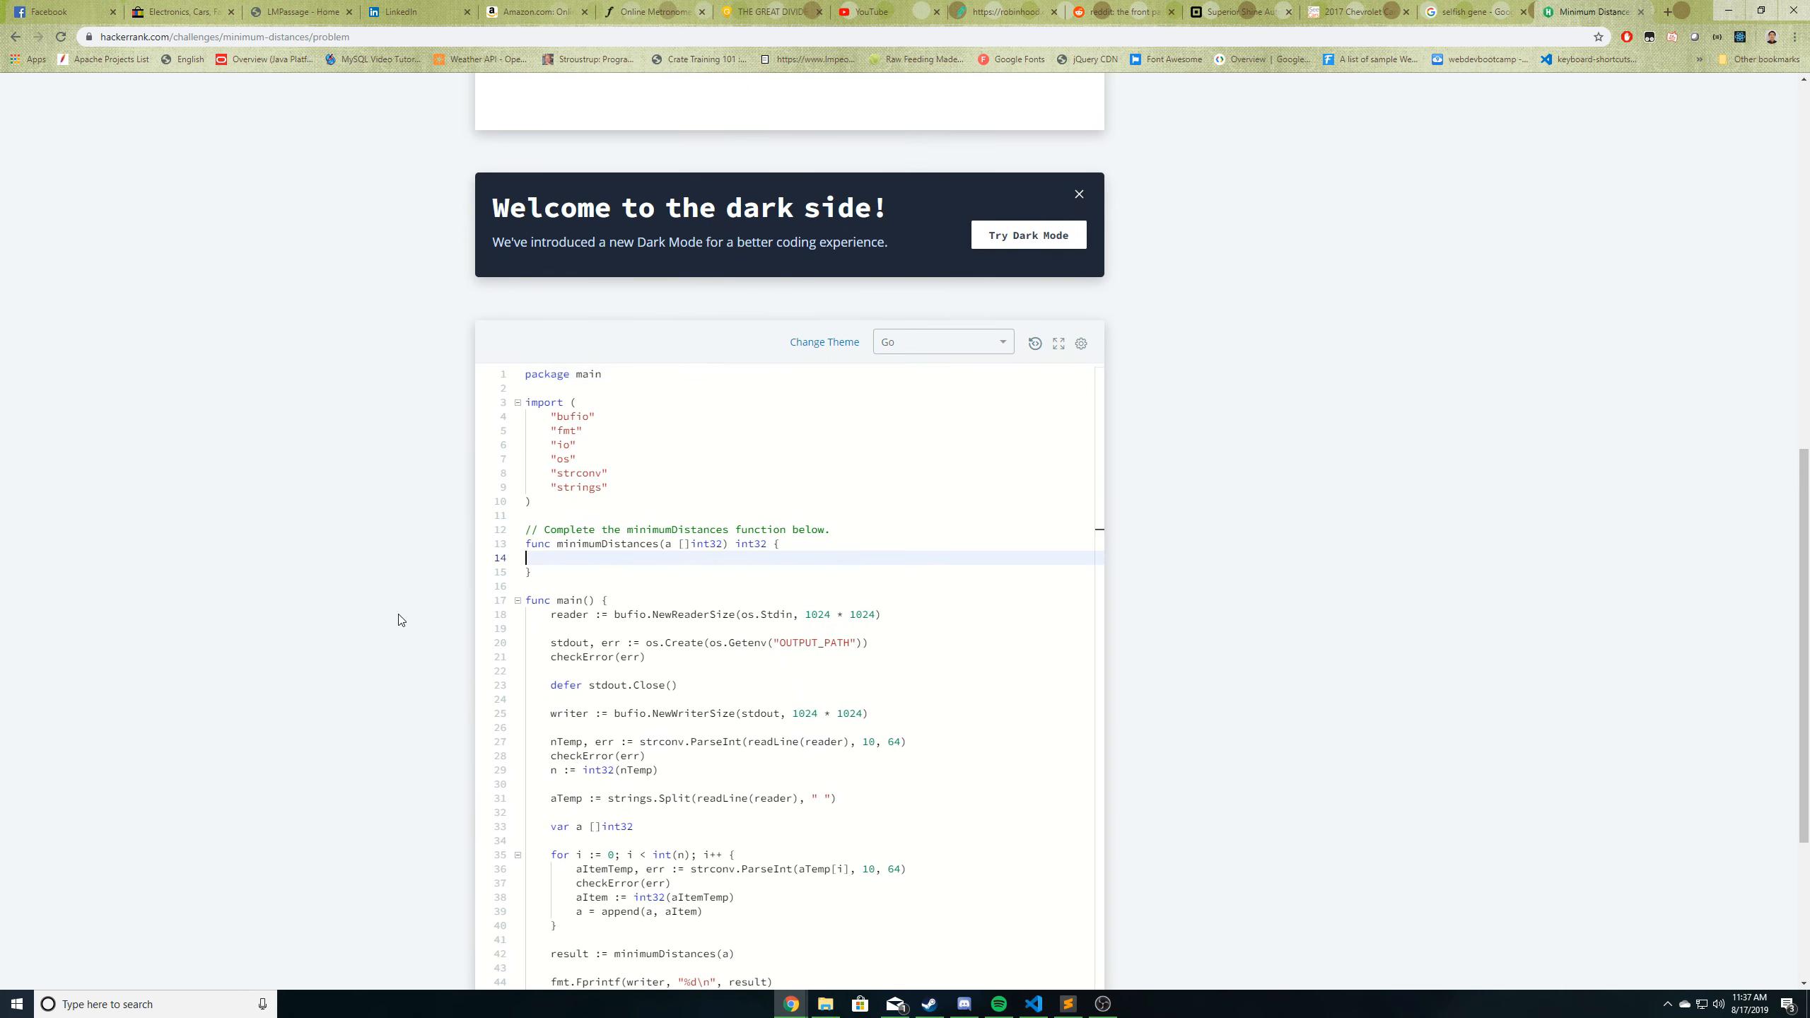
pyautogui.moveTo(379, 630)
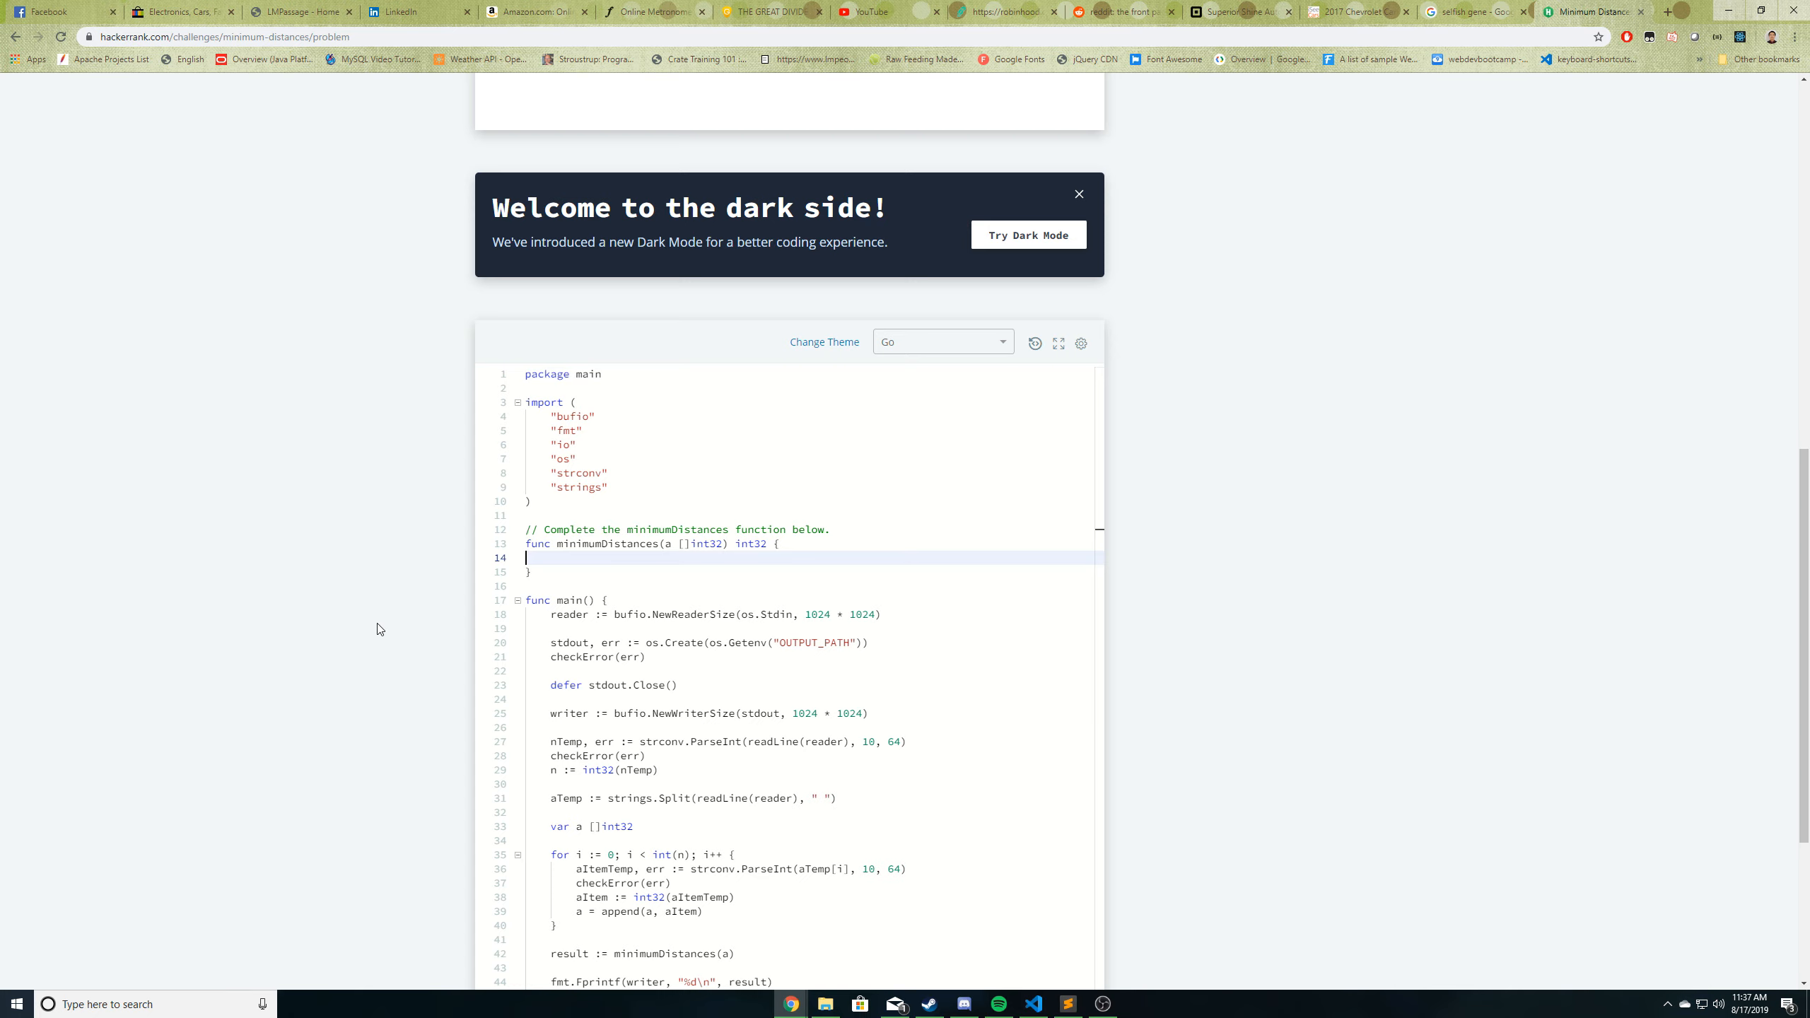
pyautogui.scroll(3)
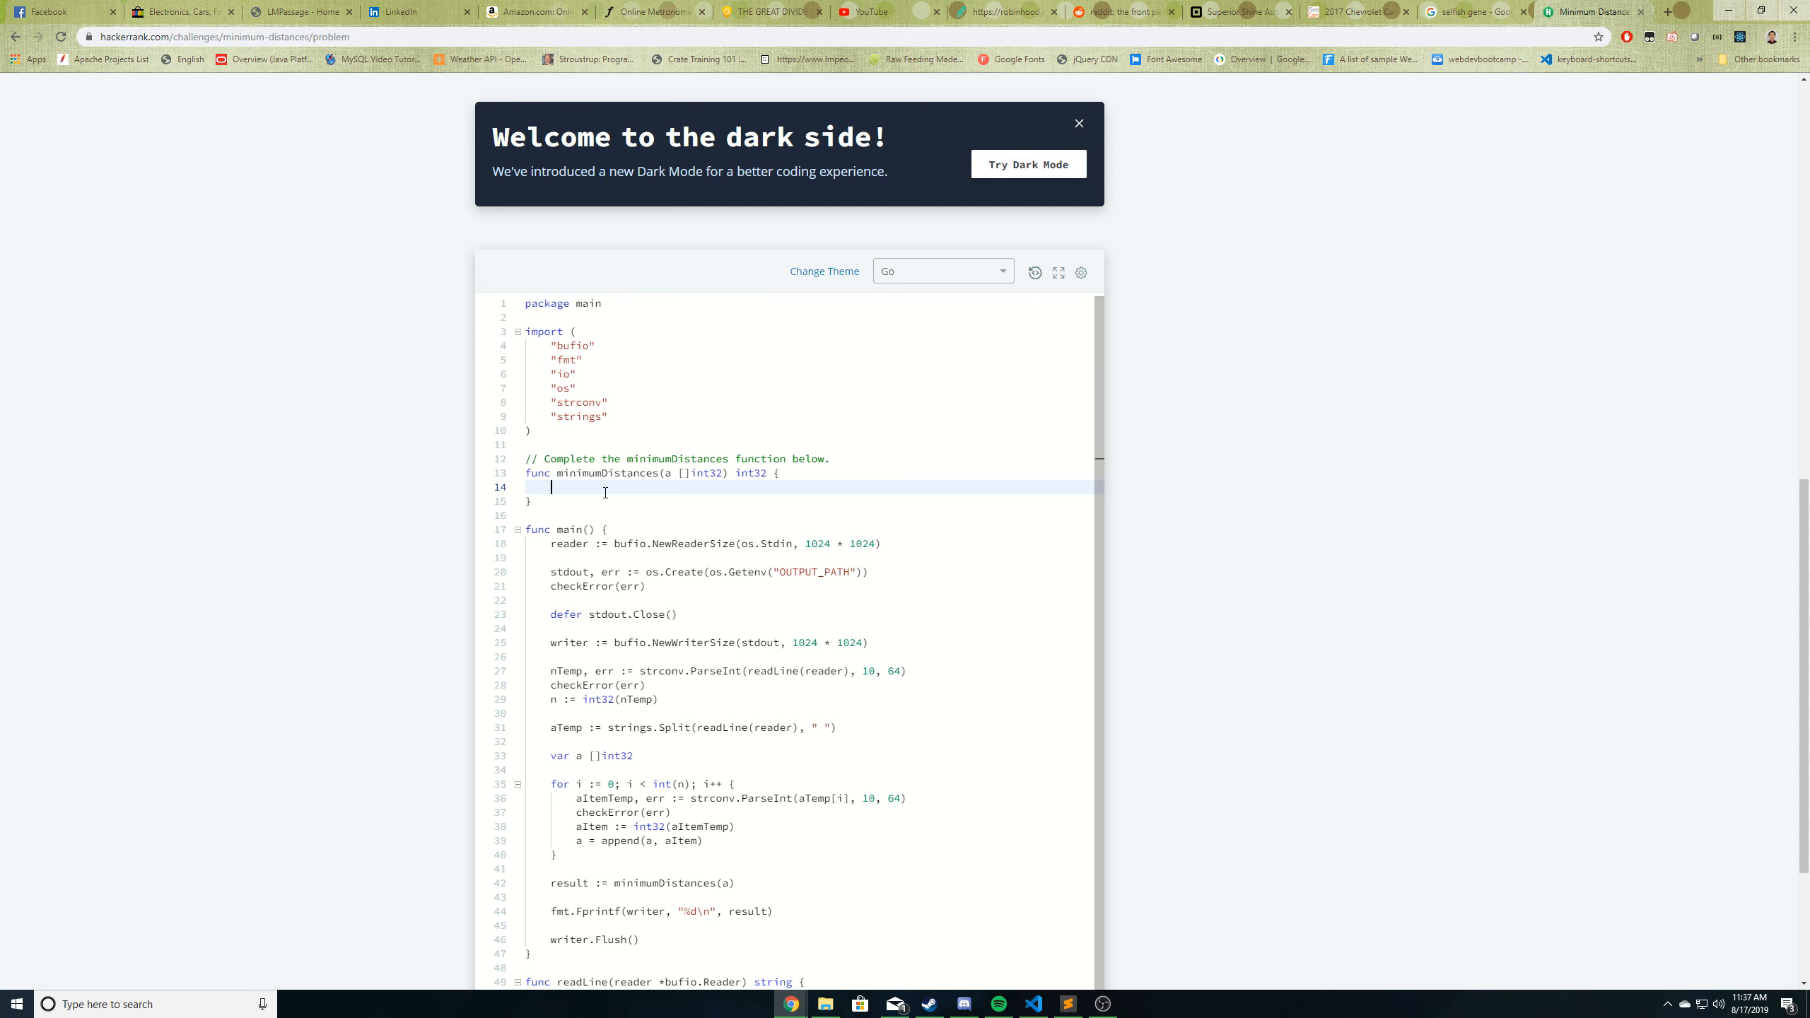
# - Declare myMap with make(map) and an empty distances []int32 slice
pyautogui.write('myMap :=')
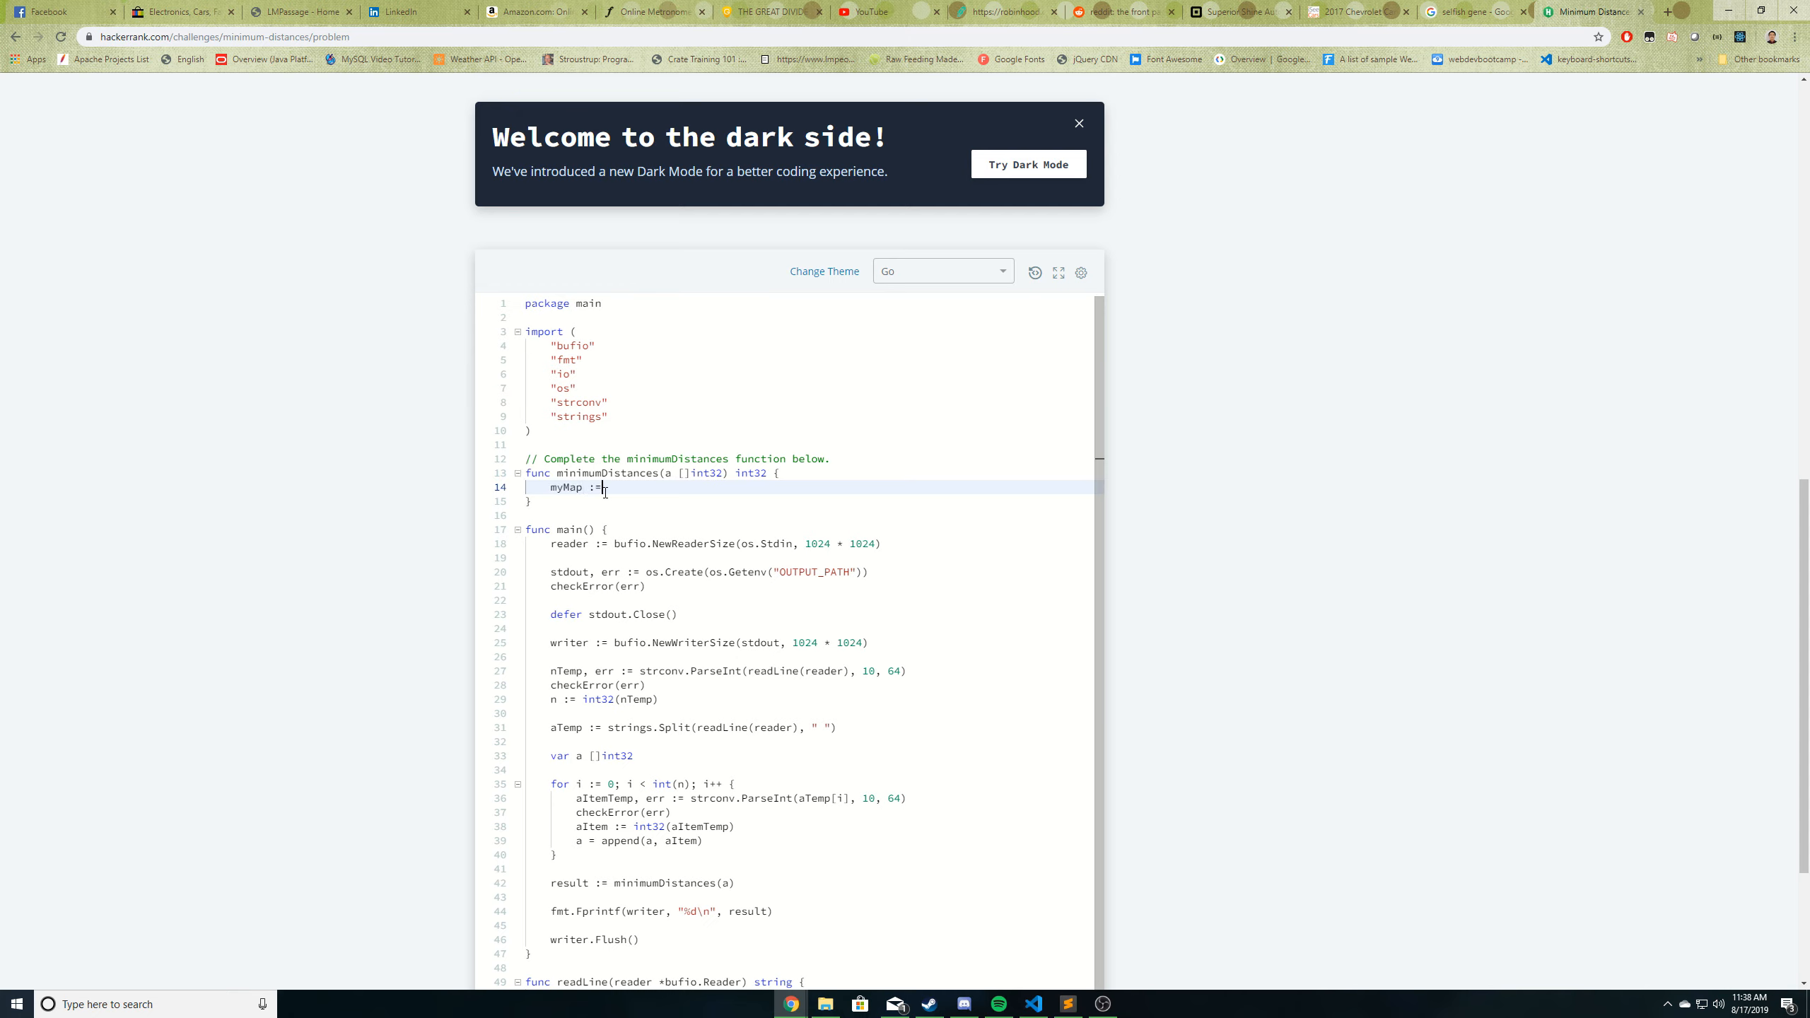
pyautogui.write('make(map)')
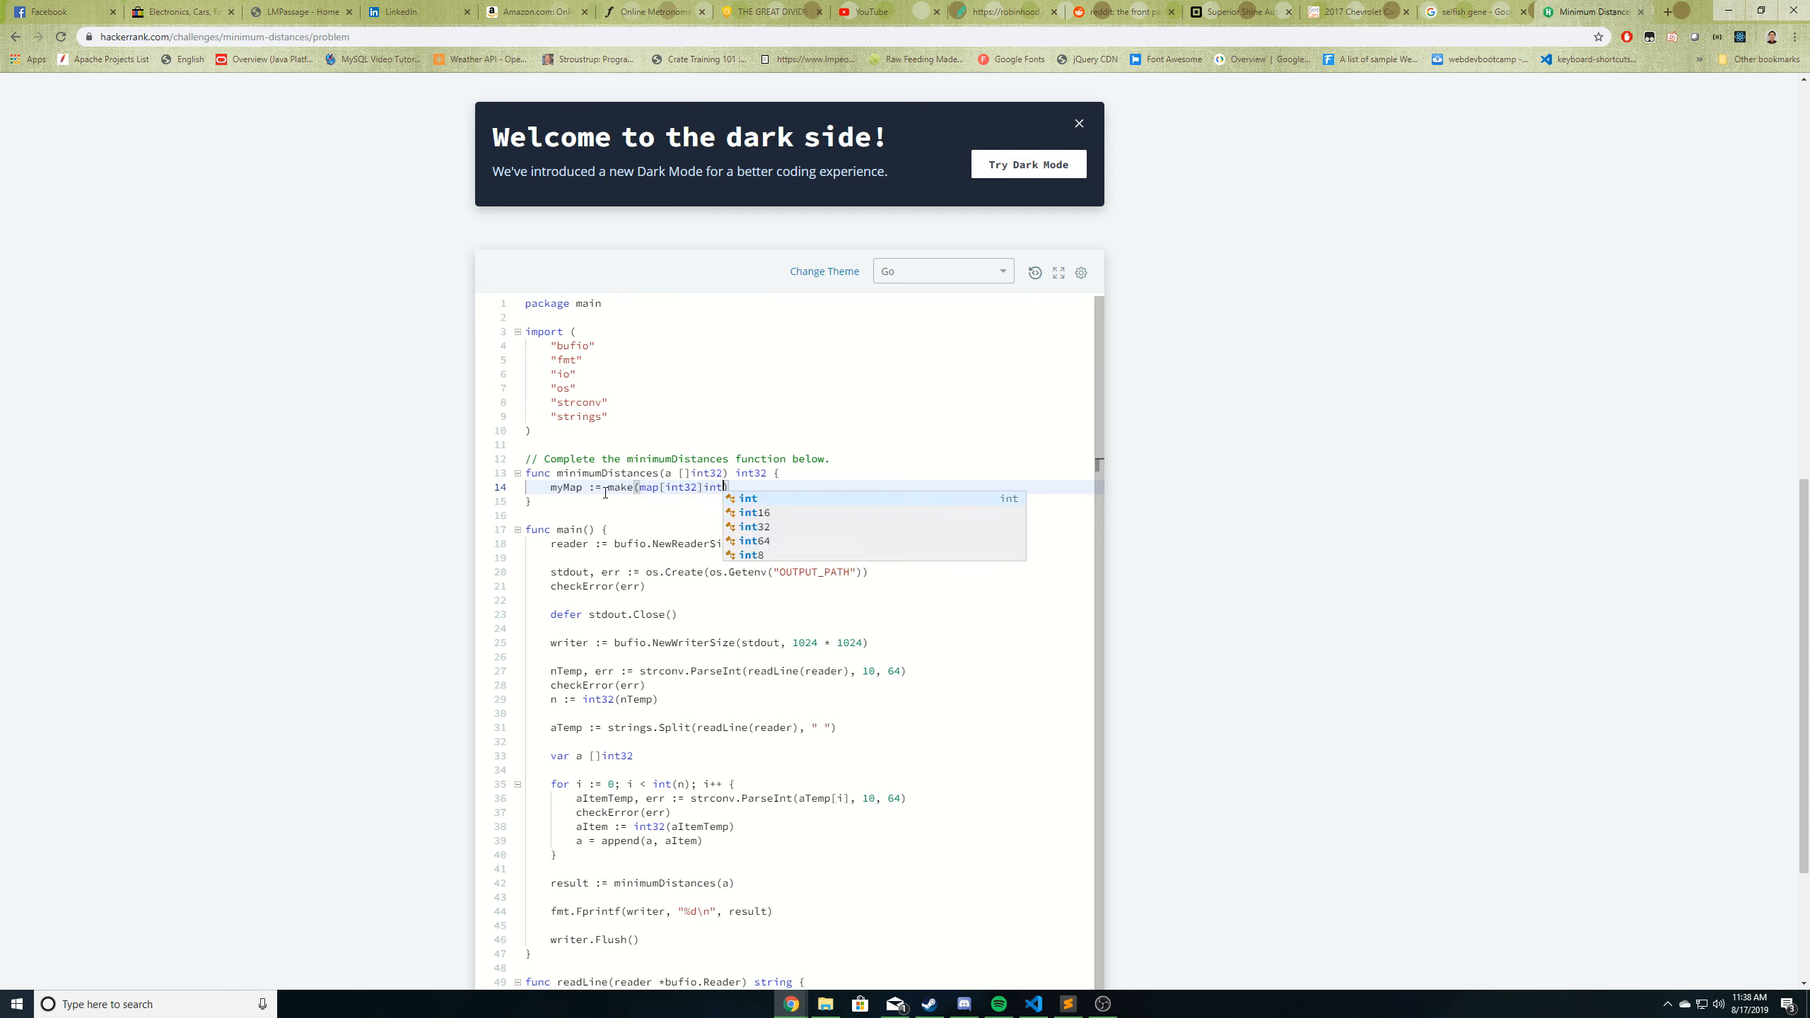
pyautogui.write('dis')
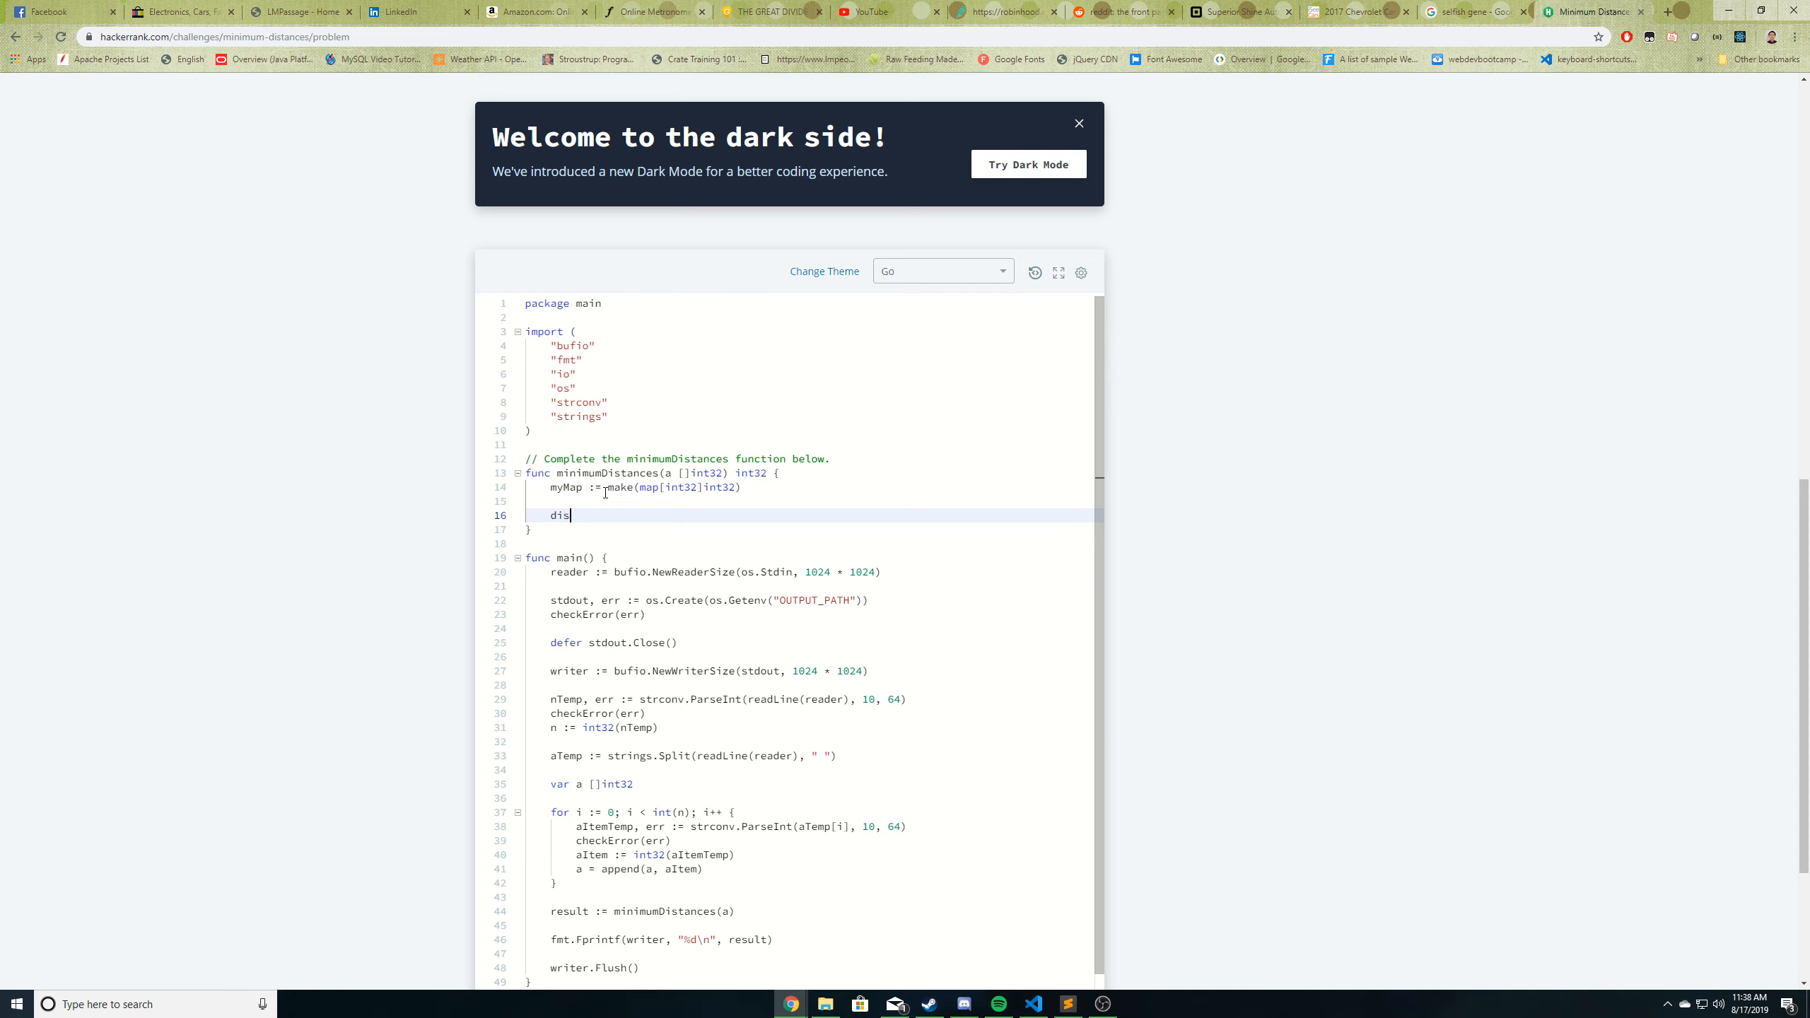
pyautogui.write('ta')
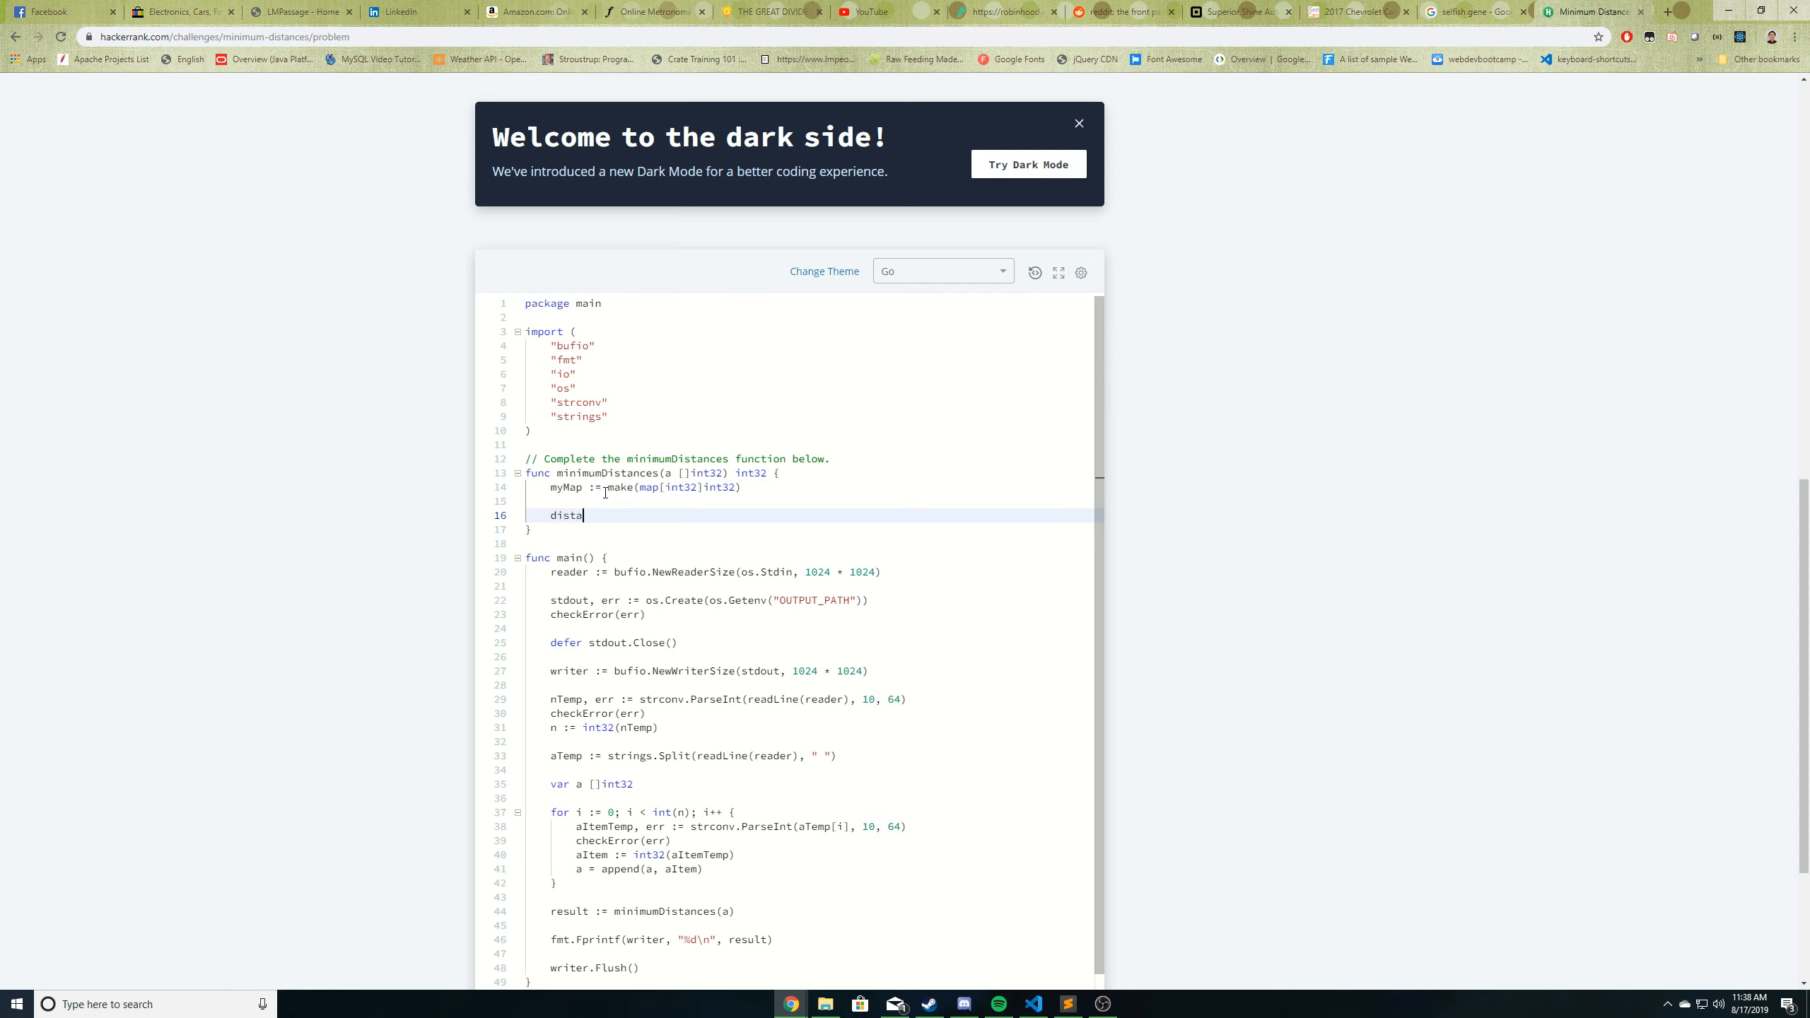
pyautogui.write('nces :=')
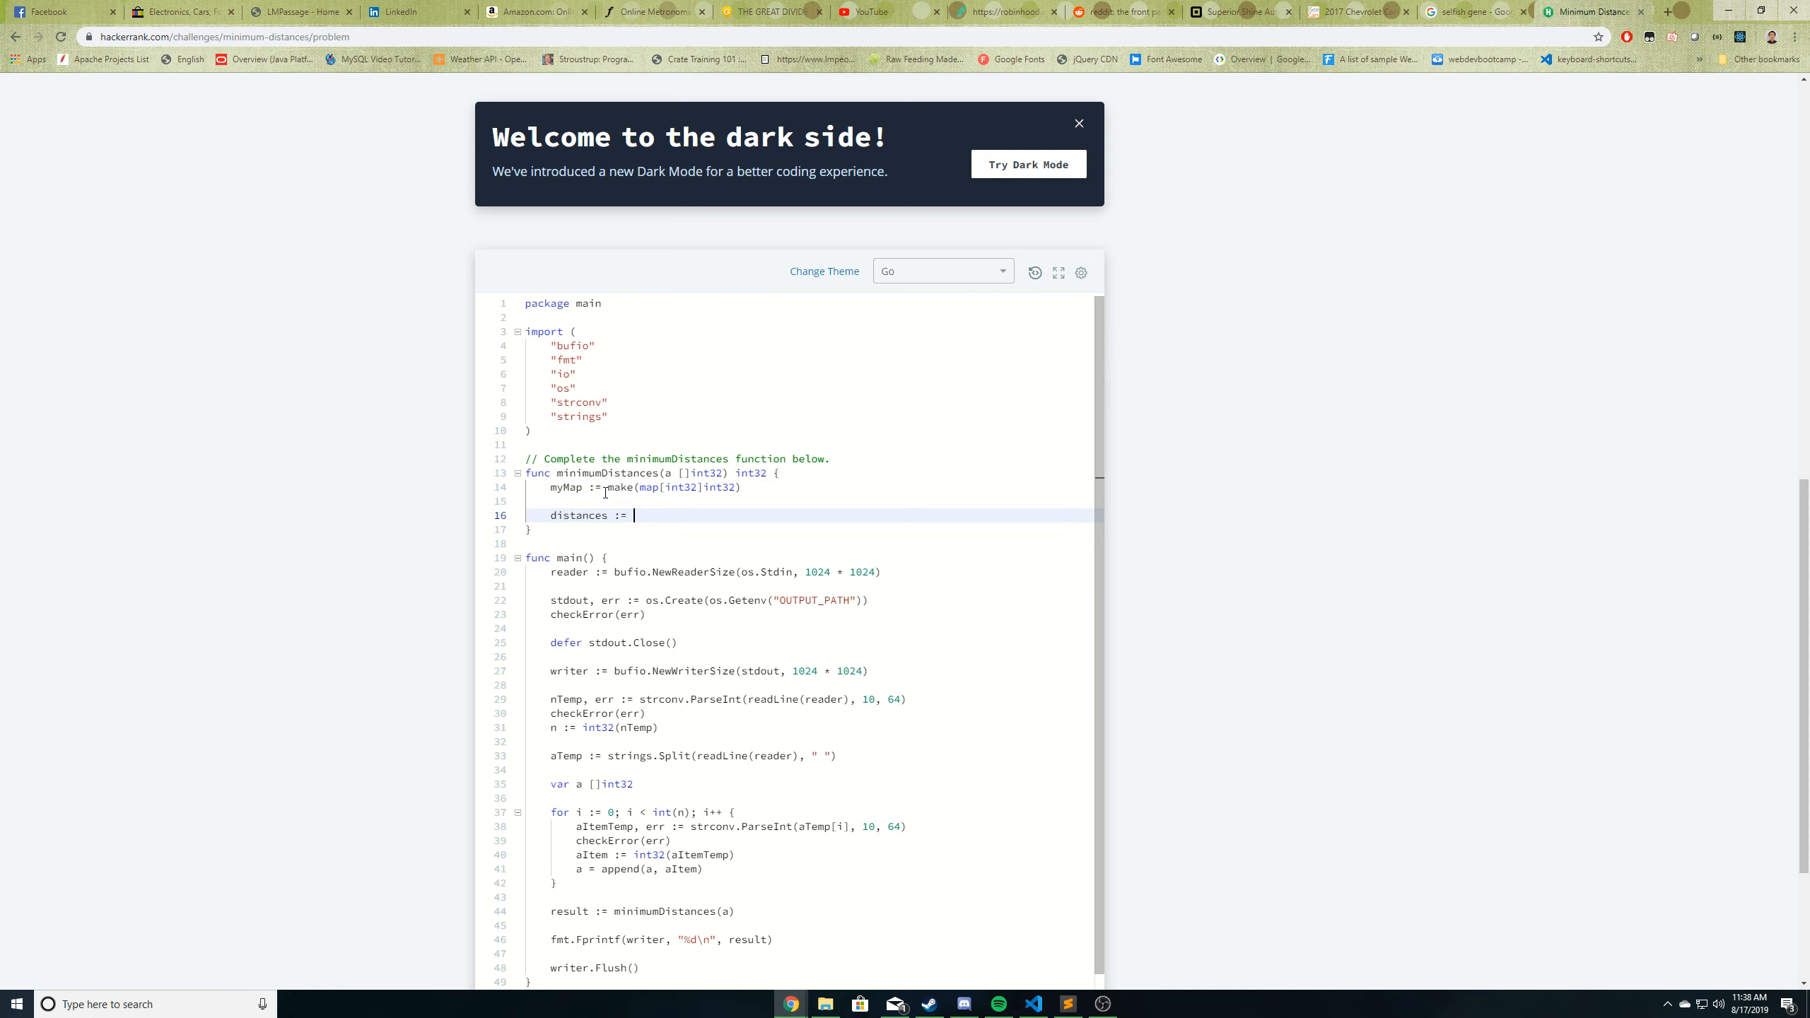
pyautogui.write('[')
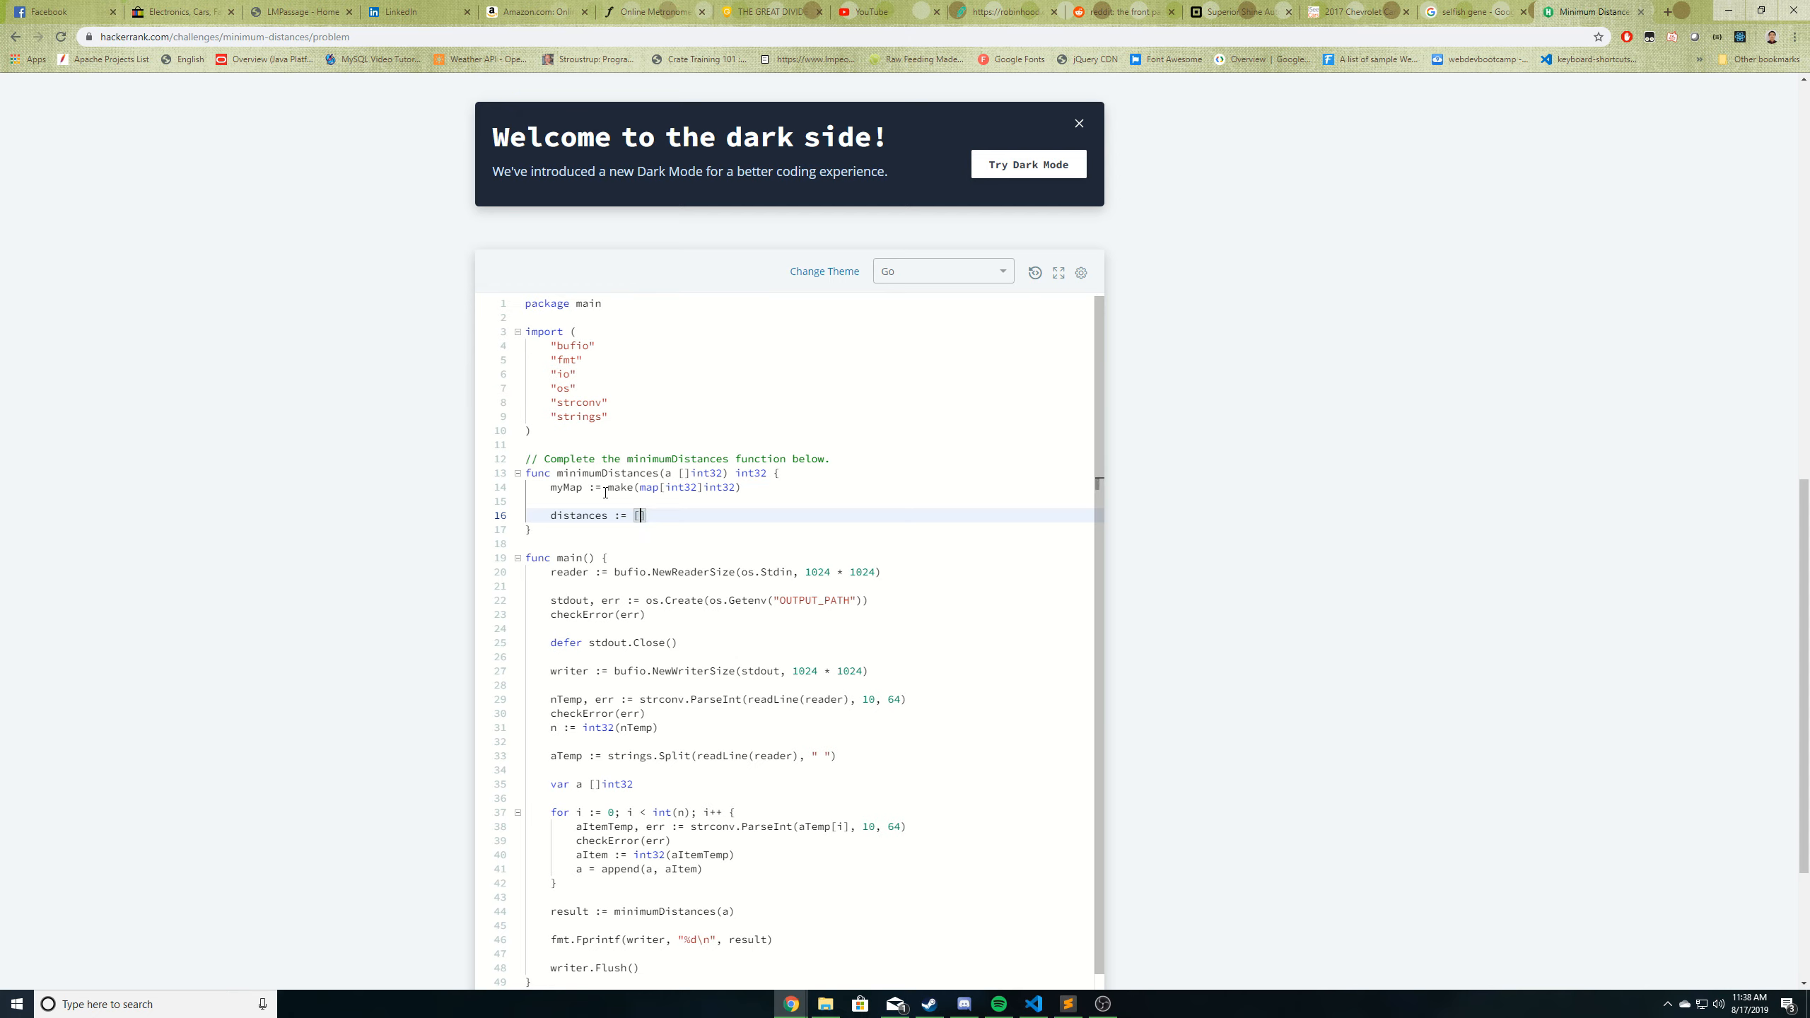
pyautogui.write(']int32{}')
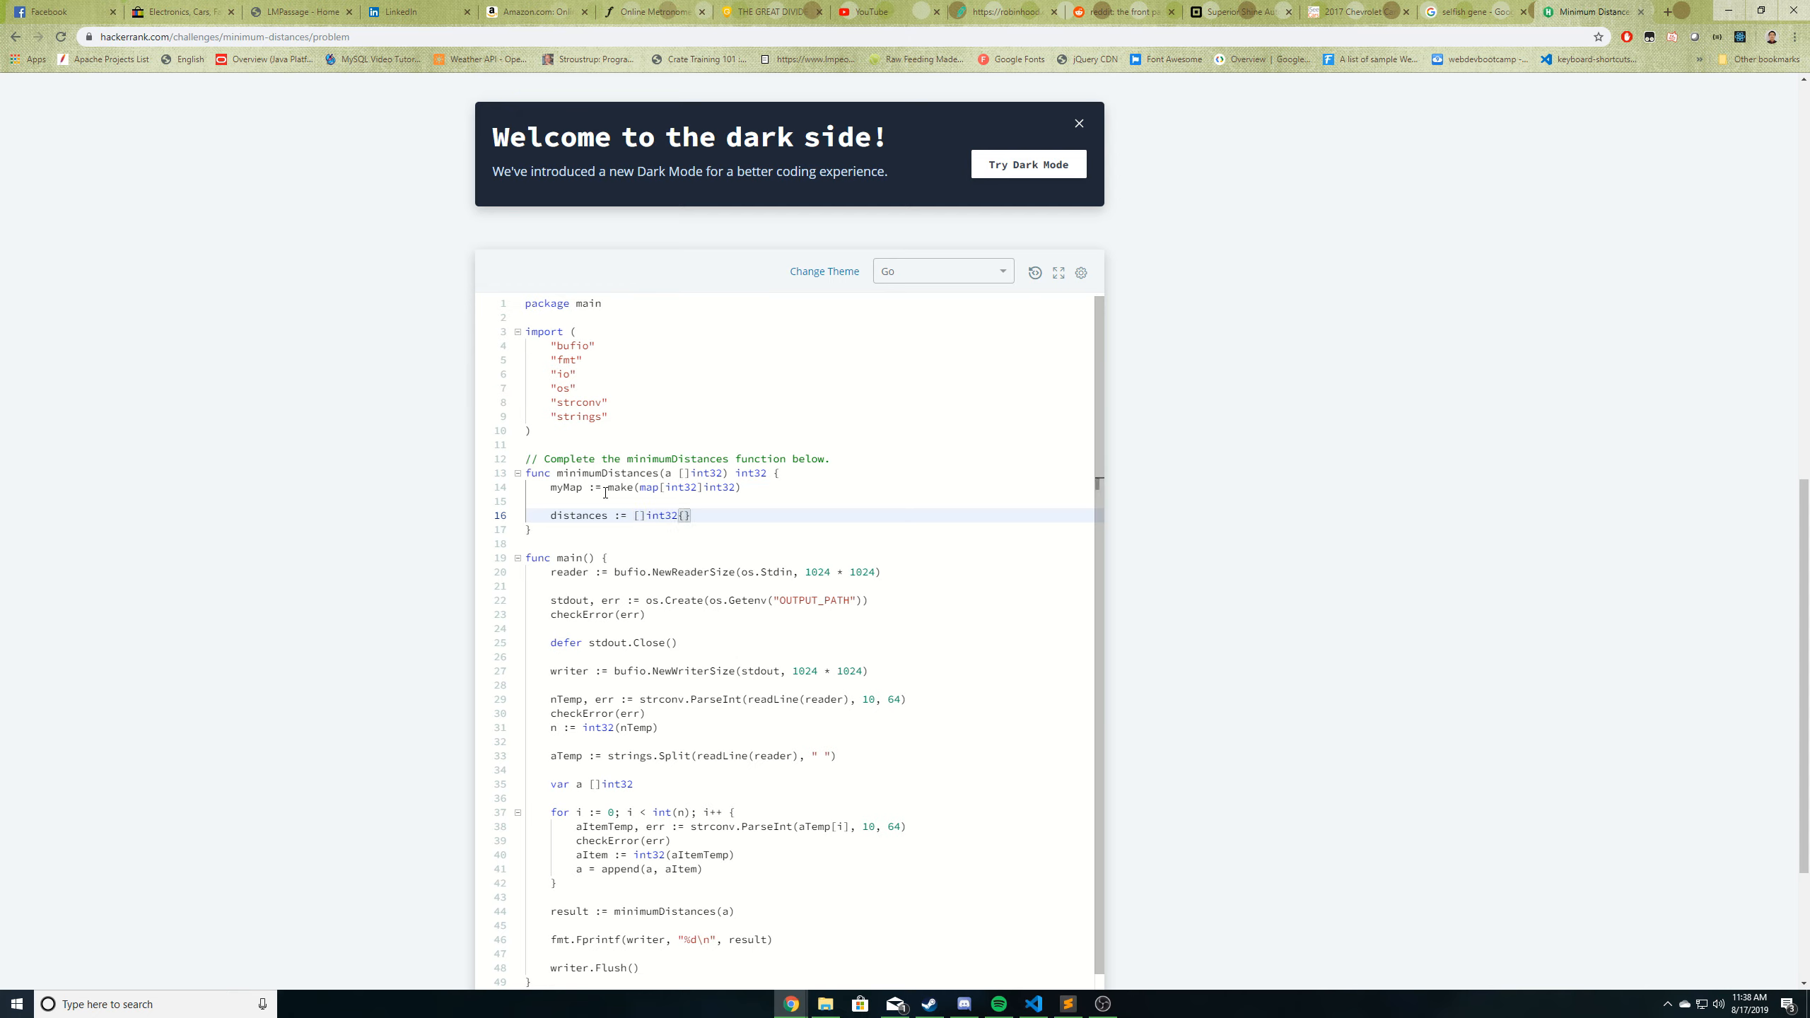
# - Loop over a, appending i - val to distances on repeats and storing indexes in myMap
pyautogui.write('for i. _ rang')
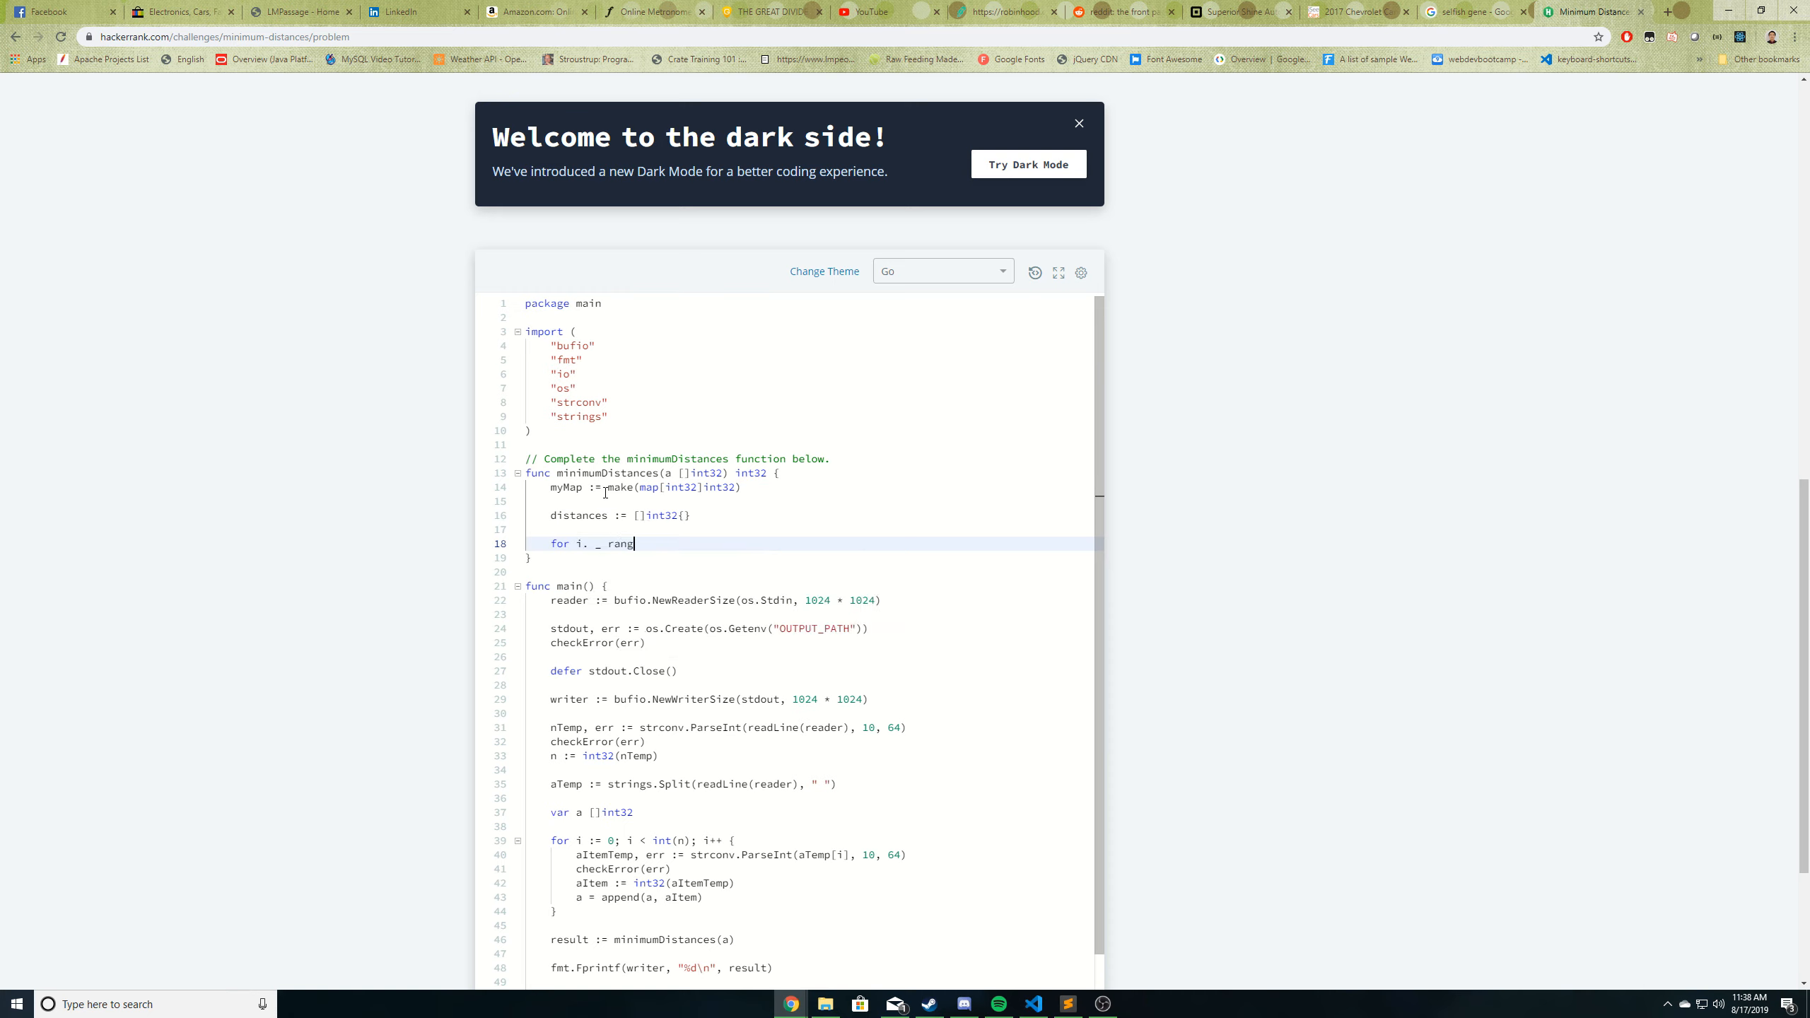
pyautogui.write(':=')
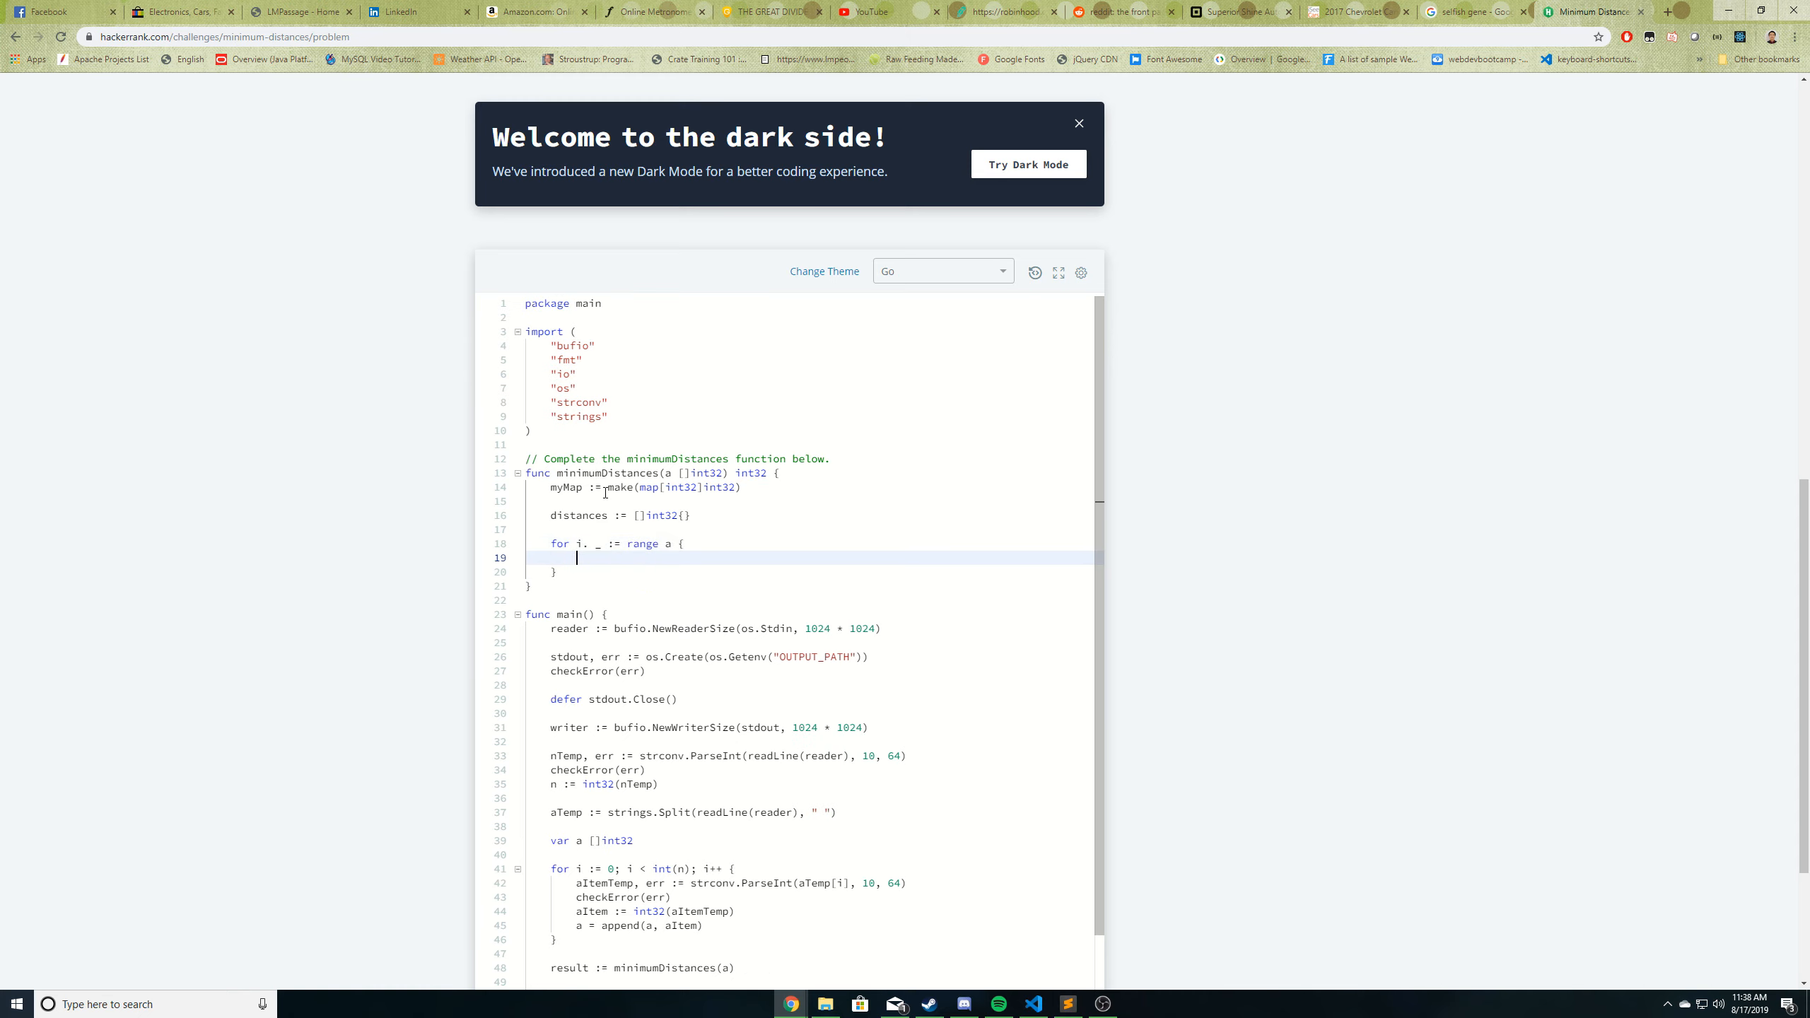
pyautogui.write('if val, ok :=')
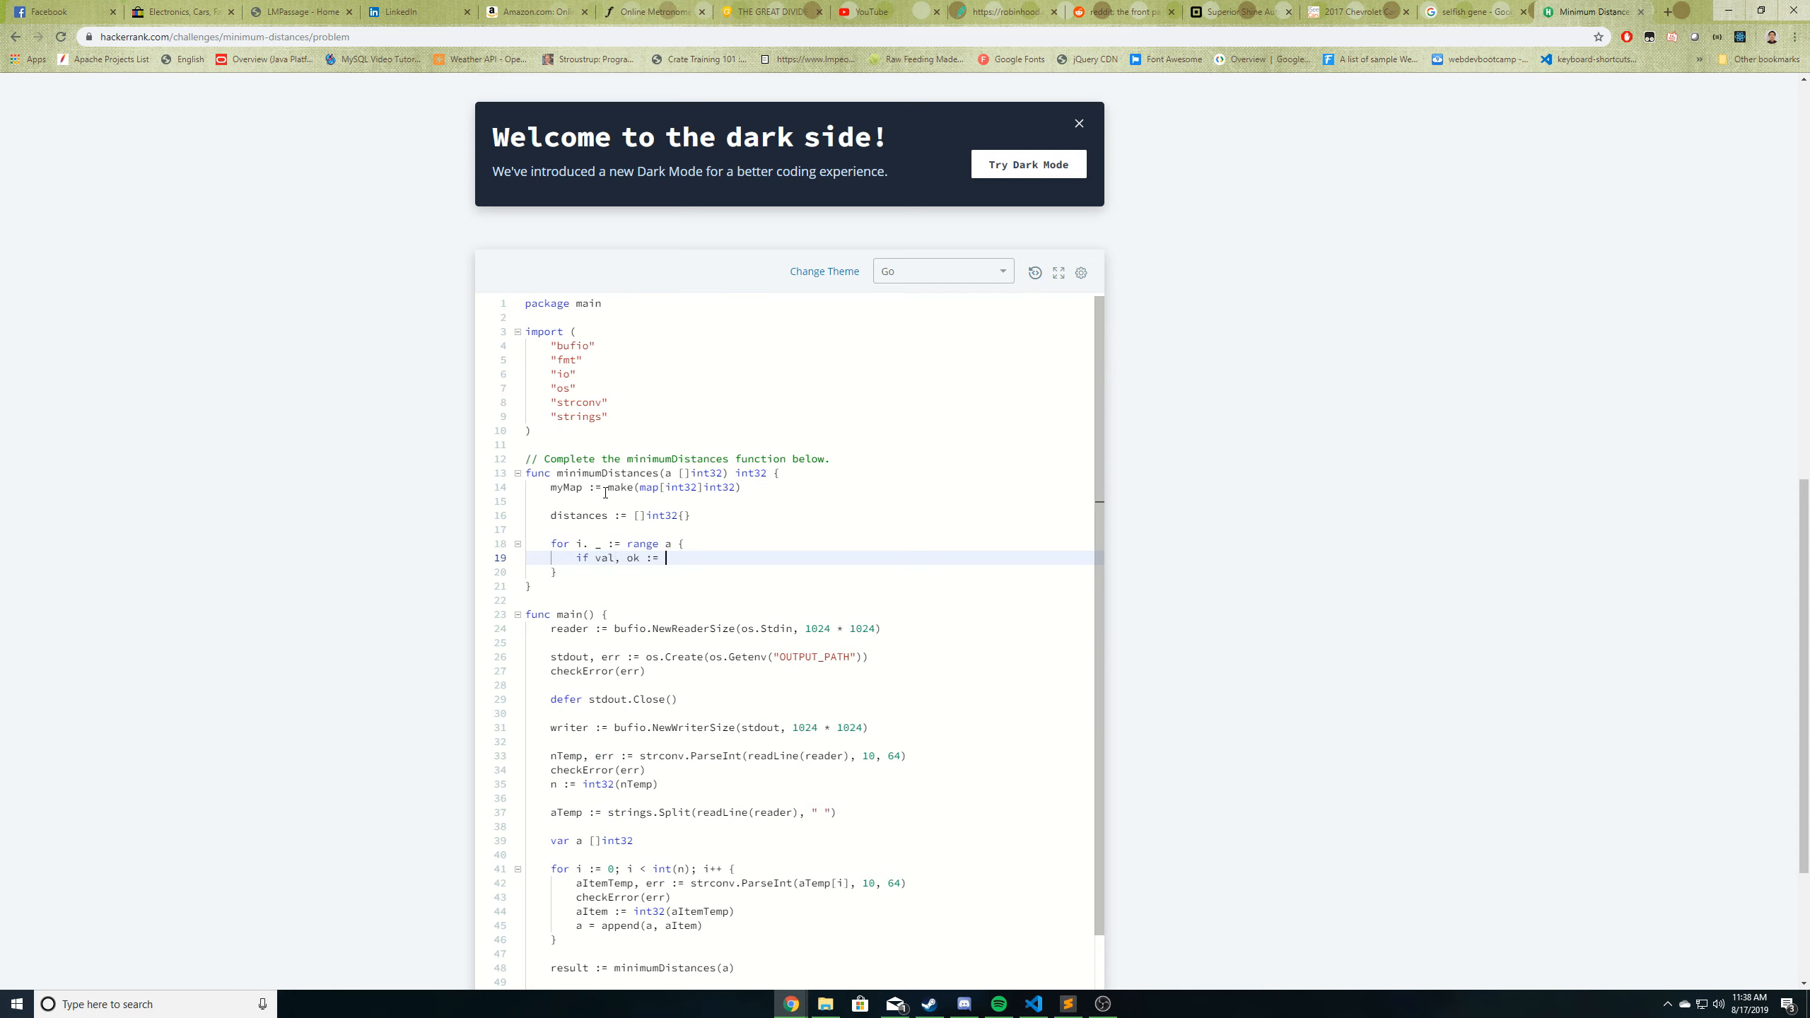
pyautogui.write('myMap[a[')
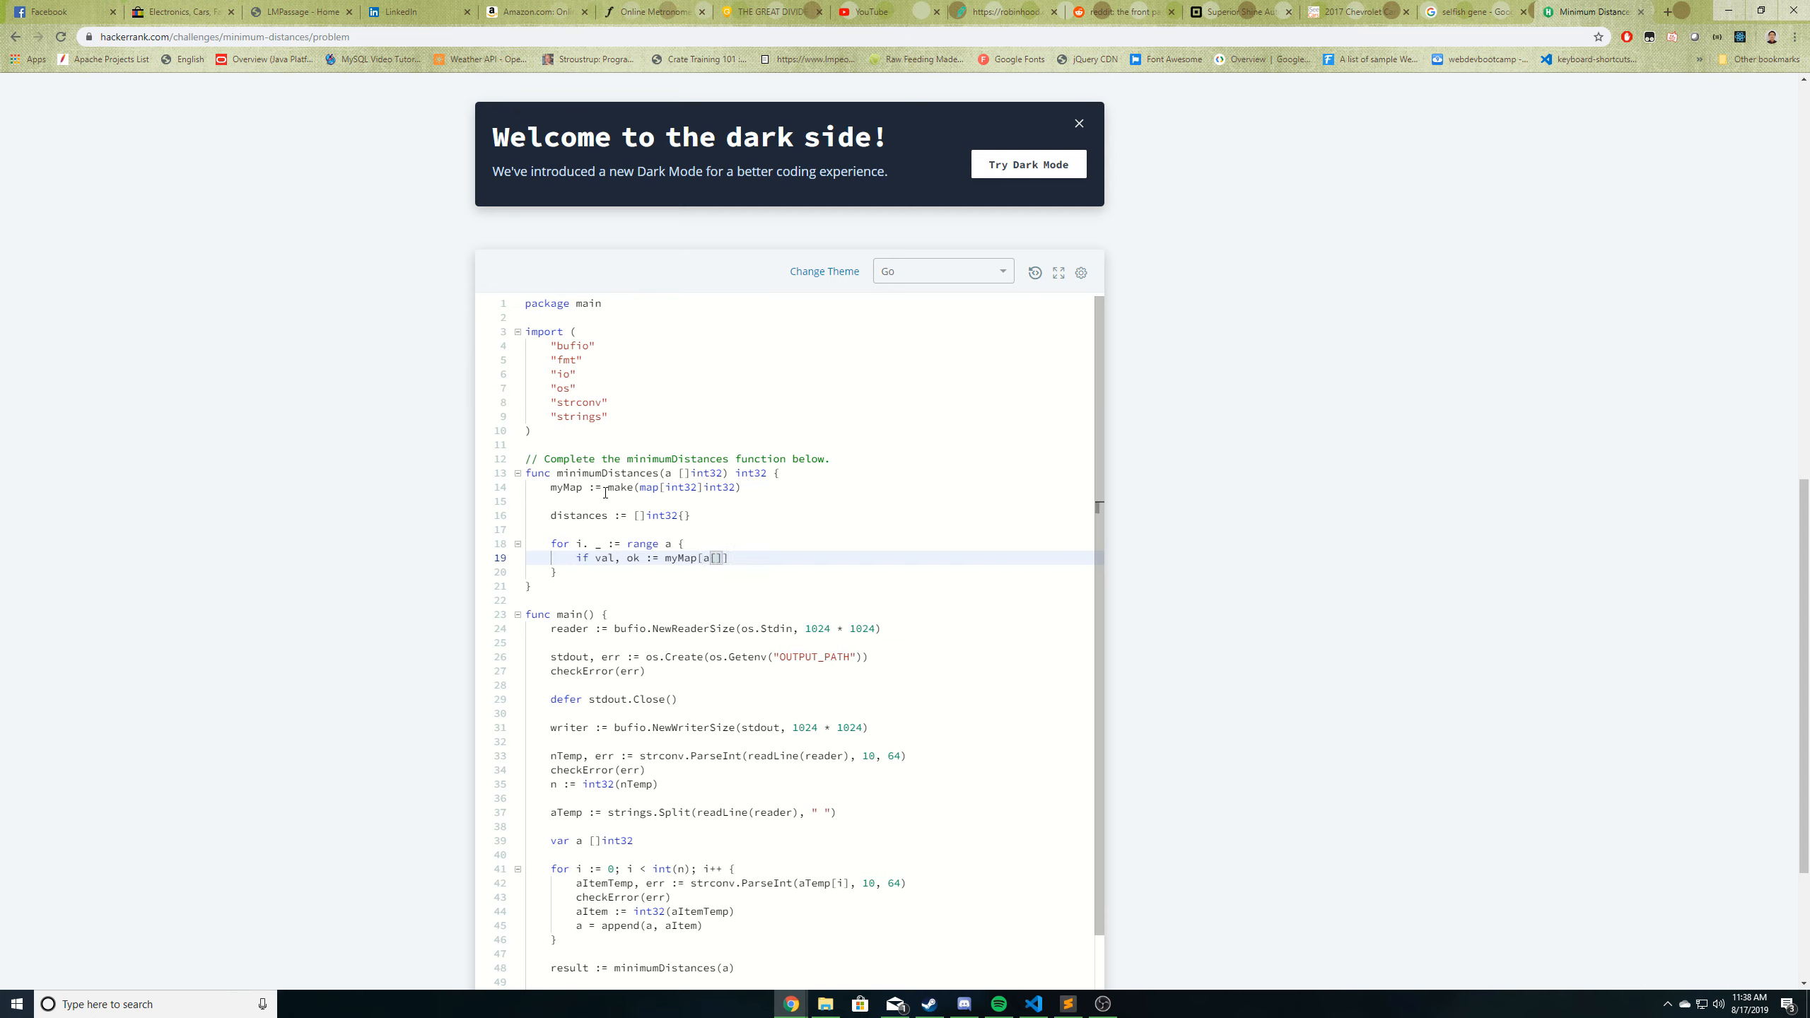
pyautogui.write('i')
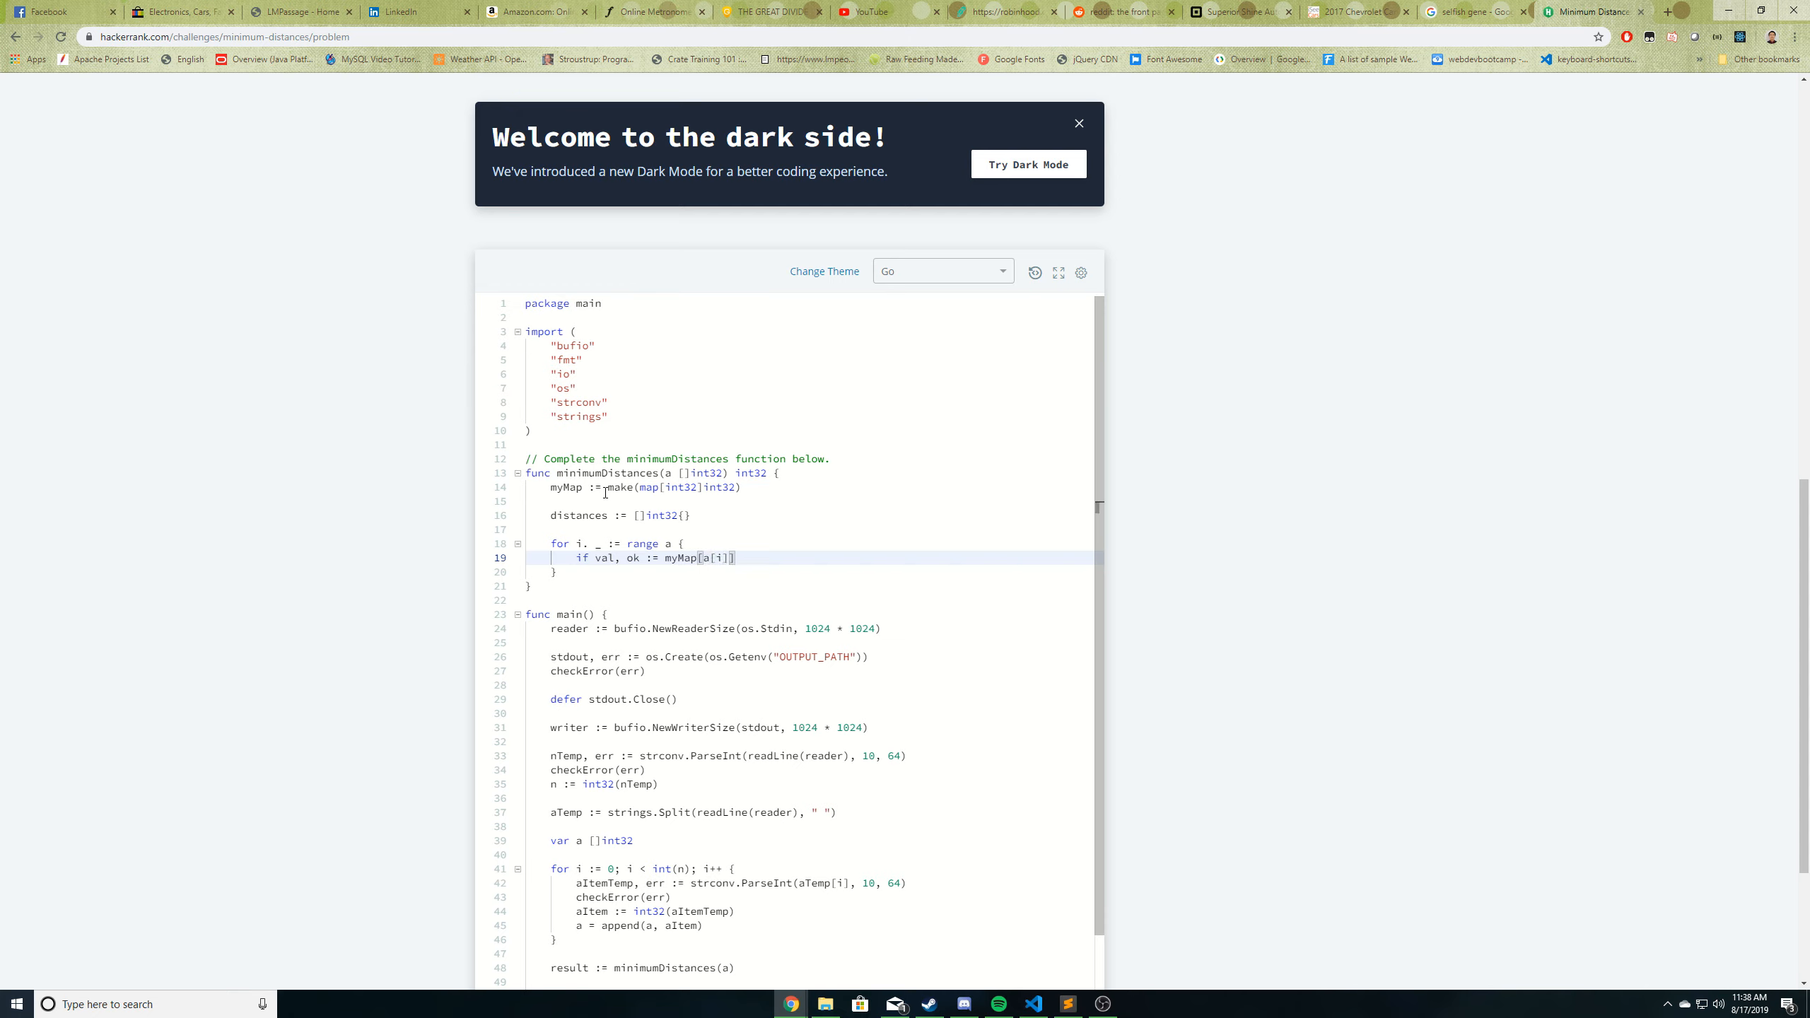
pyautogui.write('; ok {')
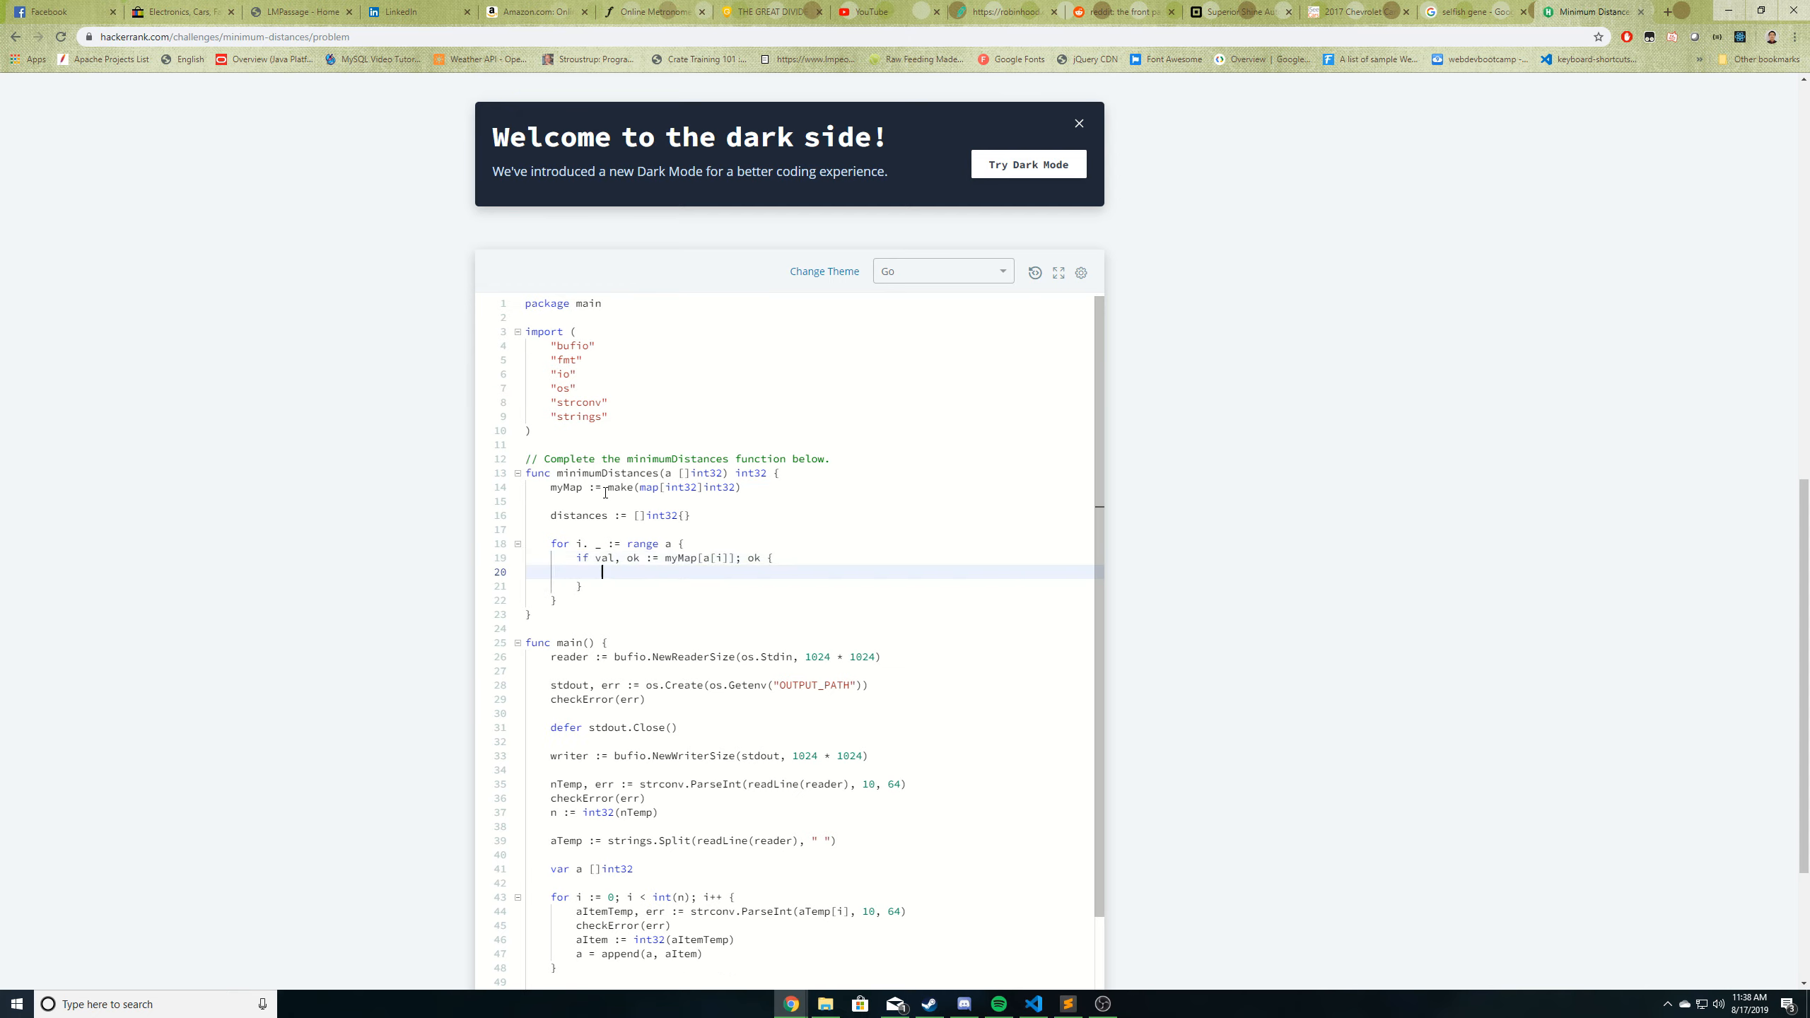
pyautogui.write('distances =')
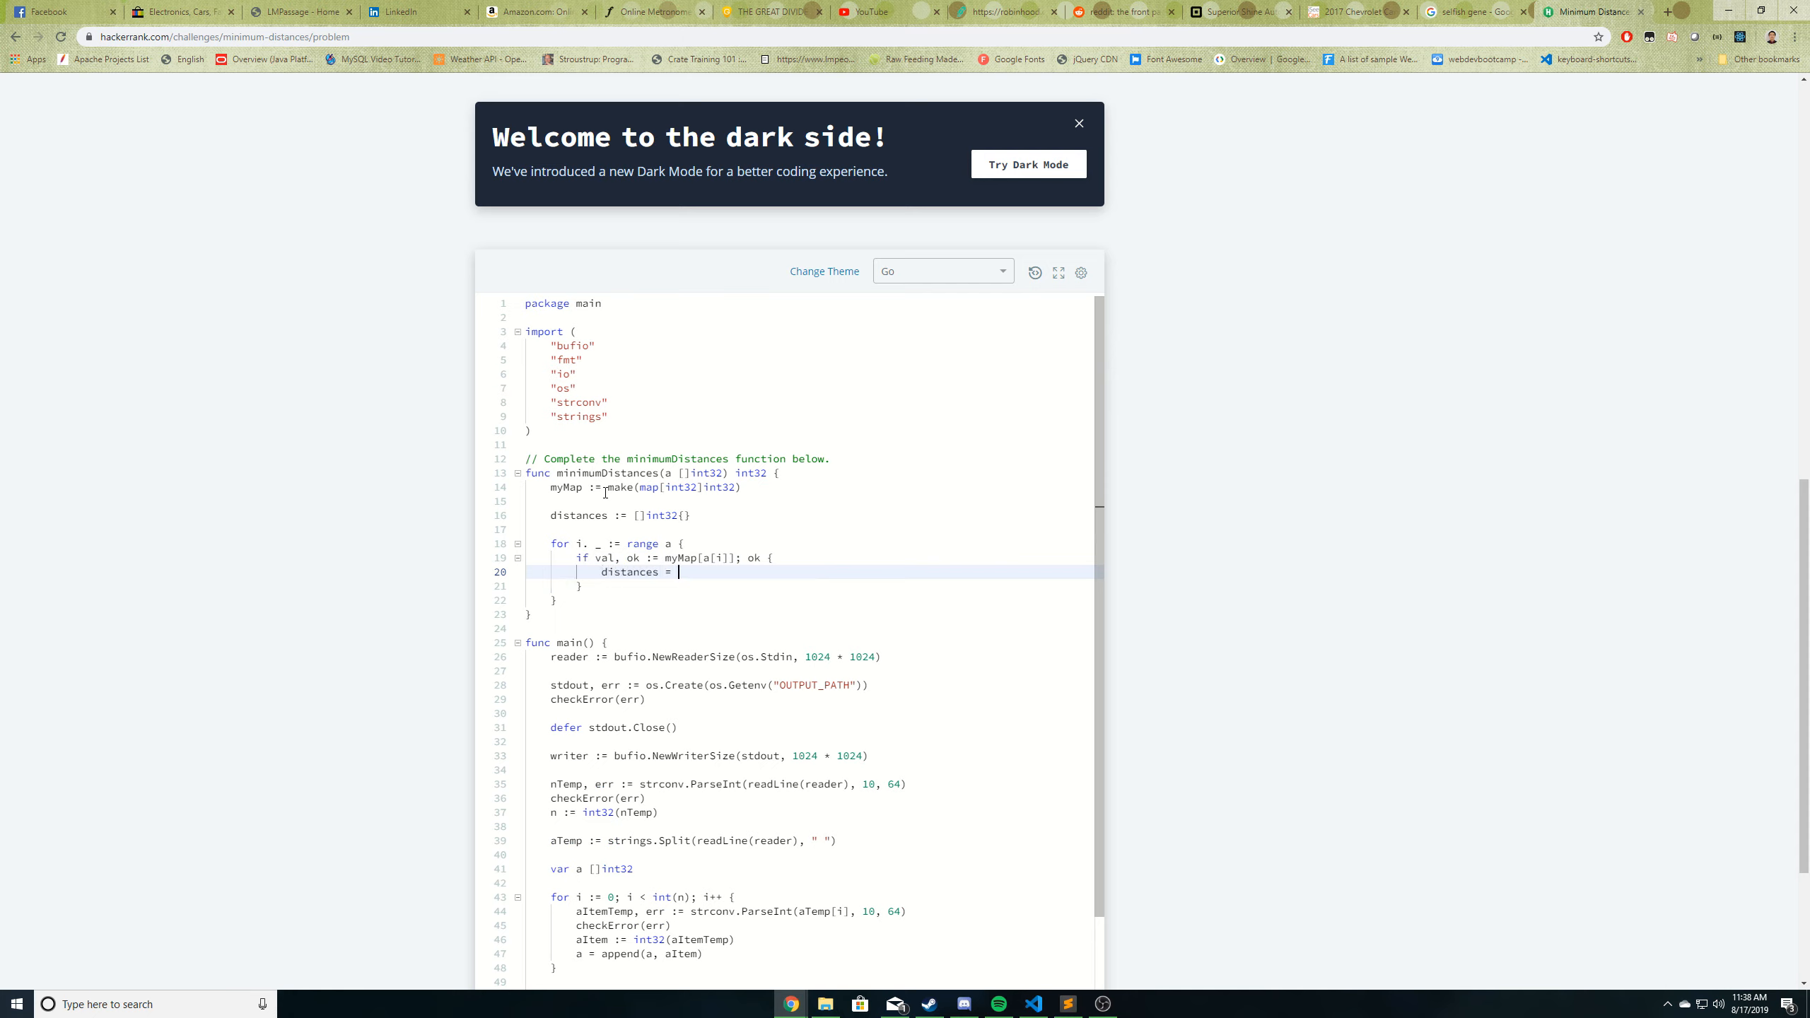
pyautogui.write('append(d')
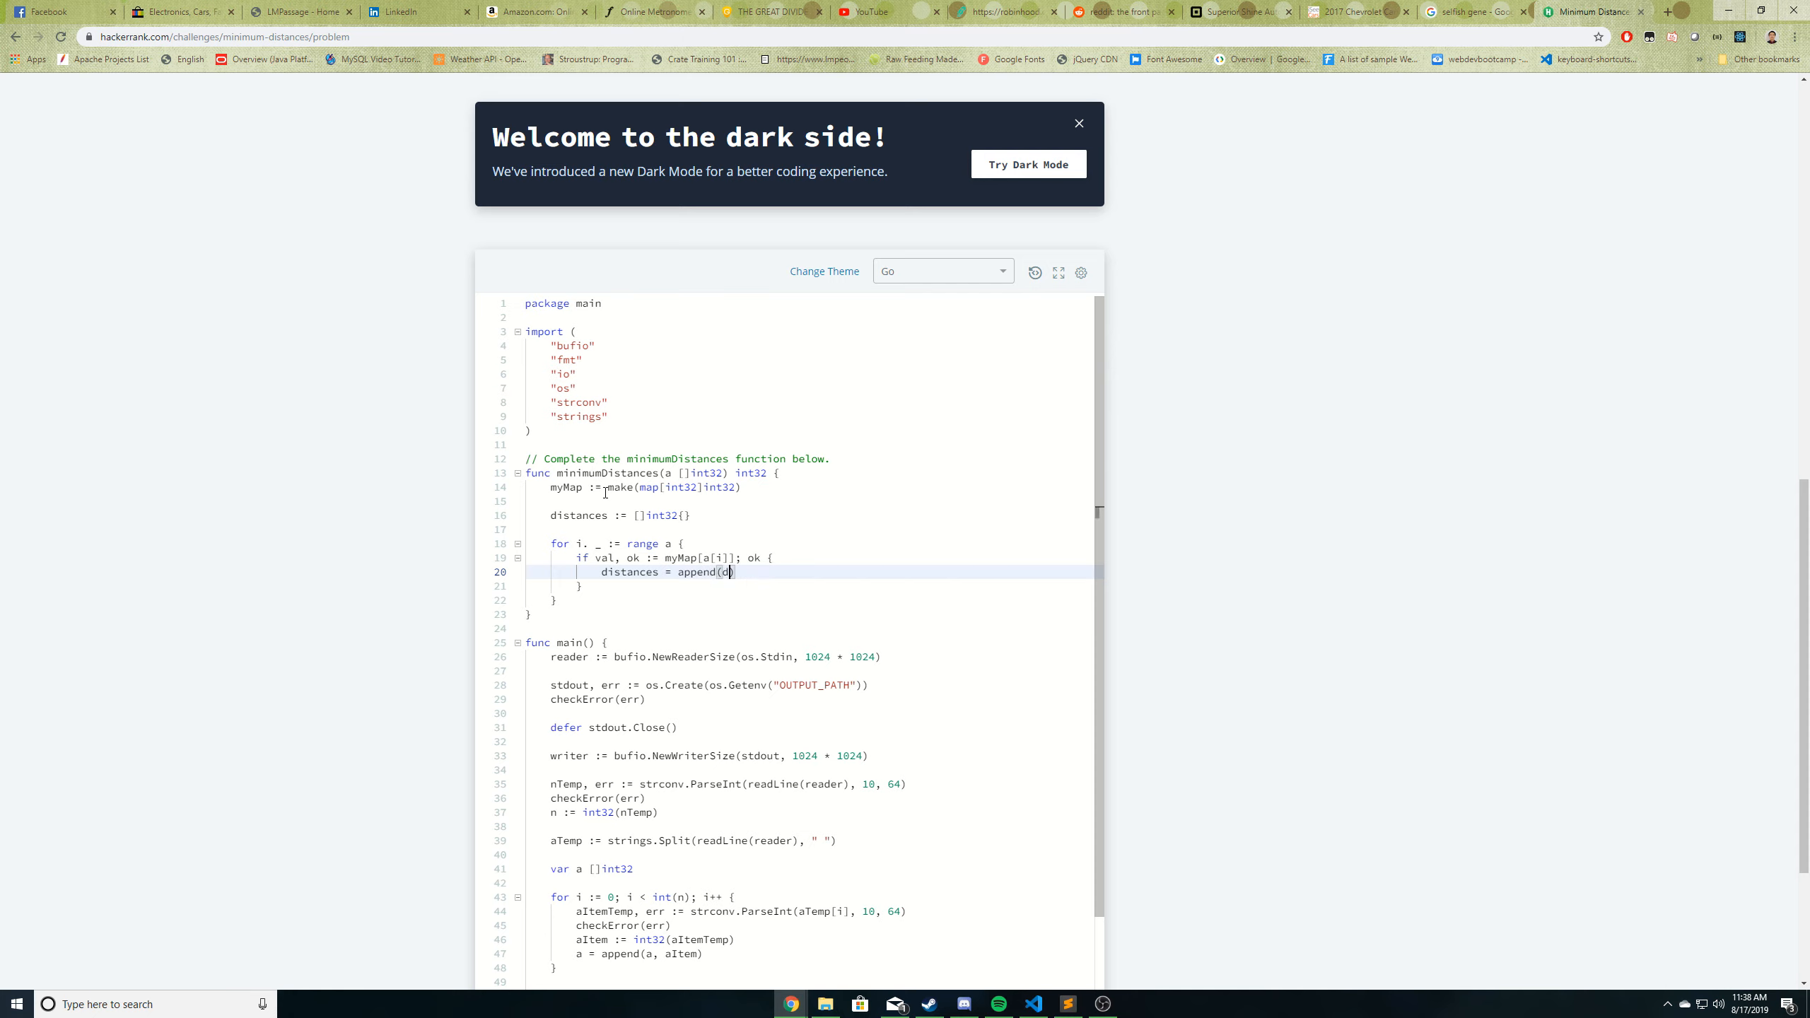
pyautogui.write('istances,')
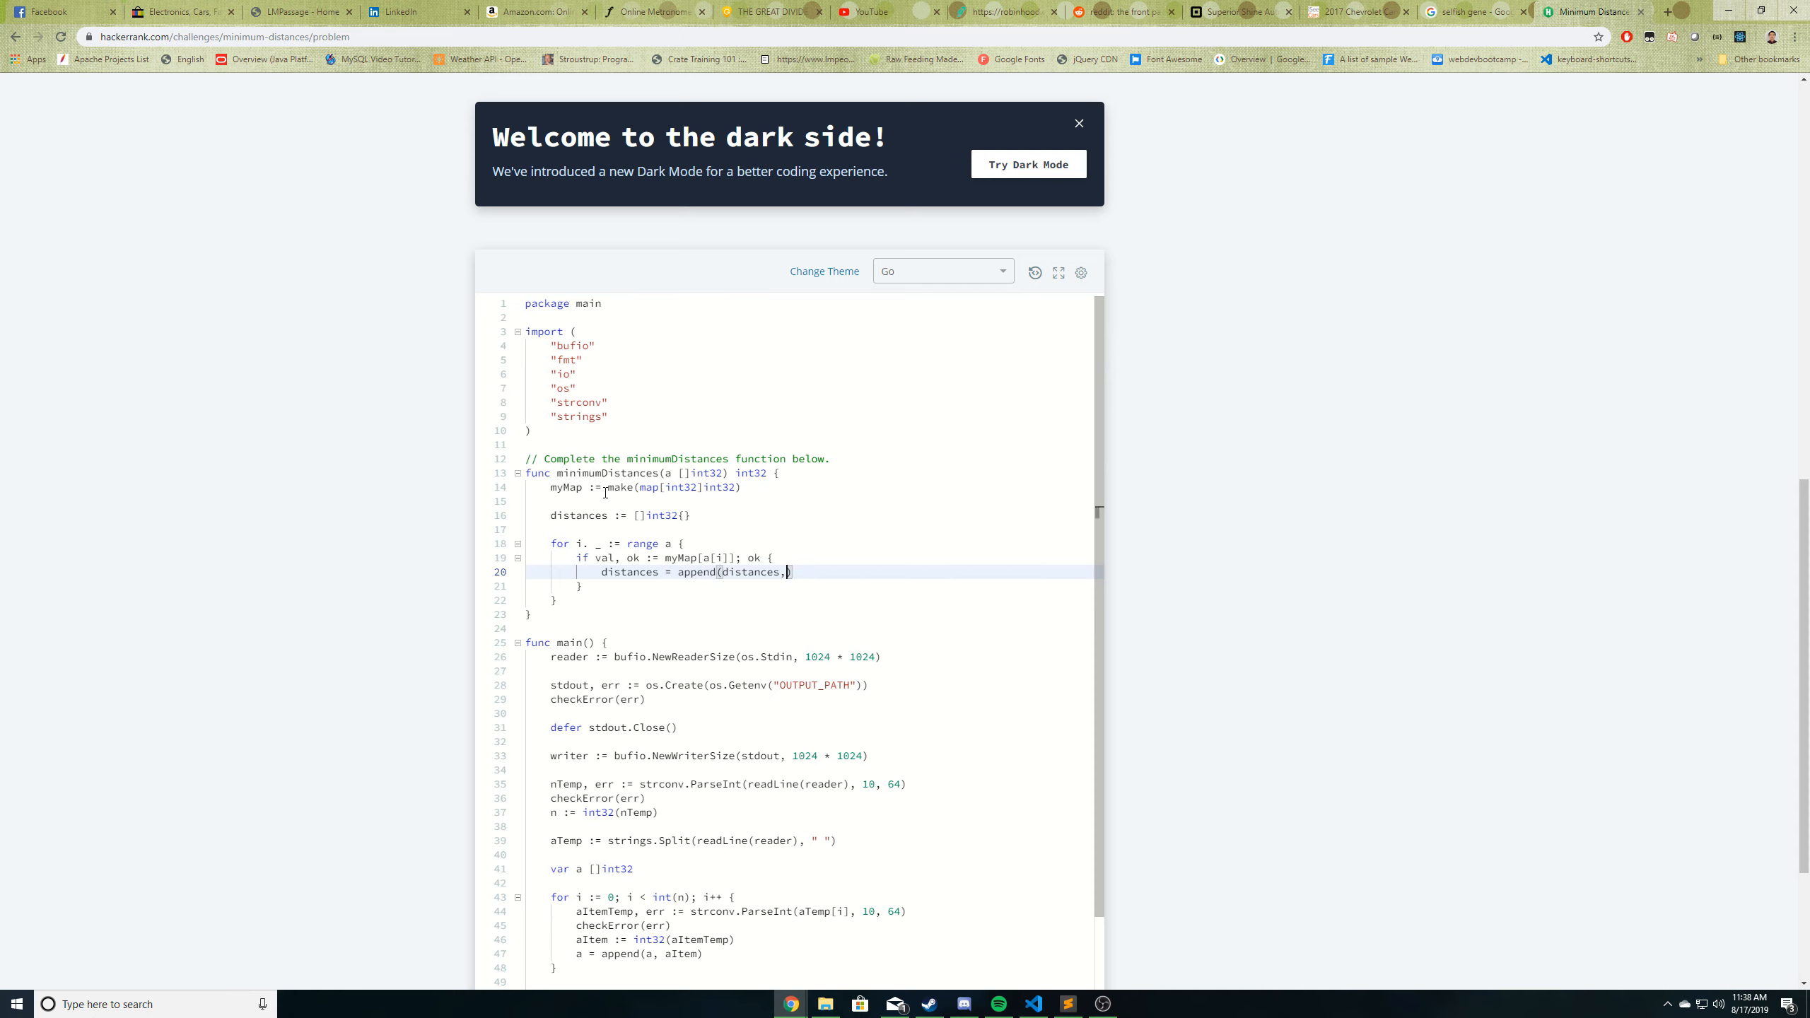
pyautogui.write('int32')
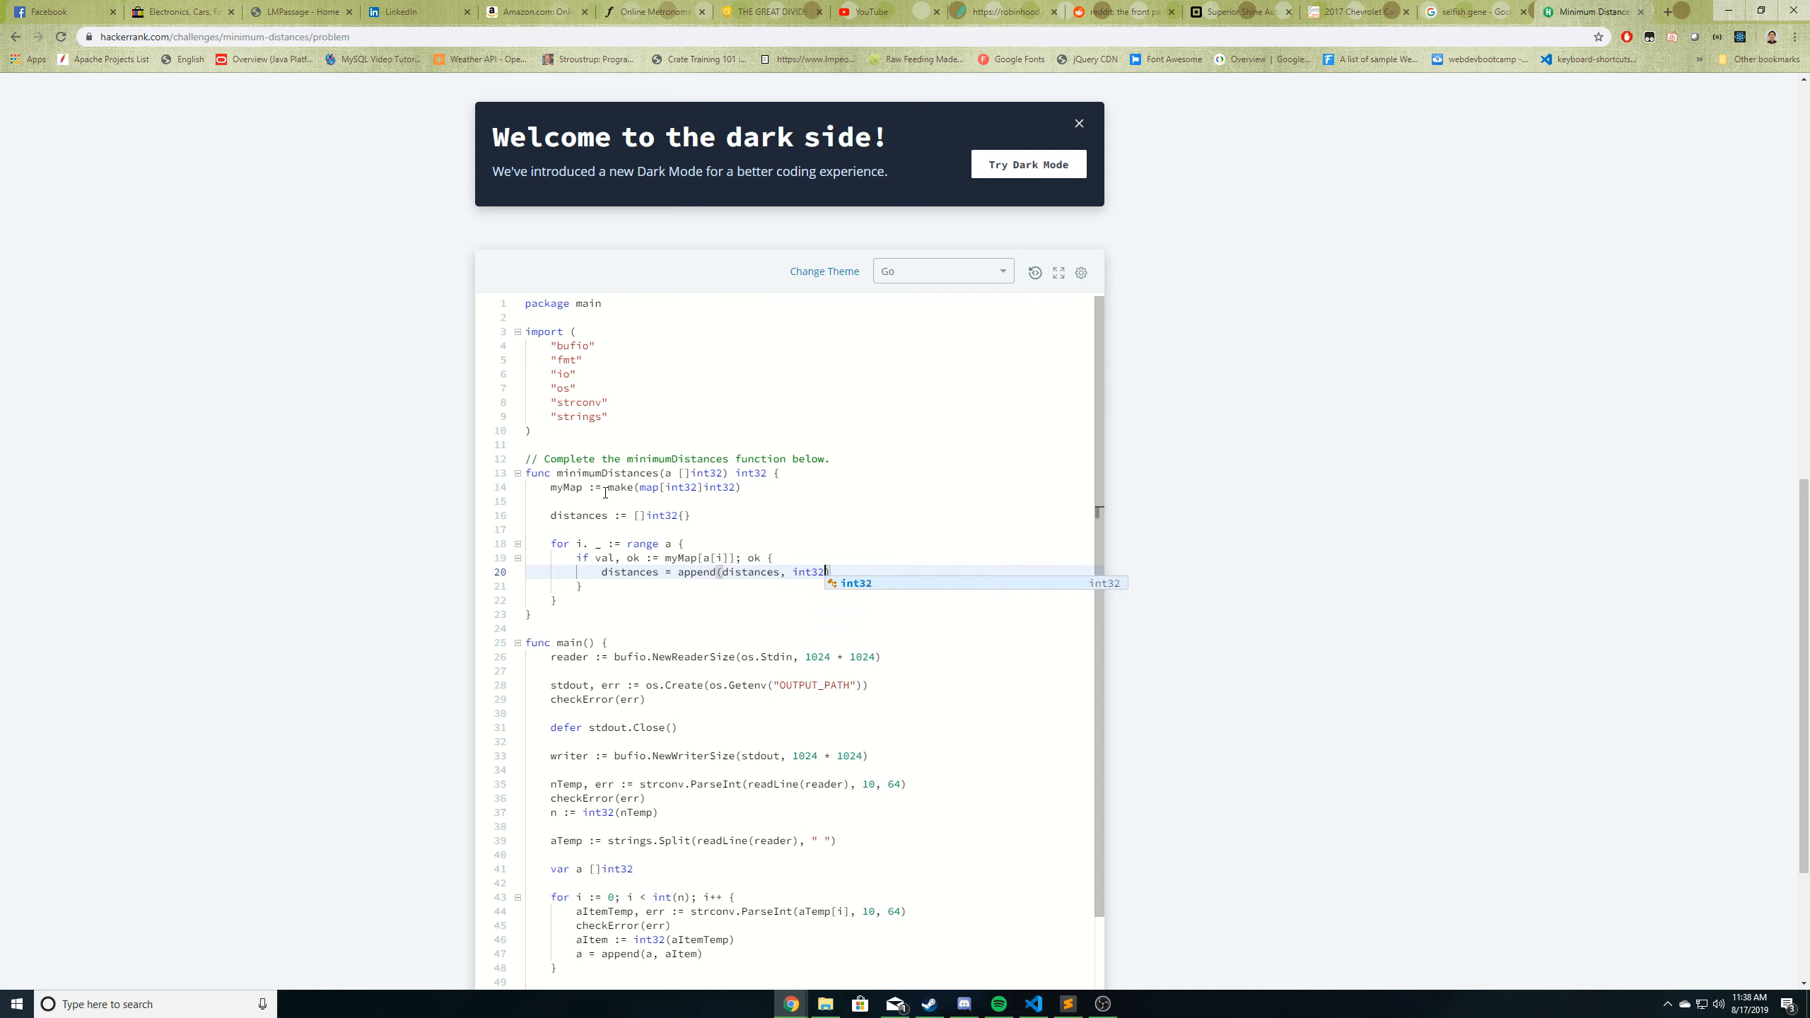
pyautogui.write('(i) -')
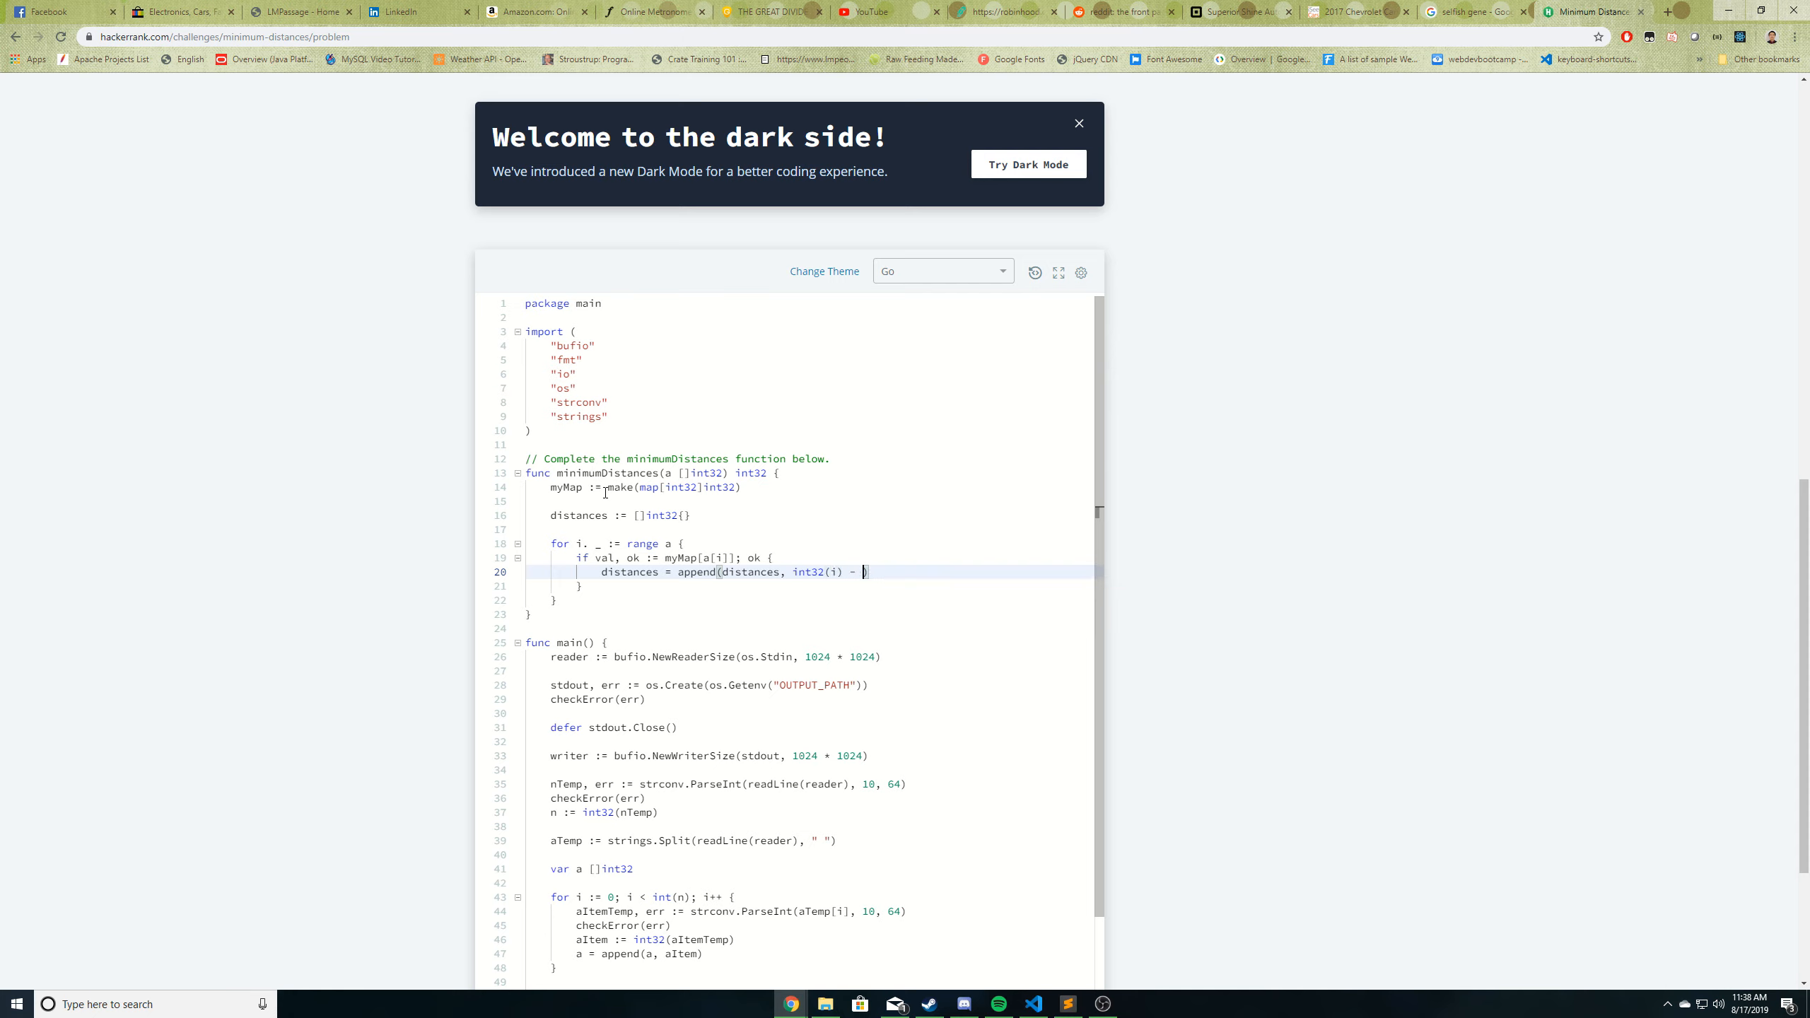
pyautogui.write('val')
pyautogui.write('myMap[')
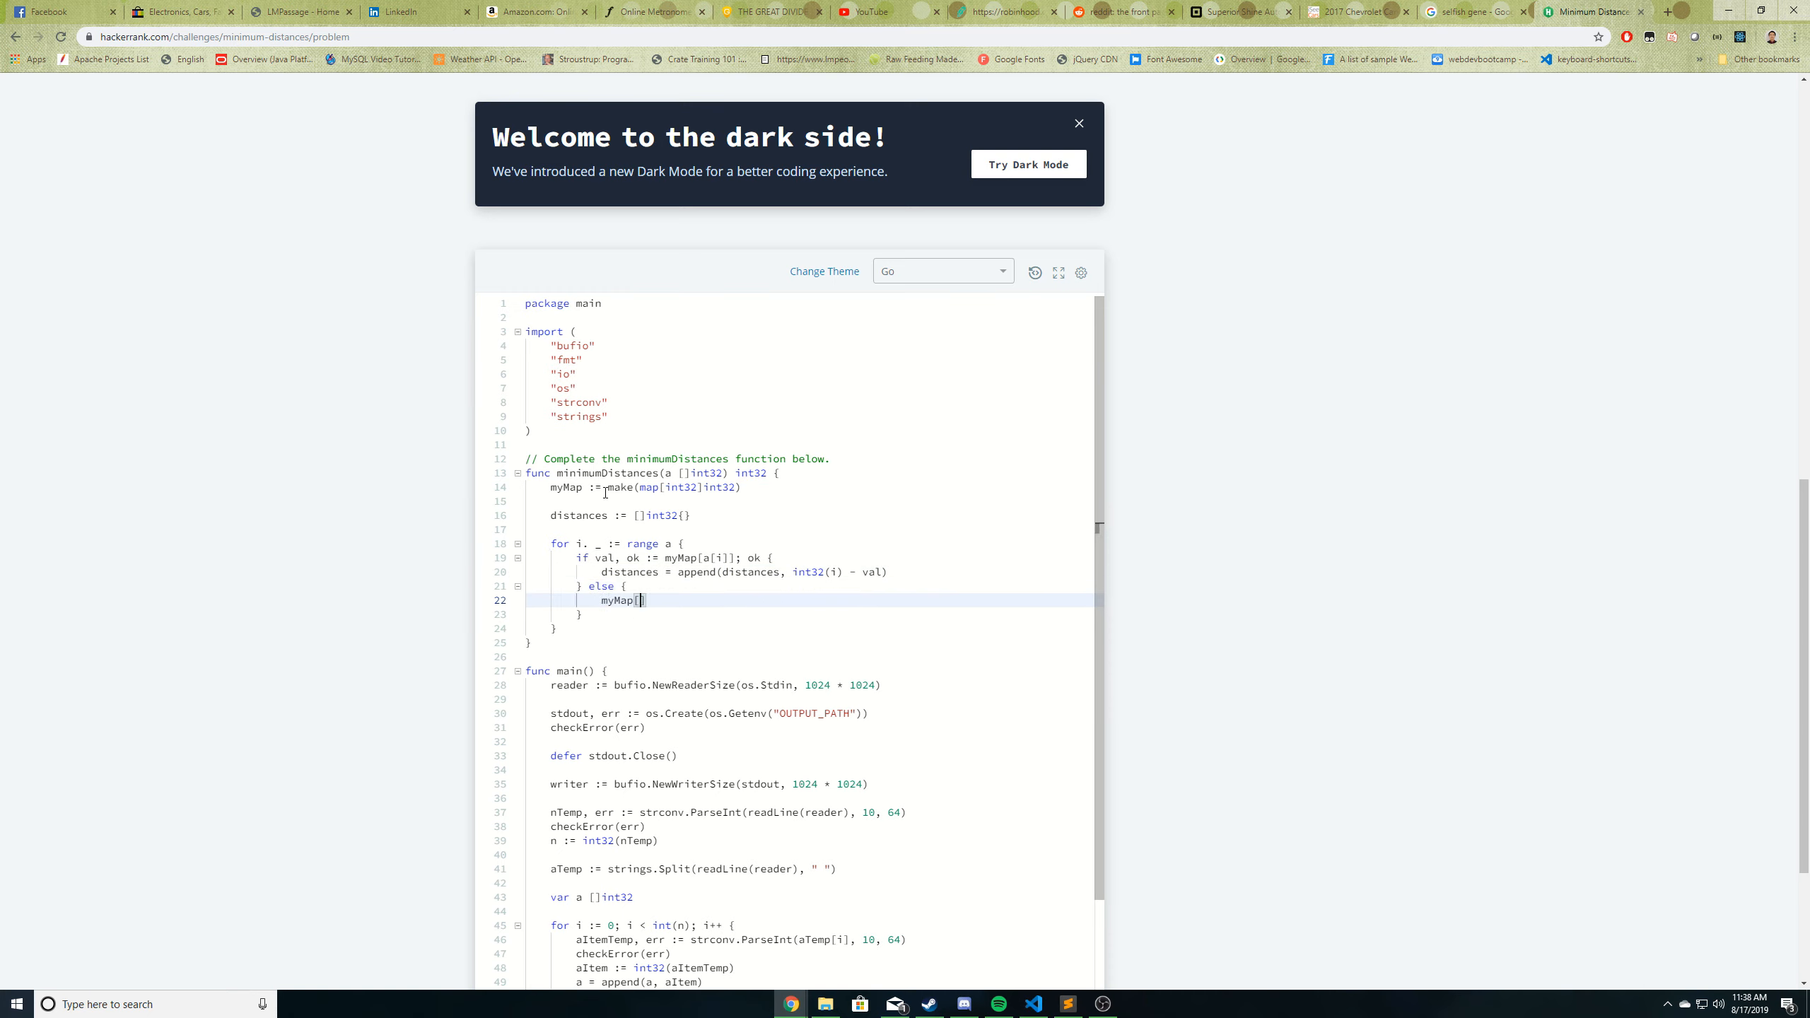
pyautogui.write('a[i]]')
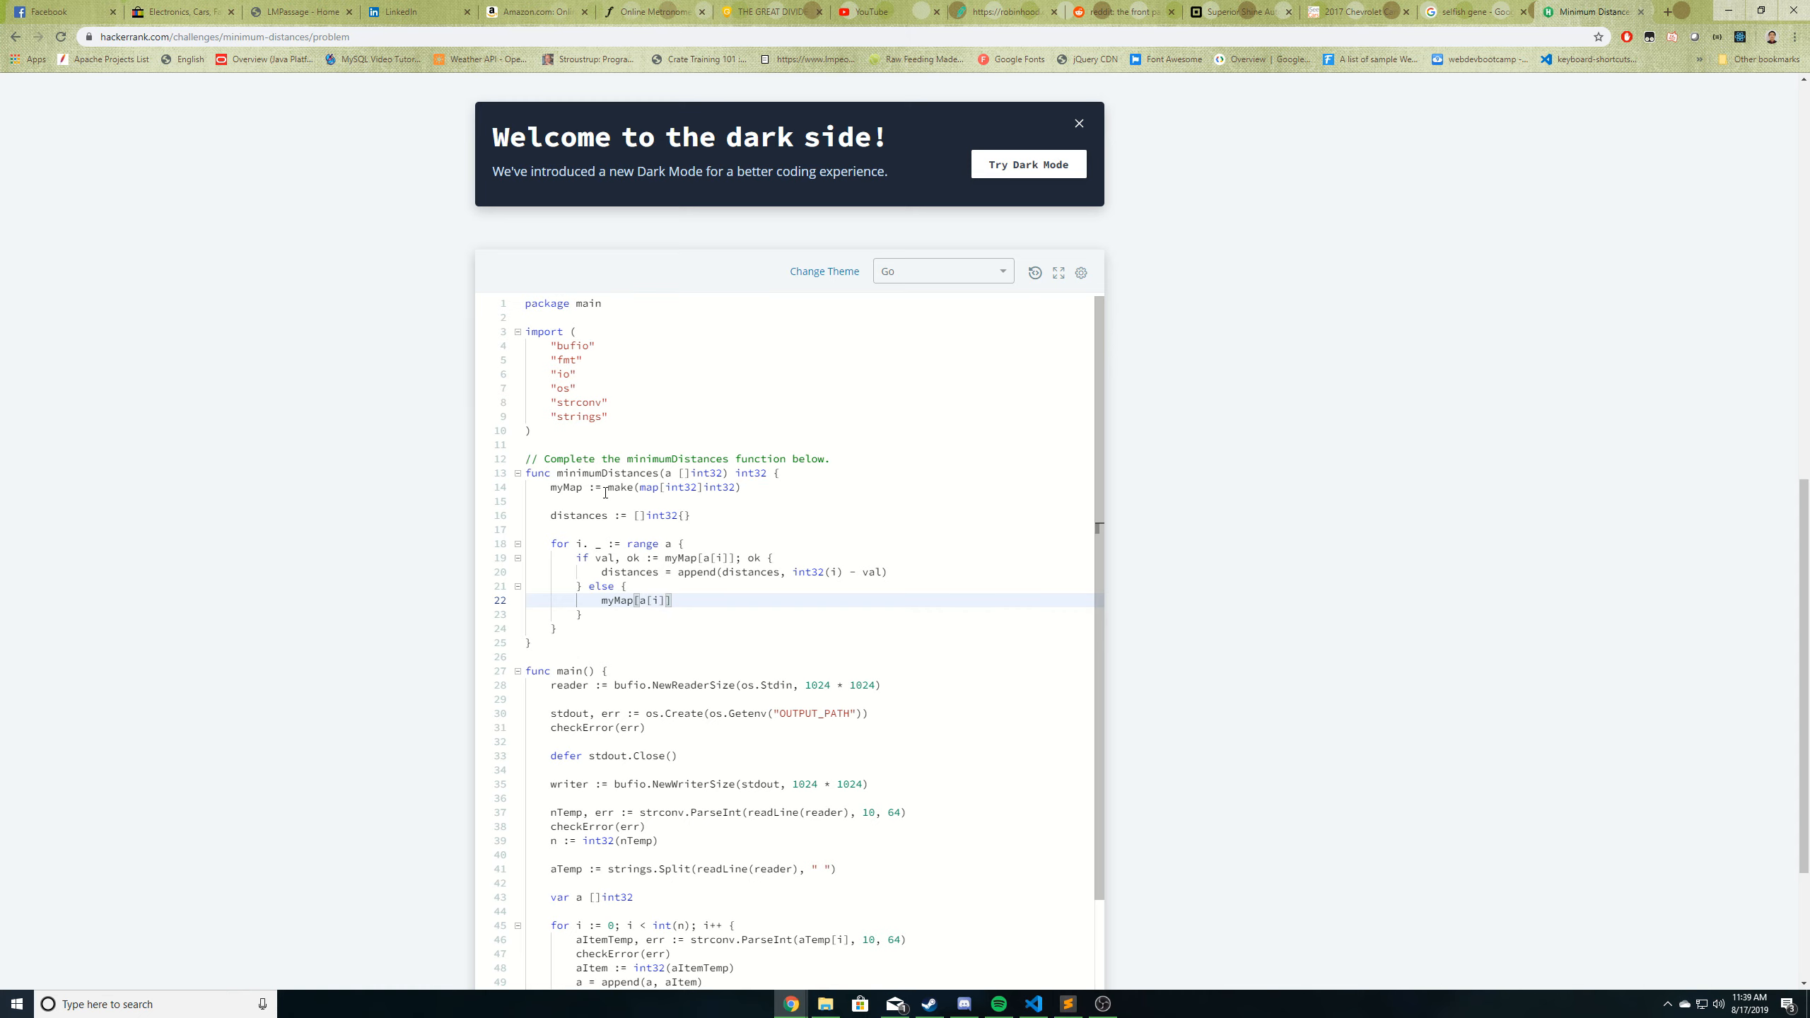
pyautogui.write('= int32(i')
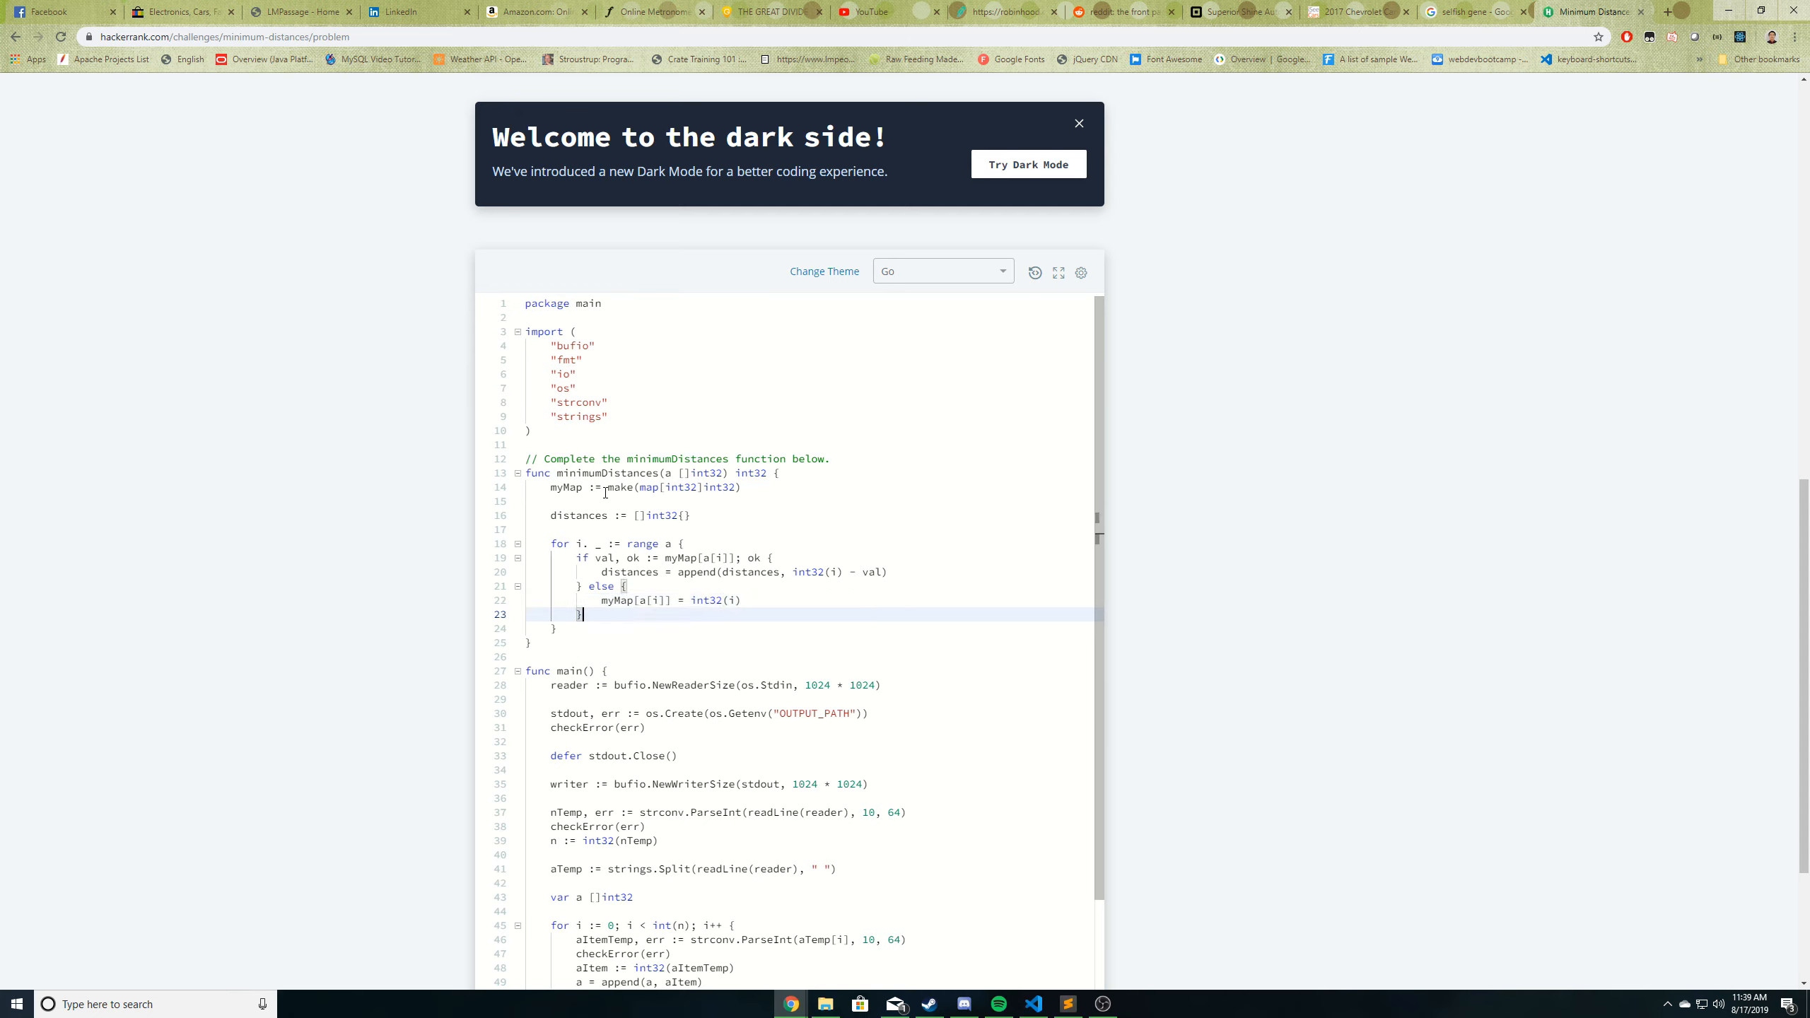
# - Declare min and set it to -1 when distances is empty
pyautogui.press('enter')
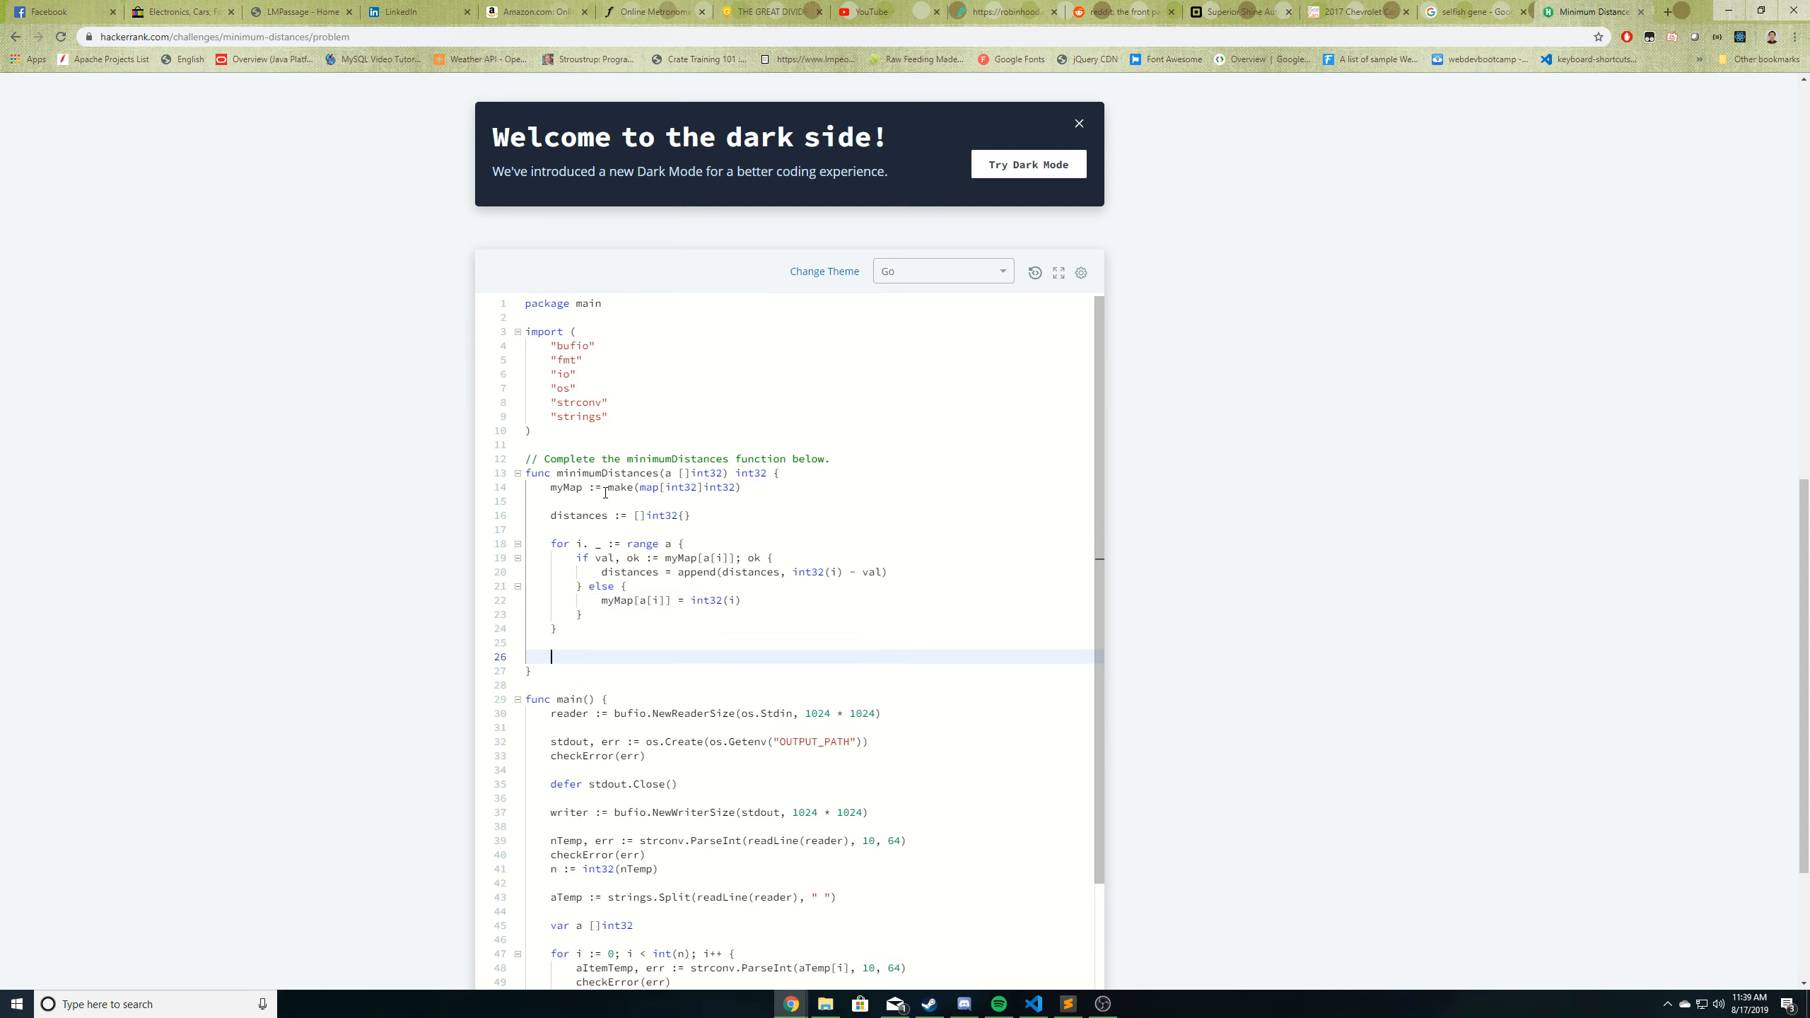
pyautogui.write('var min')
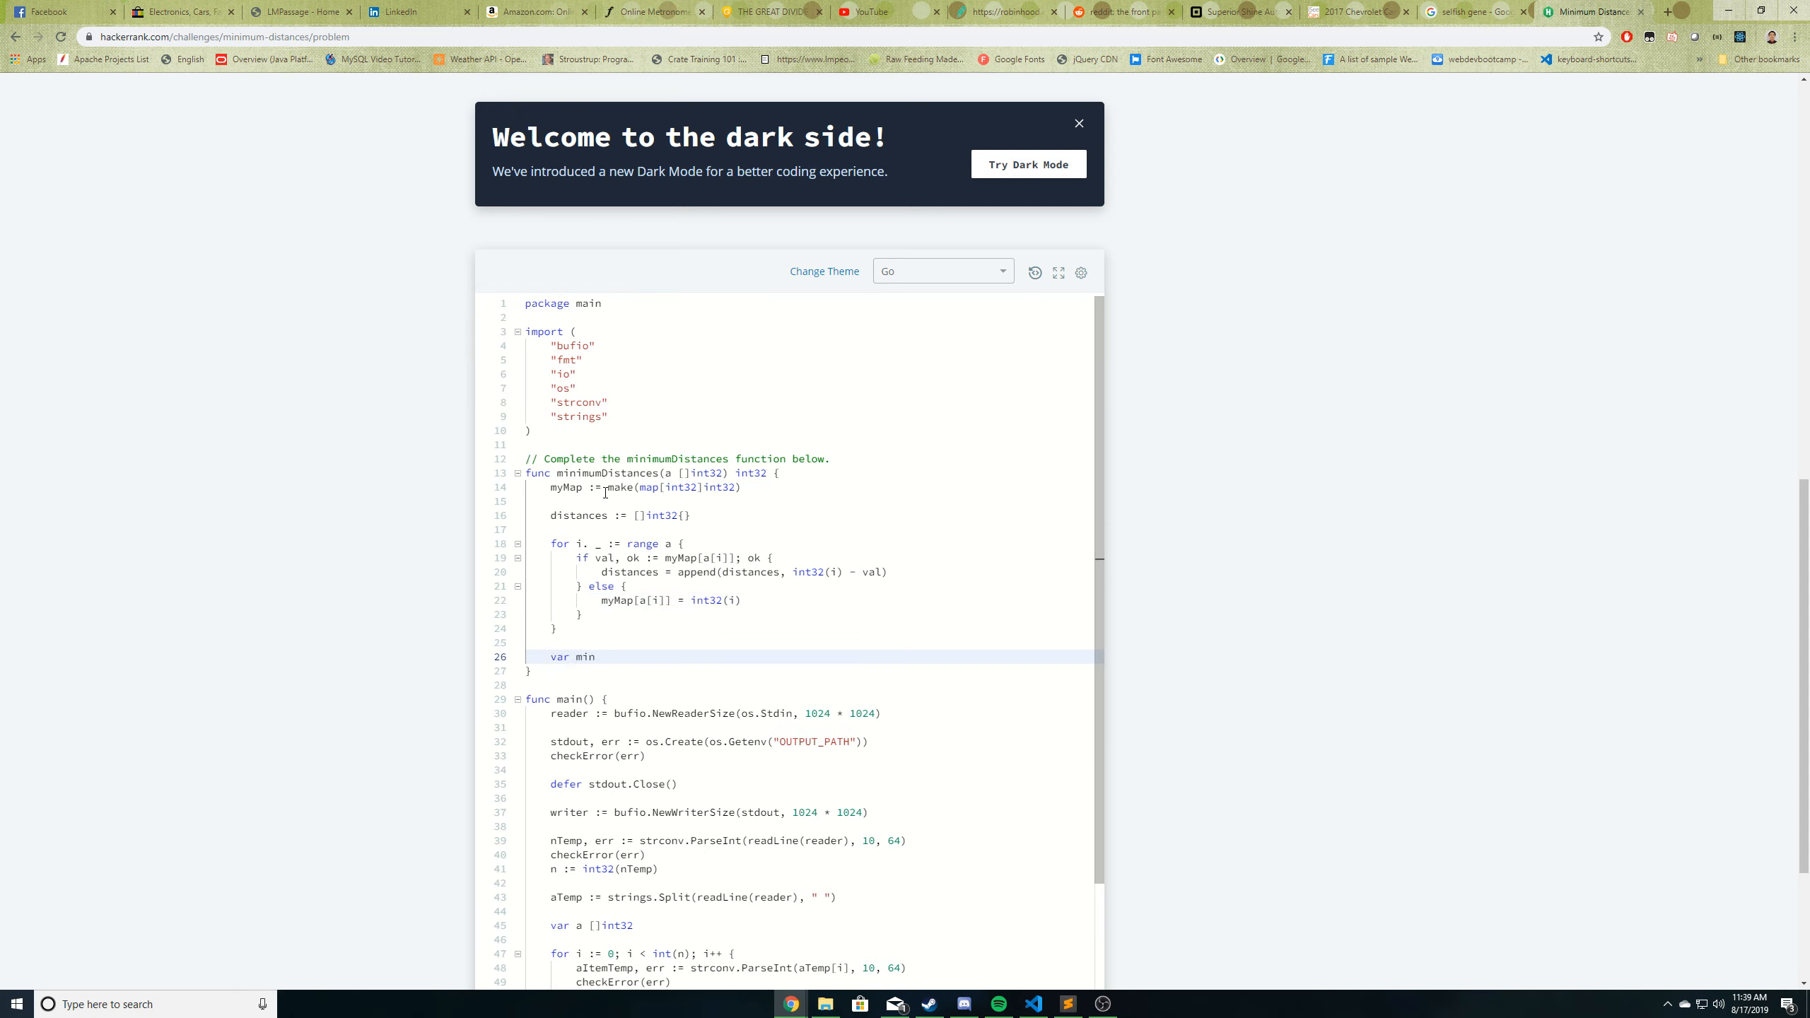
pyautogui.write('int32')
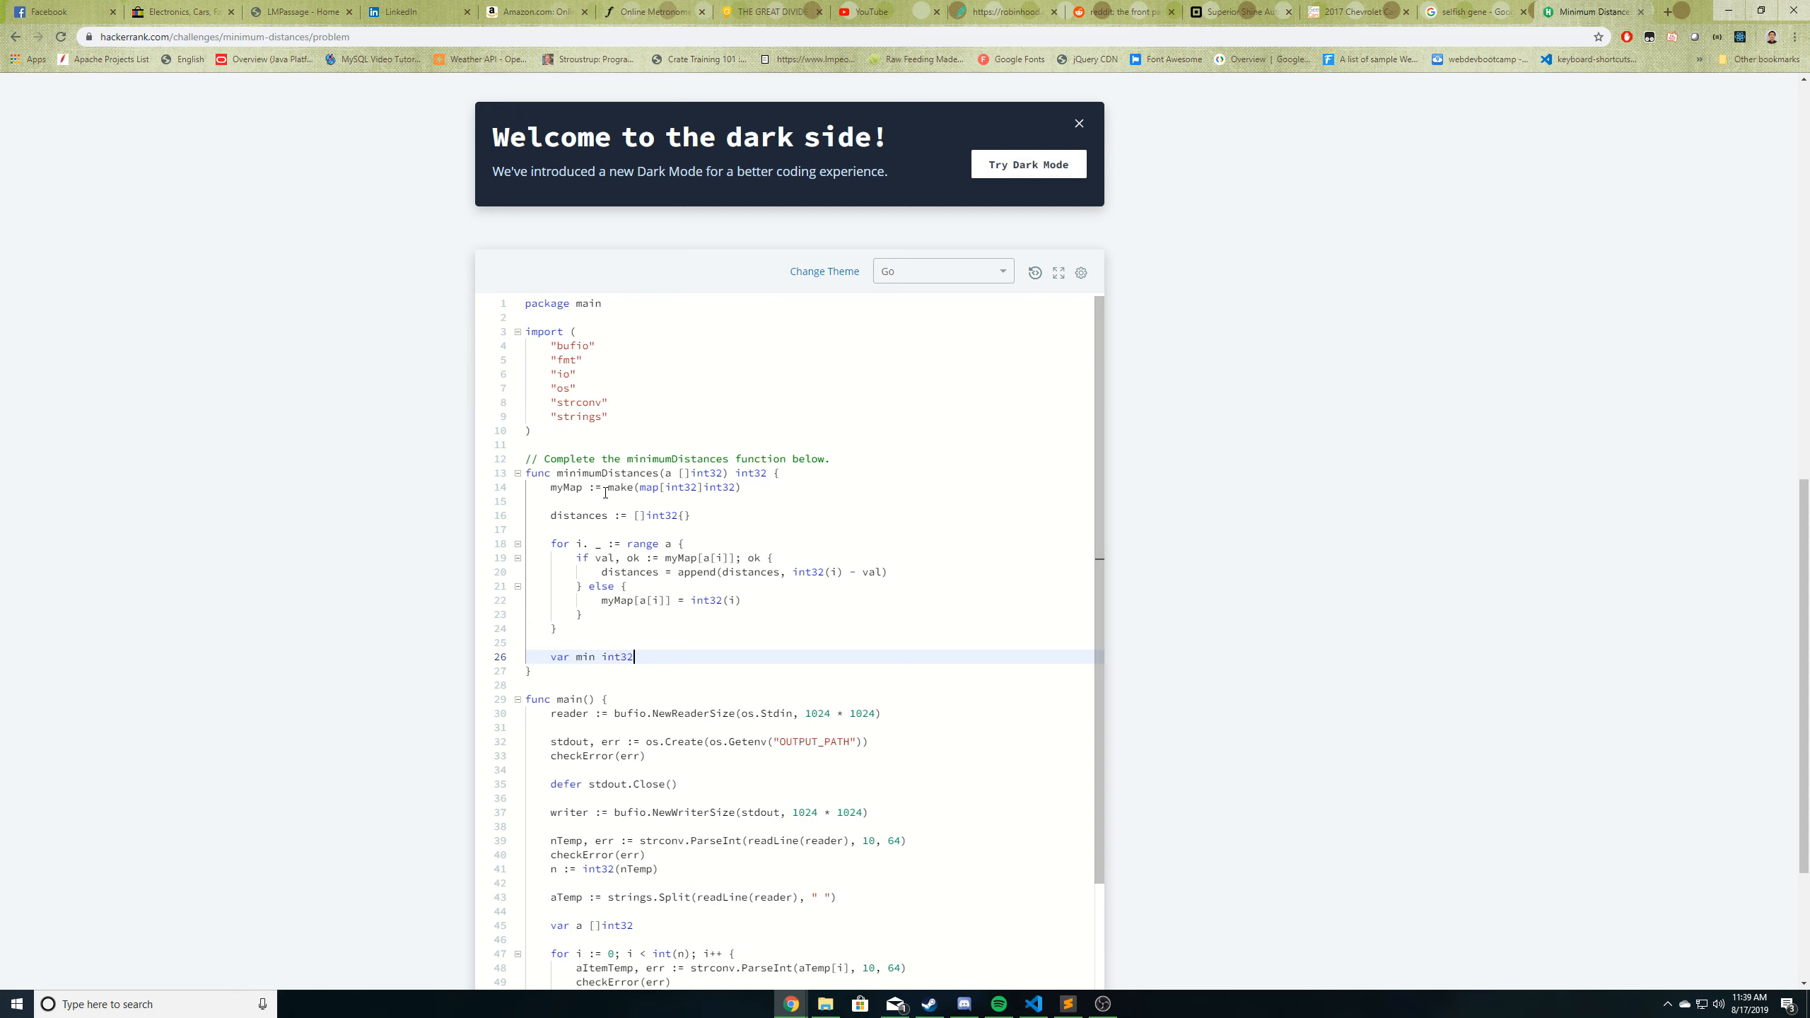
pyautogui.write('min = 0')
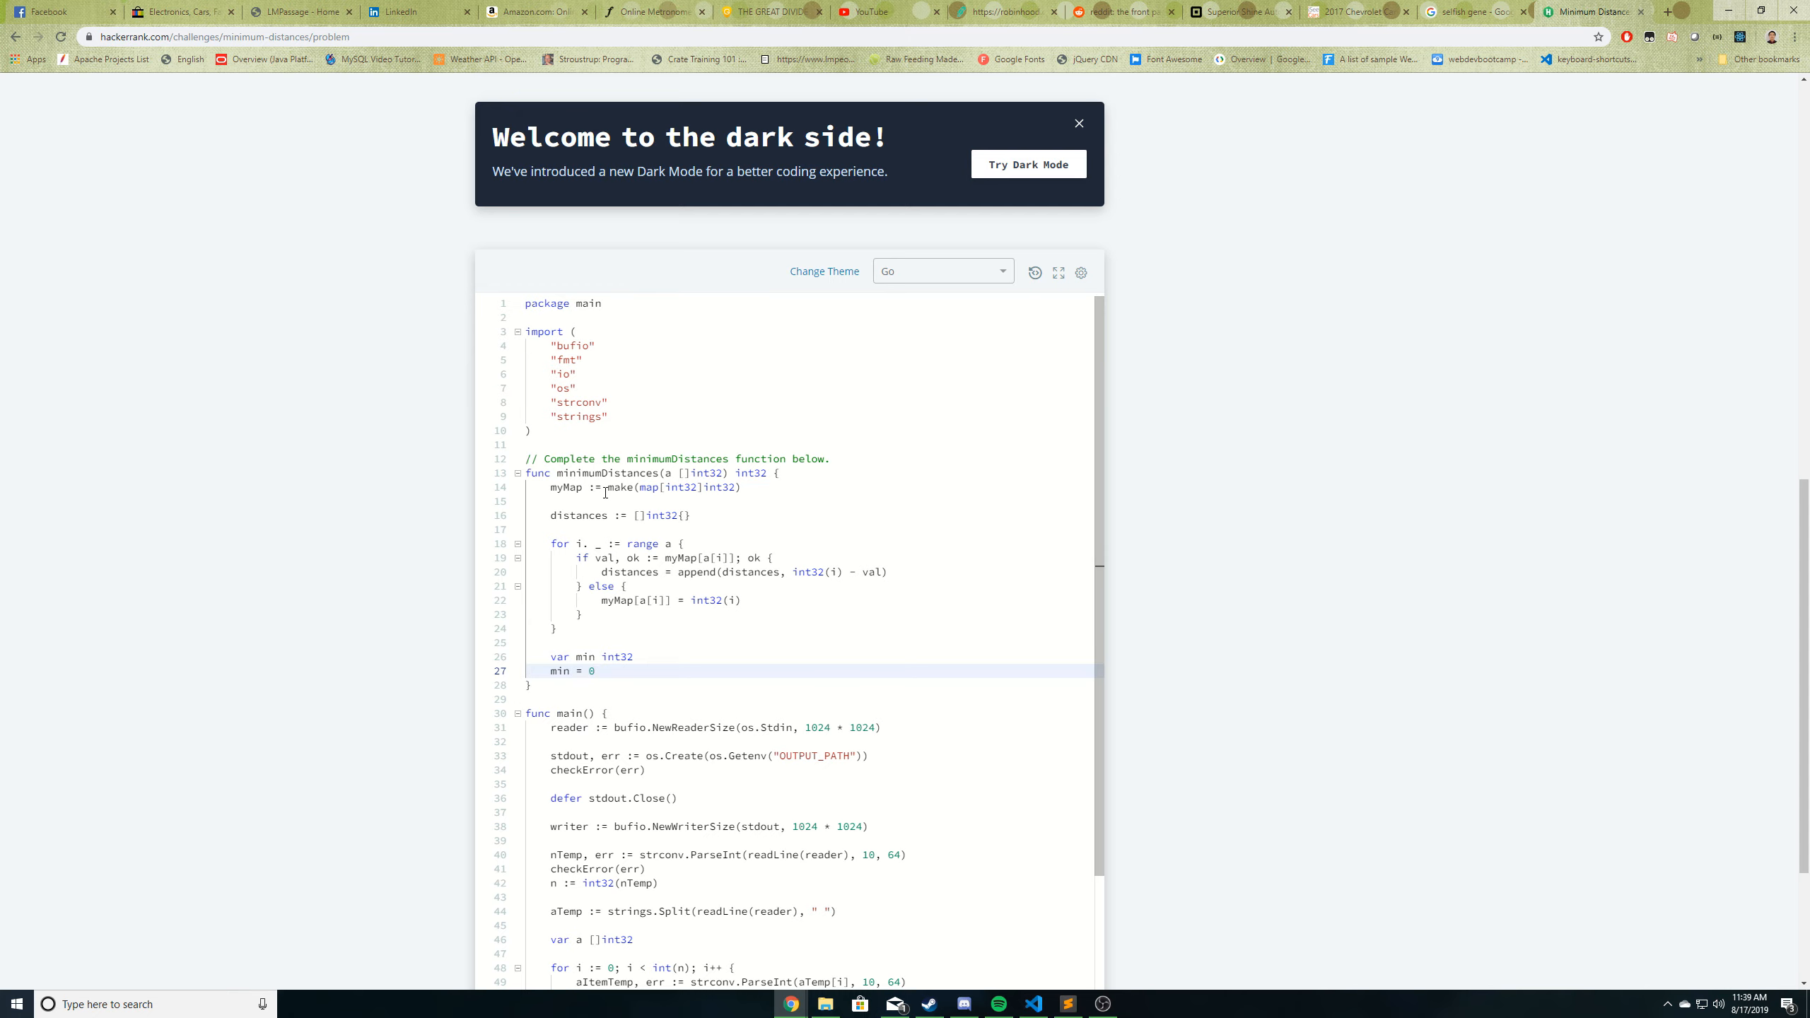
pyautogui.write('if len(distances) == 0')
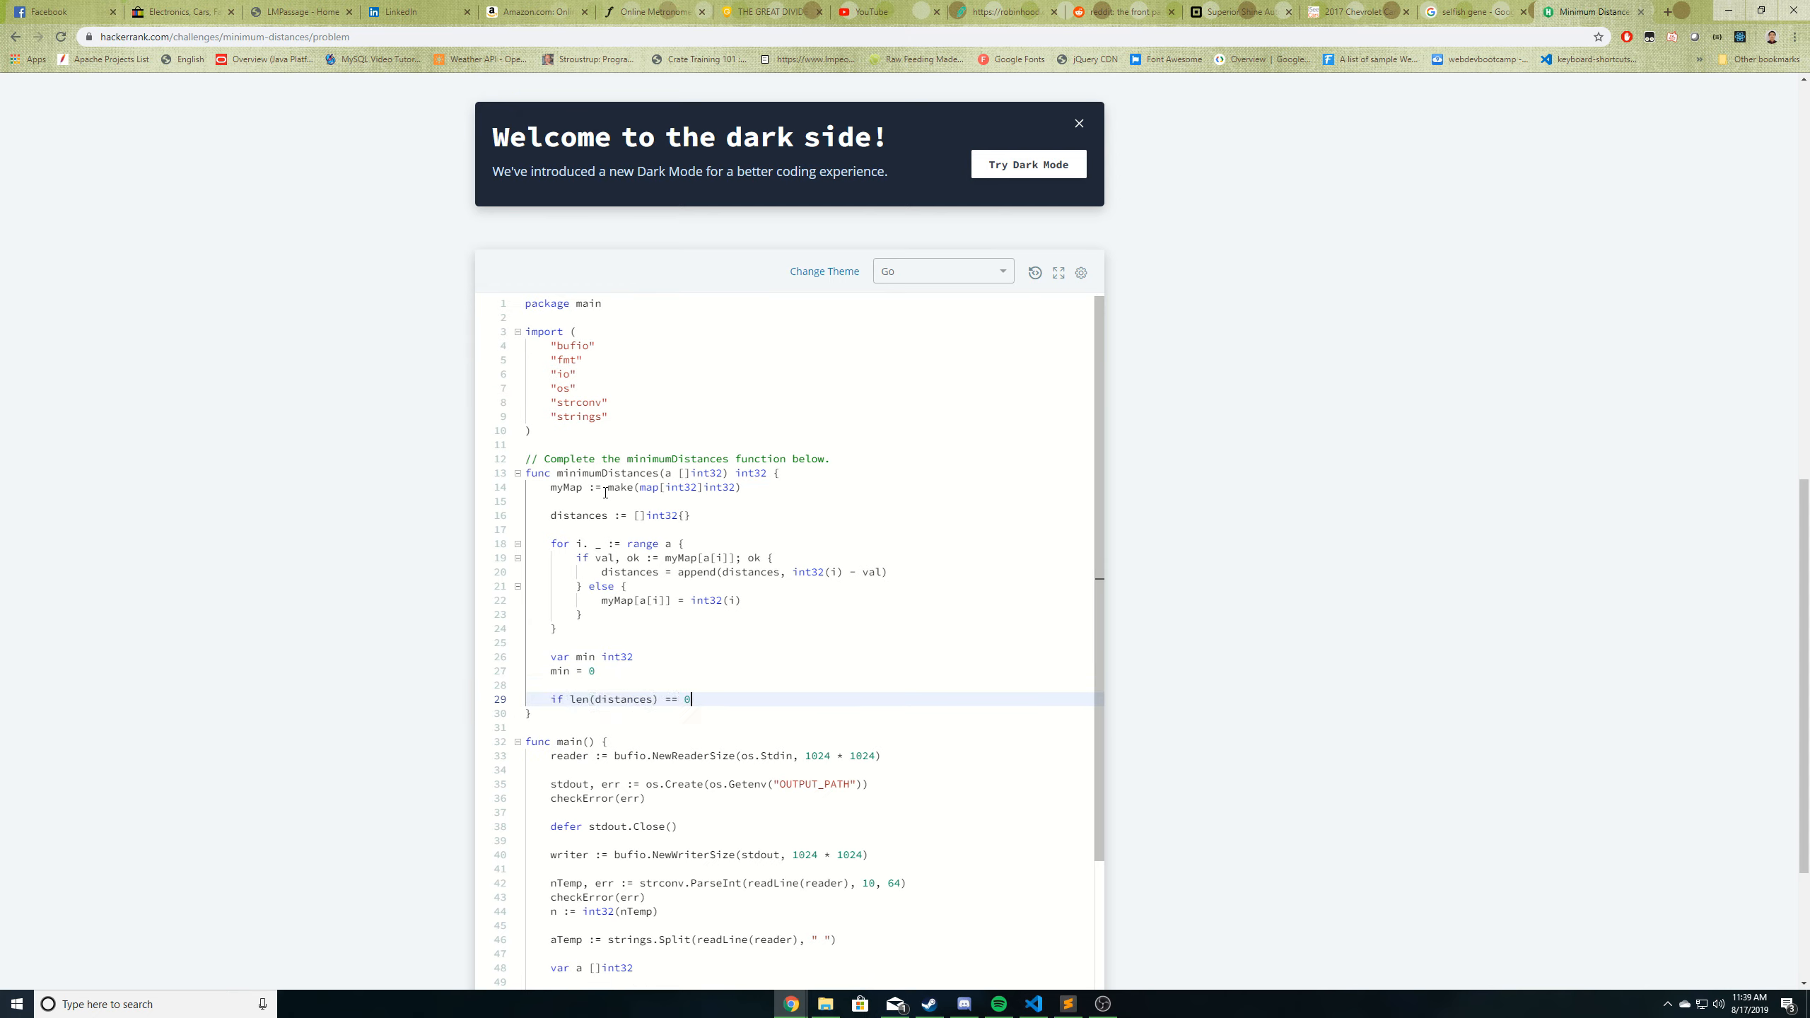
pyautogui.write('{}')
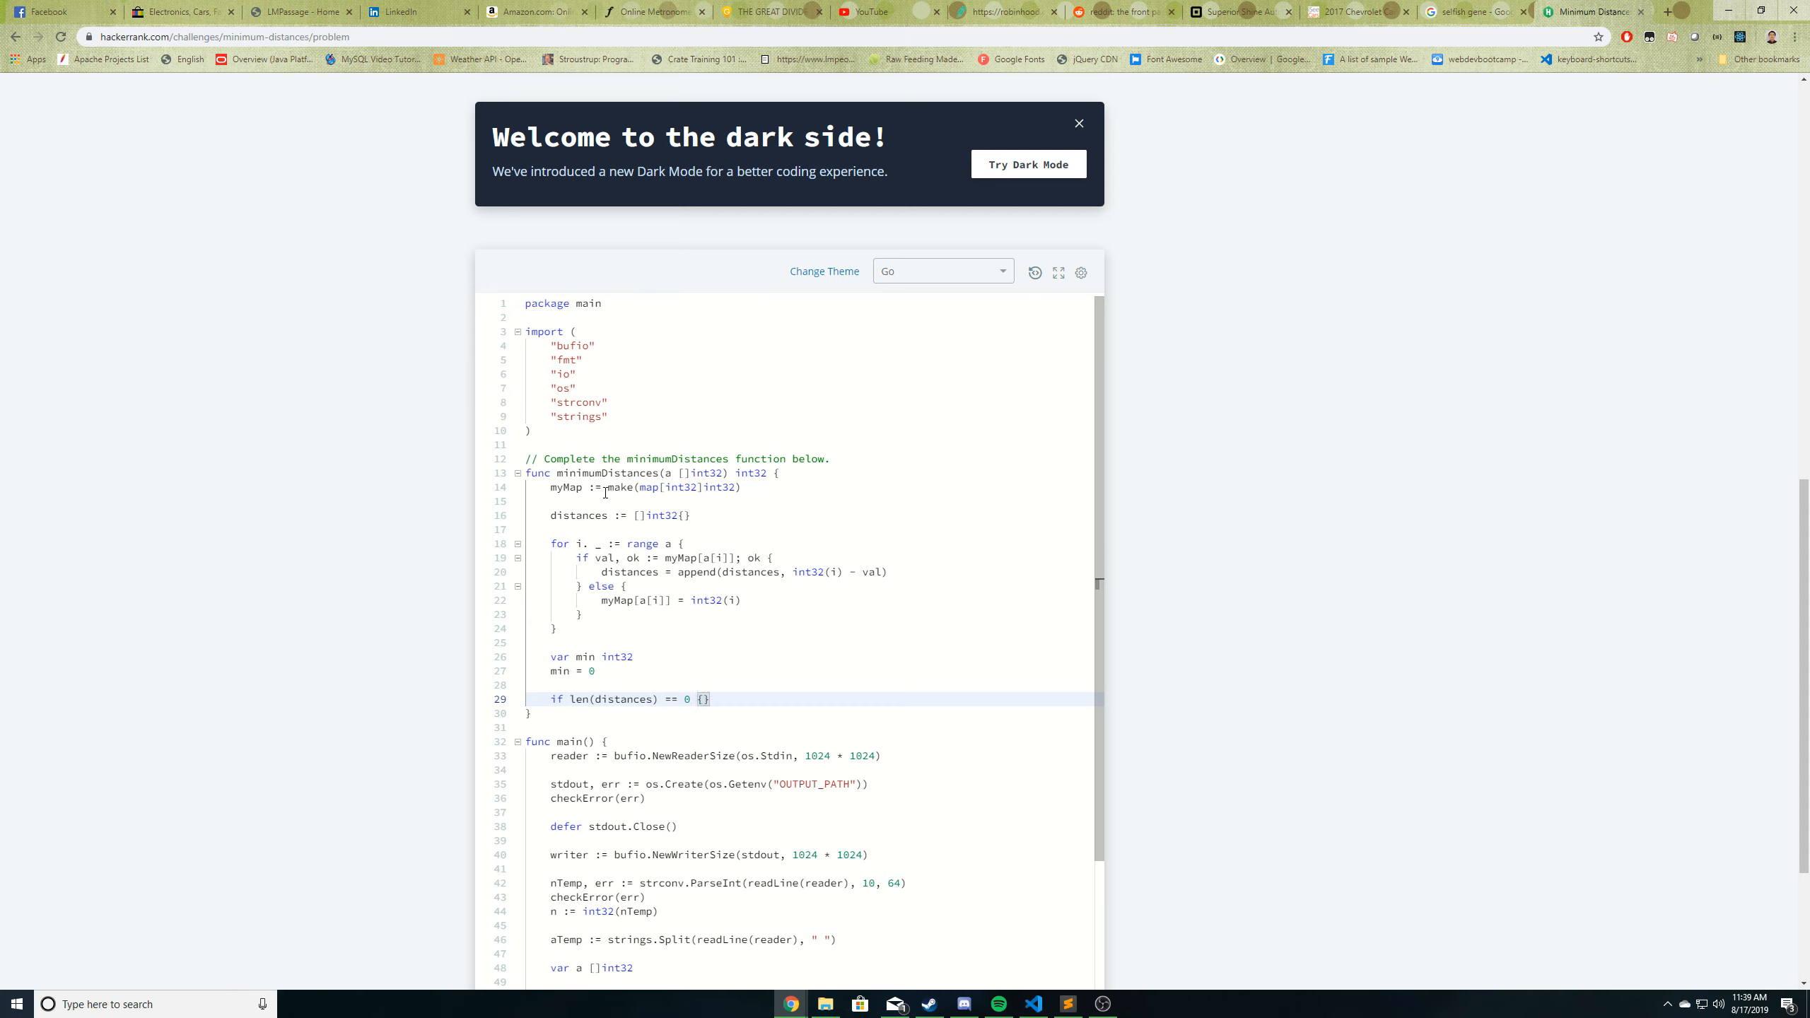
pyautogui.press('enter')
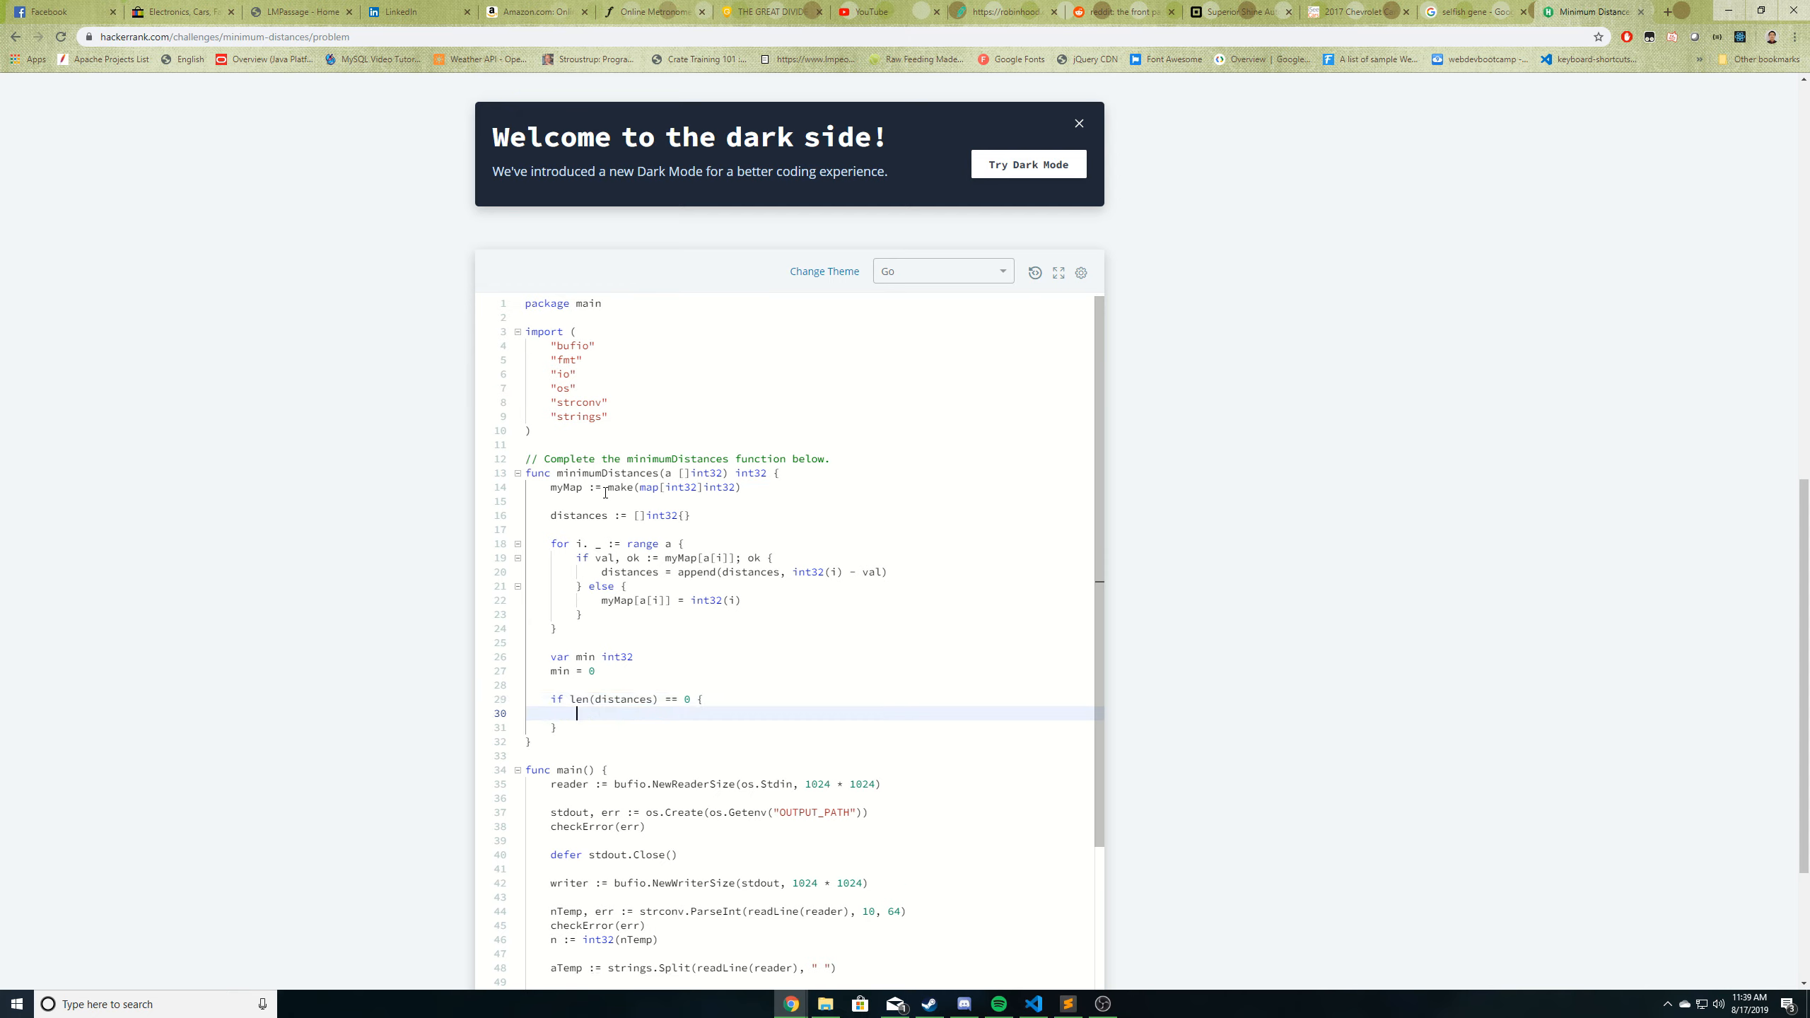
pyautogui.write('min = -1')
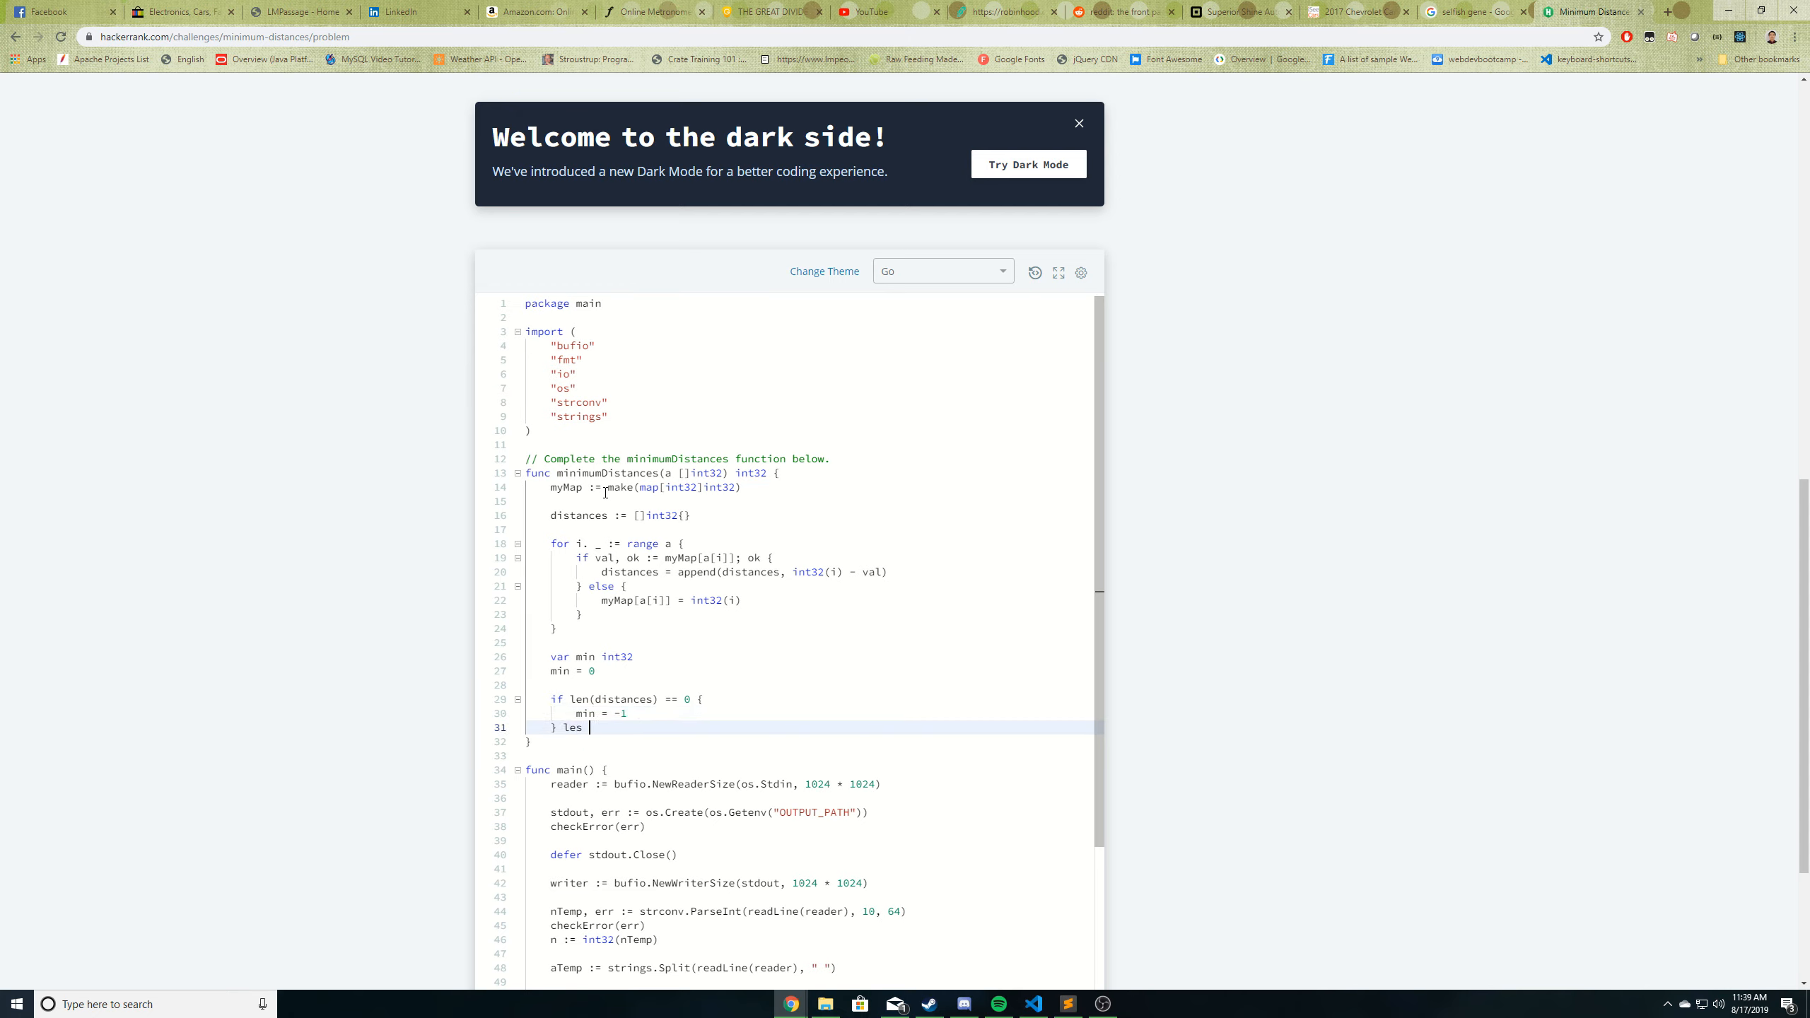
# - Otherwise start min at distances[0], loop for smaller values, and return min
pyautogui.write('e {')
pyautogui.write('min =')
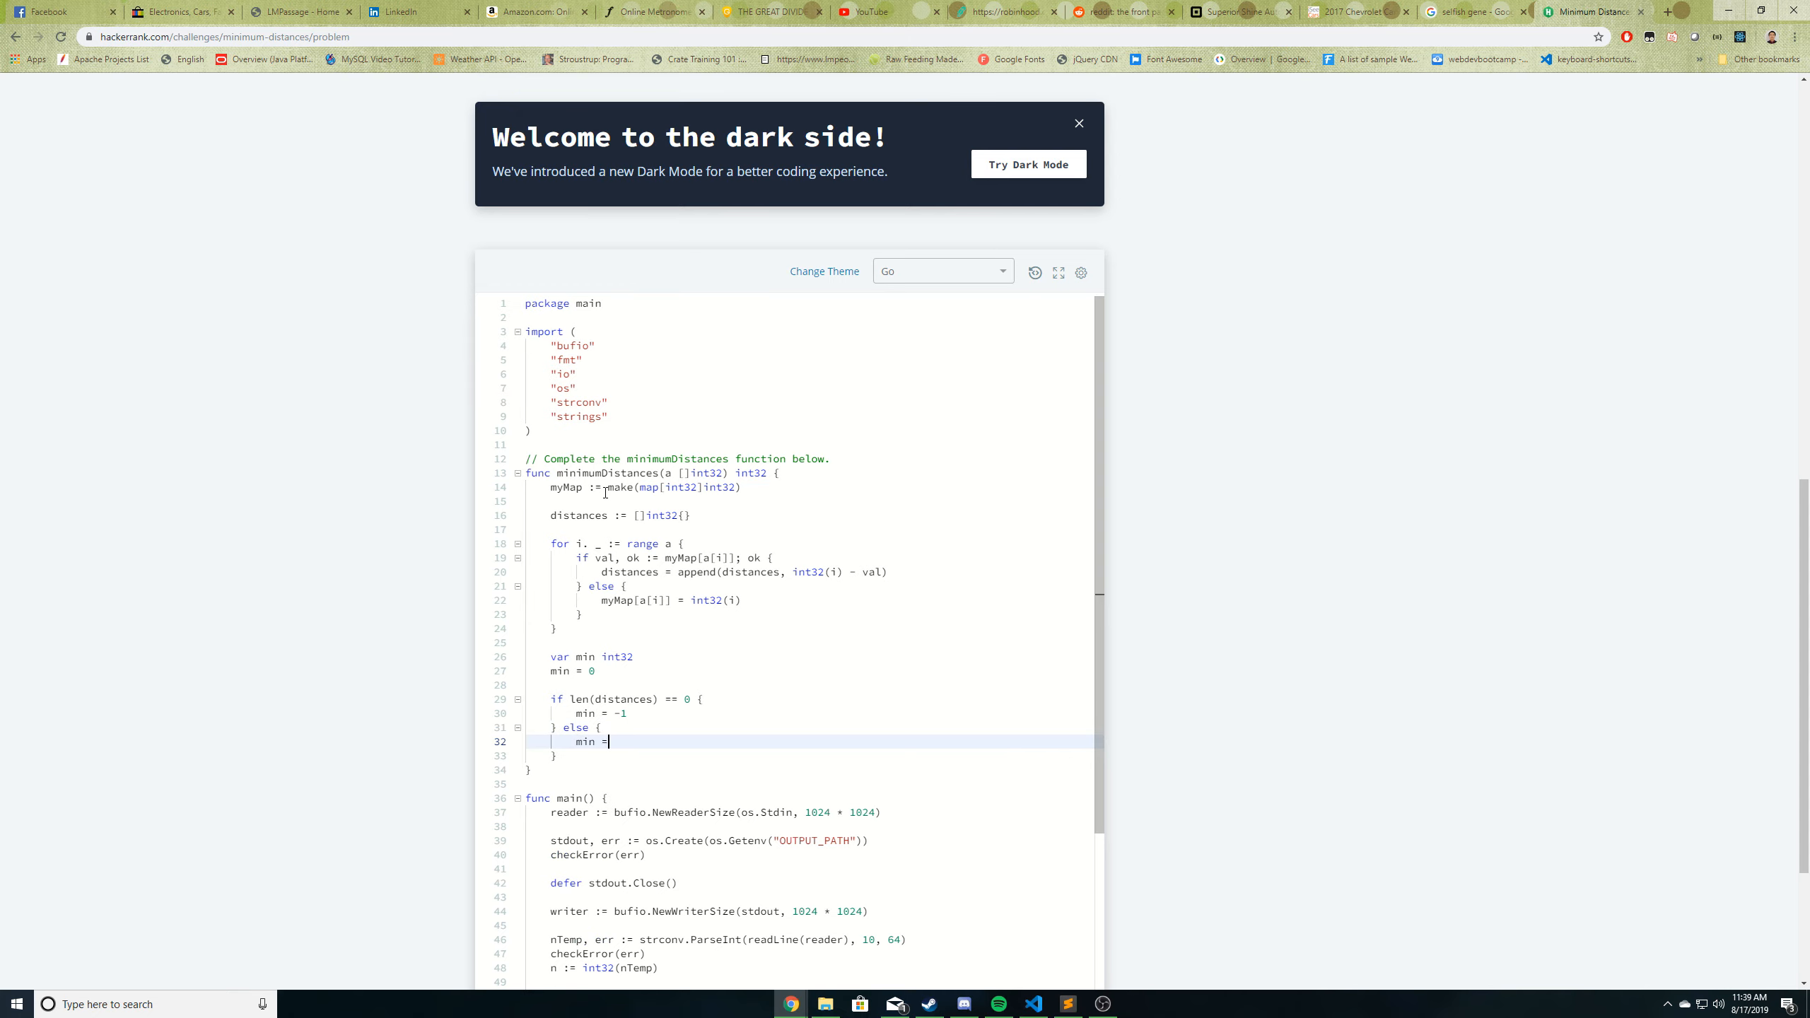
pyautogui.write('distances[0]')
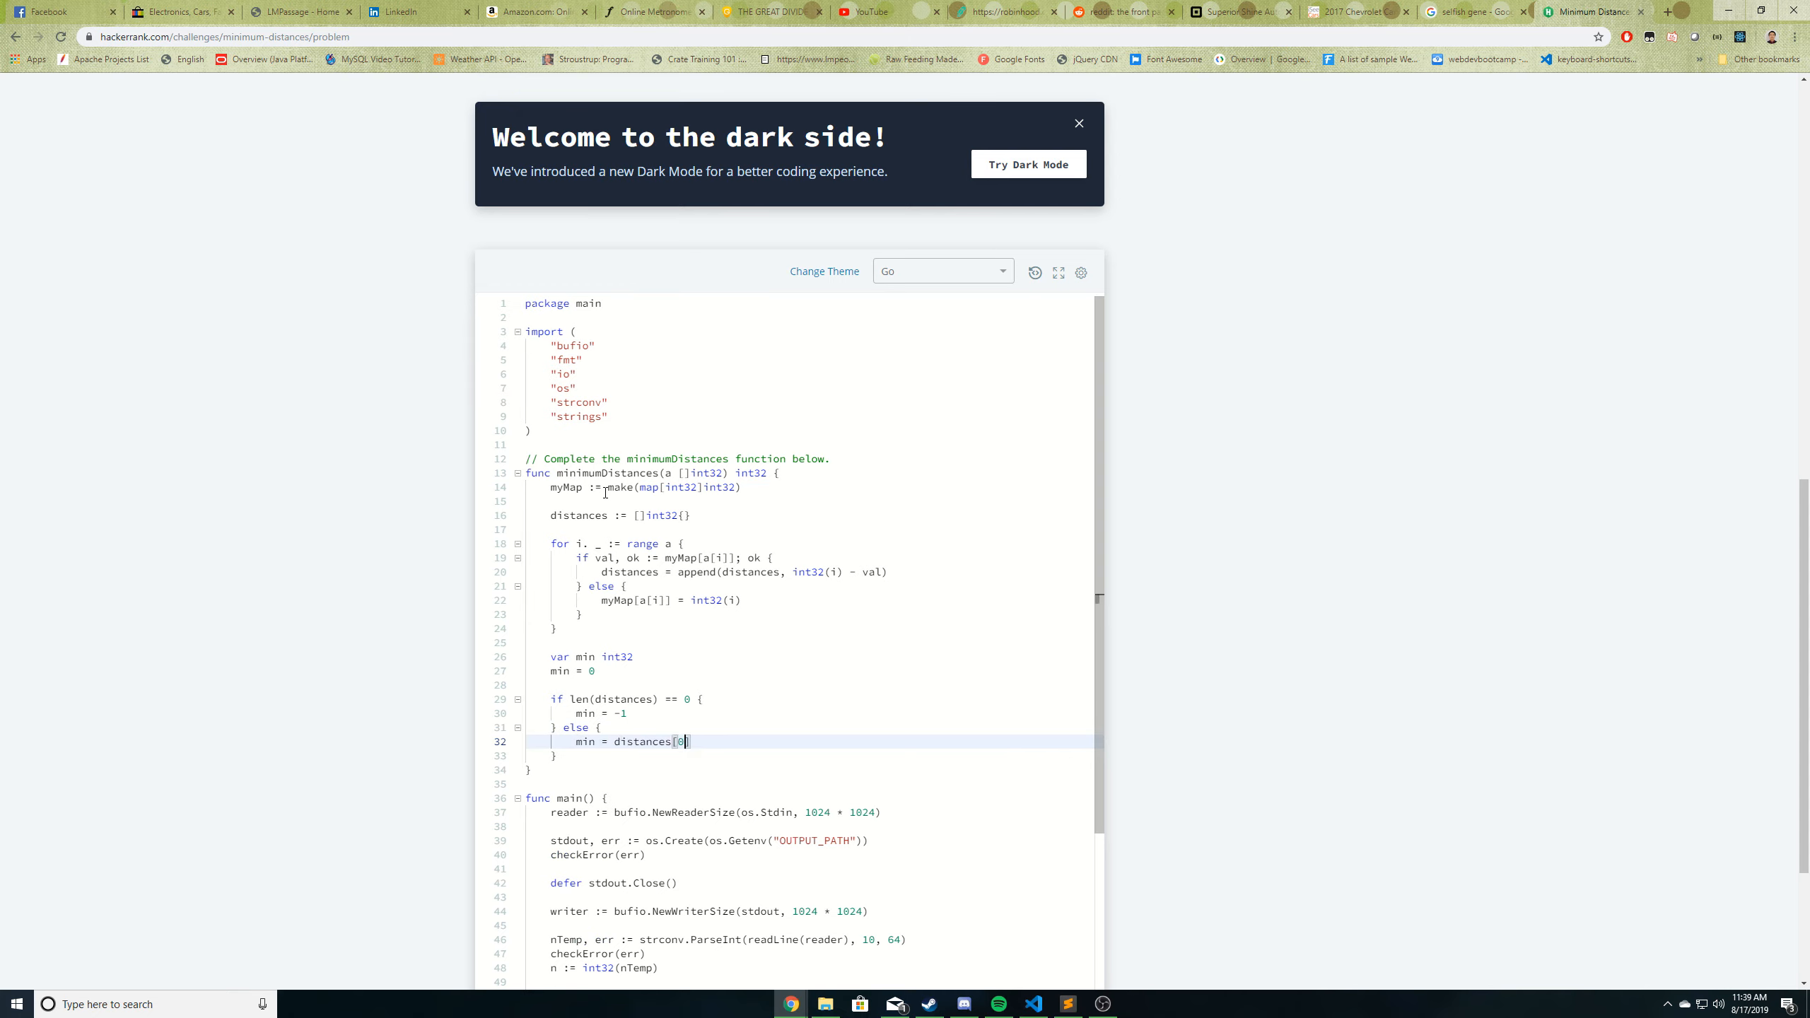
pyautogui.press('Enter')
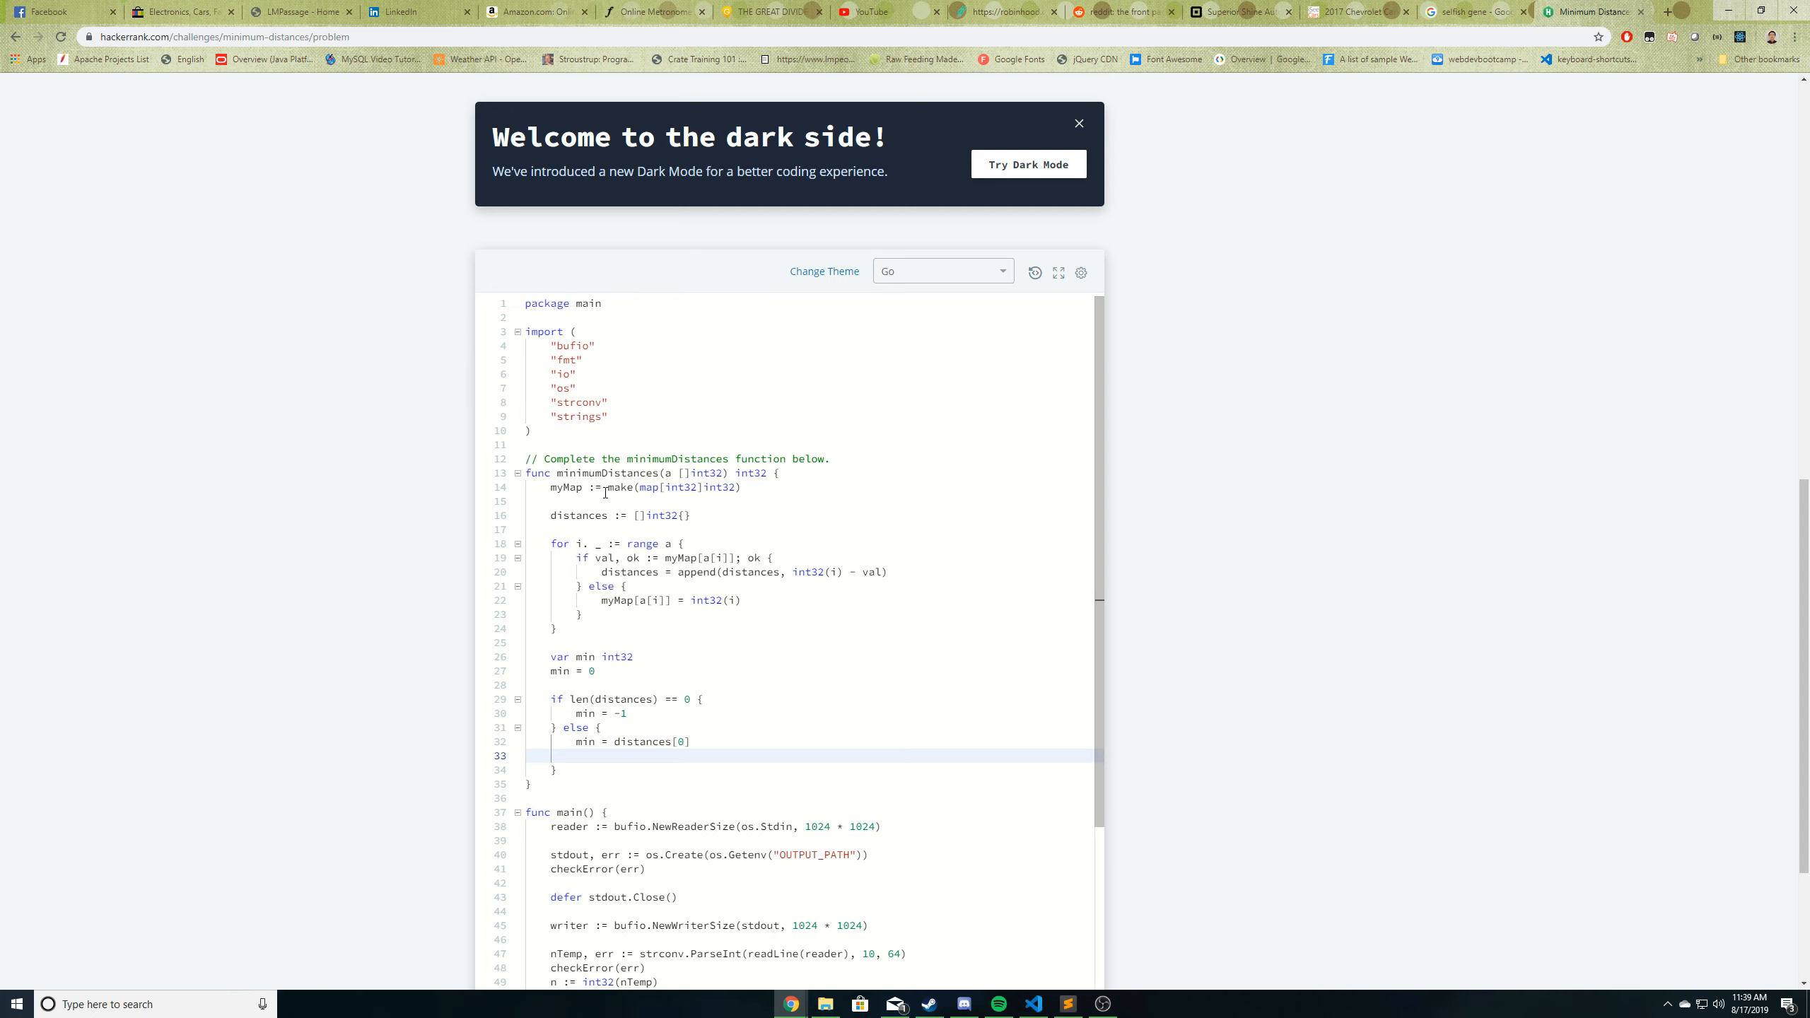
pyautogui.write('for _')
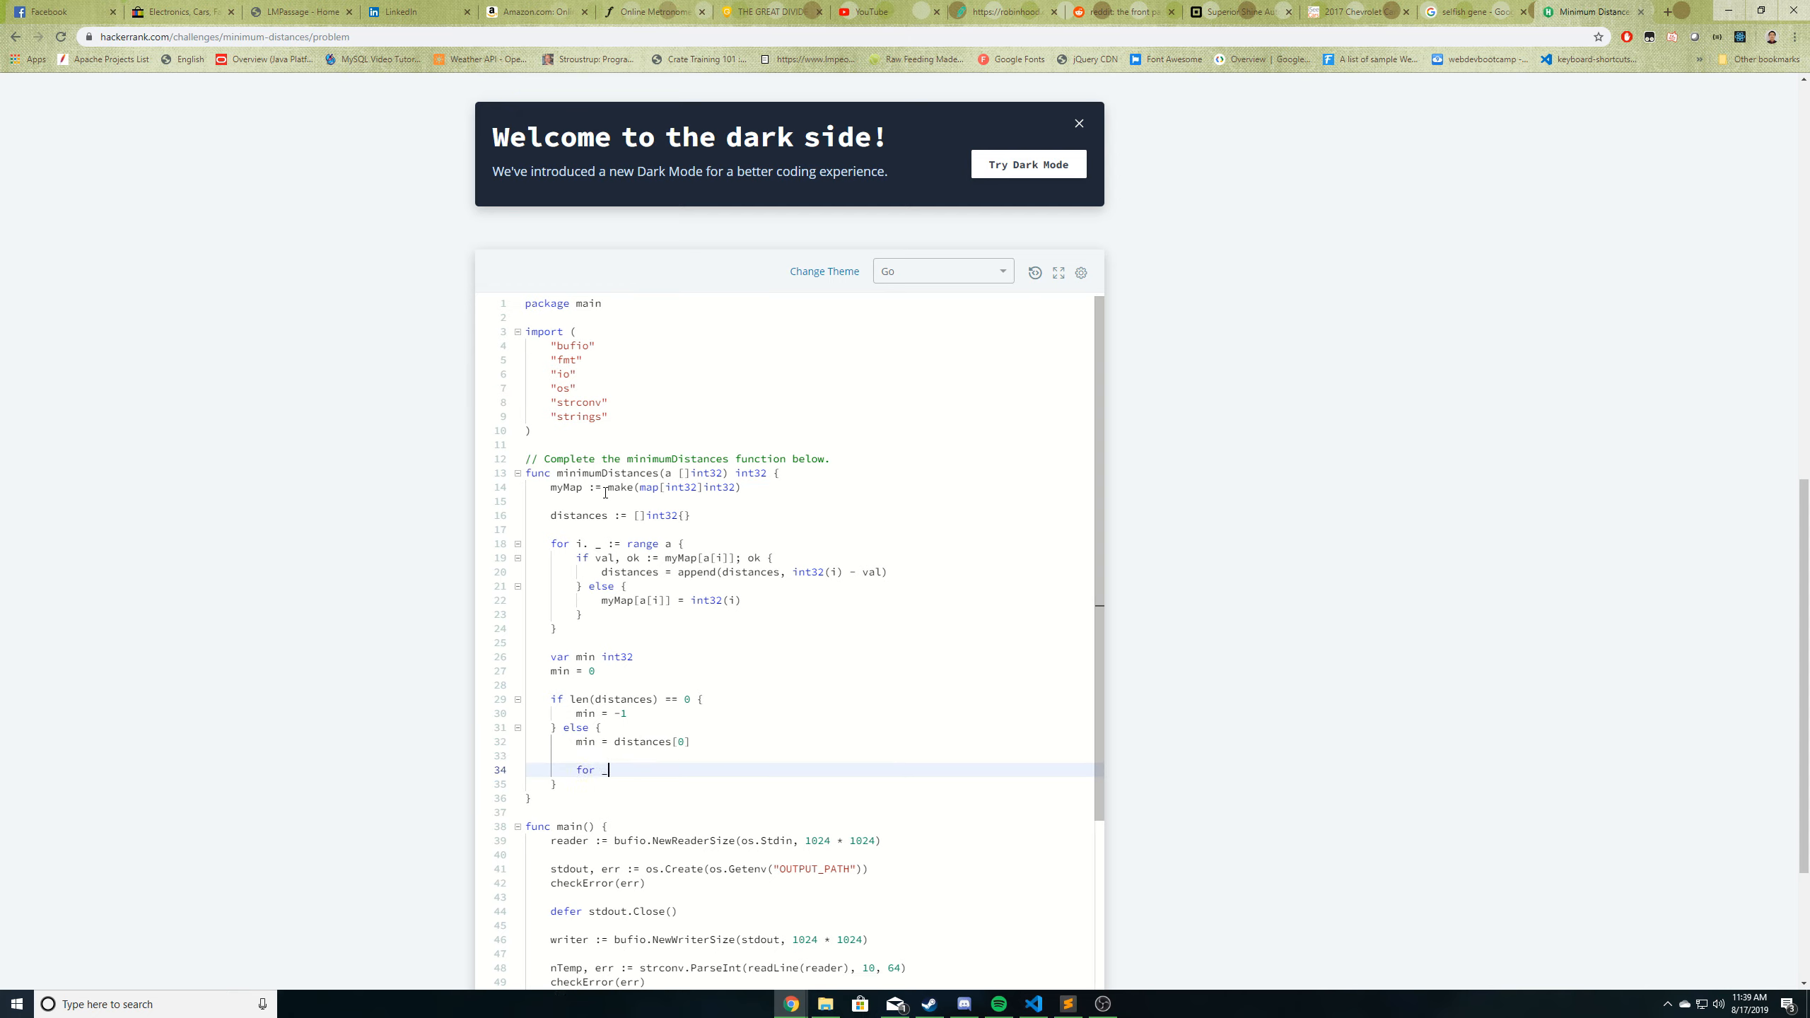
pyautogui.write(', e := range distances {')
pyautogui.write('if e')
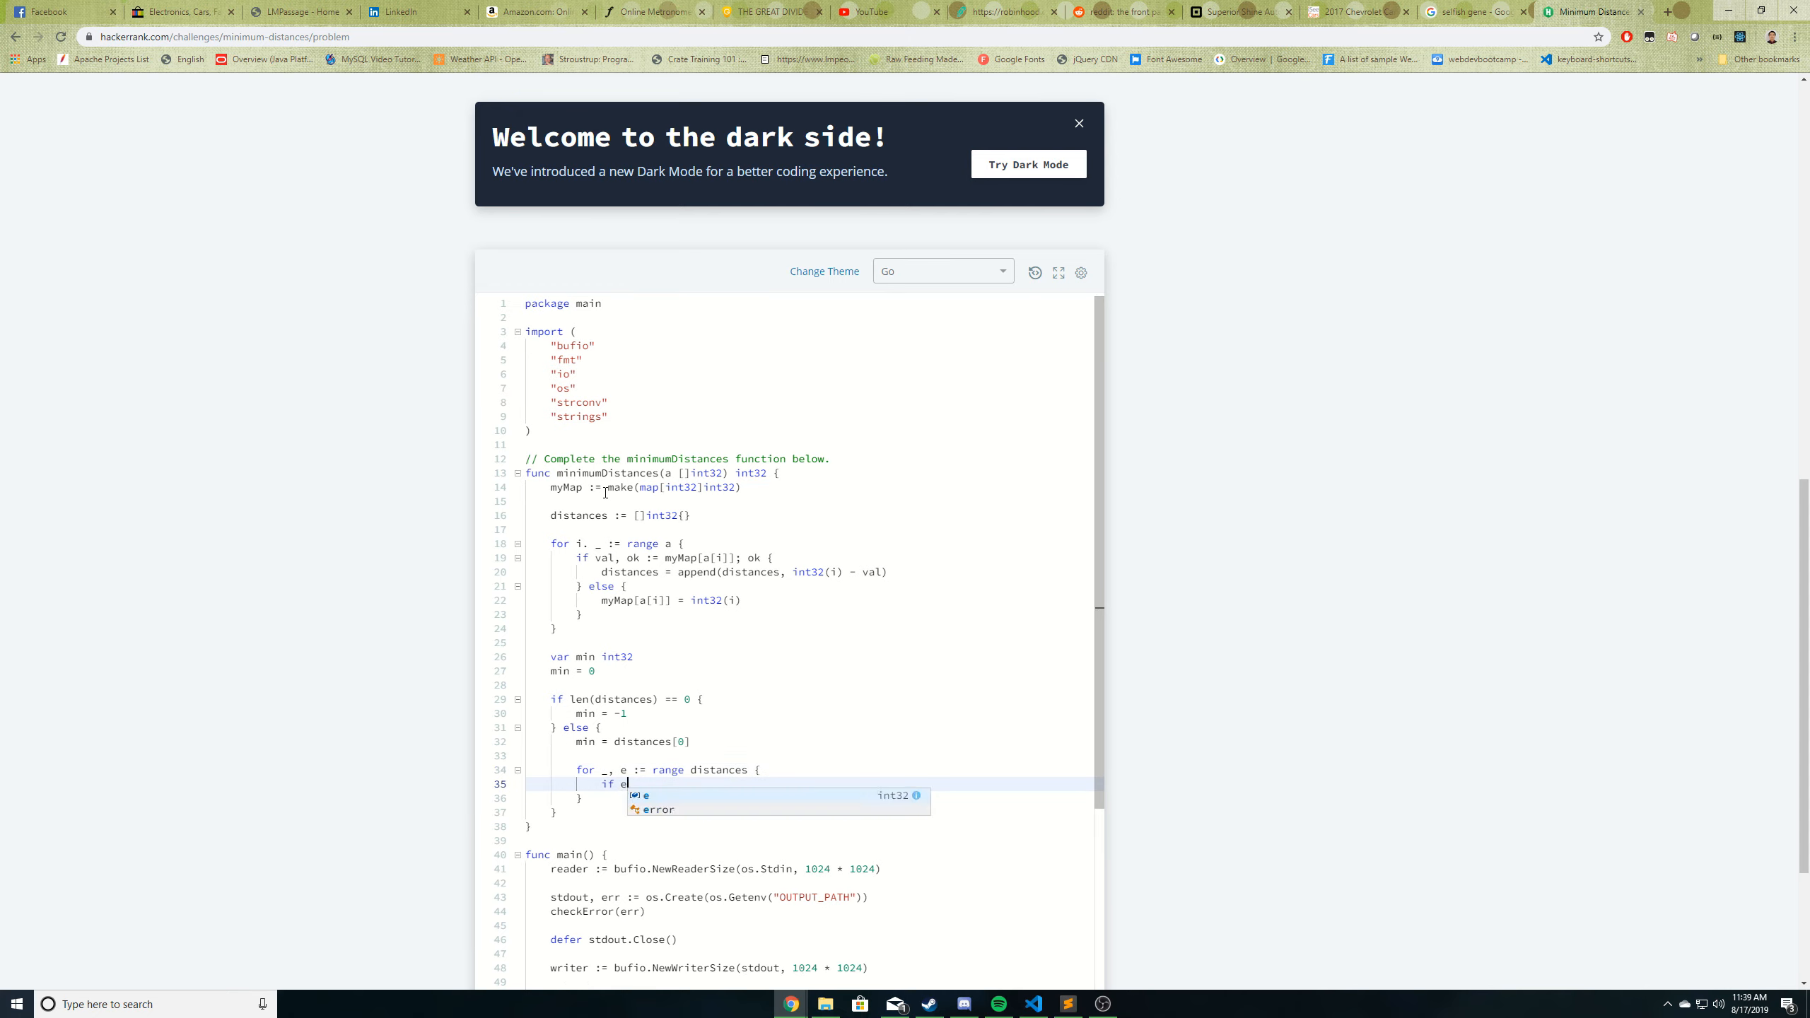
pyautogui.write('< min')
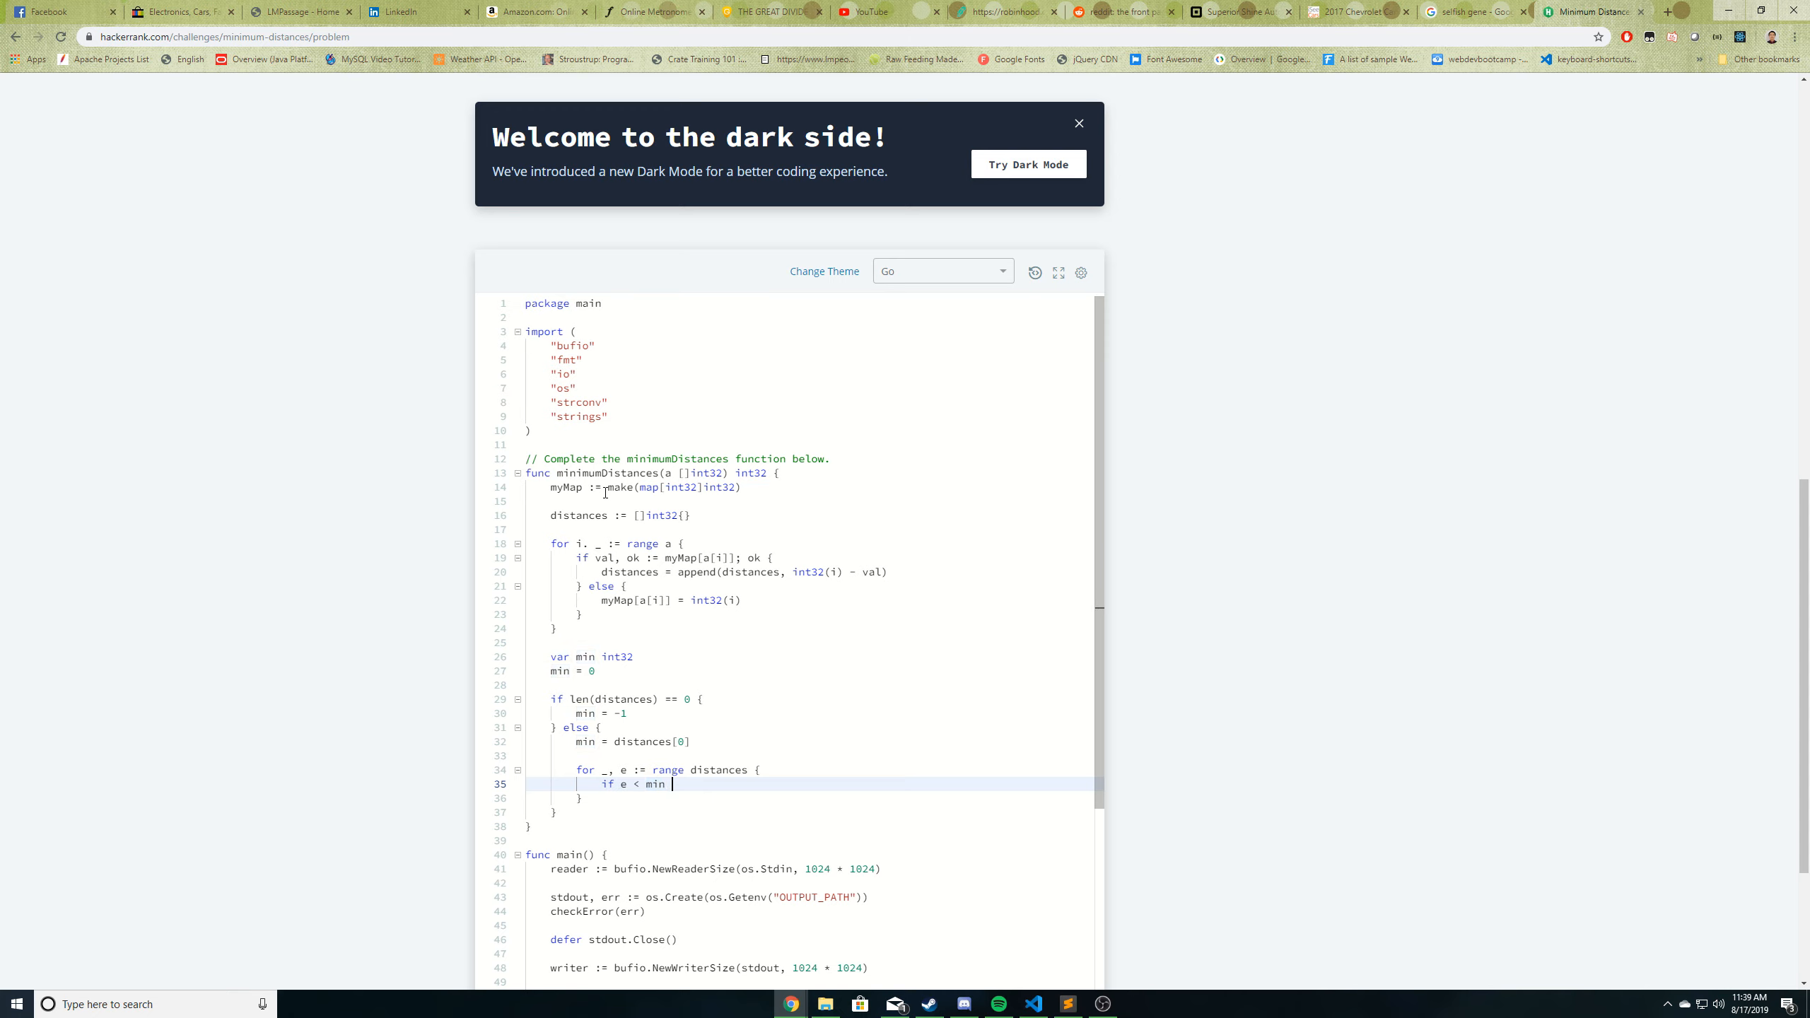
pyautogui.write('min = e')
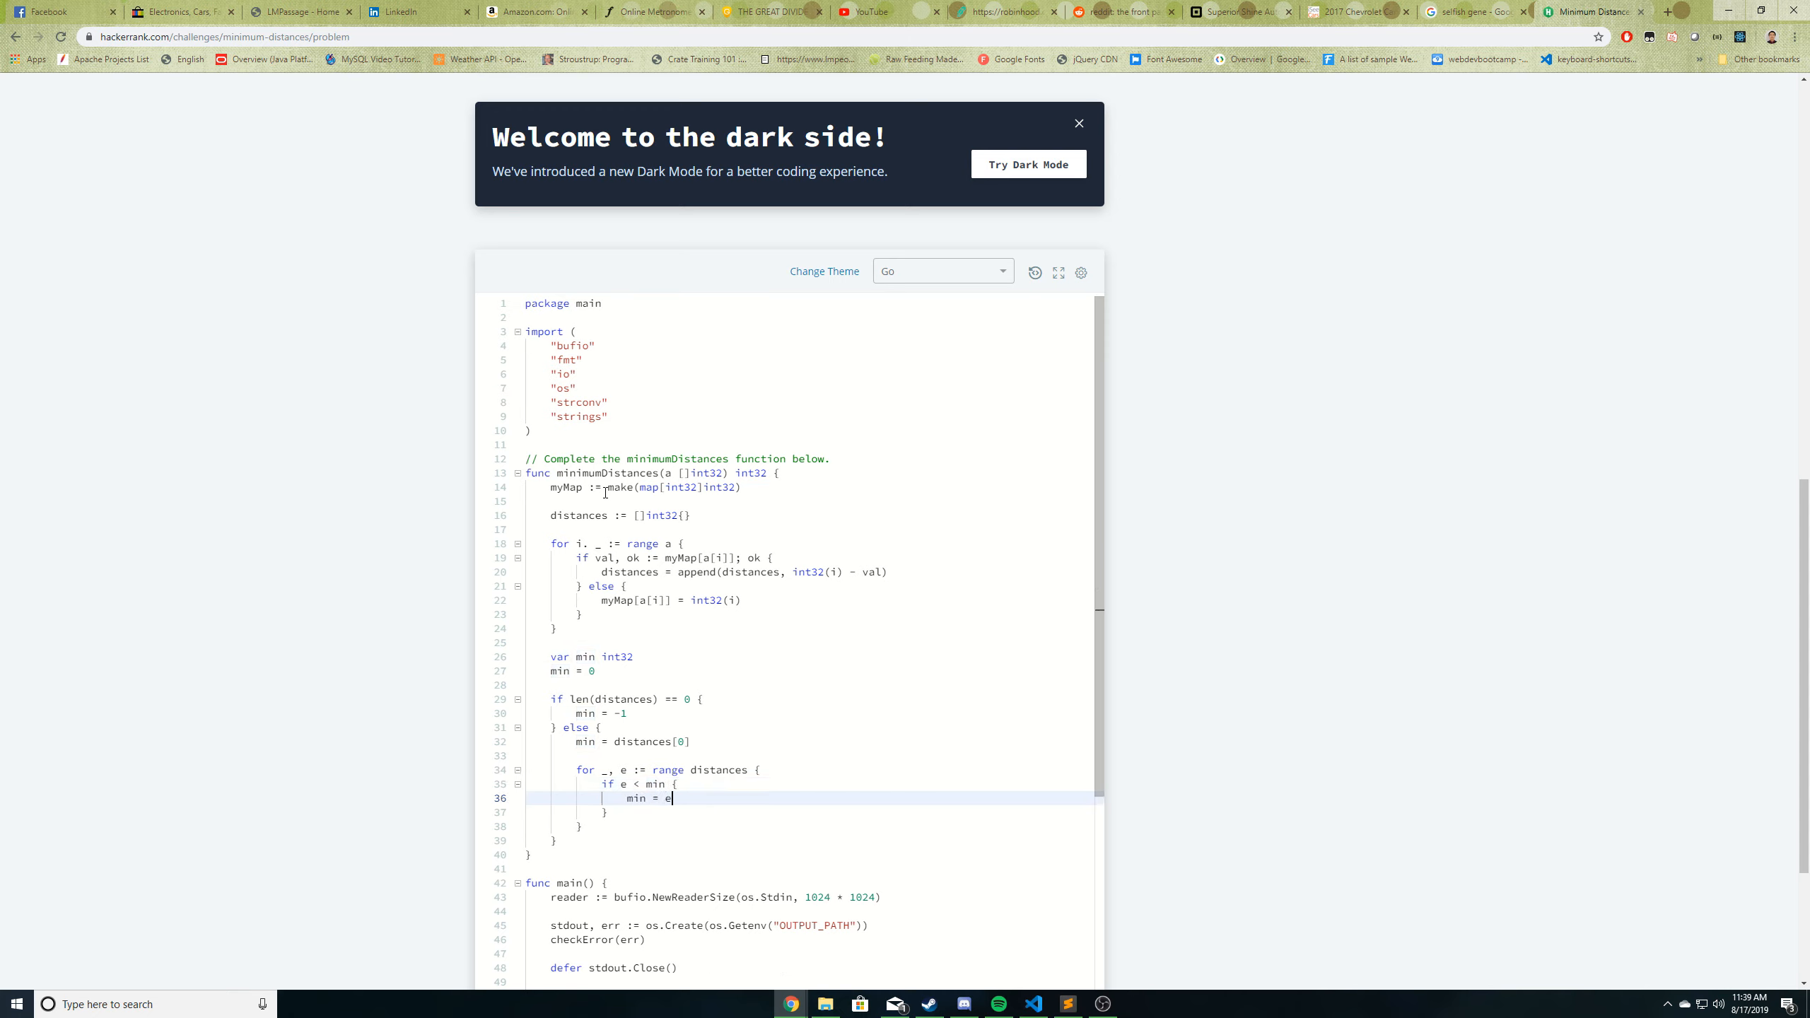
pyautogui.write('e')
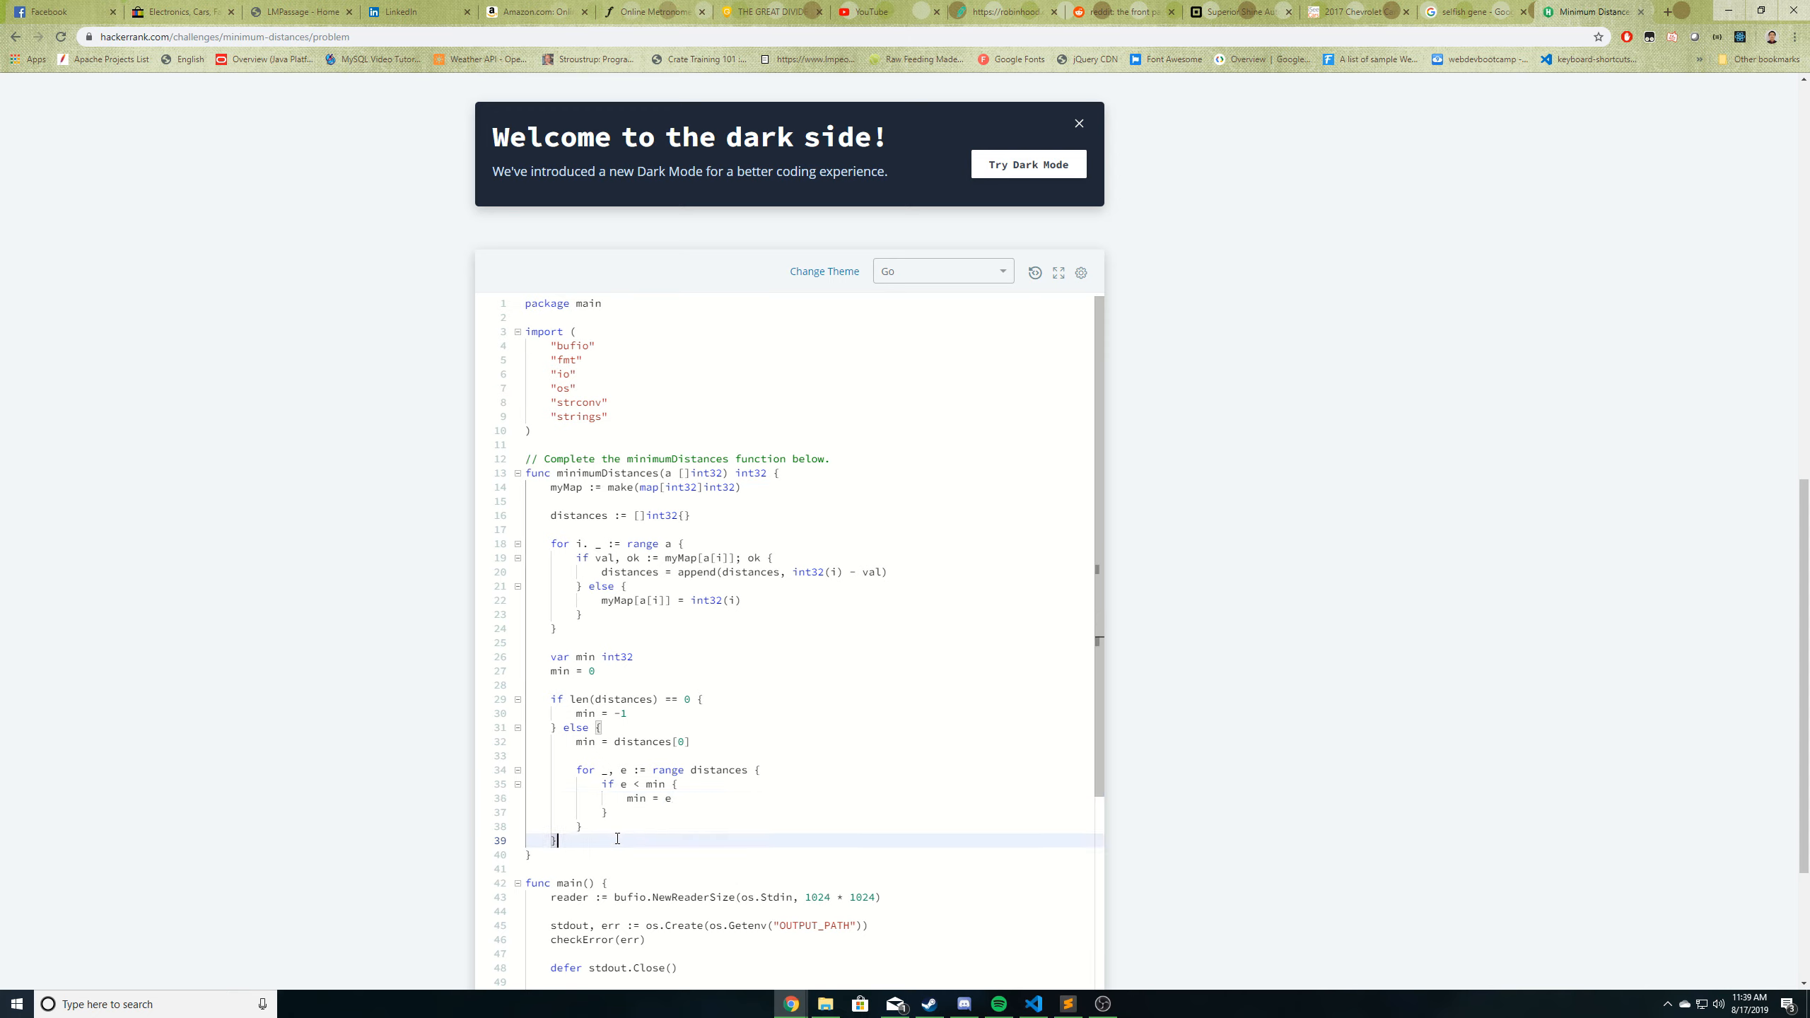
pyautogui.write('return min')
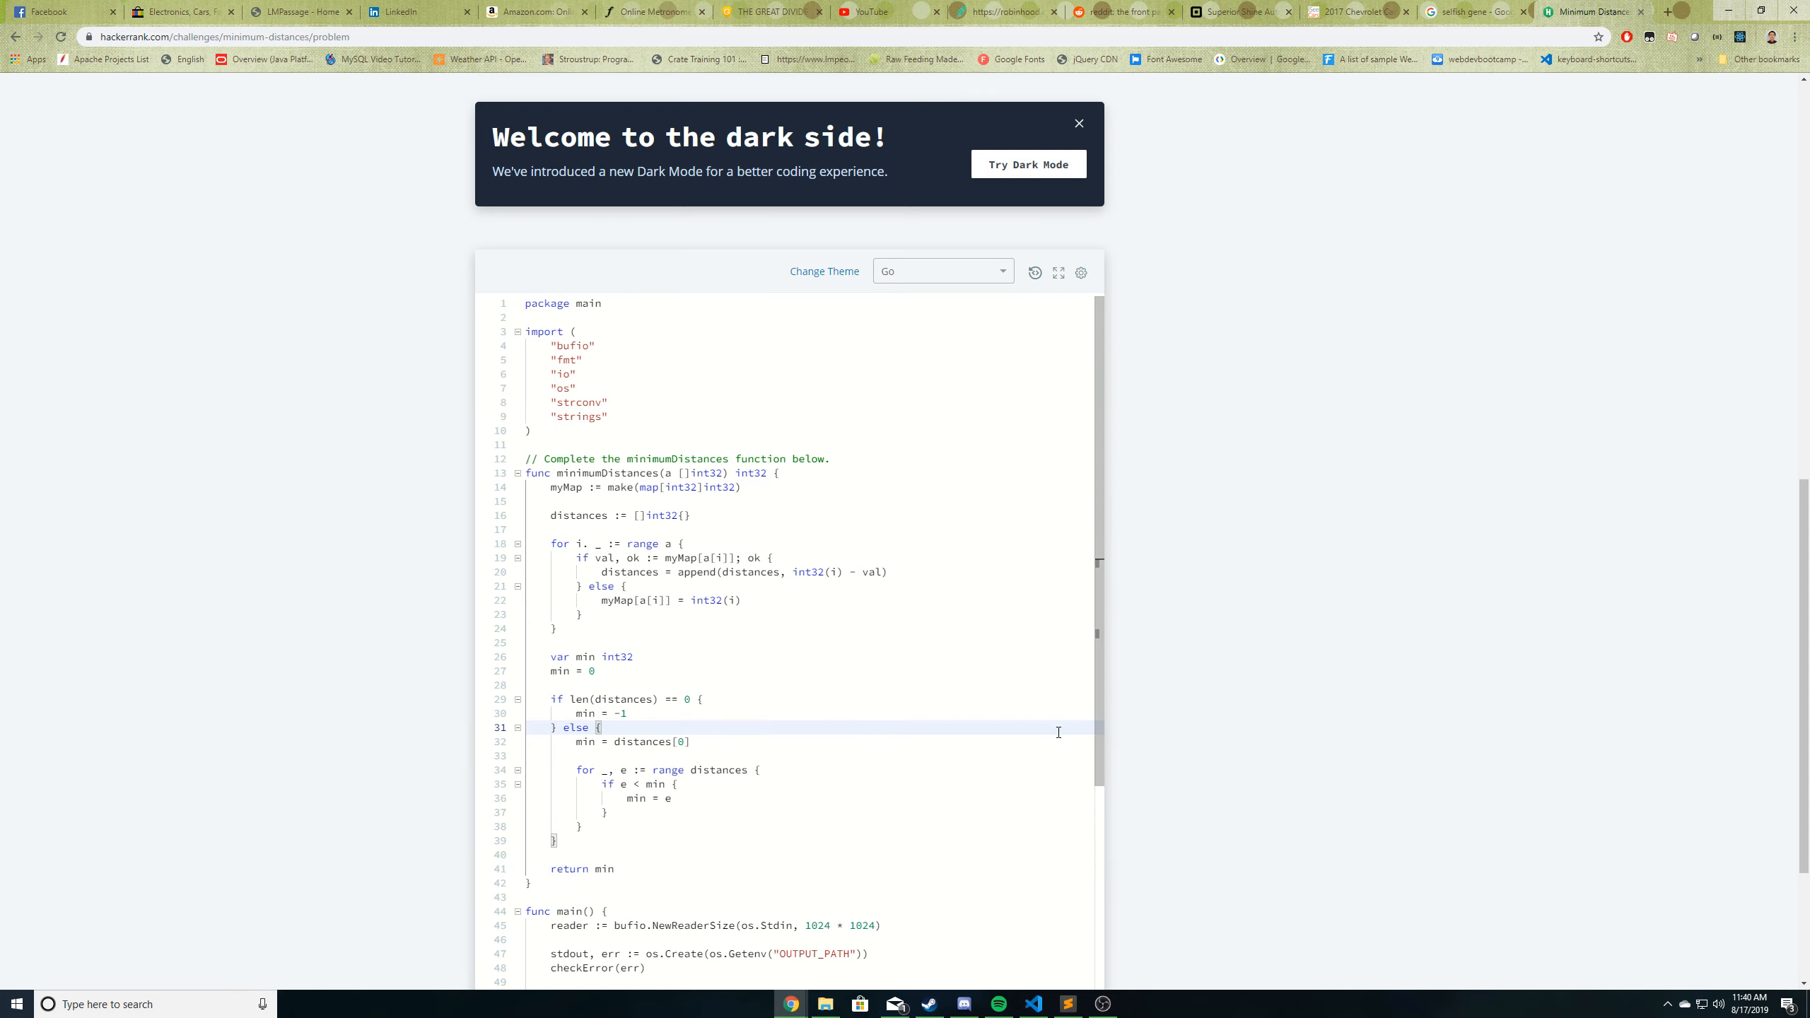
# - Run the solution on the sample tests and review the loop-variable compilation error
pyautogui.click(664, 868)
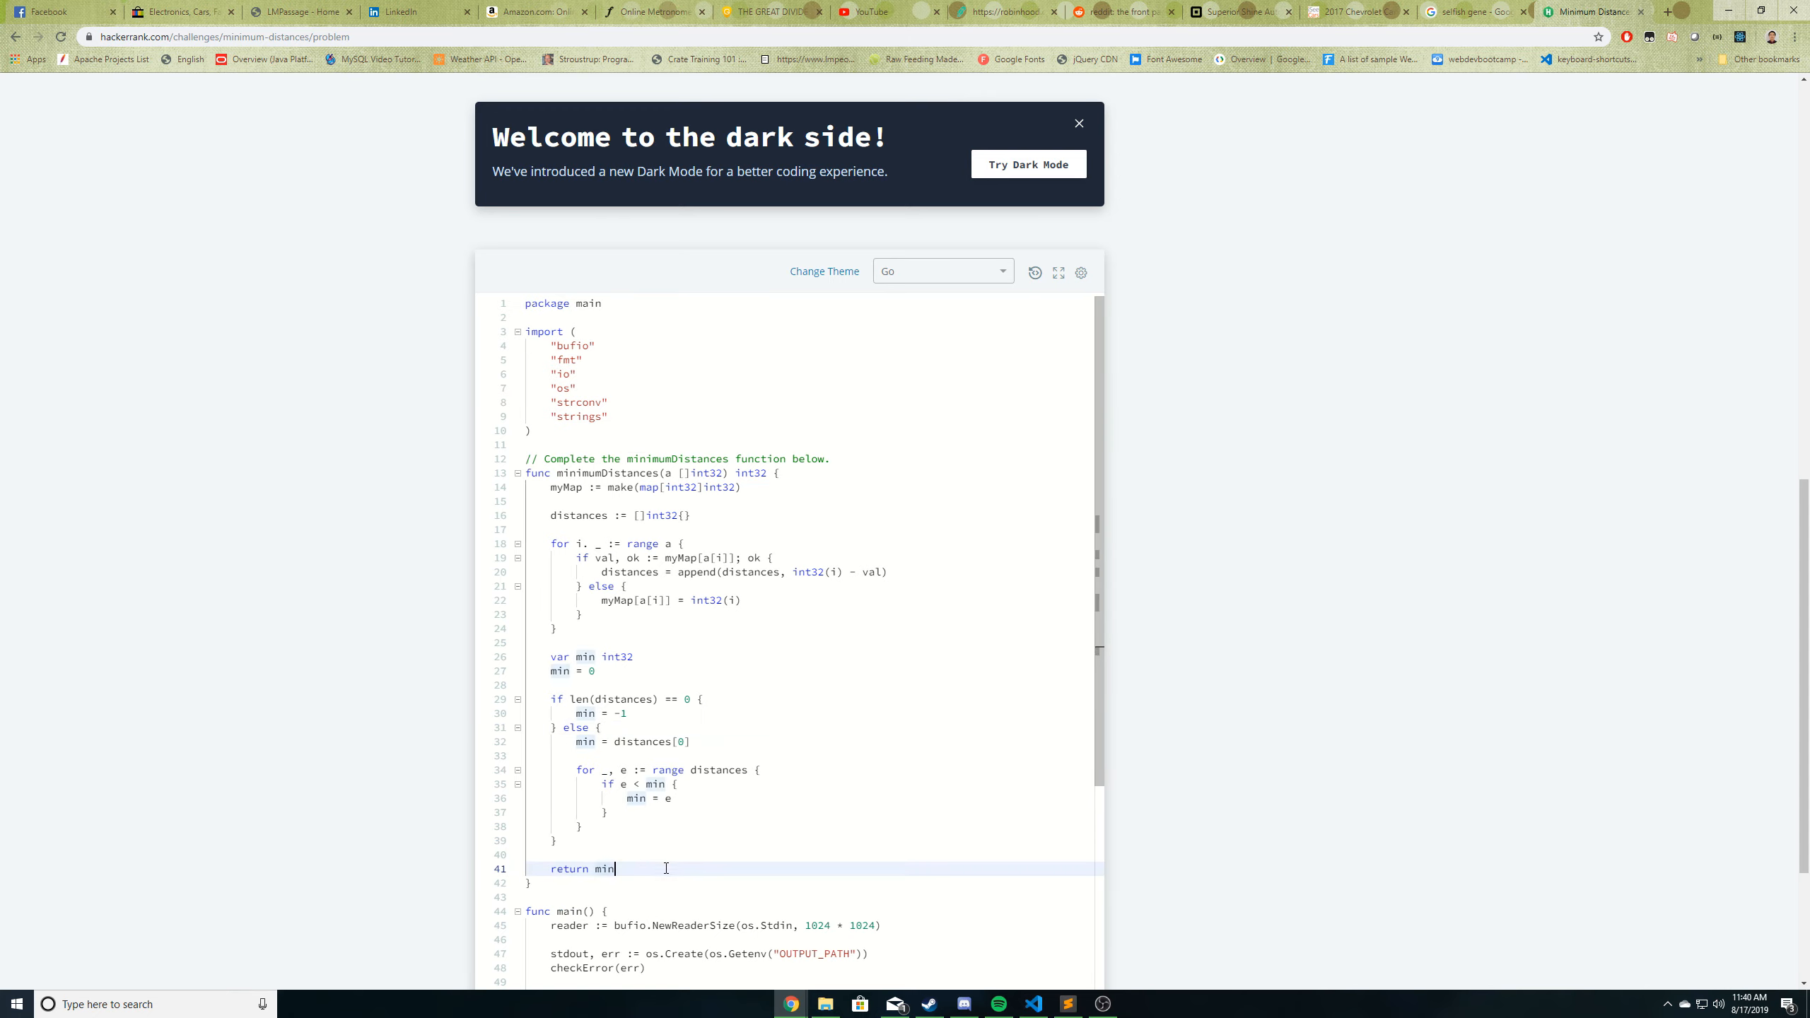
pyautogui.scroll(-3)
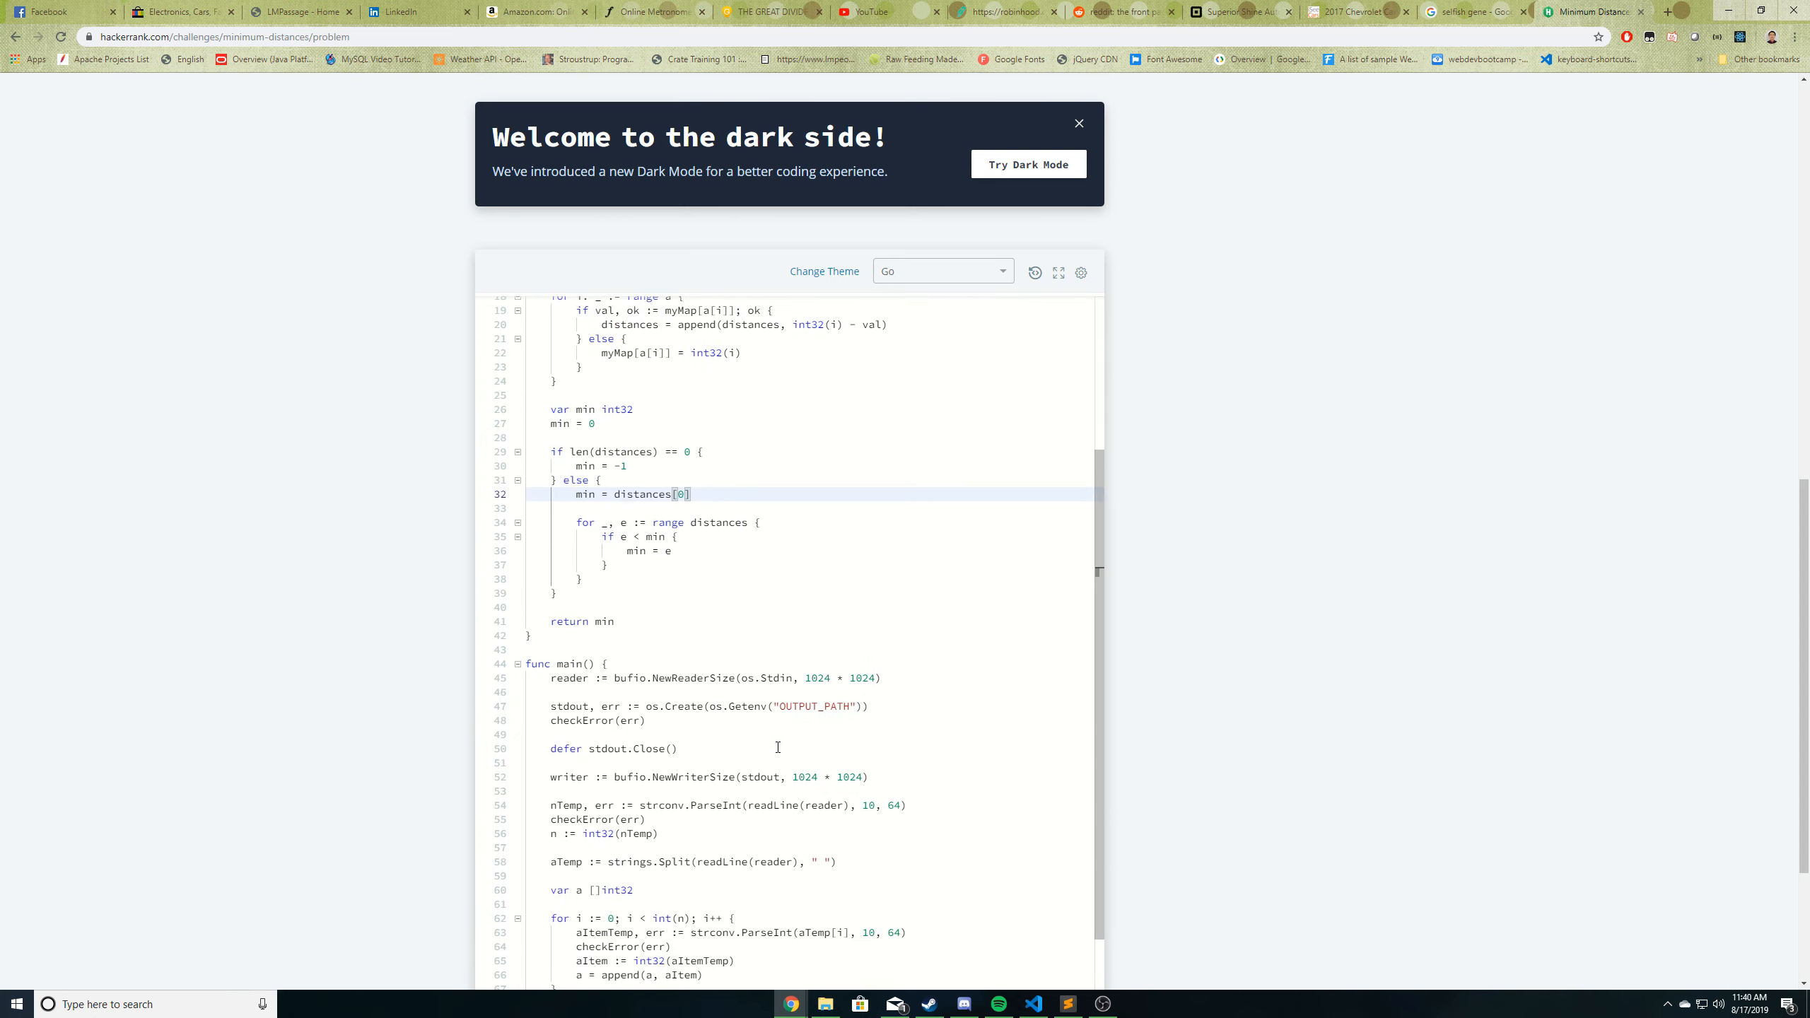
pyautogui.scroll(-3)
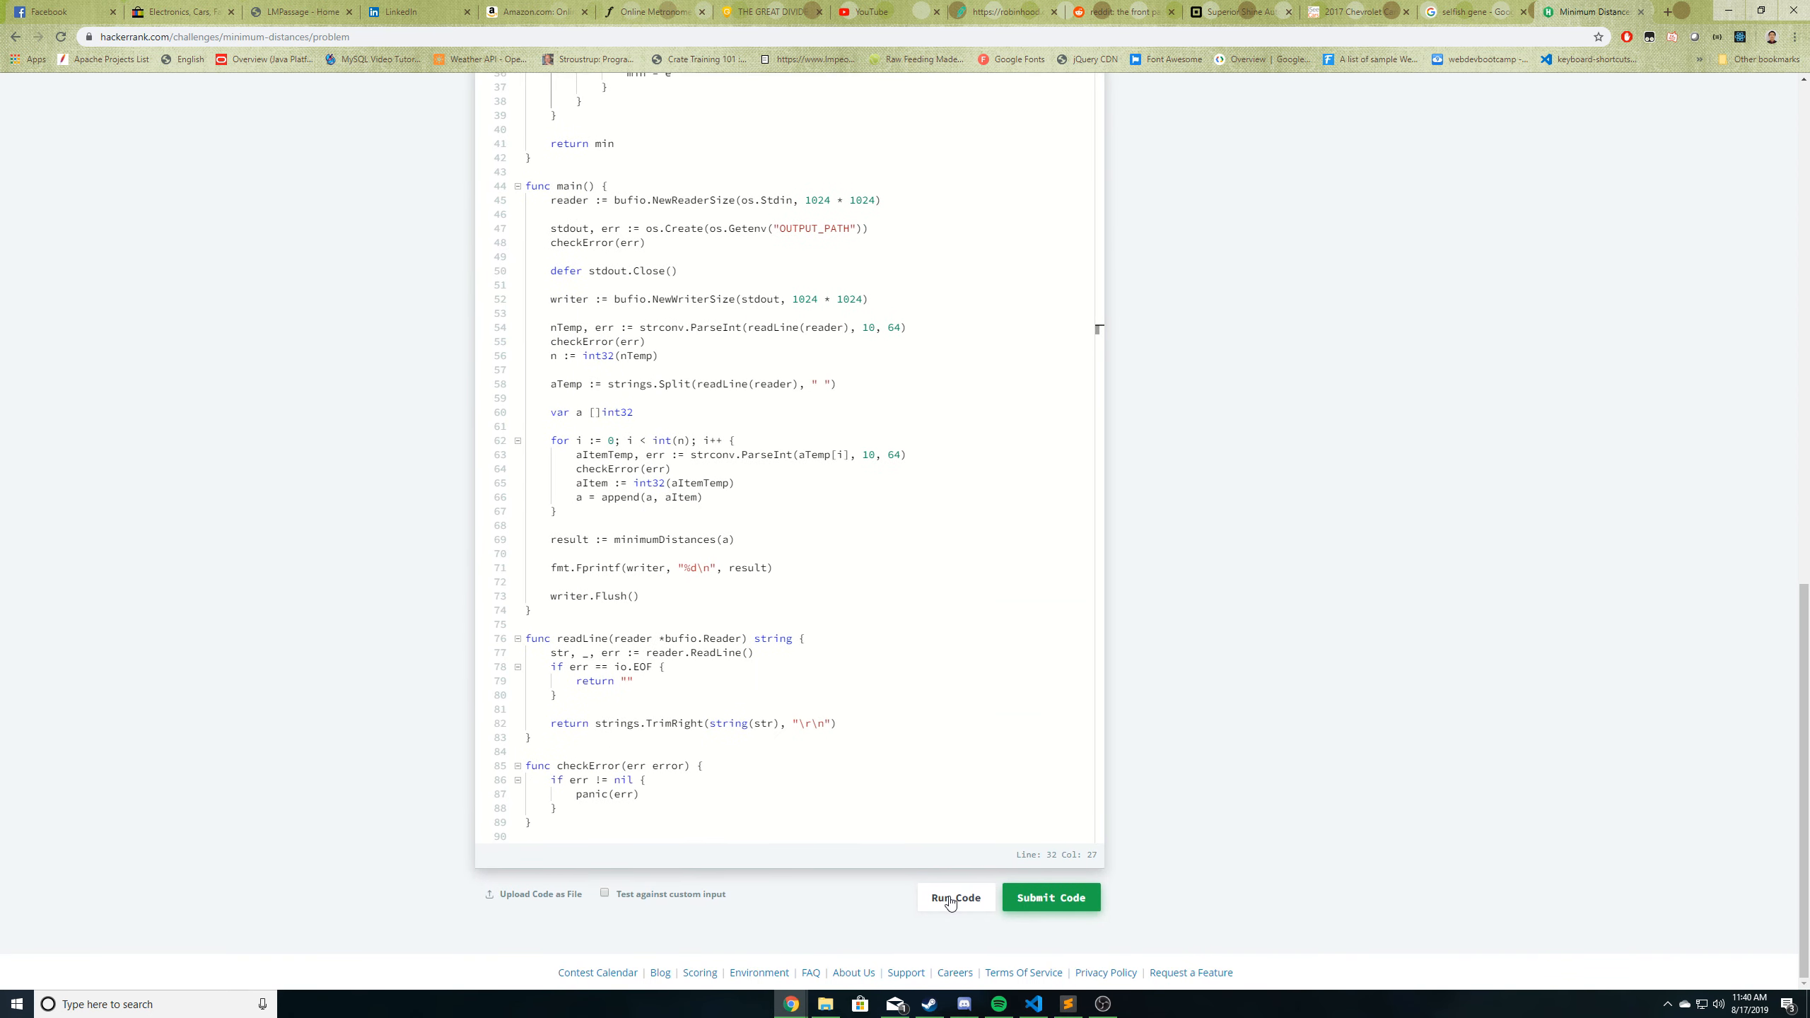
pyautogui.click(954, 897)
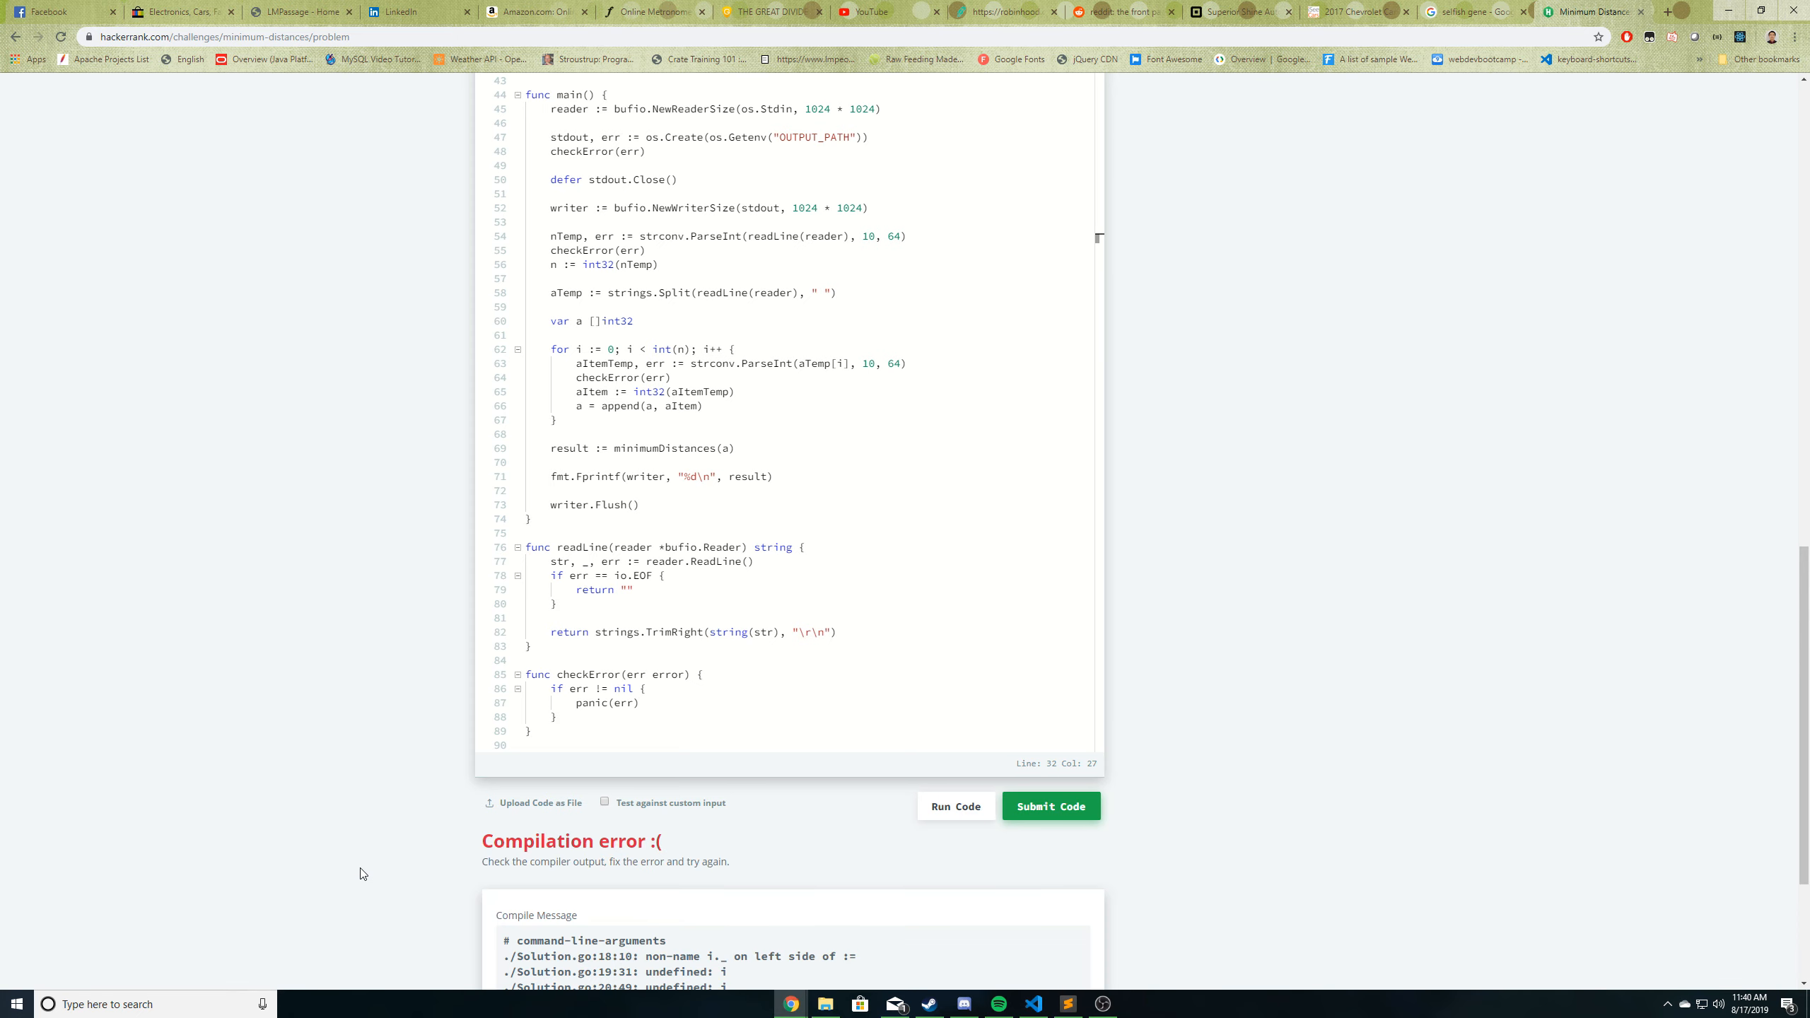
pyautogui.scroll(-3)
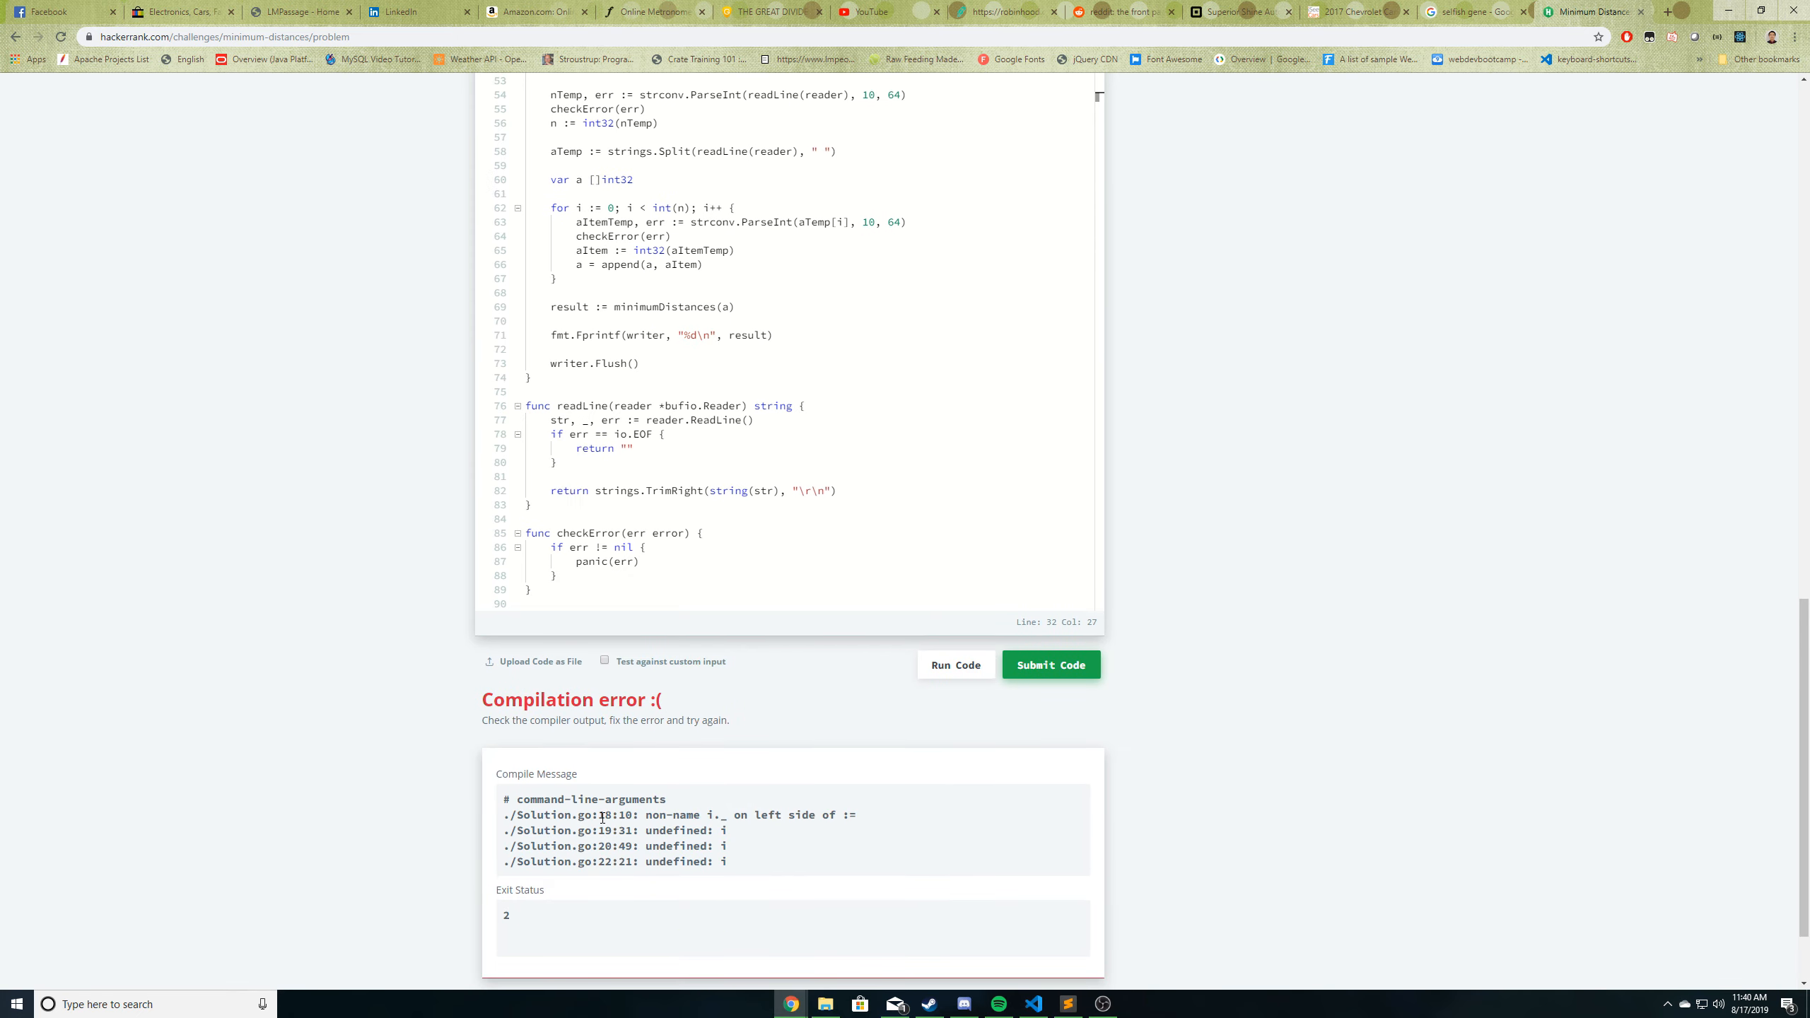
pyautogui.scroll(3)
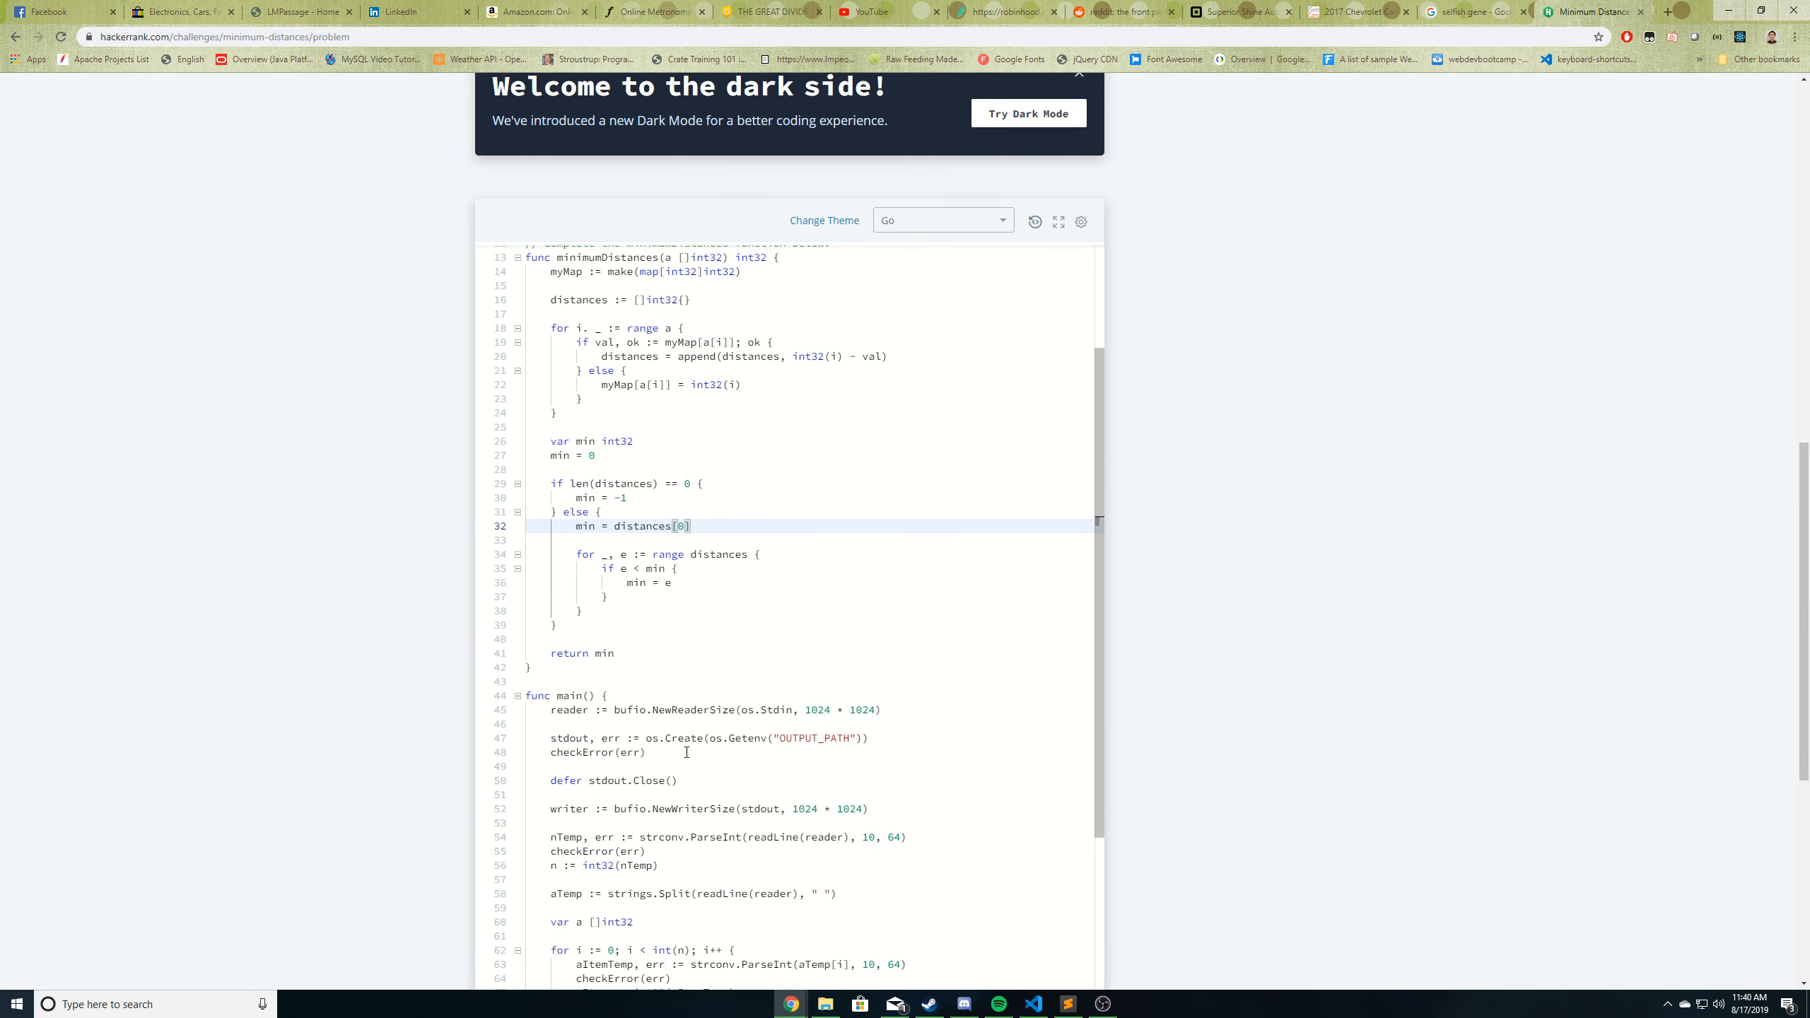
pyautogui.scroll(3)
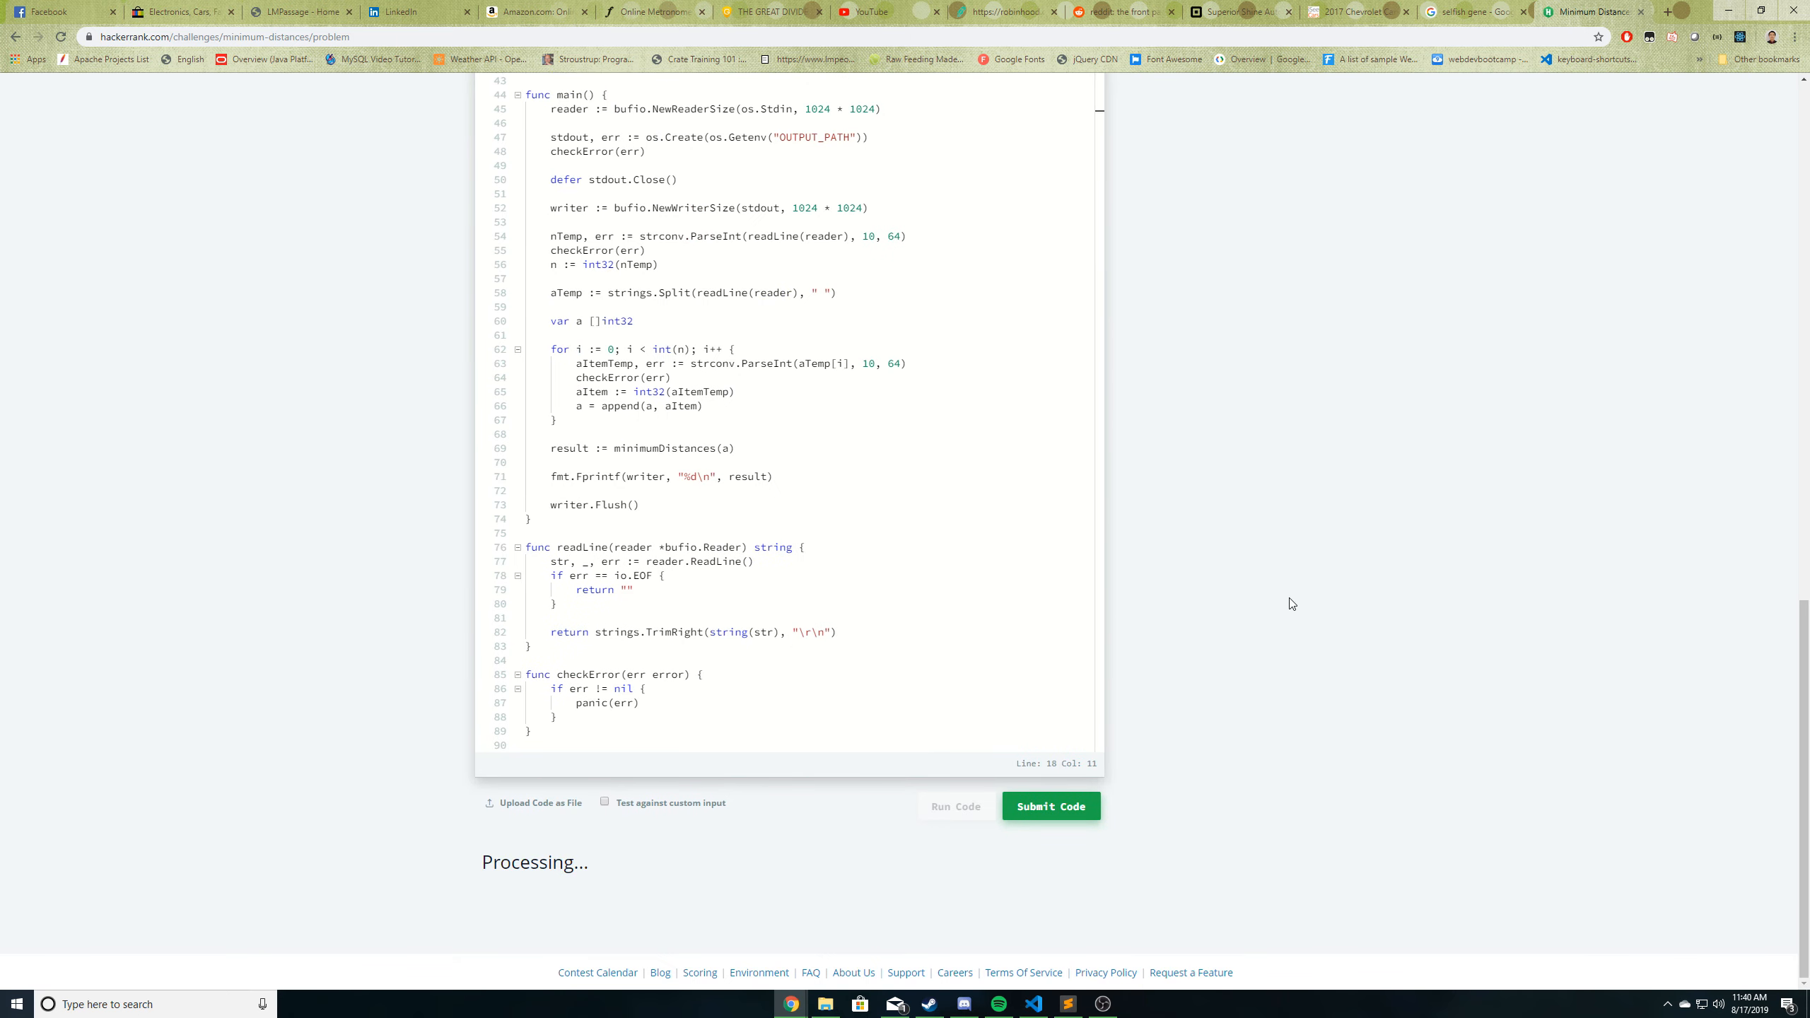
# - Submit the solution and scroll through the ten passed test cases
pyautogui.click(954, 806)
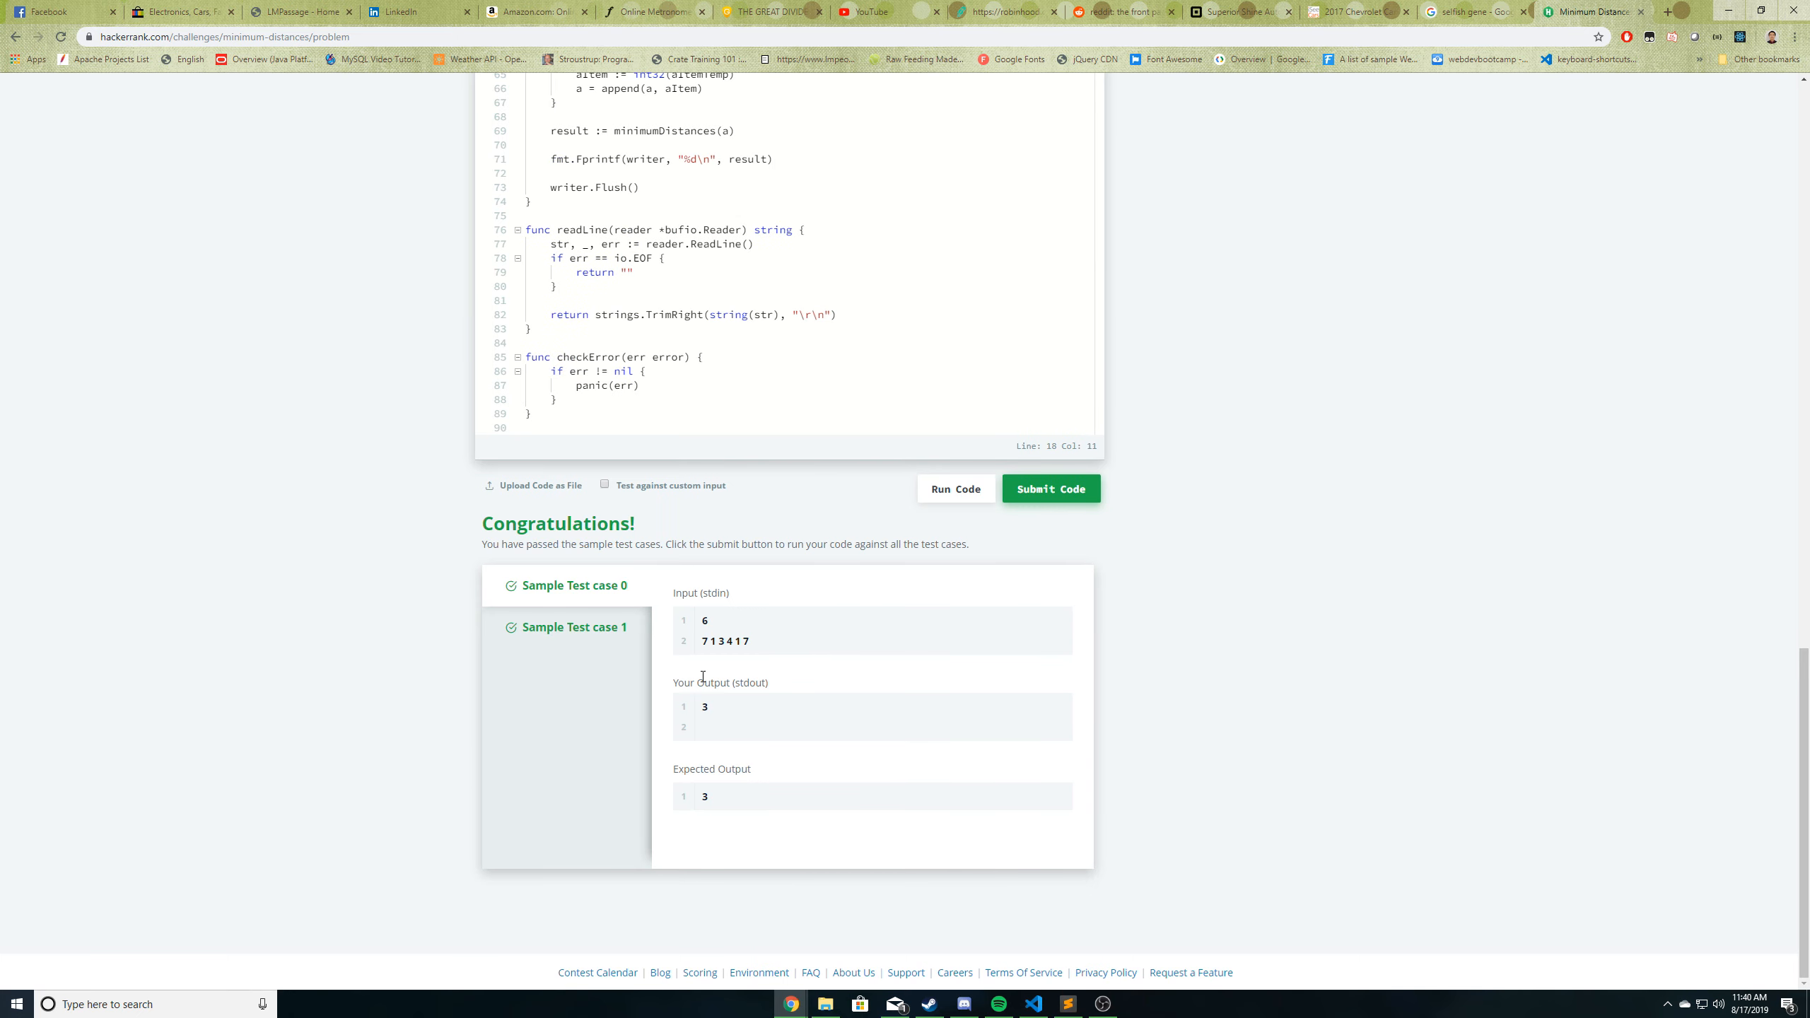
pyautogui.moveTo(606, 626)
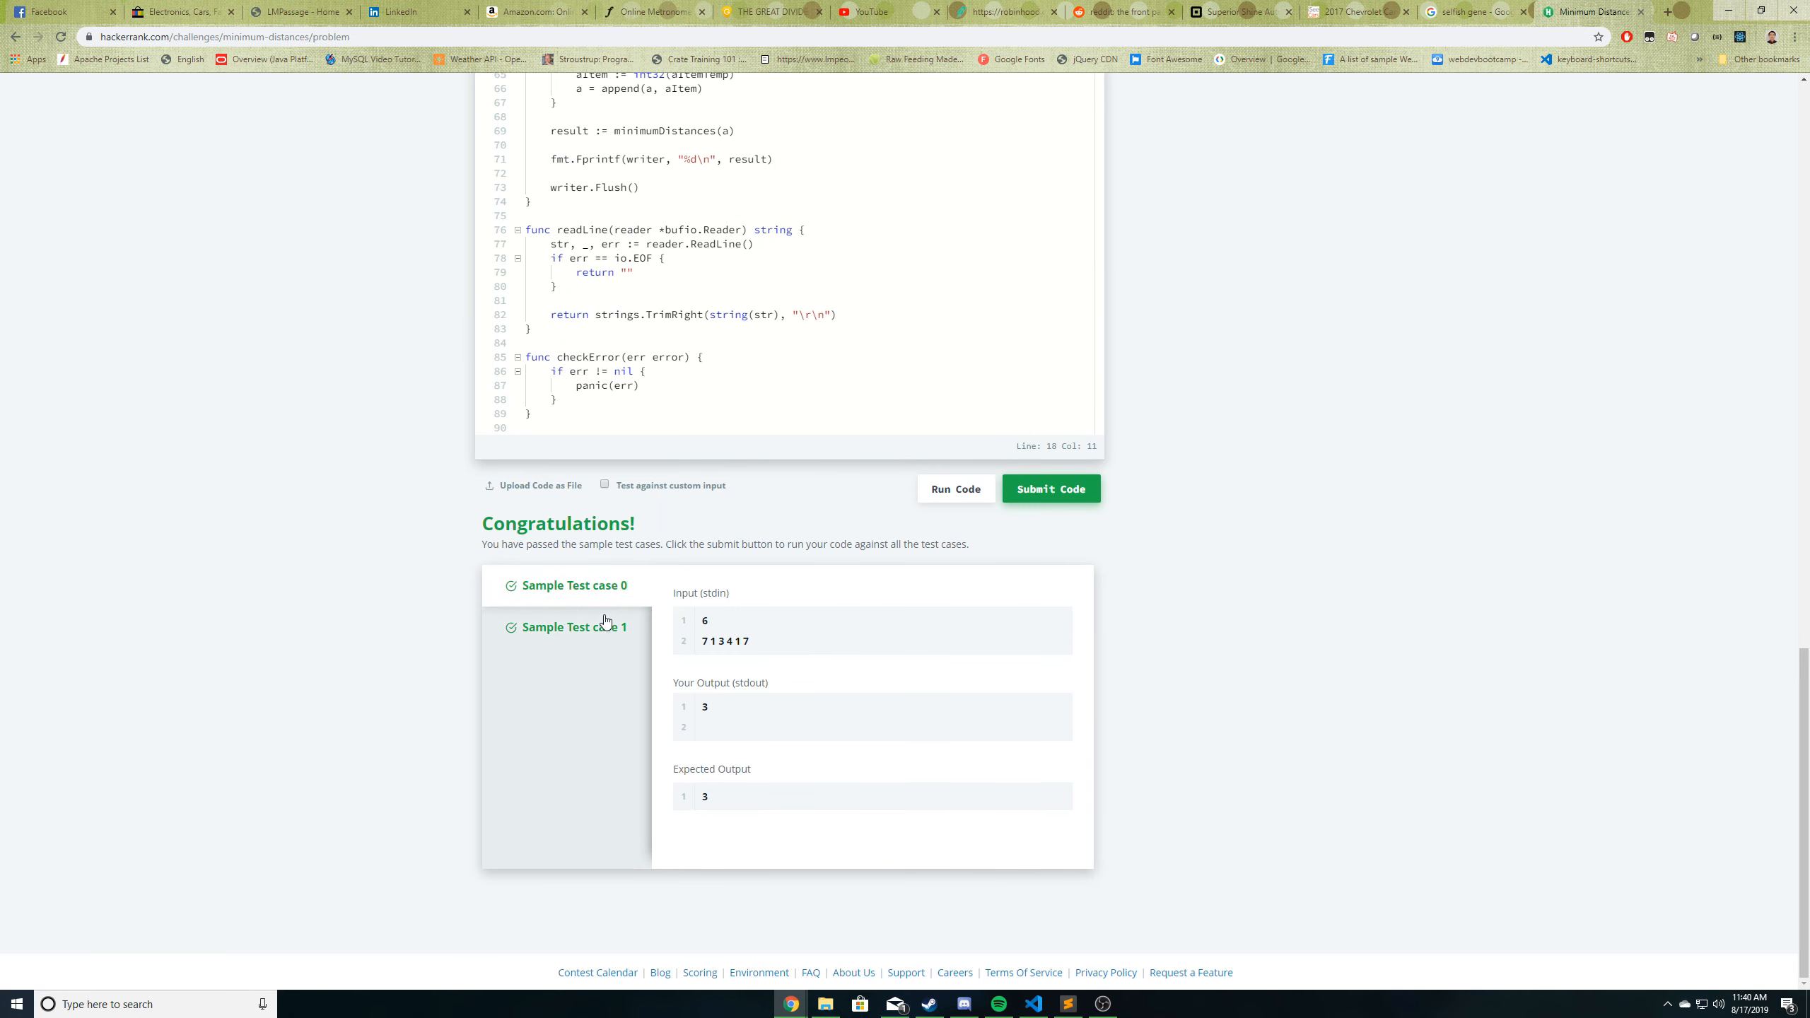
pyautogui.scroll(3)
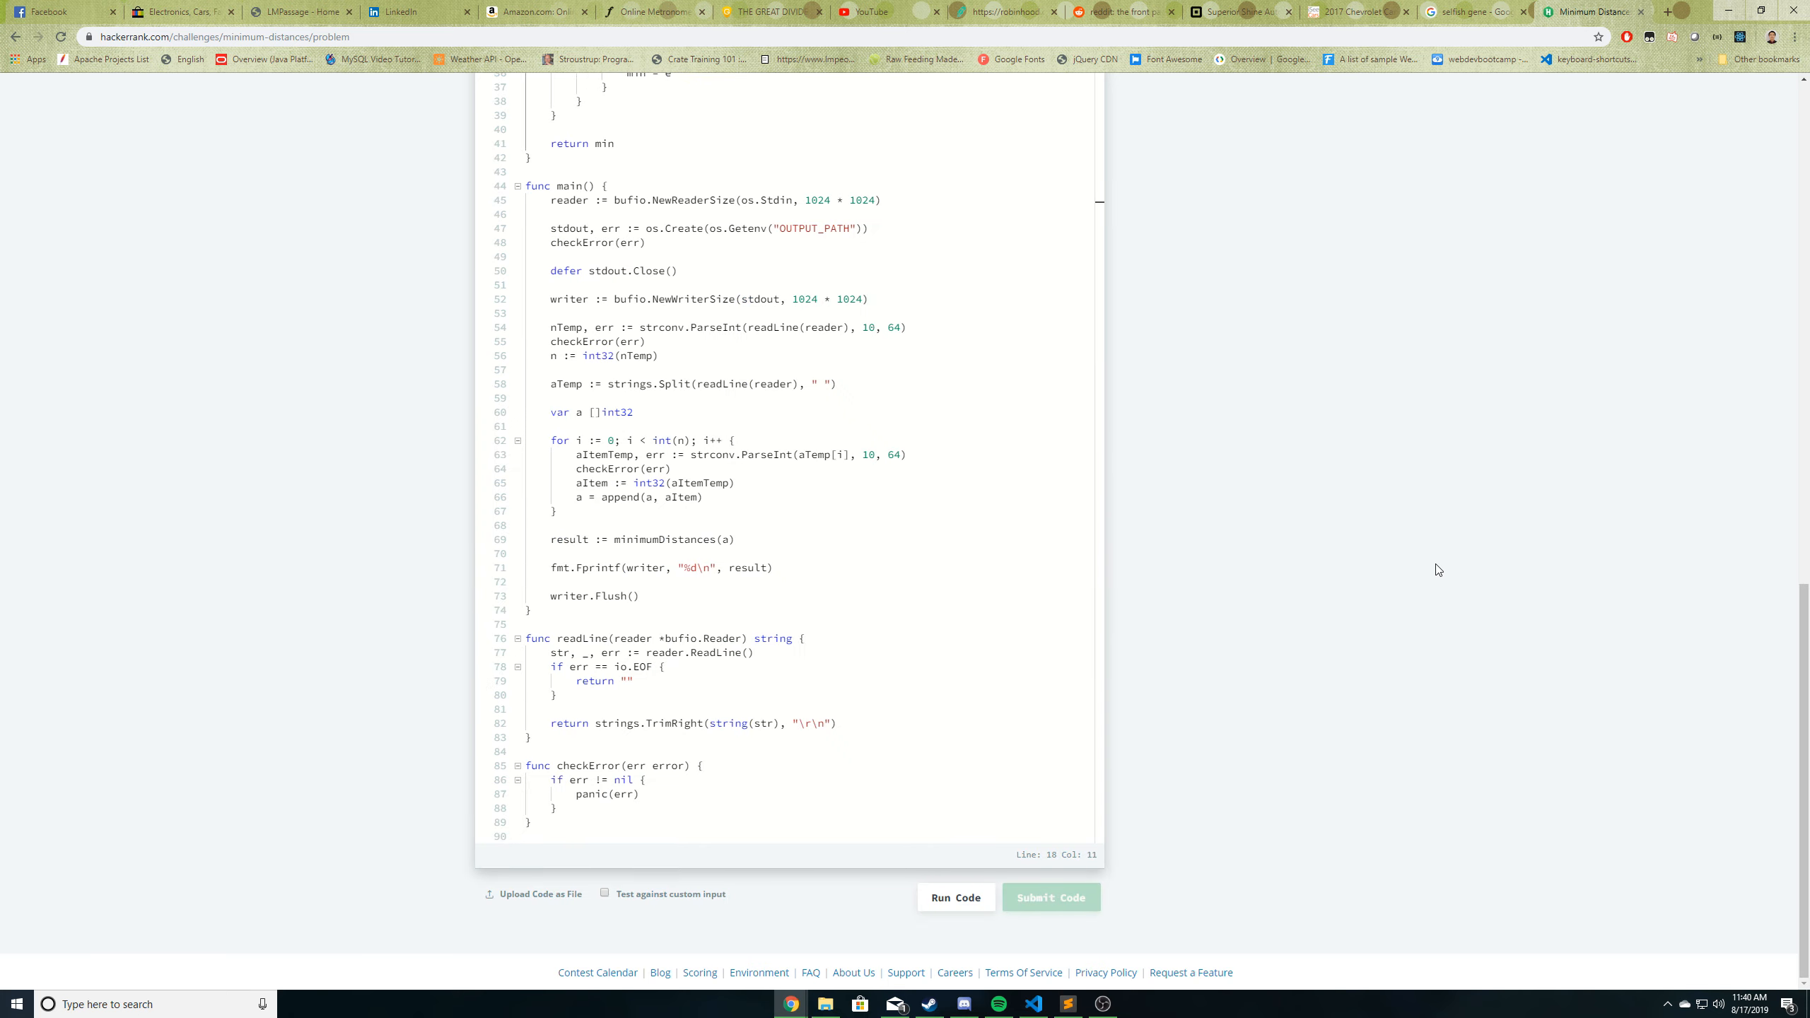
pyautogui.click(1048, 897)
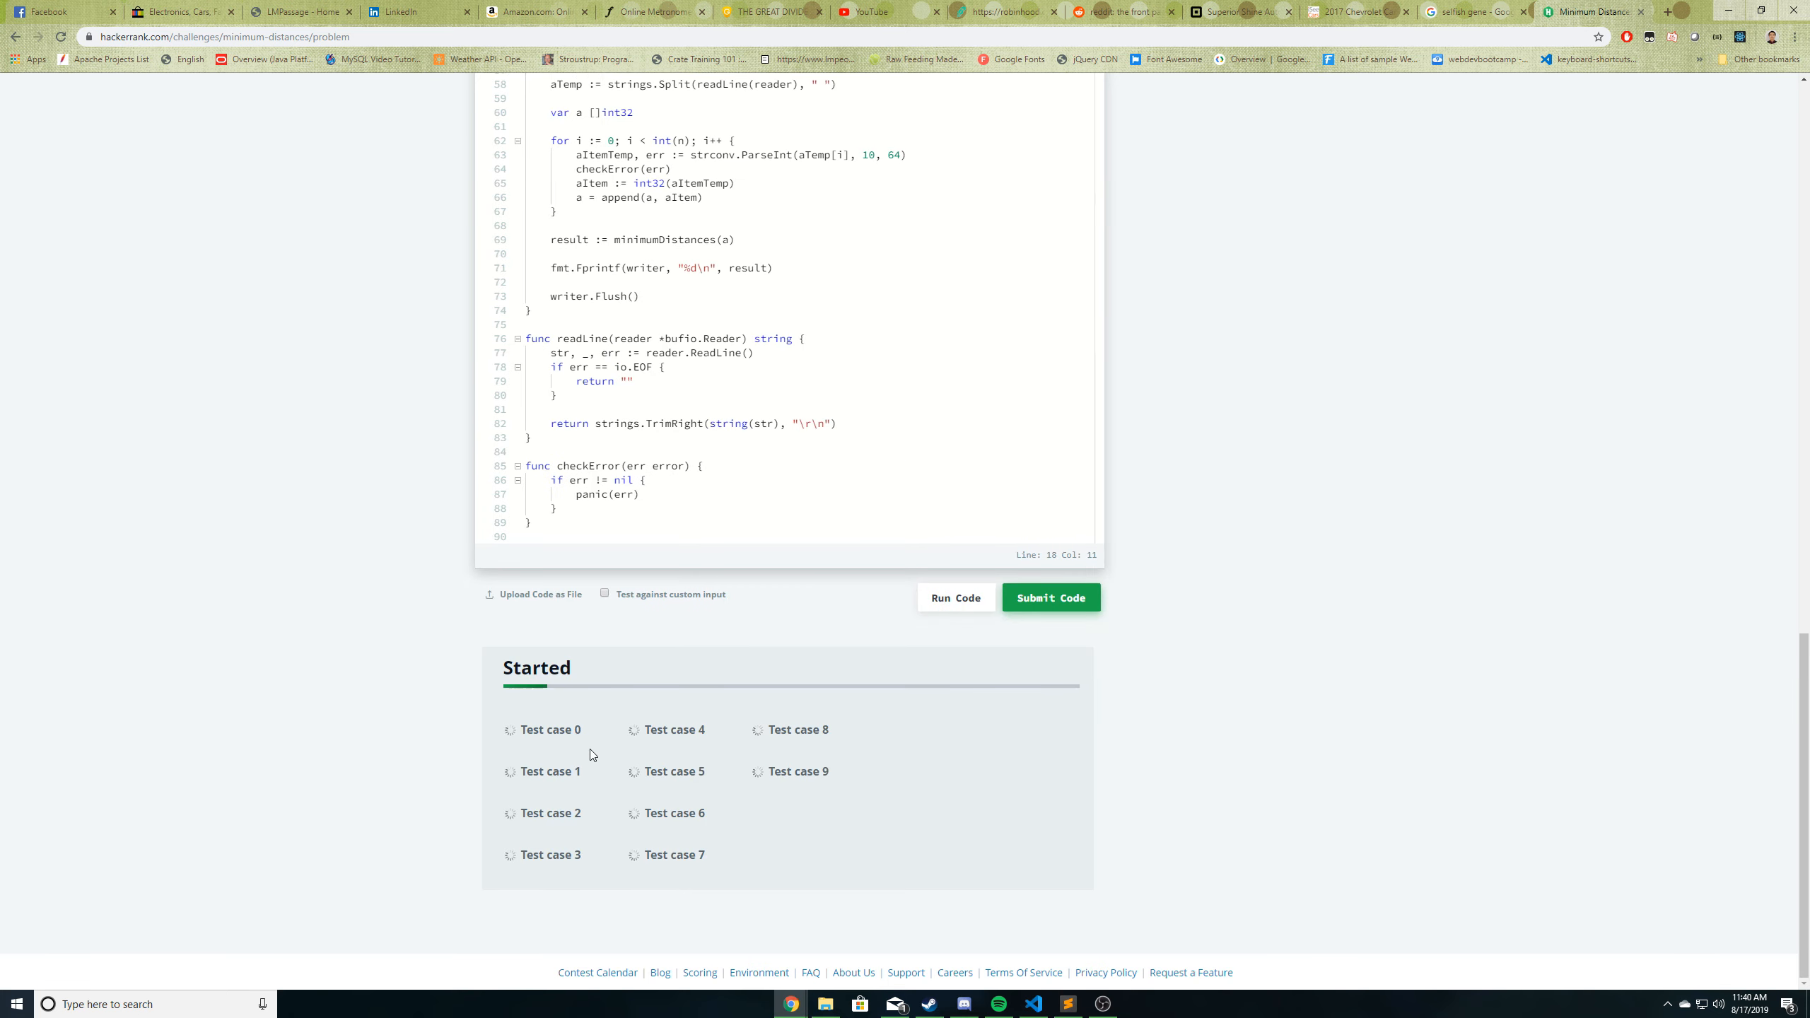
pyautogui.click(1050, 597)
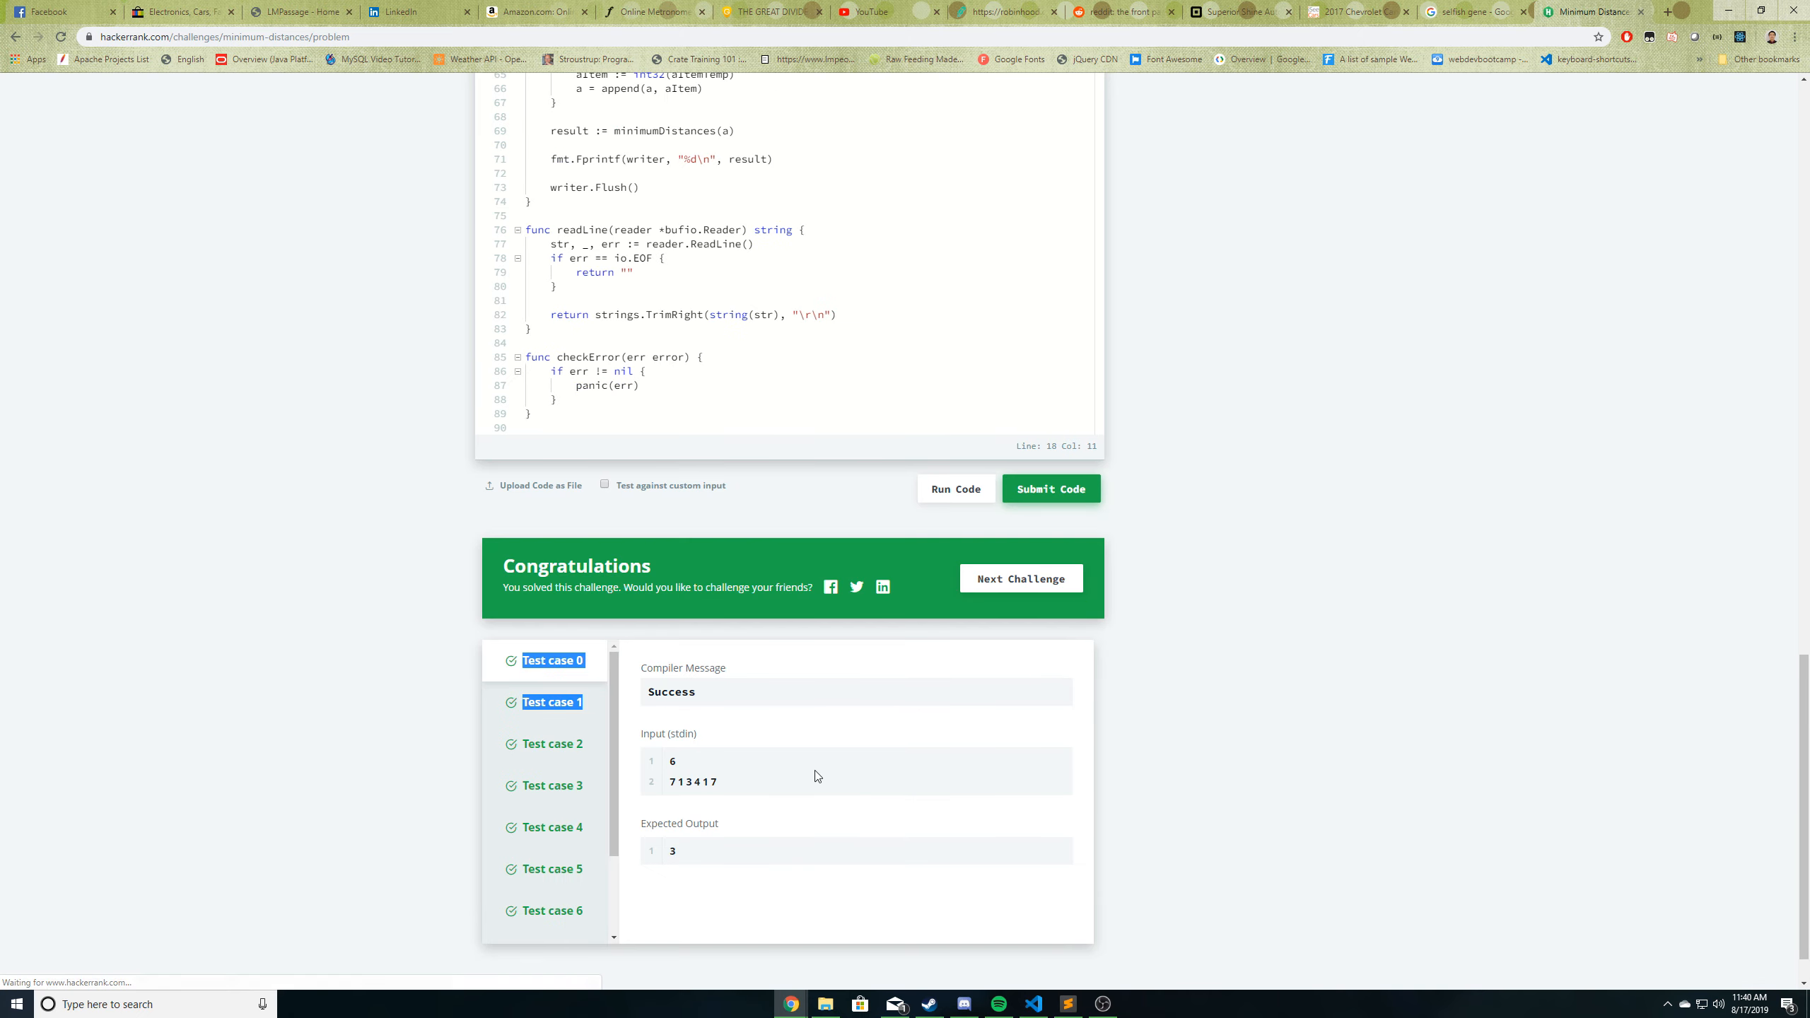
pyautogui.scroll(-3)
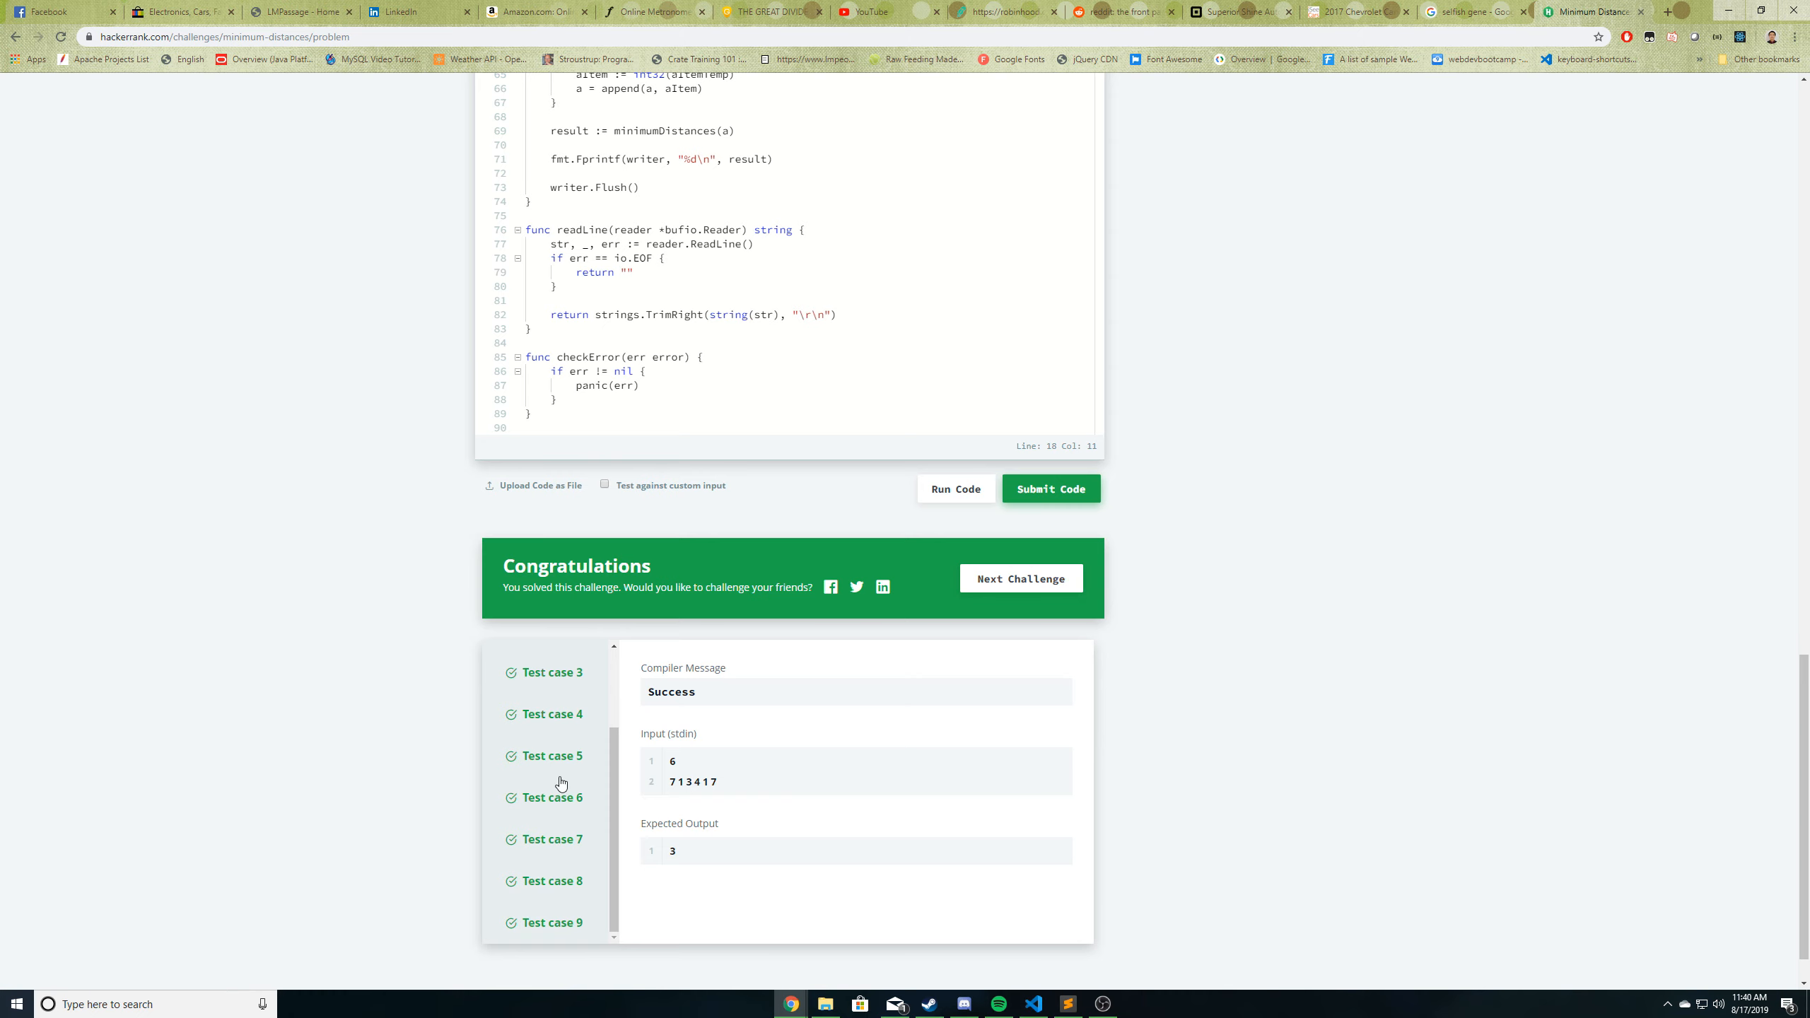
pyautogui.scroll(3)
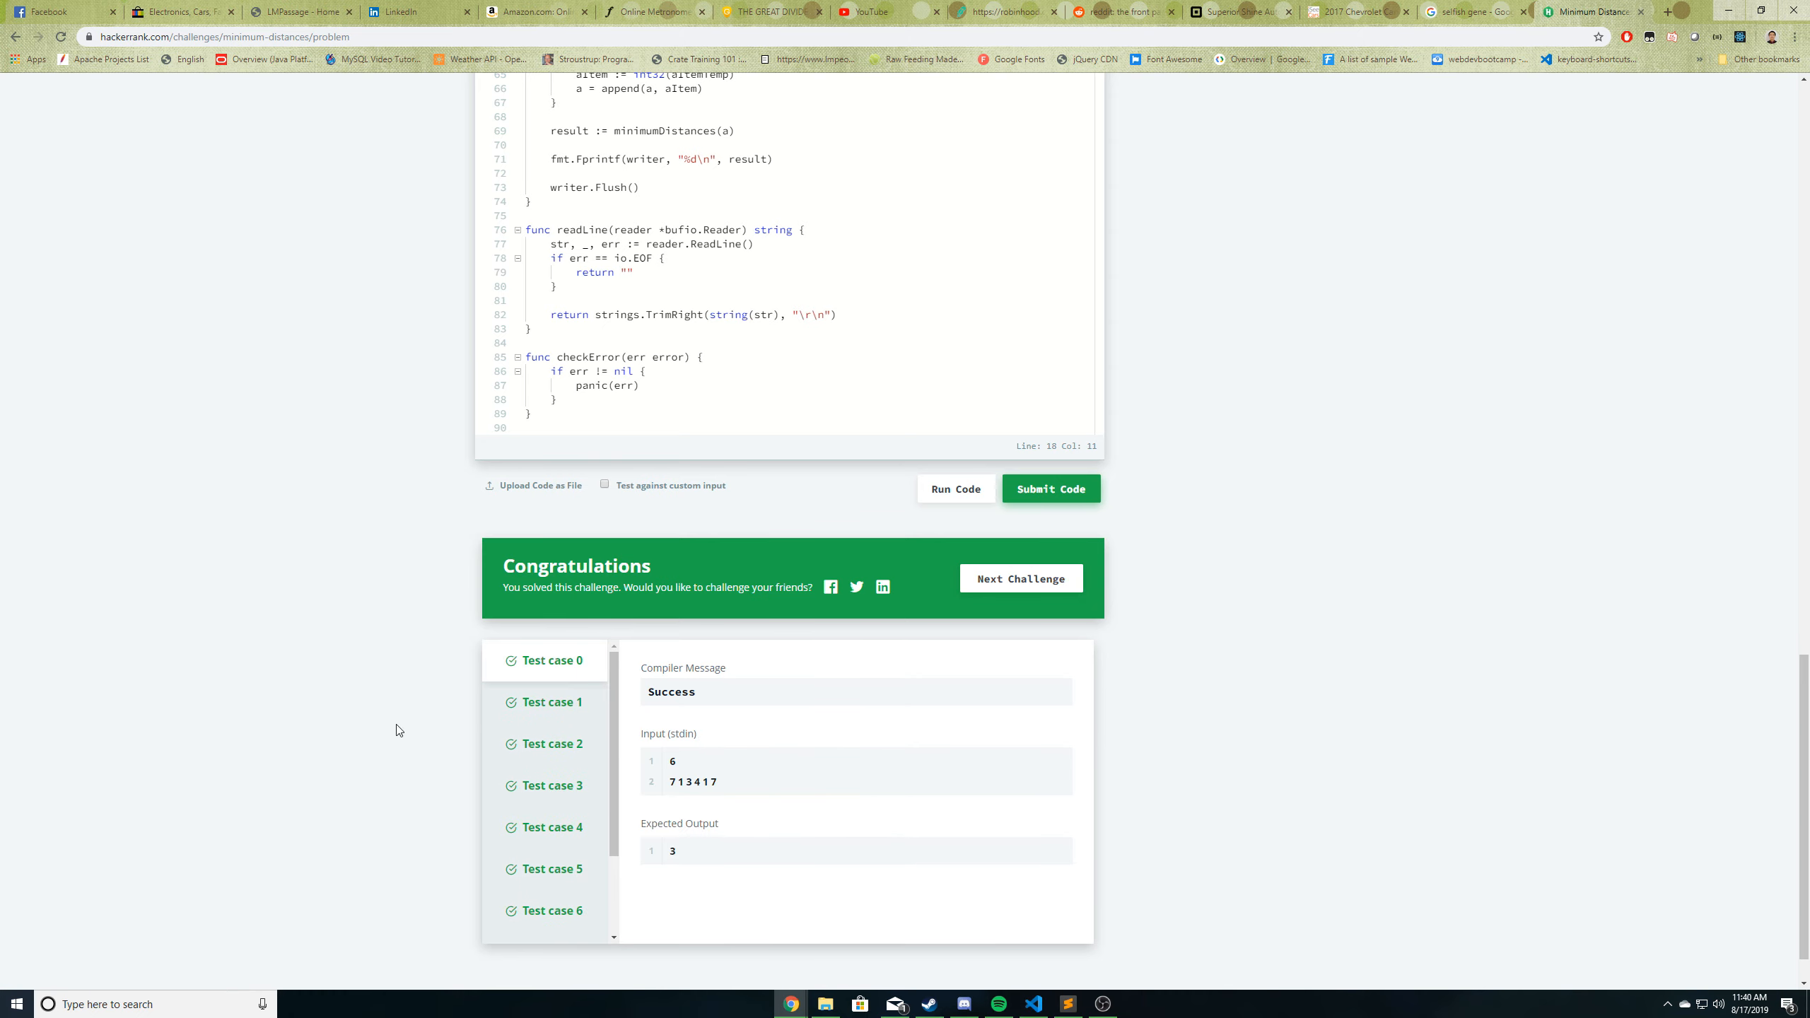
pyautogui.scroll(3)
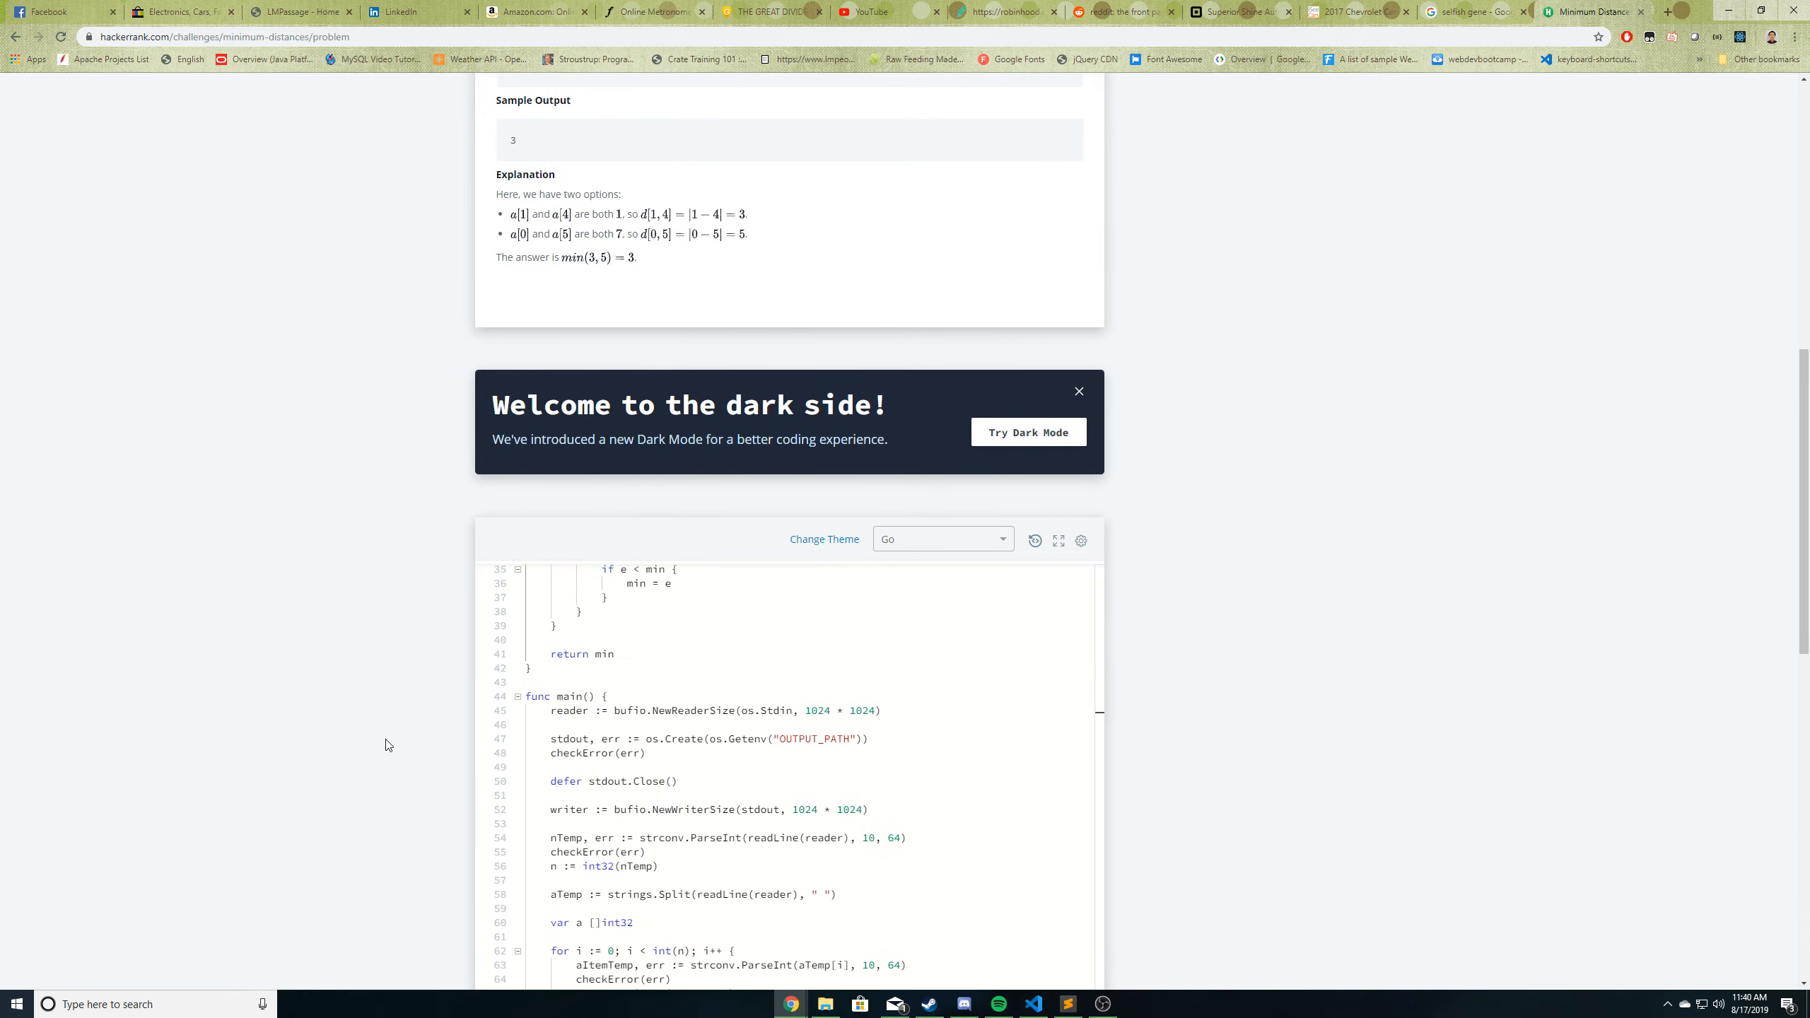
pyautogui.scroll(3)
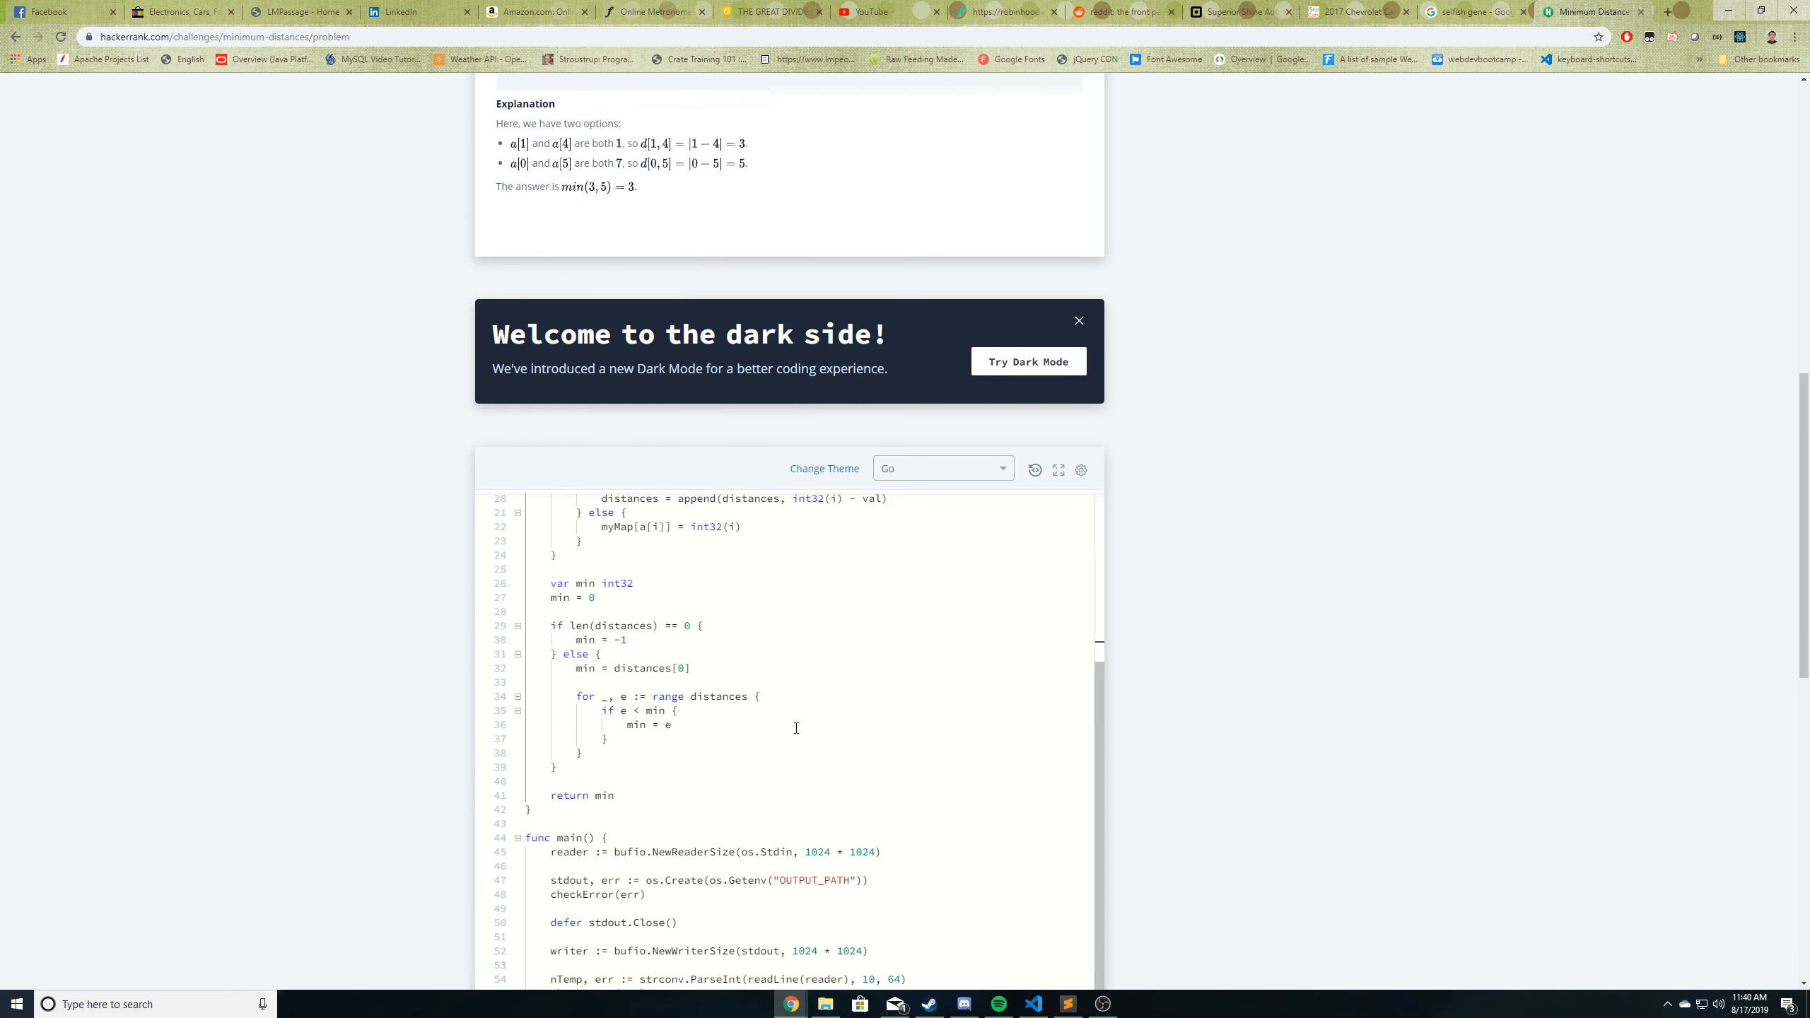
pyautogui.scroll(3)
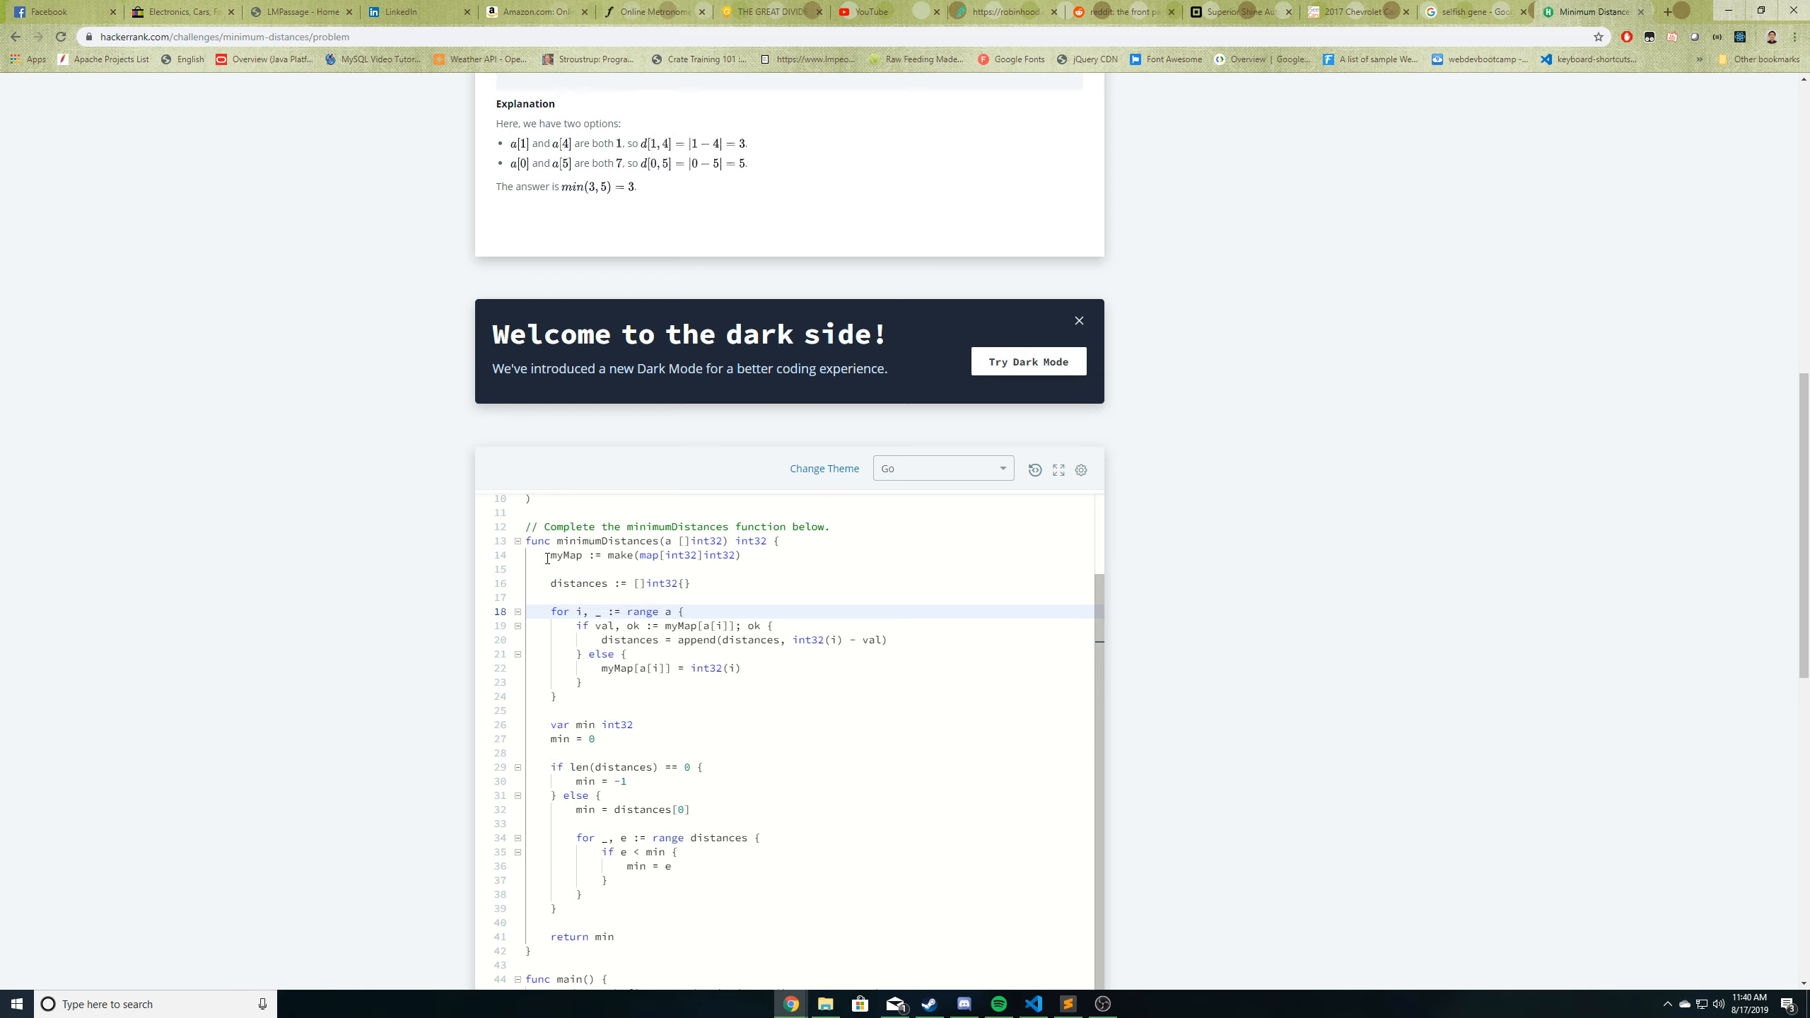
pyautogui.doubleClick(564, 555)
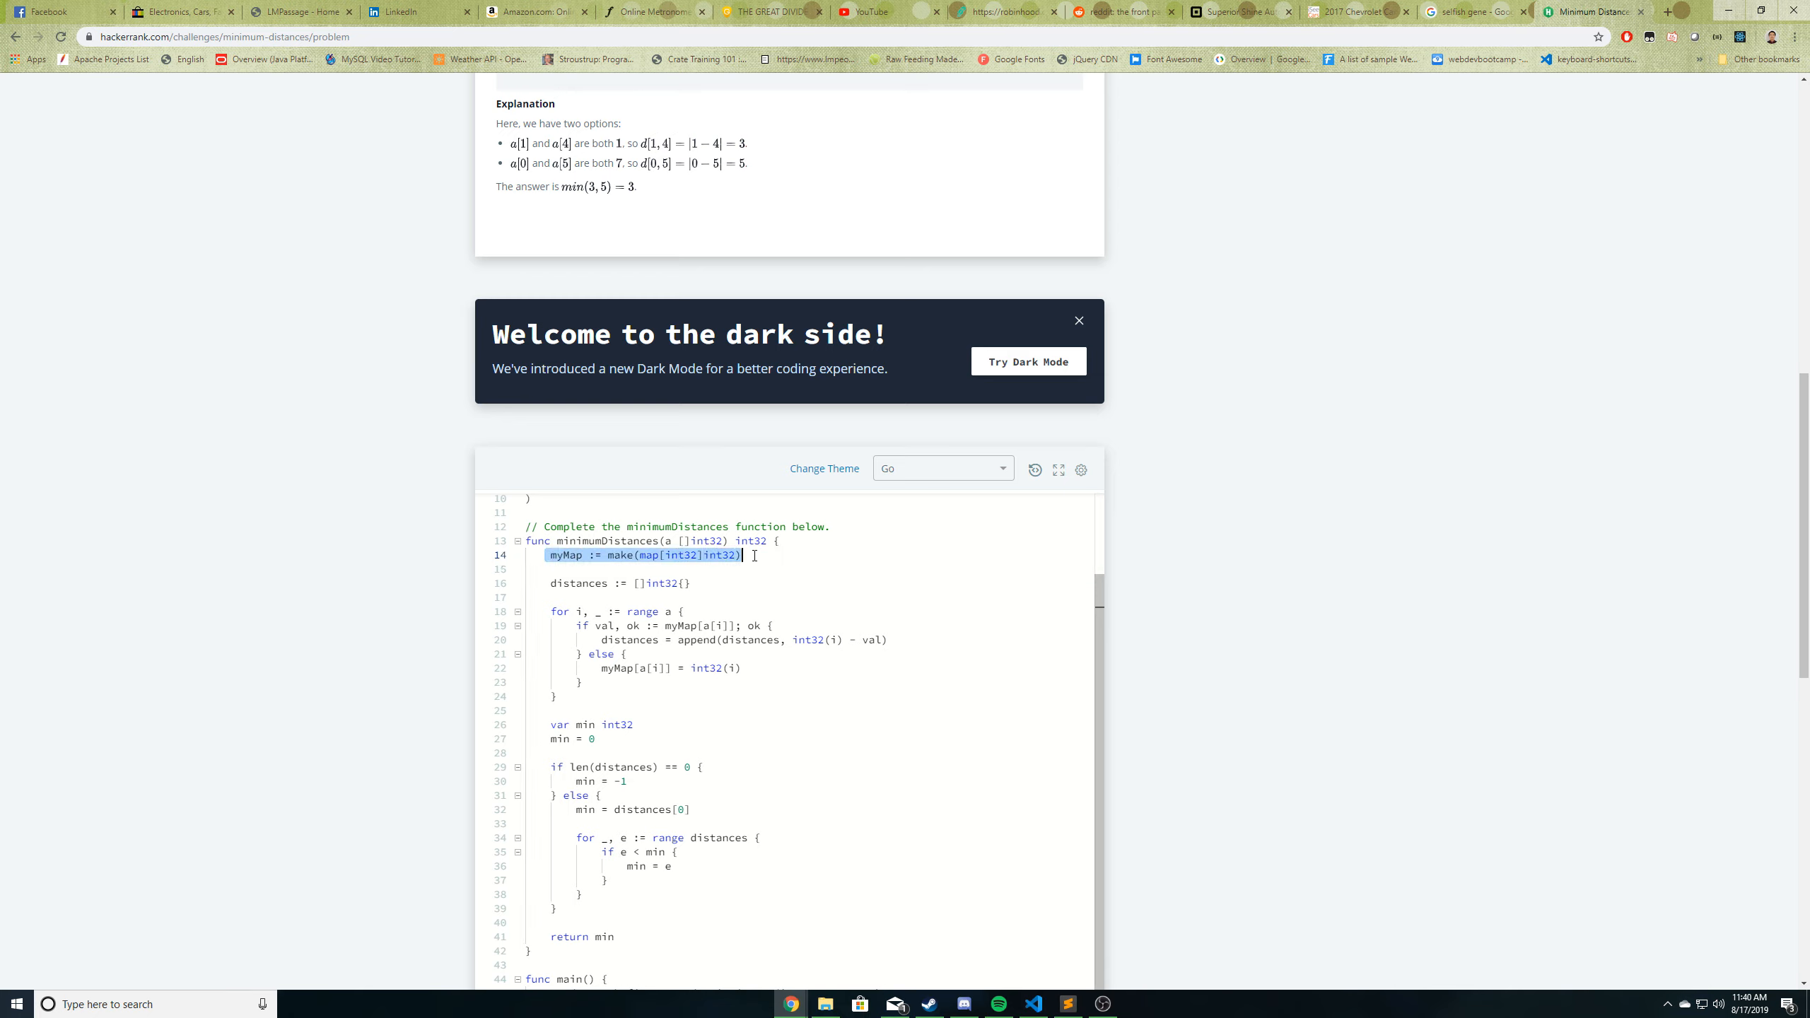
pyautogui.click(565, 596)
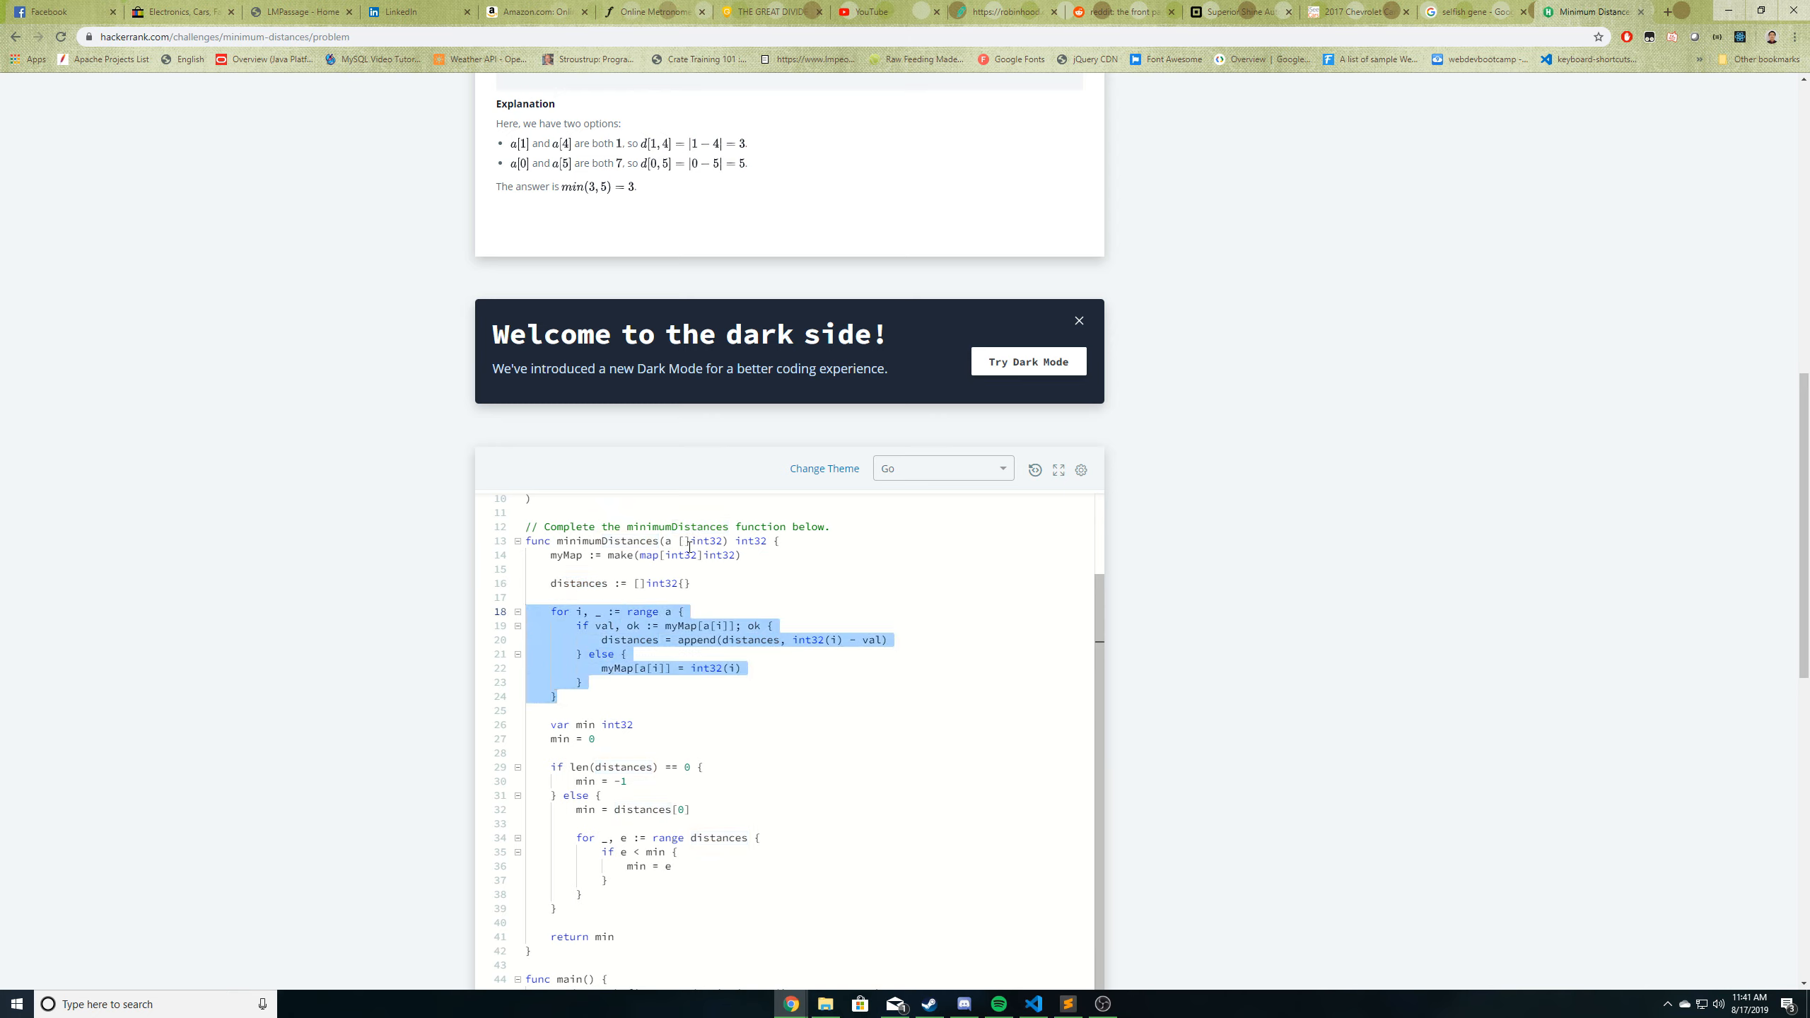
pyautogui.scroll(3)
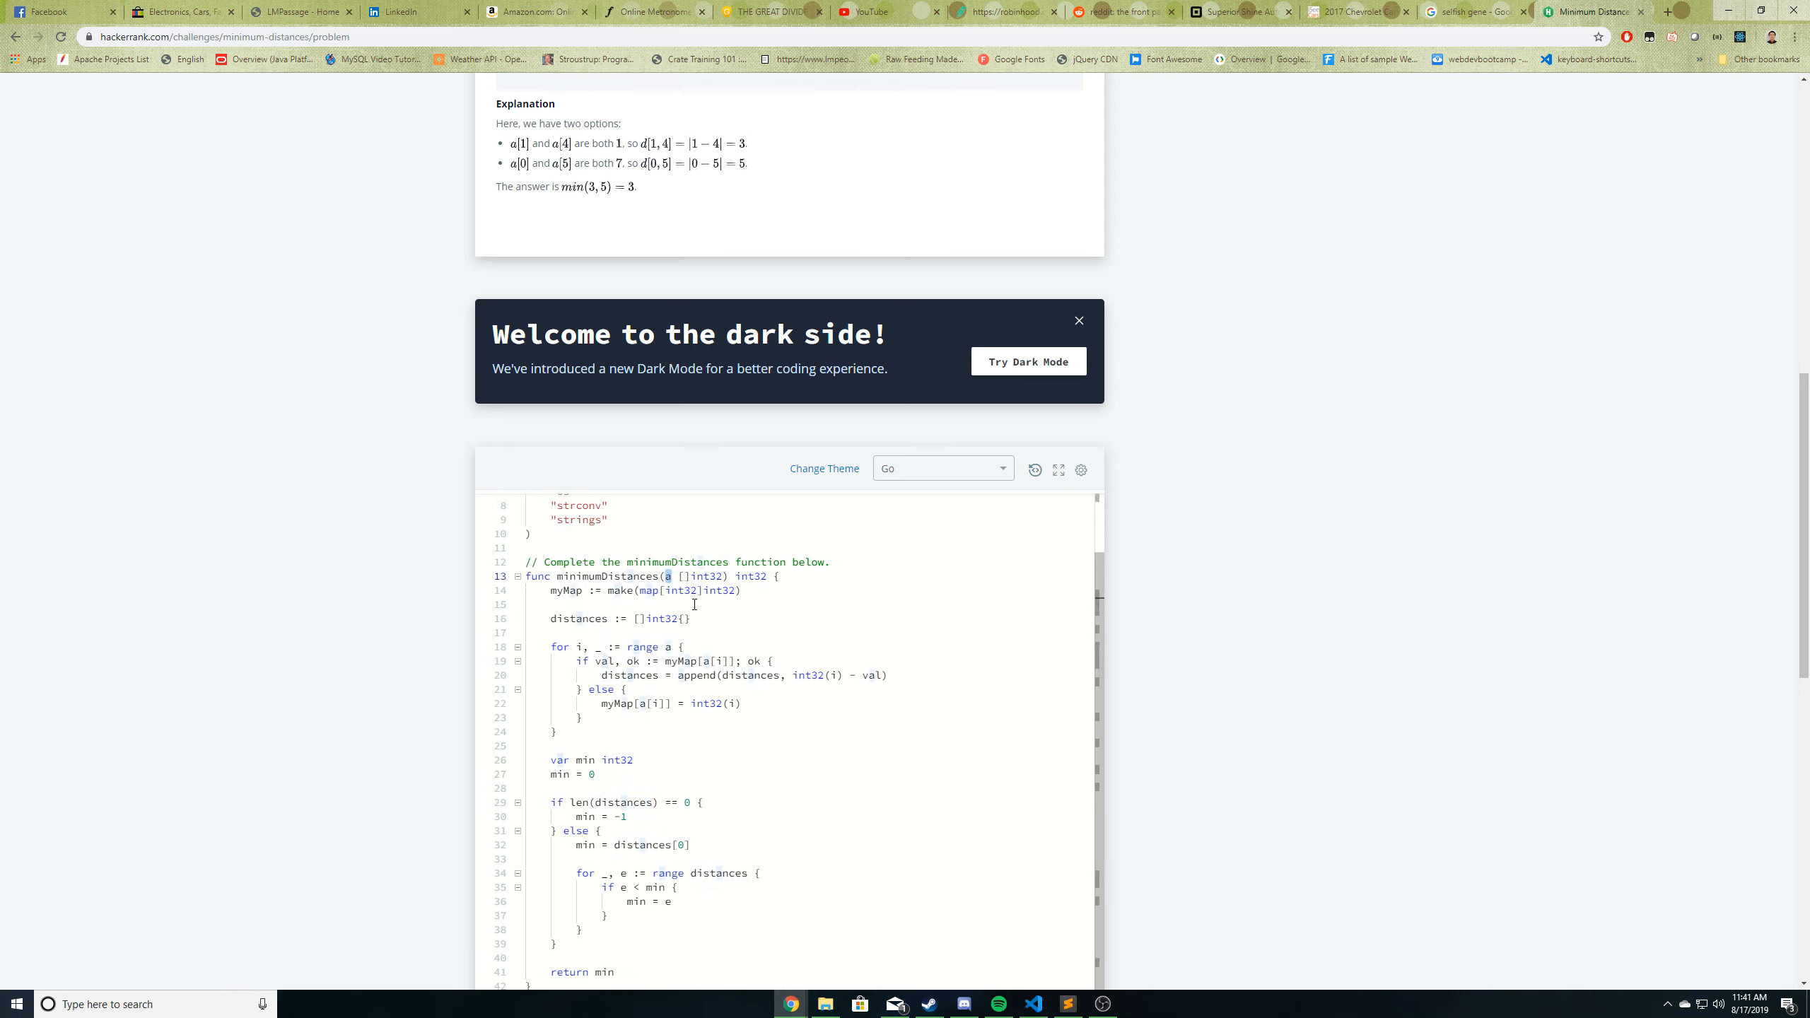
pyautogui.scroll(3)
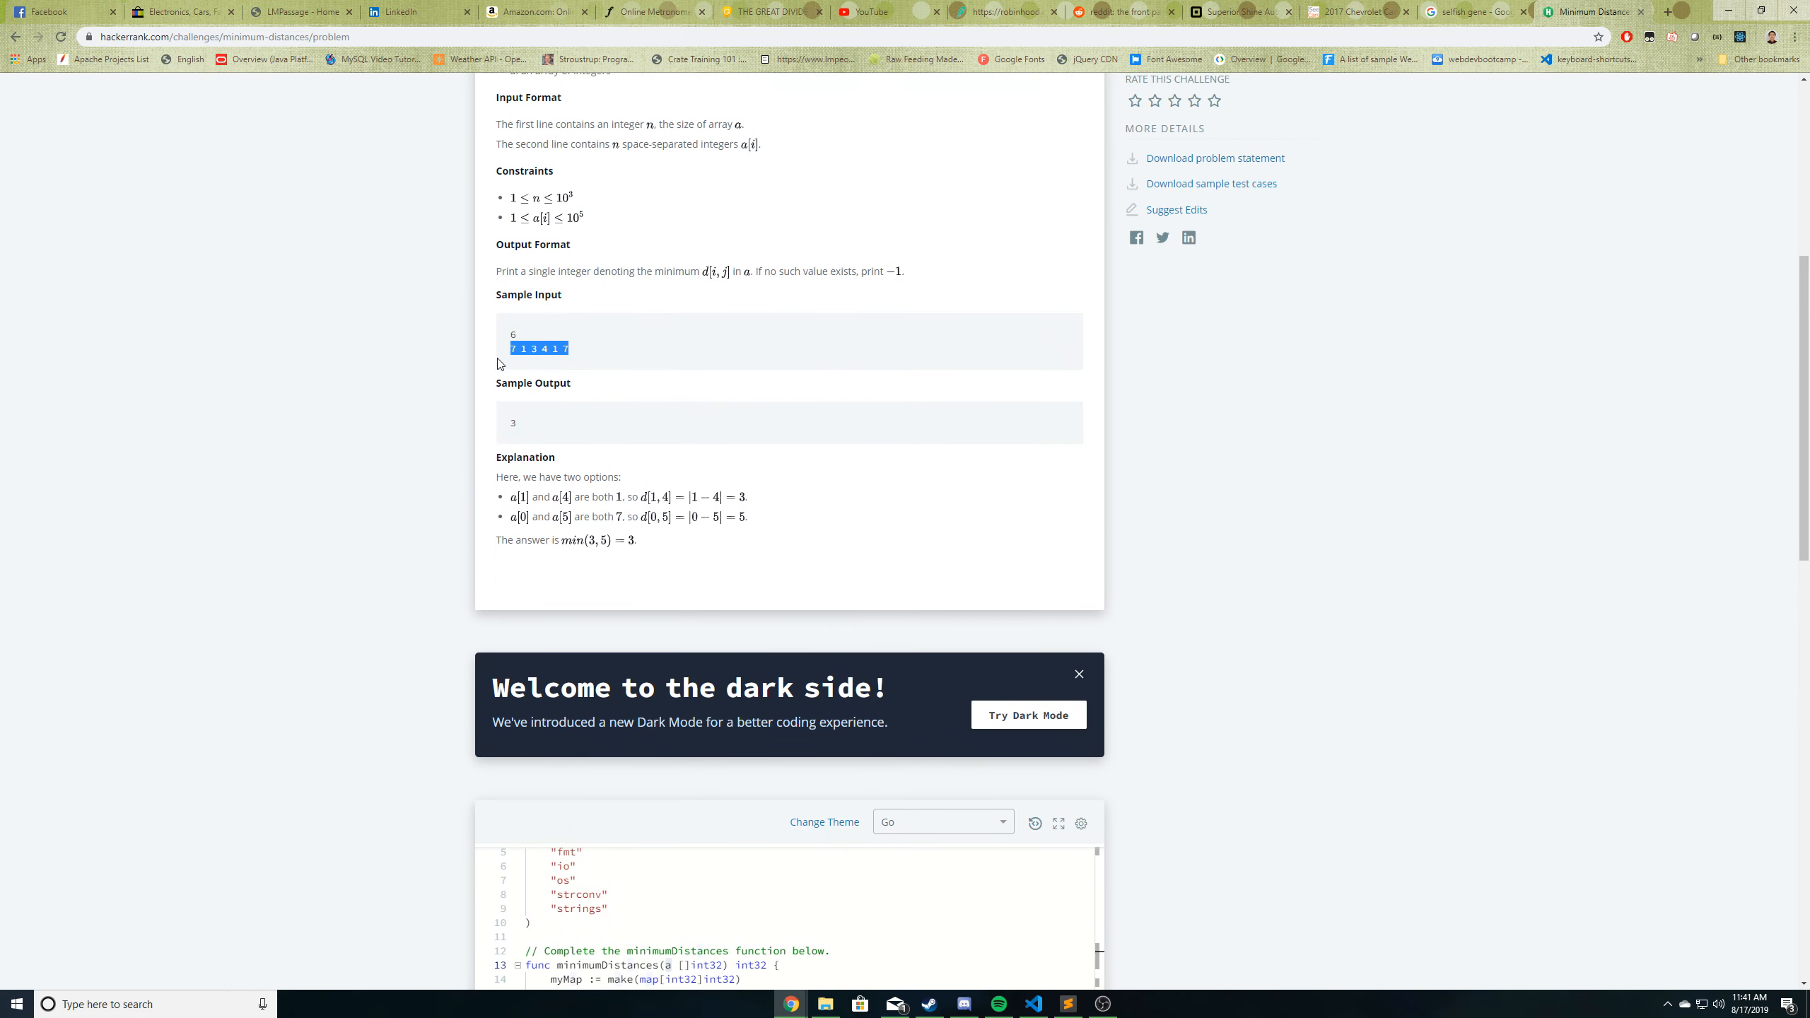
pyautogui.scroll(-3)
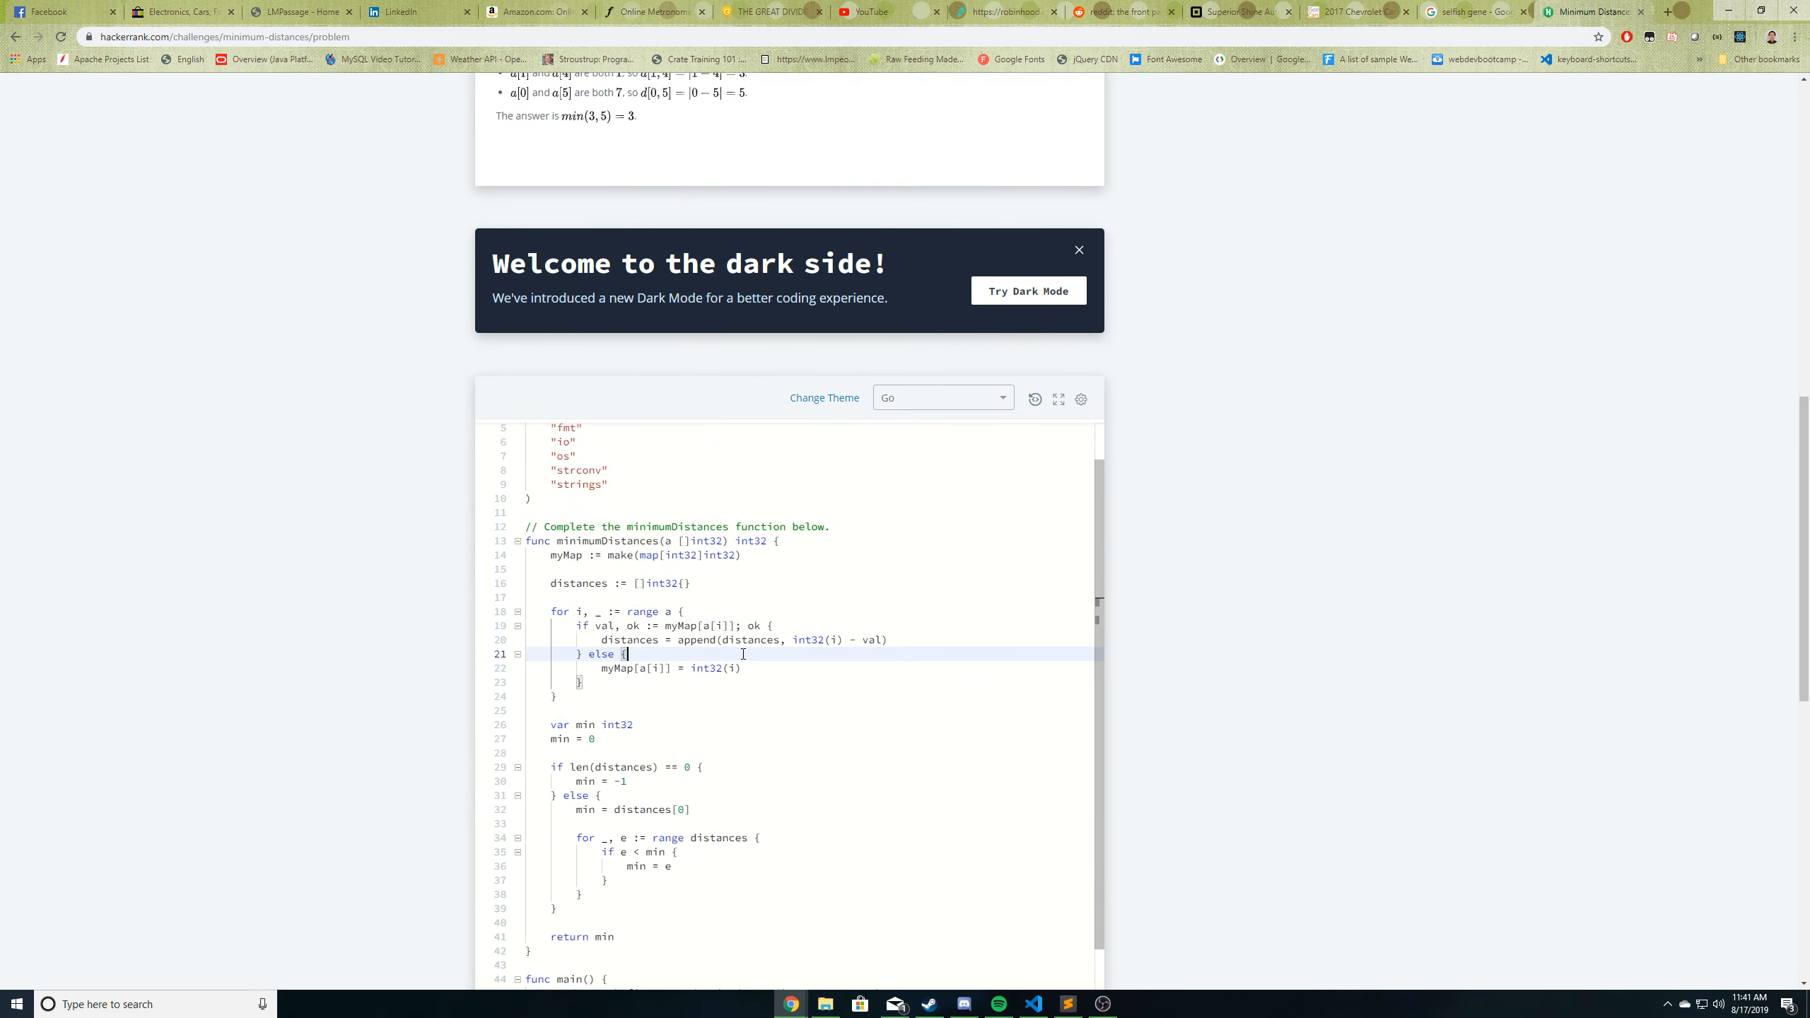
pyautogui.moveTo(649, 648)
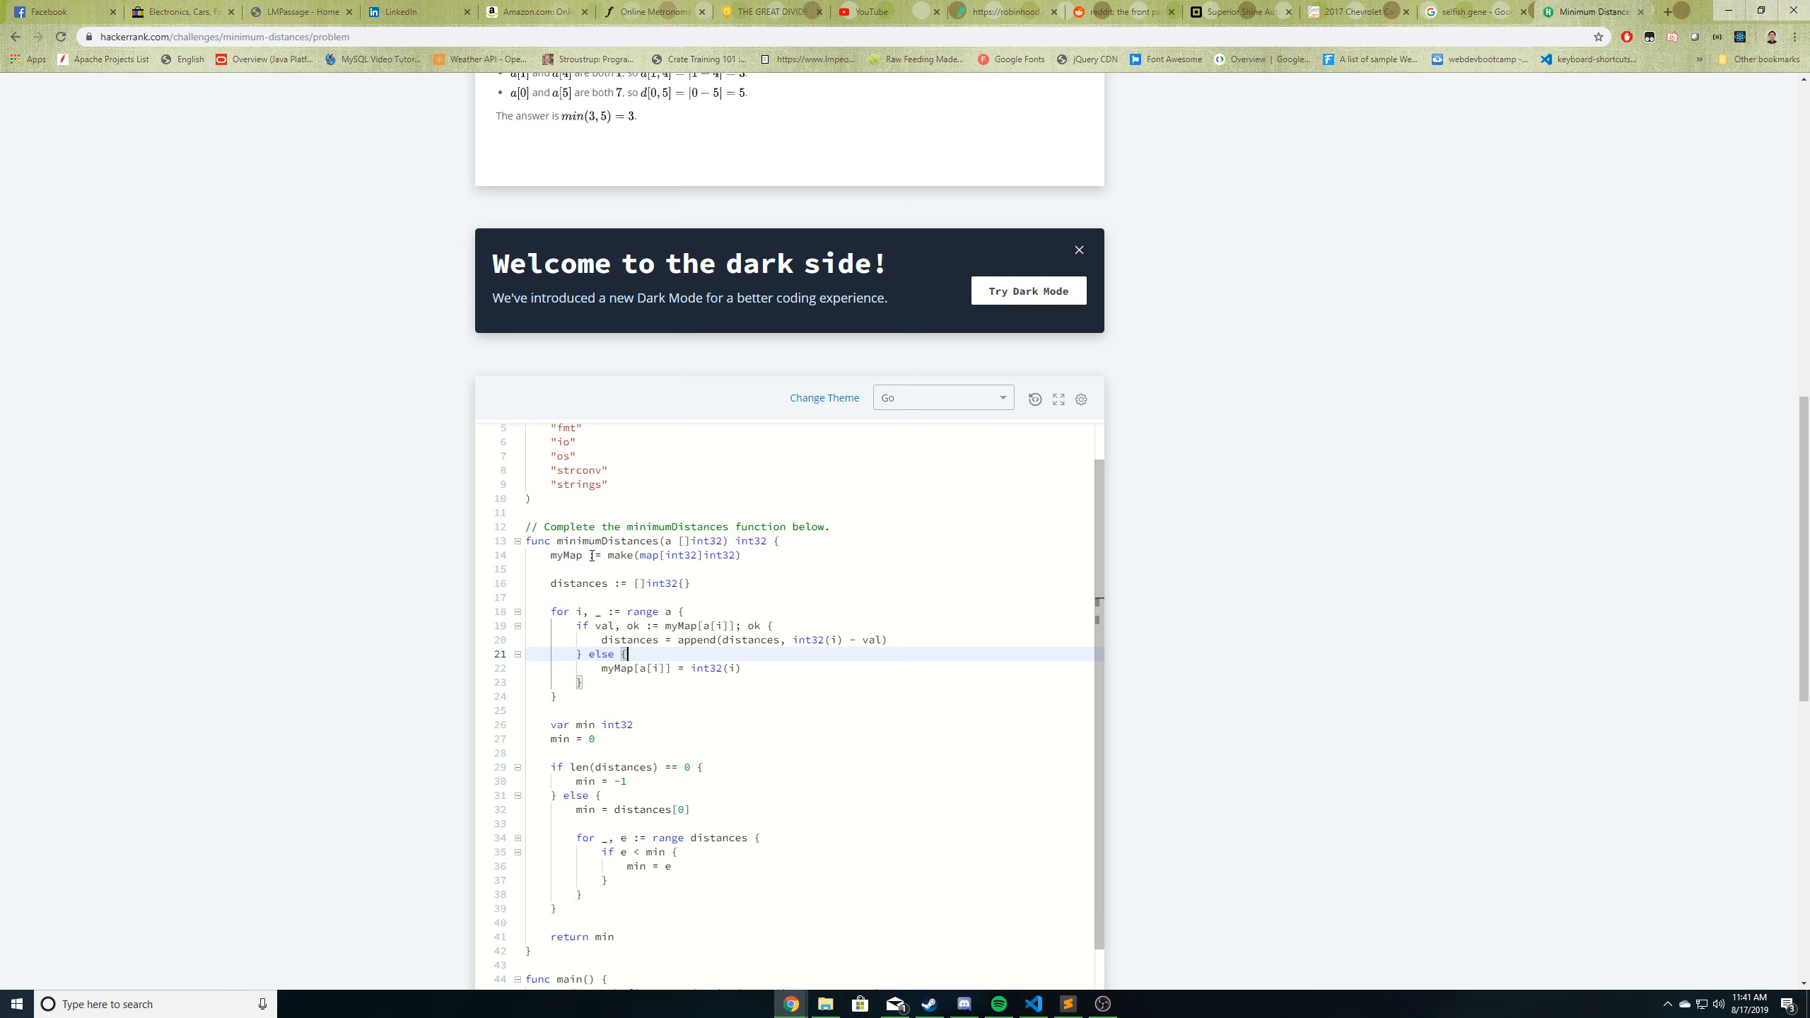
pyautogui.click(589, 555)
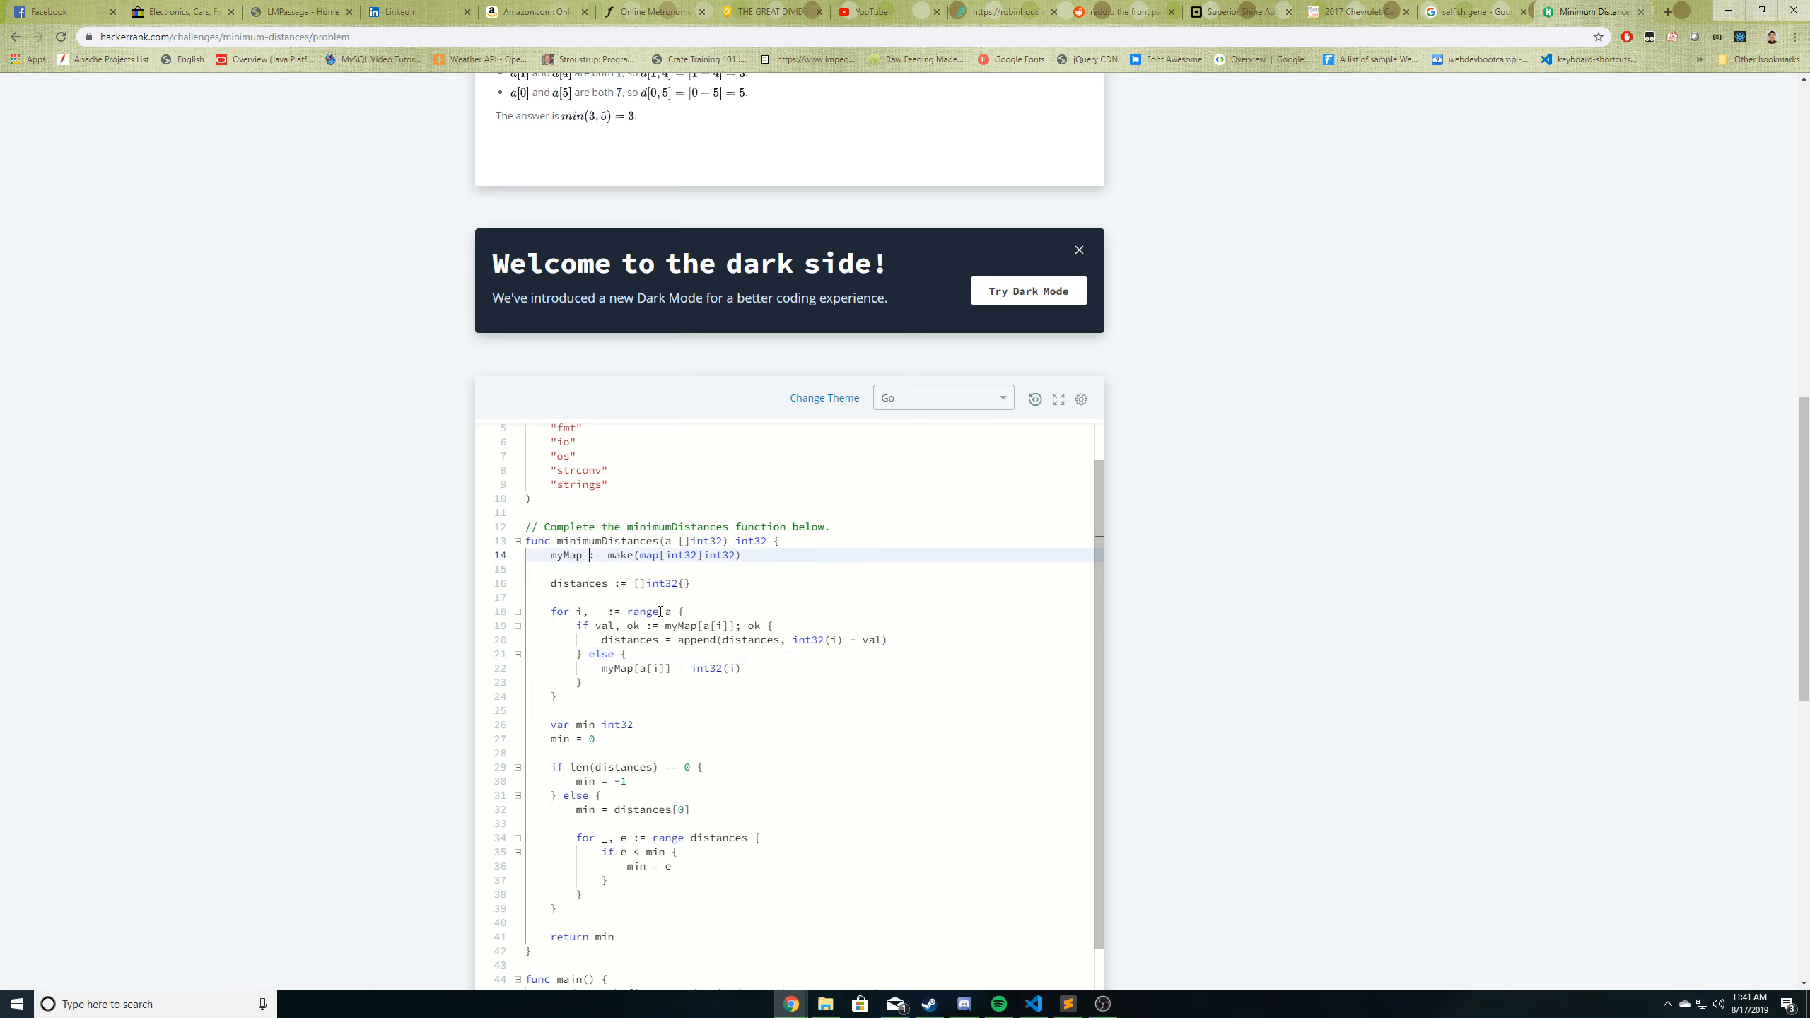
pyautogui.moveTo(666, 617)
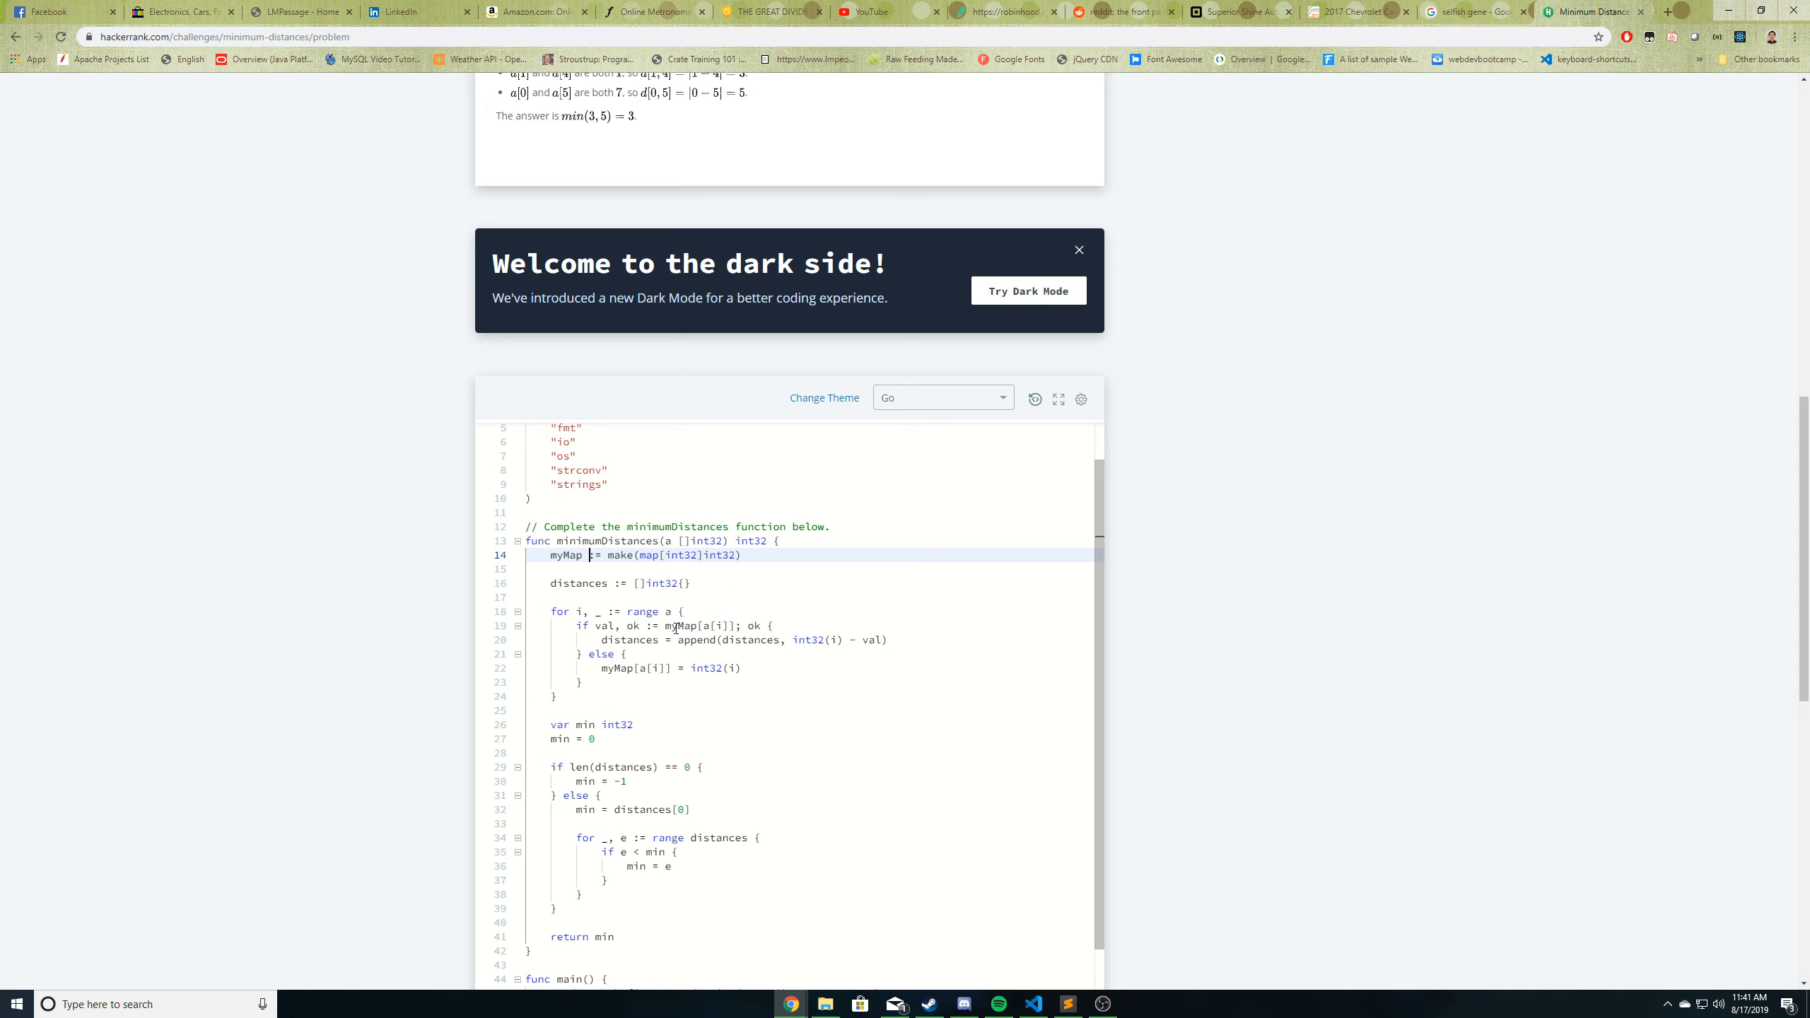
pyautogui.moveTo(569, 696)
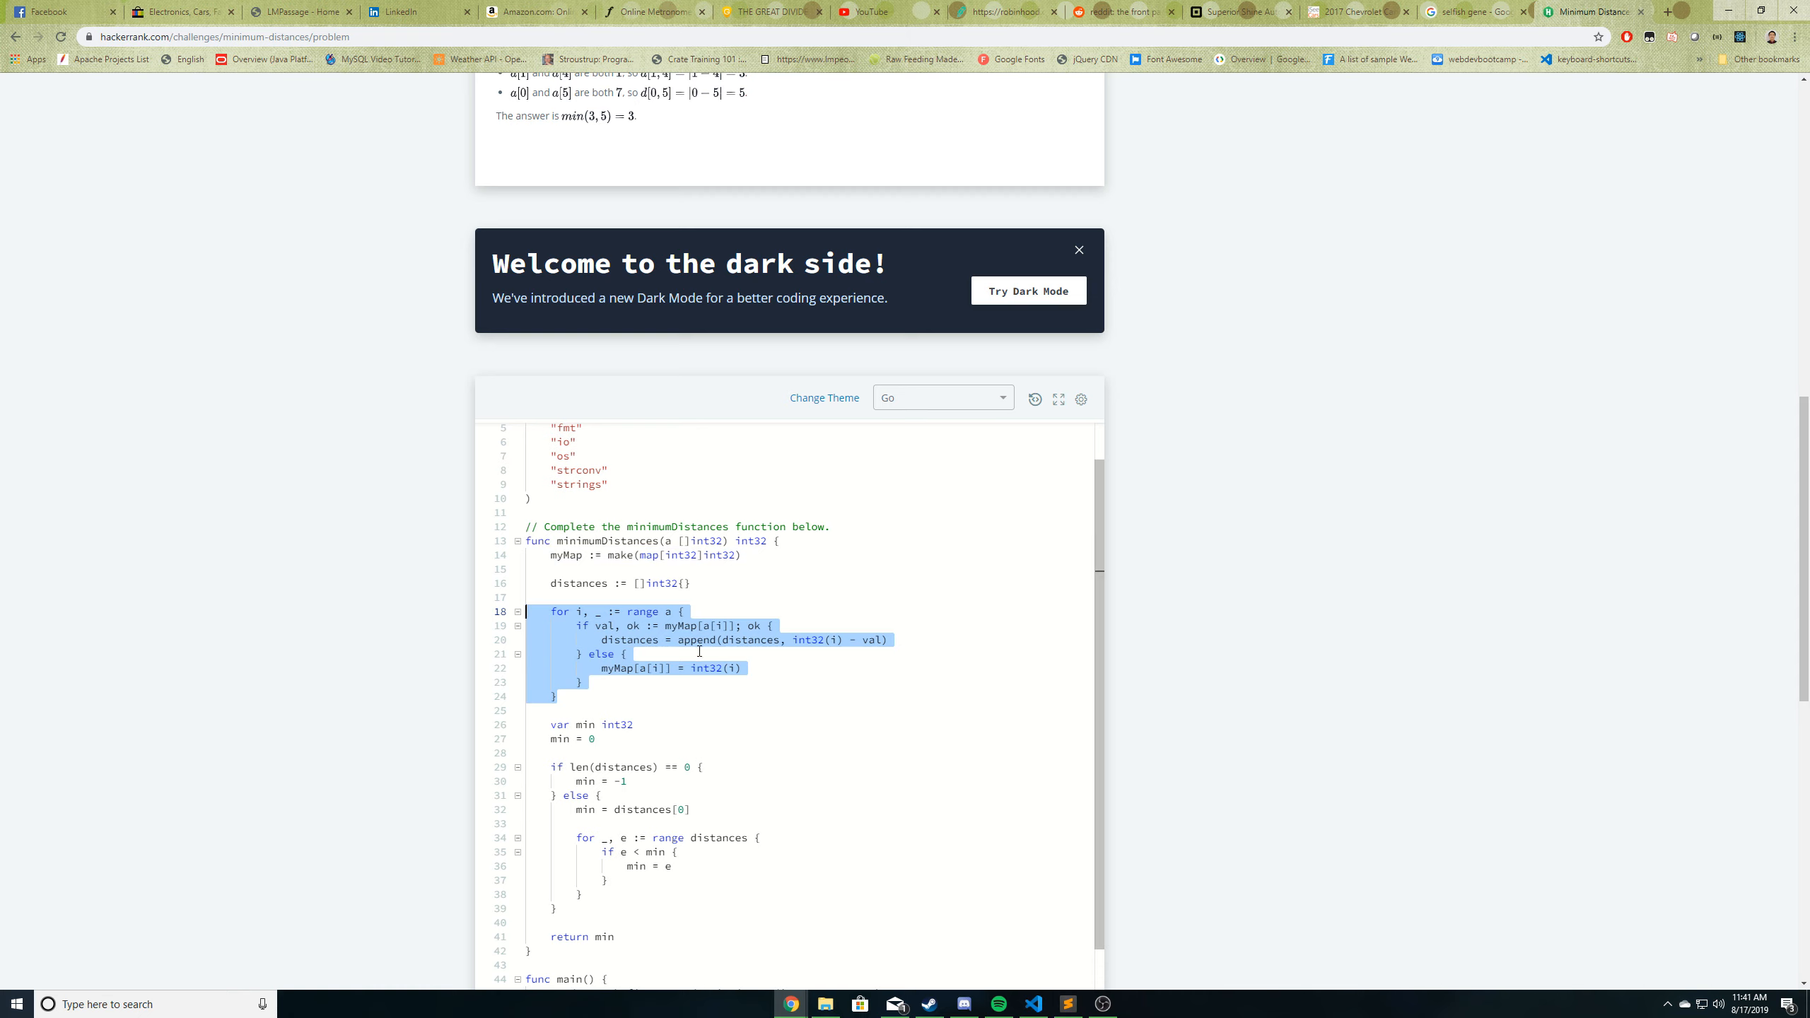
pyautogui.scroll(3)
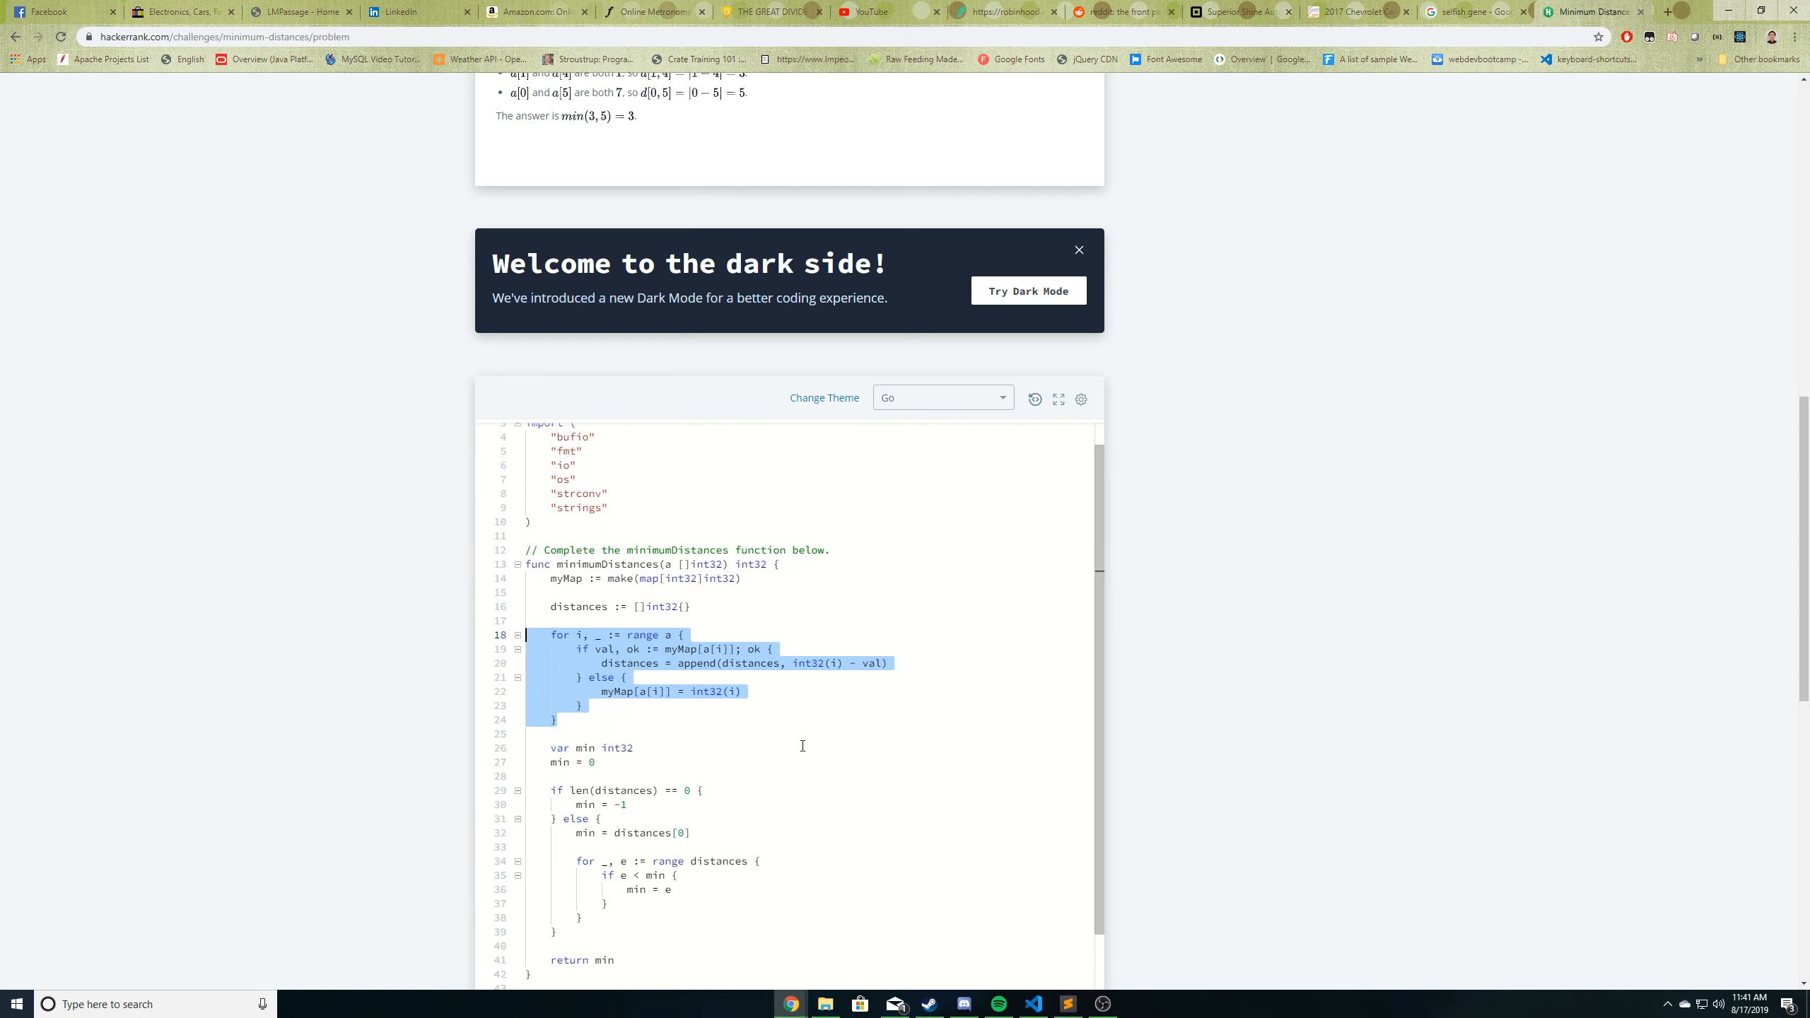
pyautogui.click(104, 1004)
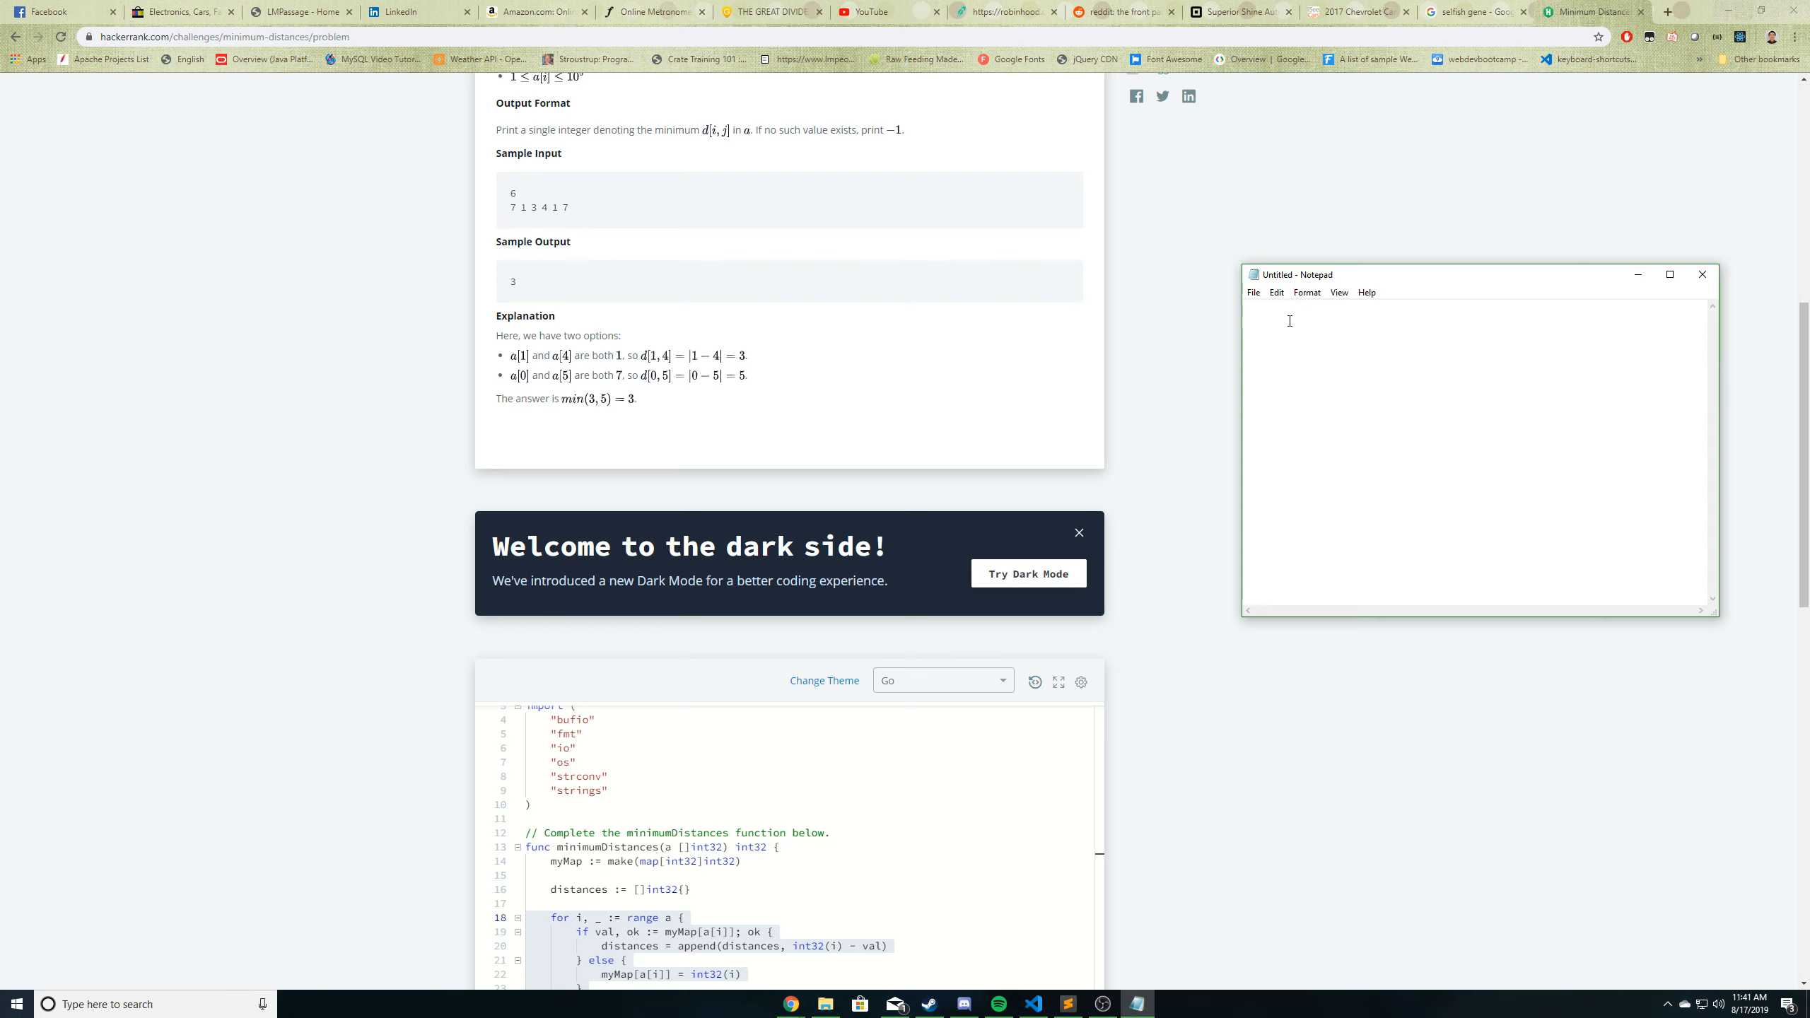
# - Type the sample array '7 1 3 4 1 7 =' into the new note
pyautogui.write('7 1')
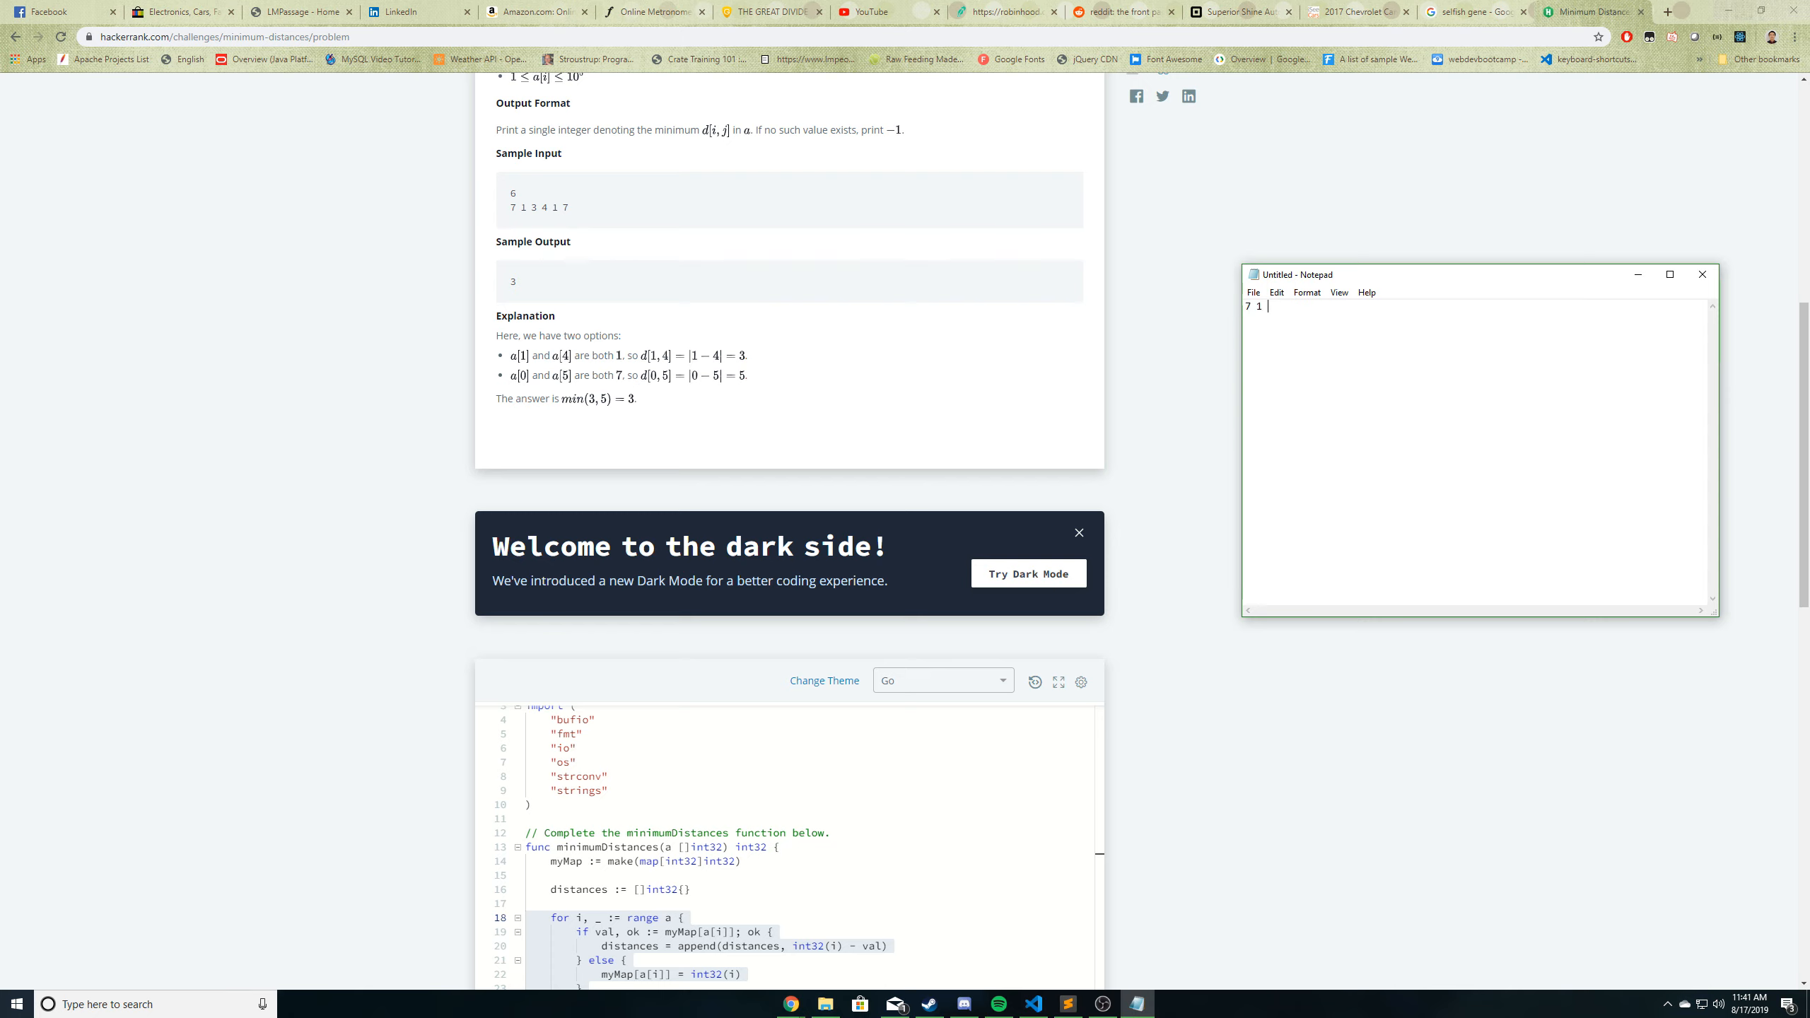
pyautogui.write('3 4 1')
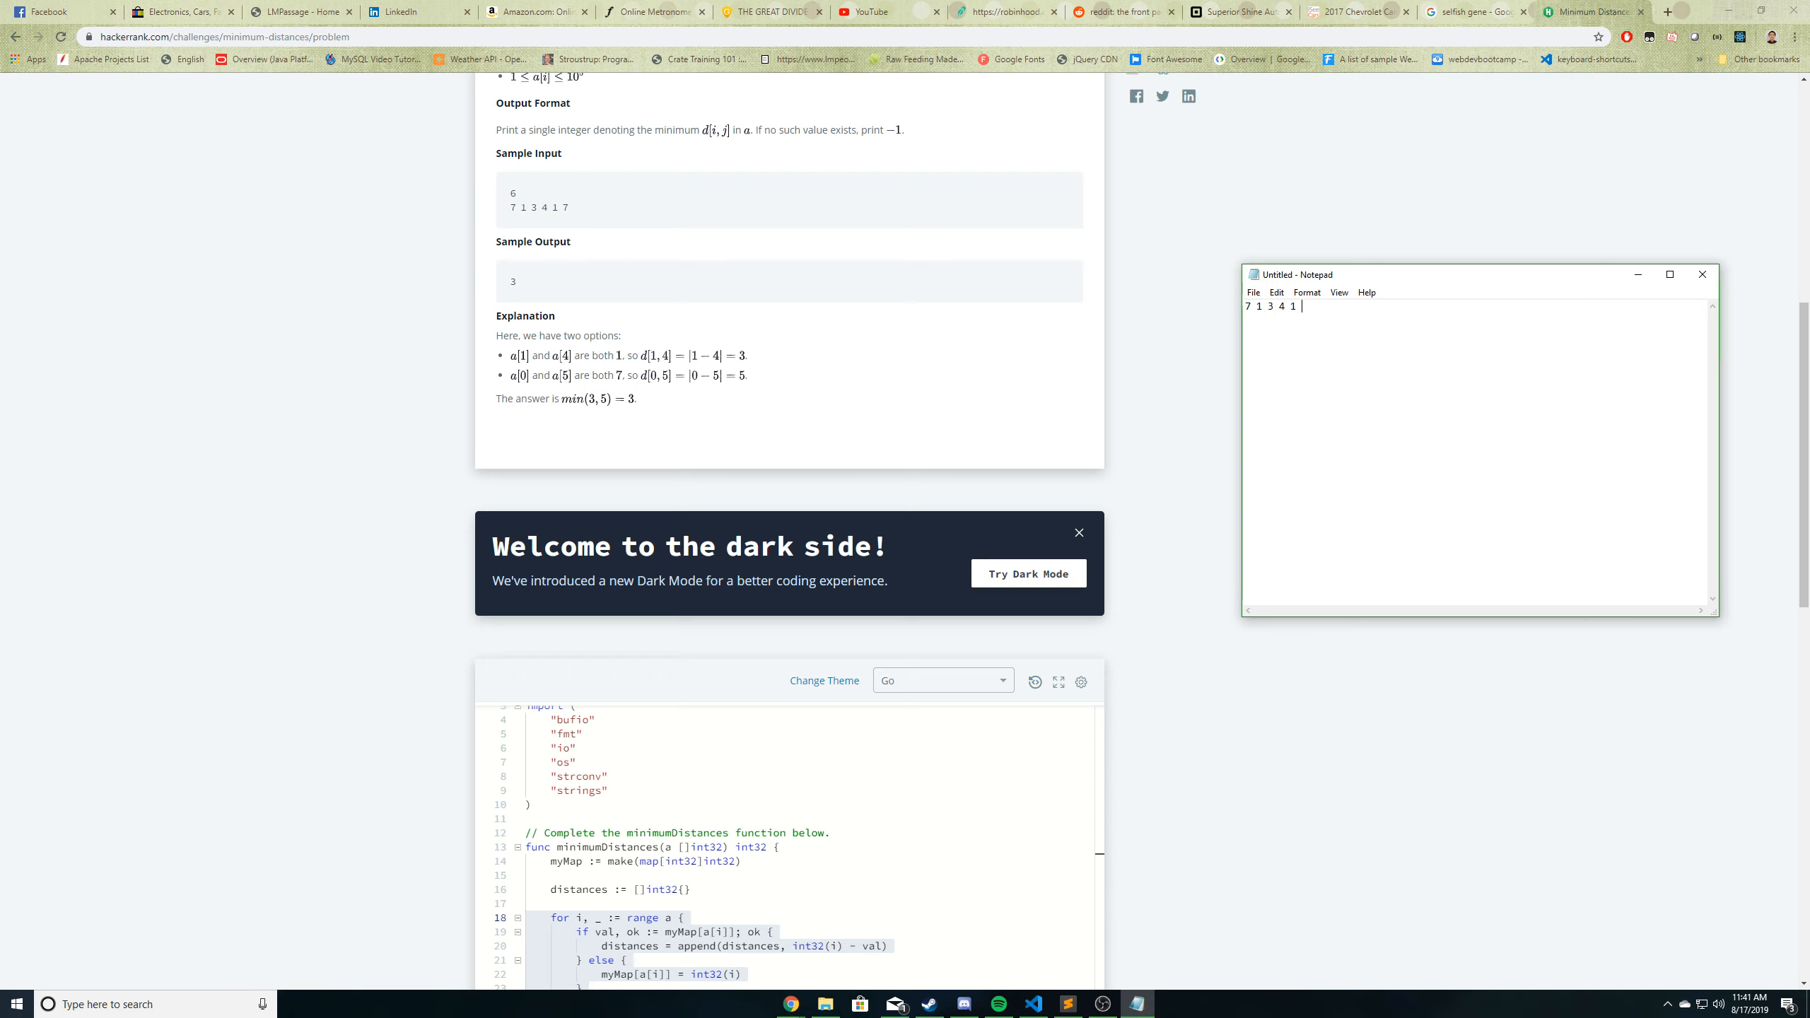
pyautogui.write('7 = a')
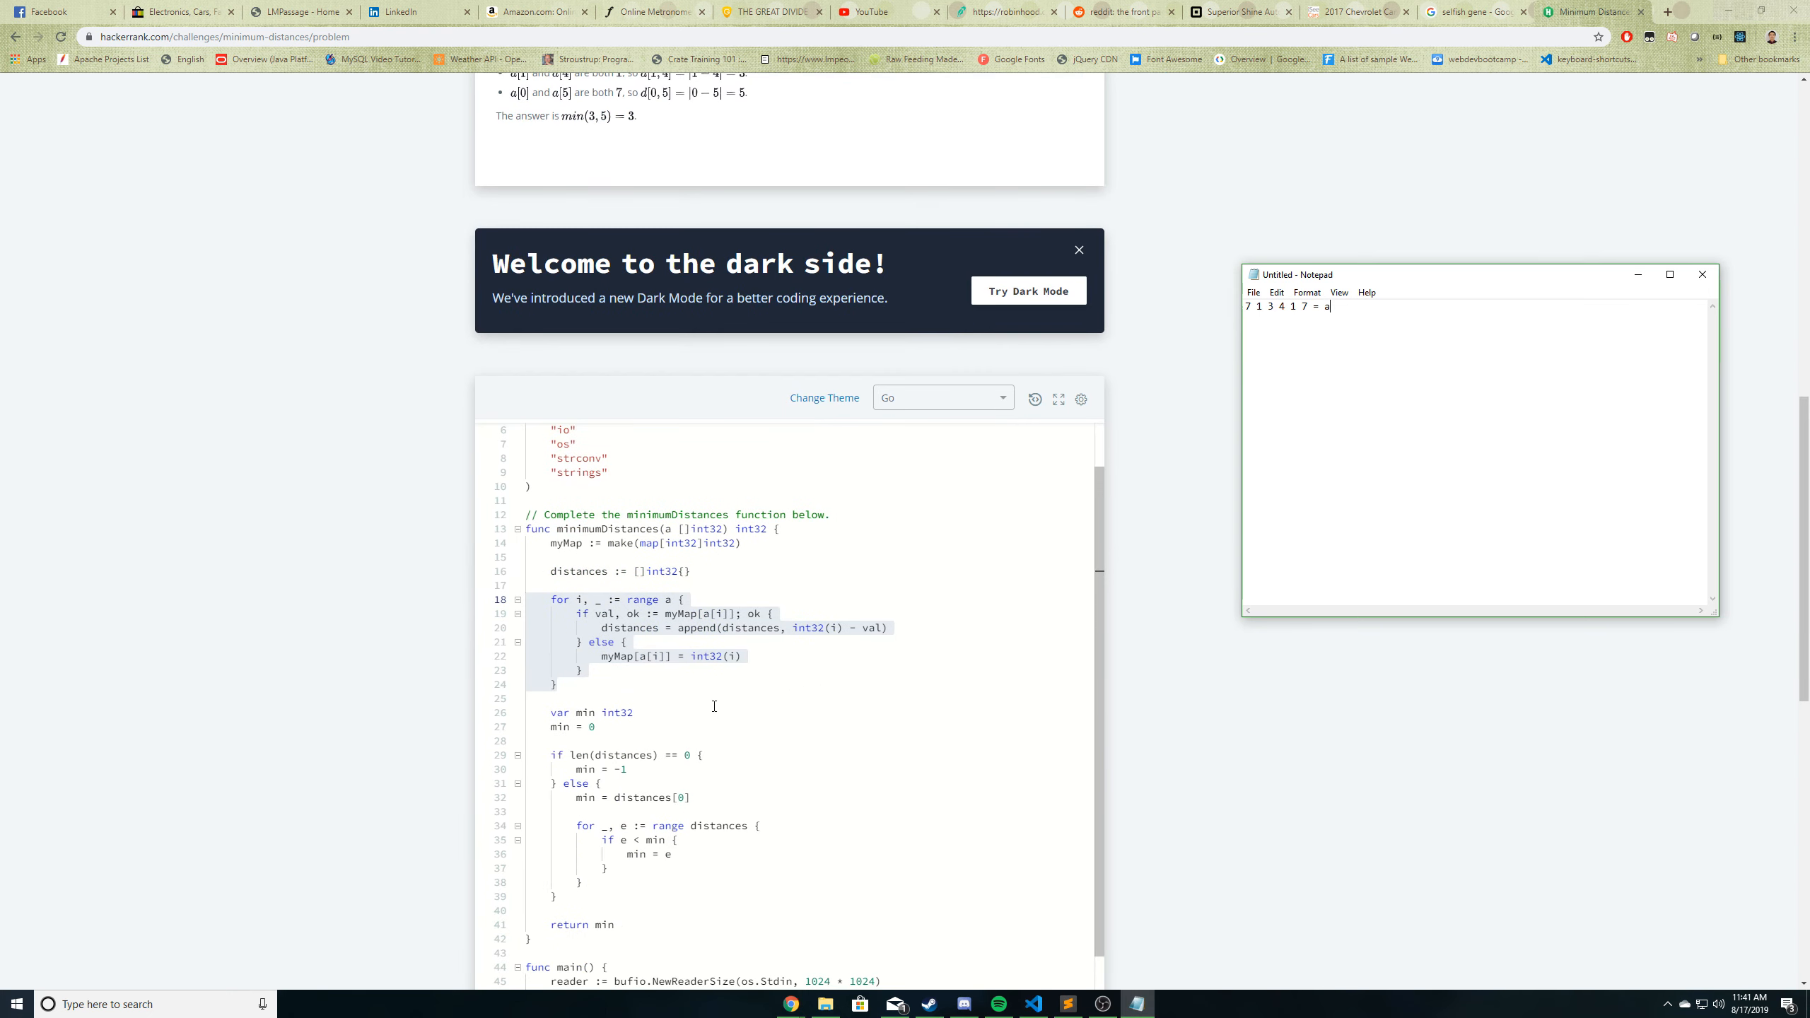
pyautogui.moveTo(1367, 292)
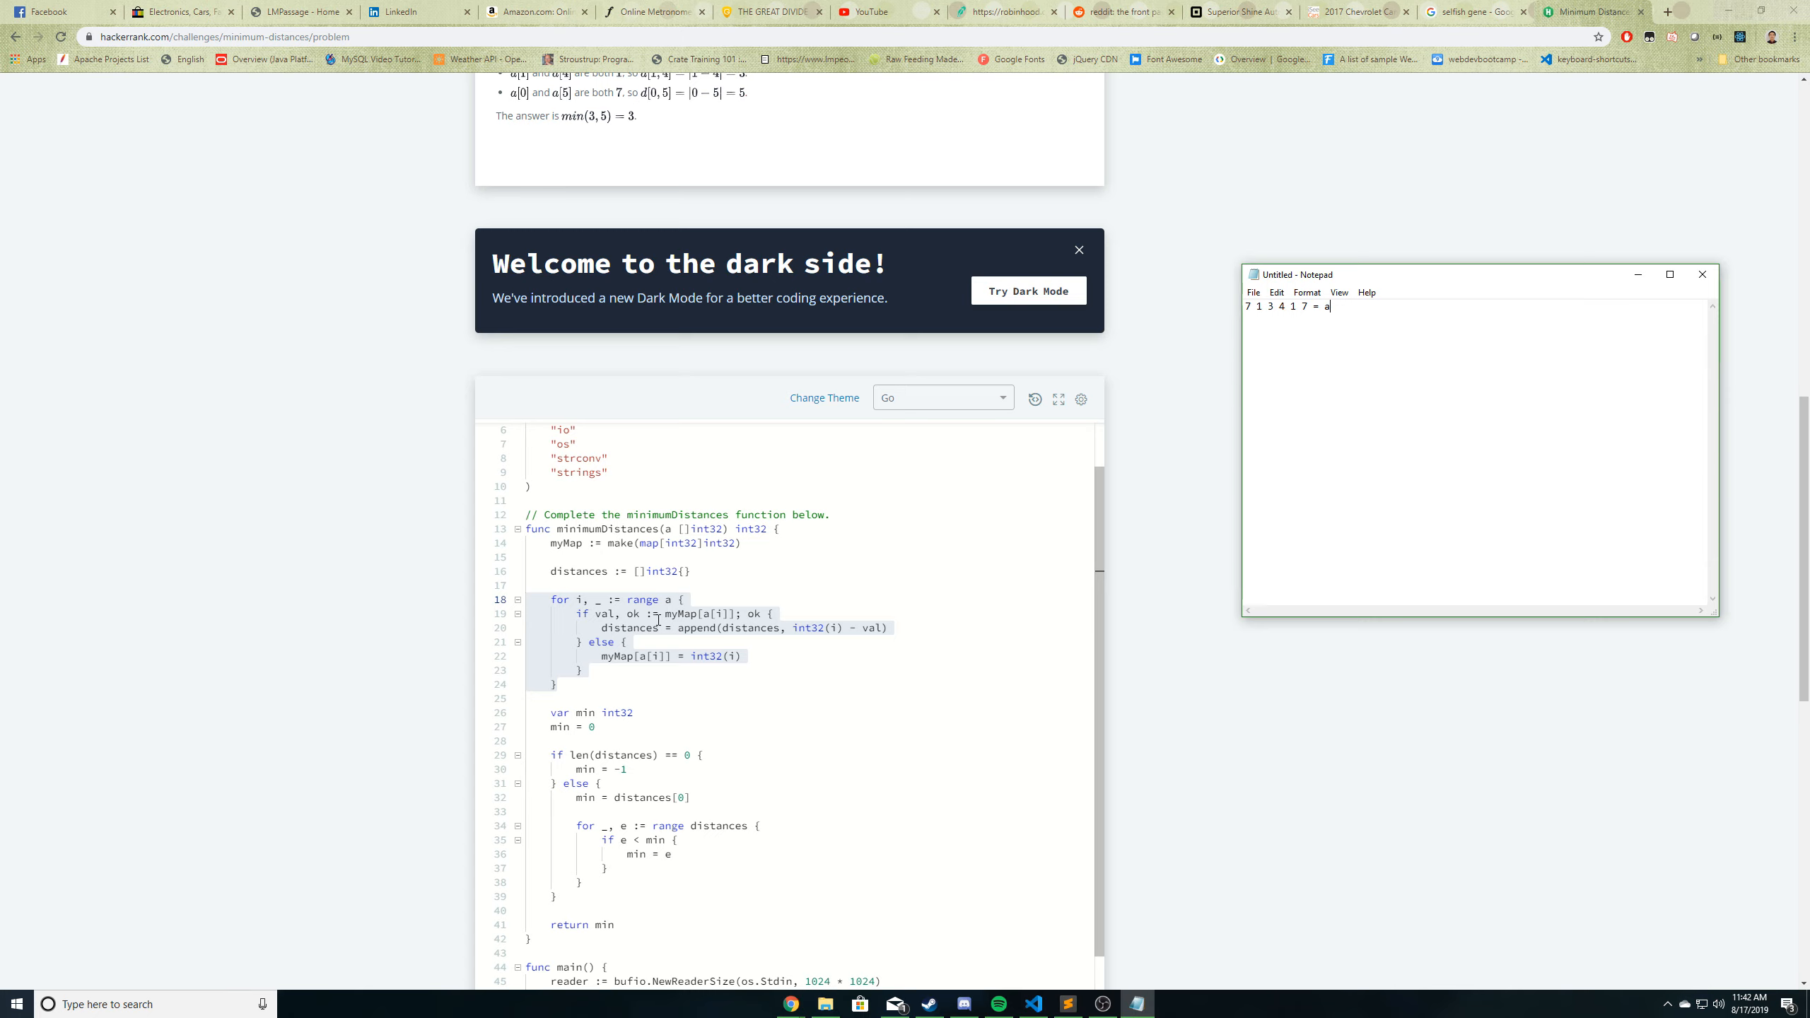
pyautogui.moveTo(748, 613)
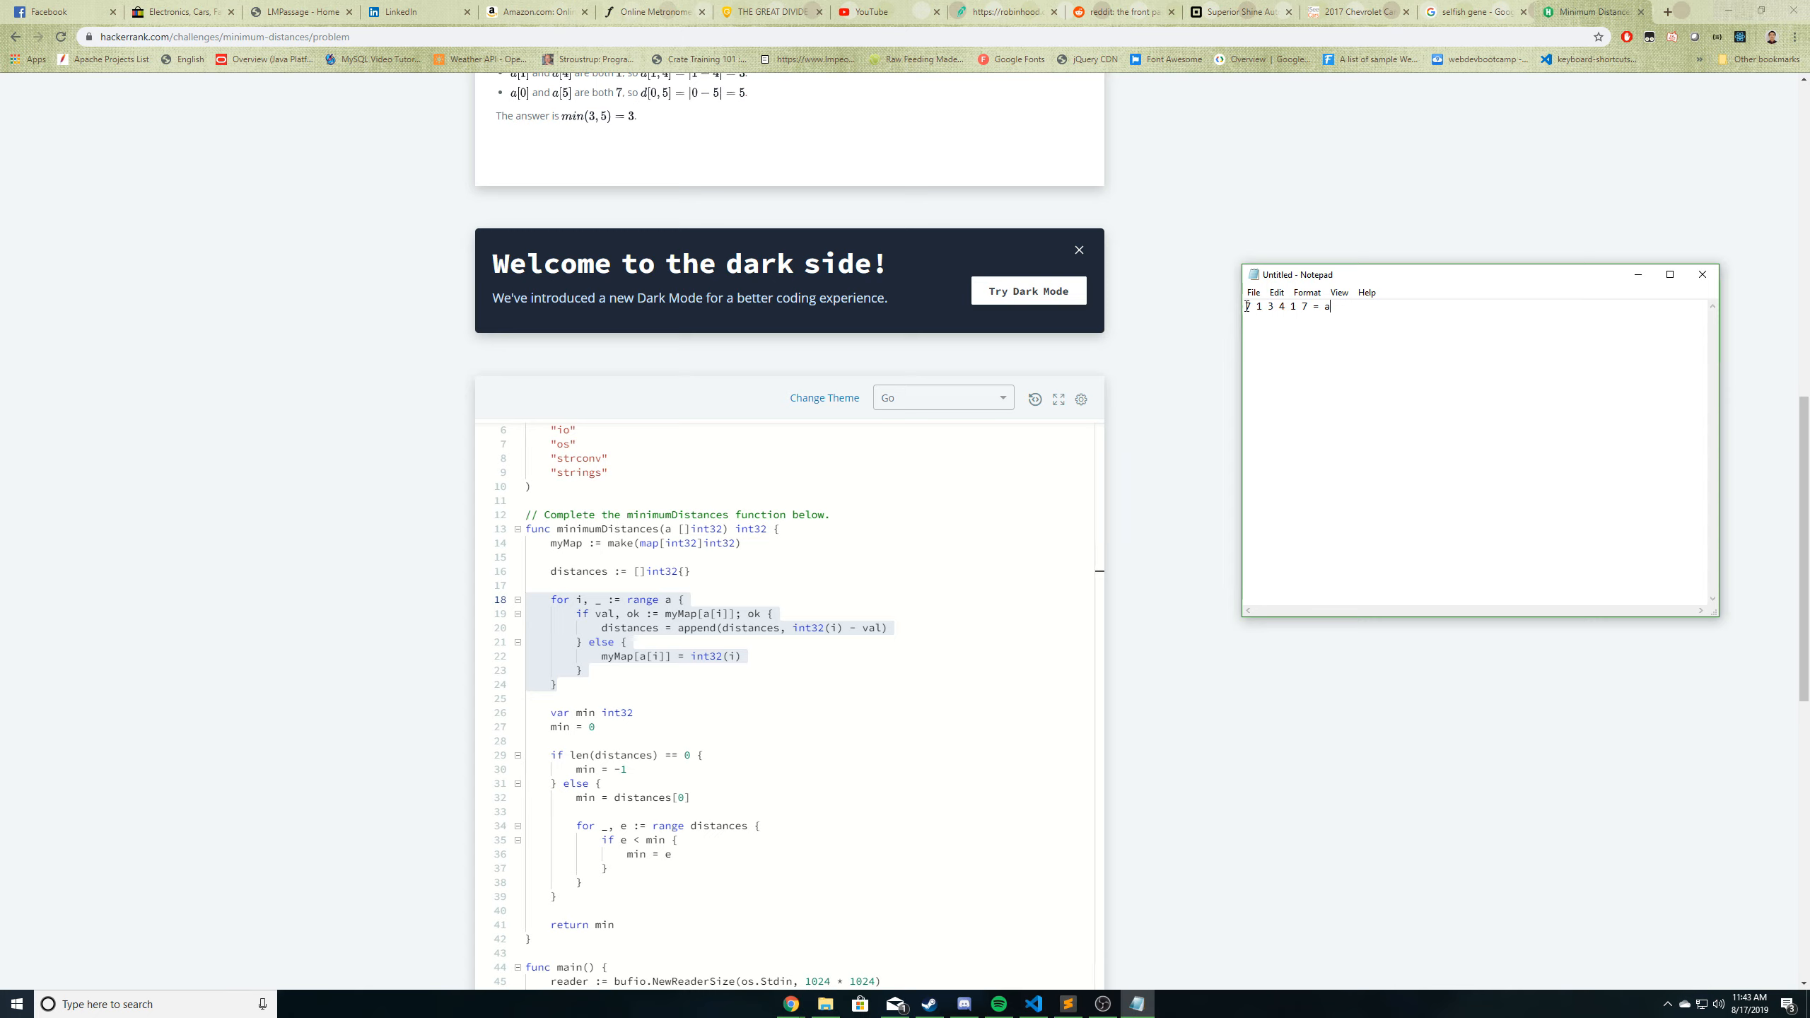
pyautogui.moveTo(1347, 314)
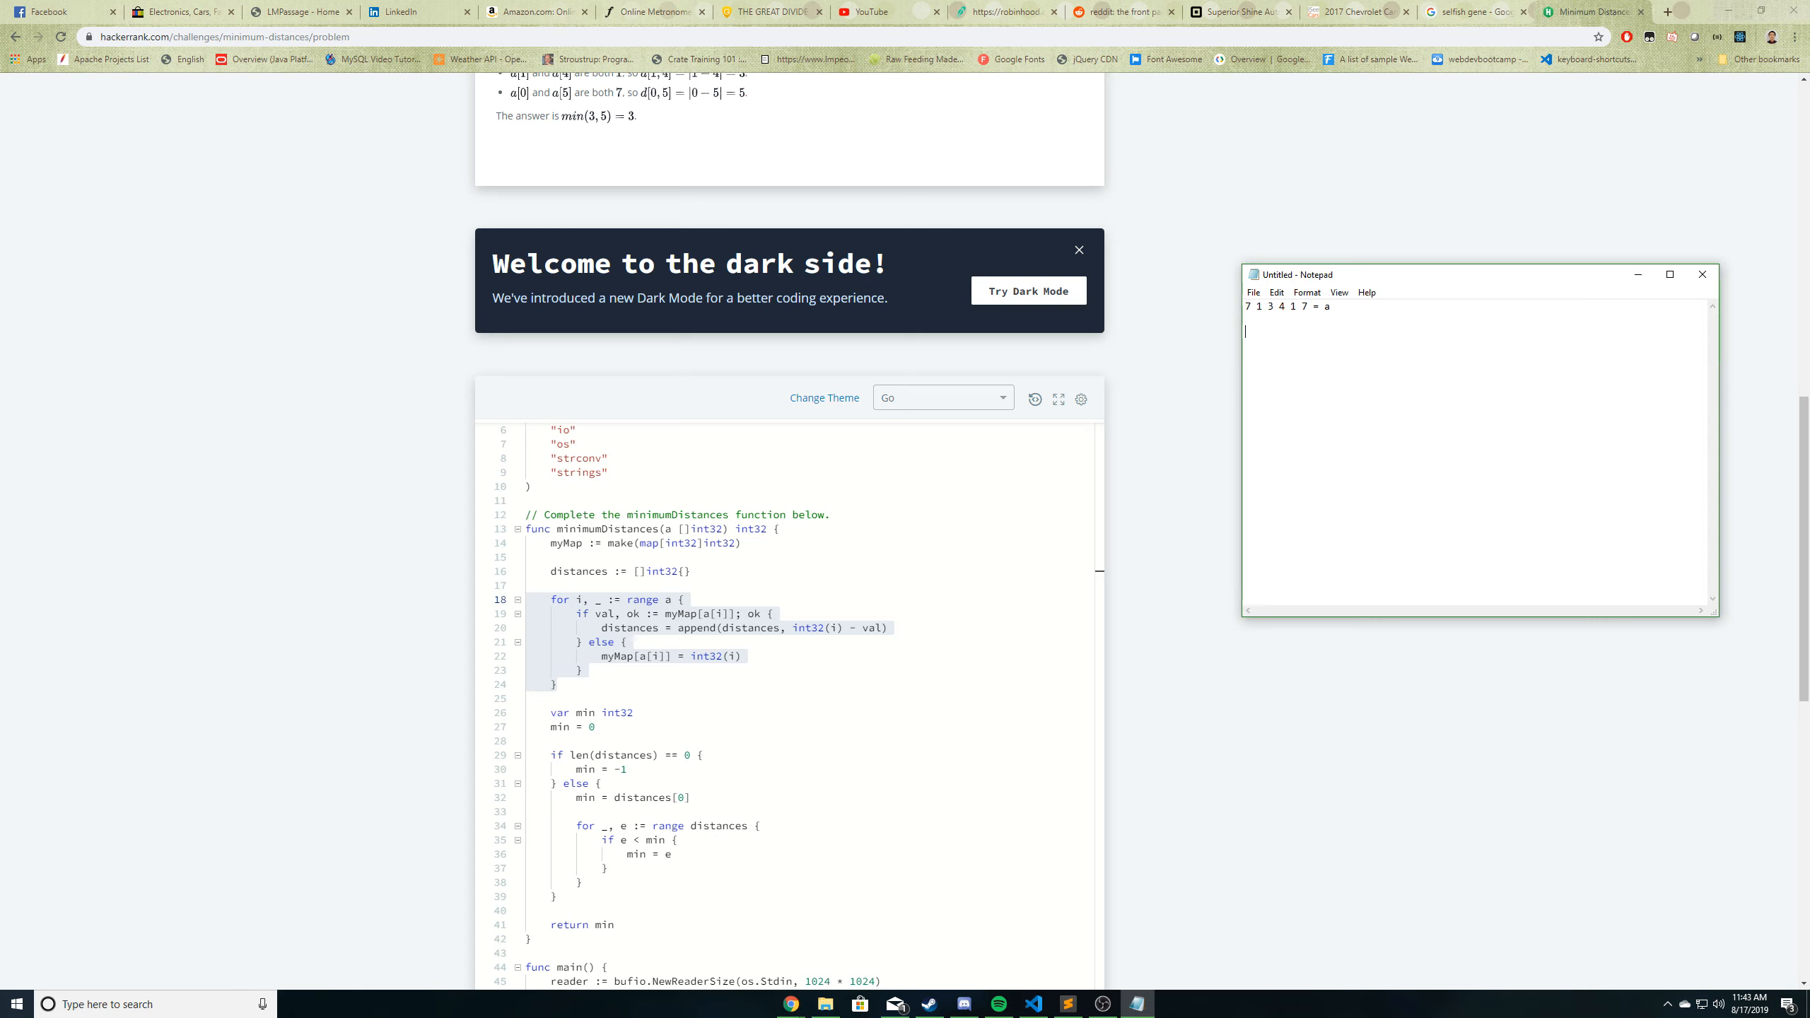
# - Note 'myMap = []' as the map's state before the first iteration
pyautogui.write('mpM')
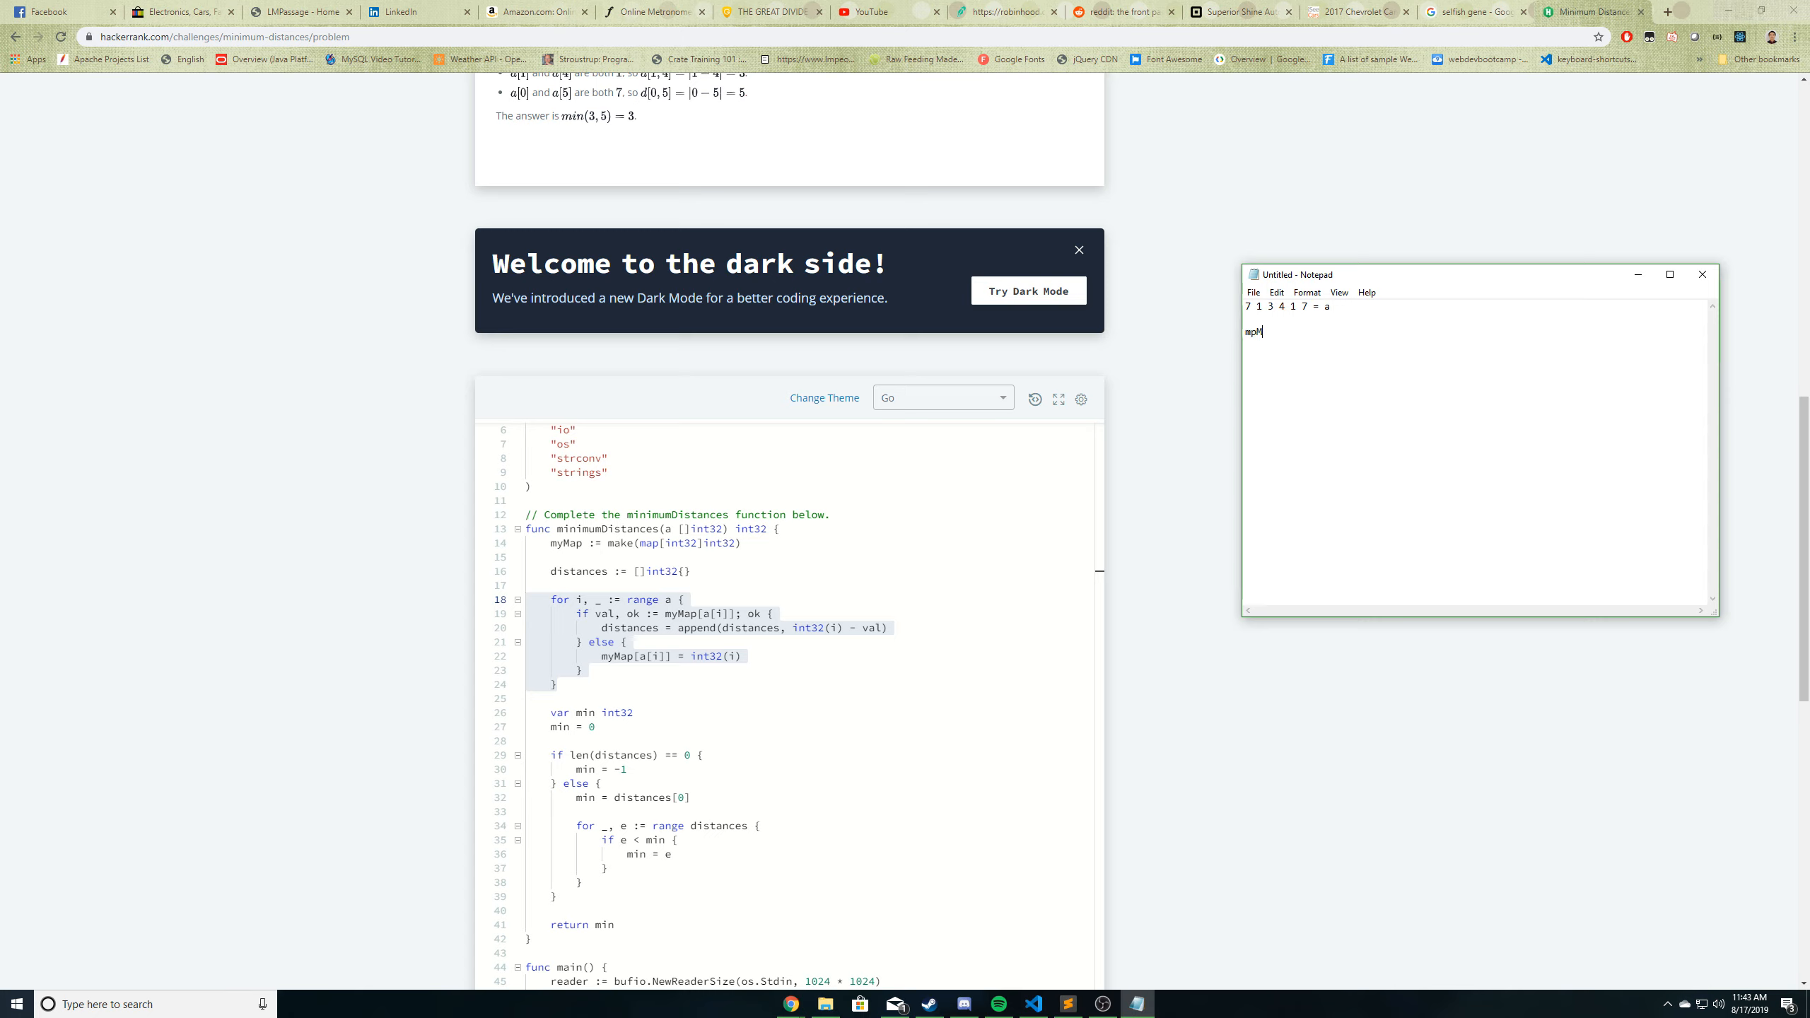
pyautogui.write('ap = []')
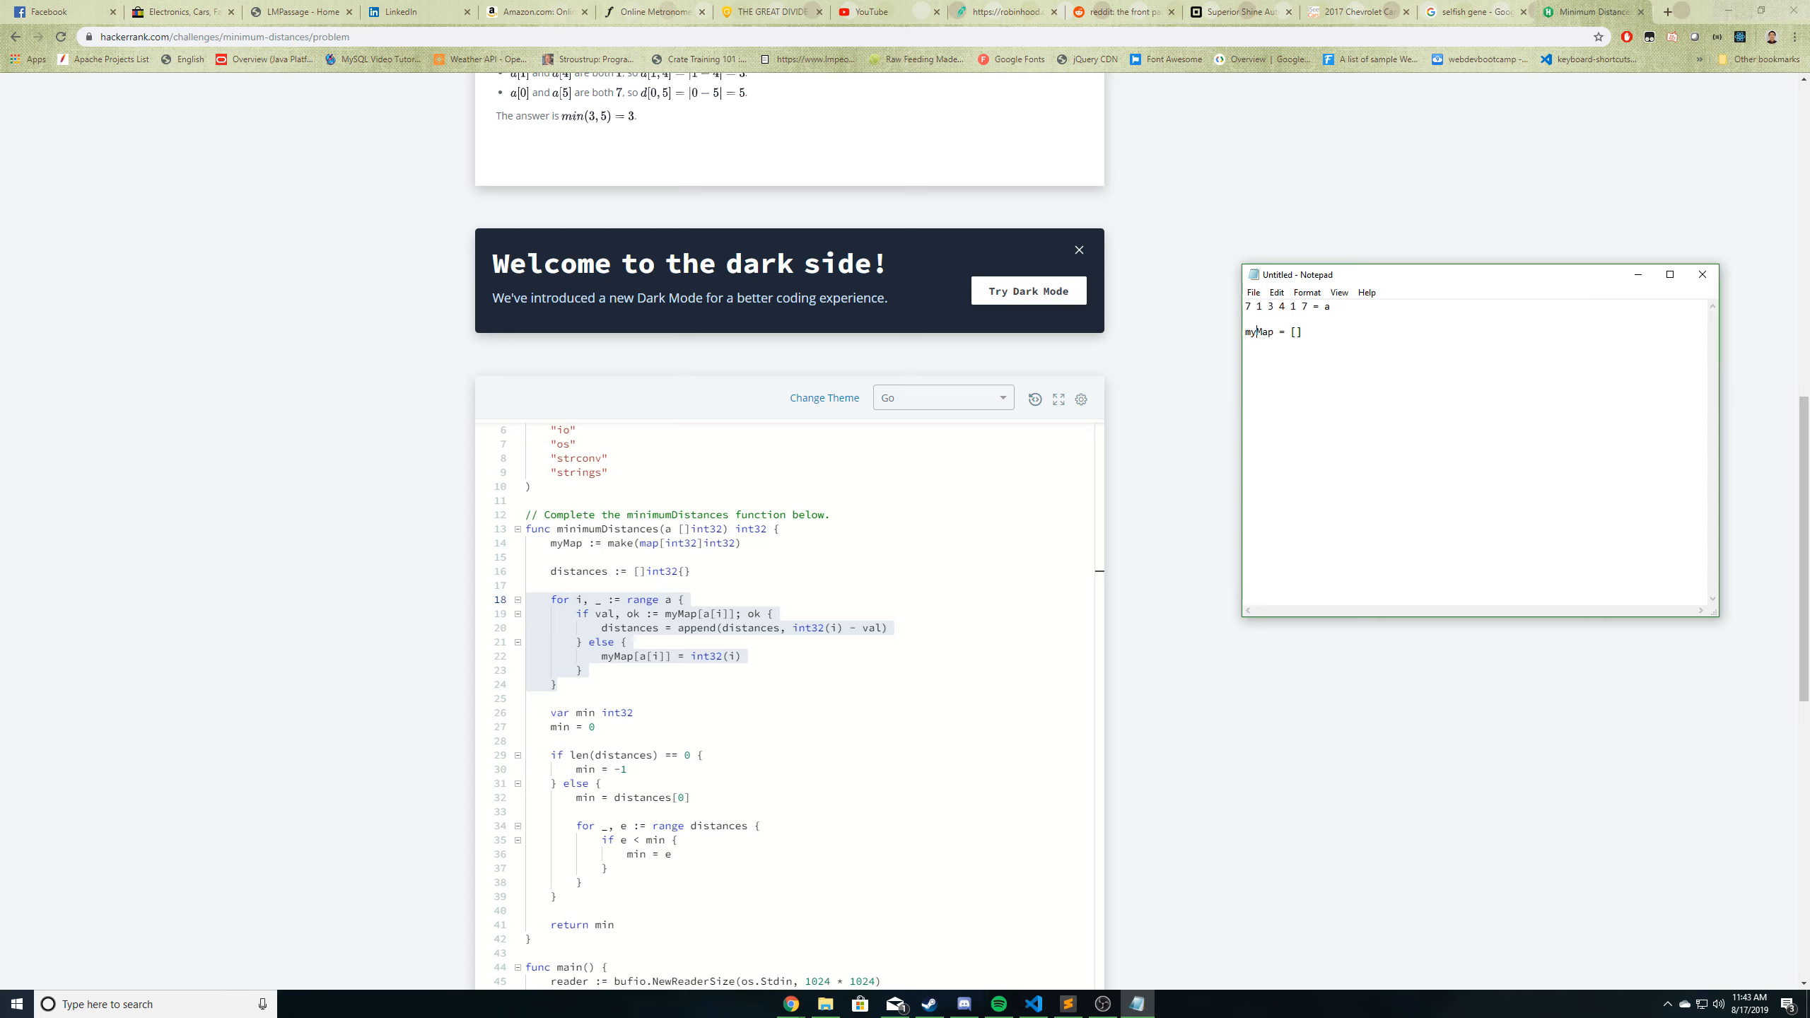
pyautogui.moveTo(1542, 359)
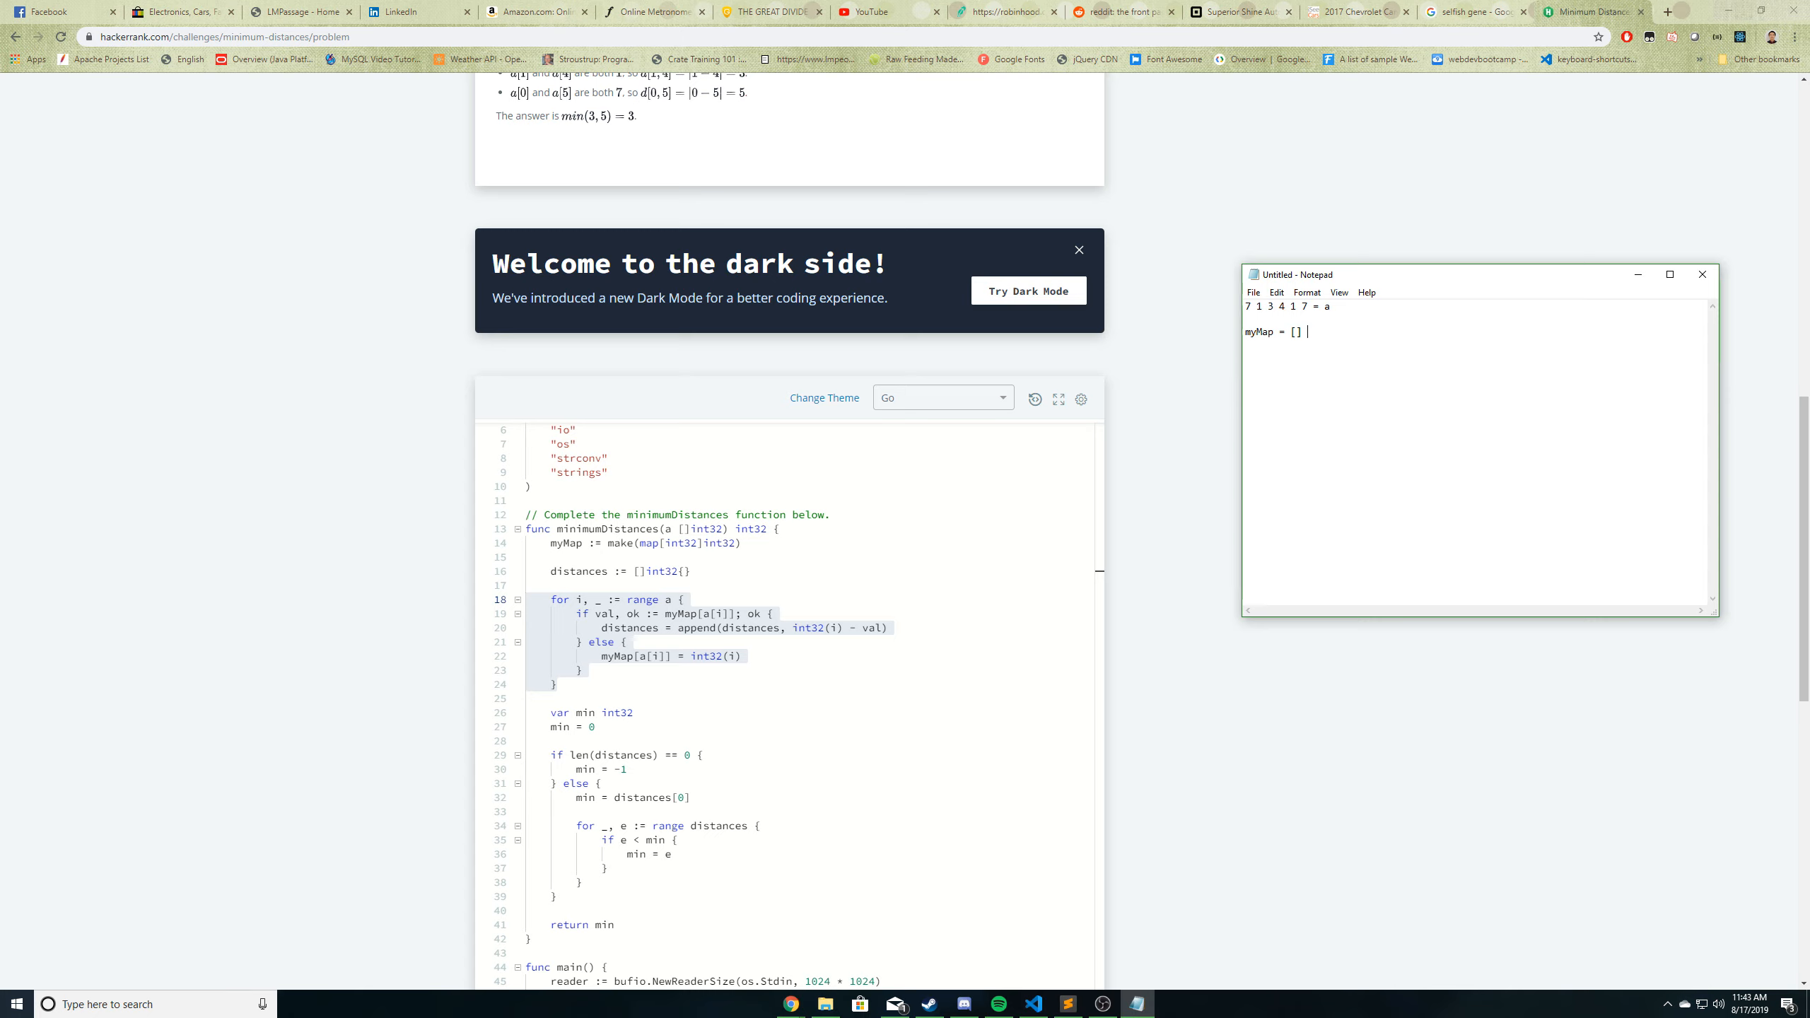
pyautogui.write('at iteration')
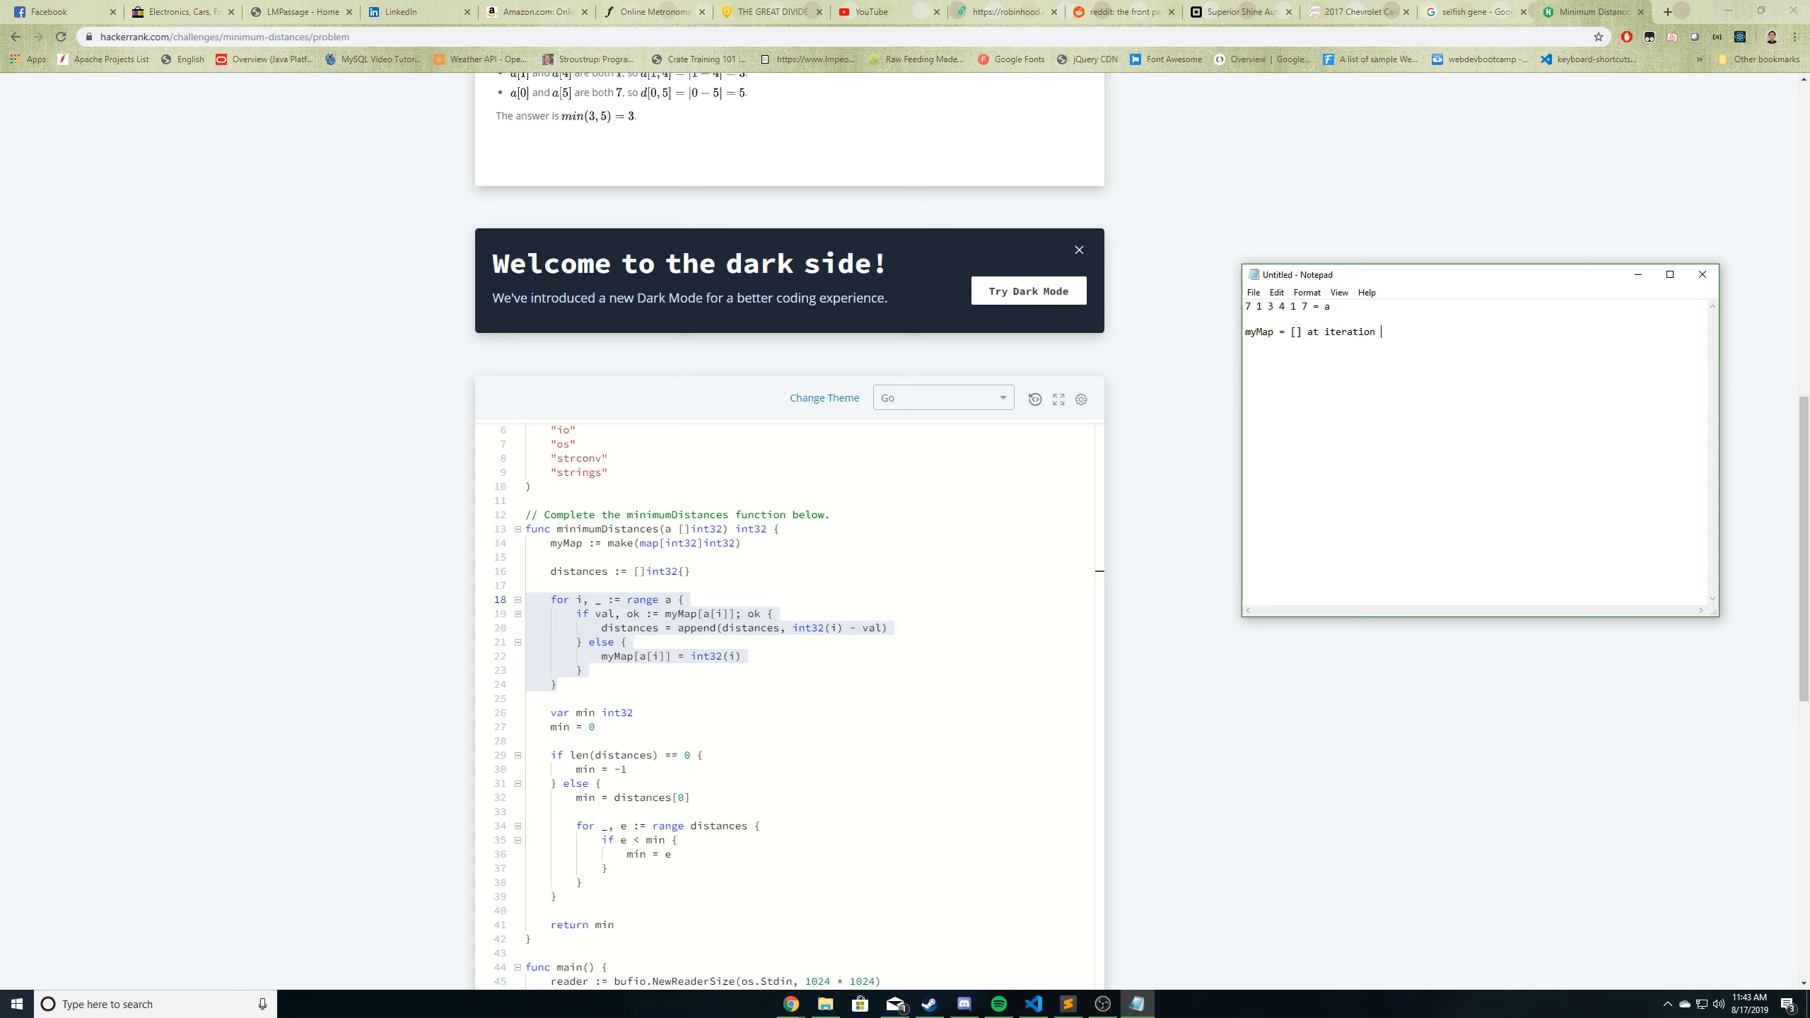
pyautogui.write('0')
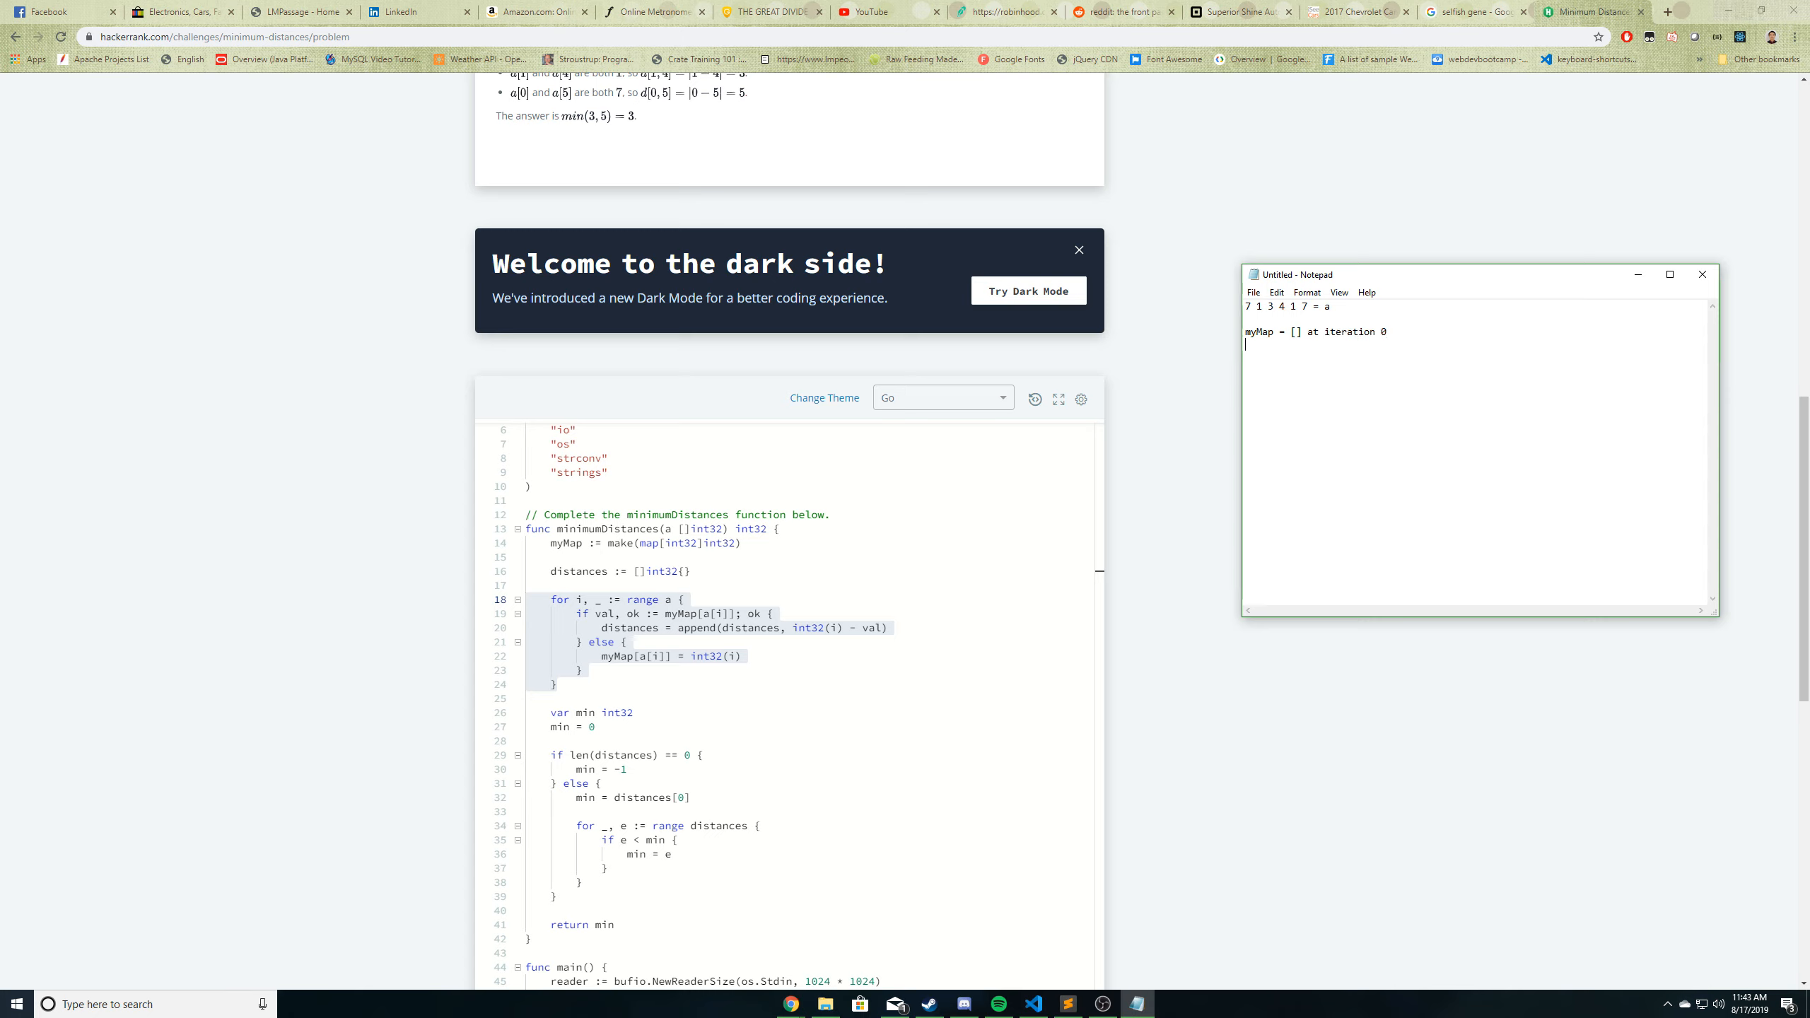
pyautogui.moveTo(1202, 121)
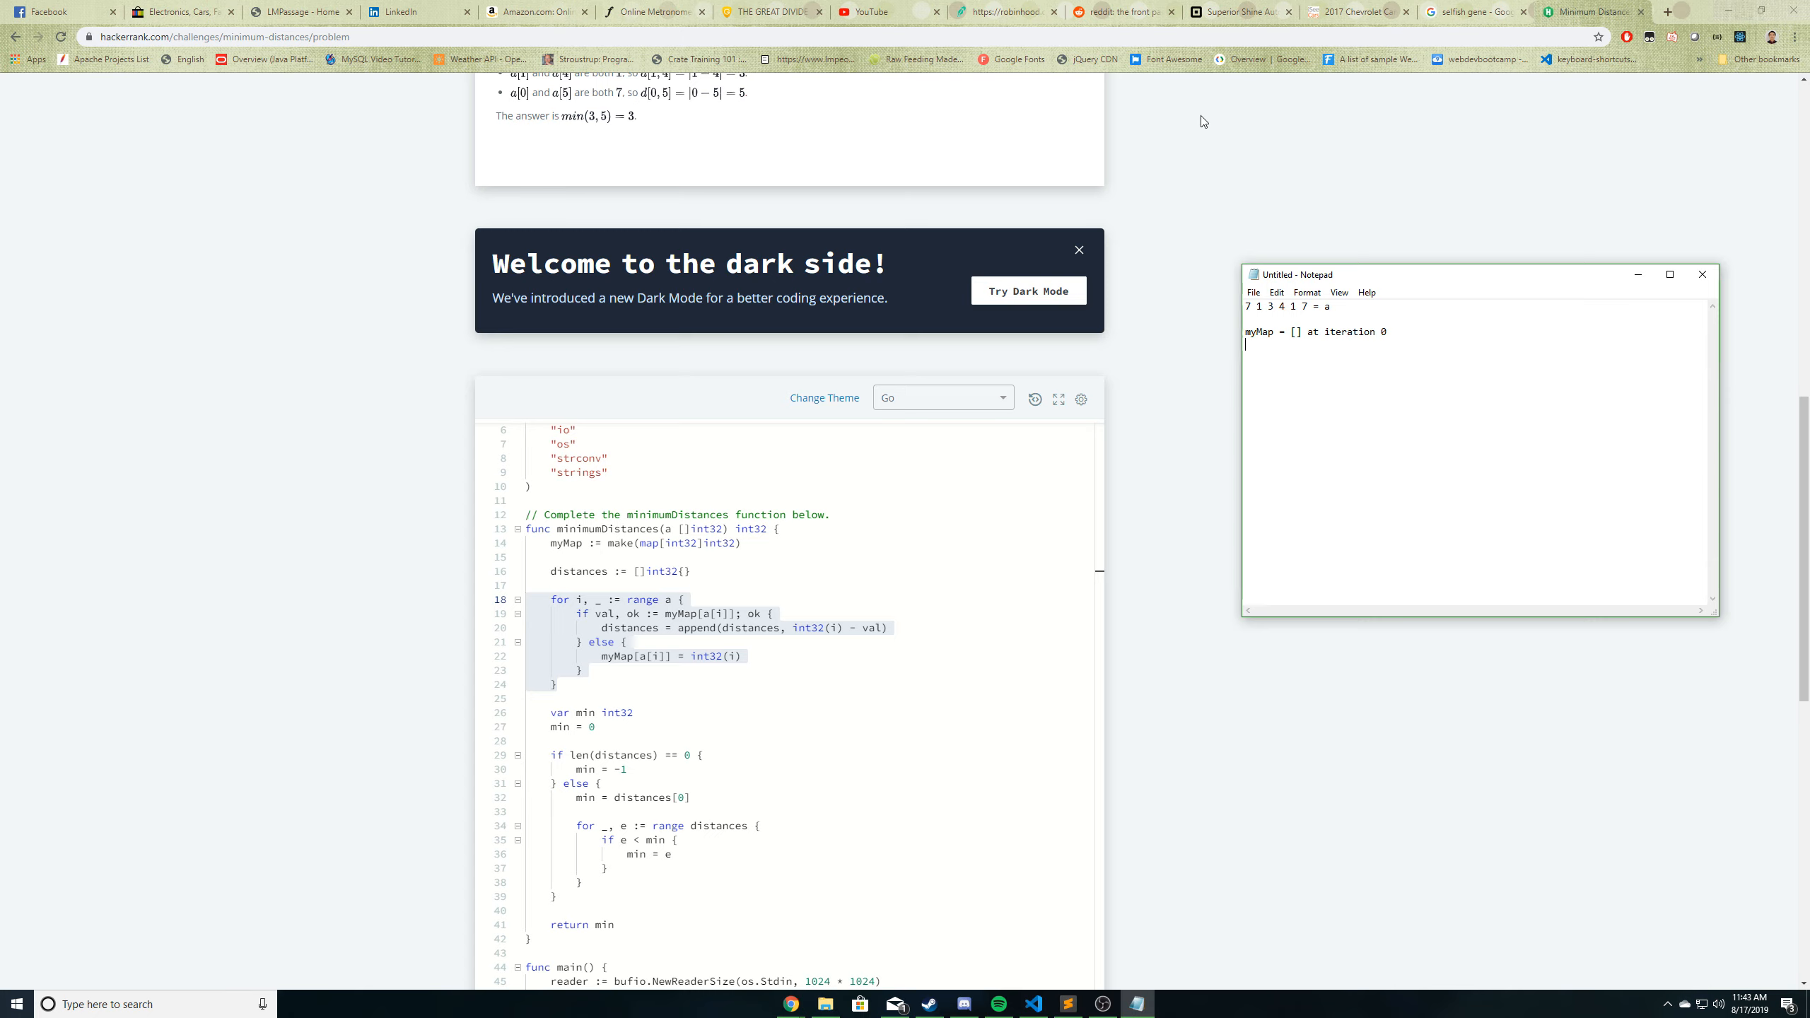
pyautogui.write('1')
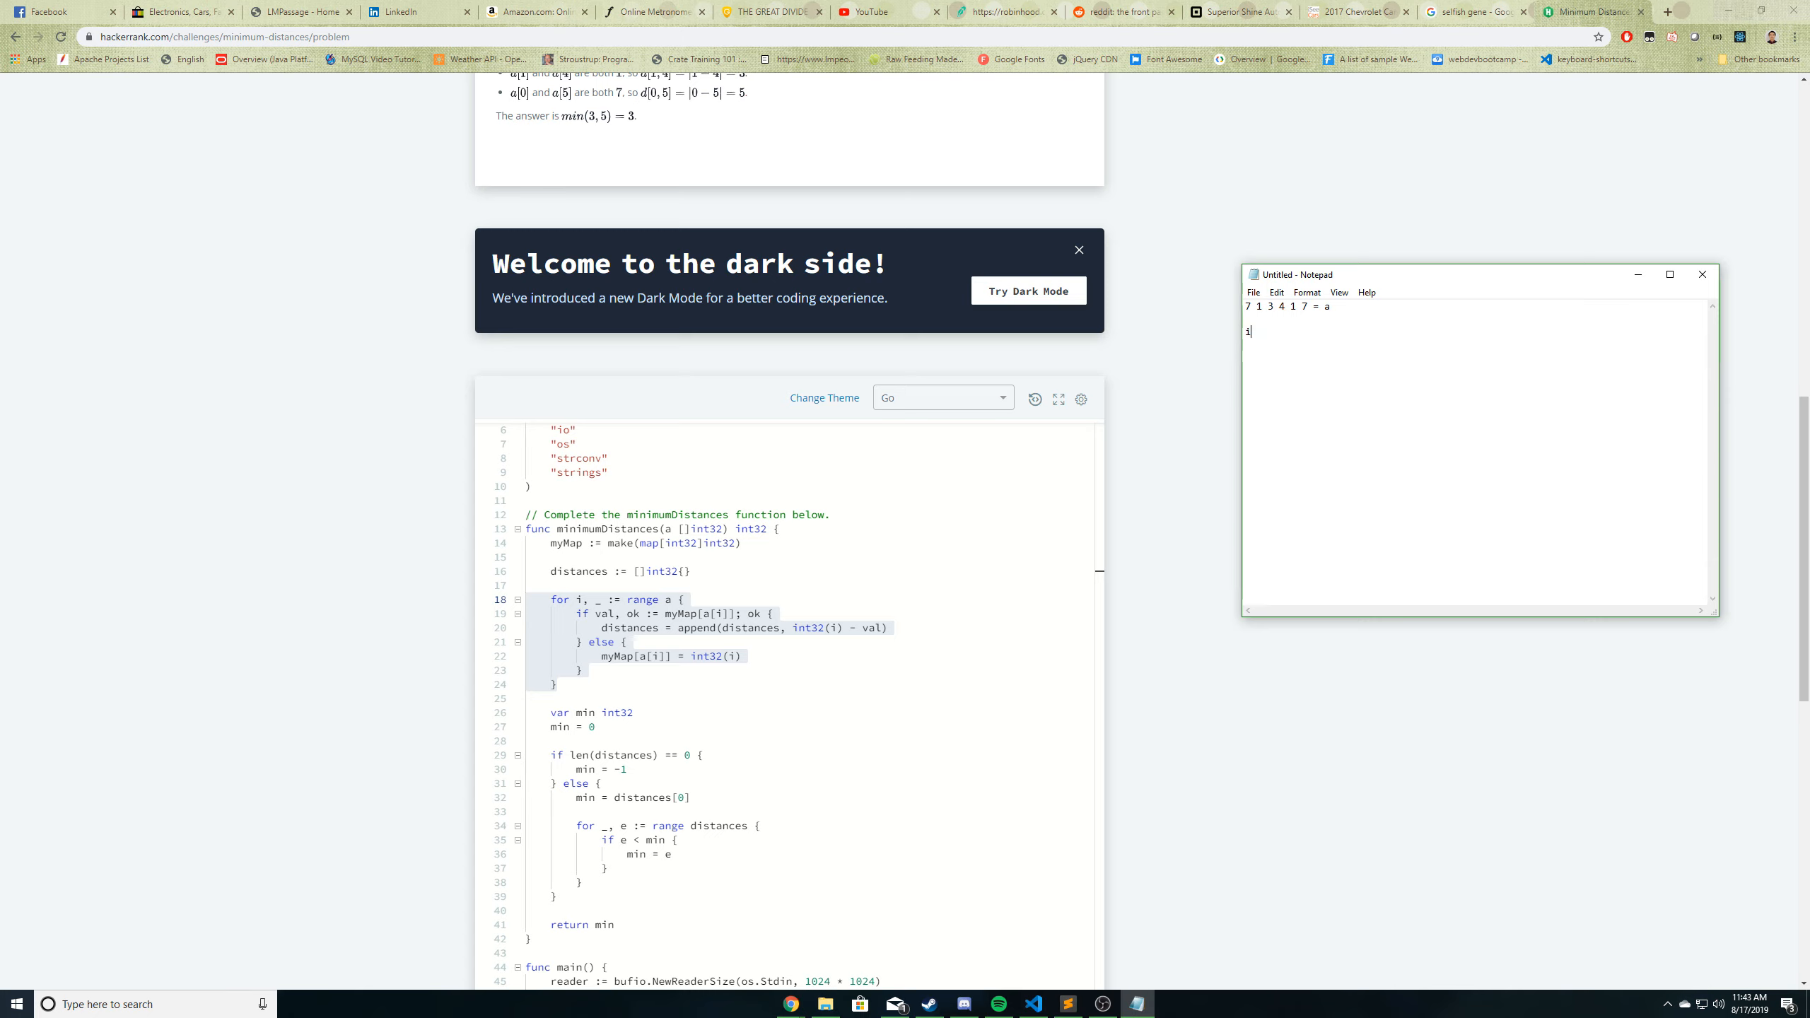
# - Write iteration 0 with 'start myMap[]' and 'end myMap[[7, 0]]'
pyautogui.write('iteration 0')
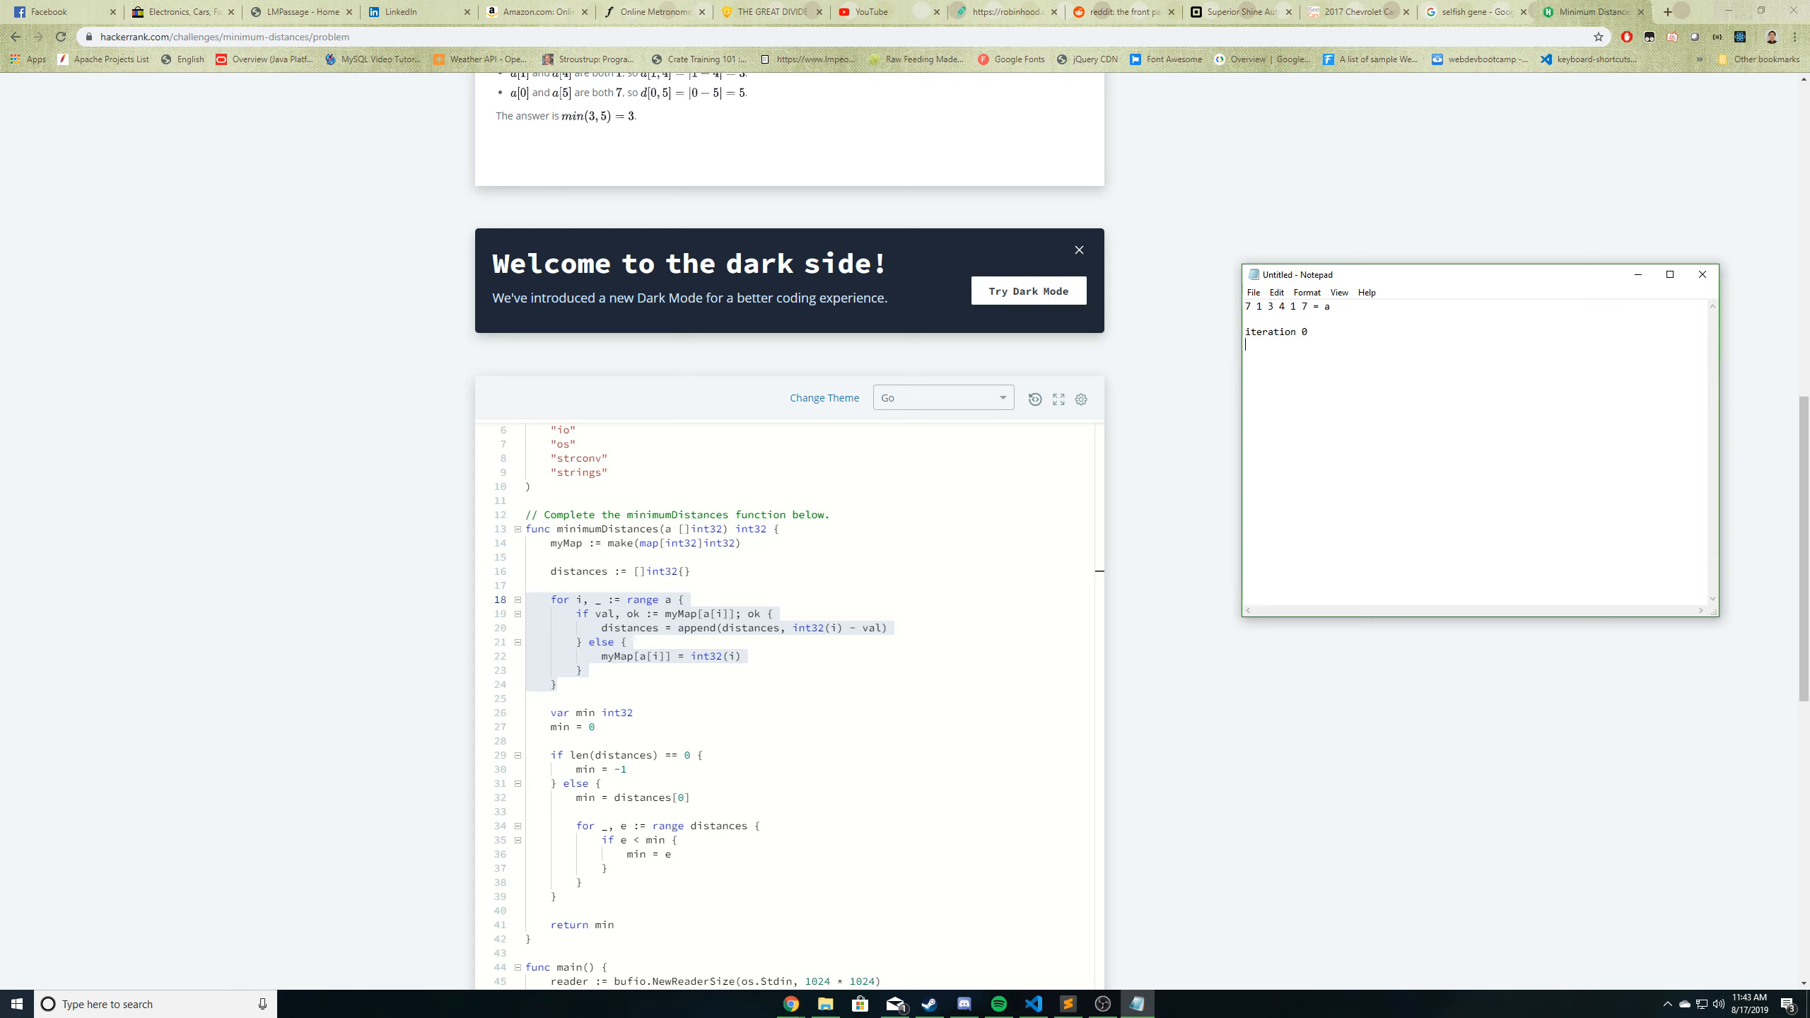
pyautogui.write('myMap stt')
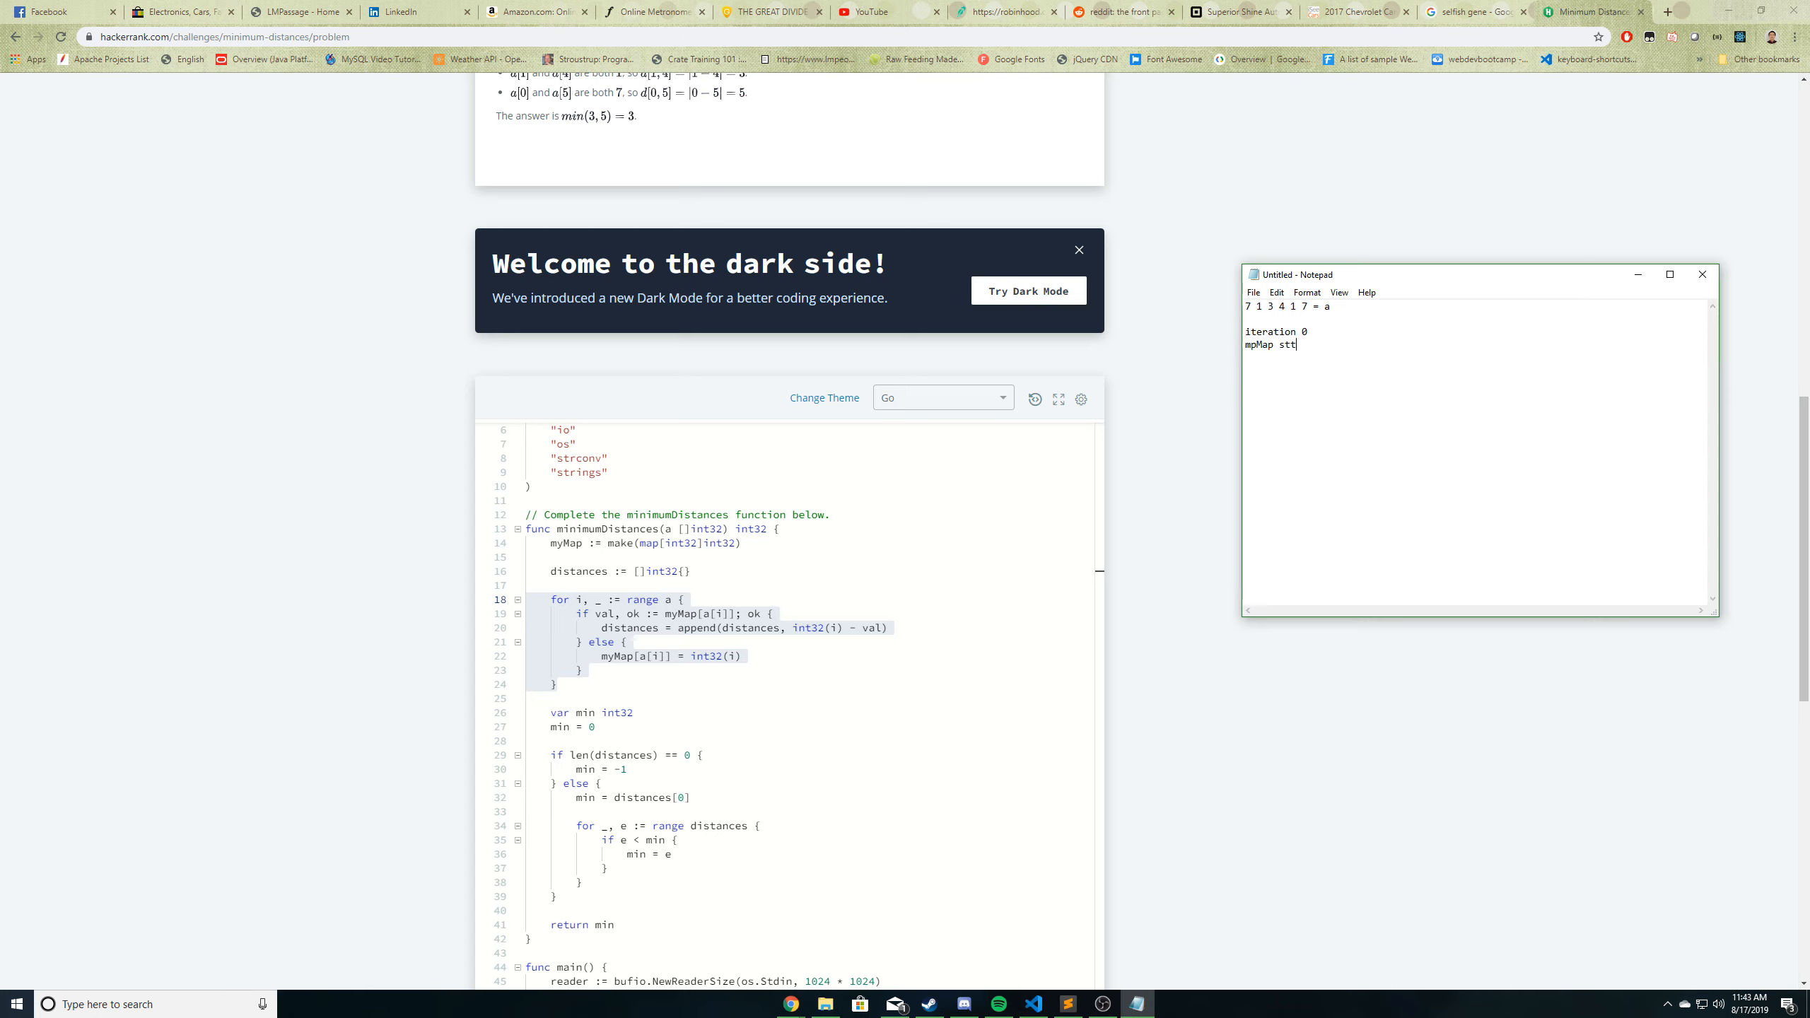
pyautogui.write('art')
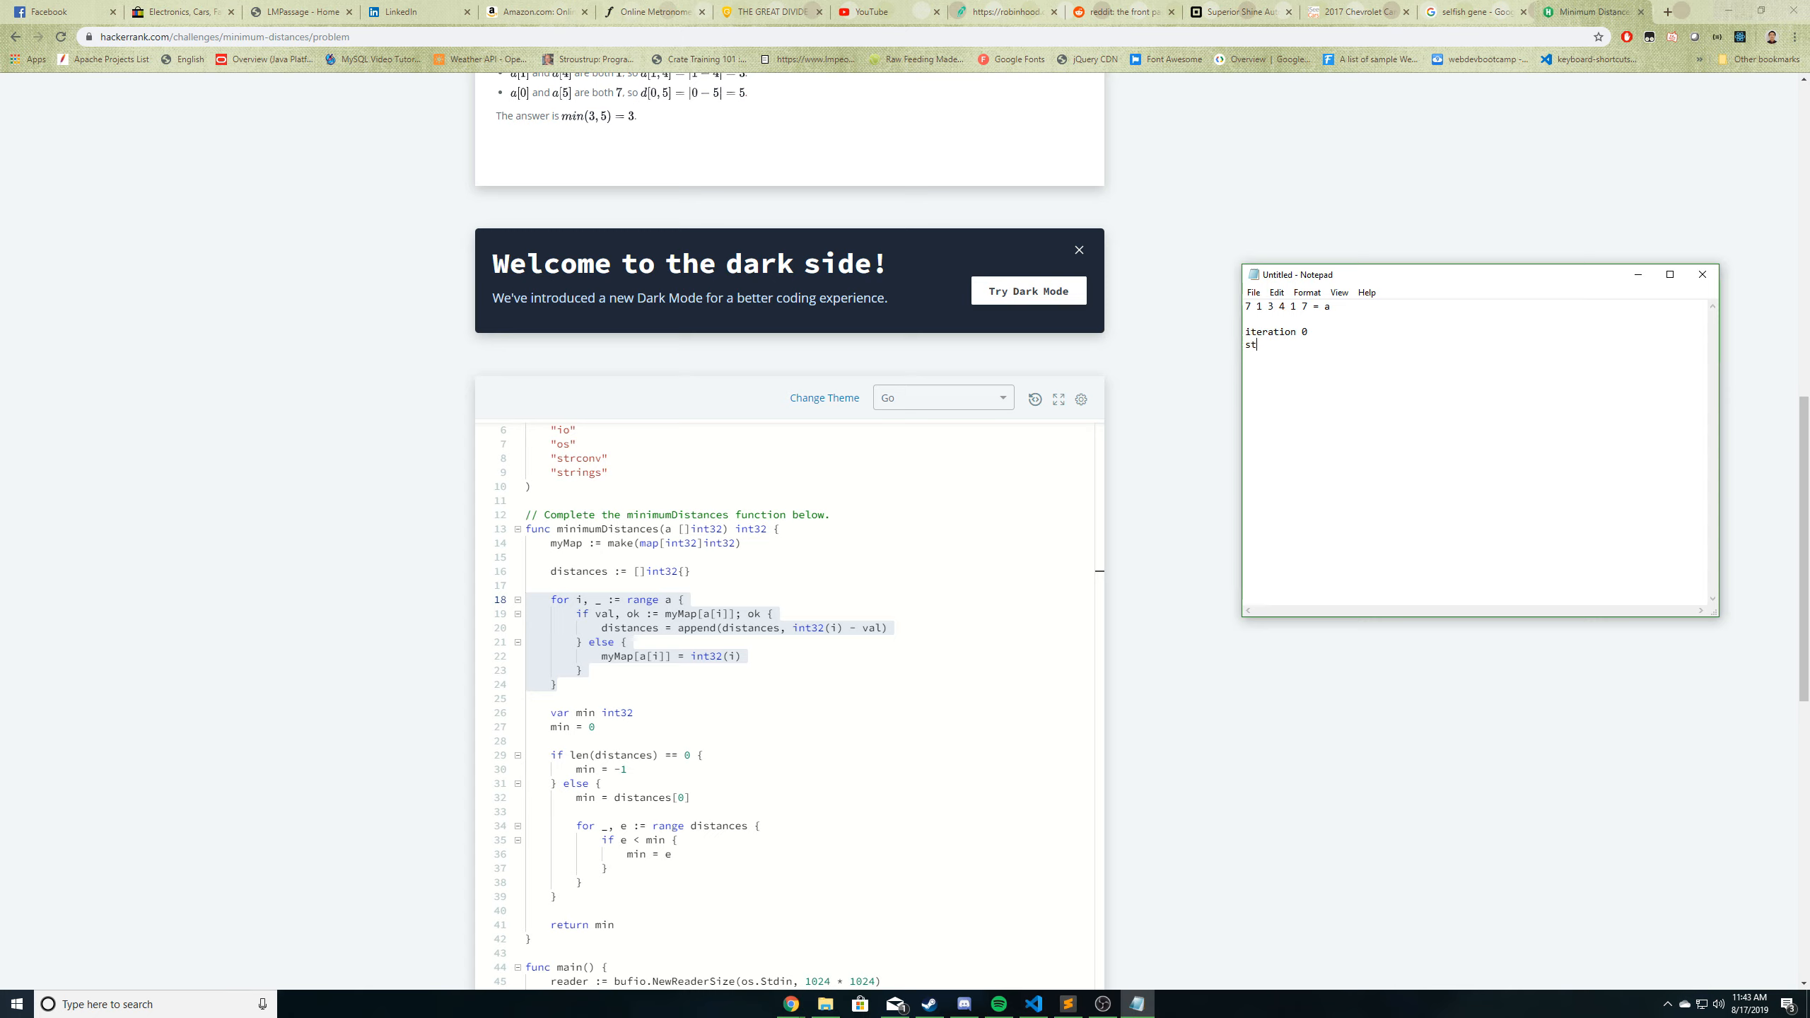
pyautogui.write('art')
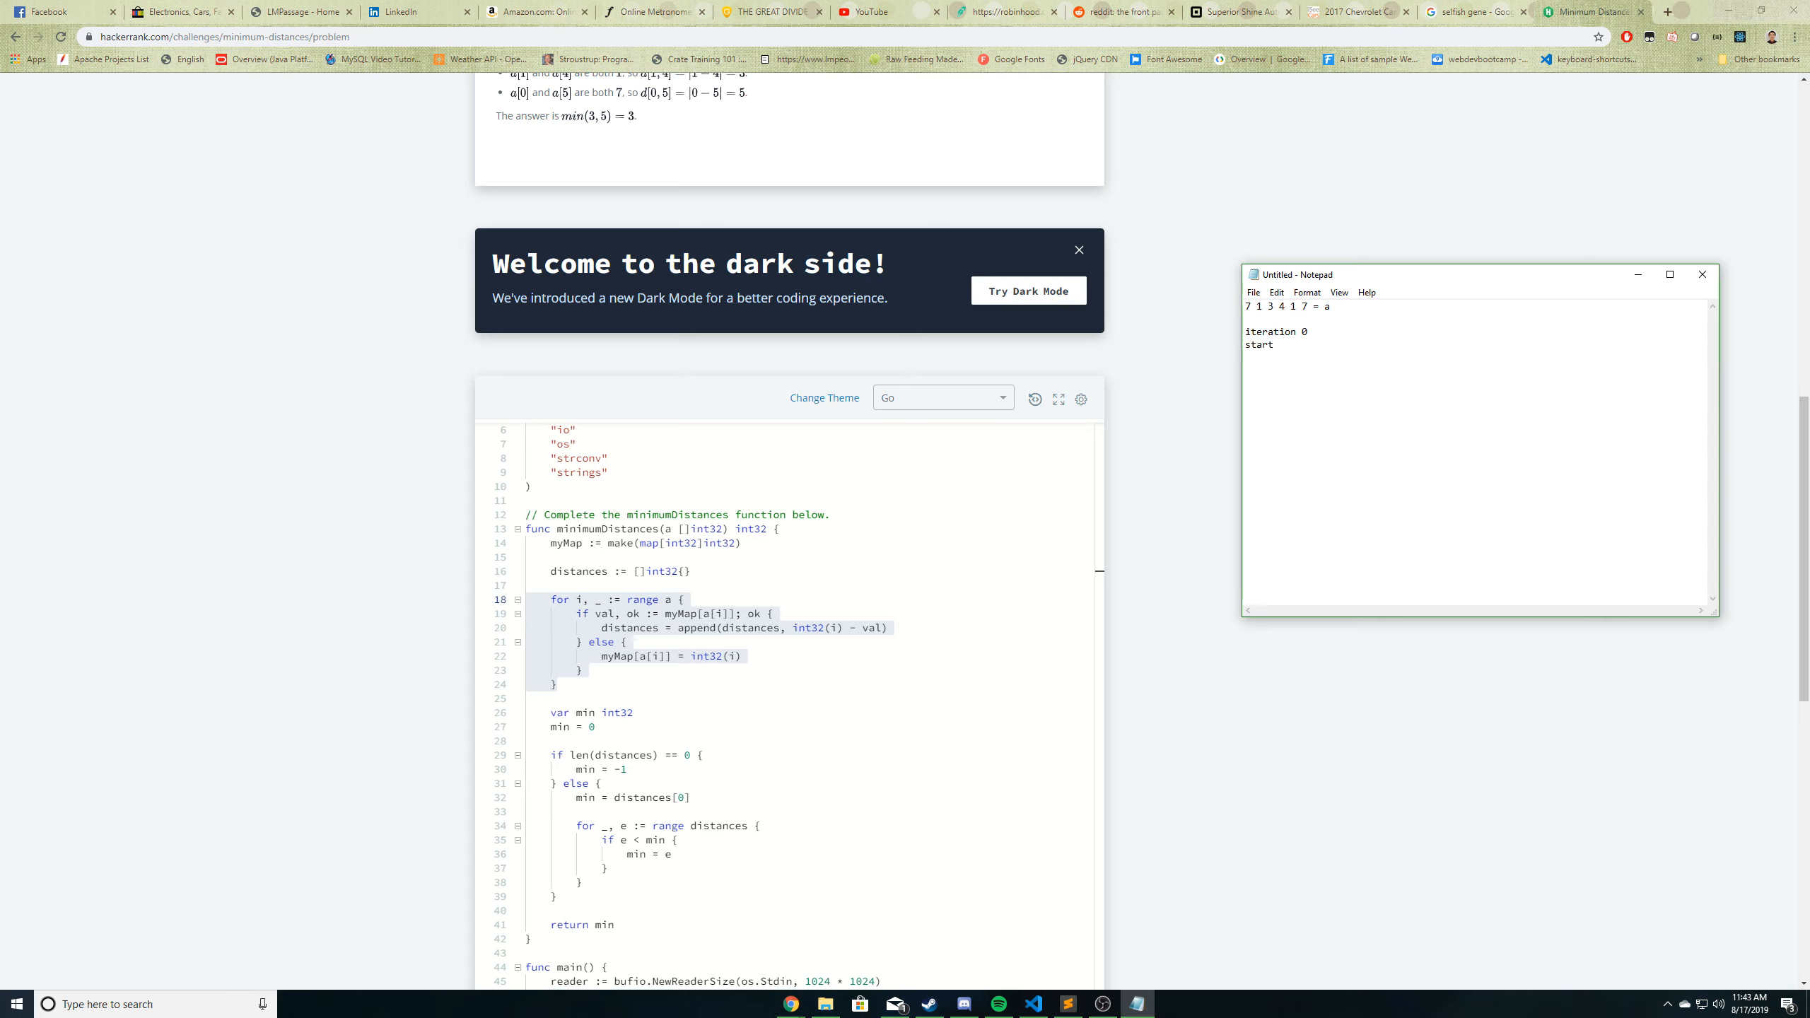
pyautogui.write('myMap[]')
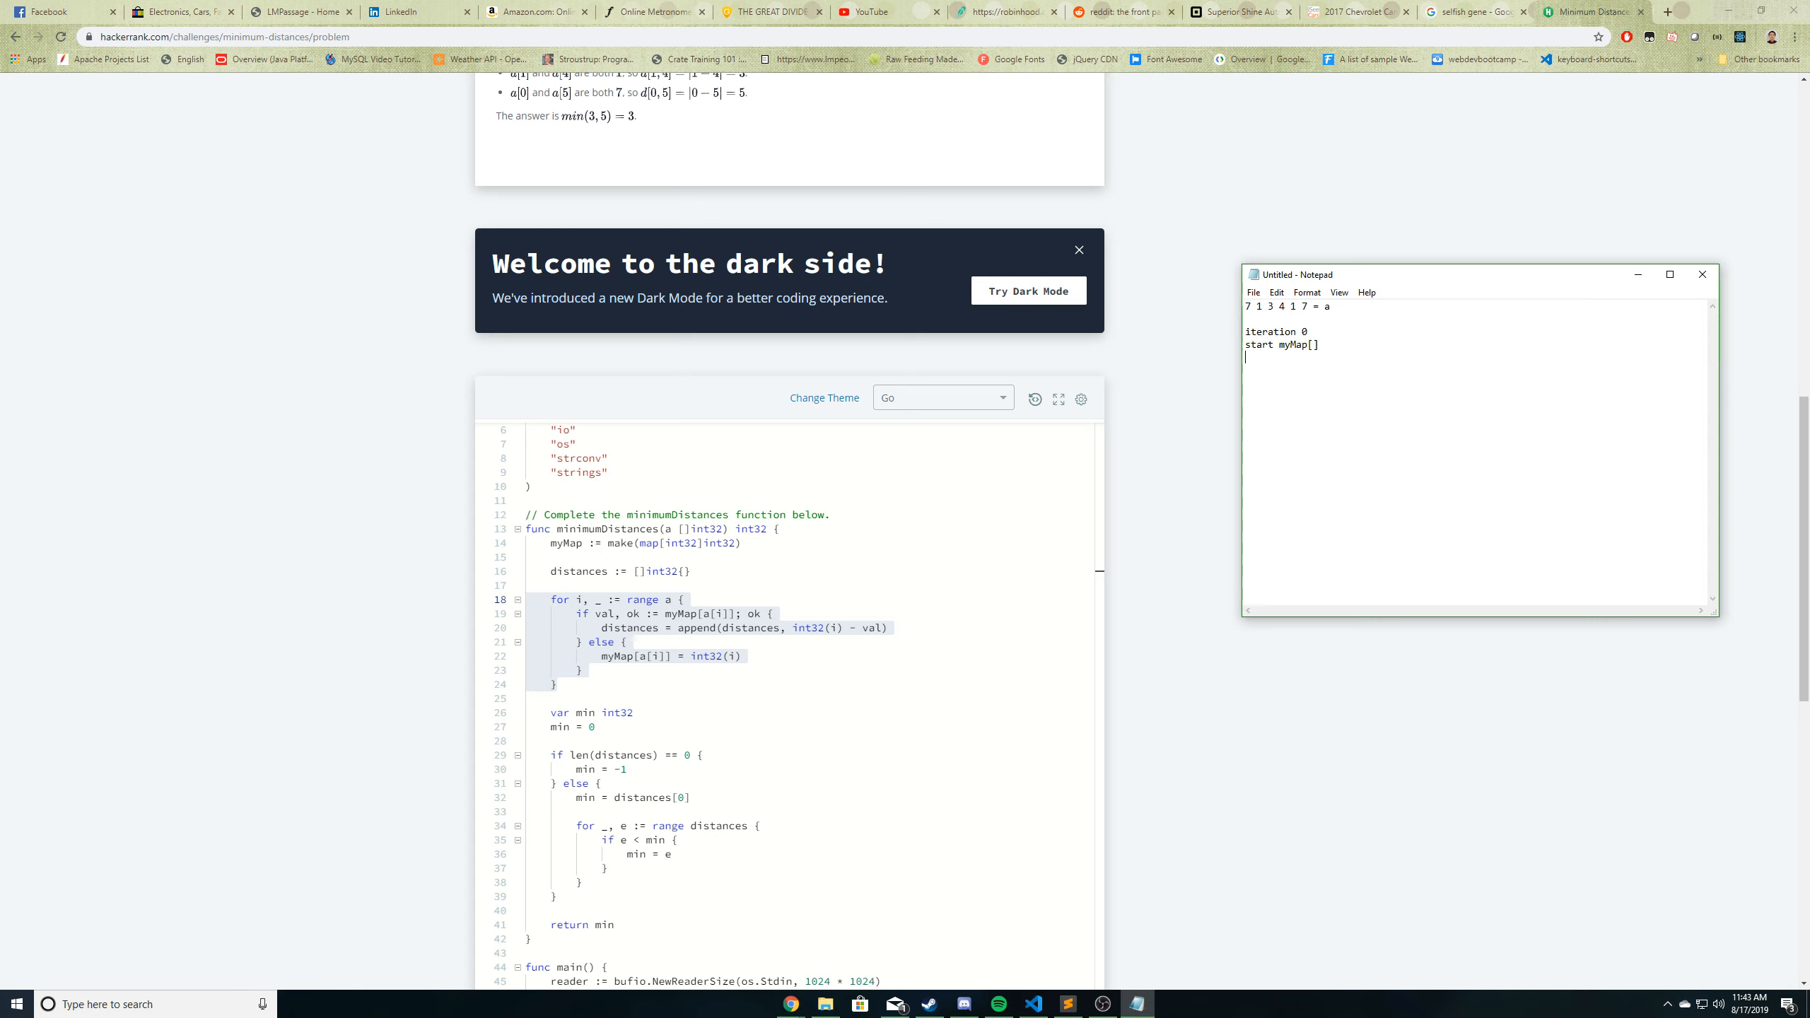
pyautogui.write('end')
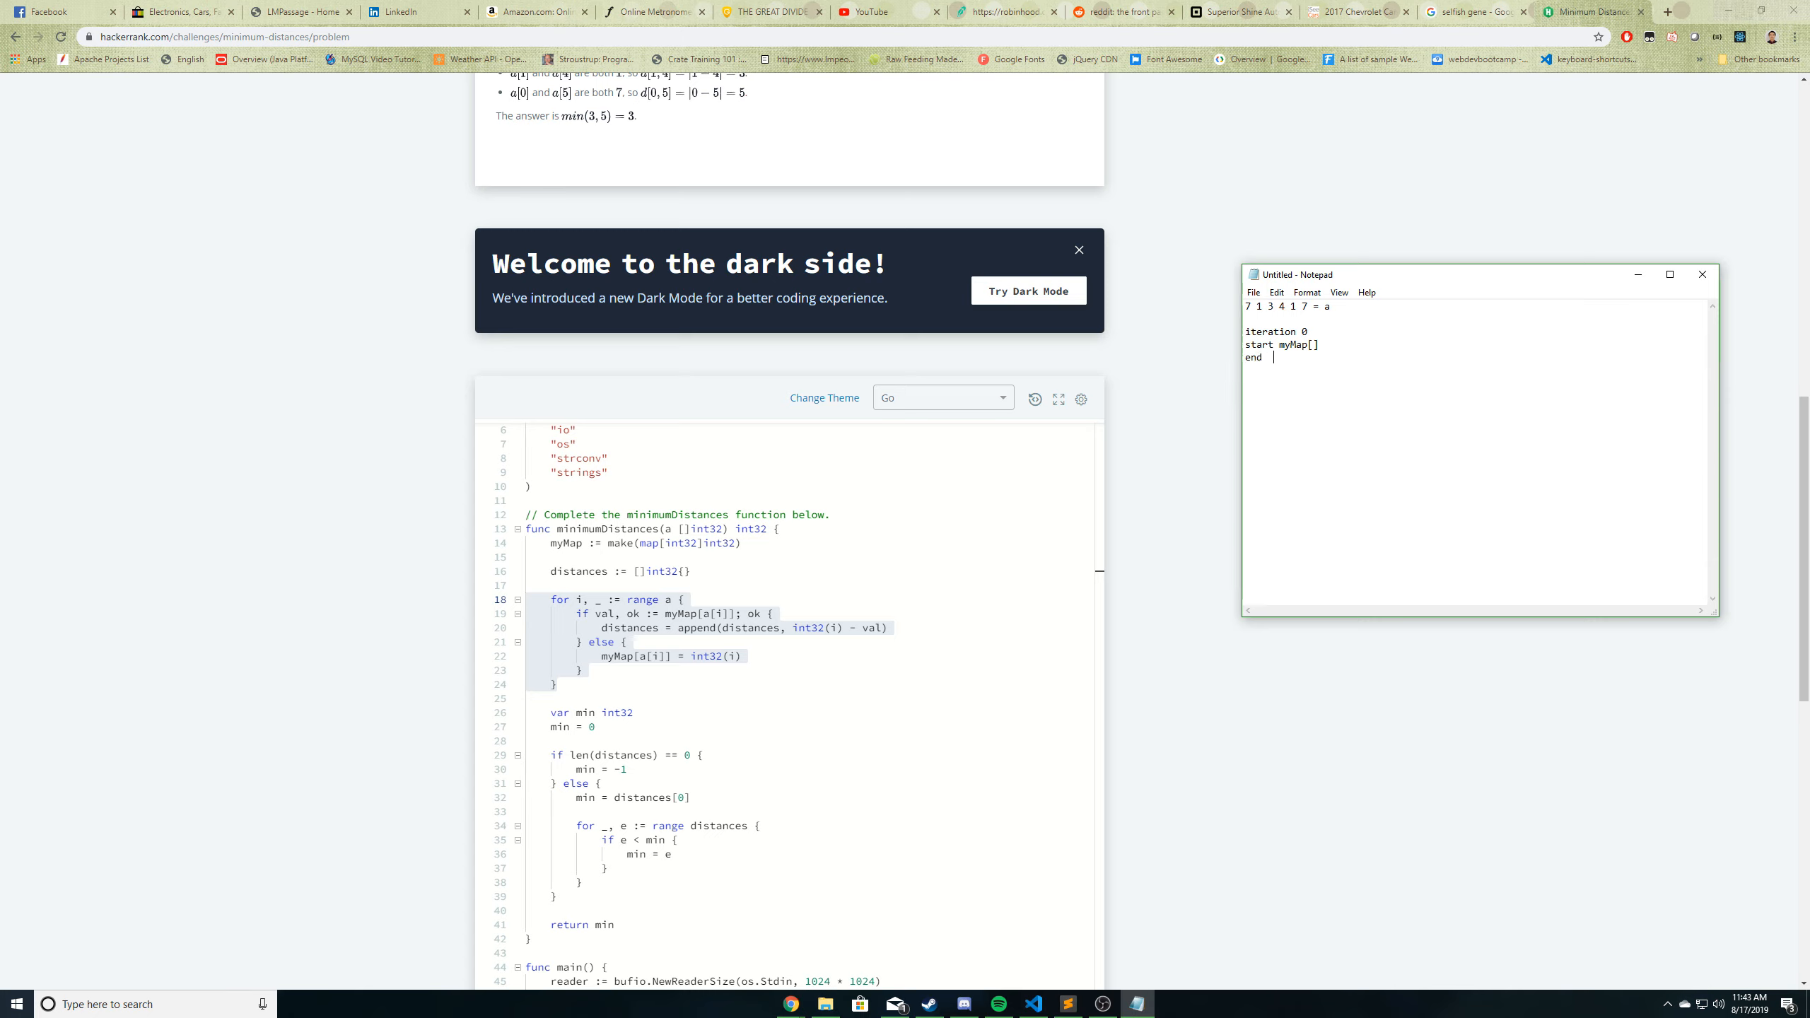
pyautogui.write('my')
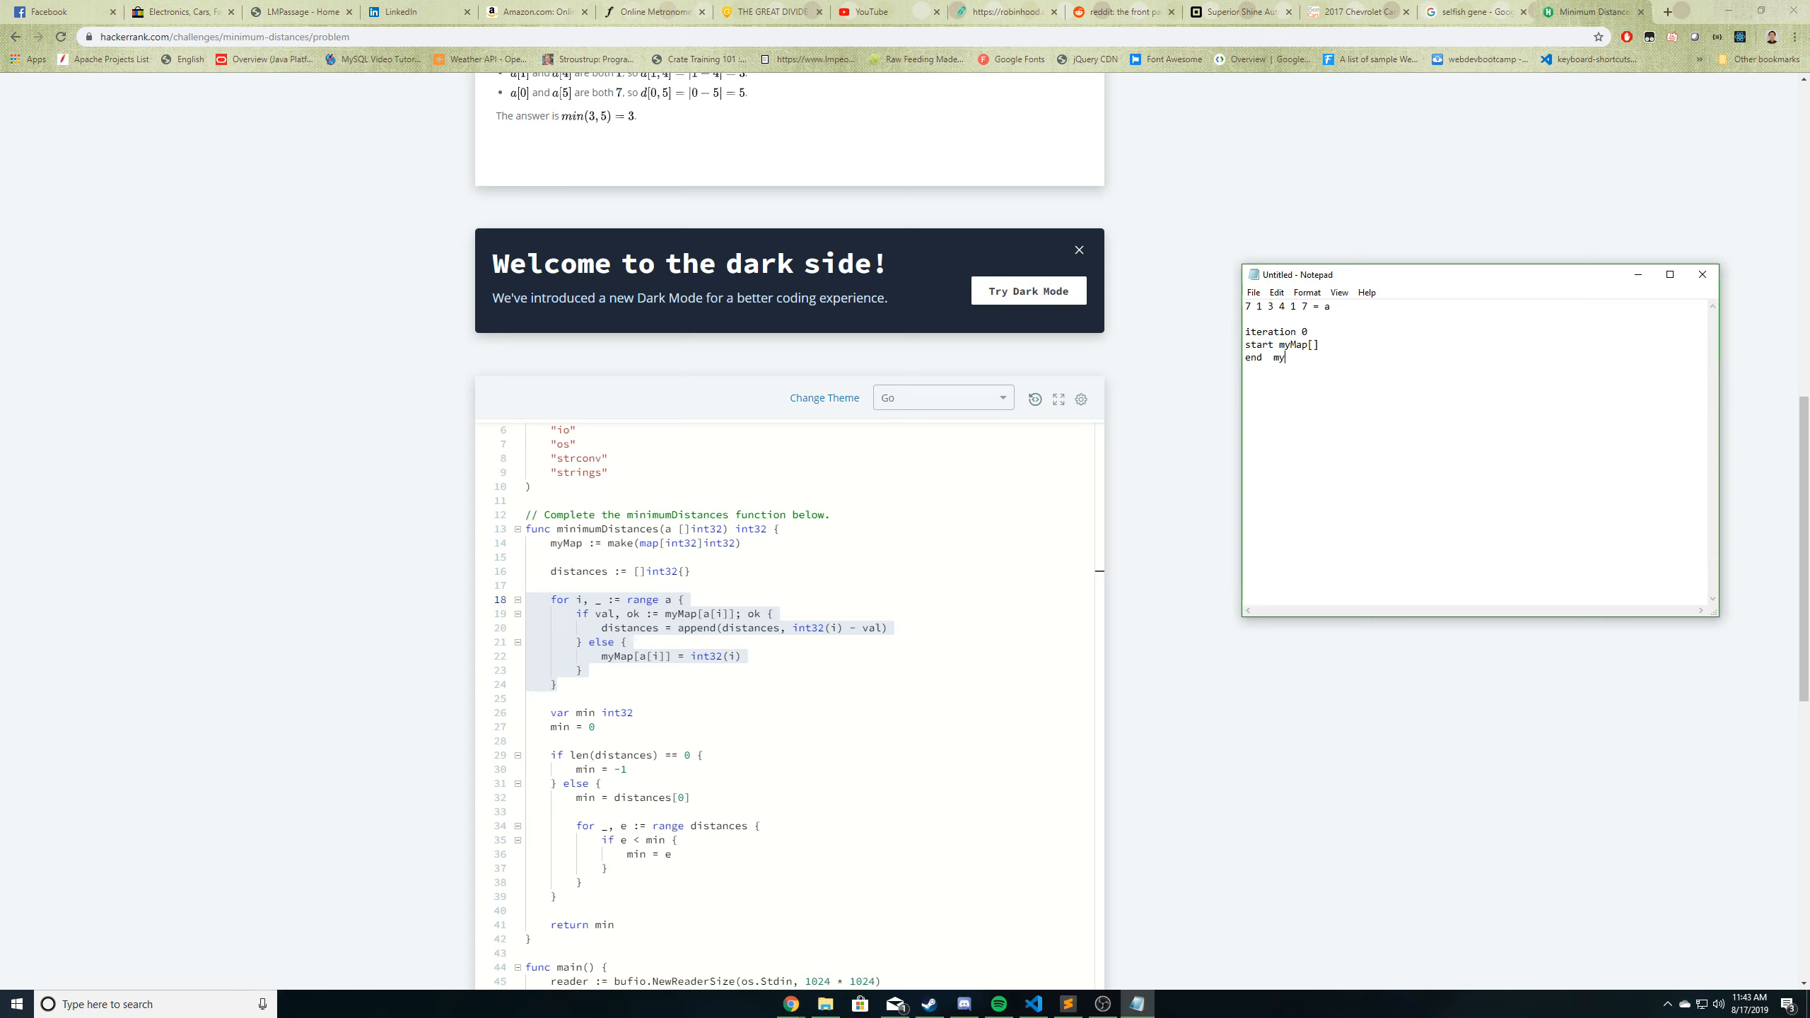
pyautogui.write('Map[]')
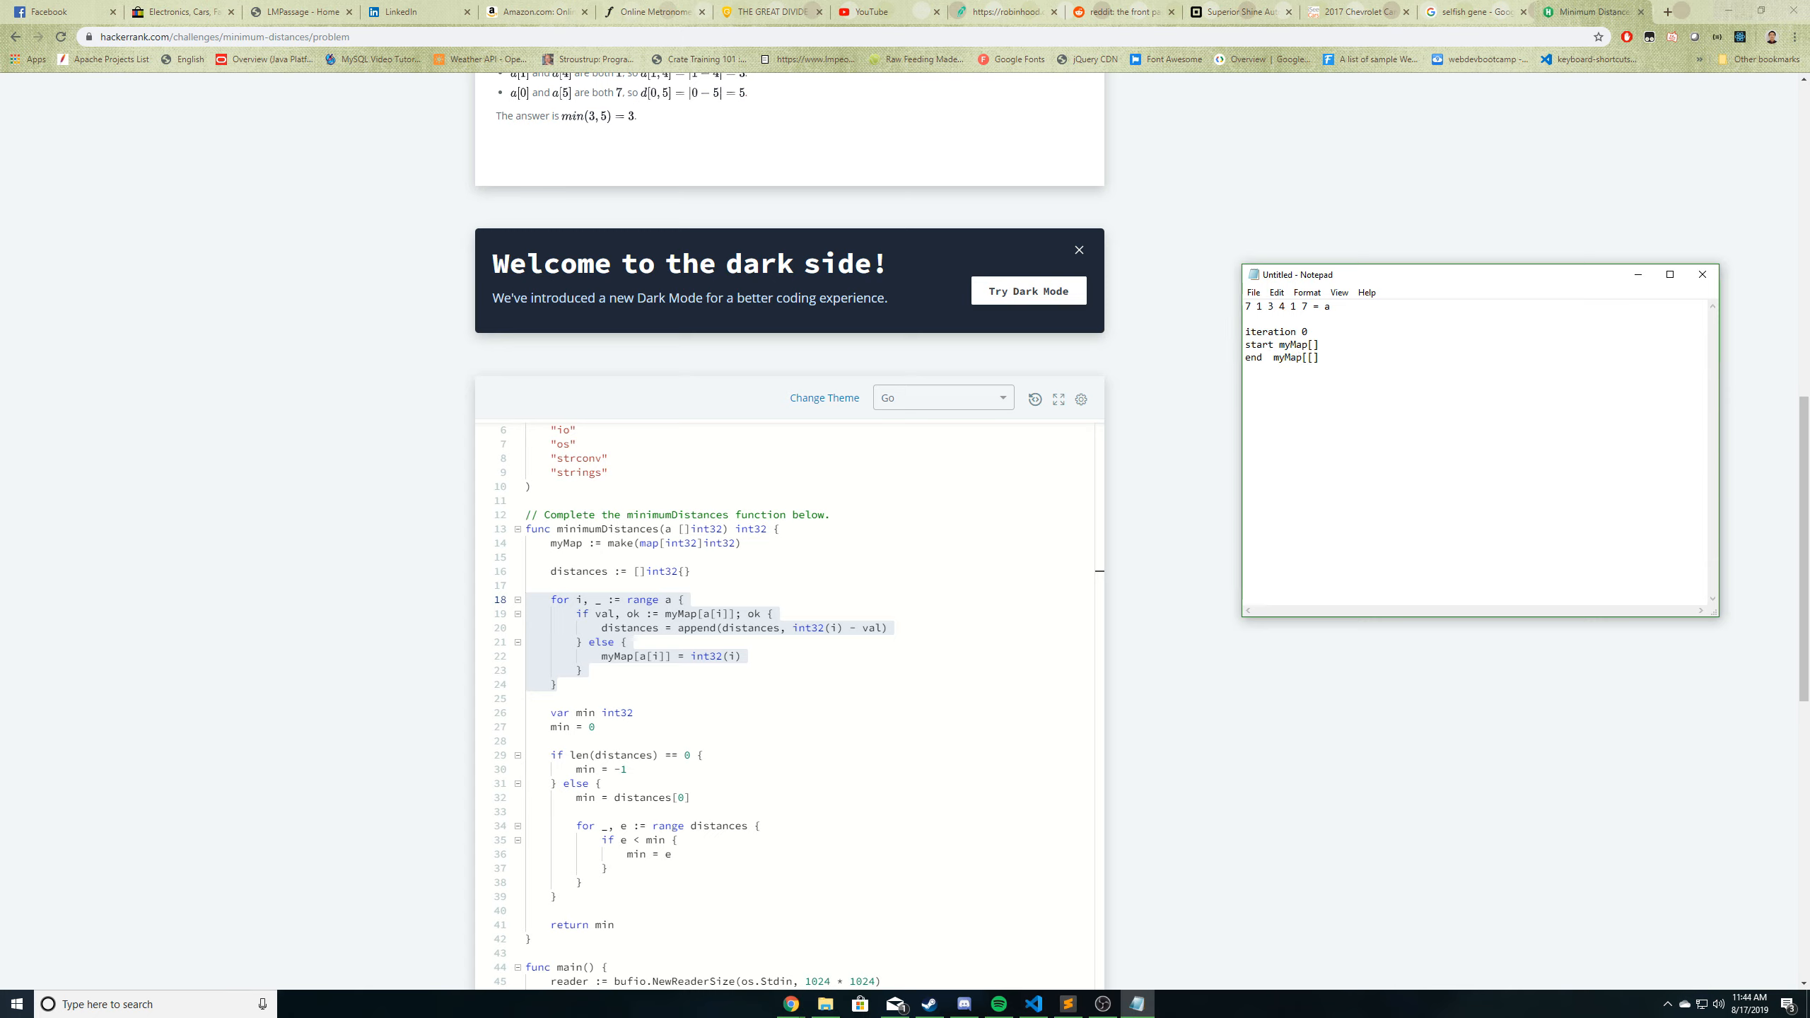
pyautogui.write('7,')
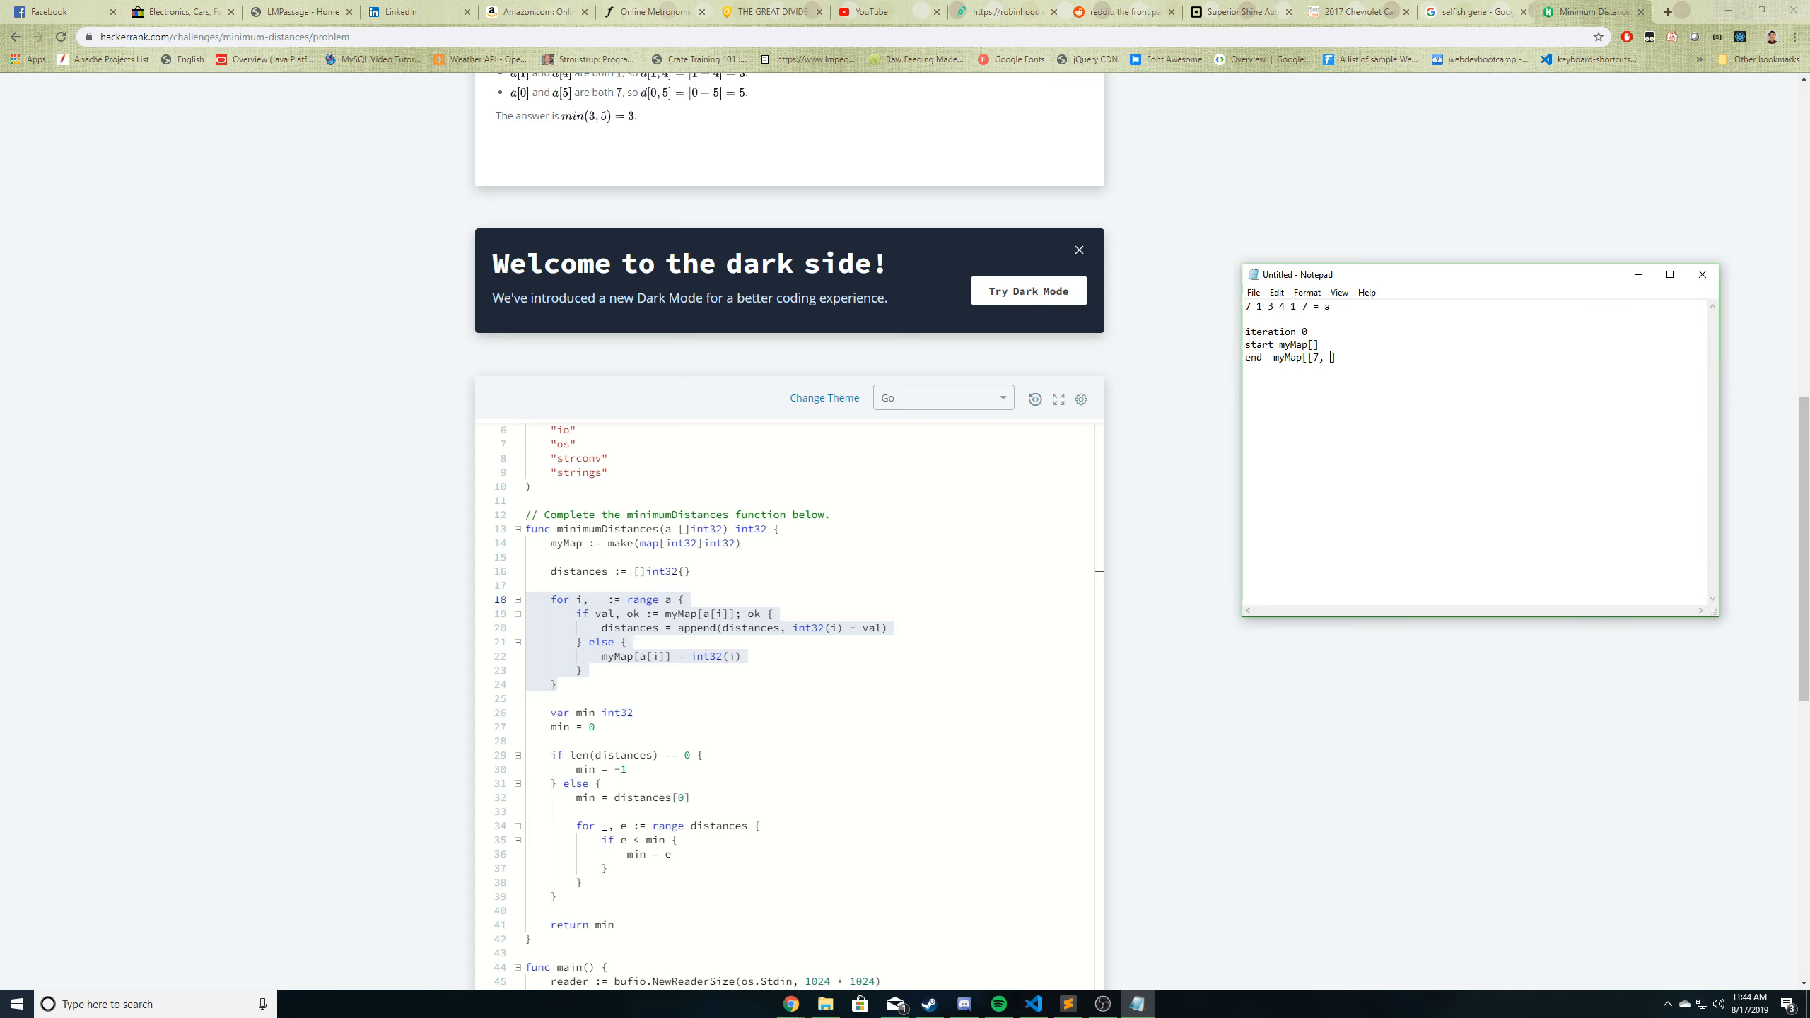
pyautogui.write('0]')
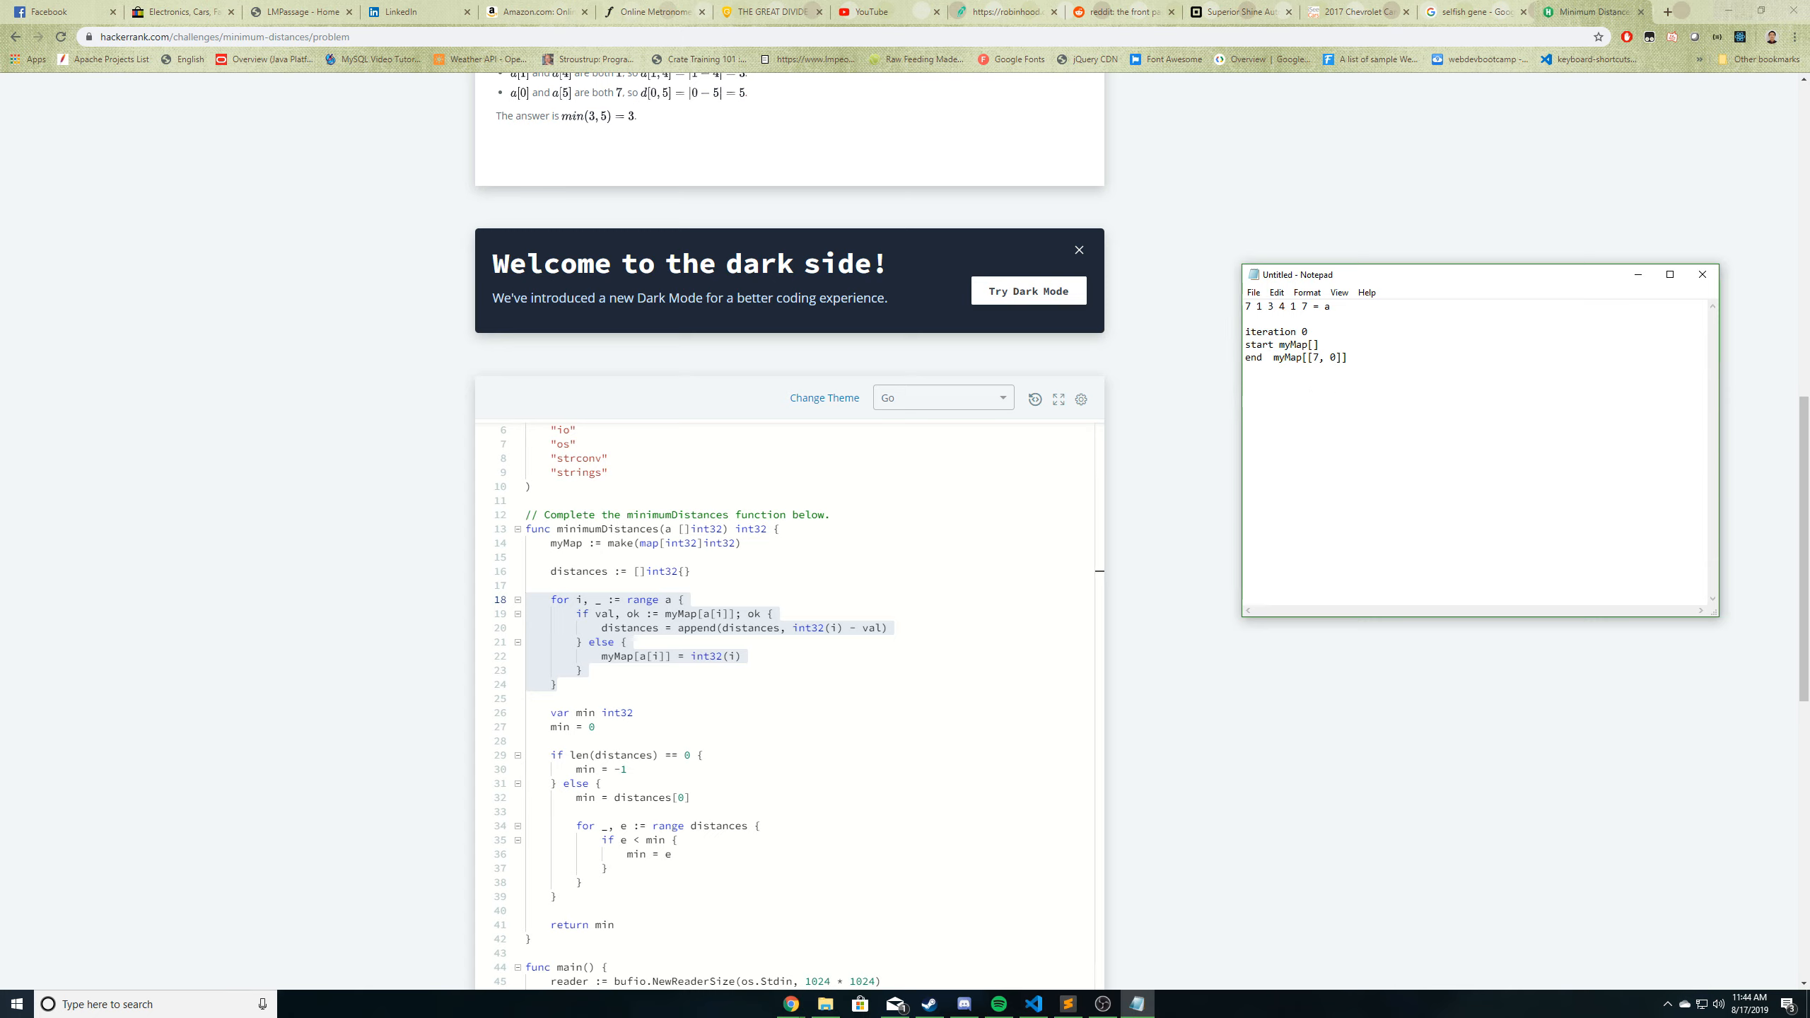
pyautogui.moveTo(1330, 386)
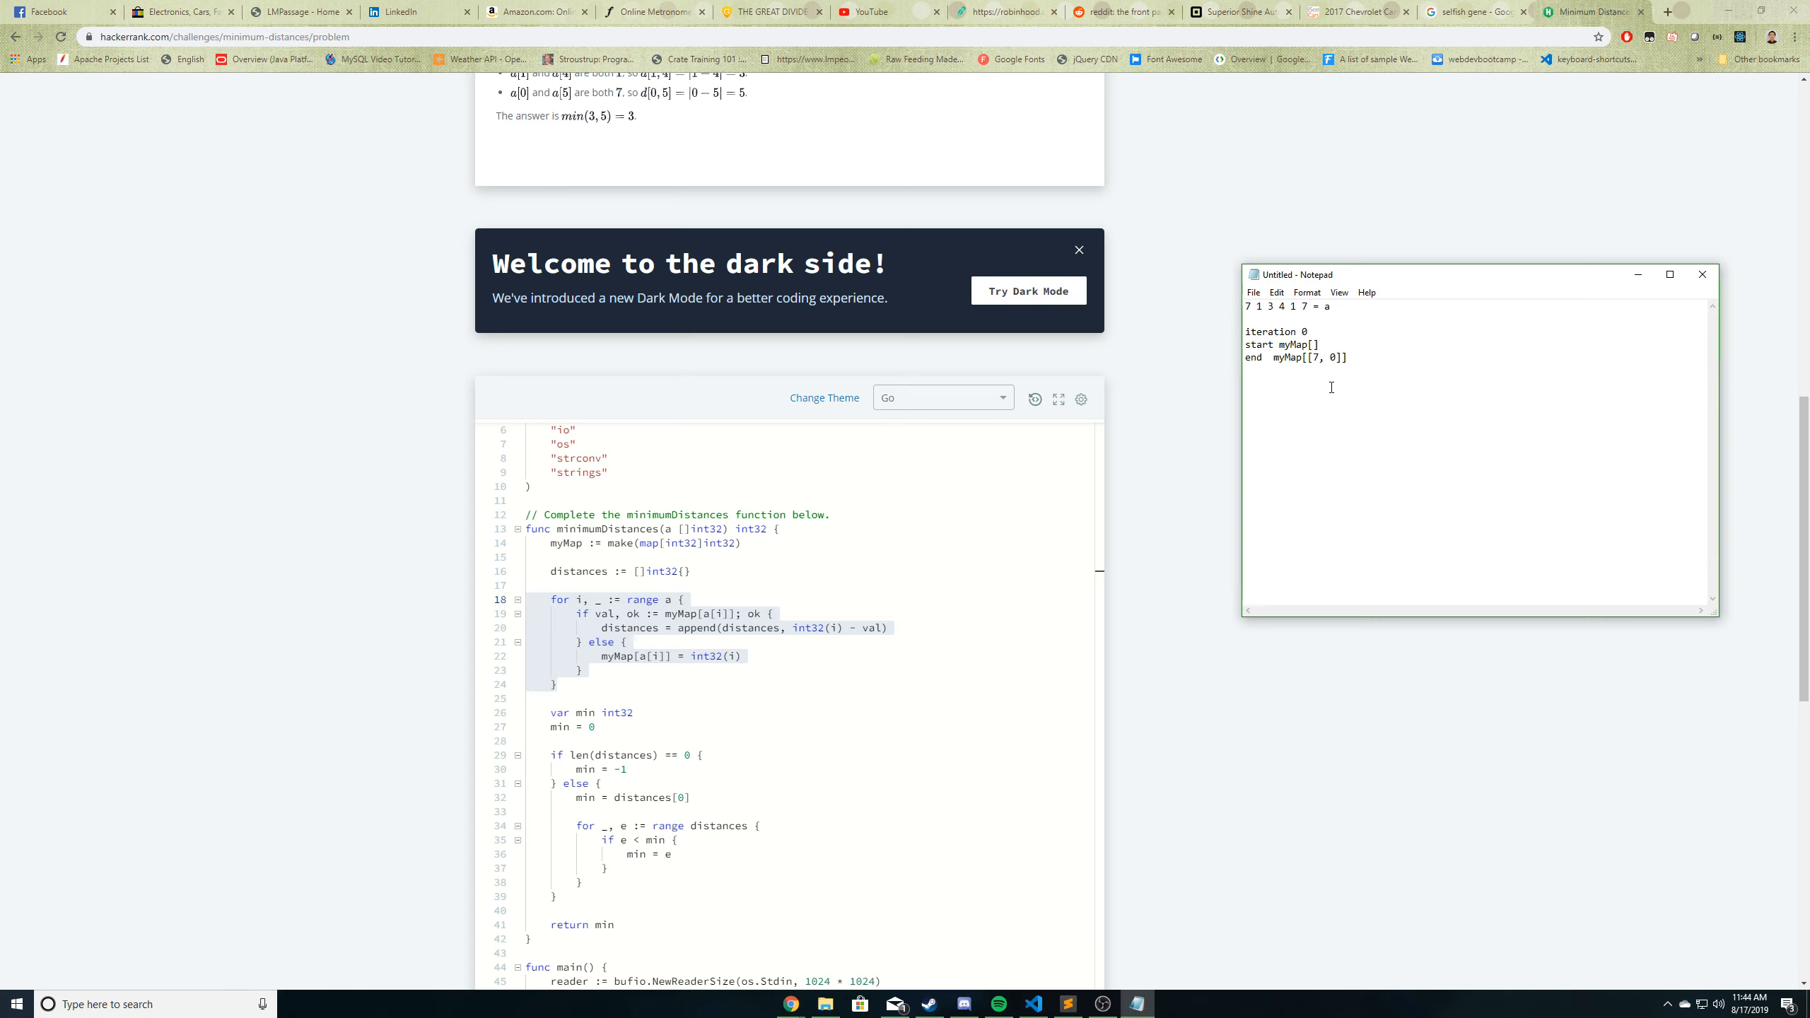
# - Add iteration 1, starting with [7, 0] and ending with [1, 1] added
pyautogui.write('it')
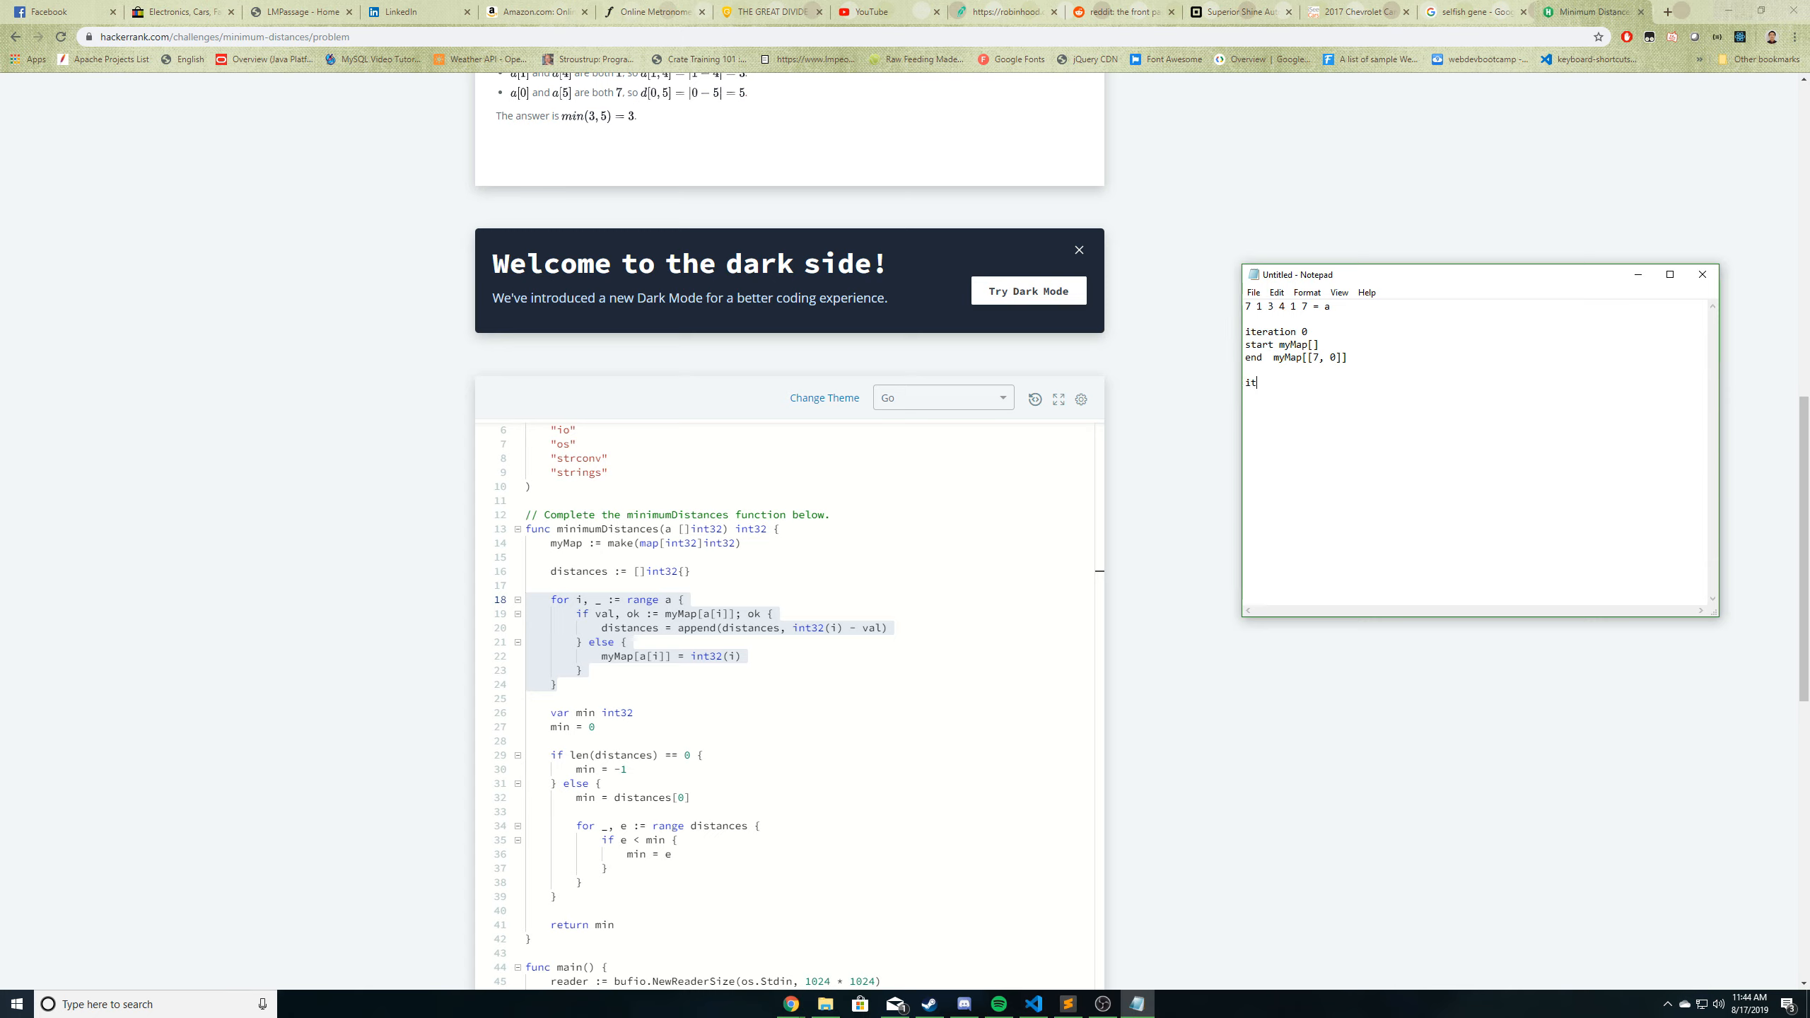
pyautogui.write('eration 1')
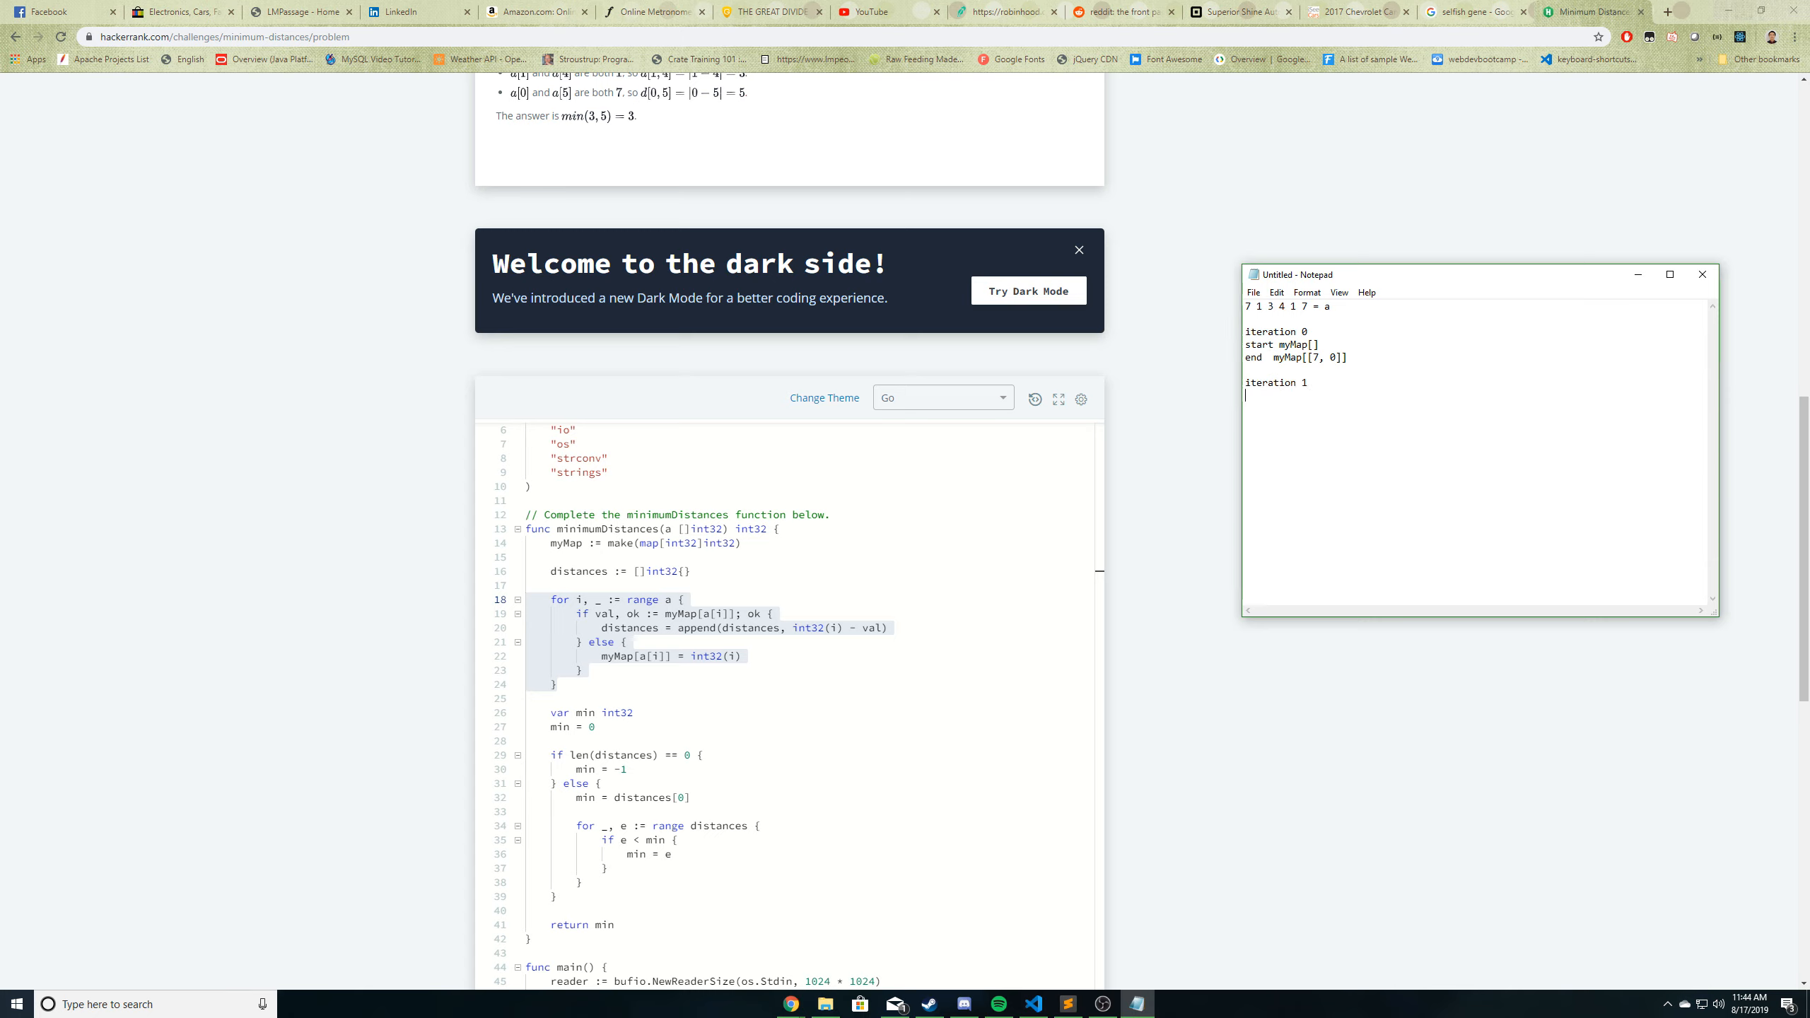
pyautogui.write('start my')
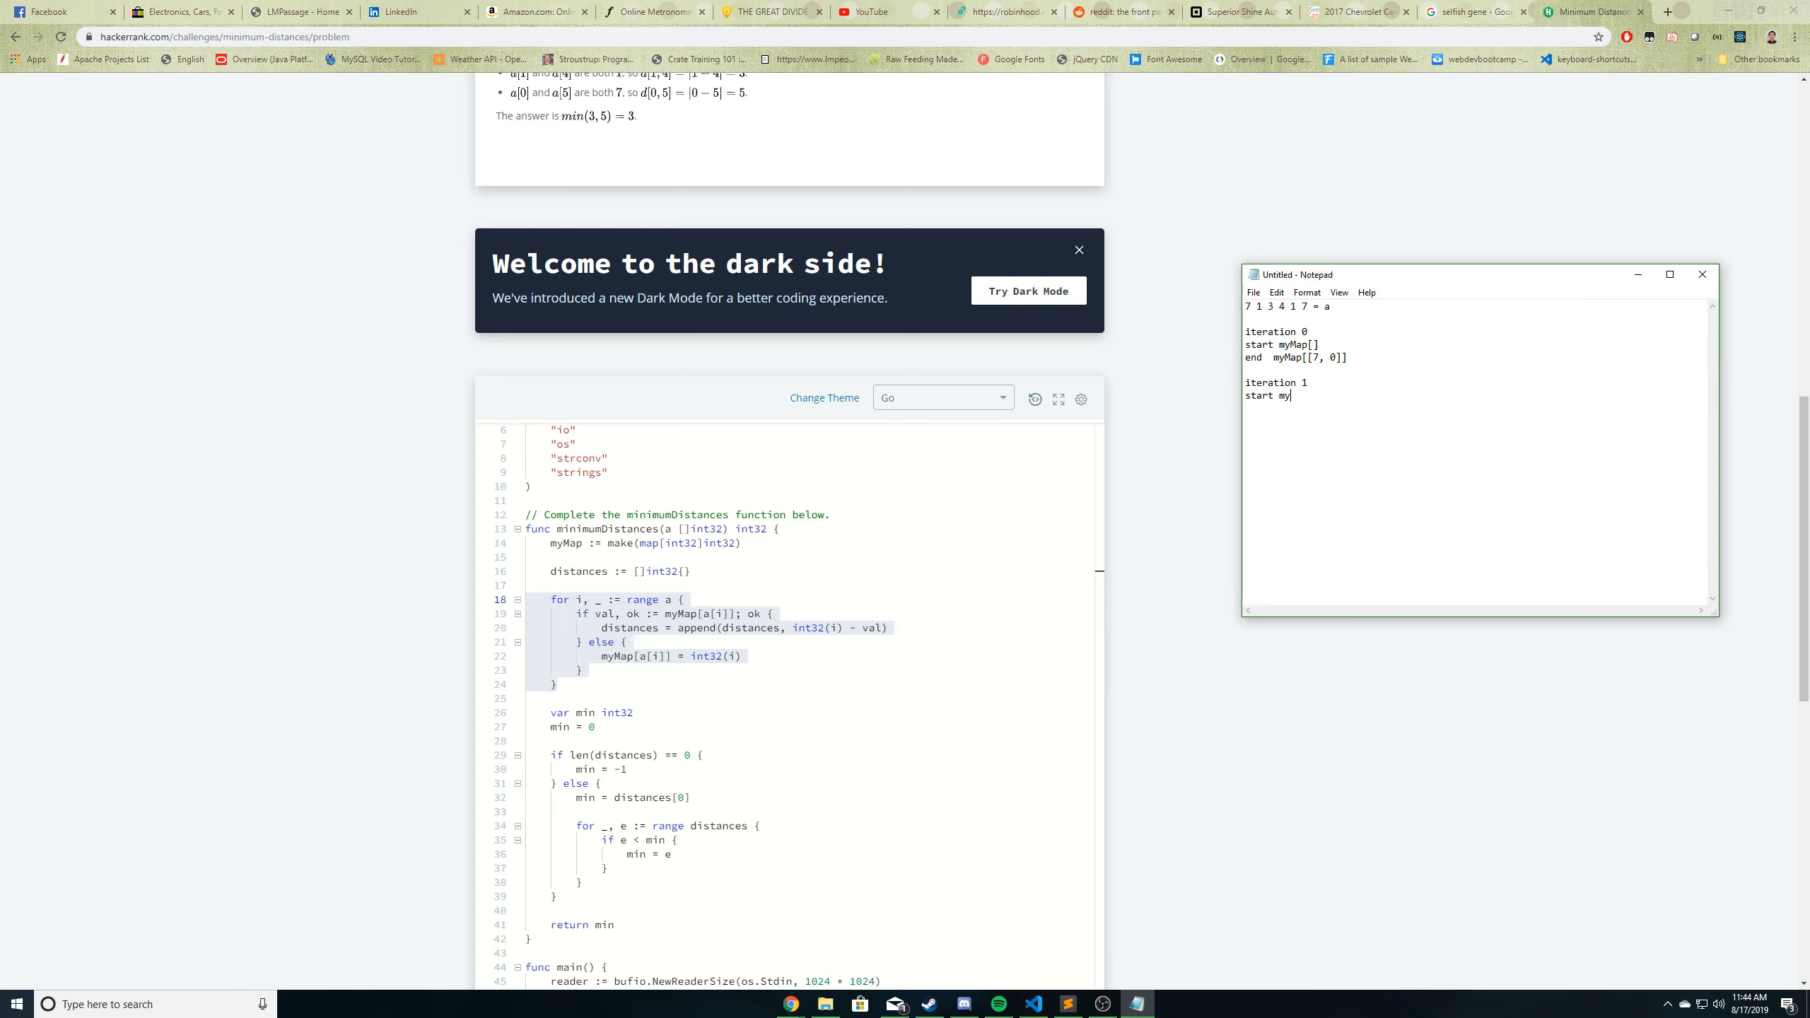
pyautogui.write('Map[]')
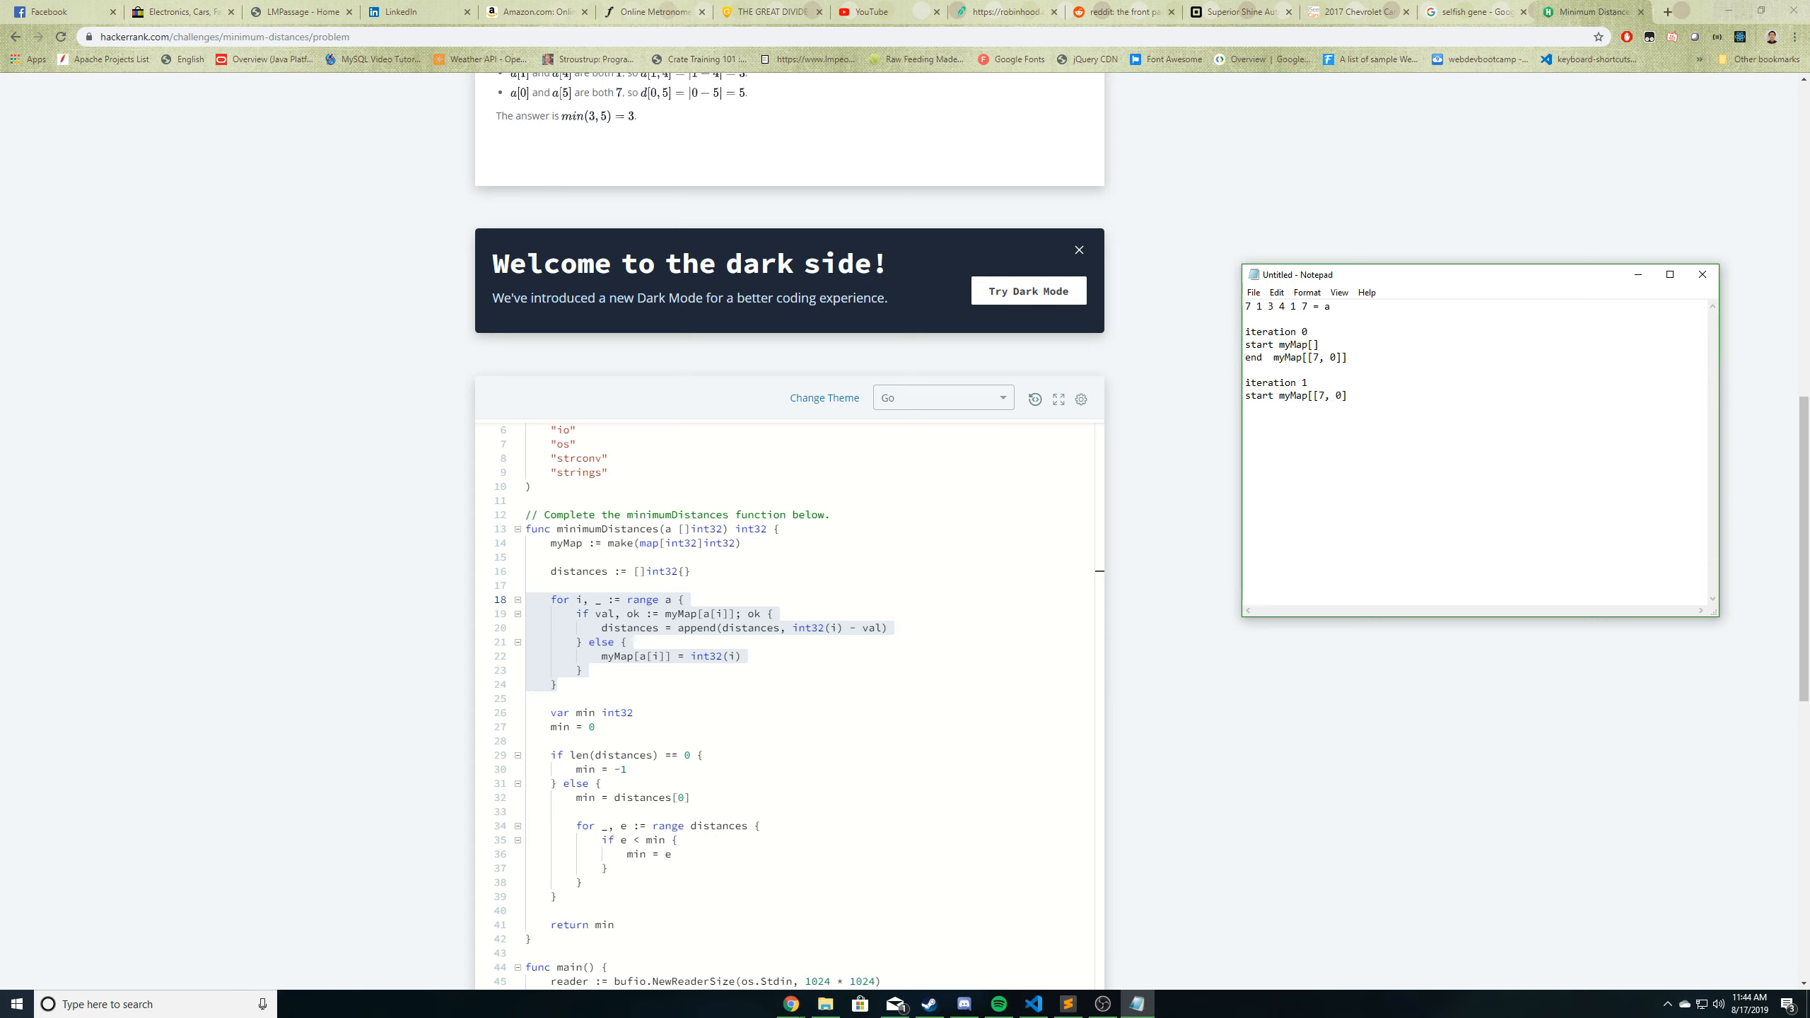
pyautogui.write('end')
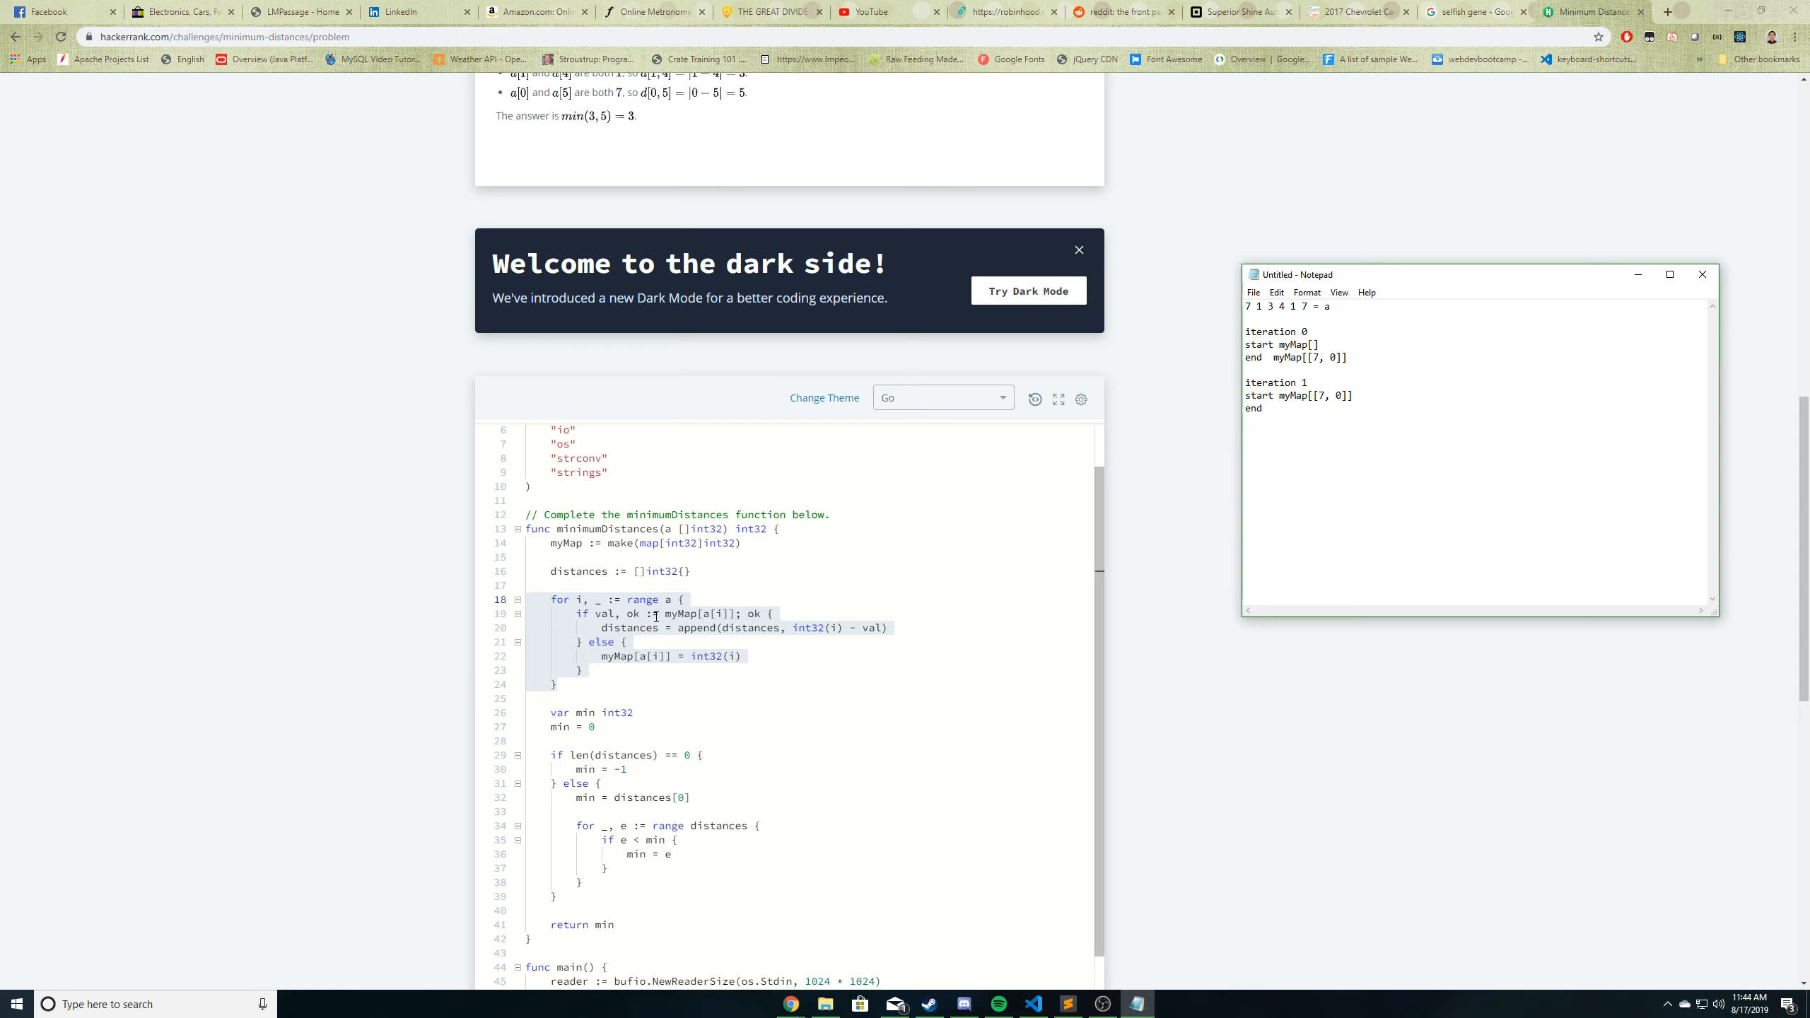
pyautogui.click(1267, 407)
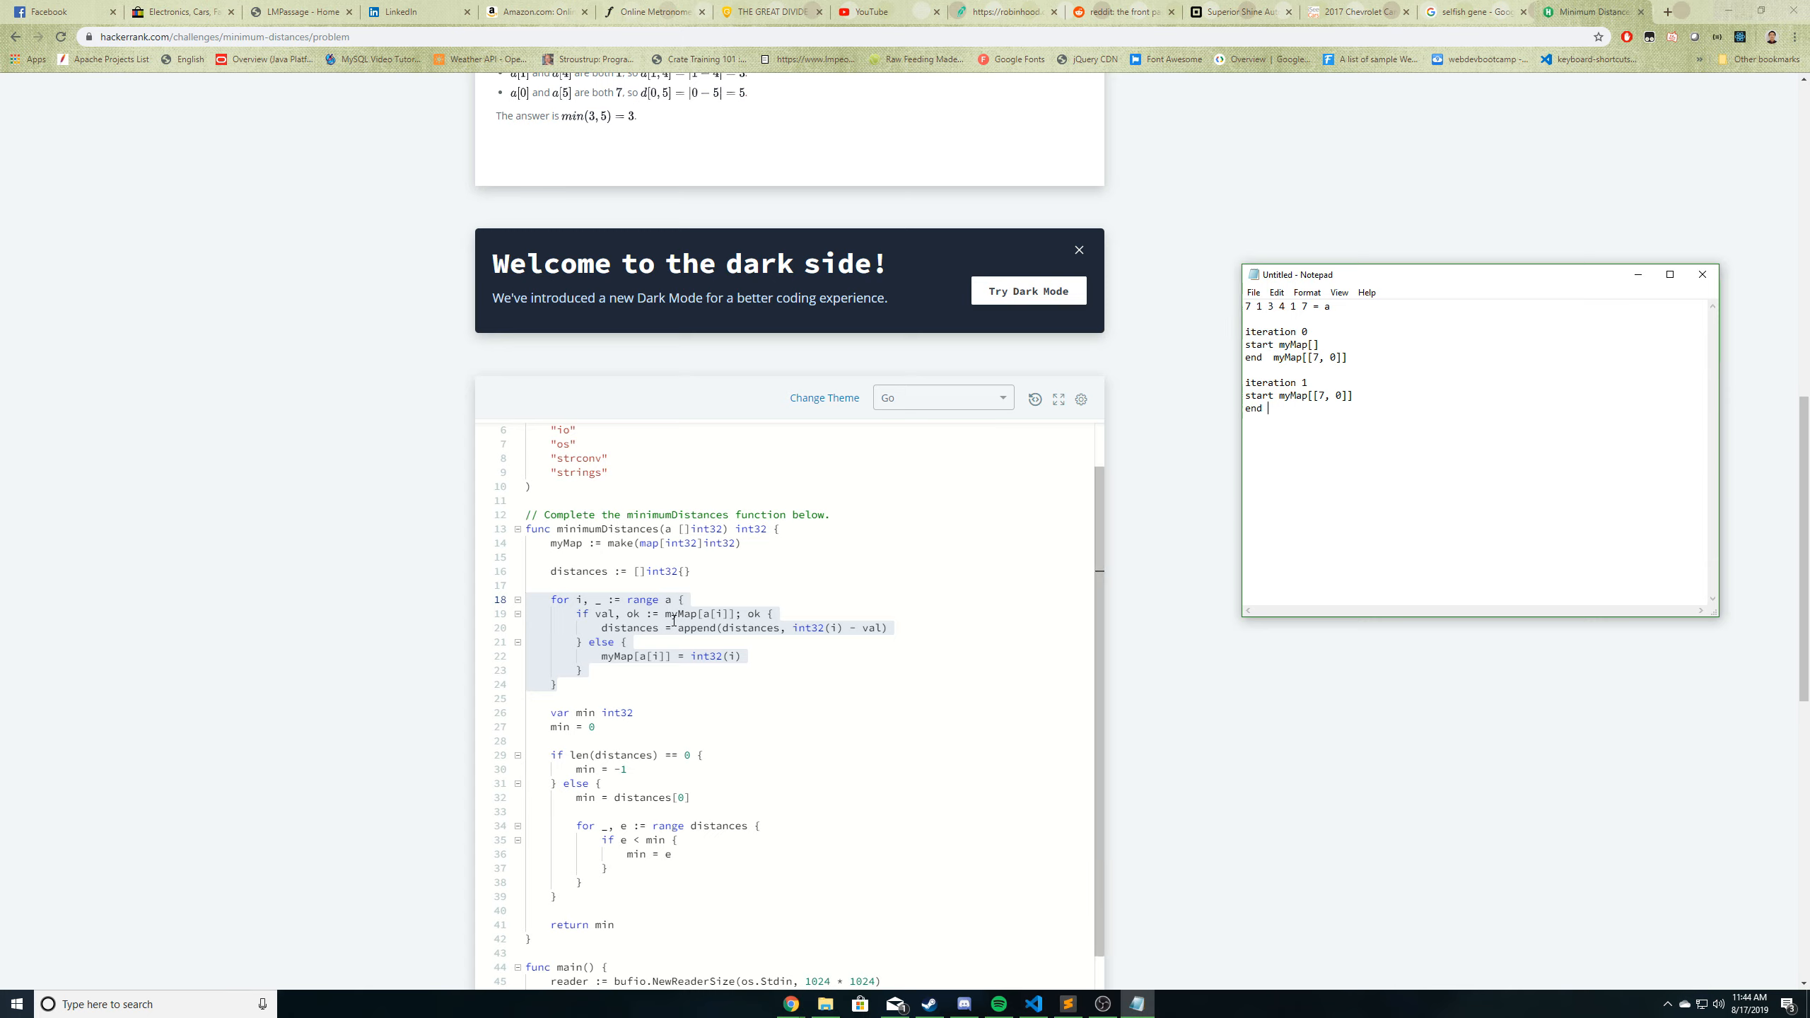
pyautogui.moveTo(706, 613)
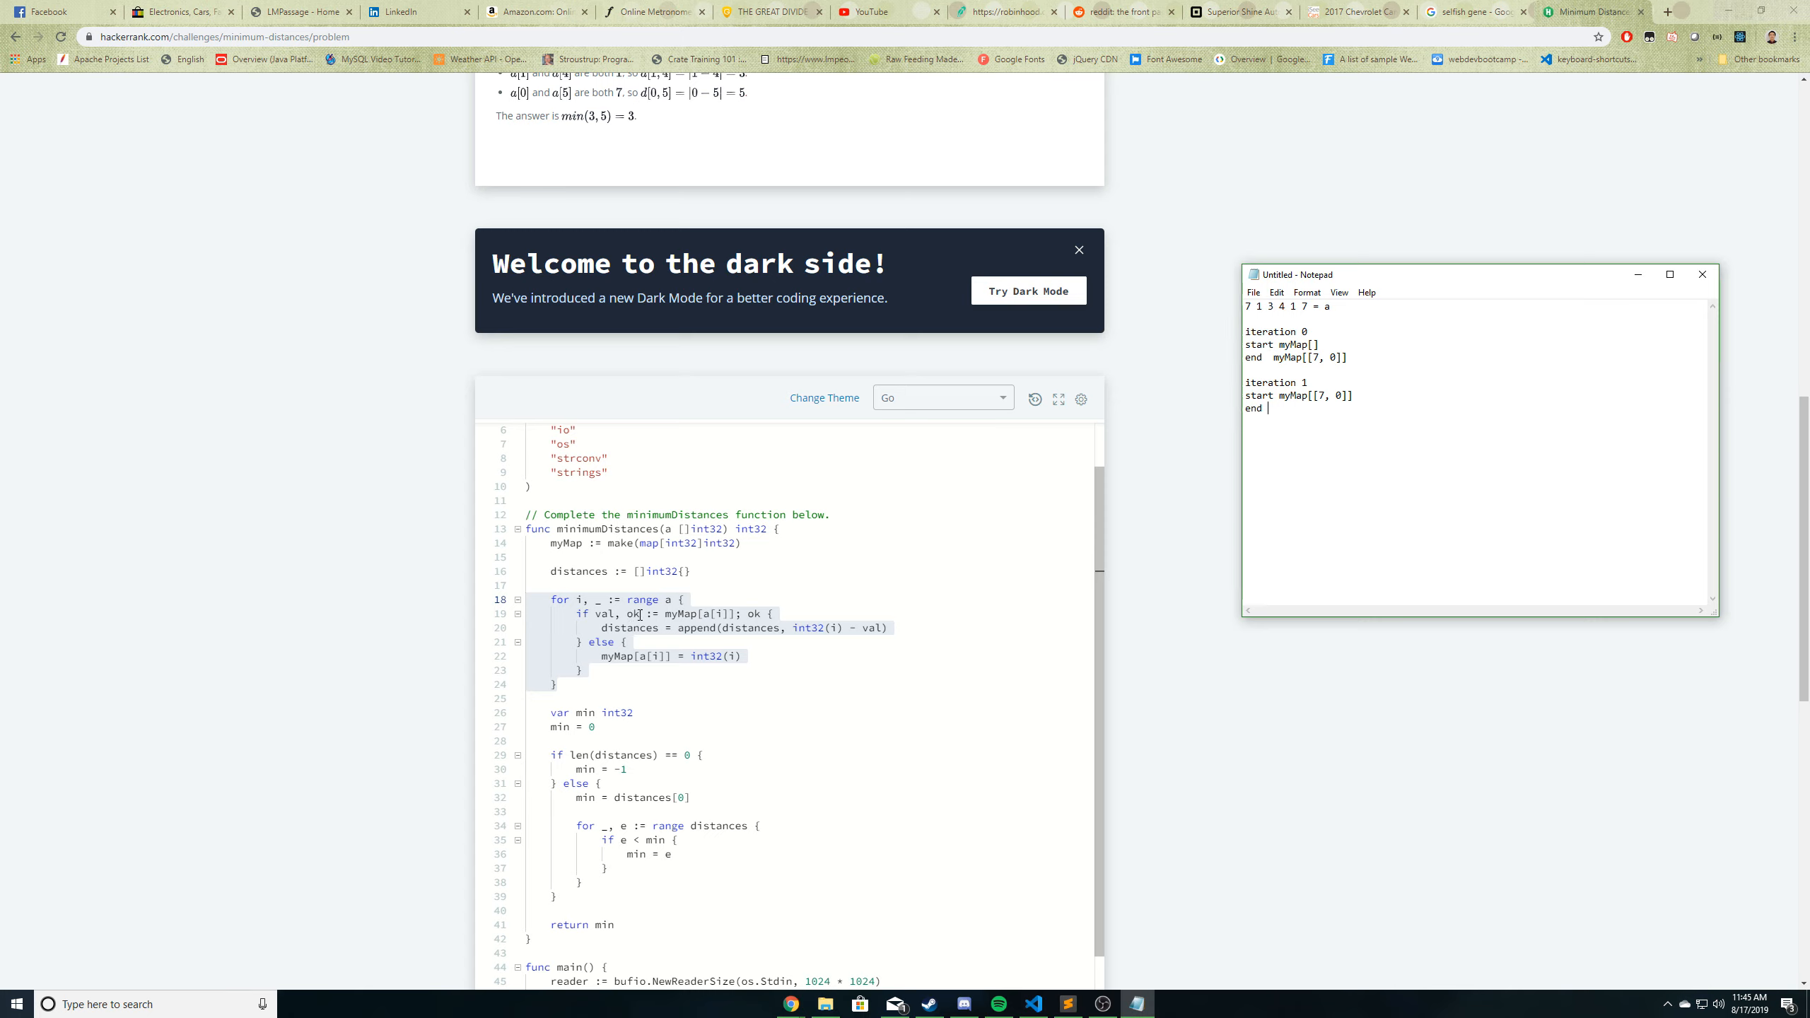
pyautogui.moveTo(850, 620)
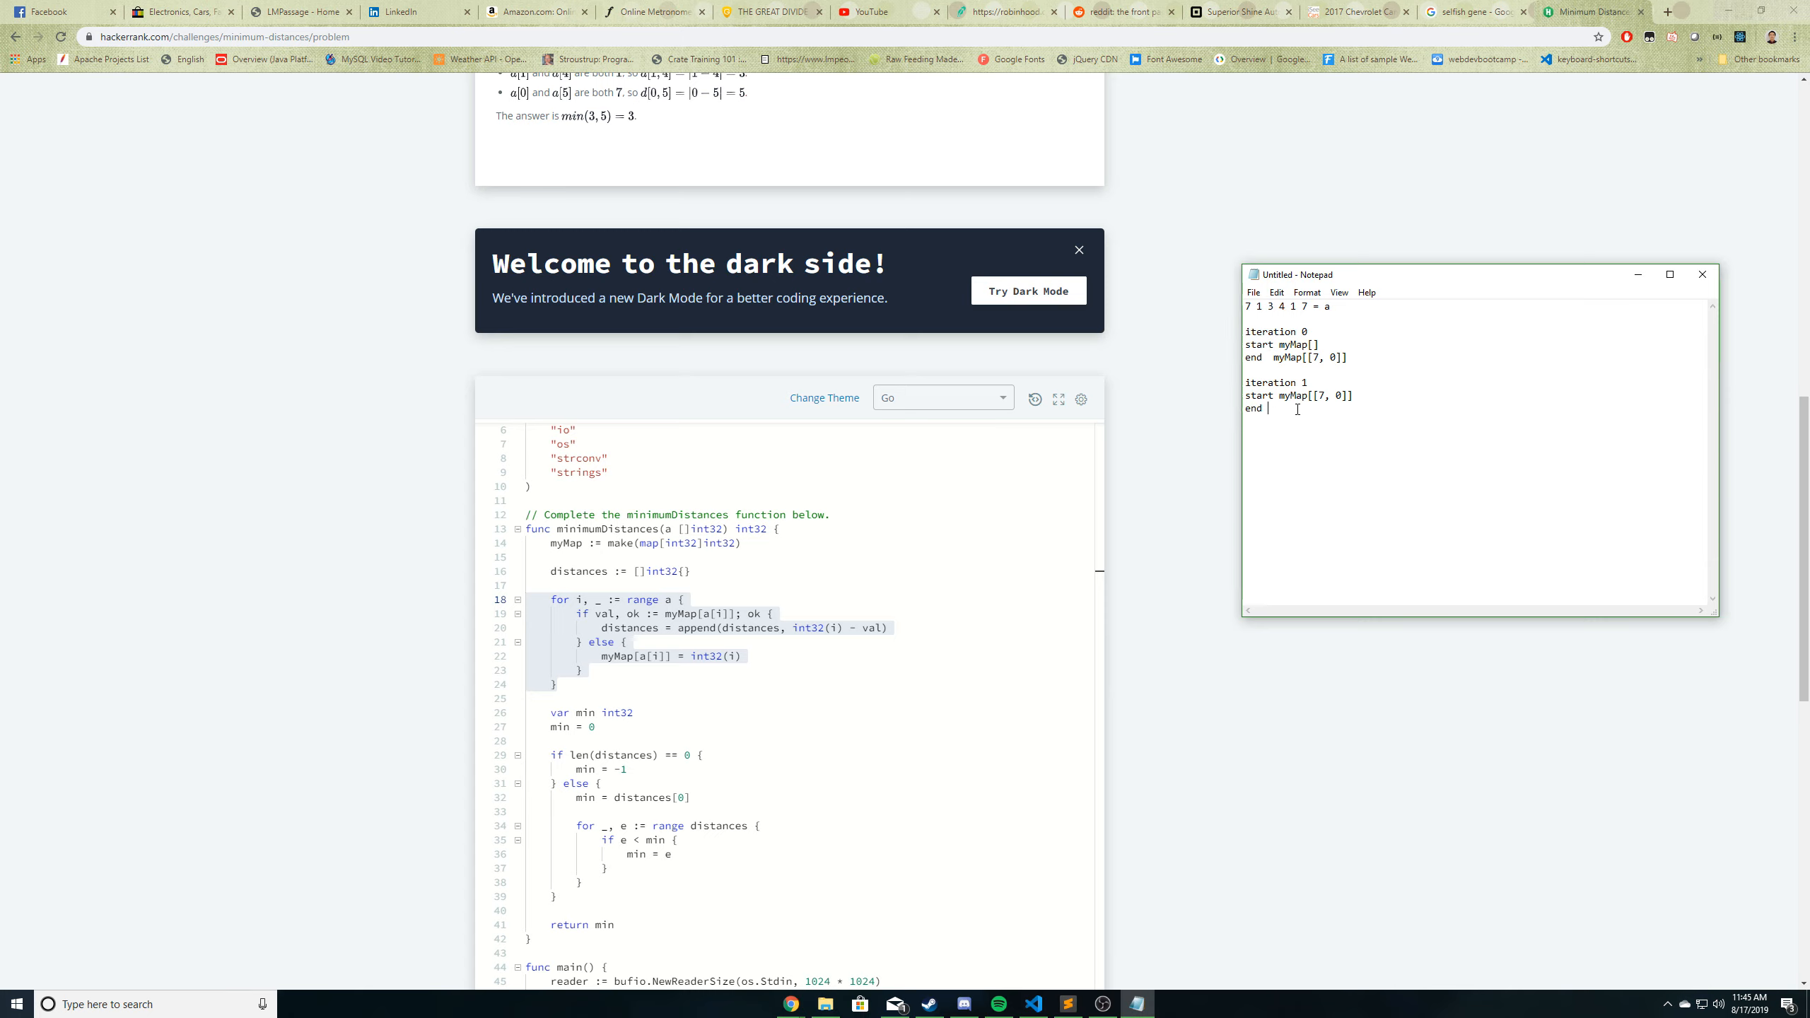
pyautogui.write('myMap')
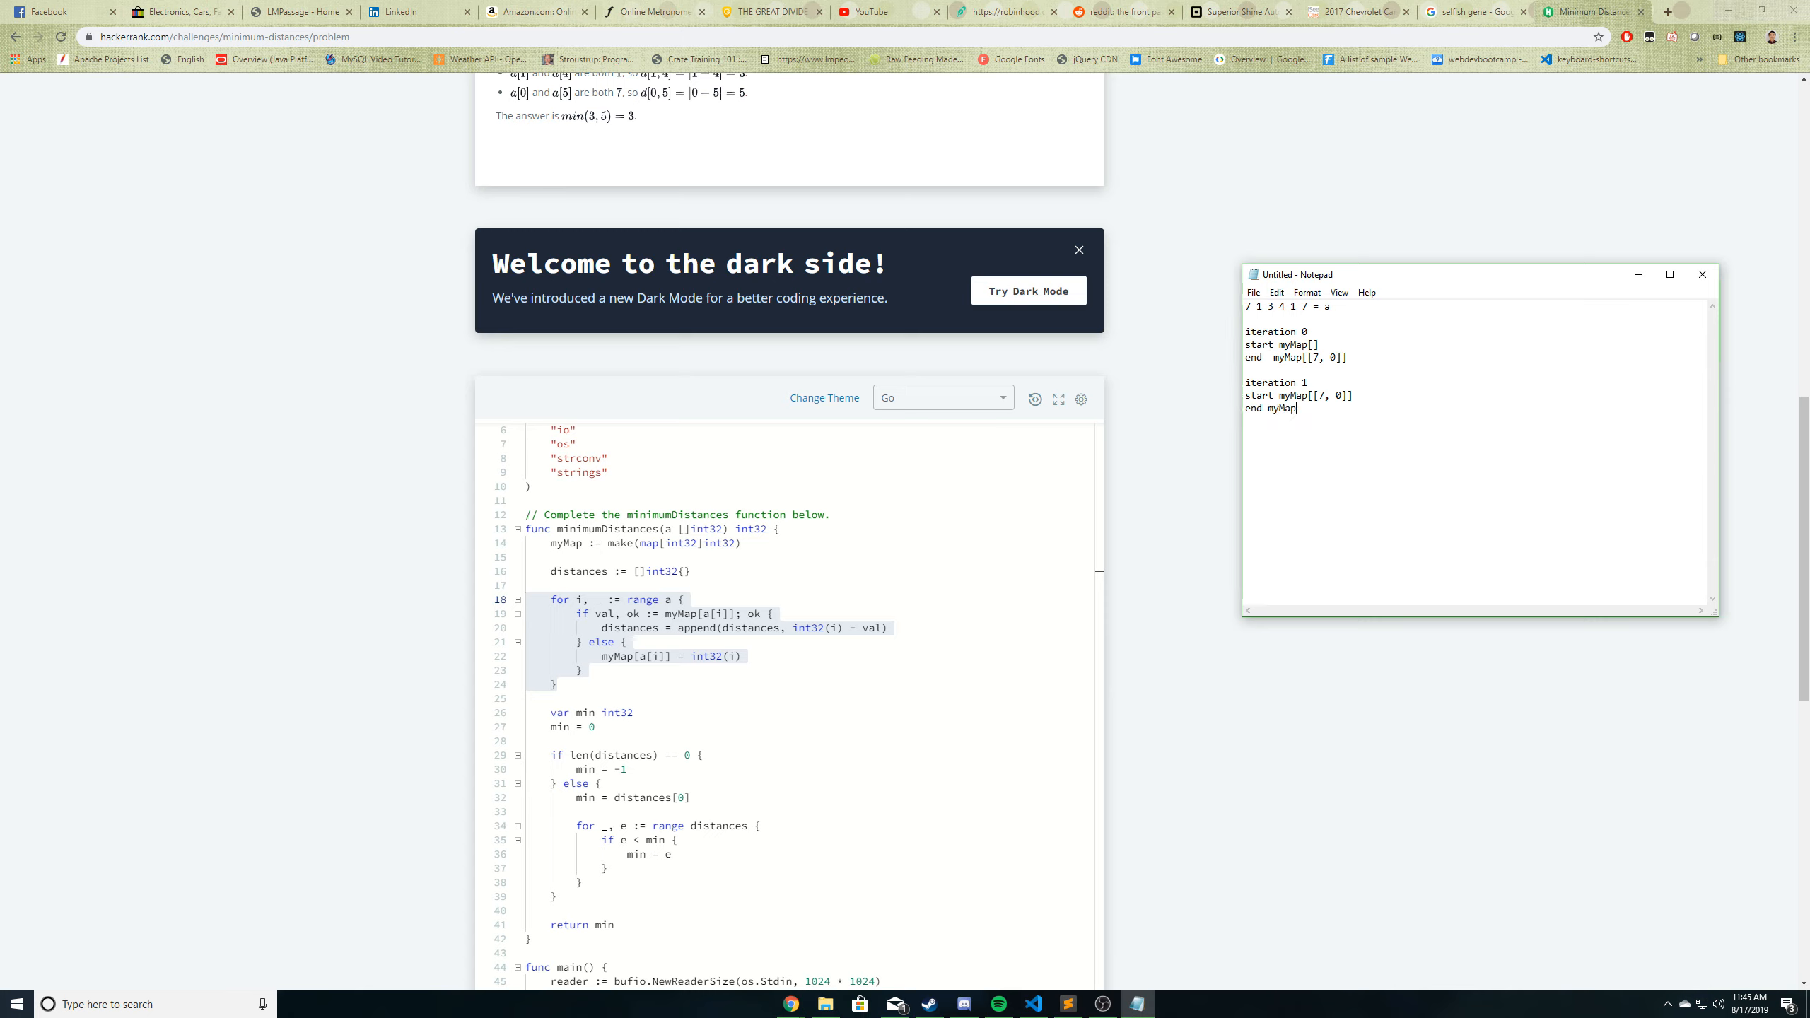
pyautogui.write('[[7, 0], [1,')
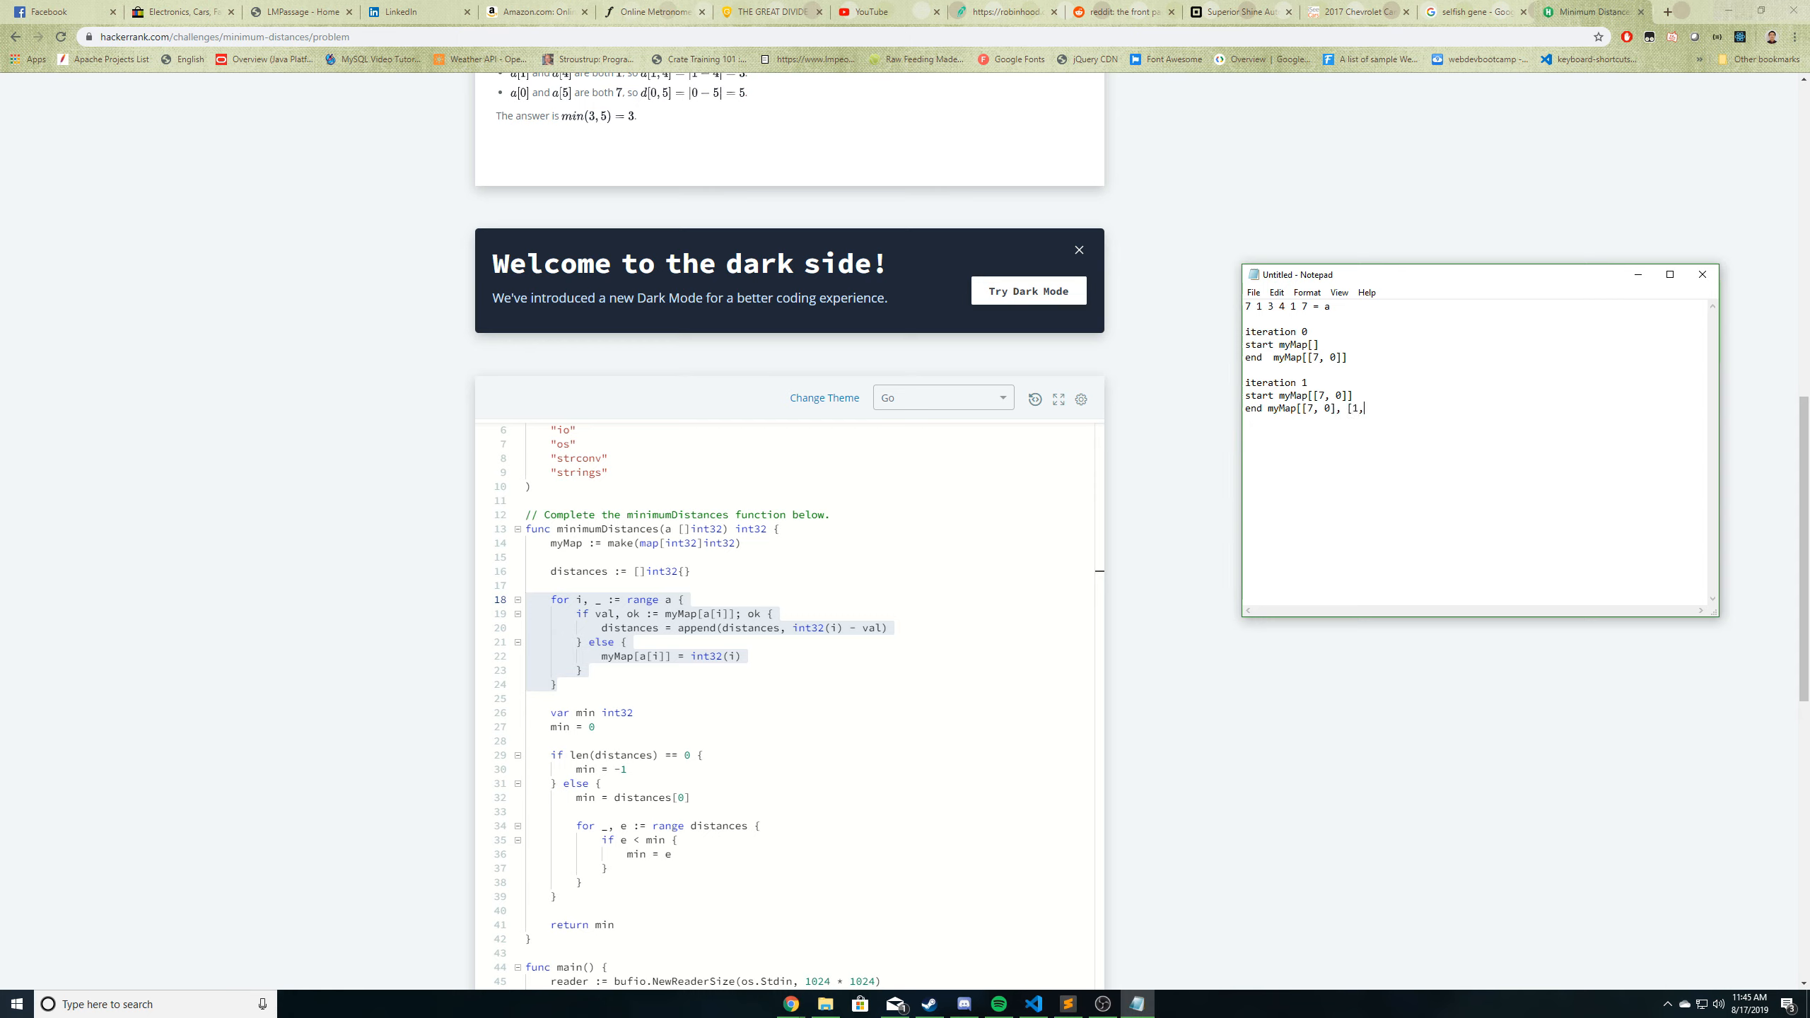
pyautogui.write('1]]')
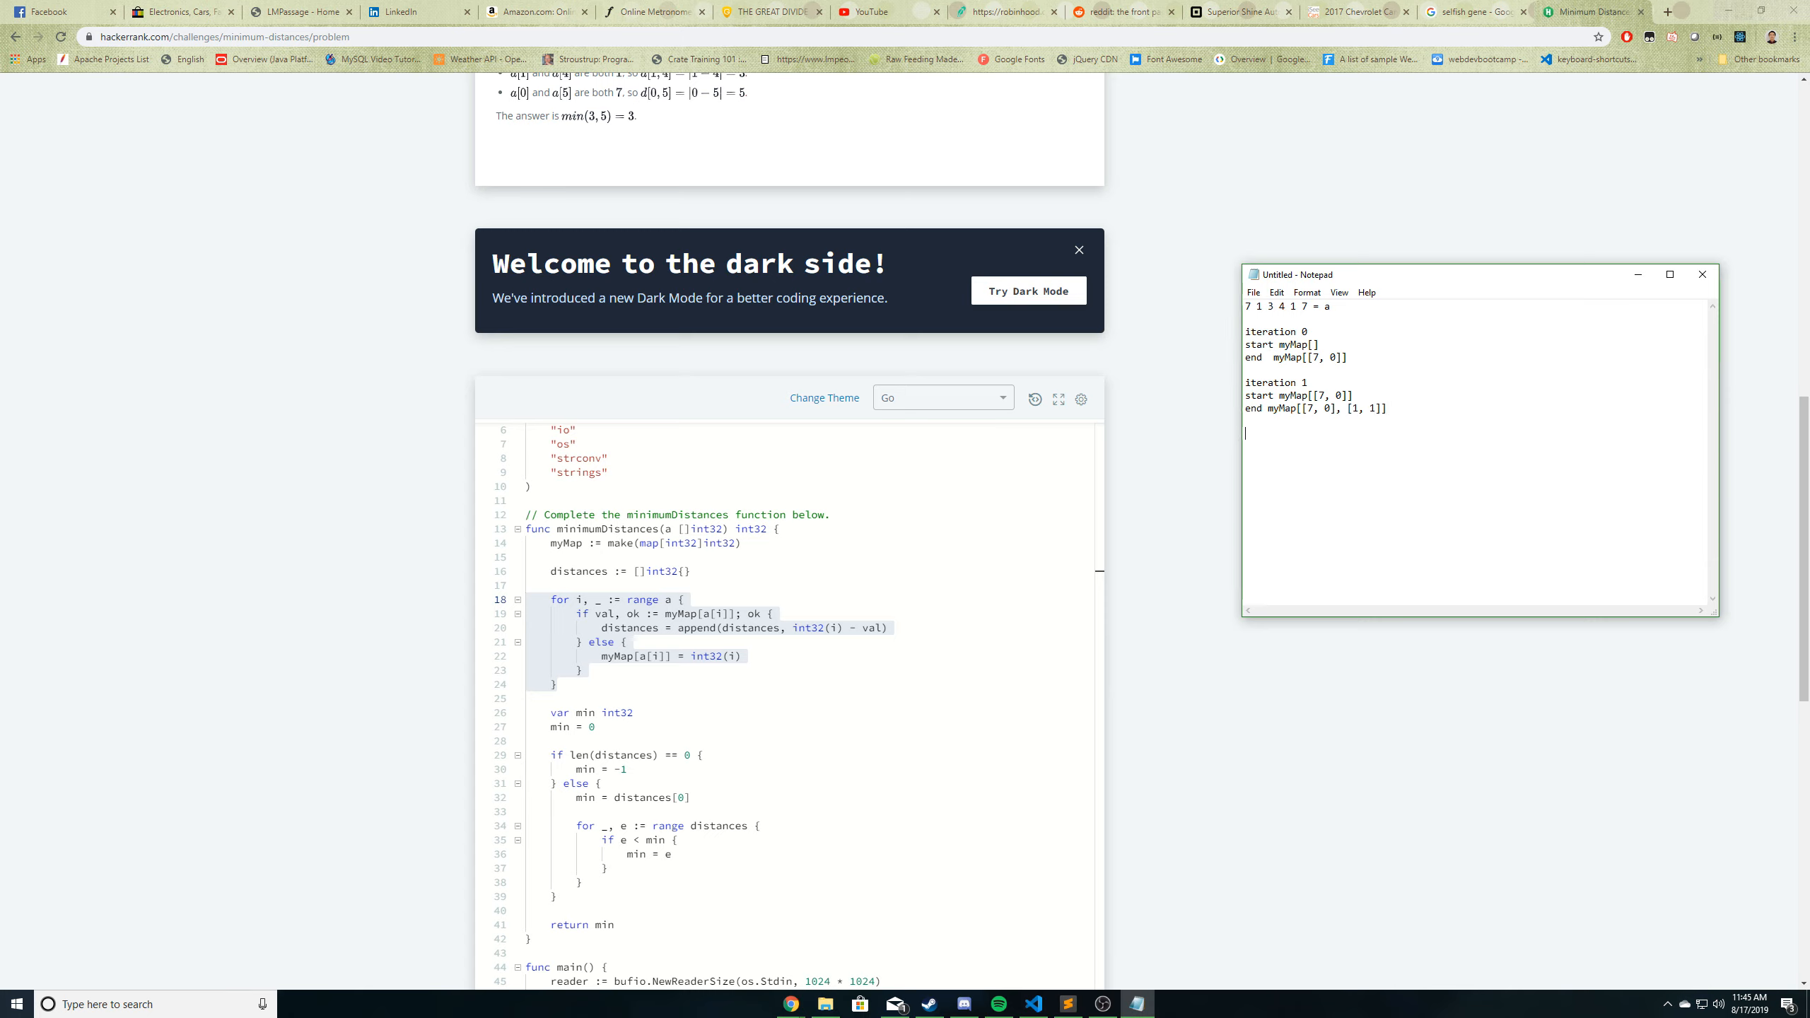
# - Add iteration 2, starting with [[7, 0], [1, 1]] and adding [3, 2] at the end
pyautogui.write('iteration')
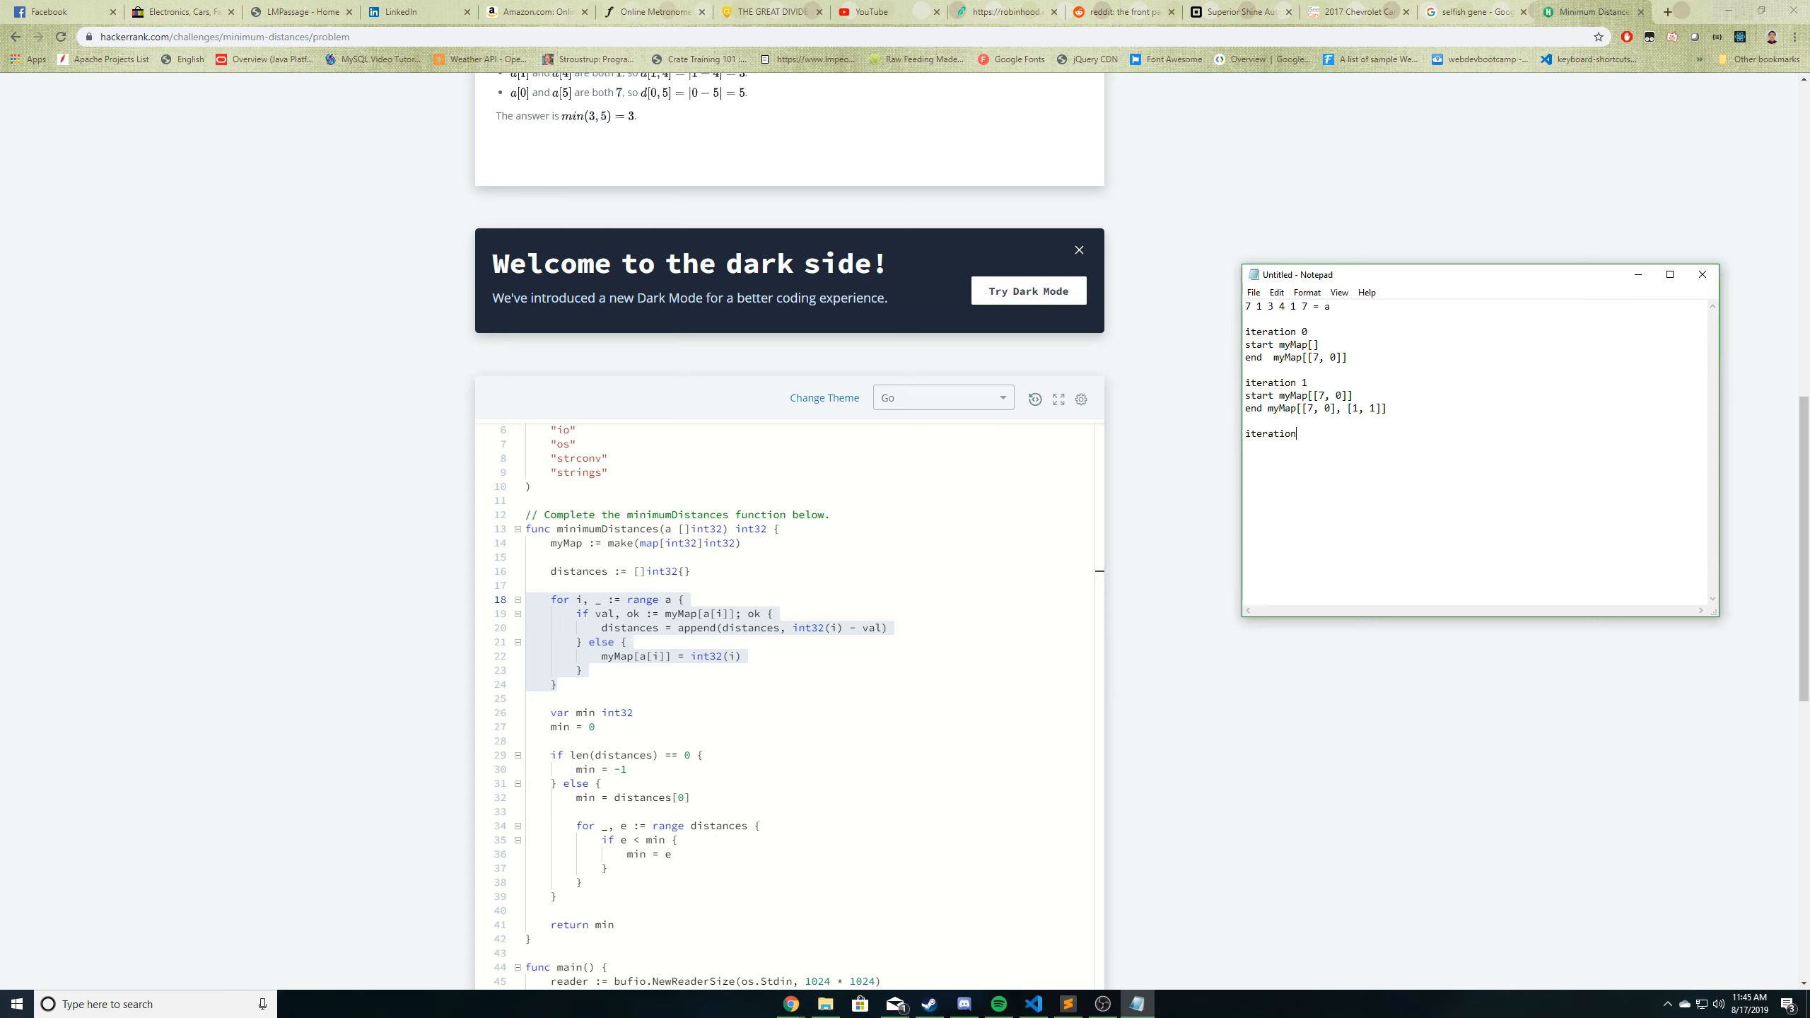
pyautogui.write('2')
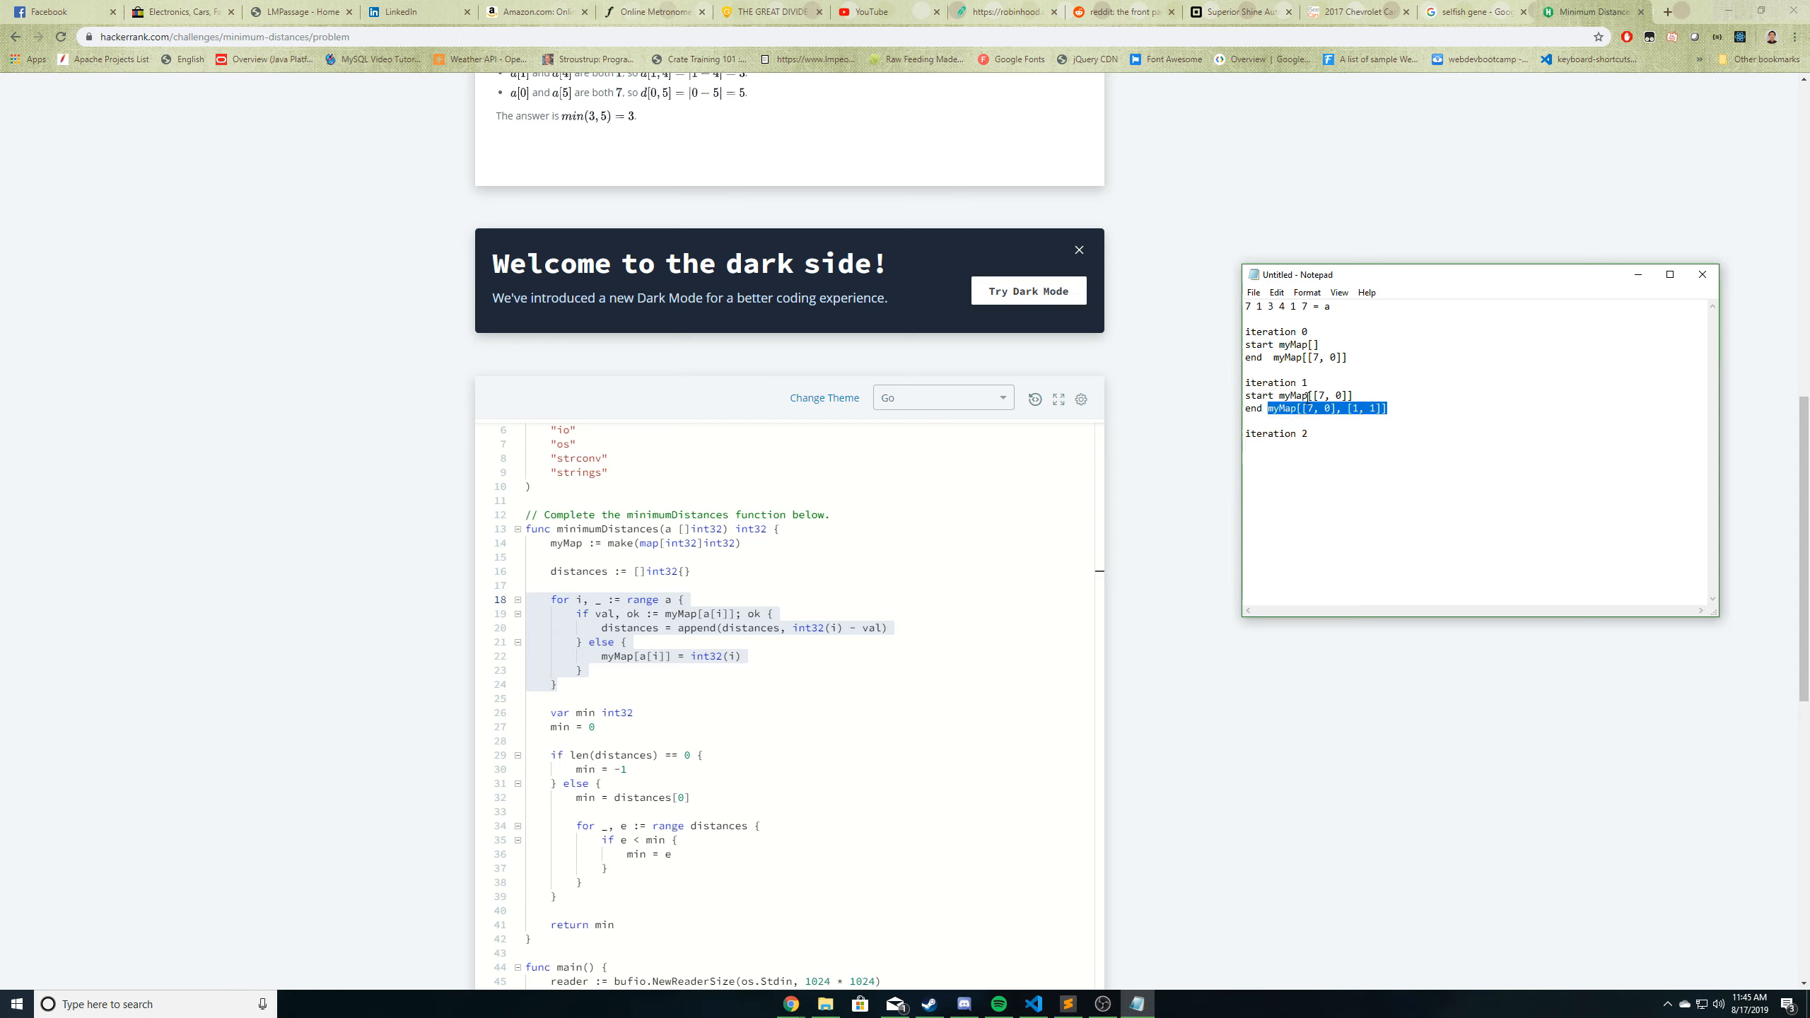
pyautogui.write('start')
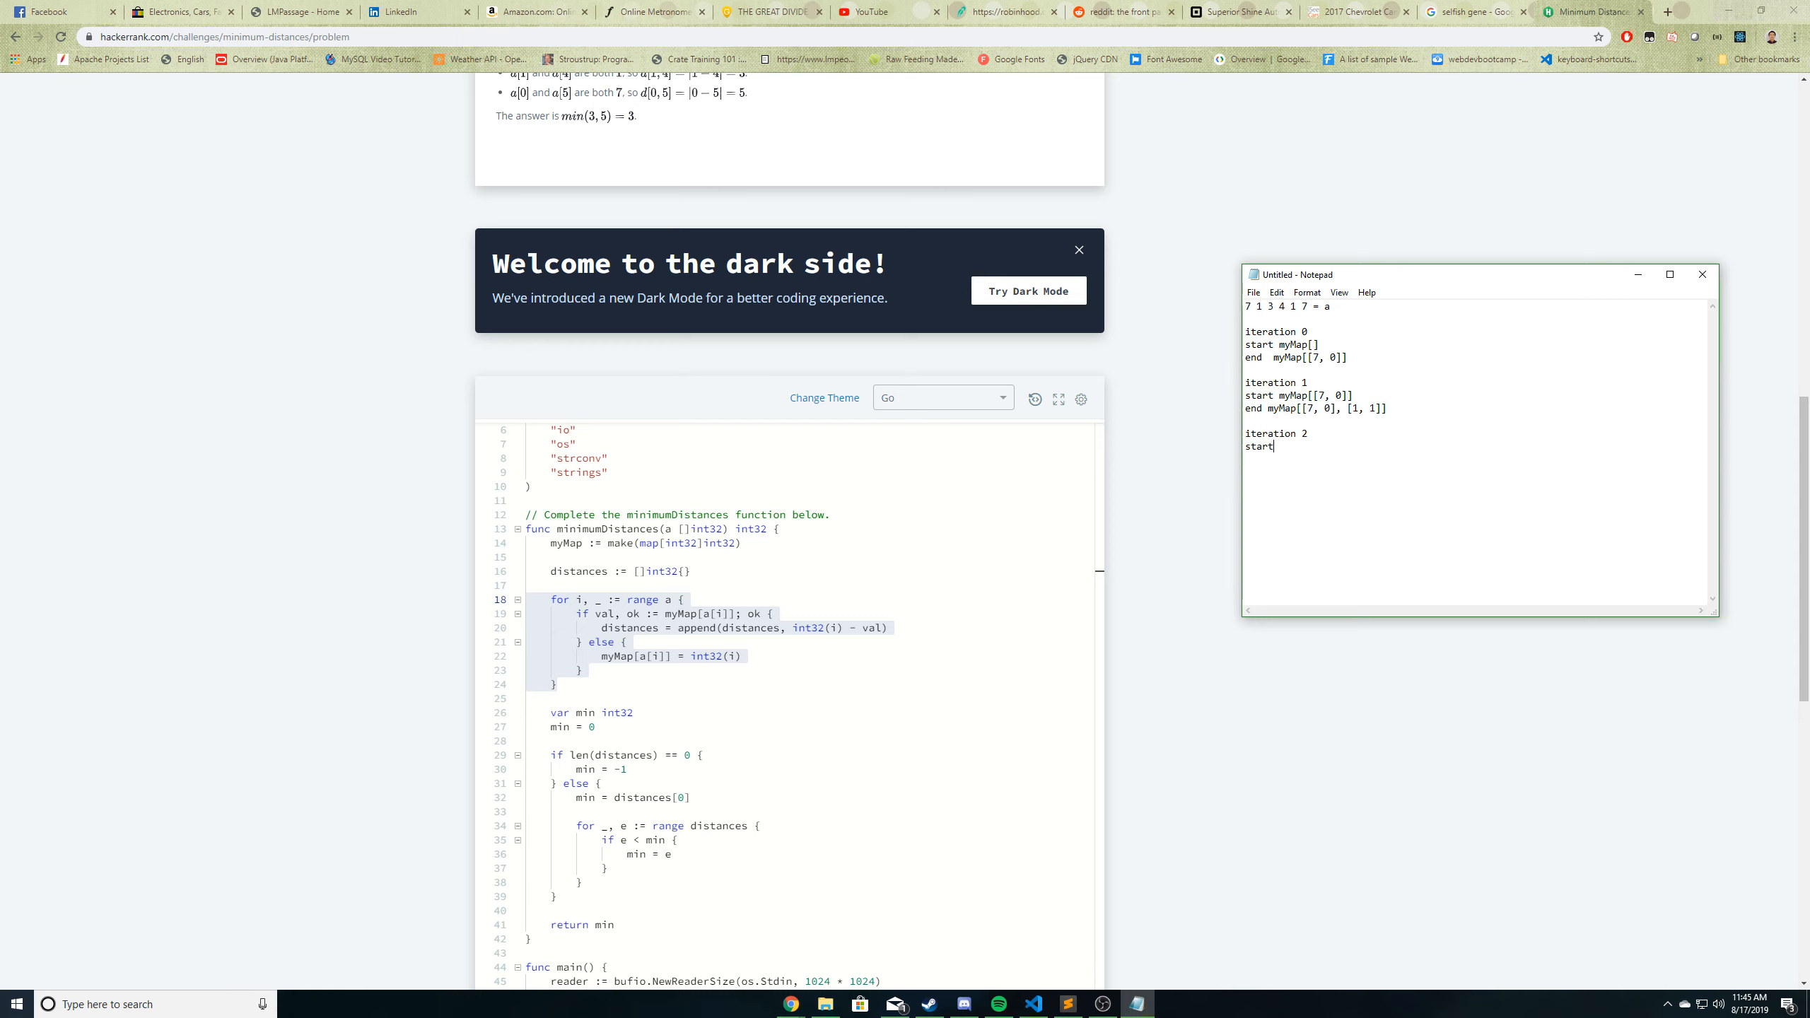
pyautogui.write('myMap[[7, 0], [1, 1]]')
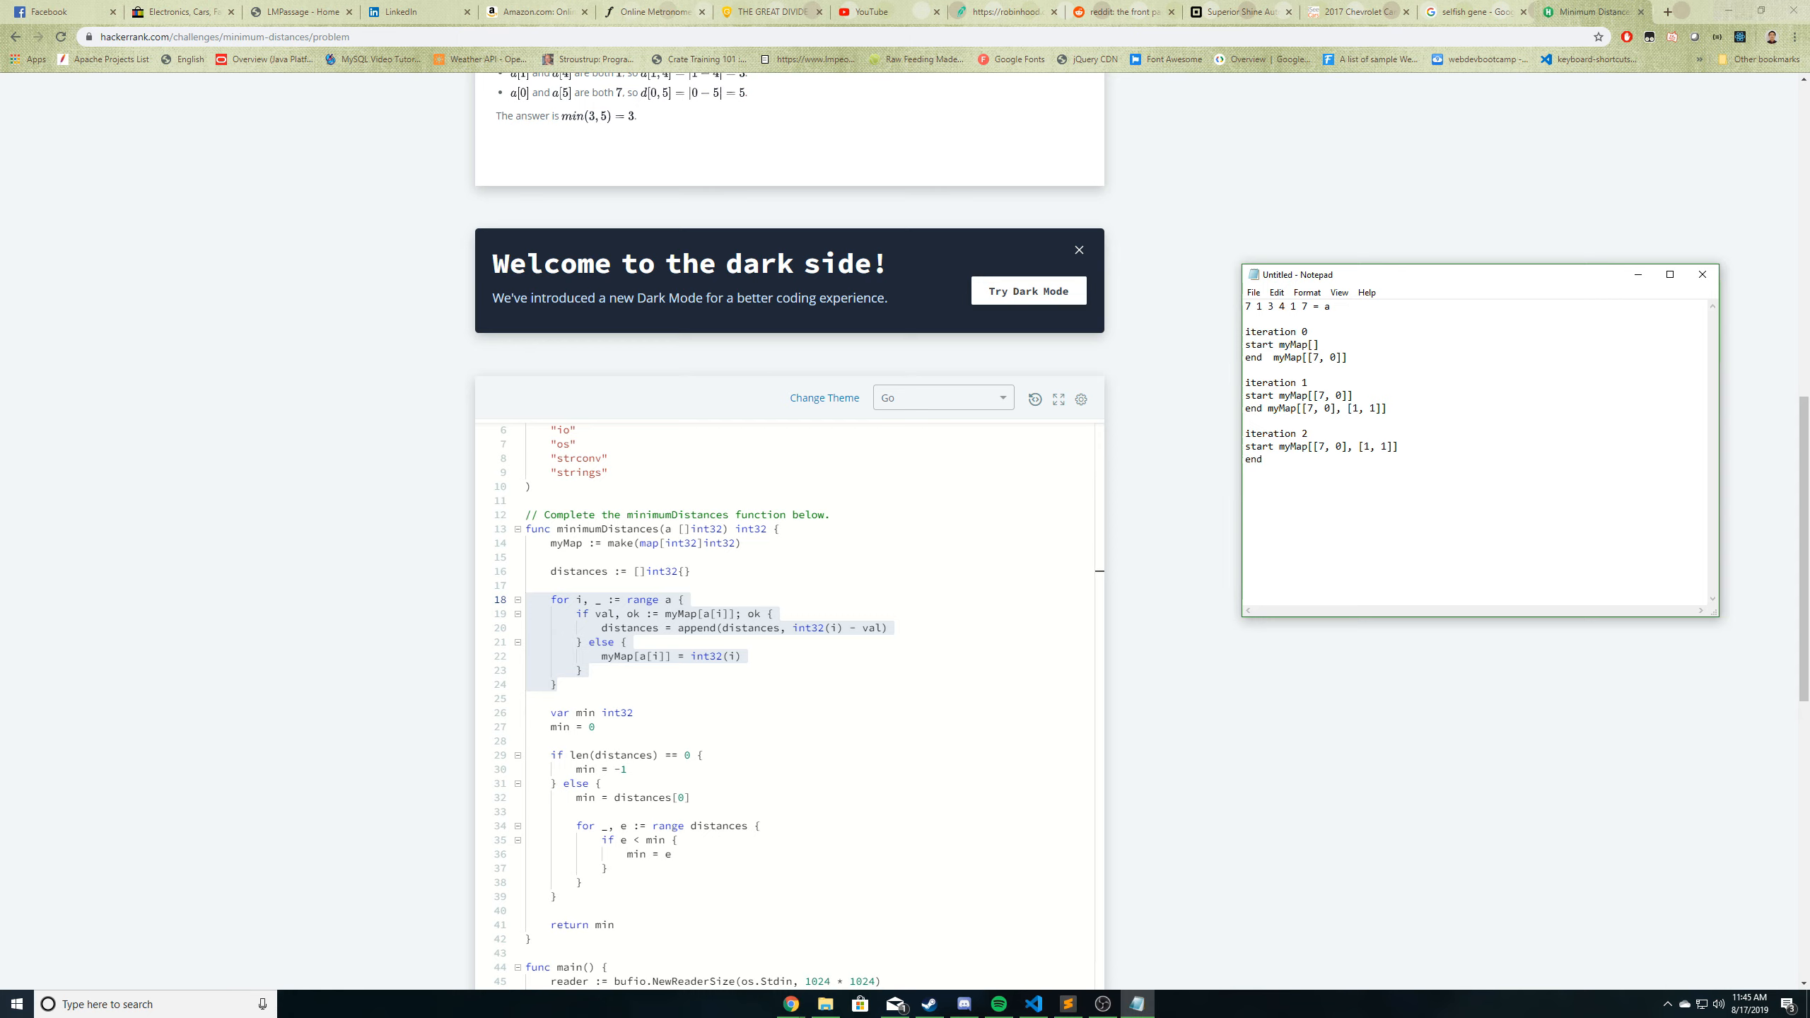
pyautogui.write('end myMap[[7, 0], [1, 1]]')
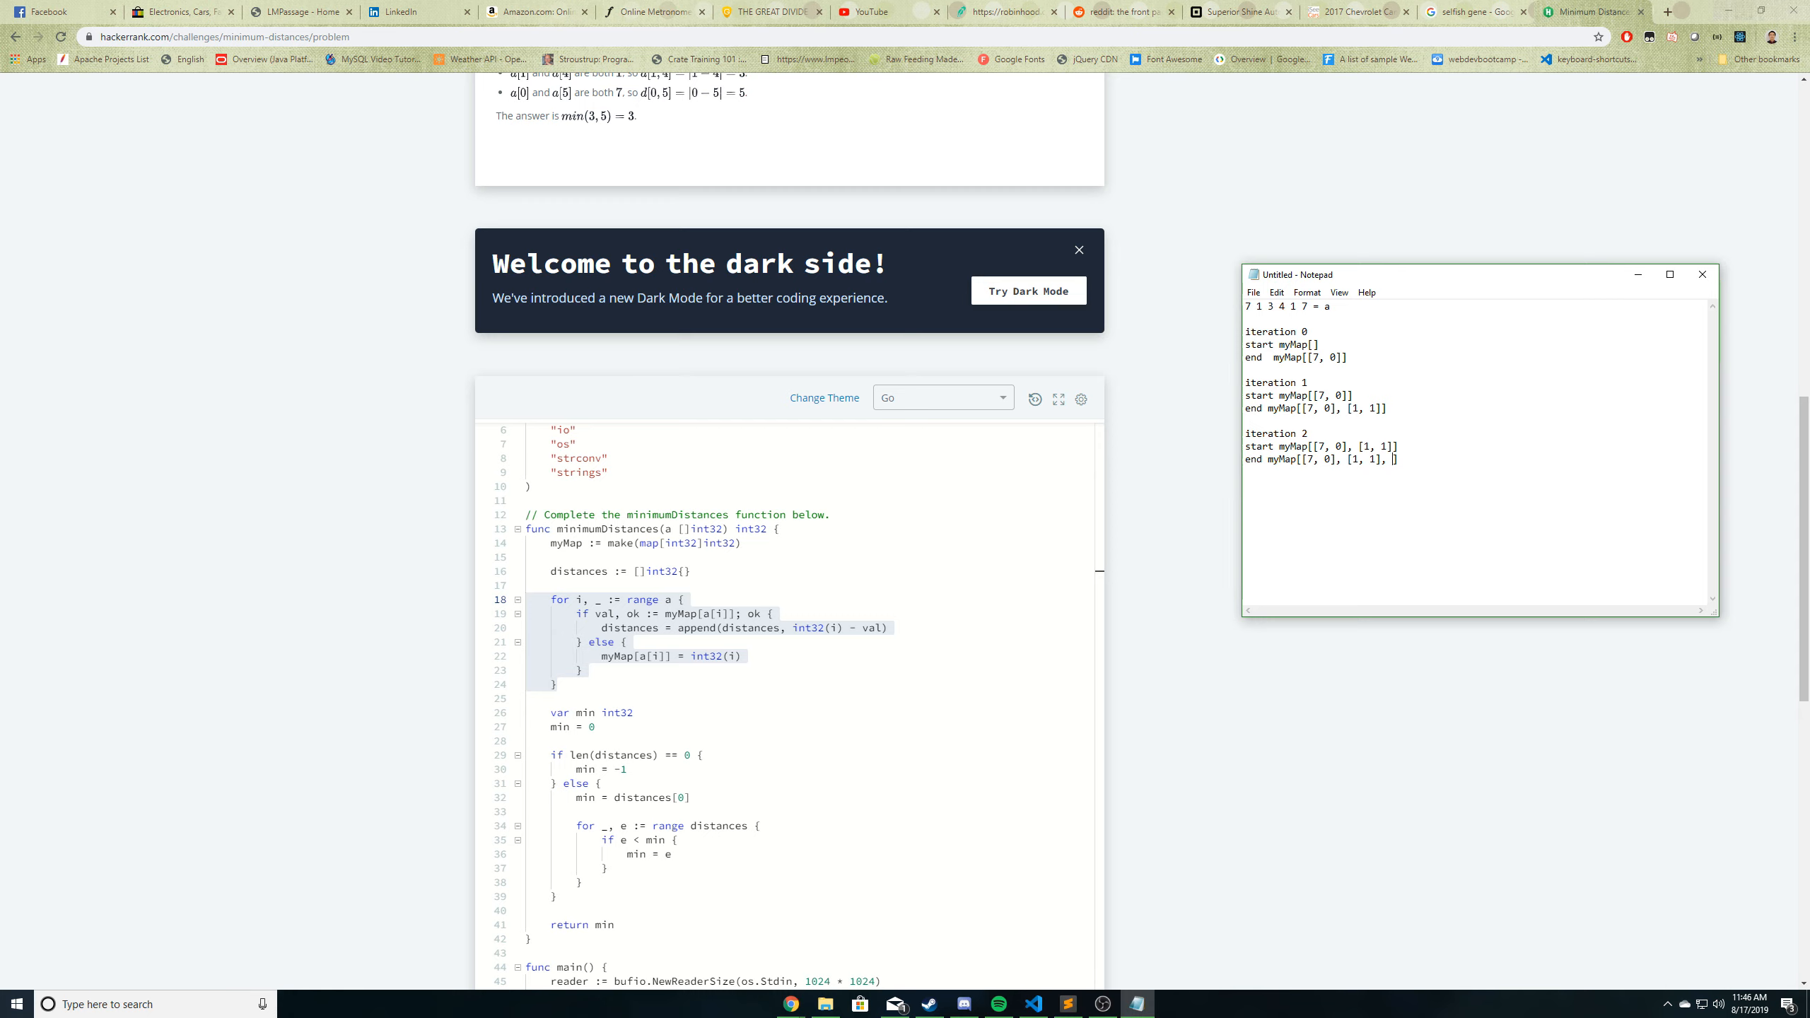
pyautogui.write('3, 2')
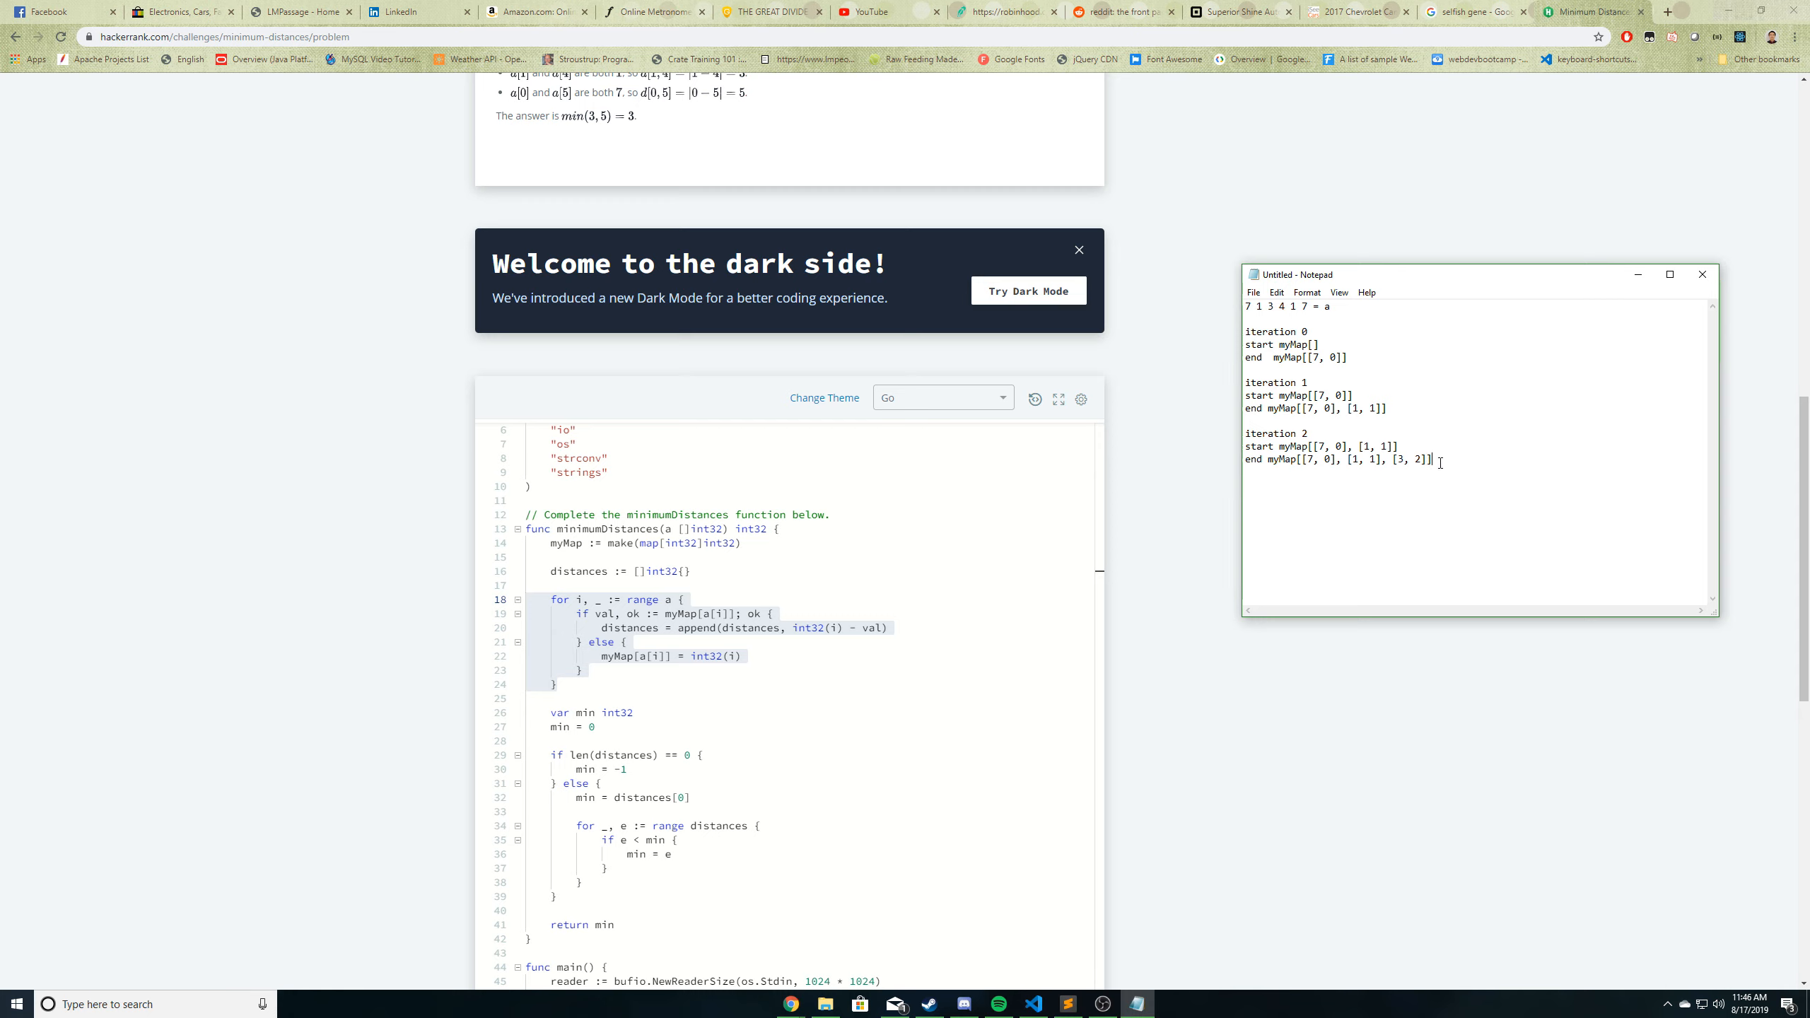
# - Add iteration 3 starting with [7, 0], [1, 1], [3, 2] and ending with [4, 3] added
pyautogui.write('iter')
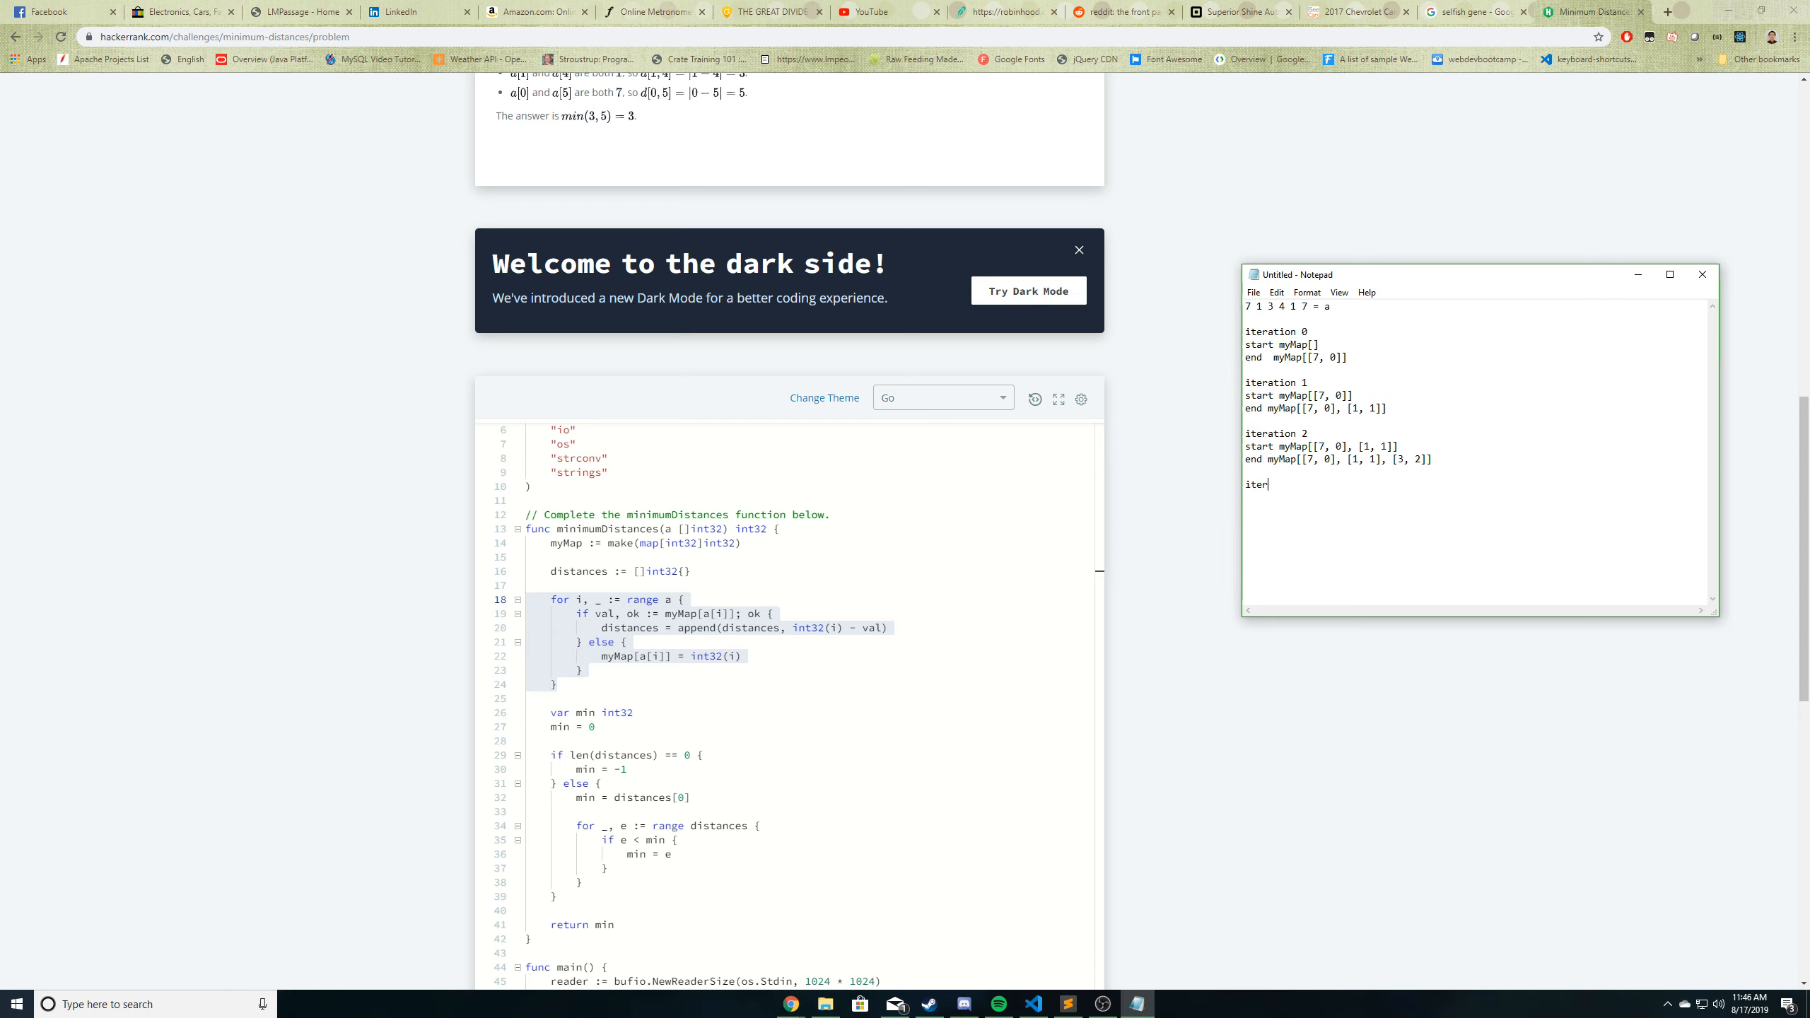
pyautogui.write('ation 3')
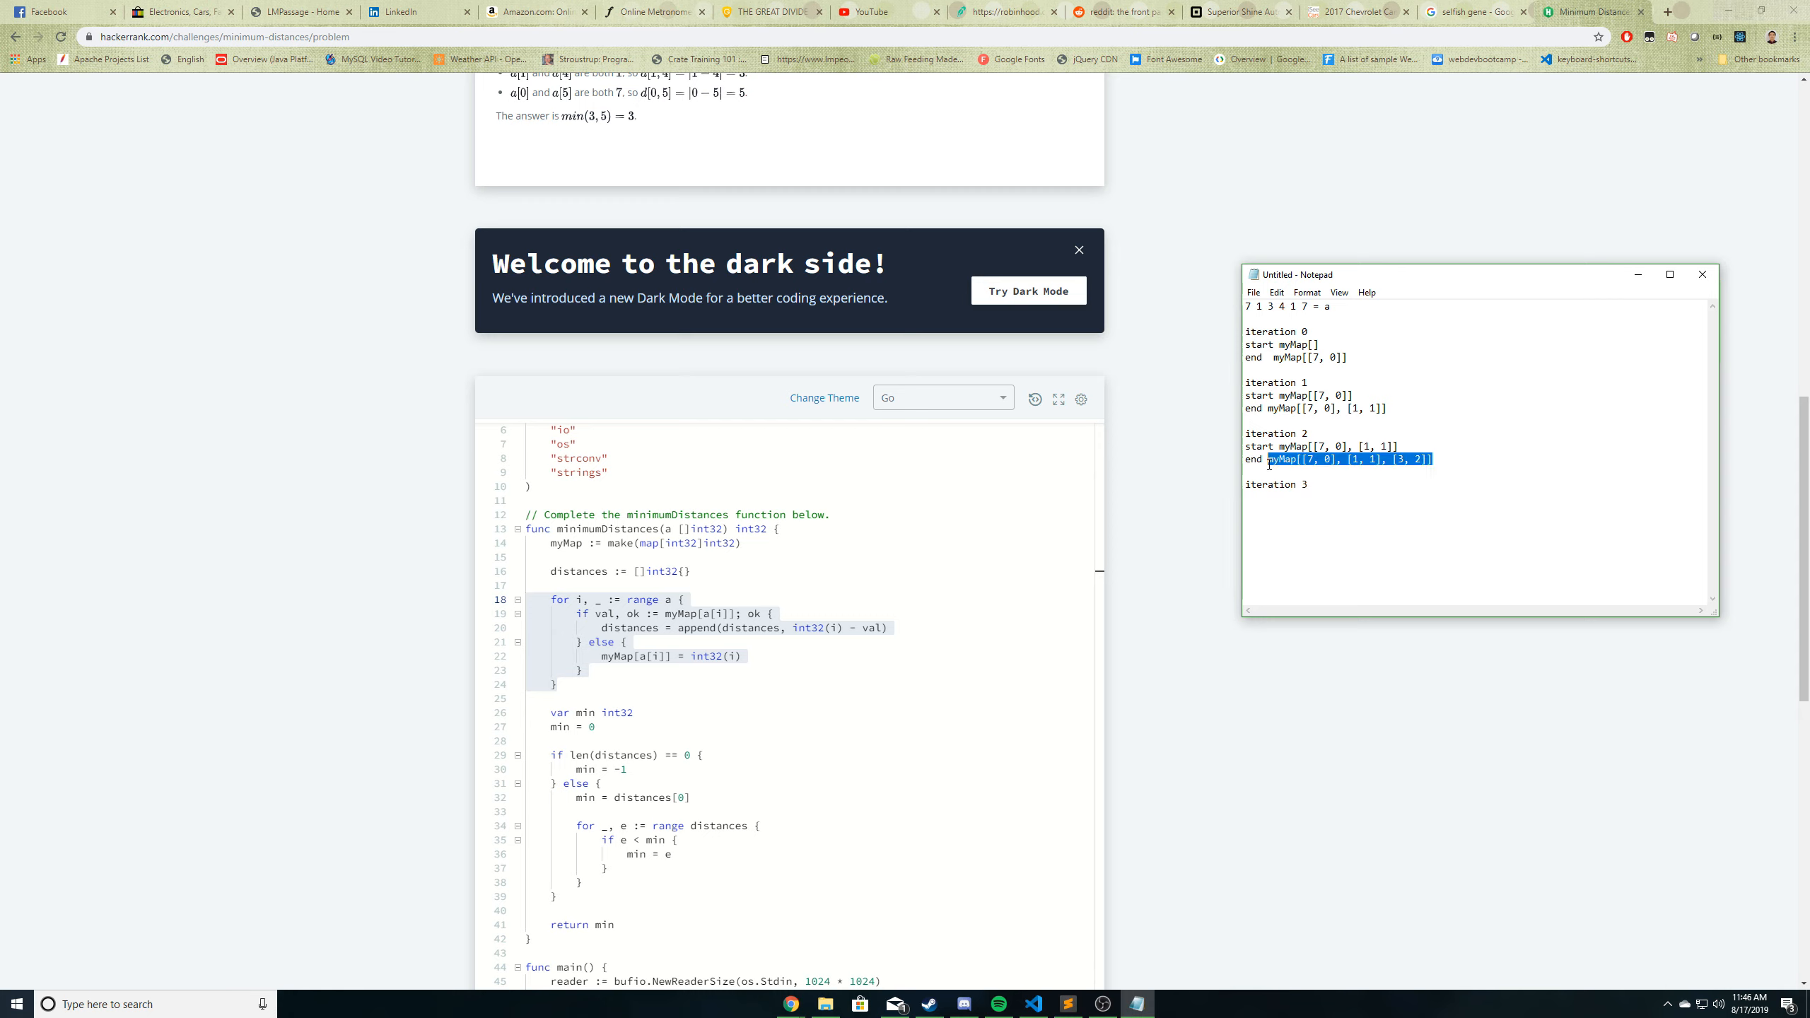
pyautogui.click(1292, 508)
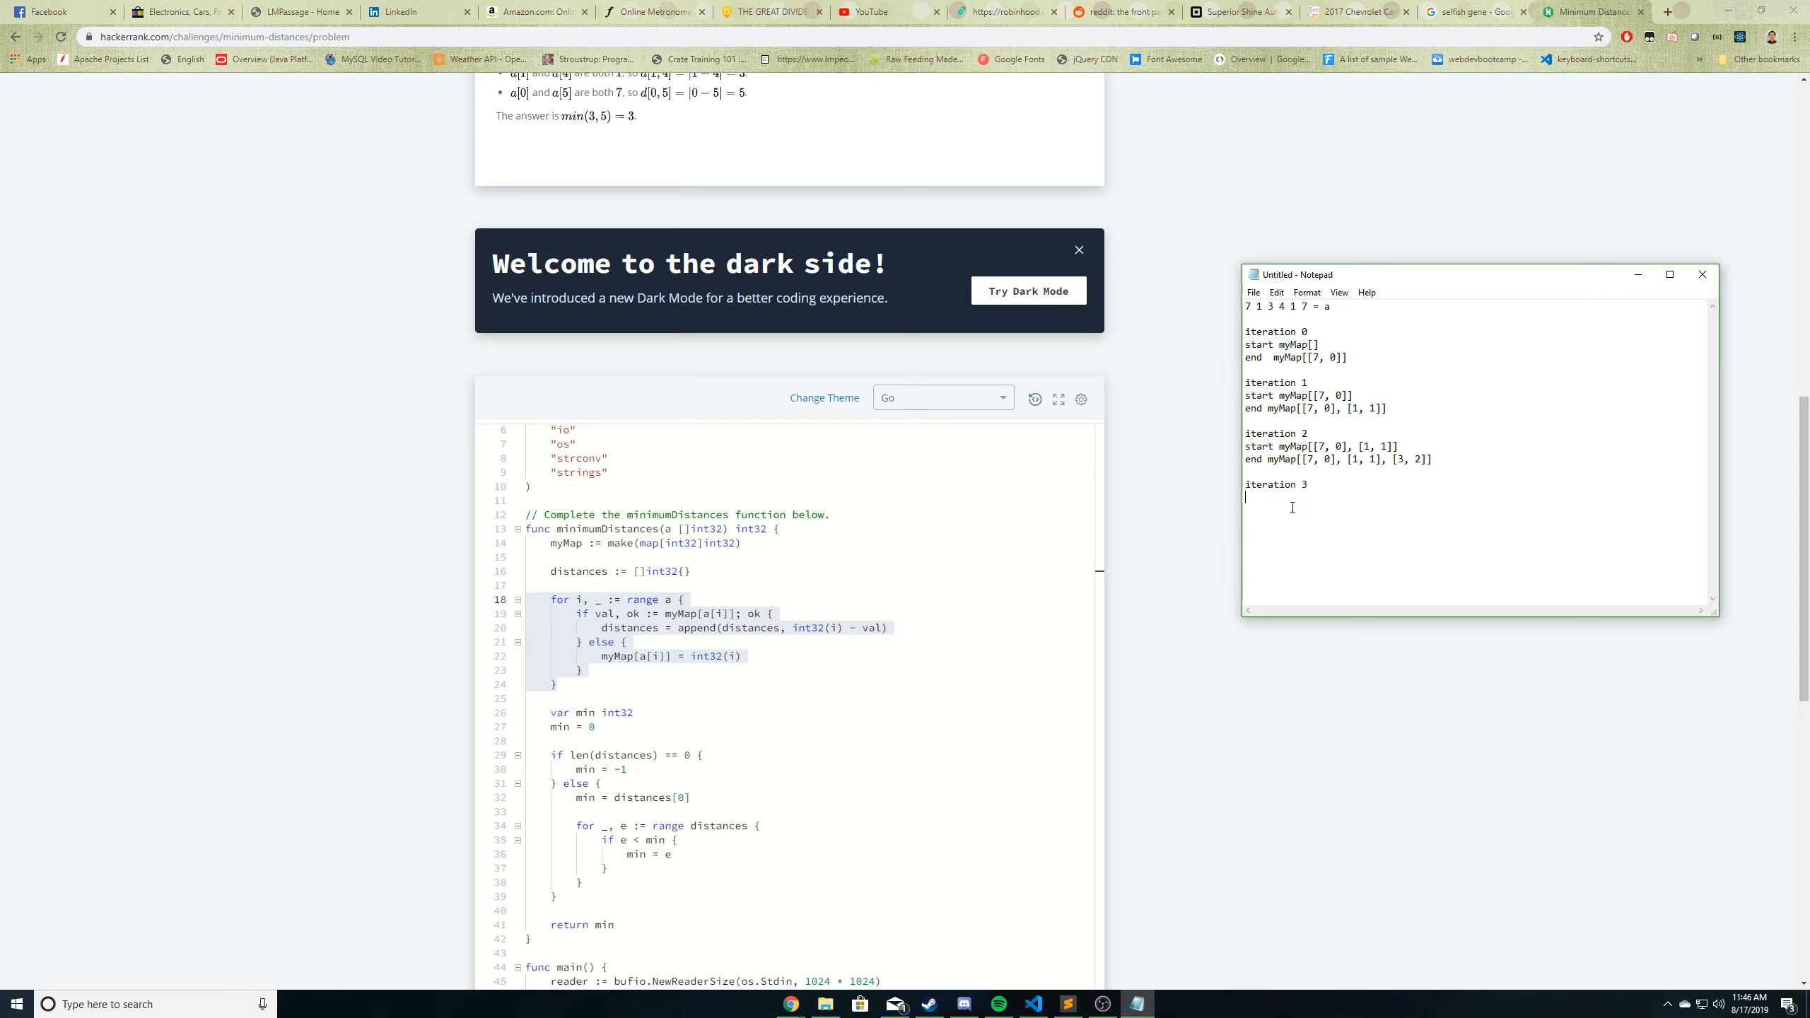
pyautogui.write('start myMap[[7, 0], [1, 1], [3, 2]]')
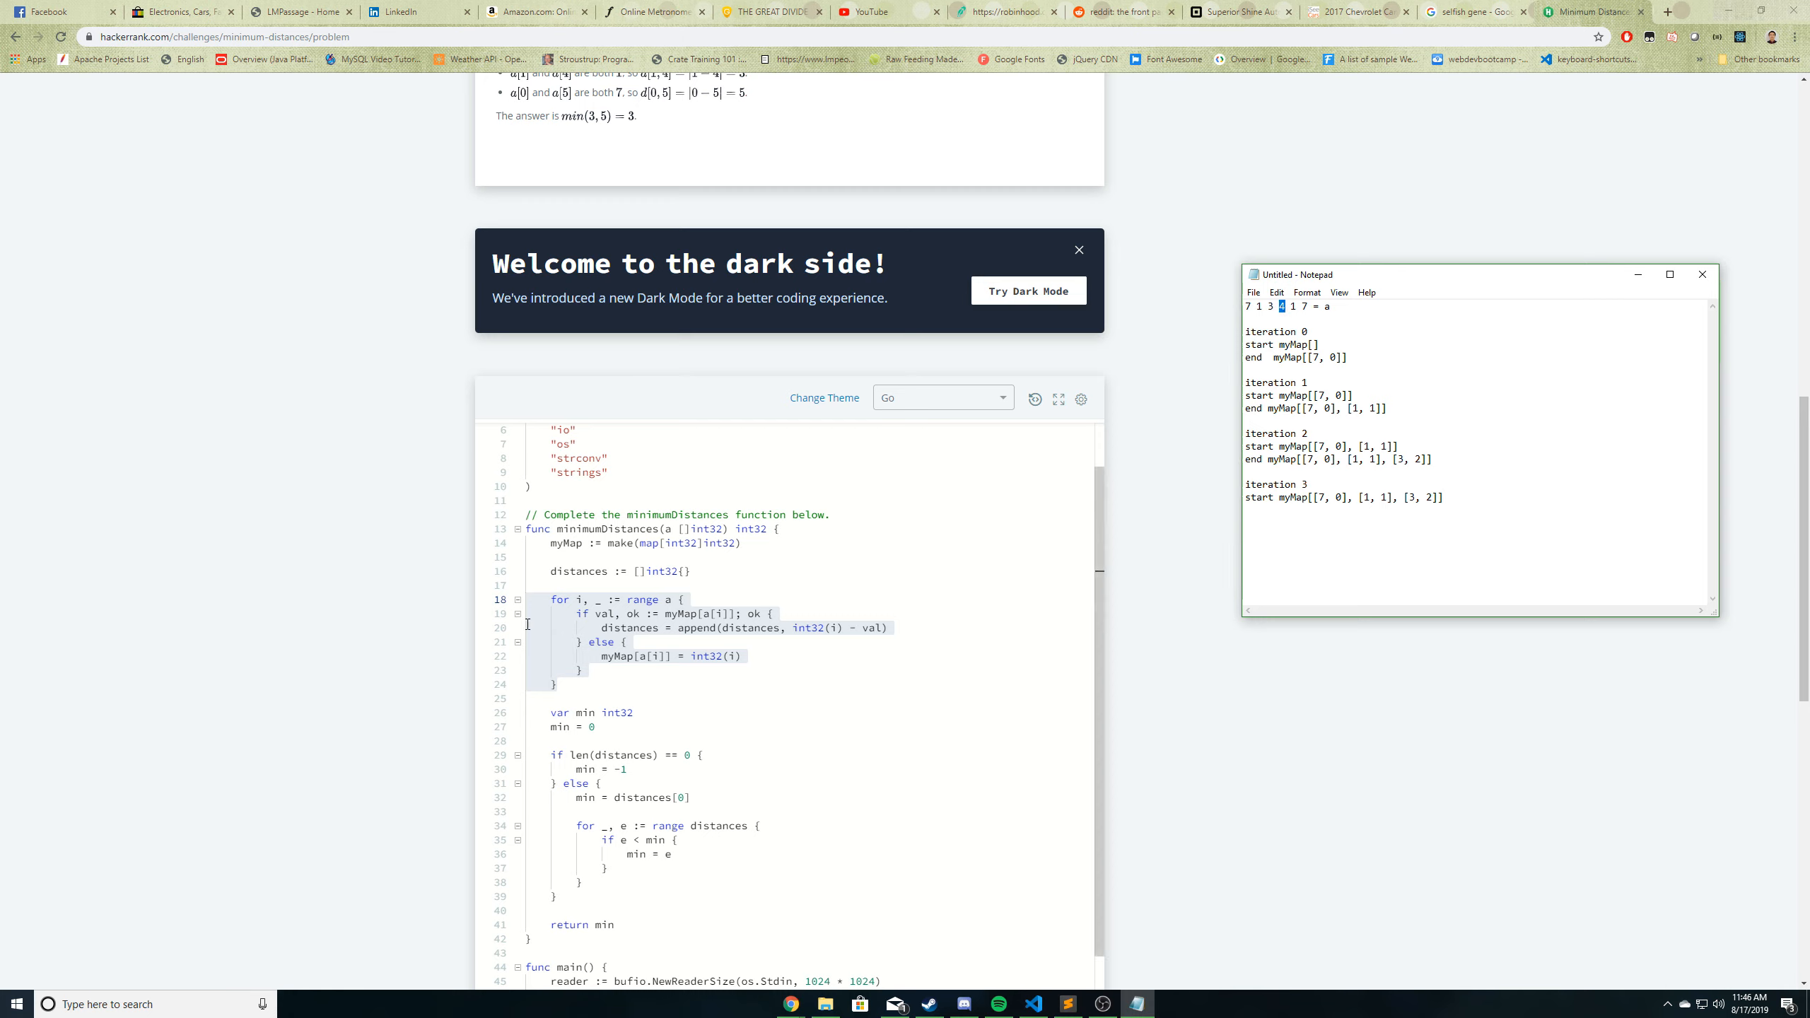
pyautogui.moveTo(620, 617)
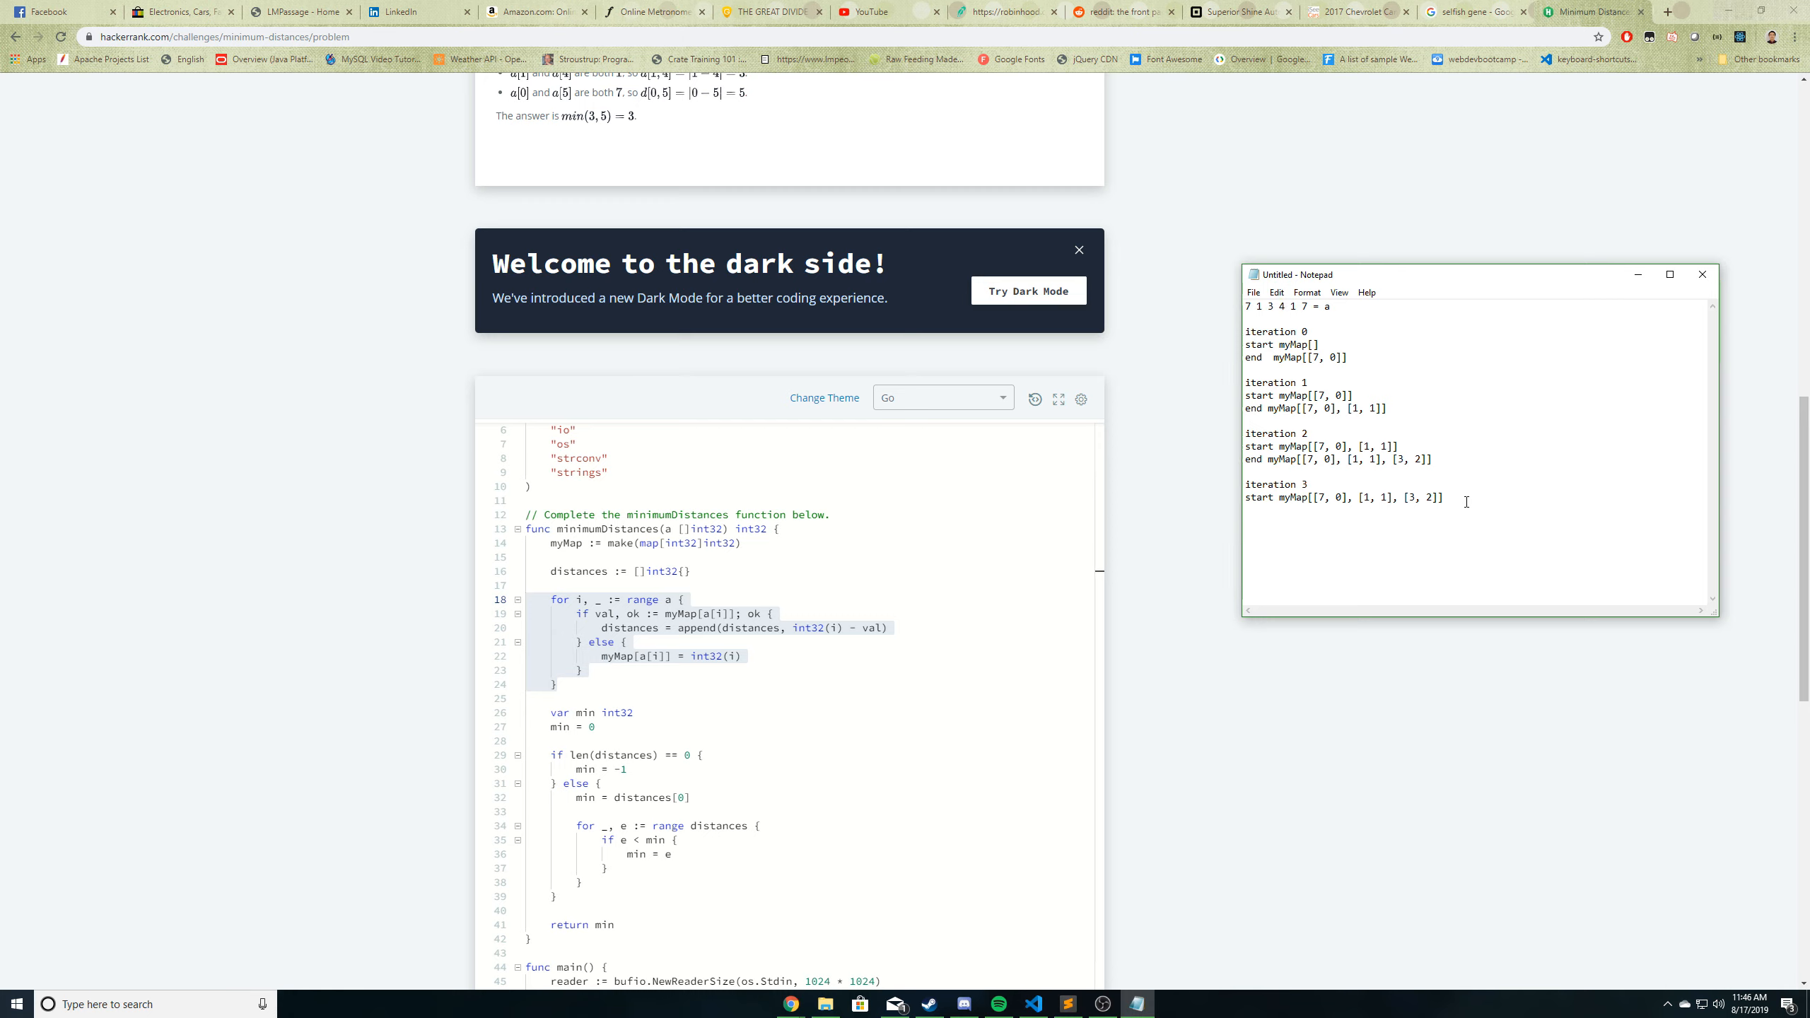
pyautogui.write('end')
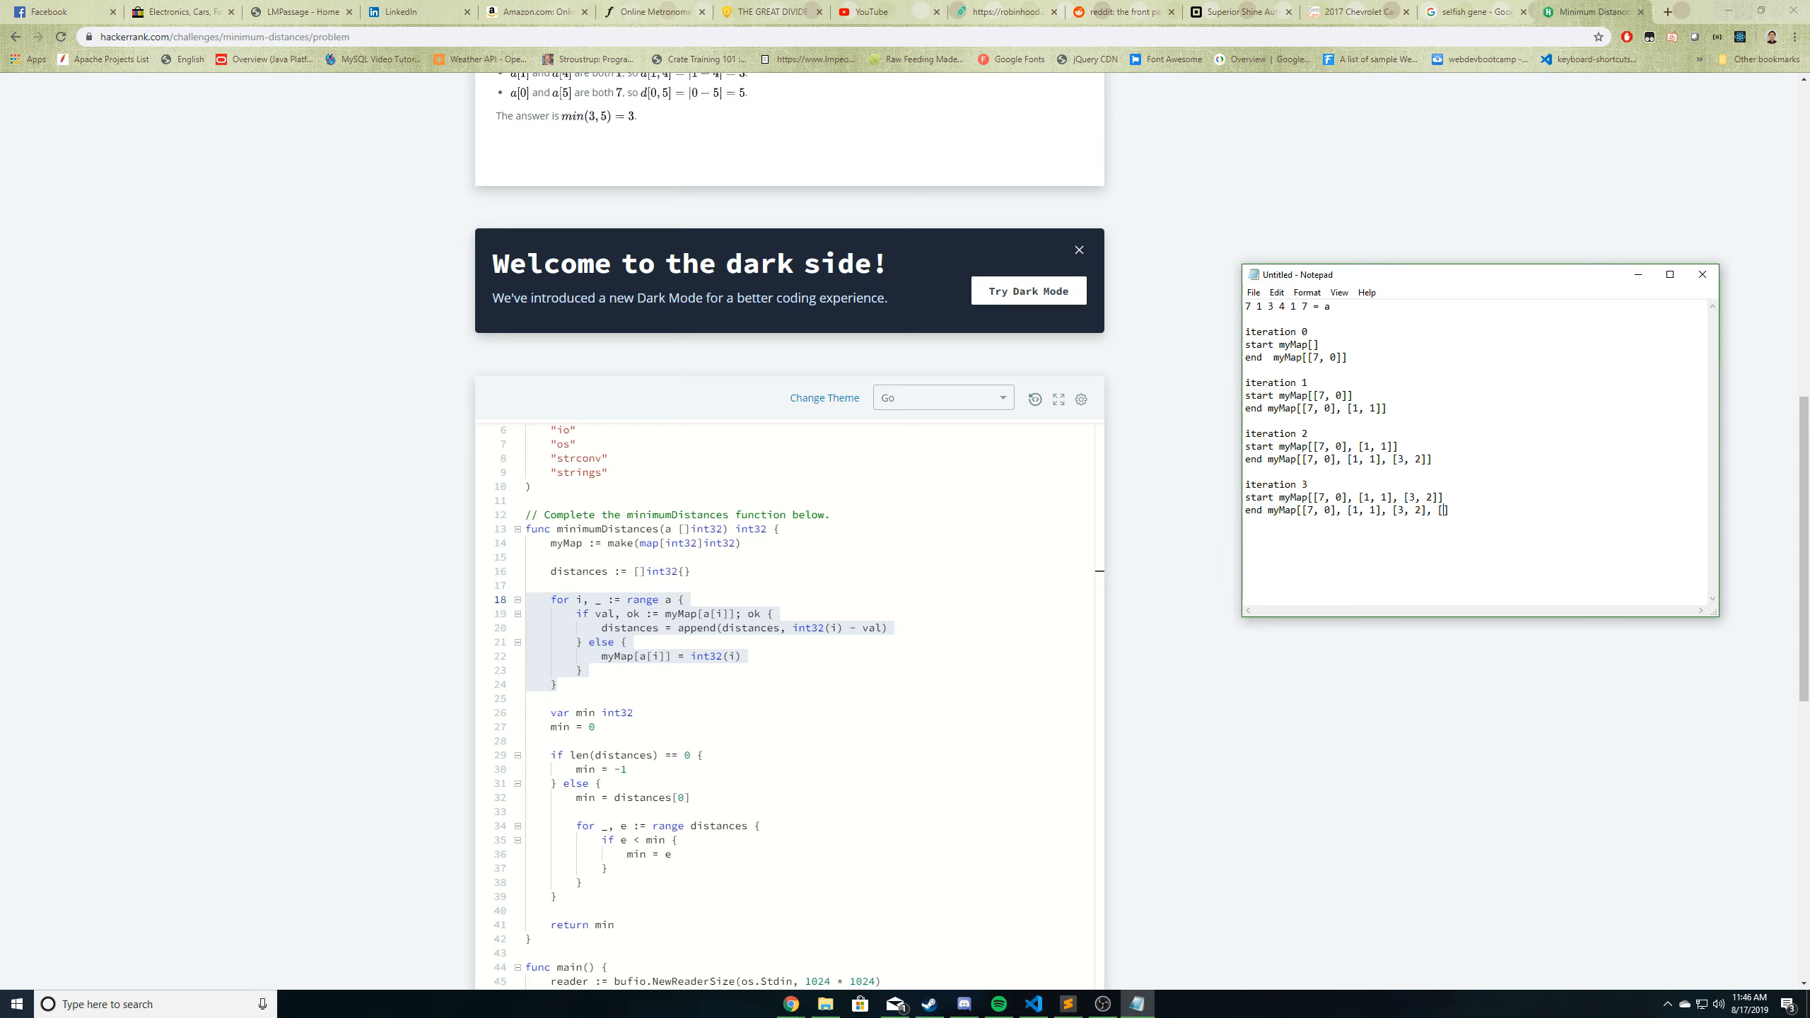
pyautogui.write('4, 3')
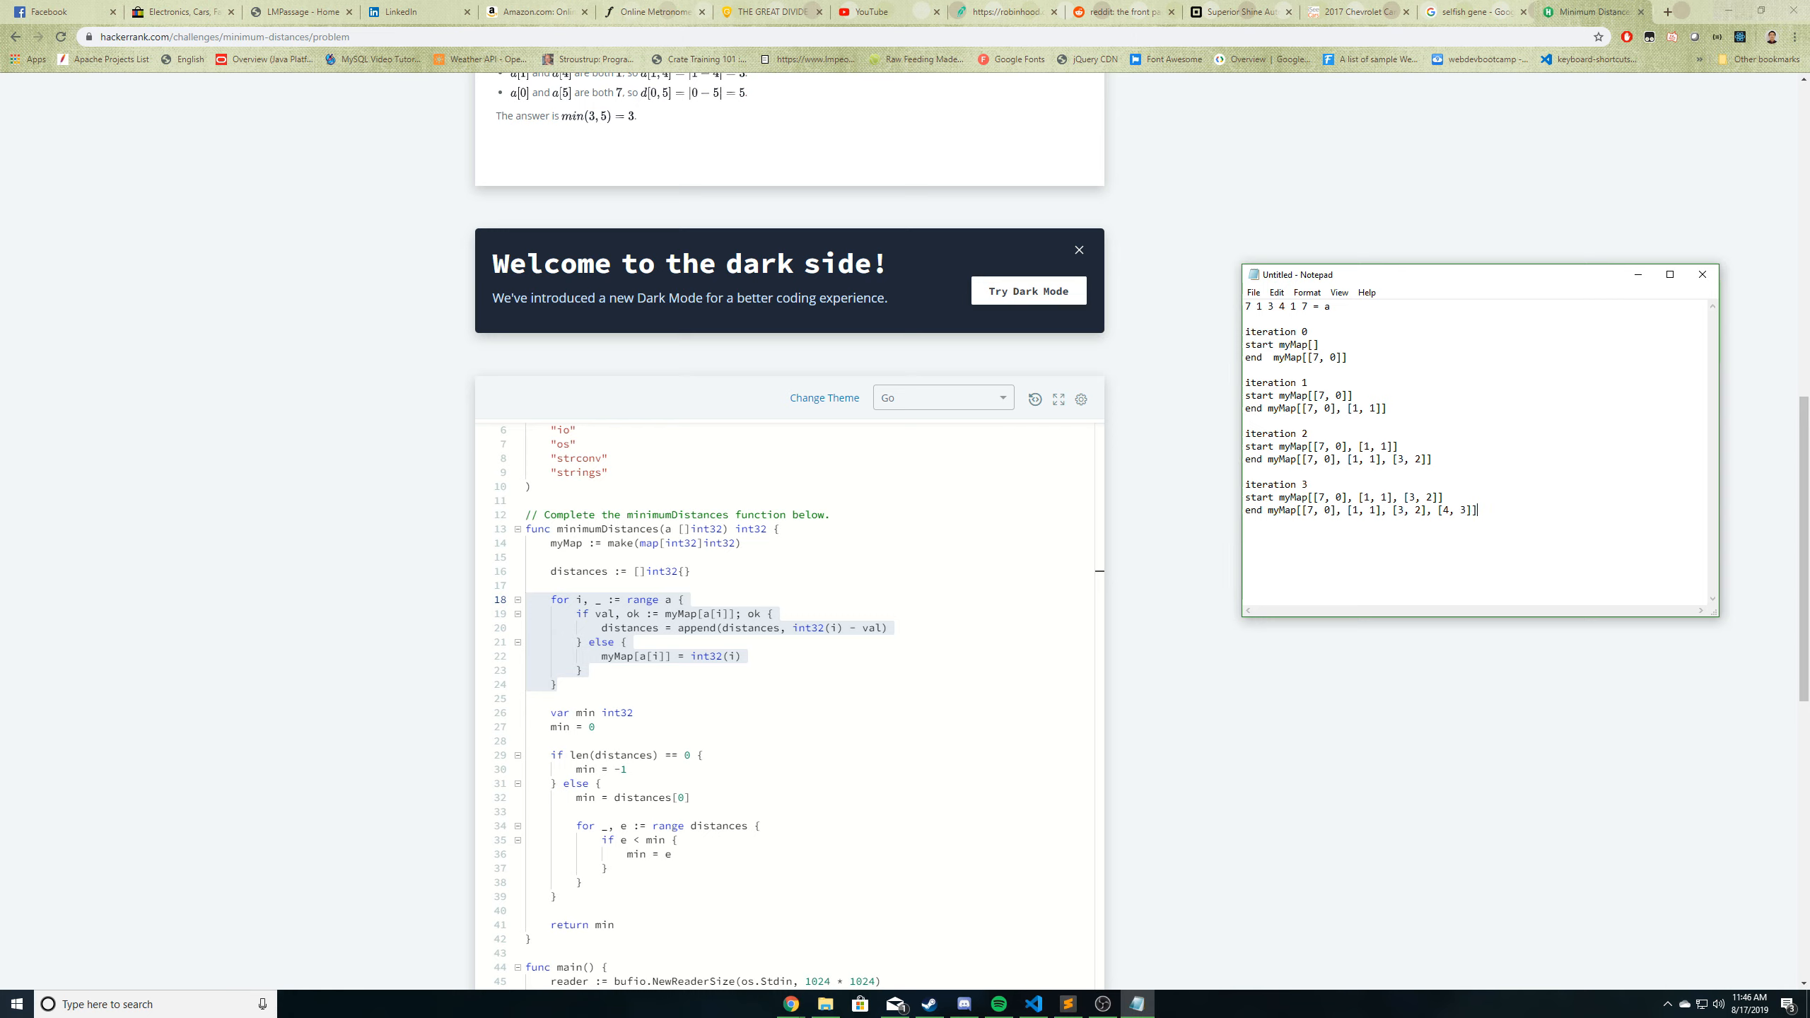
# - Add iteration 4 with [4, 3] in its starting map, checking the loop code
pyautogui.write('iter')
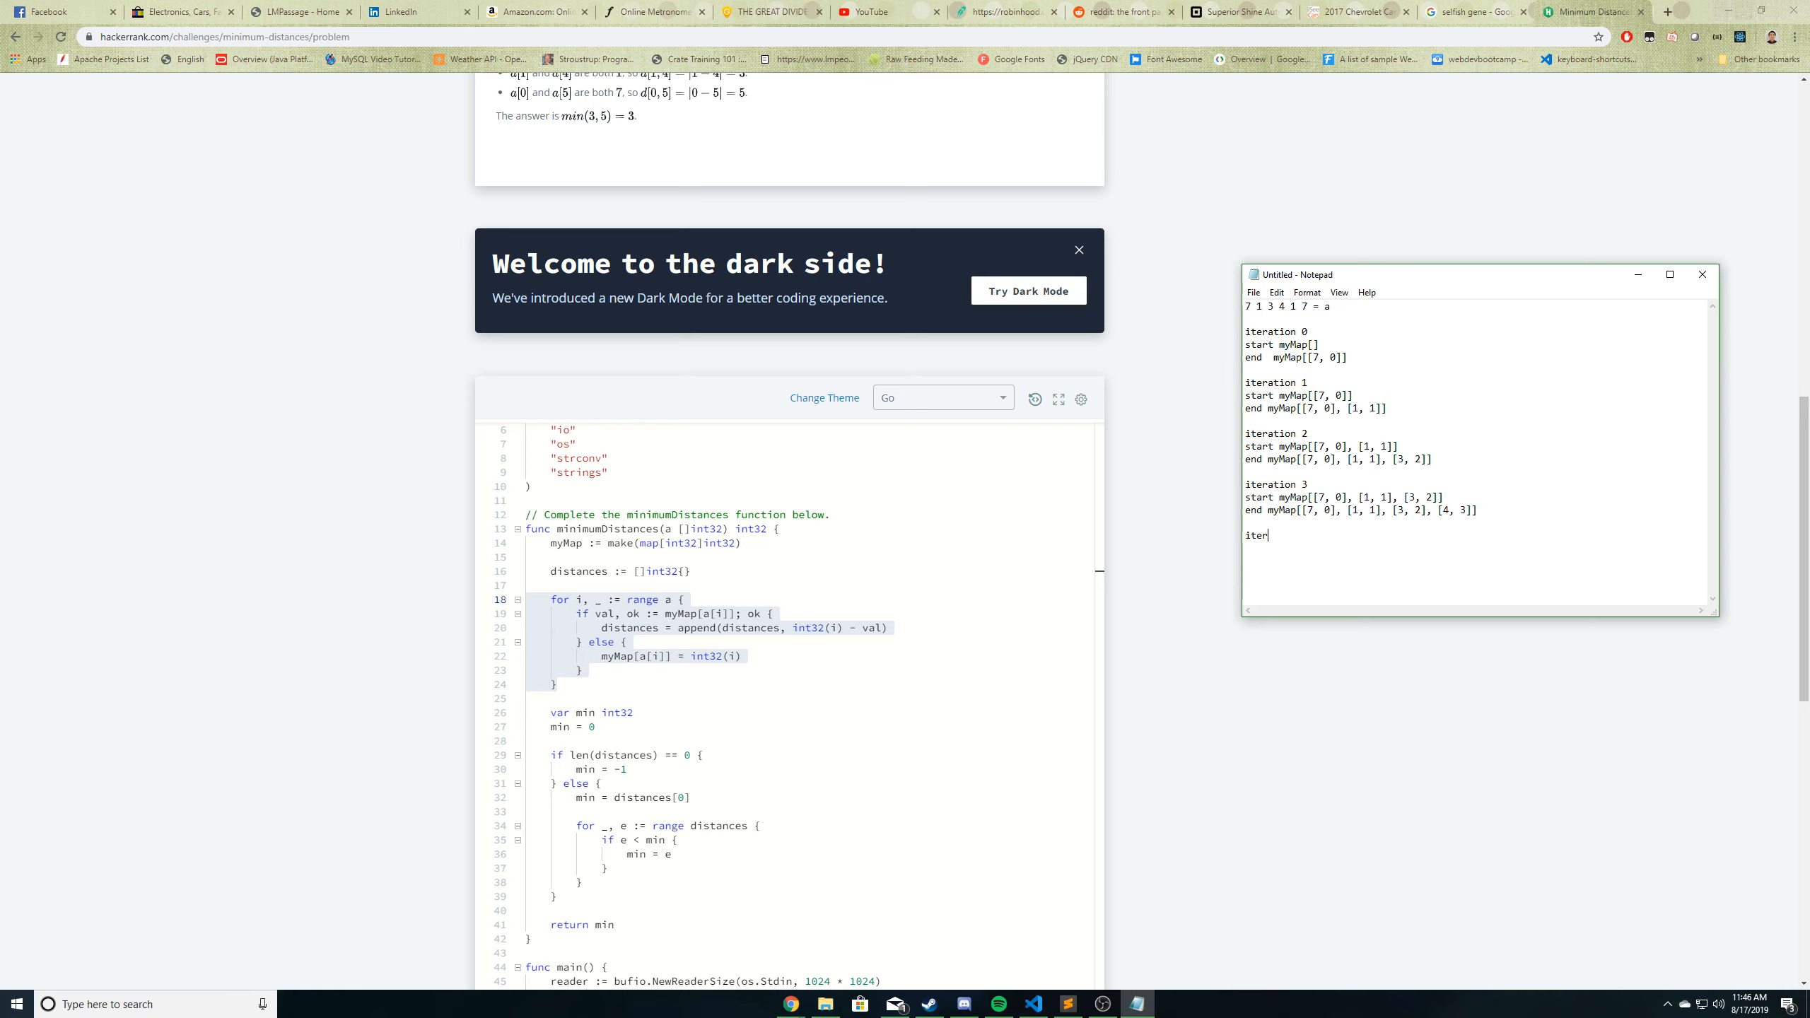
pyautogui.write('ation 4')
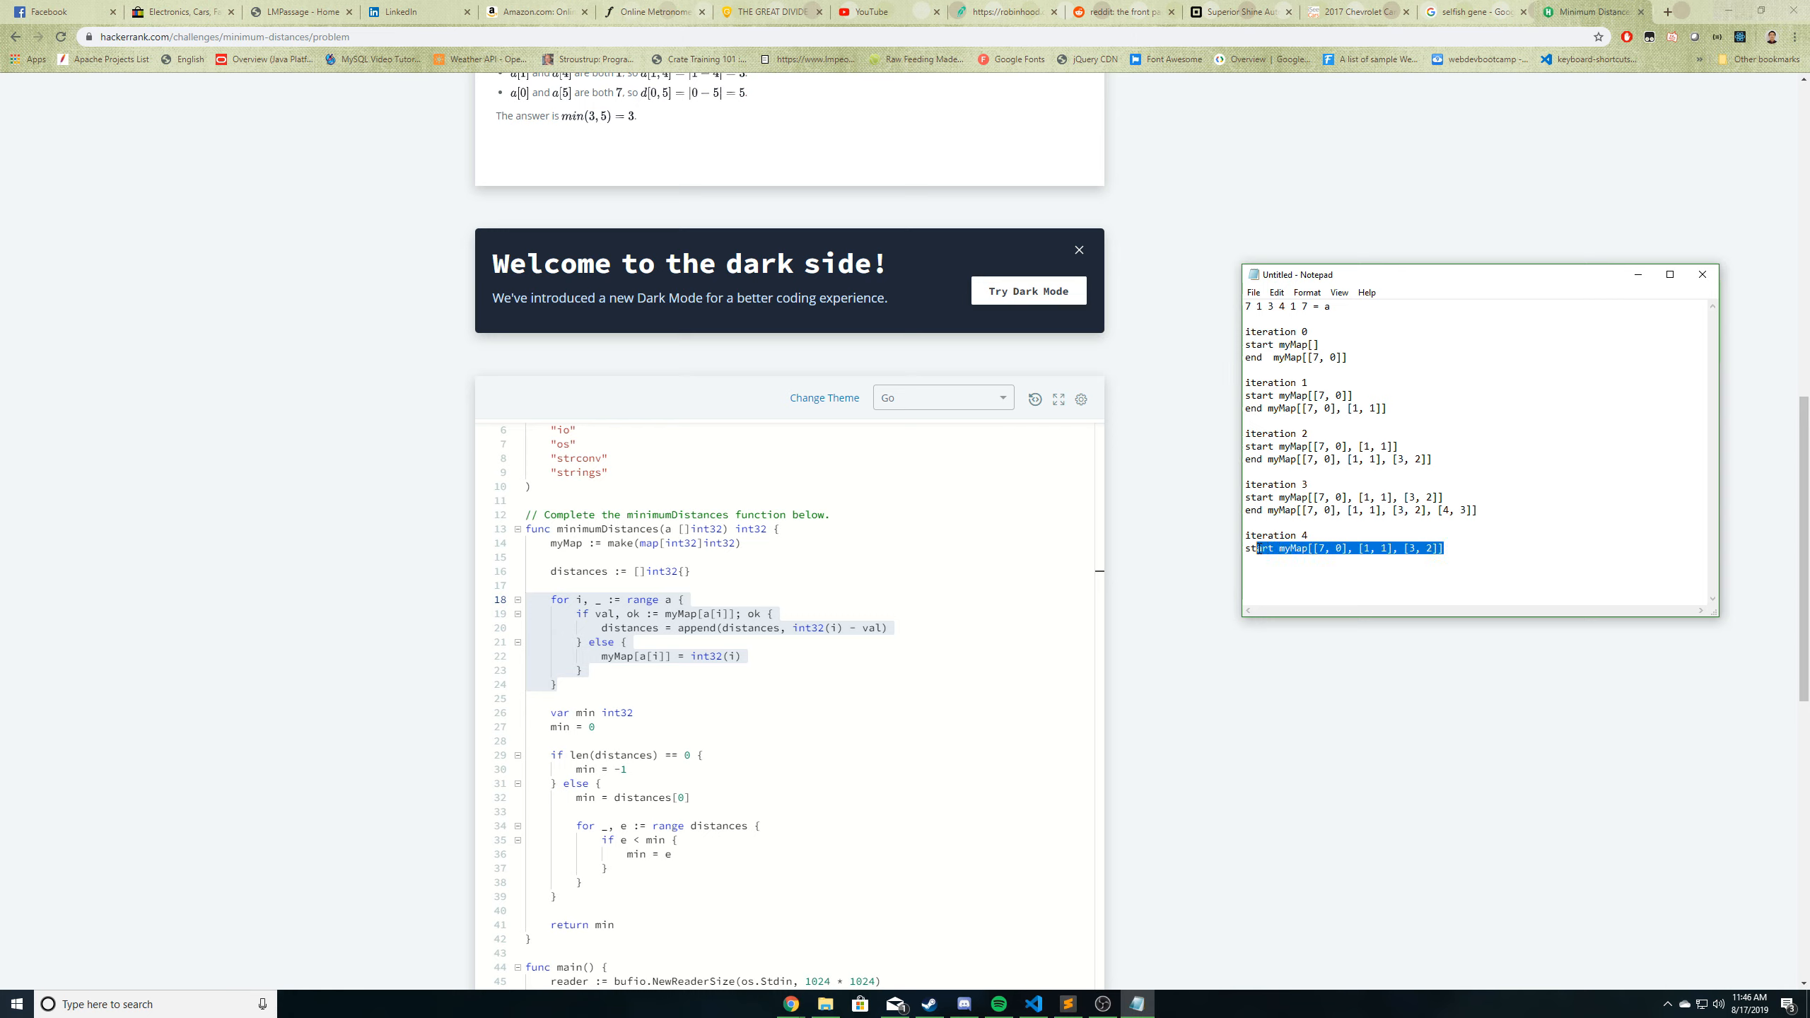
pyautogui.click(1444, 549)
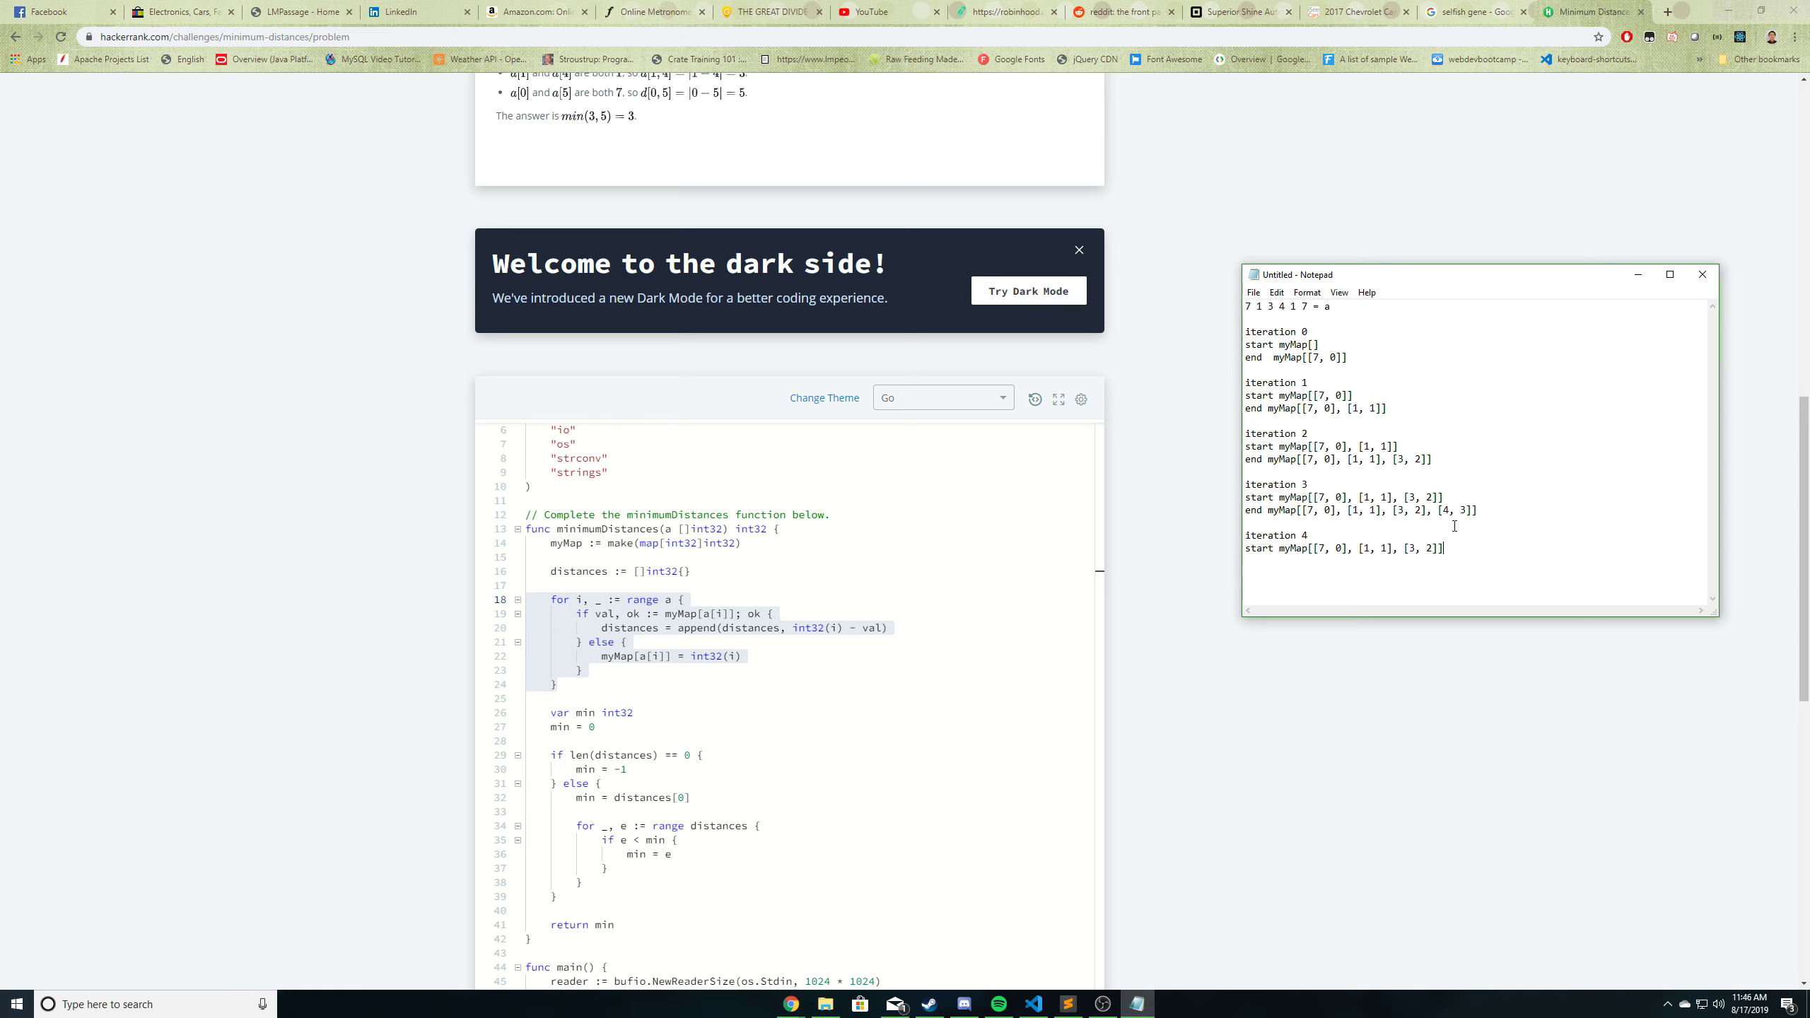
pyautogui.write('[4')
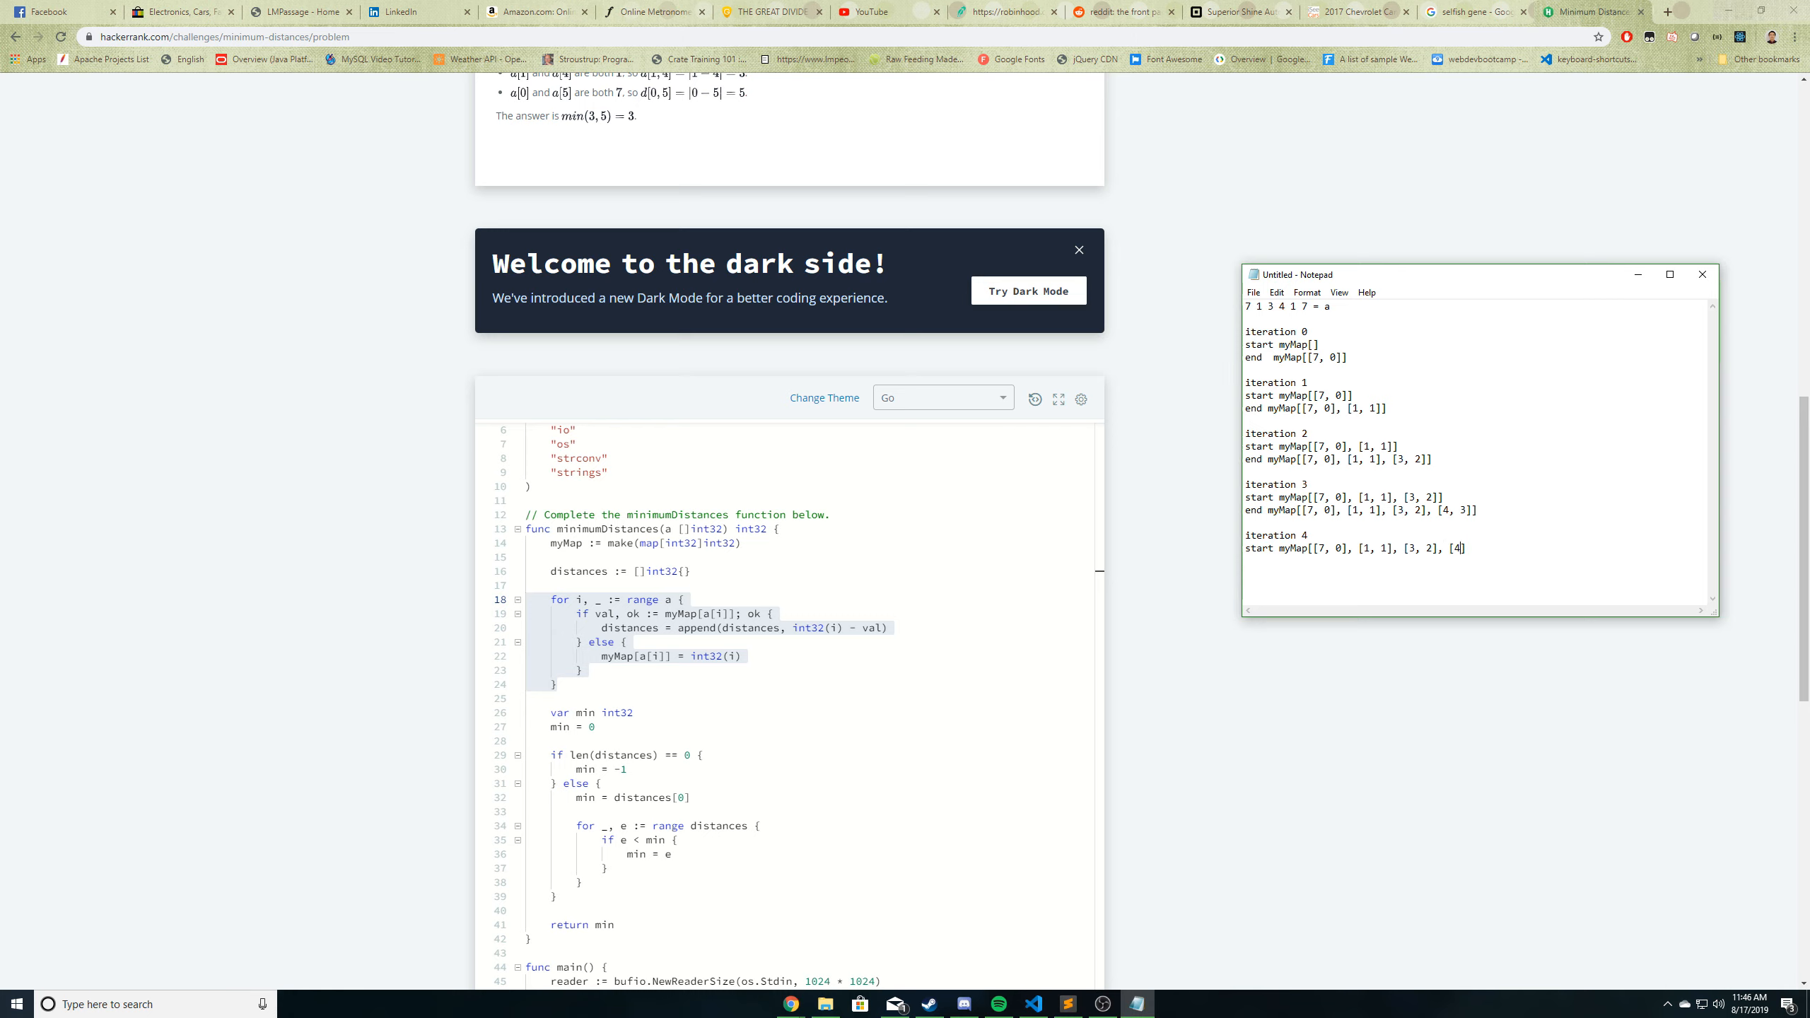
pyautogui.write(', 3]')
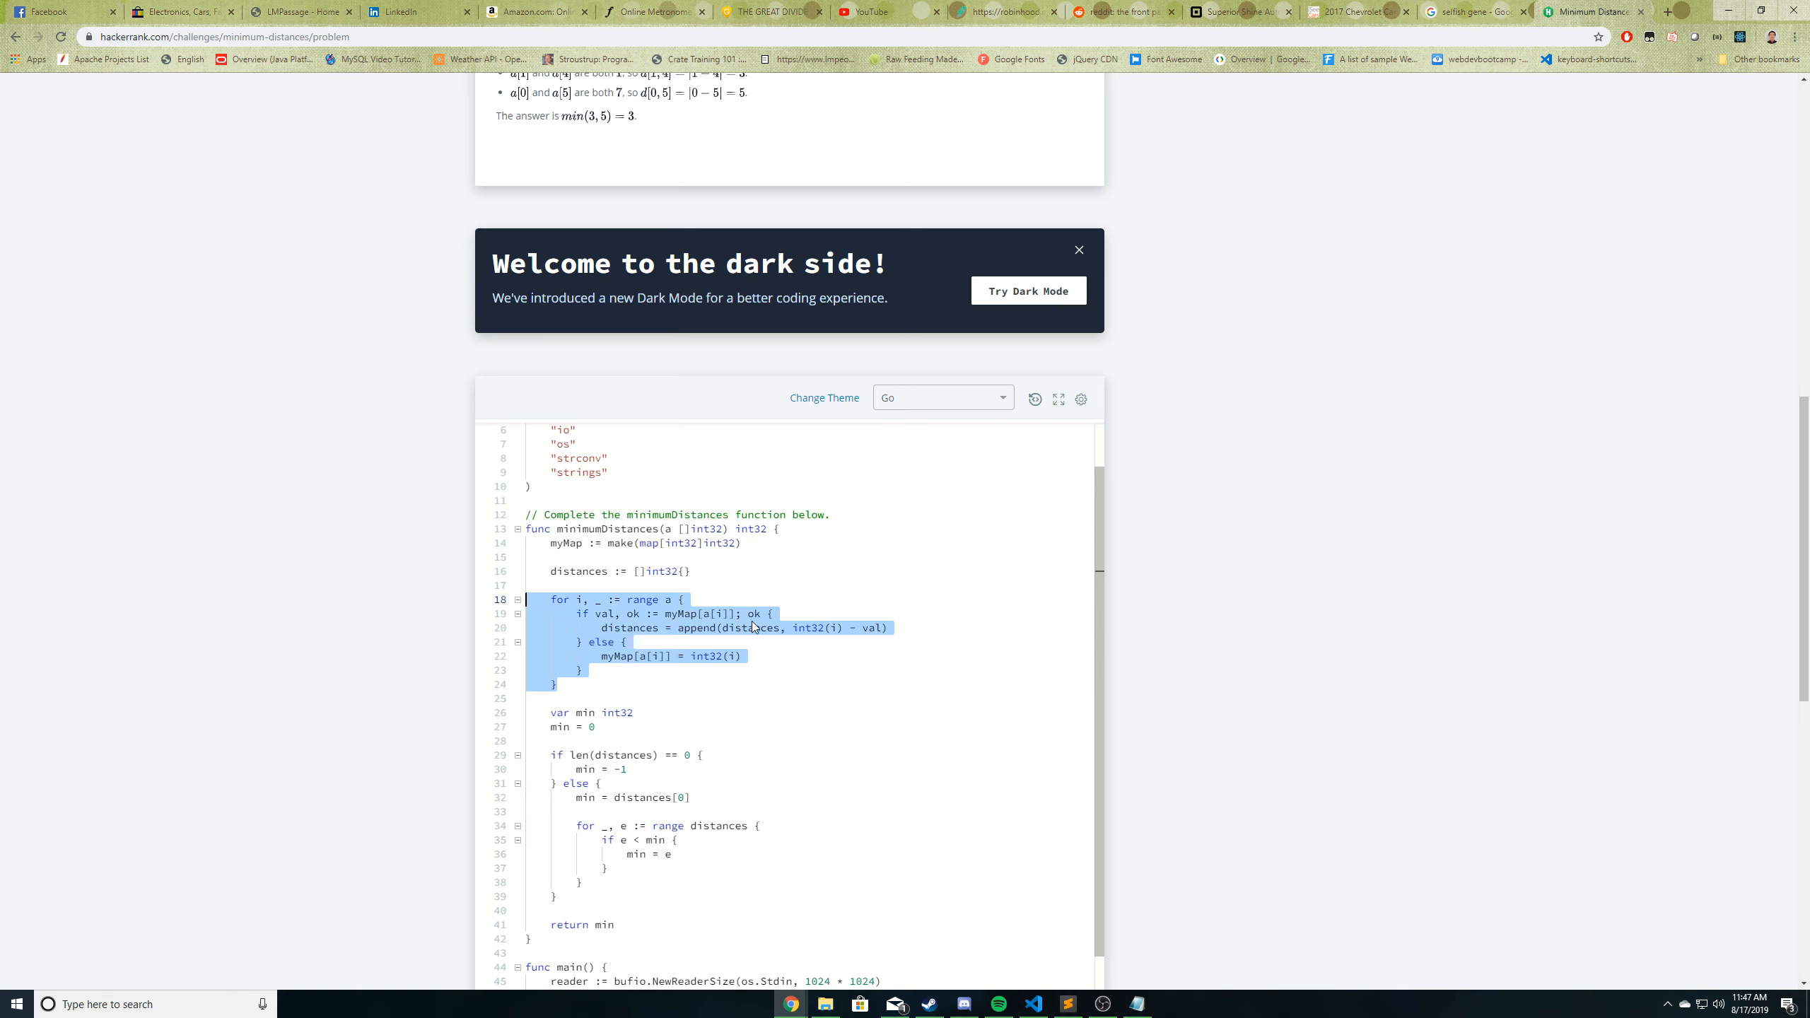
pyautogui.click(1137, 1003)
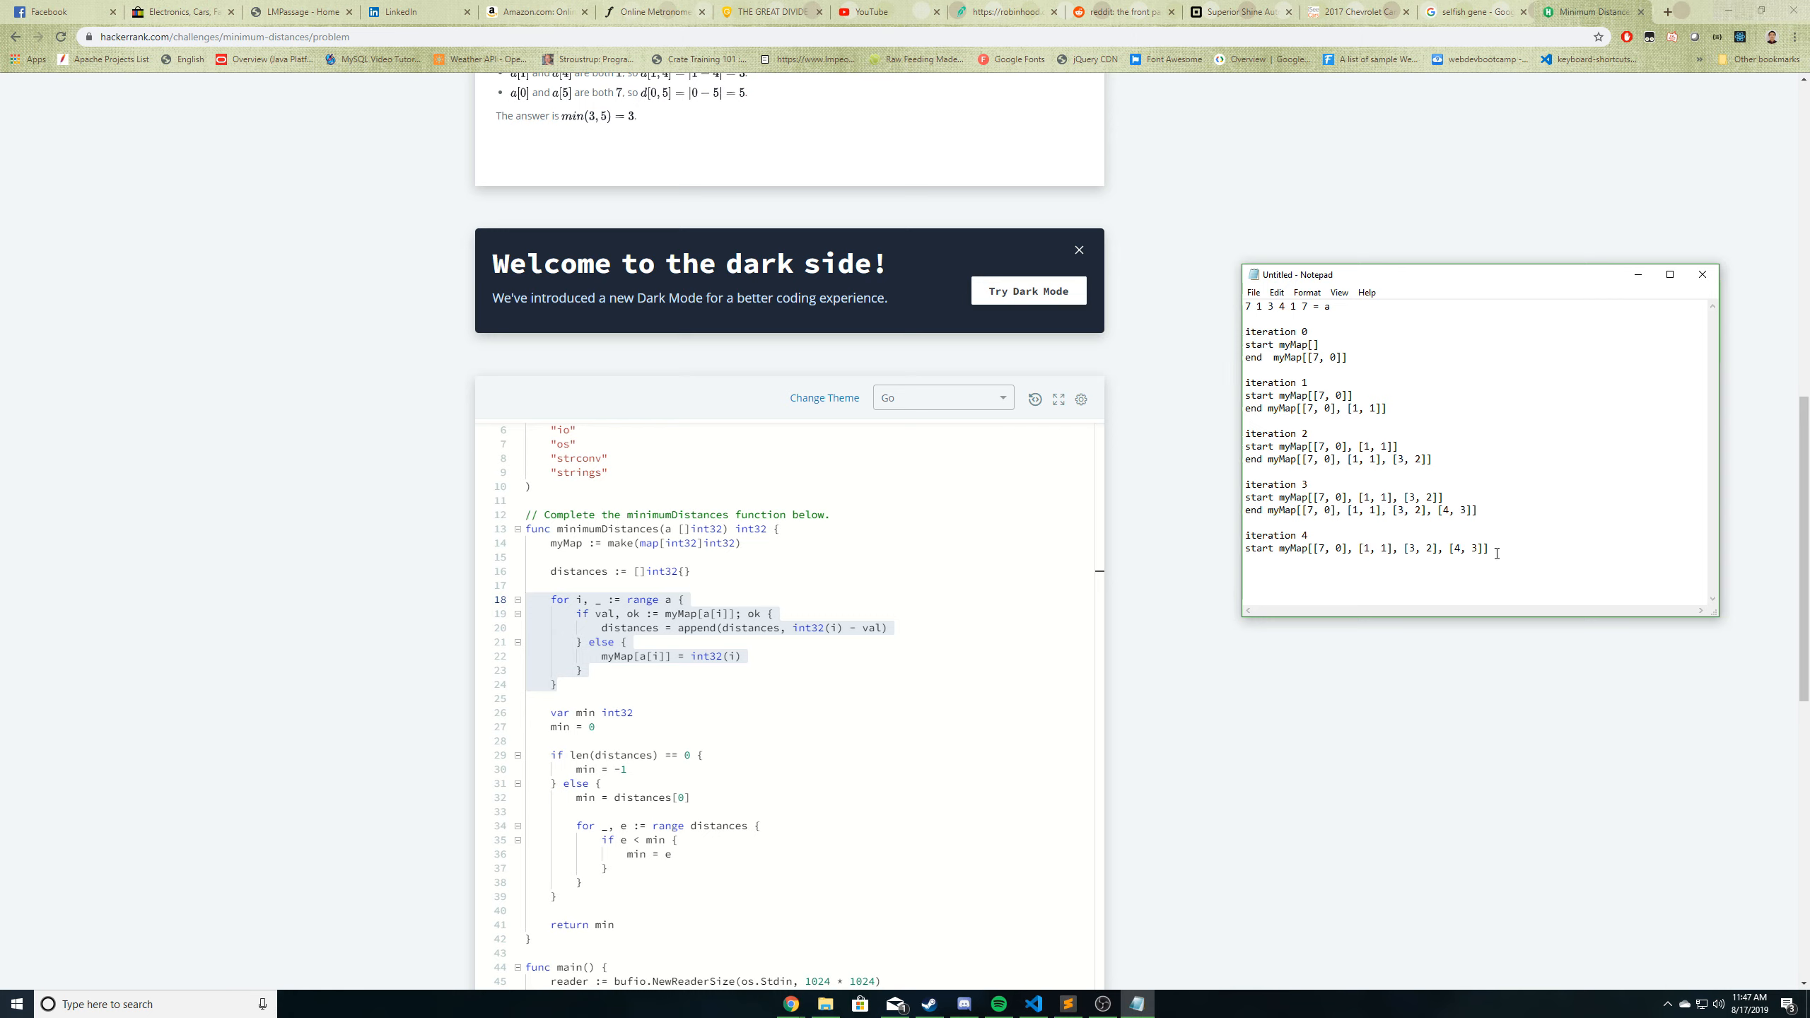
# - Work out 4 - 1 and record distances starting as [] and ending as [3]
pyautogui.write('4')
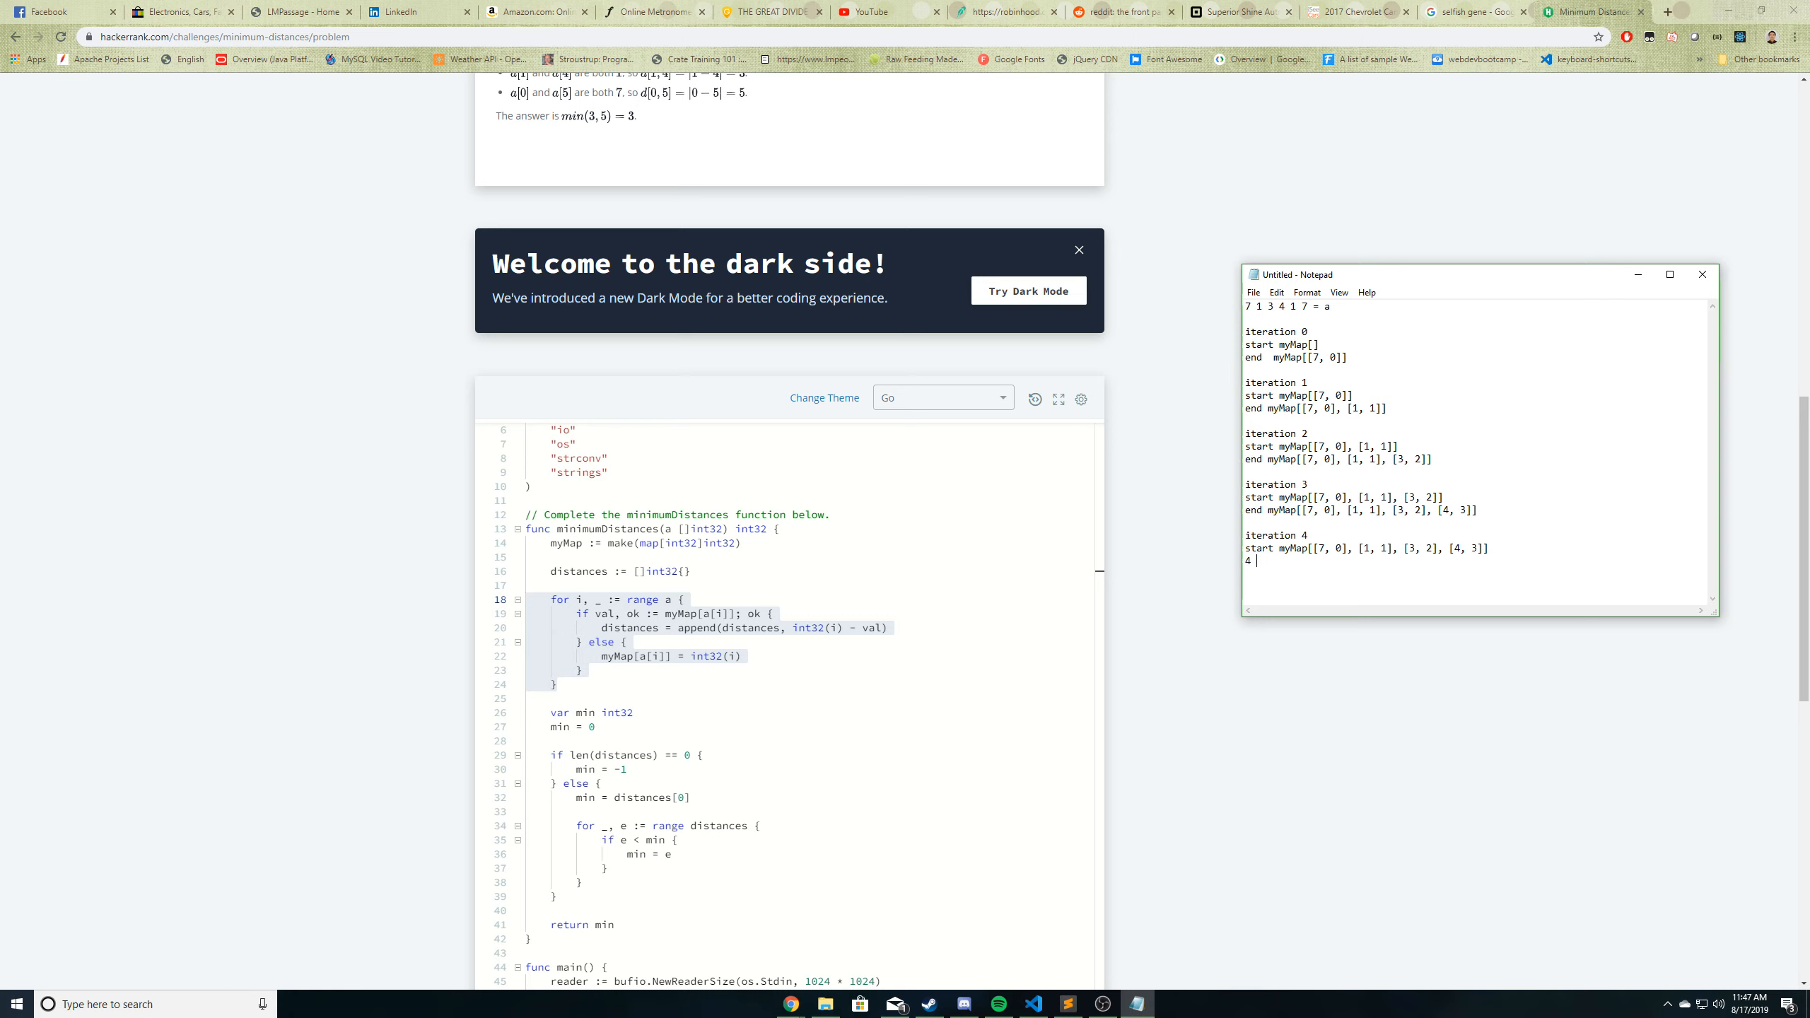
pyautogui.write('- 1')
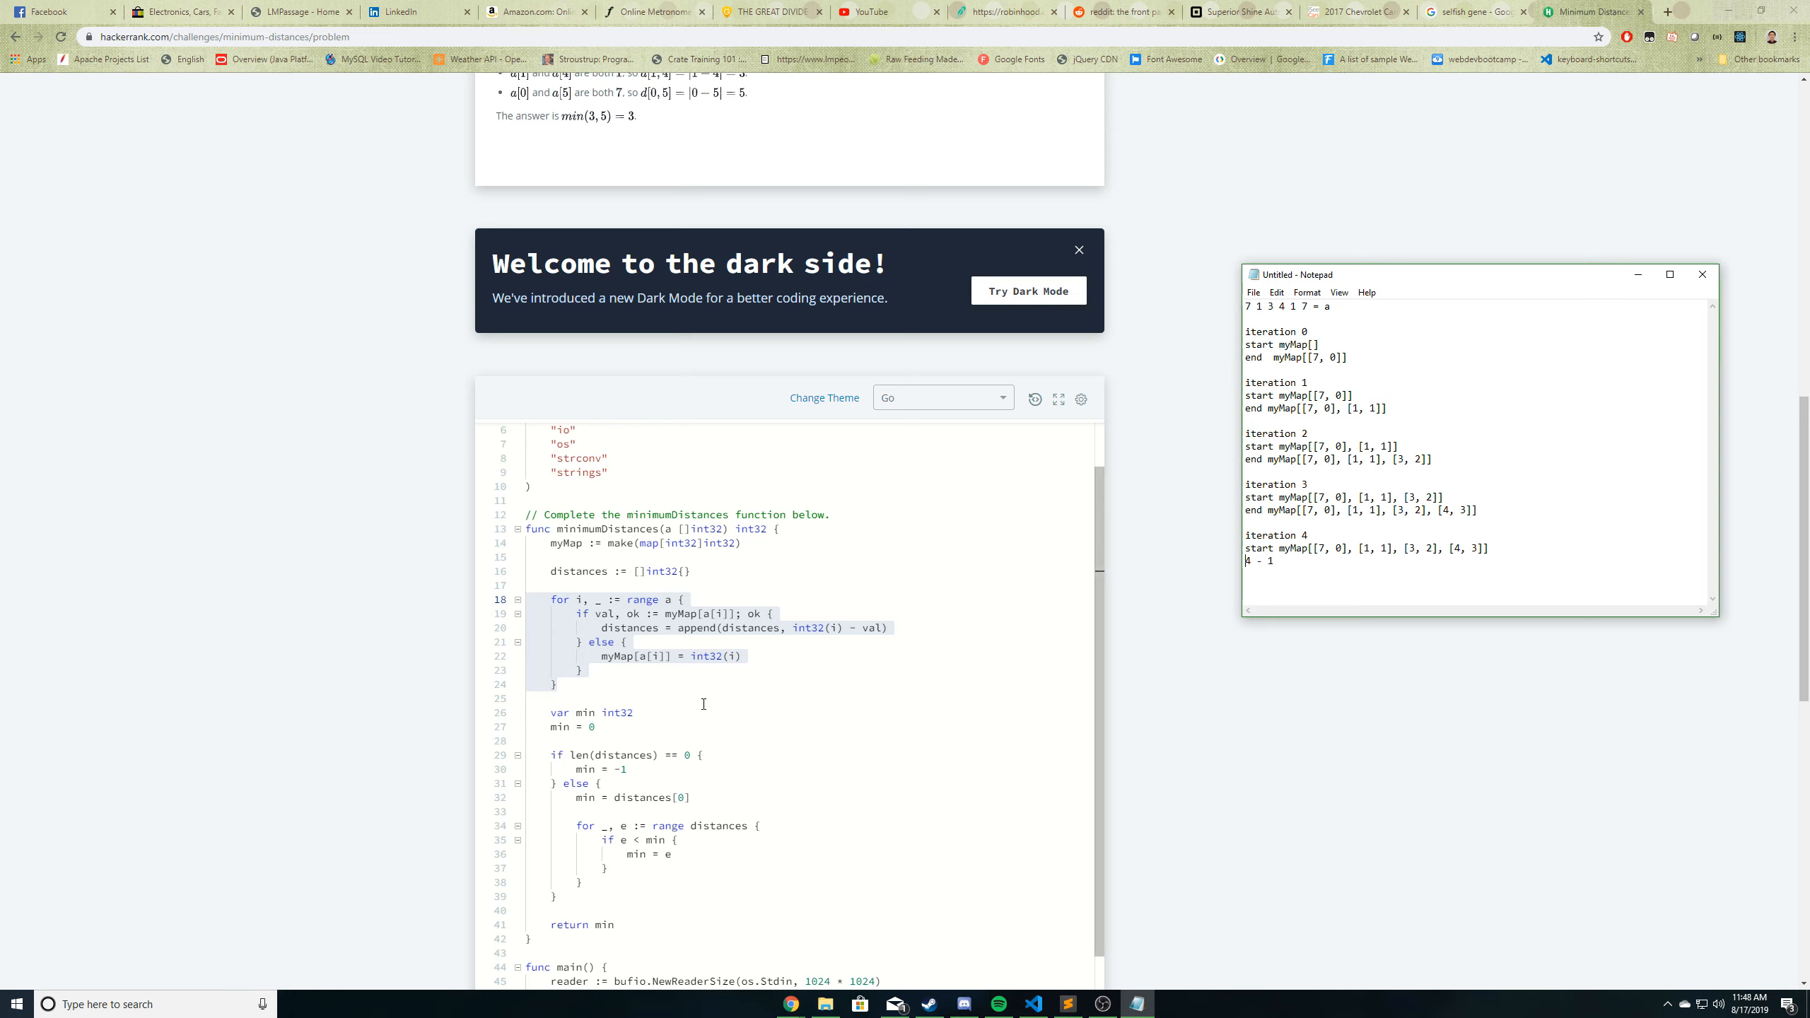
pyautogui.moveTo(681, 641)
pyautogui.write('distances = [')
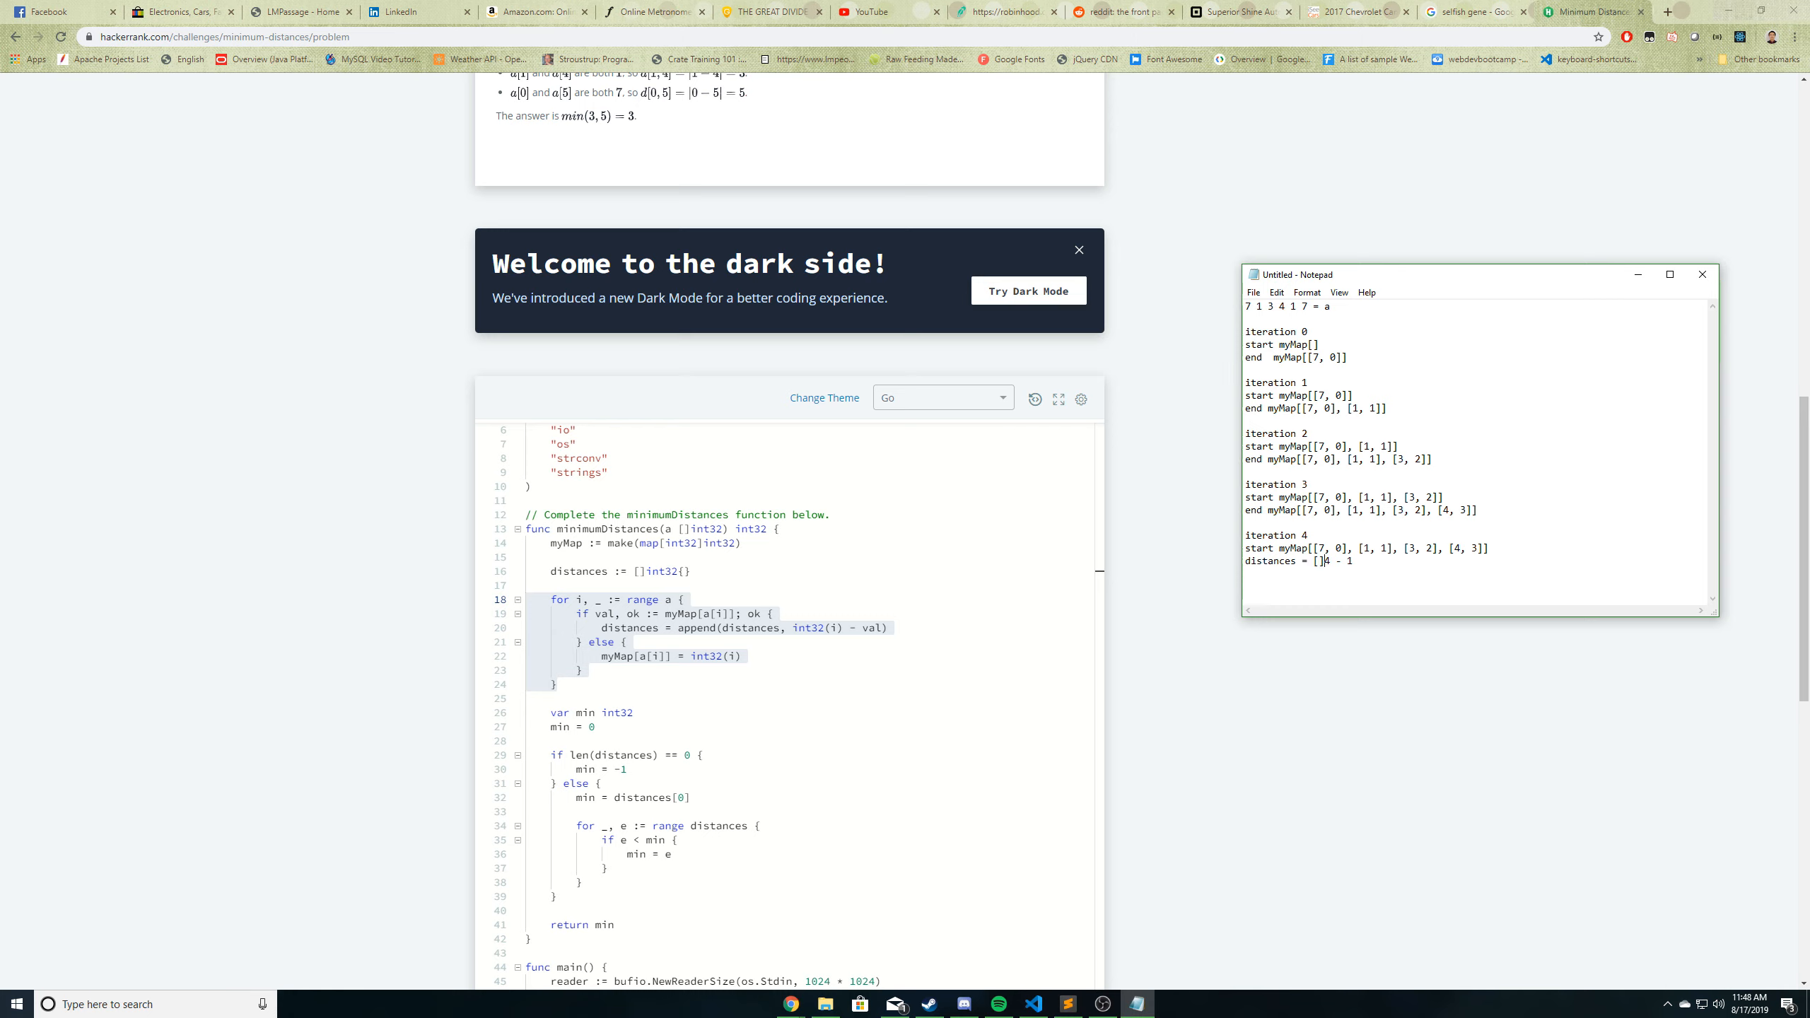
pyautogui.write('start')
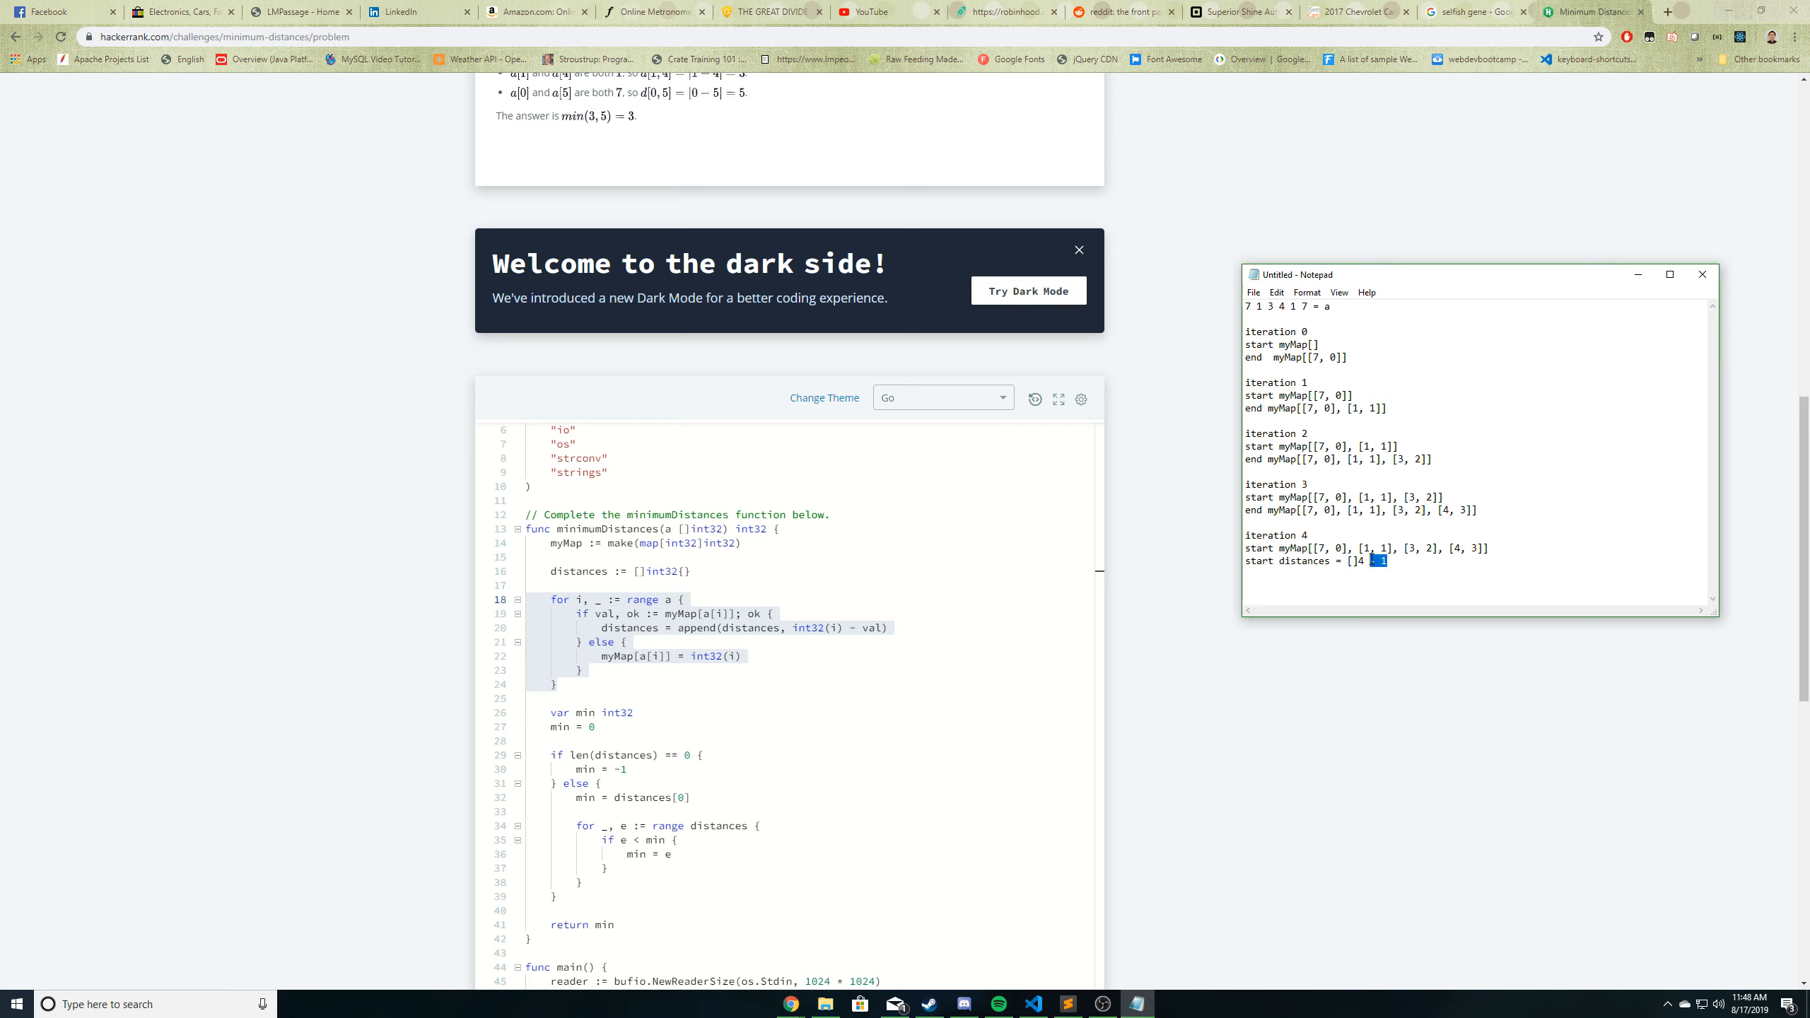
pyautogui.press('Backspace')
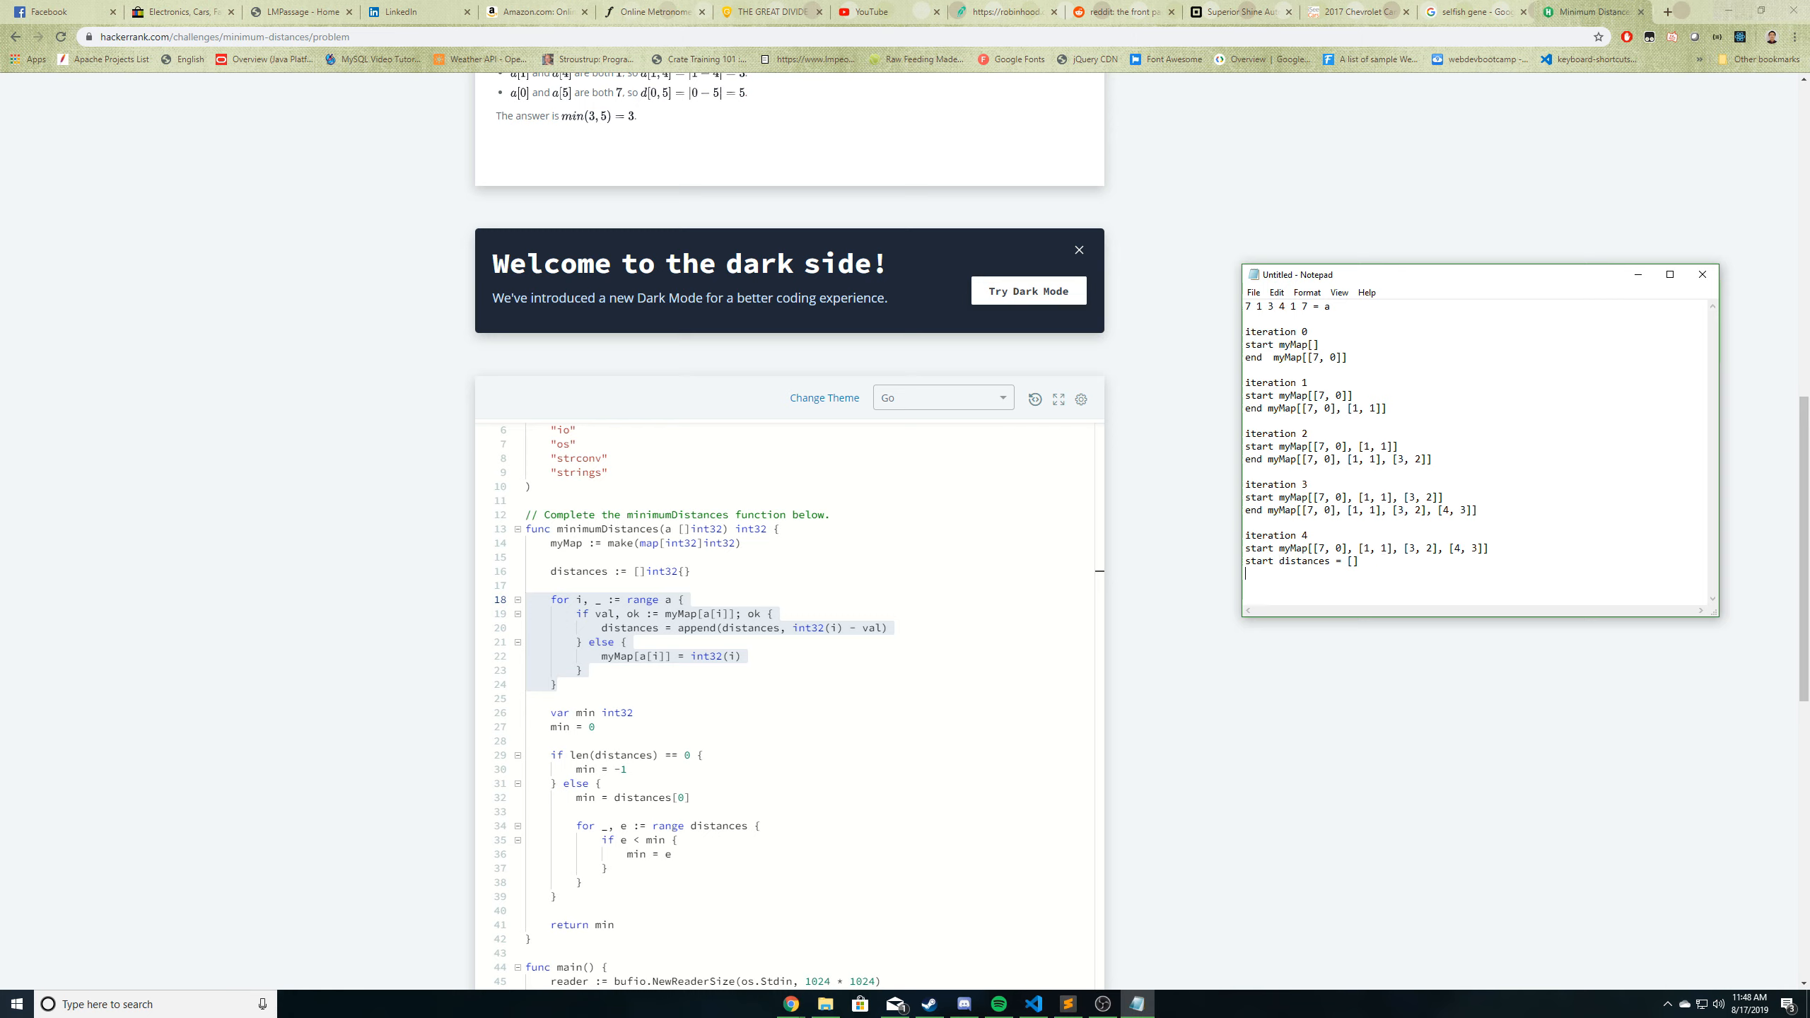
pyautogui.write('end distances =')
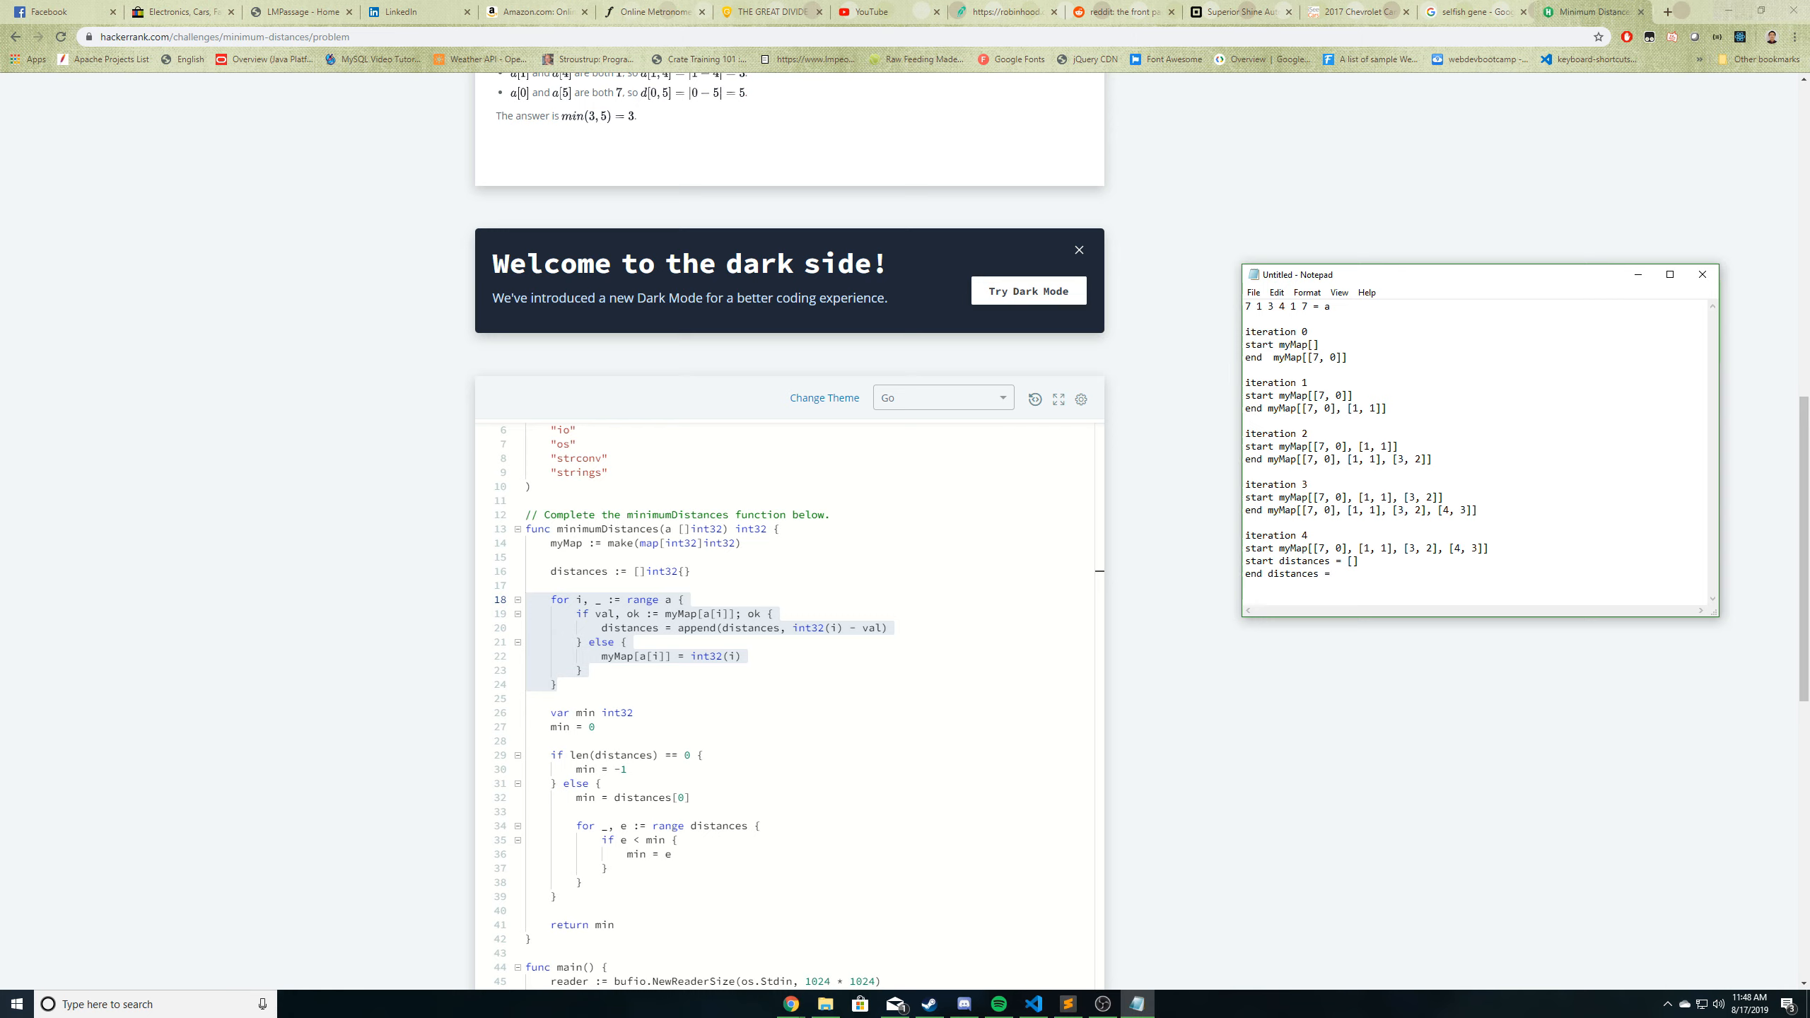
pyautogui.write('[3')
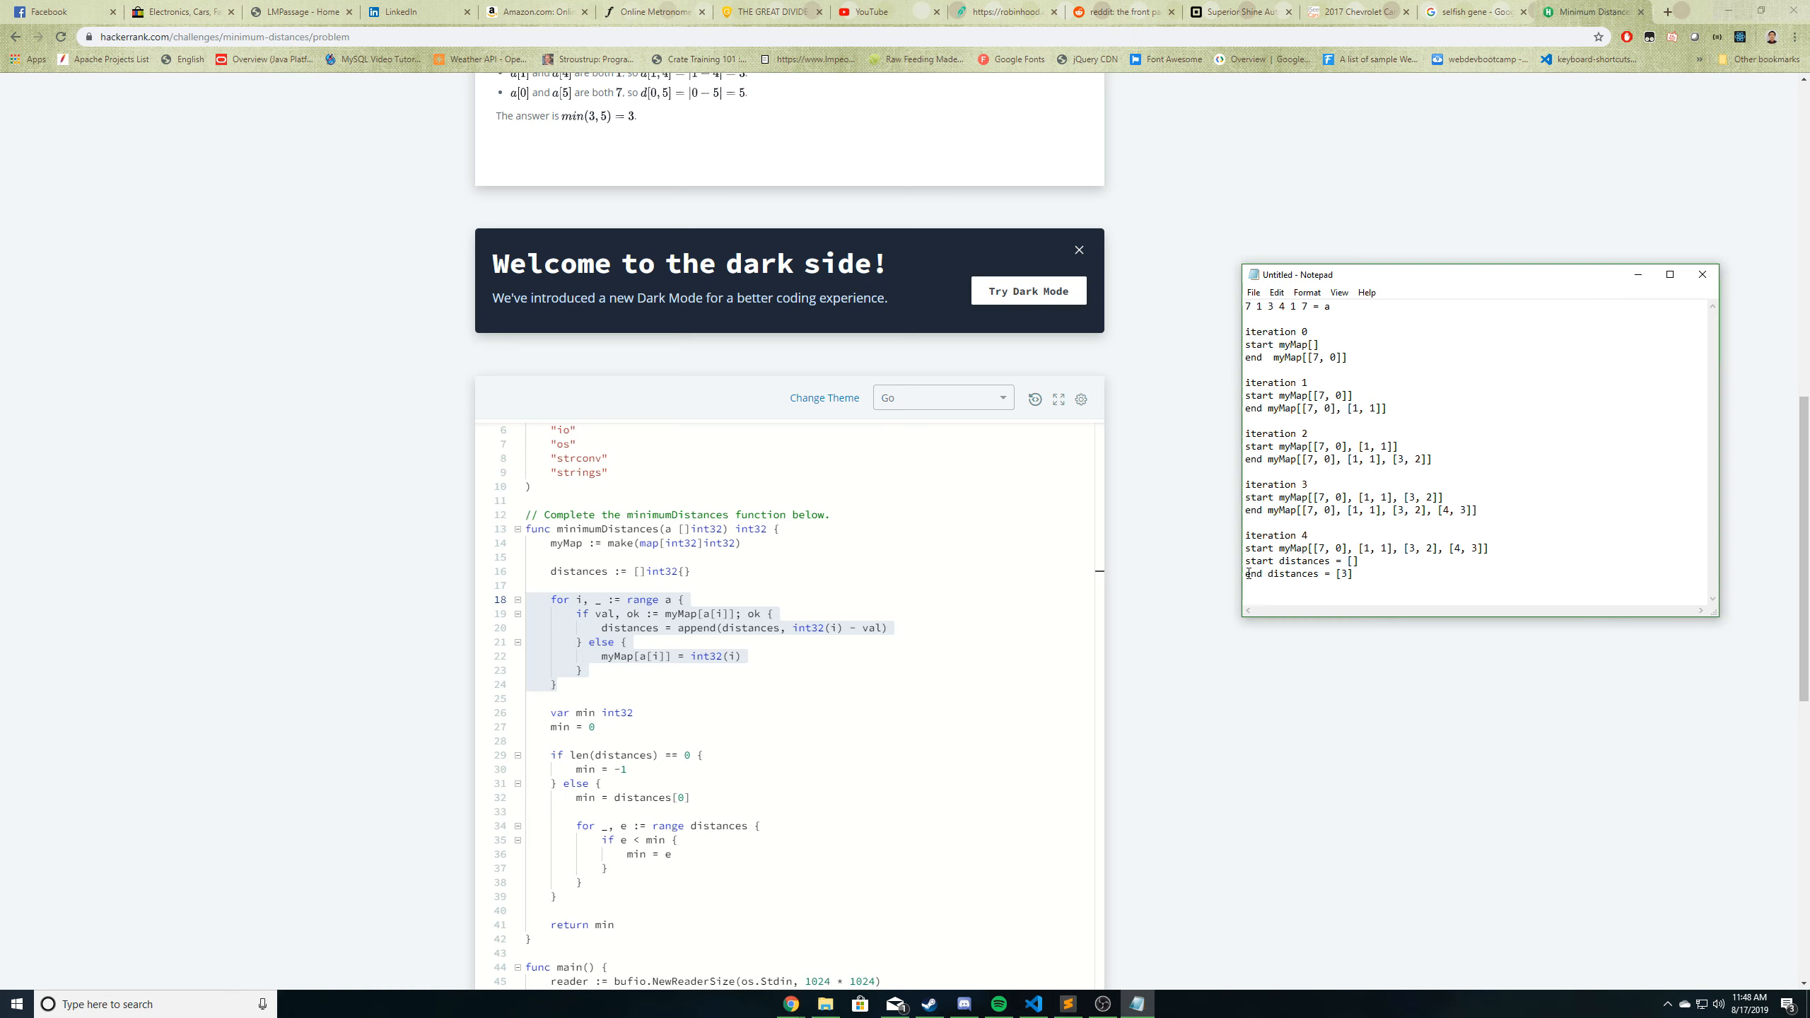
pyautogui.tripleClick(1363, 547)
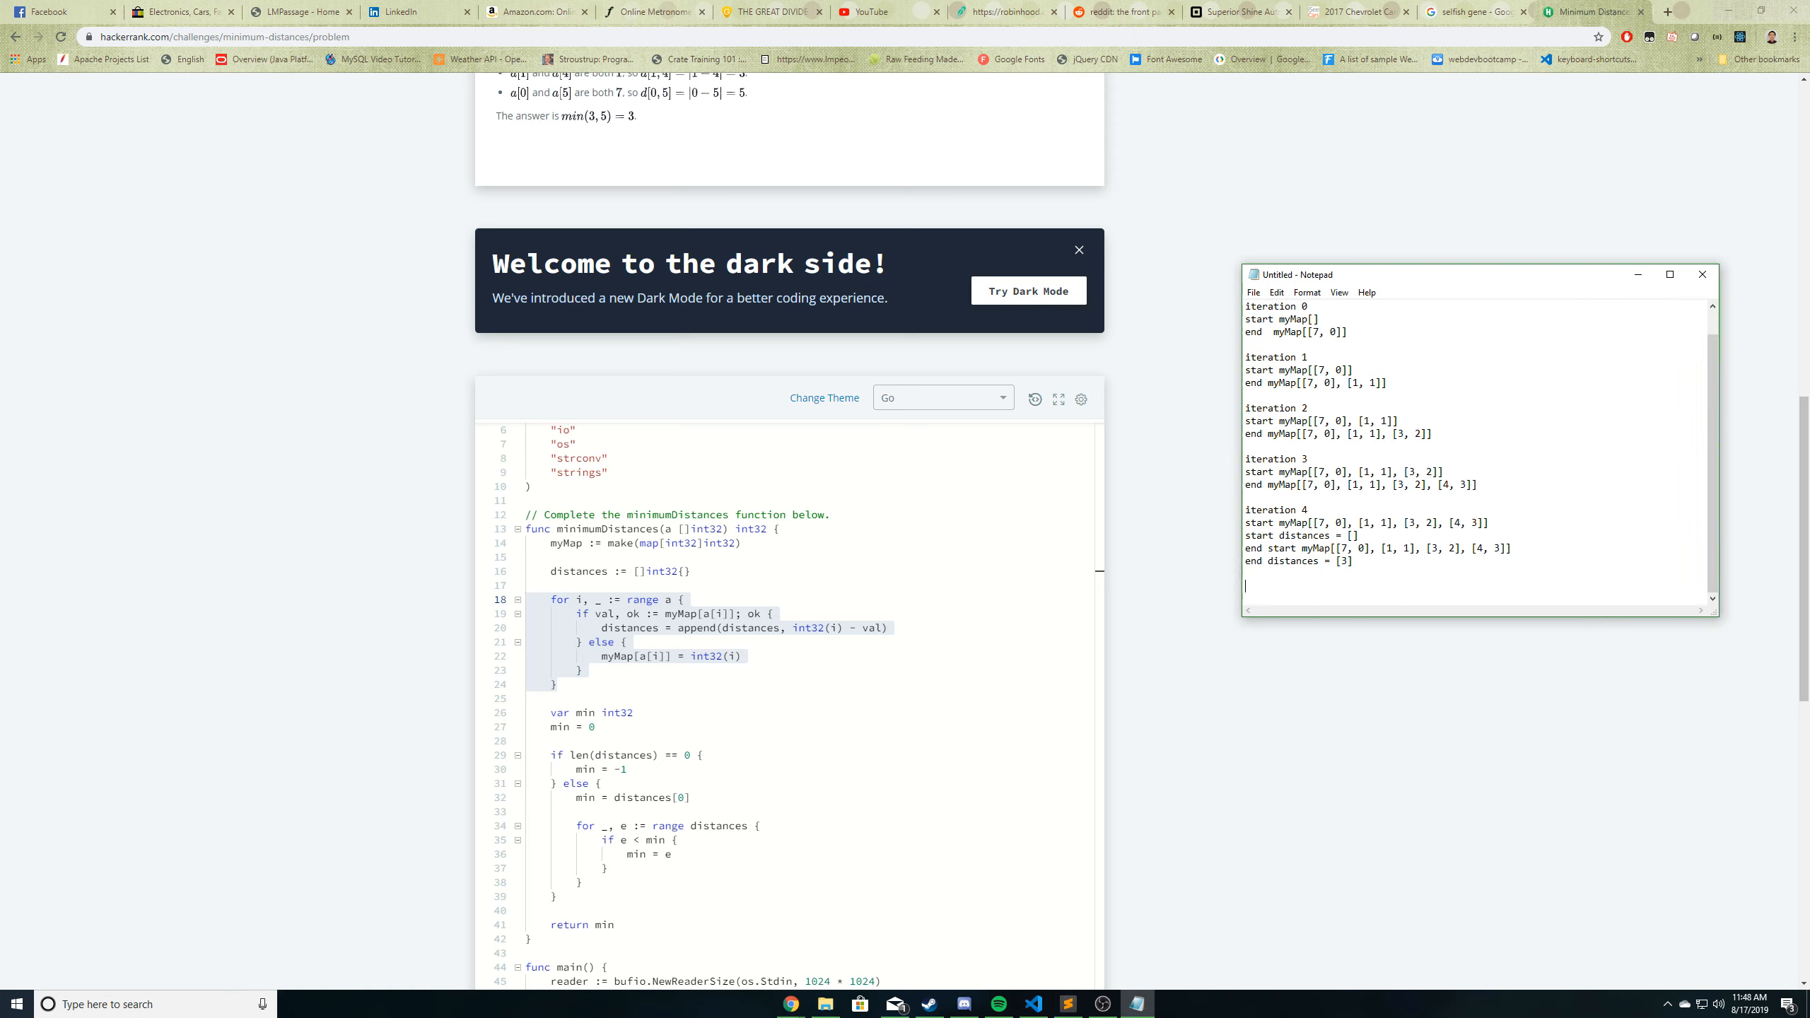
# - Add iteration 5 with distances going from [3] to [3, 5], checking the append line
pyautogui.write('iteration 5')
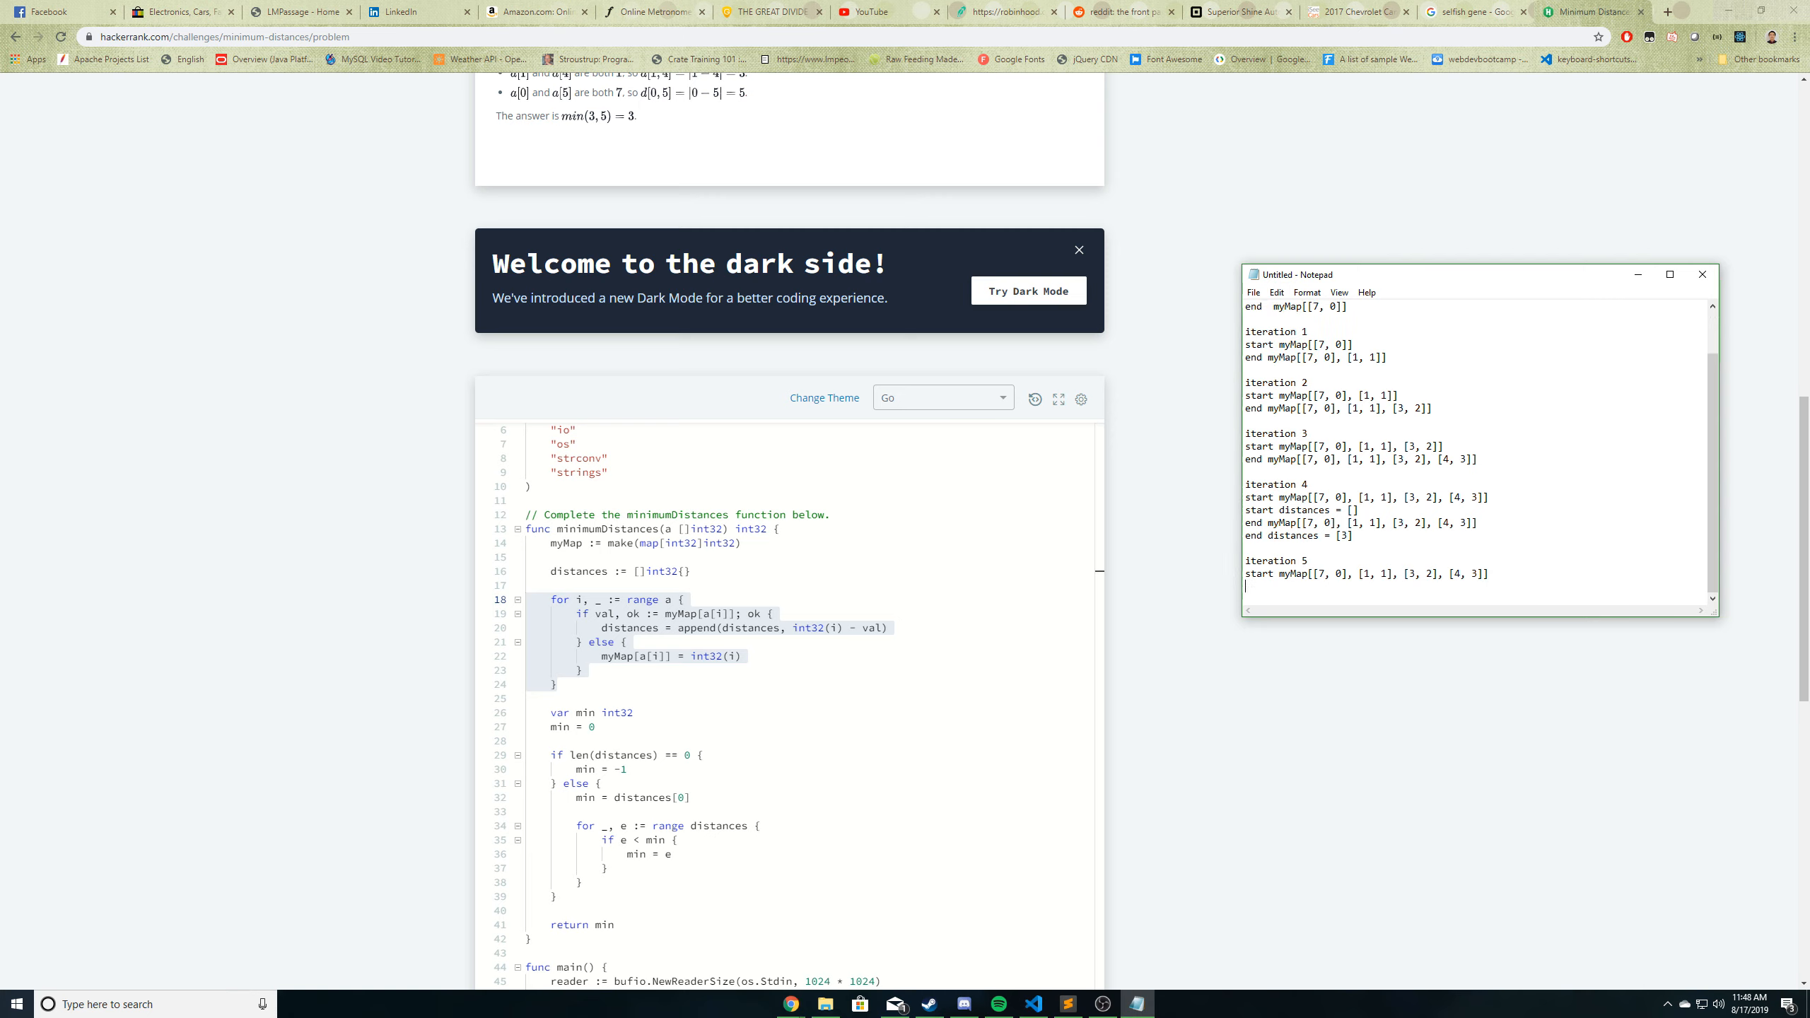
pyautogui.write('start distances = [3')
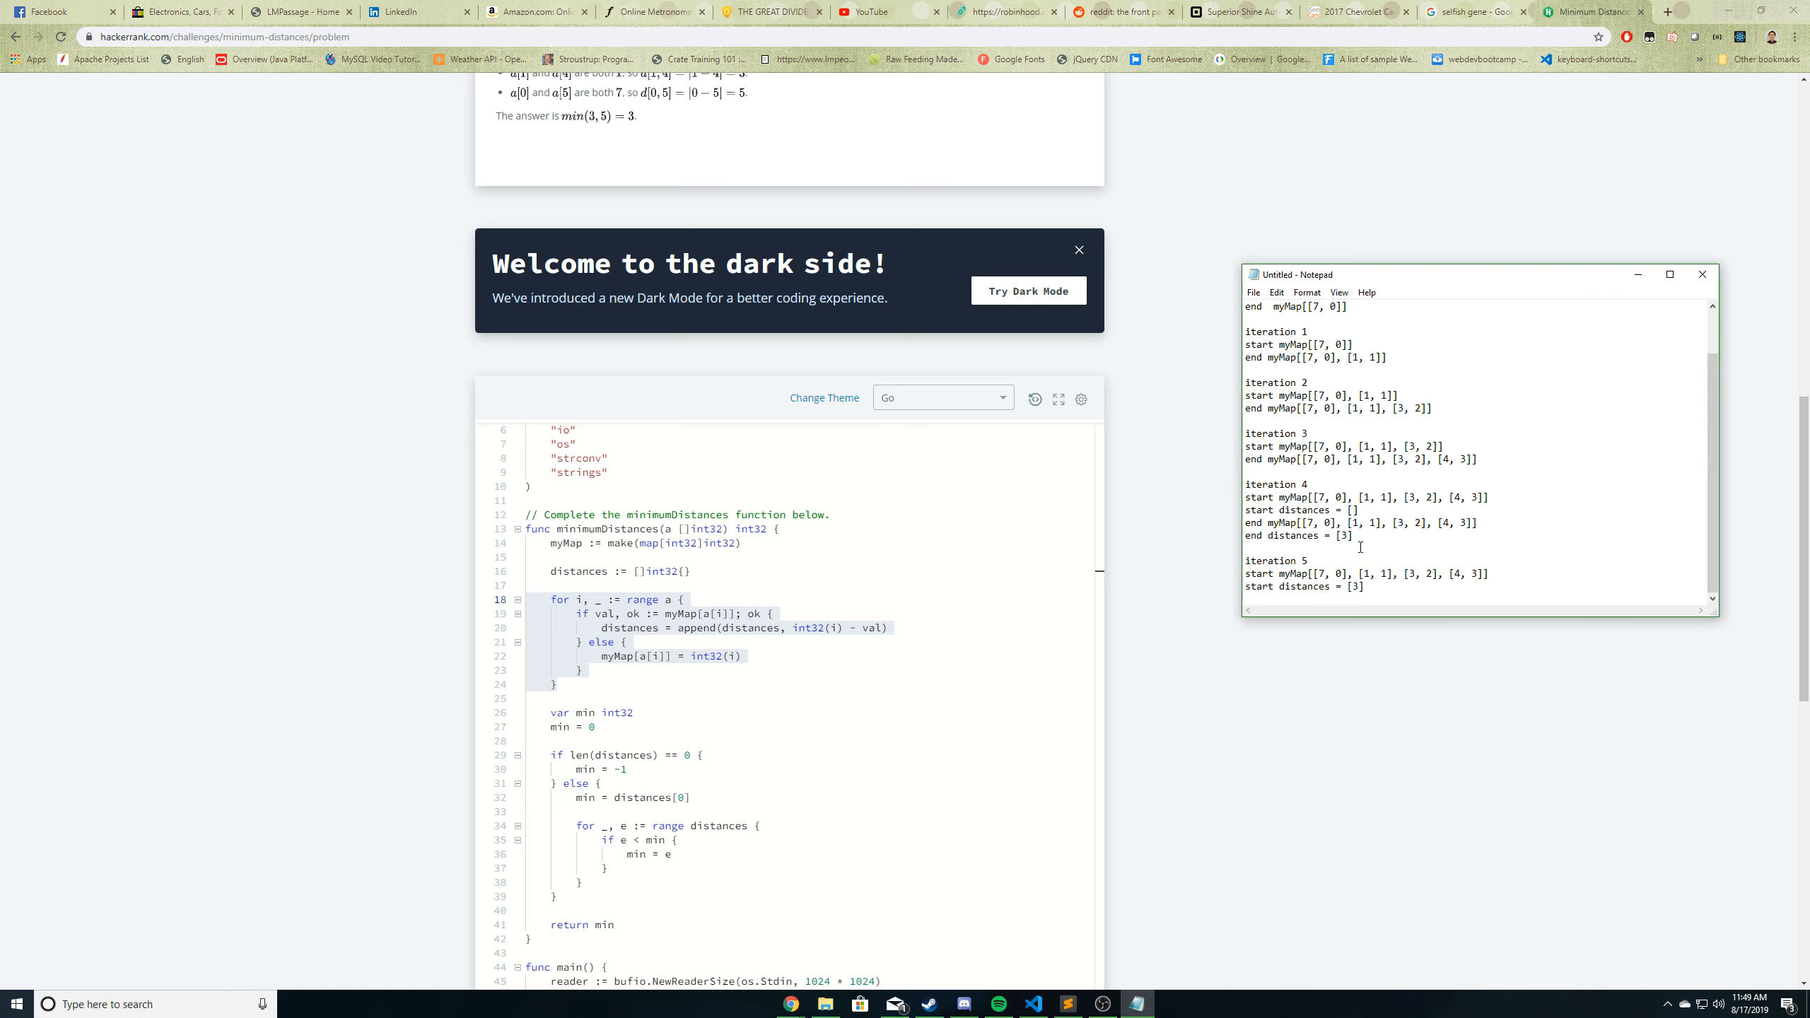
pyautogui.scroll(3)
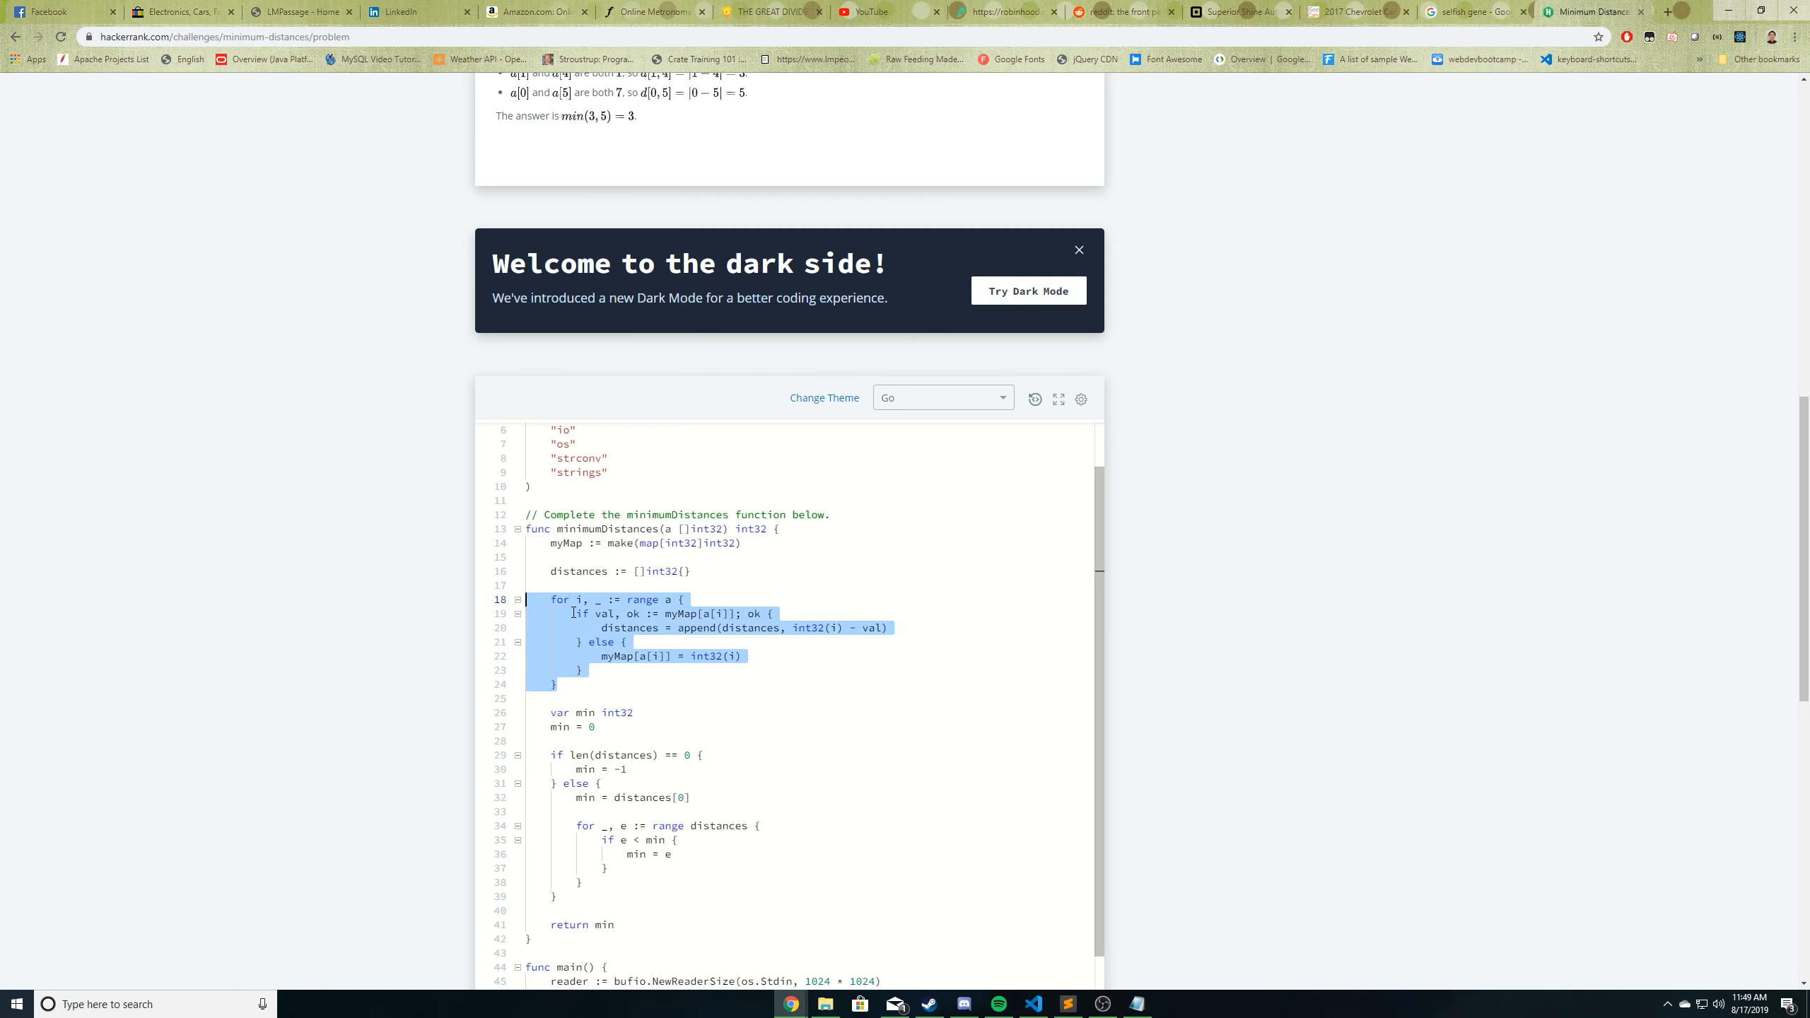
pyautogui.click(664, 613)
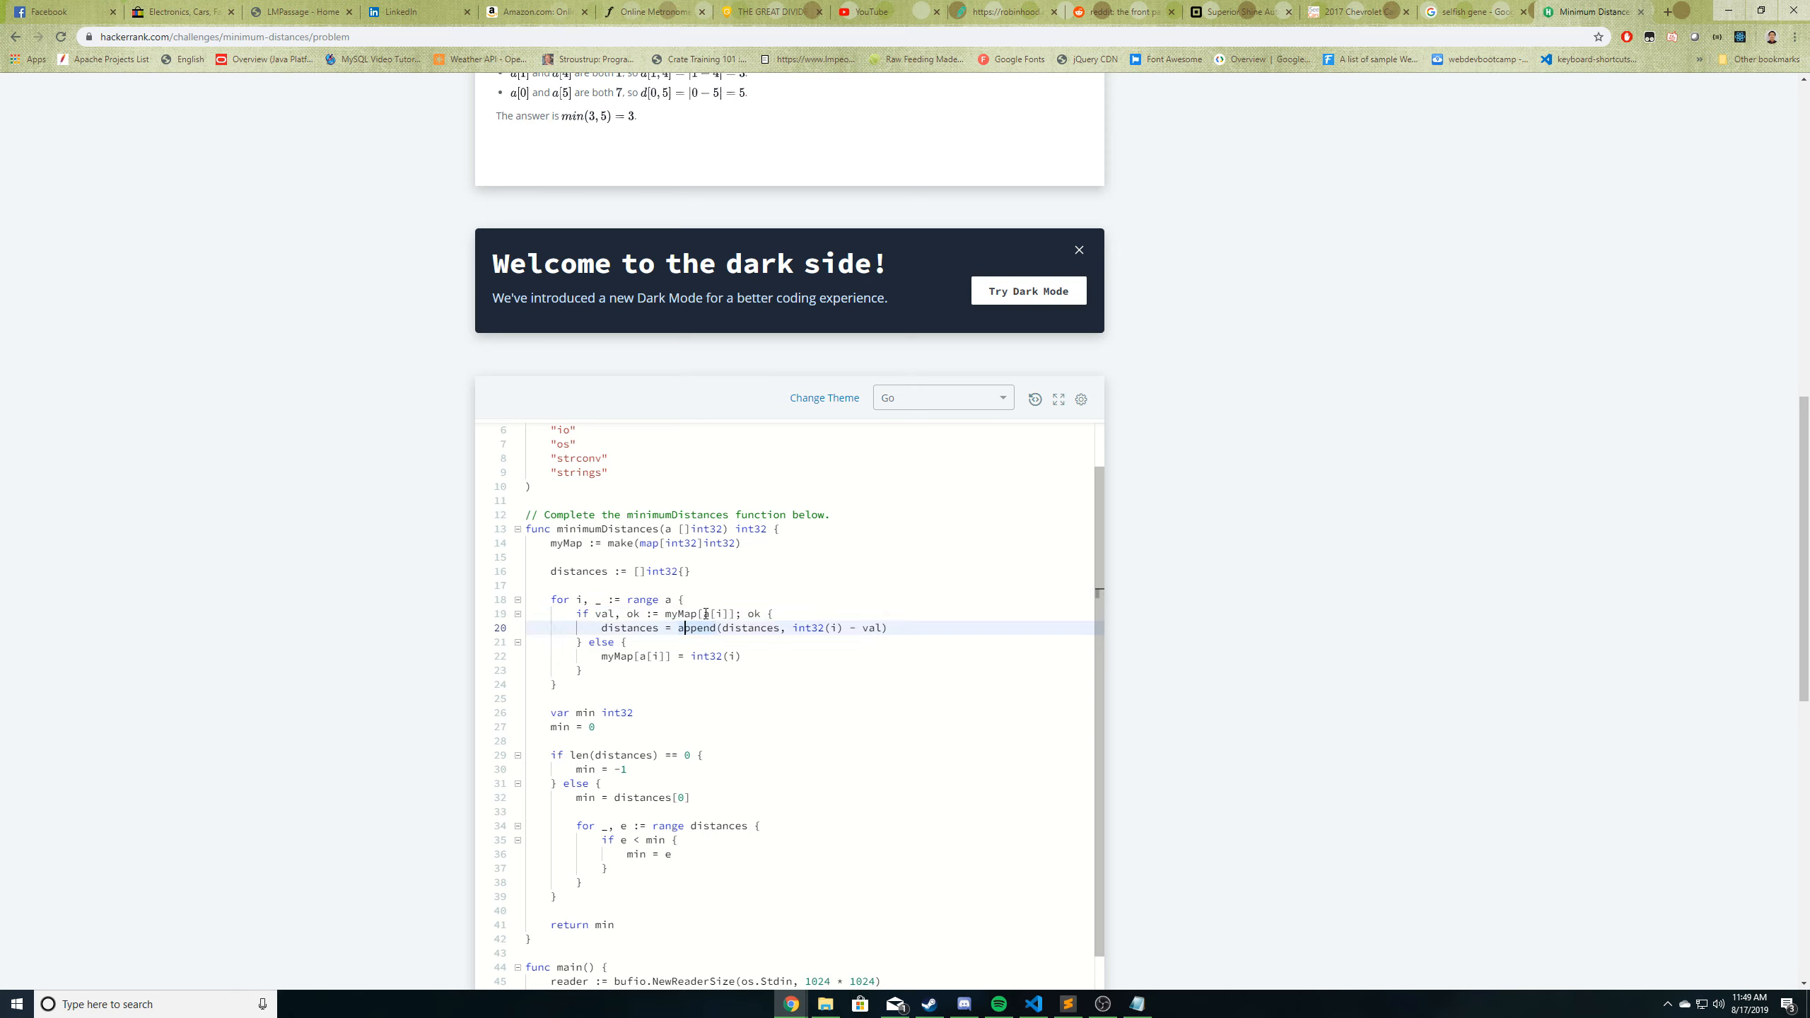
pyautogui.click(1138, 1003)
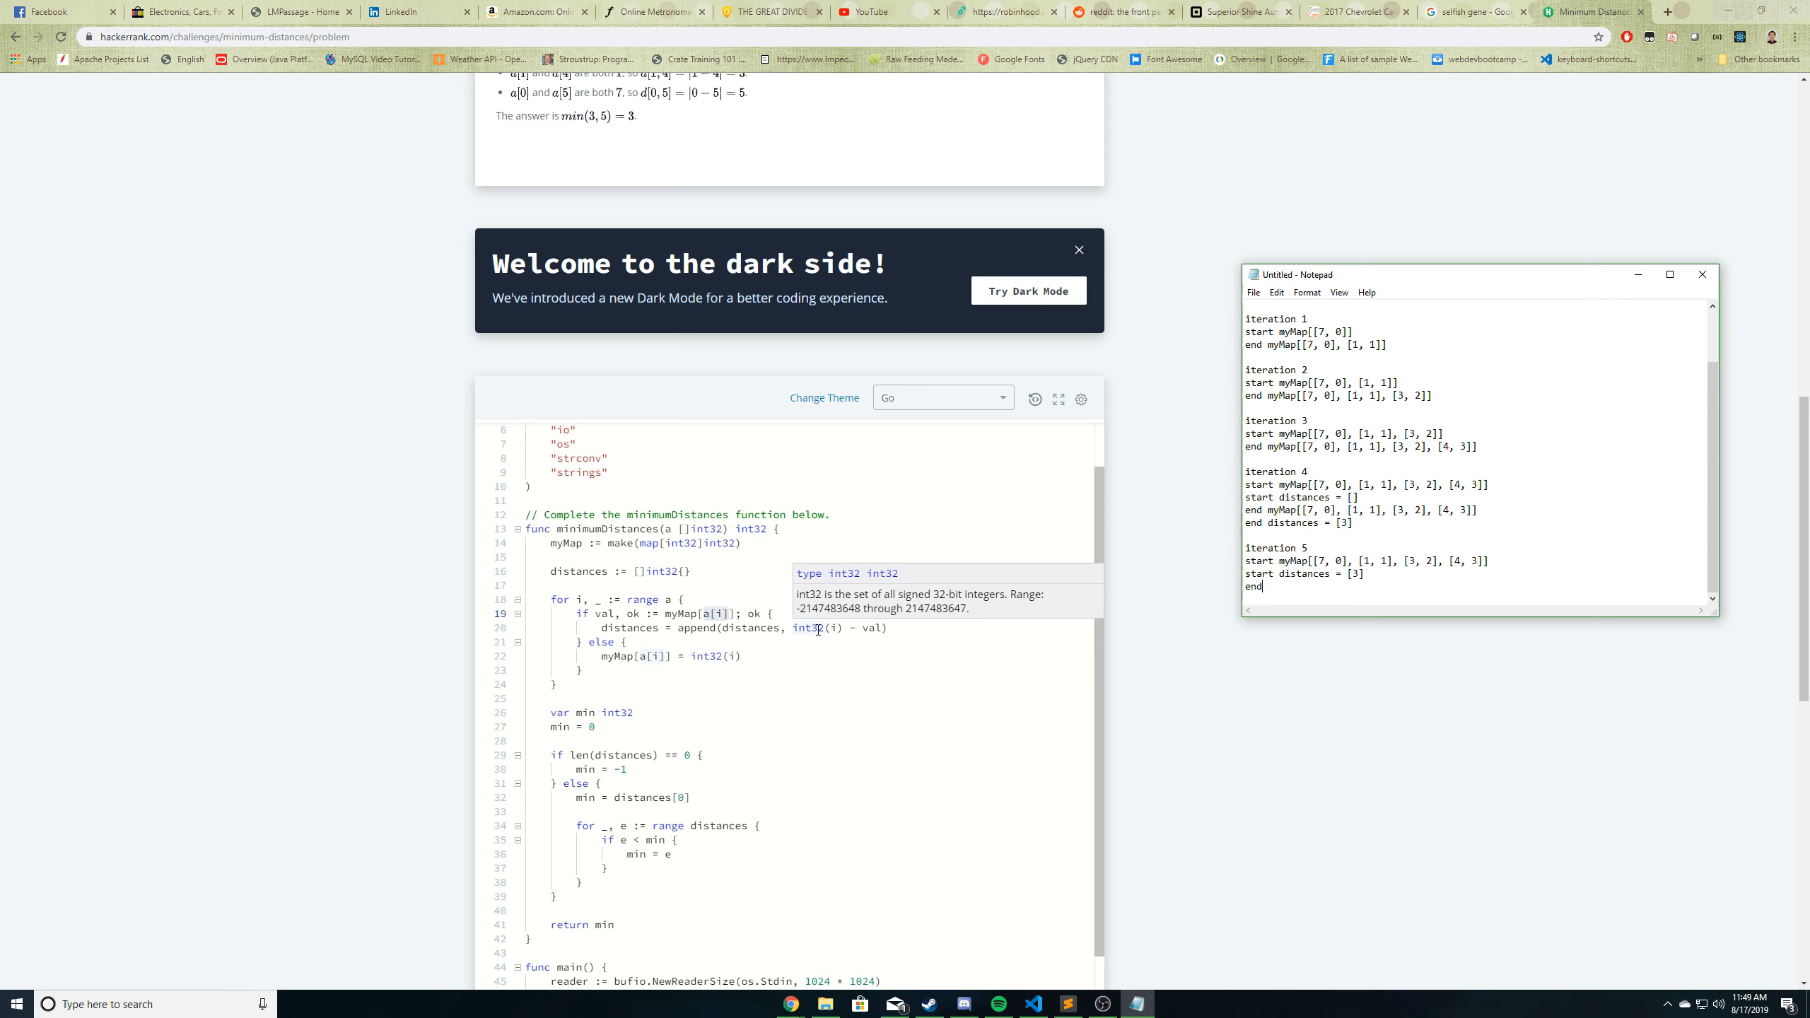
pyautogui.moveTo(1177, 623)
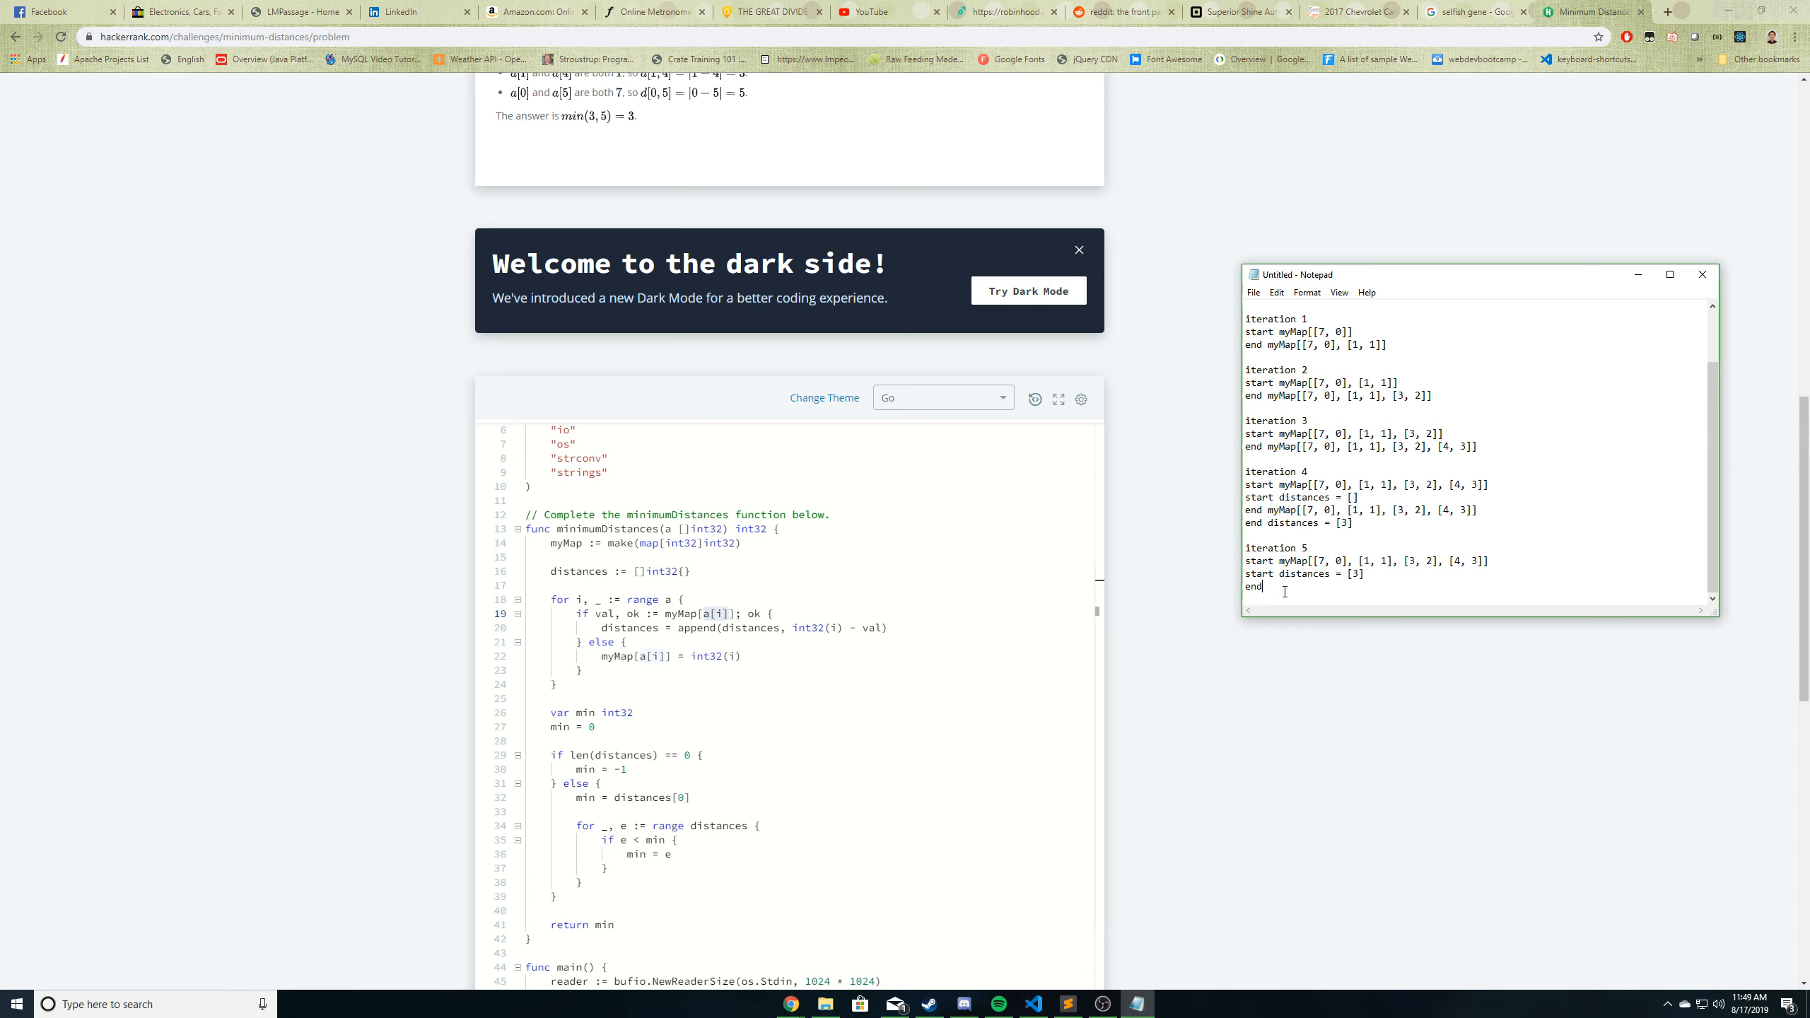
pyautogui.write('di')
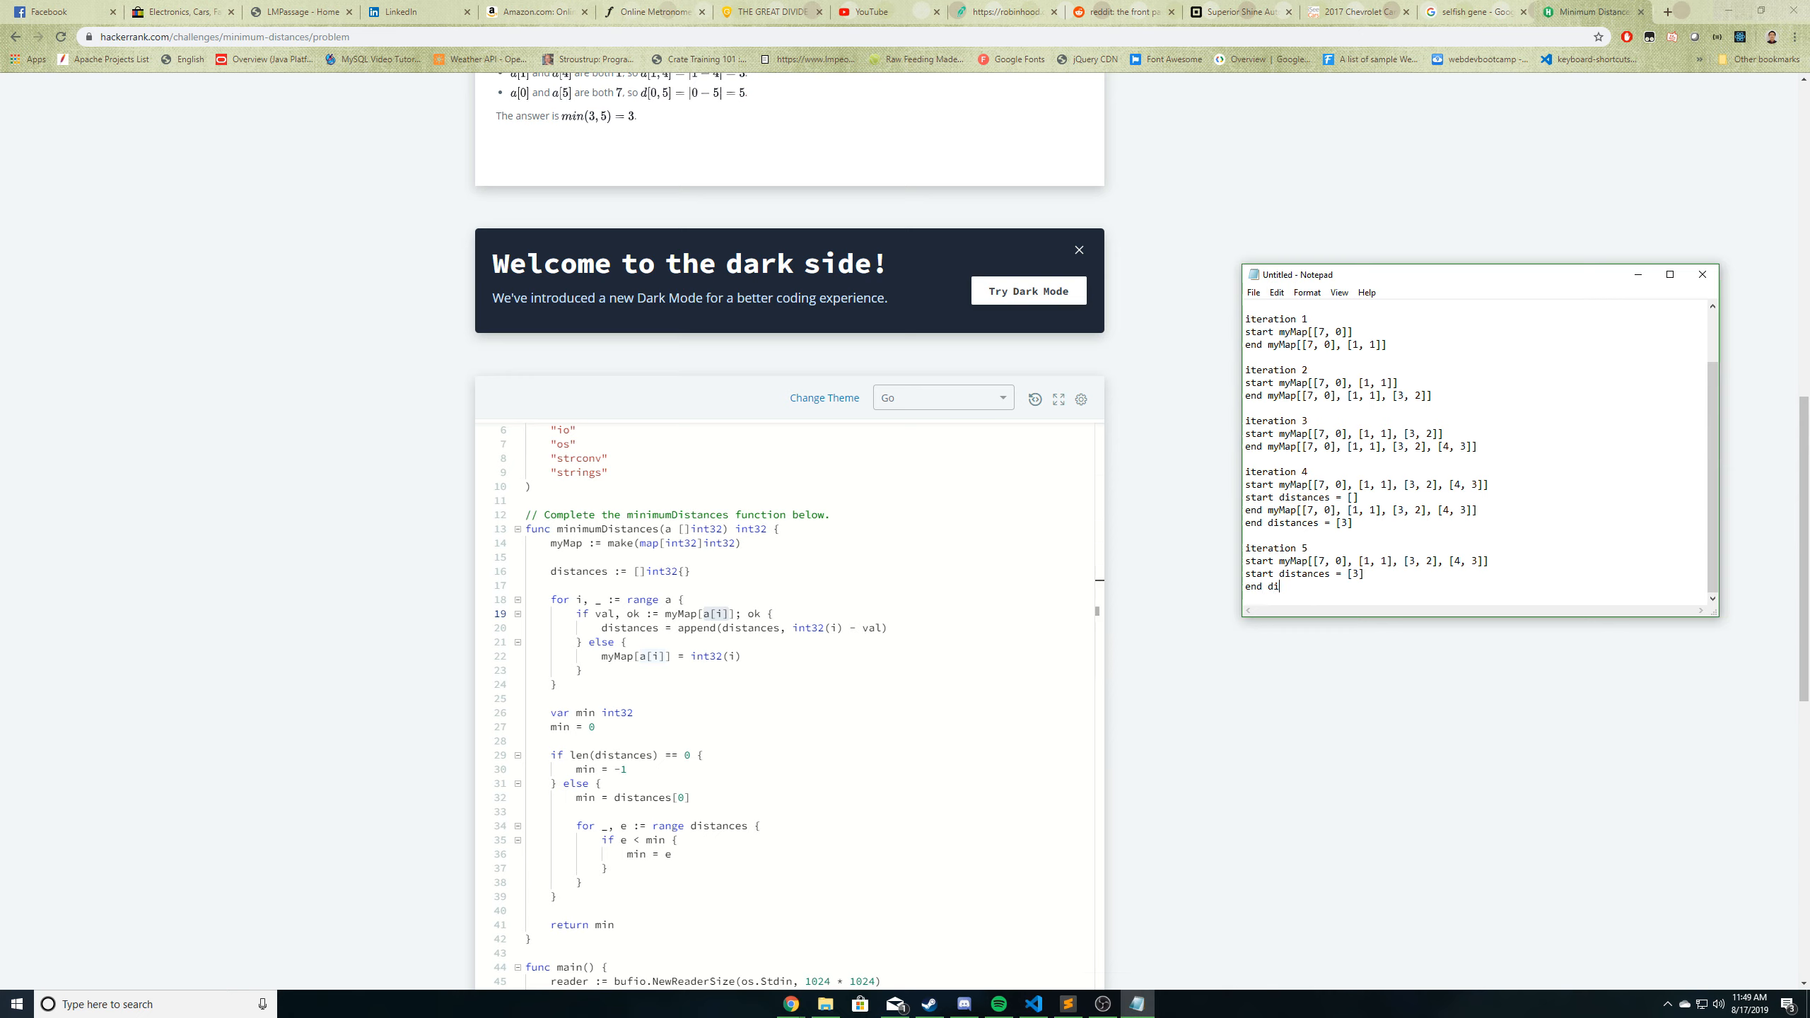
pyautogui.write('stances [3, 5')
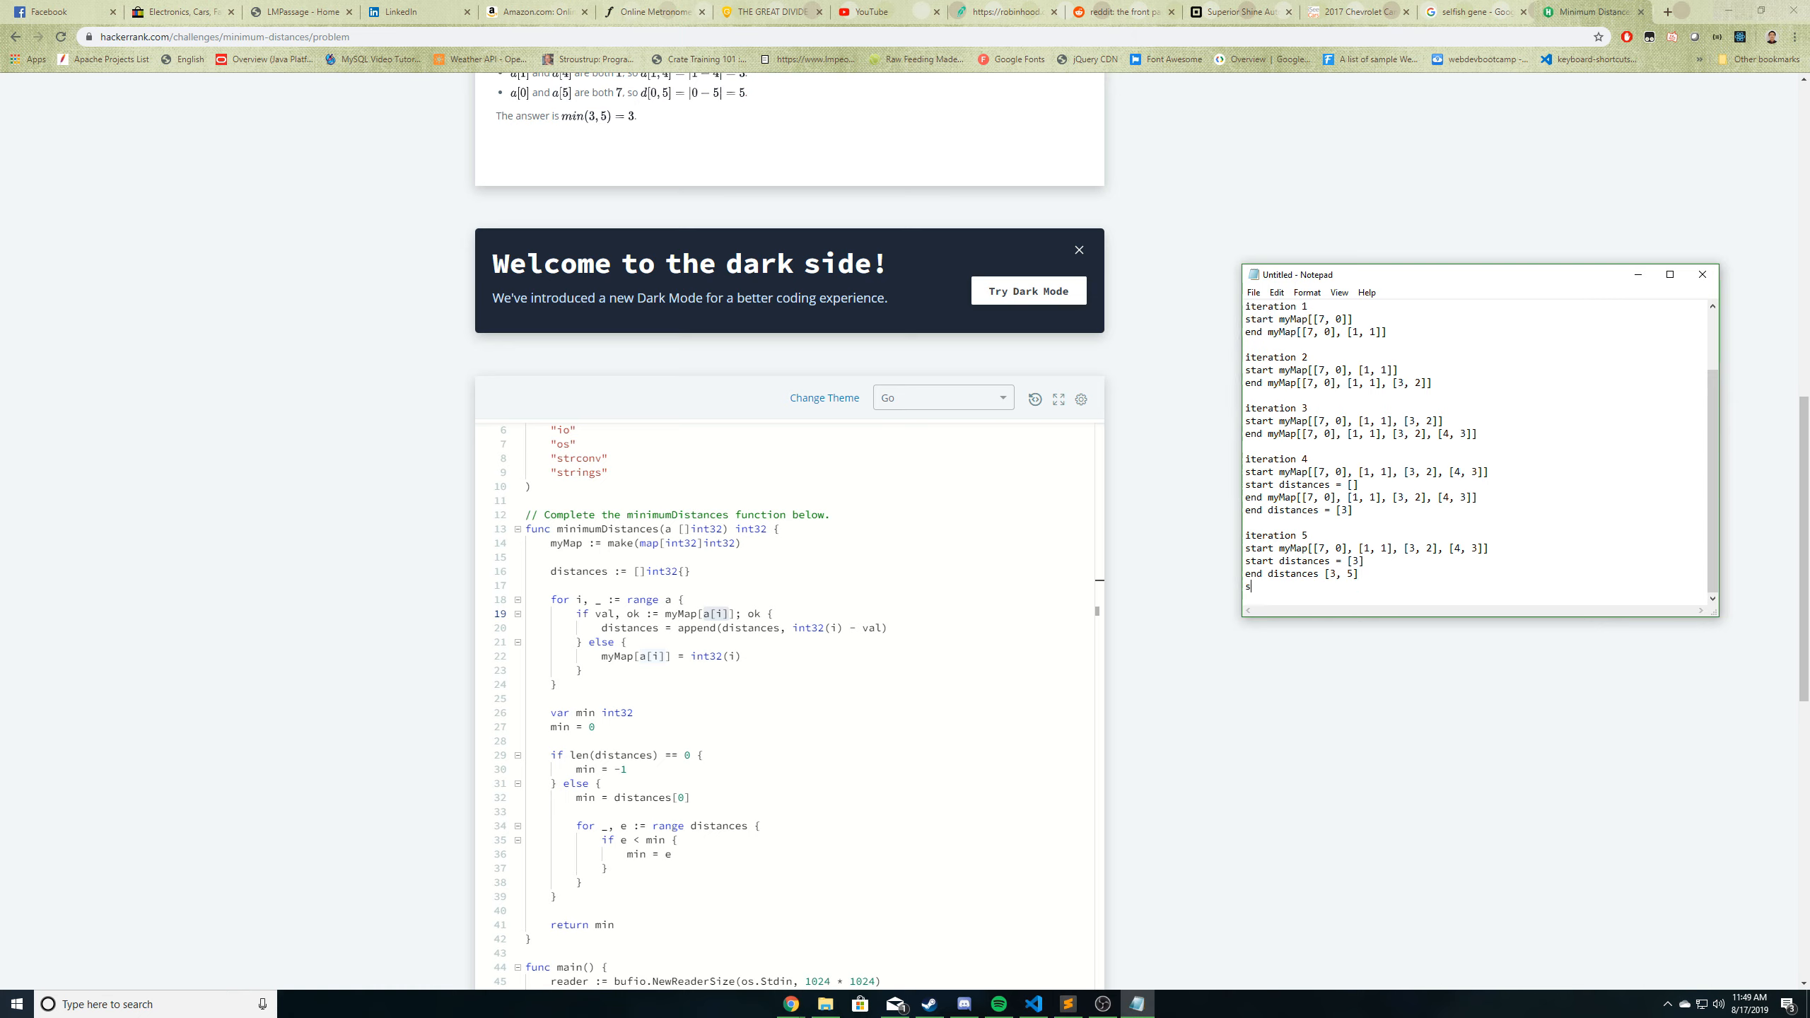
pyautogui.write('nd')
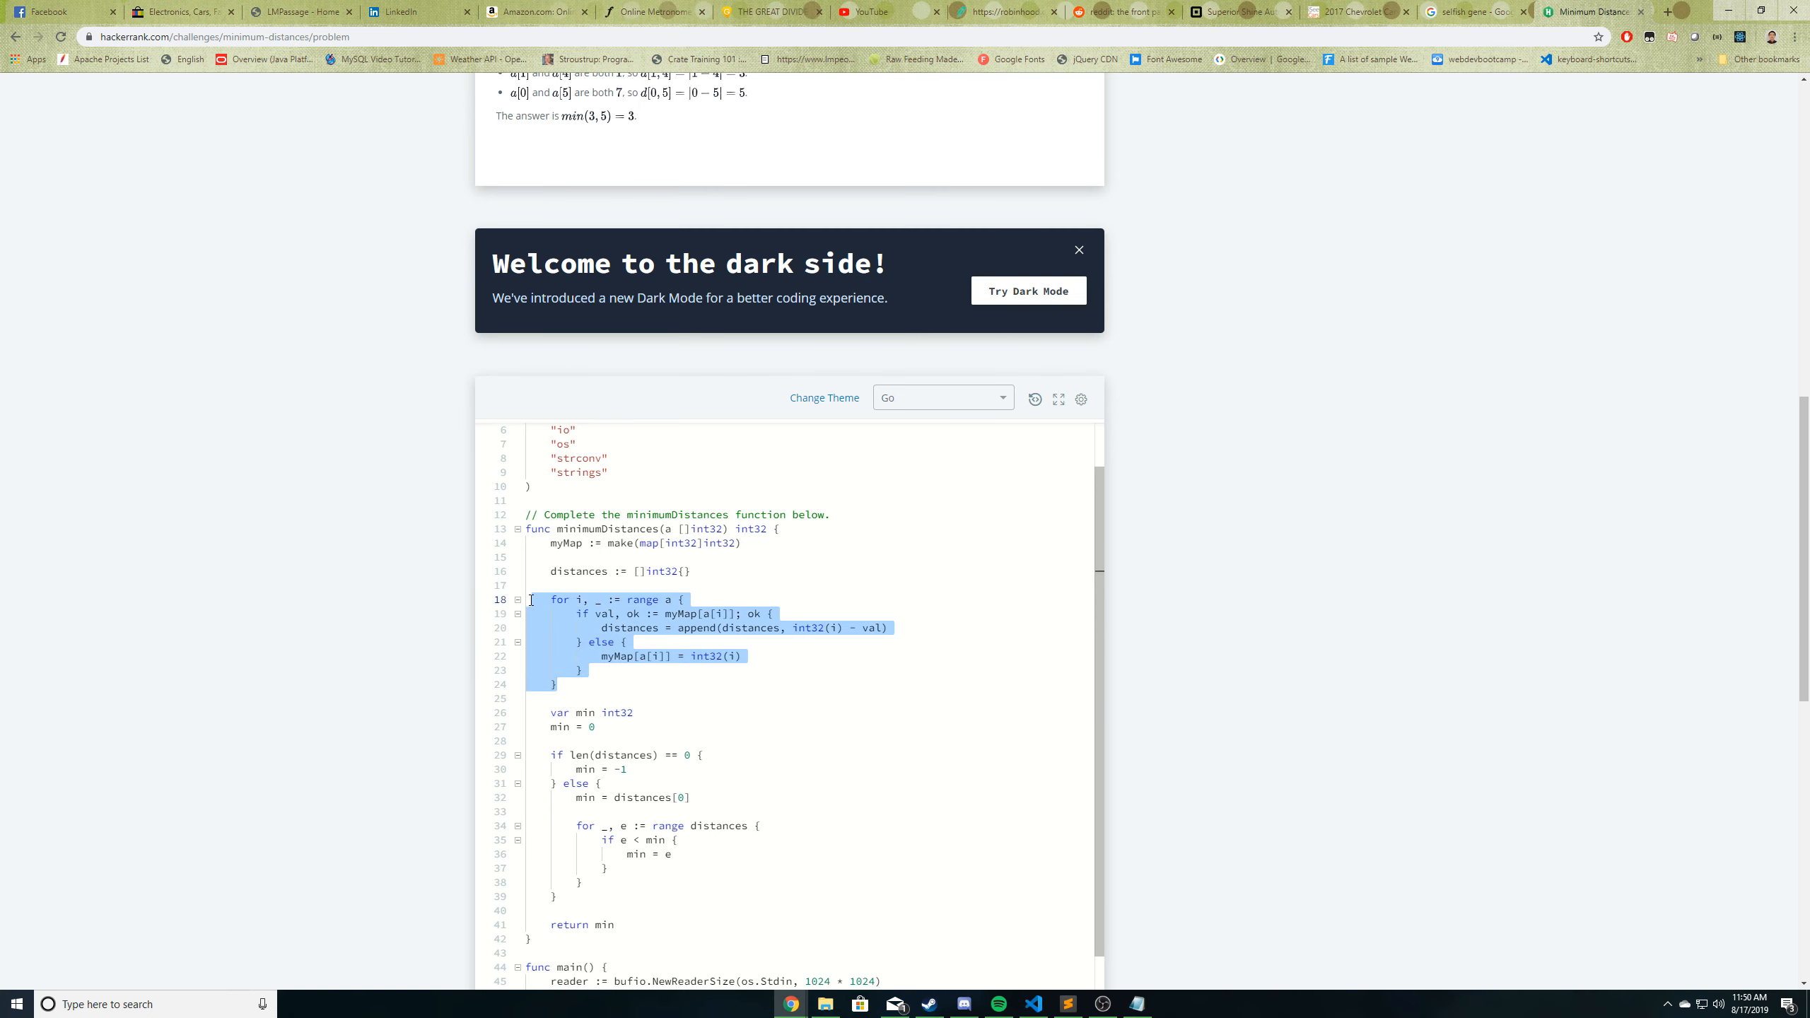
# - Scroll through the minimumDistances loop code in the HackerRank editor
pyautogui.click(1137, 1003)
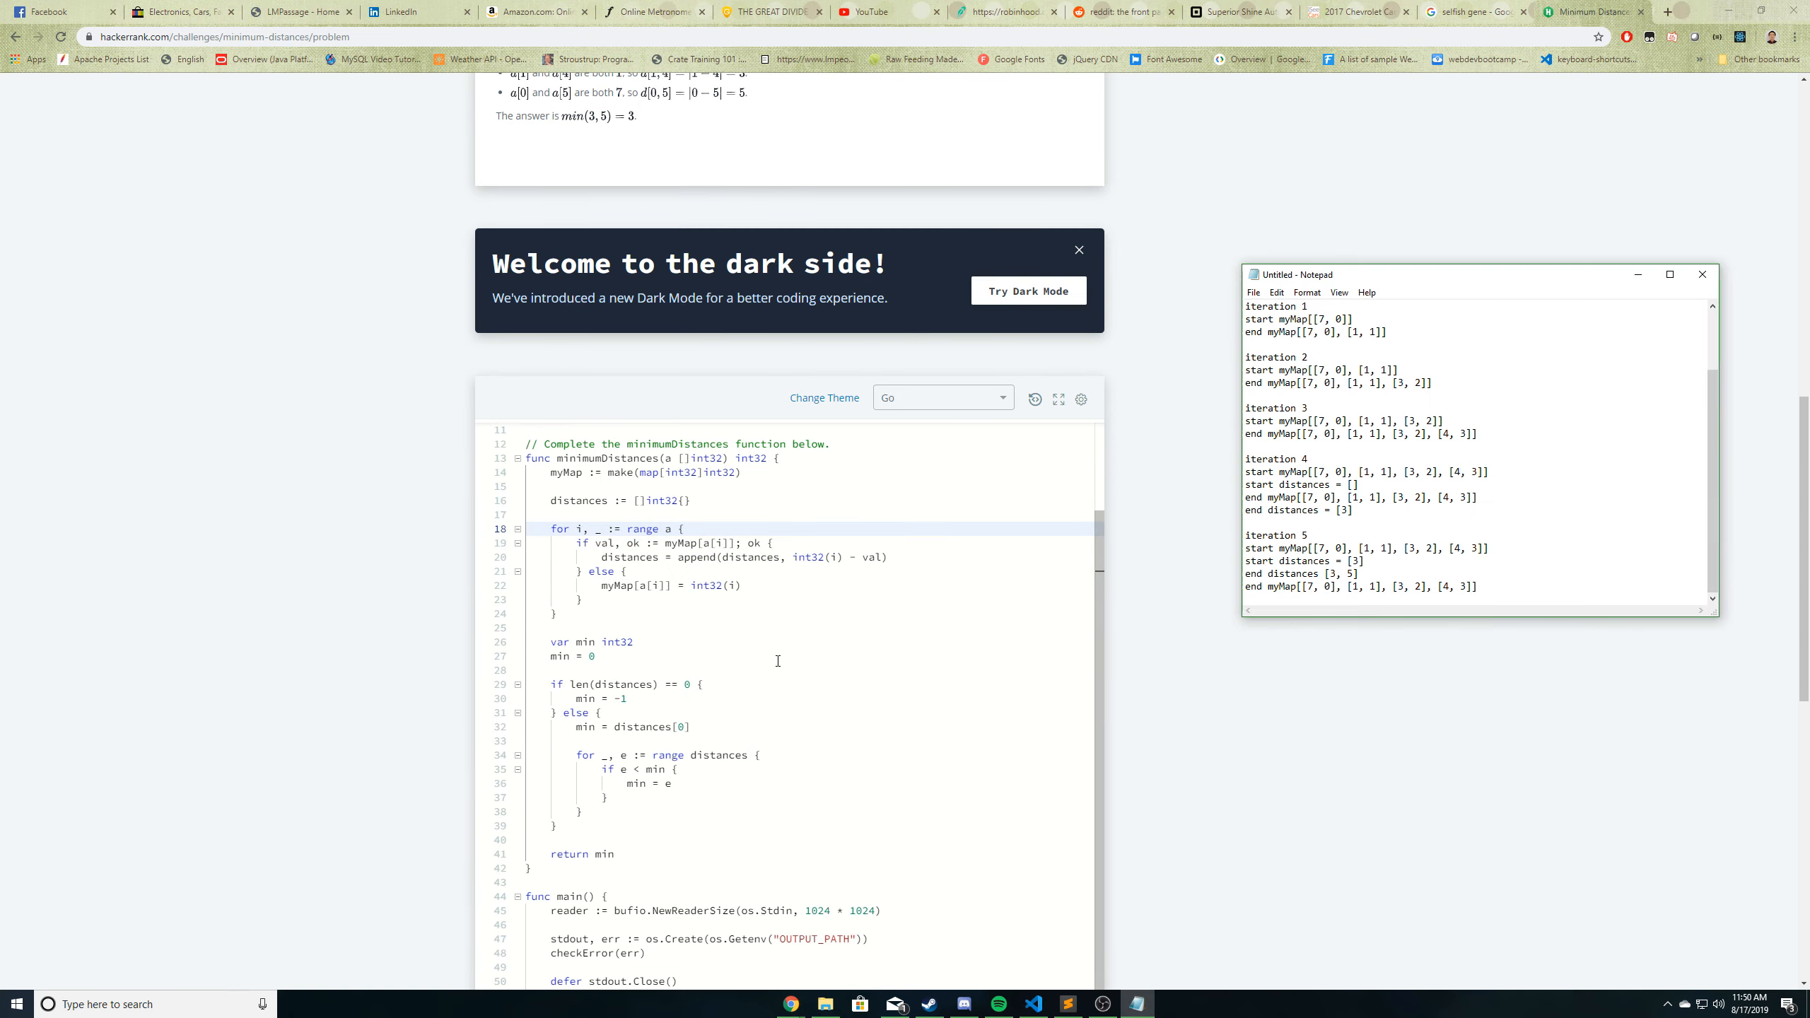
pyautogui.scroll(-3)
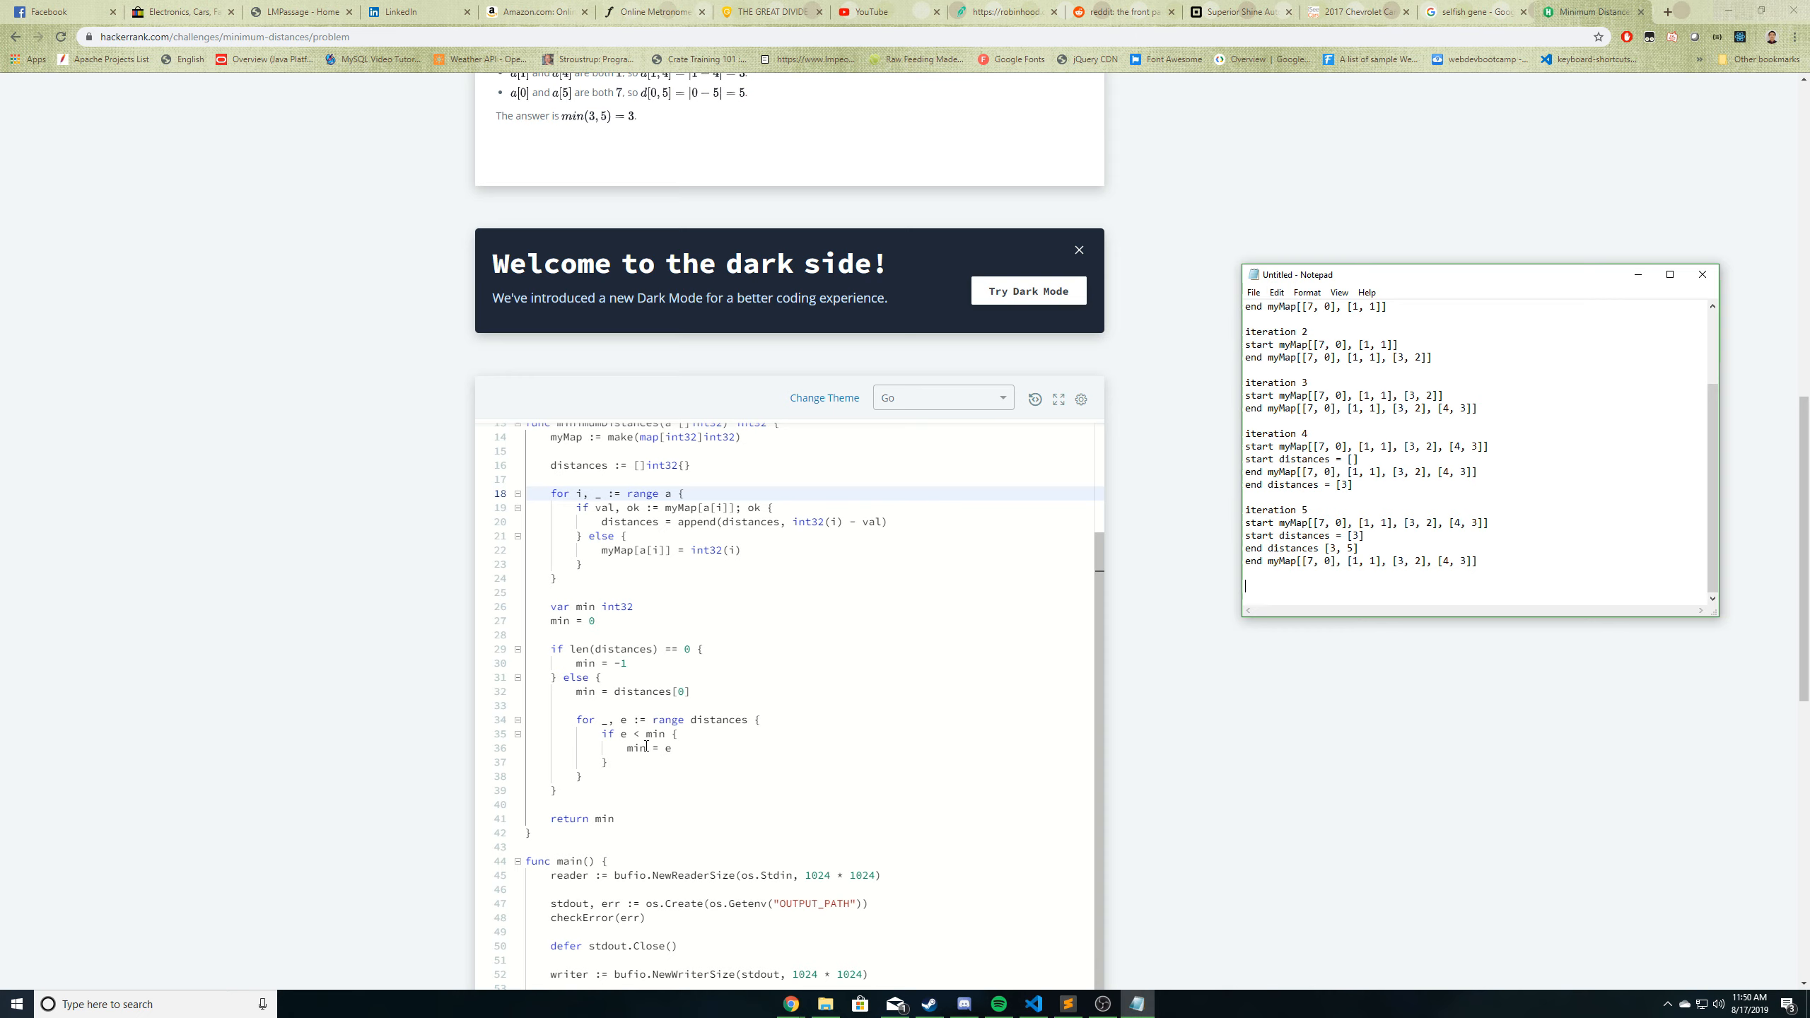
pyautogui.scroll(3)
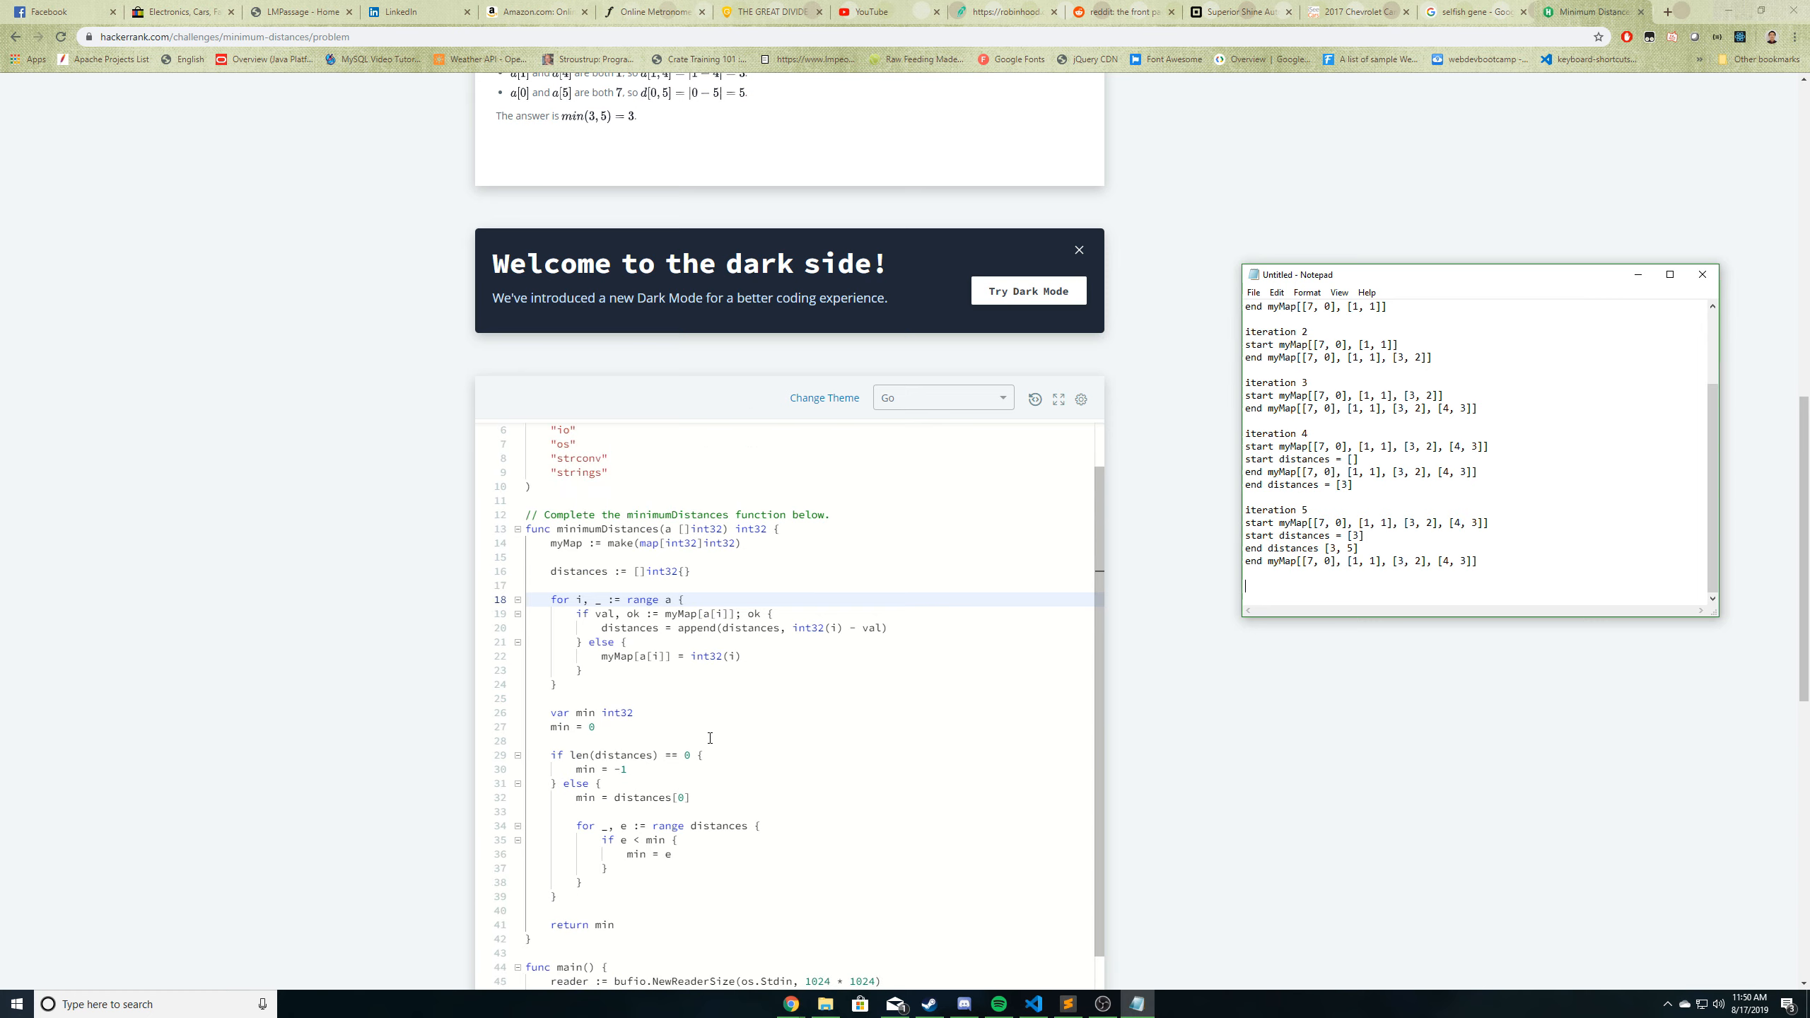
pyautogui.scroll(-3)
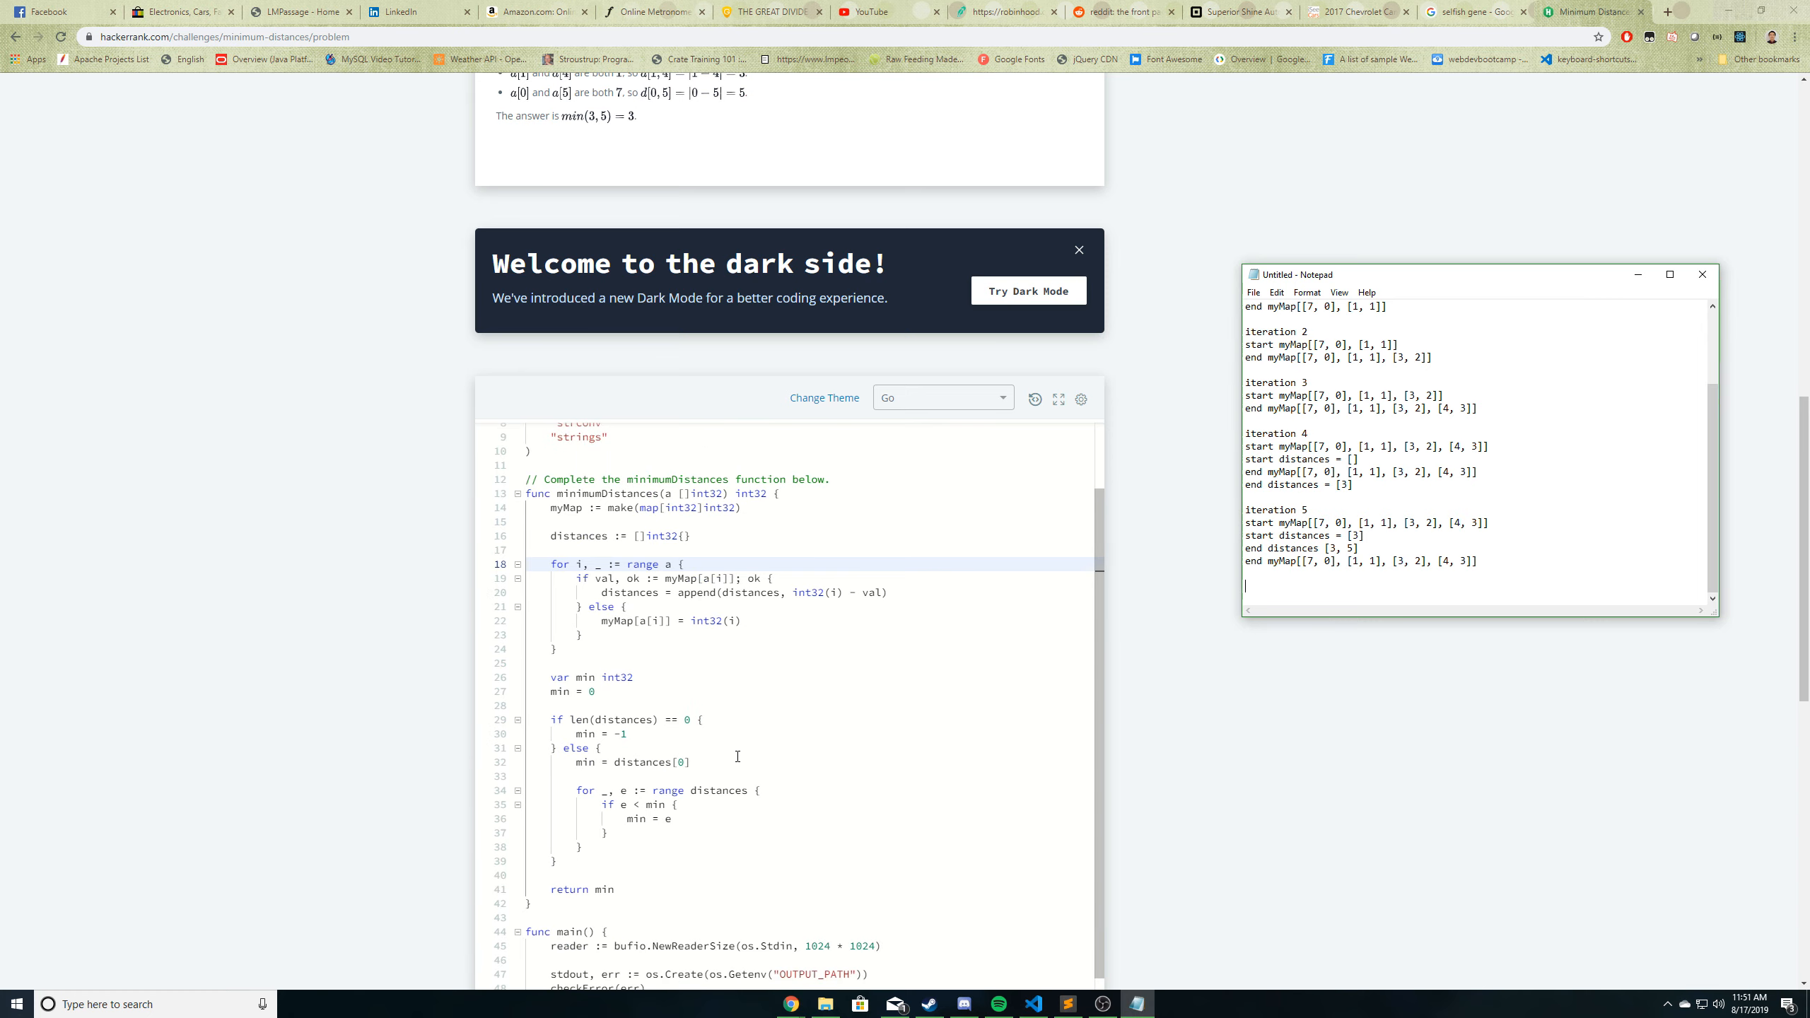